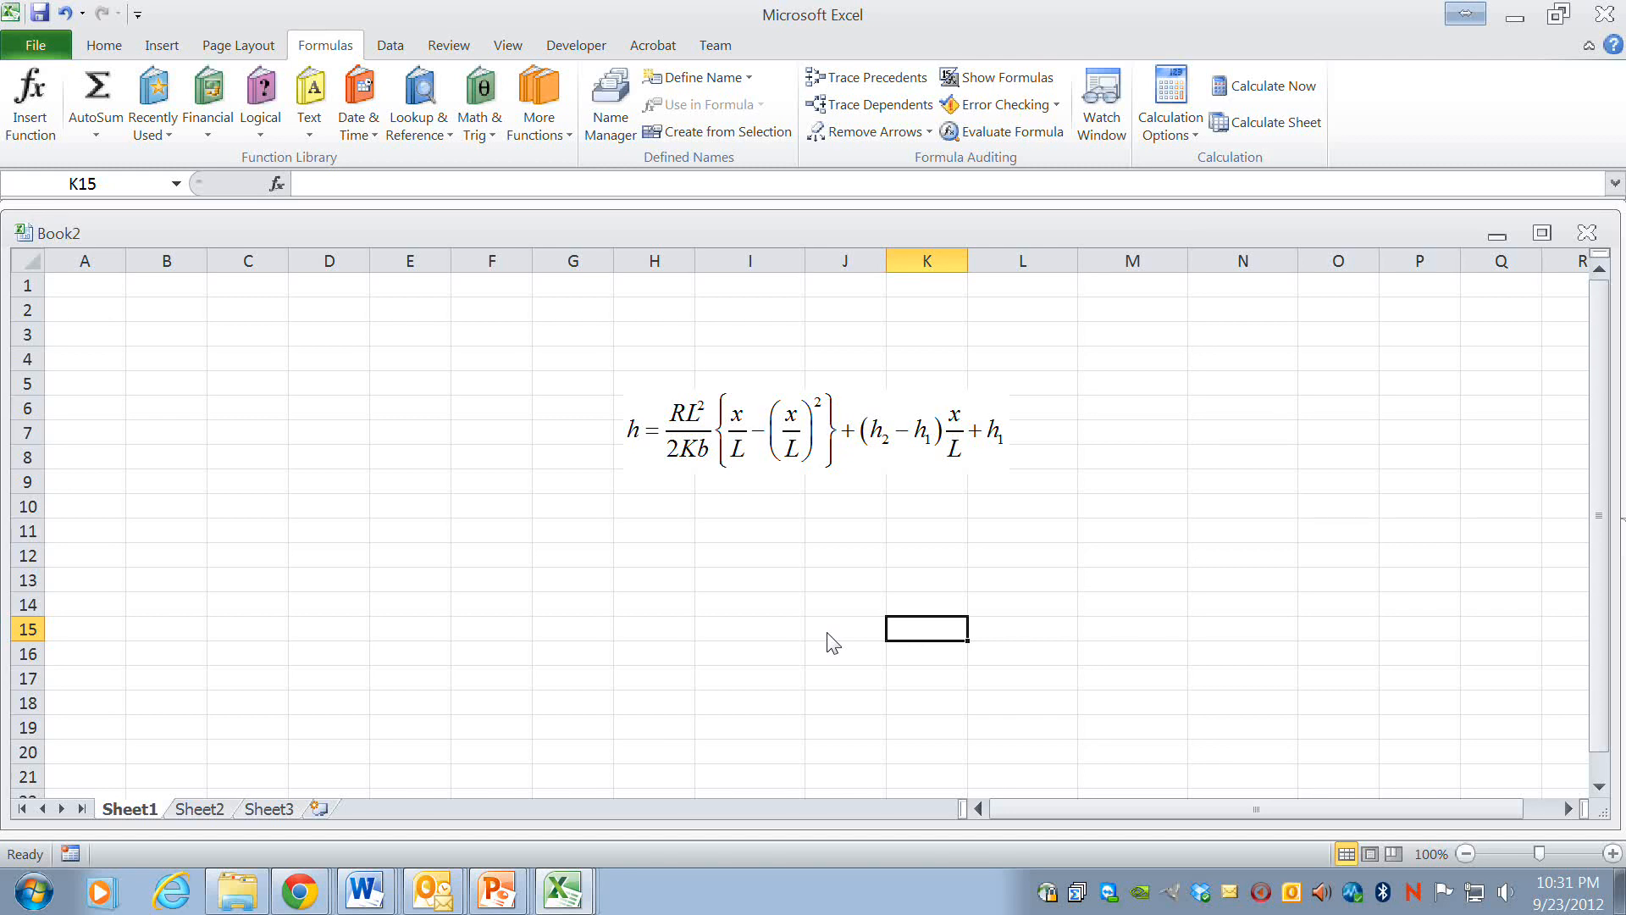
{"action": "mouse_move", "coordinate": [628, 358]}
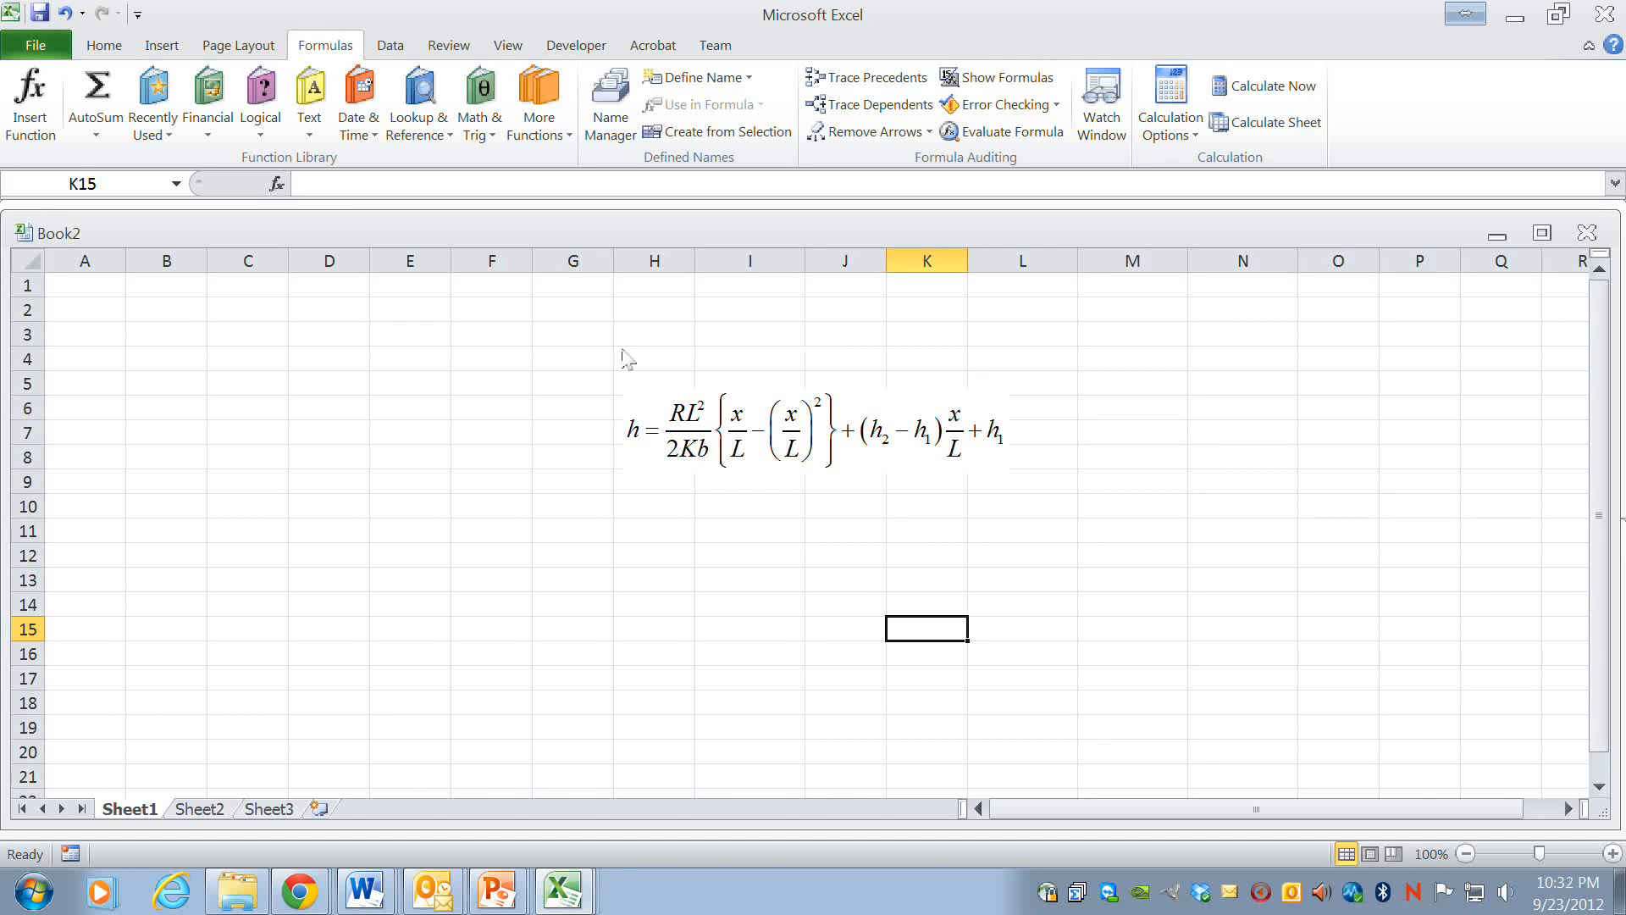
{"action": "mouse_move", "coordinate": [614, 448]}
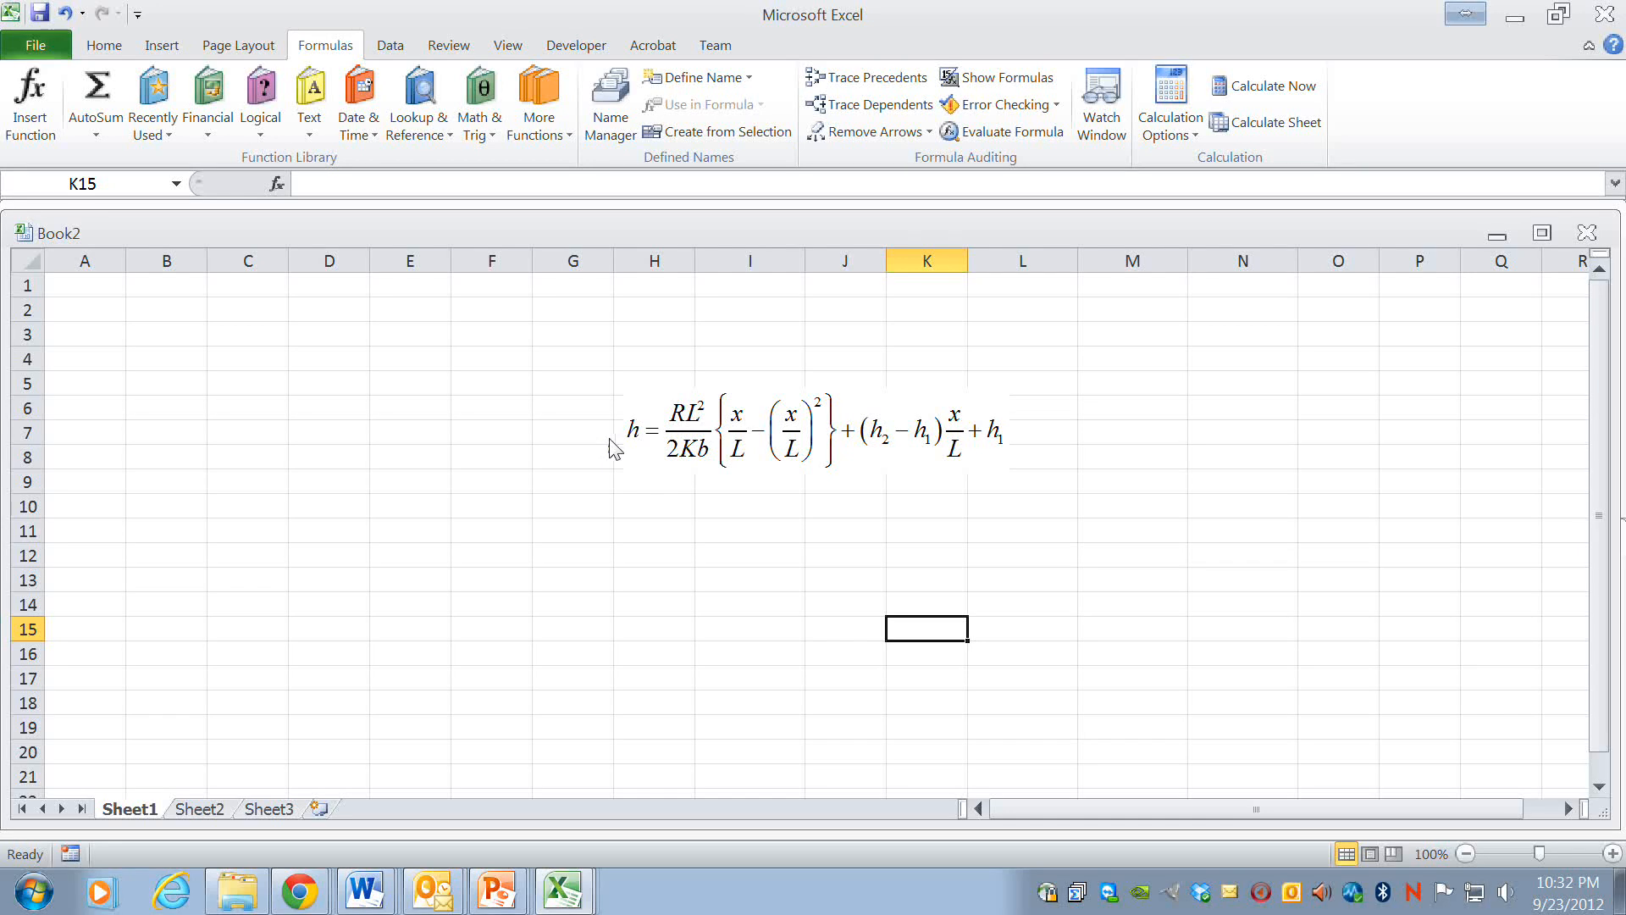
{"action": "mouse_move", "coordinate": [675, 588]}
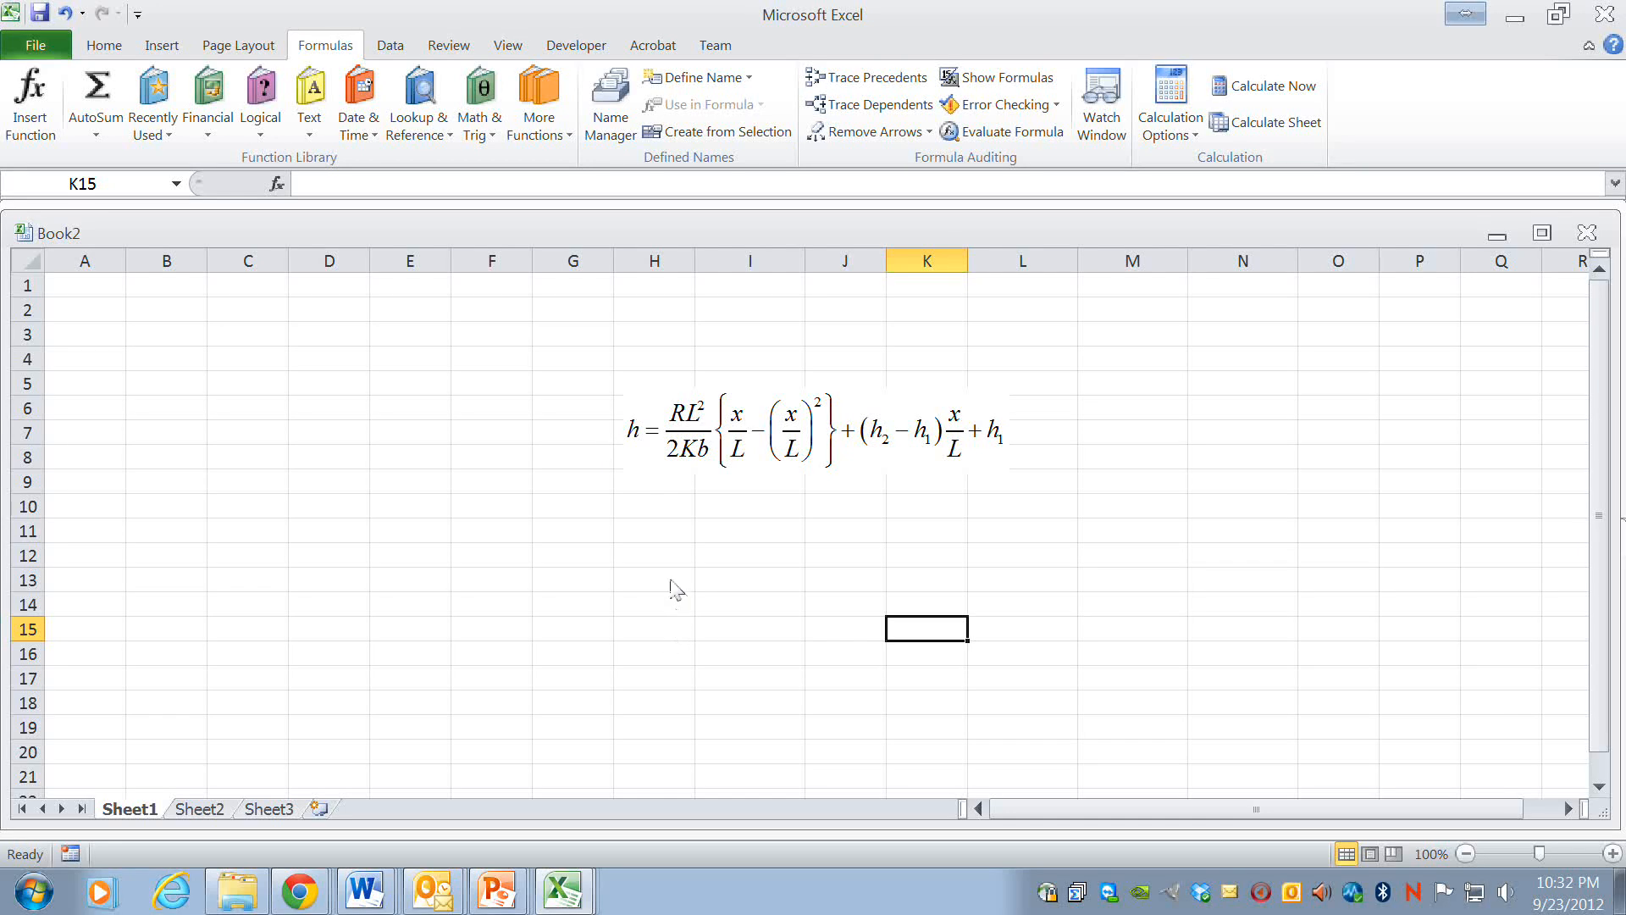
{"action": "mouse_move", "coordinate": [134, 425]}
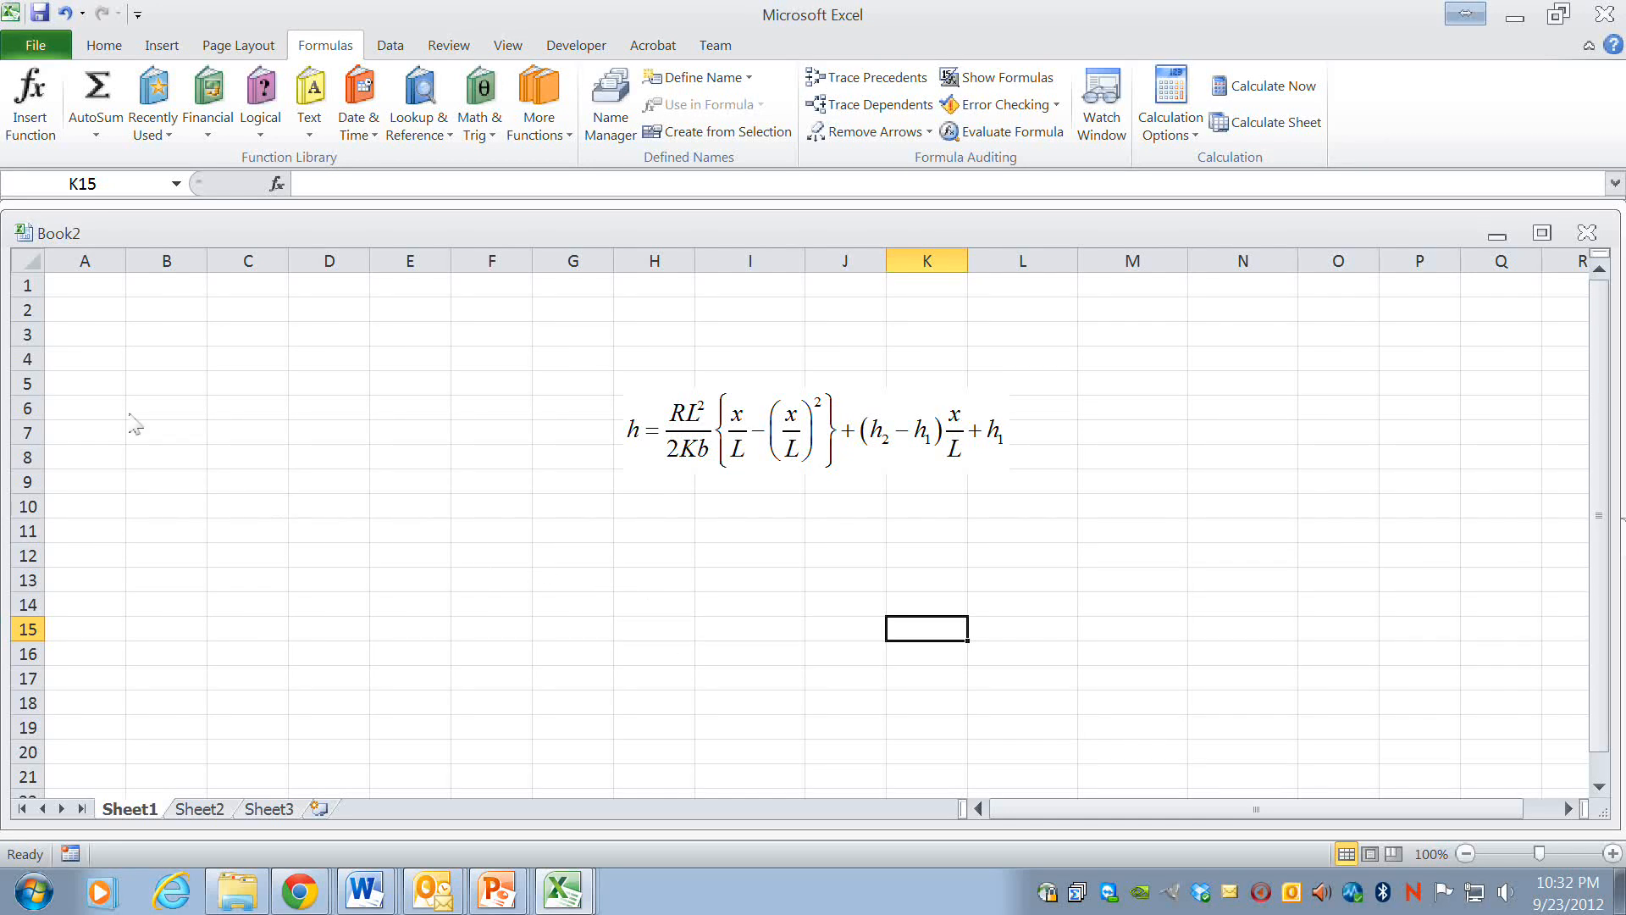
{"action": "mouse_move", "coordinate": [145, 394]}
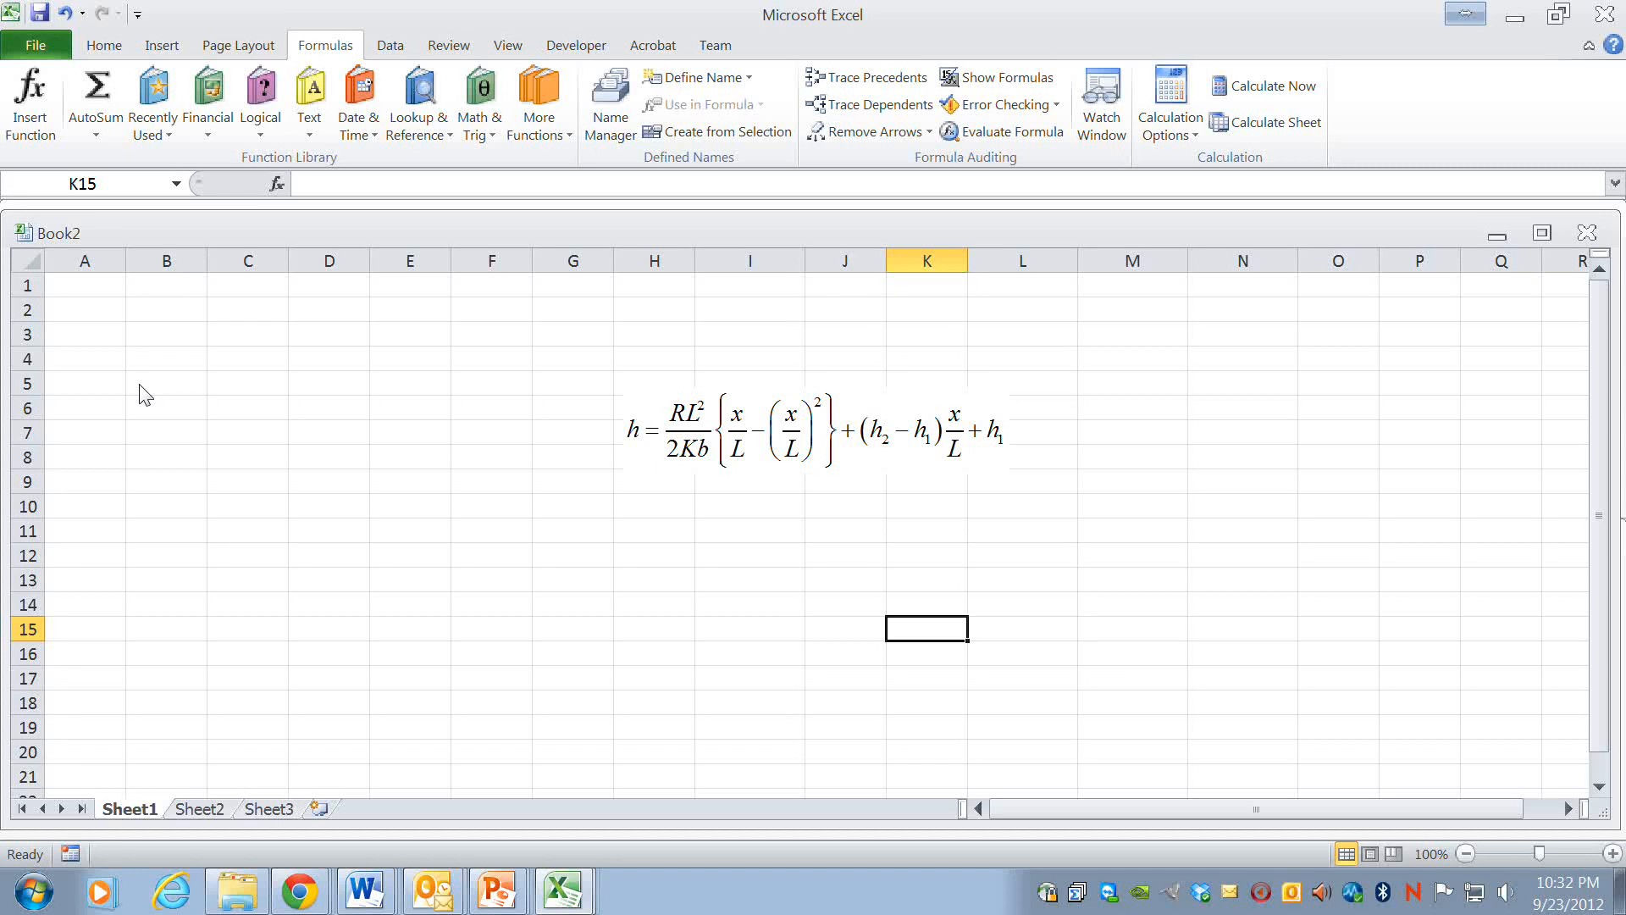
{"action": "mouse_move", "coordinate": [103, 311]}
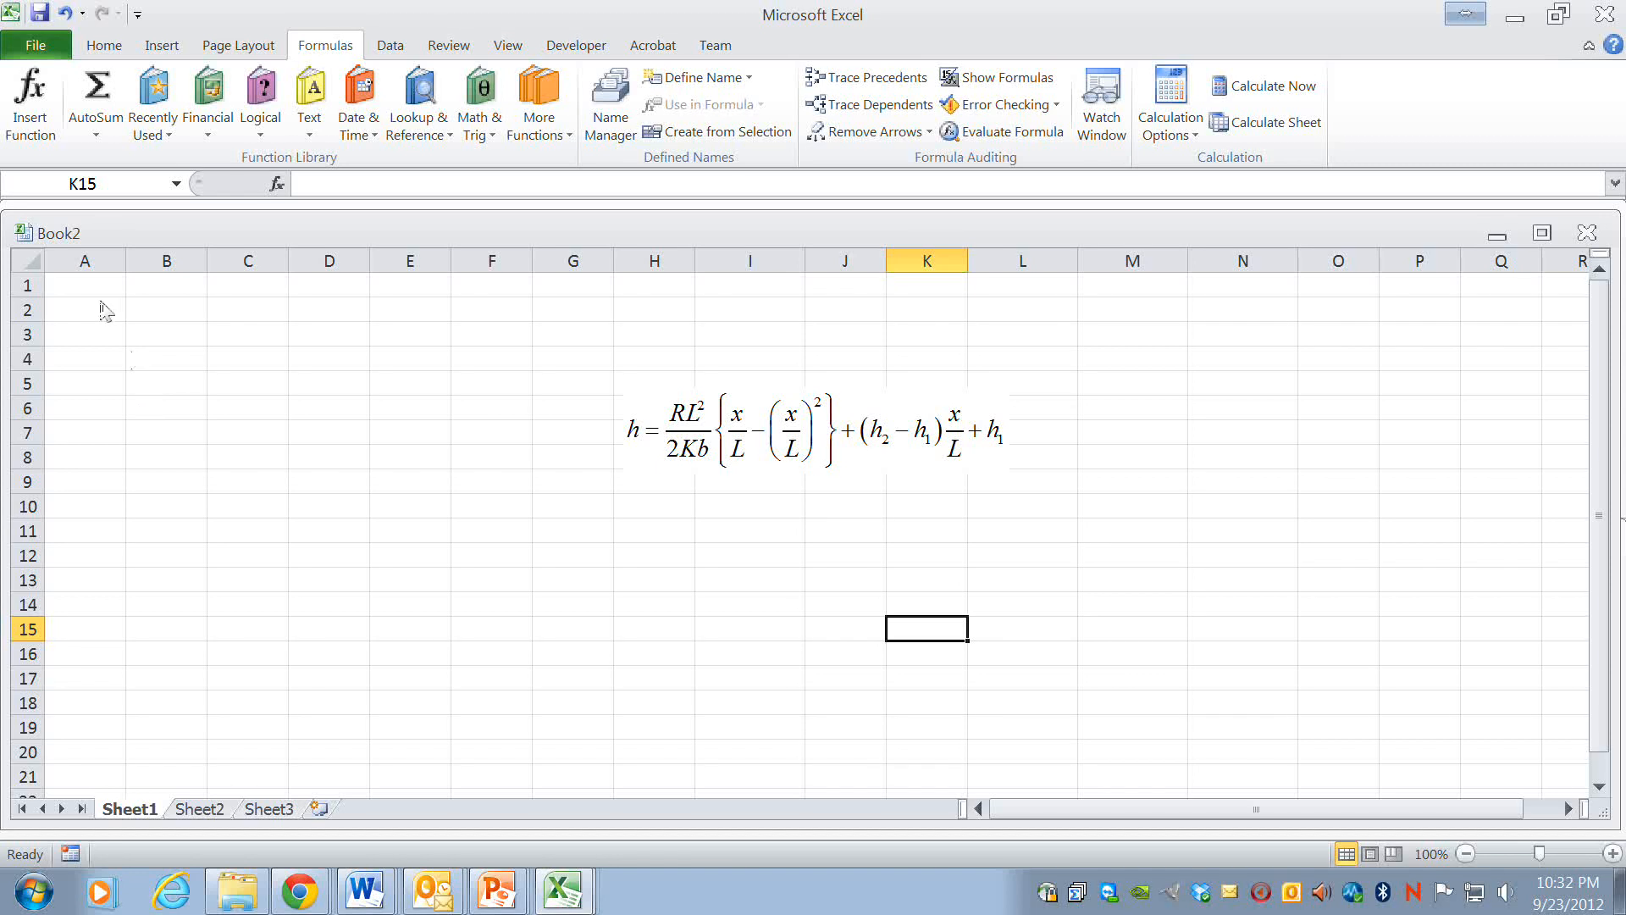
- Enter 0 in A1 and the incrementing formula =A1+50 in A2
{"action": "left_click", "coordinate": [85, 284]}
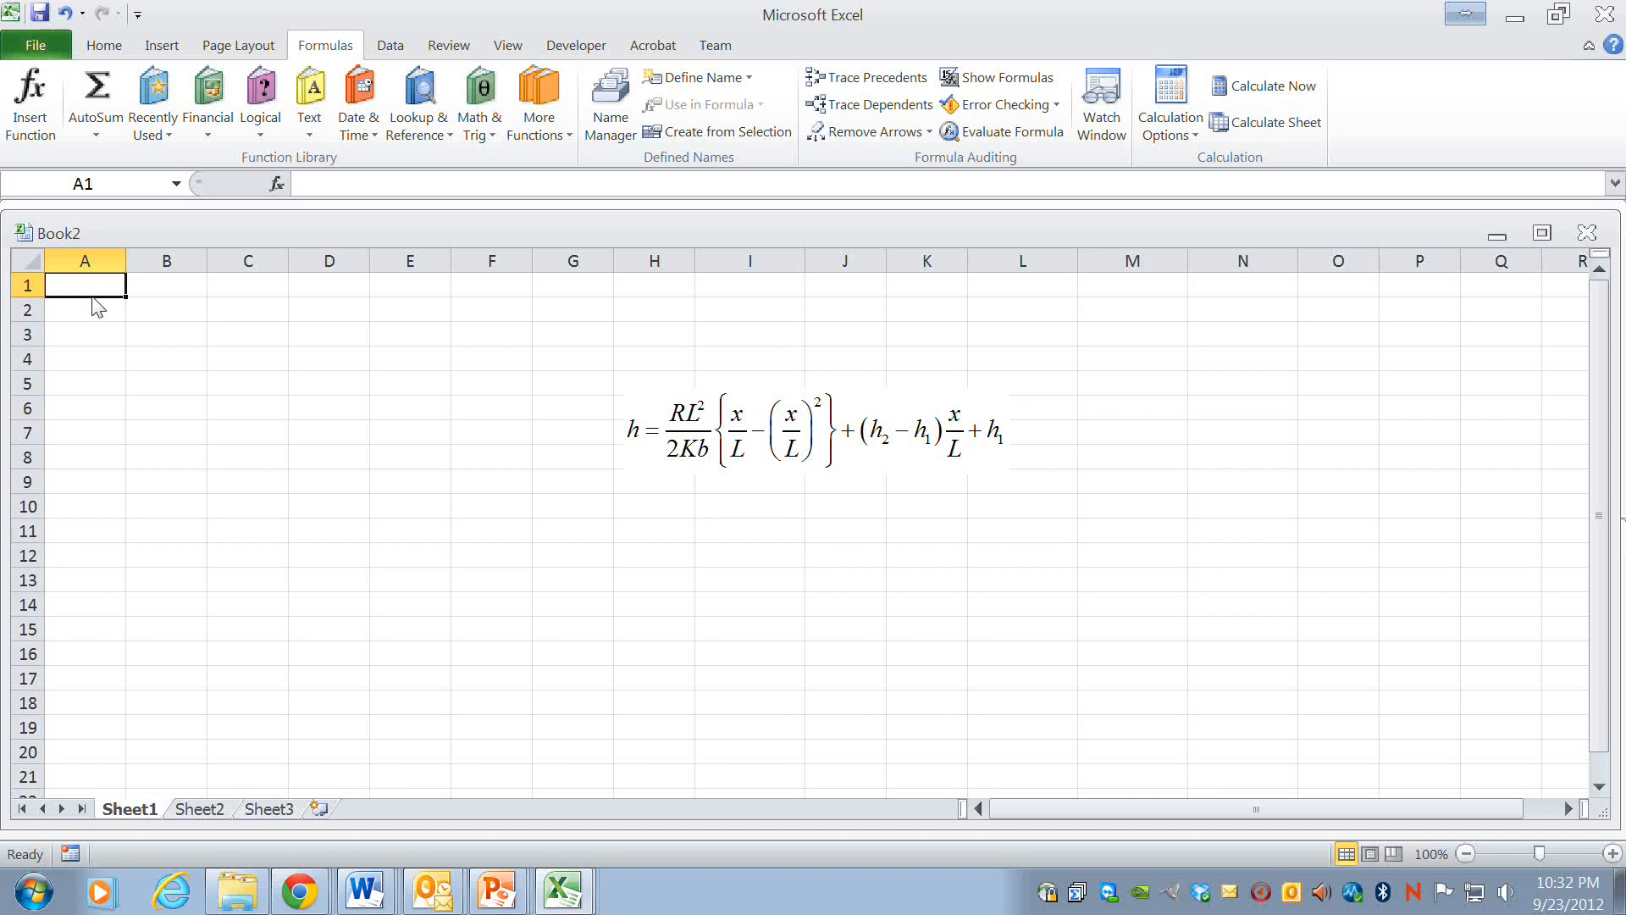
{"action": "type", "text": "0"}
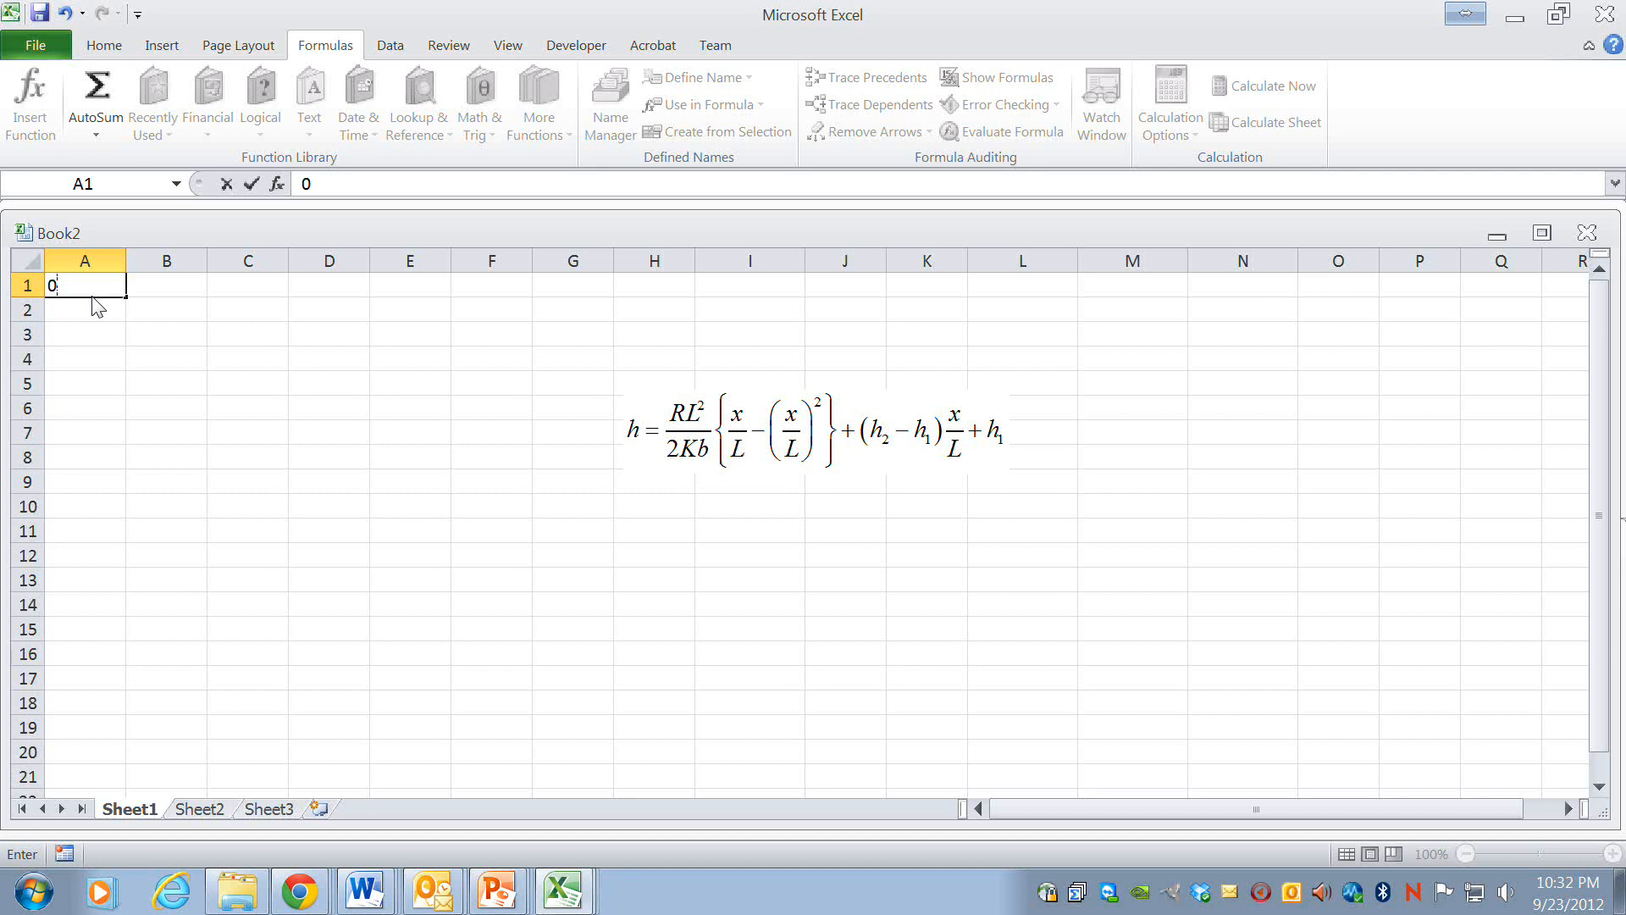
{"action": "key", "text": "Return"}
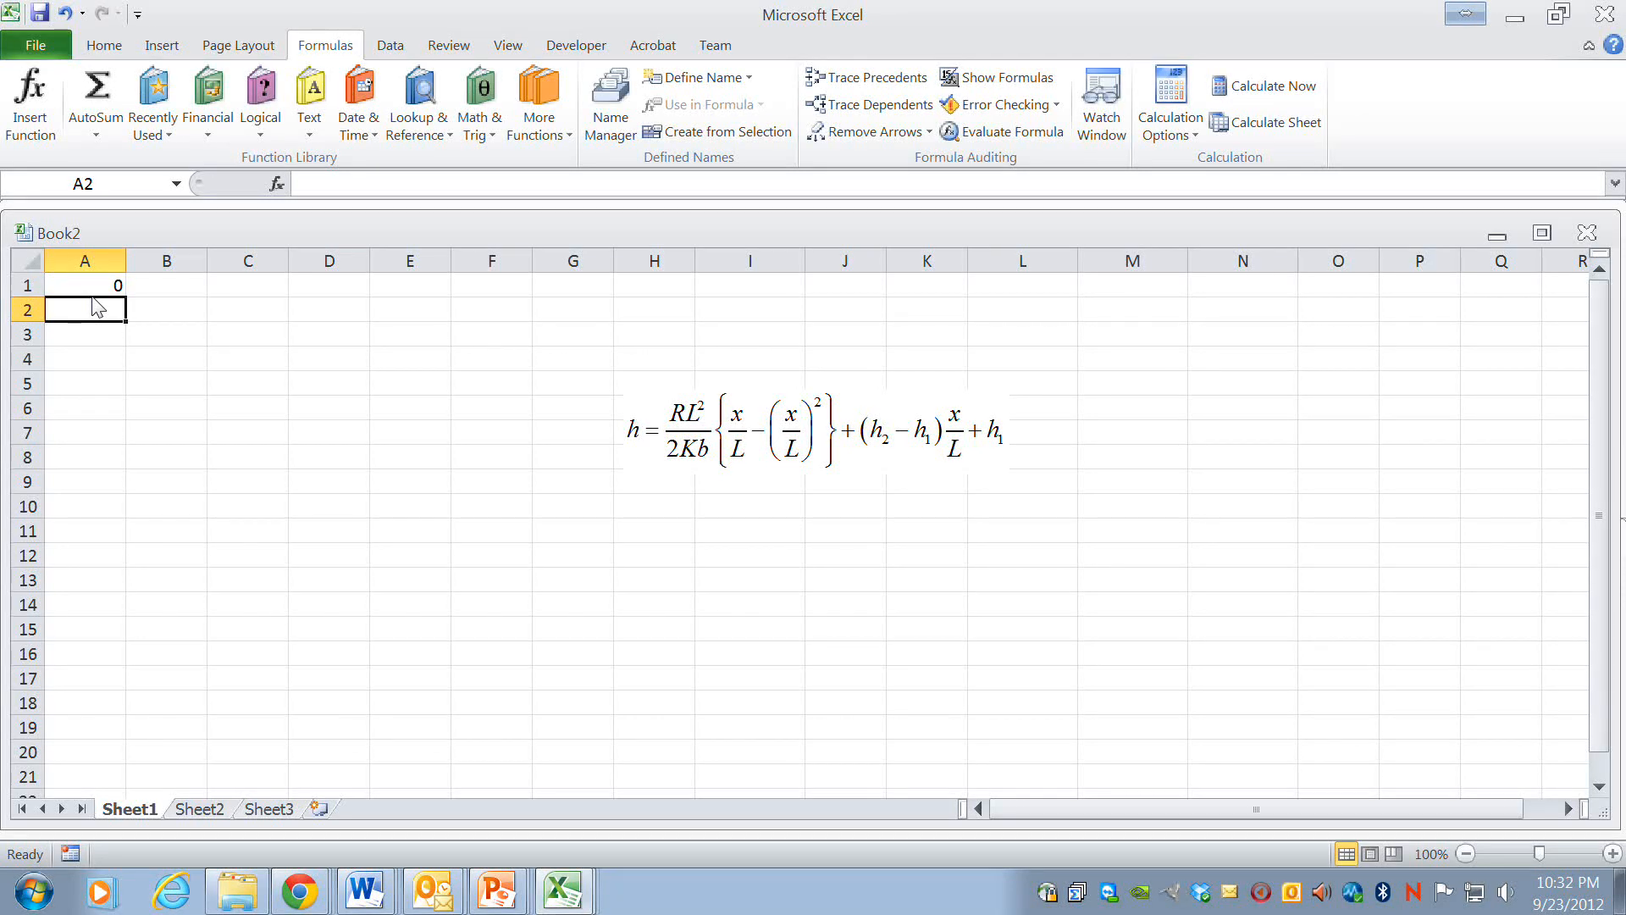
{"action": "type", "text": "="}
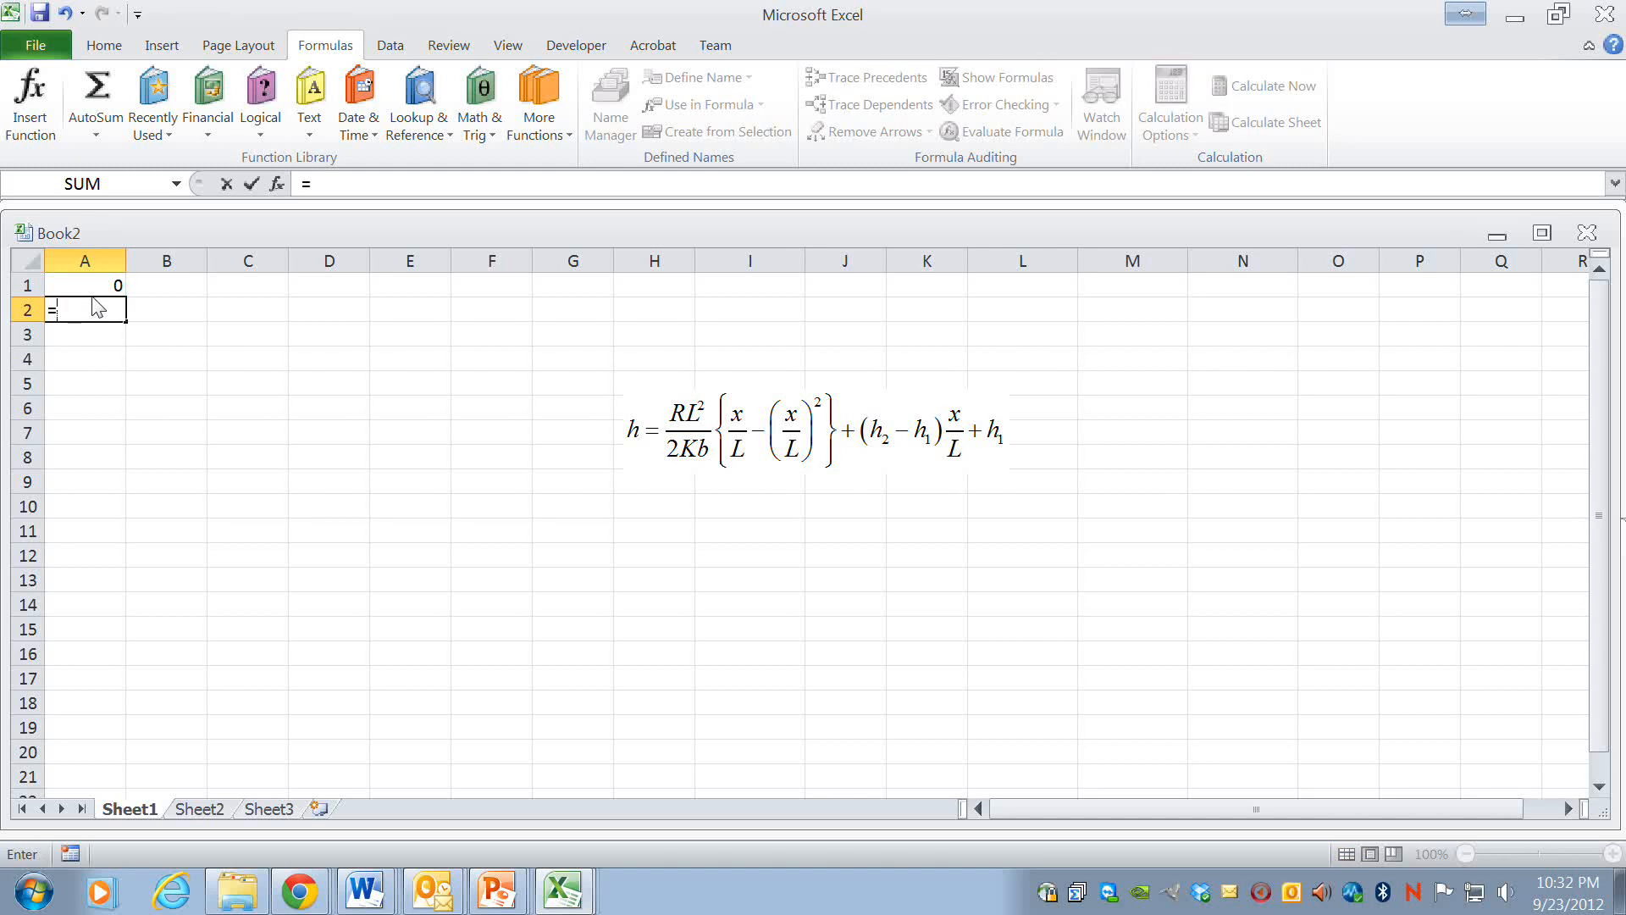
{"action": "left_click", "coordinate": [83, 285]}
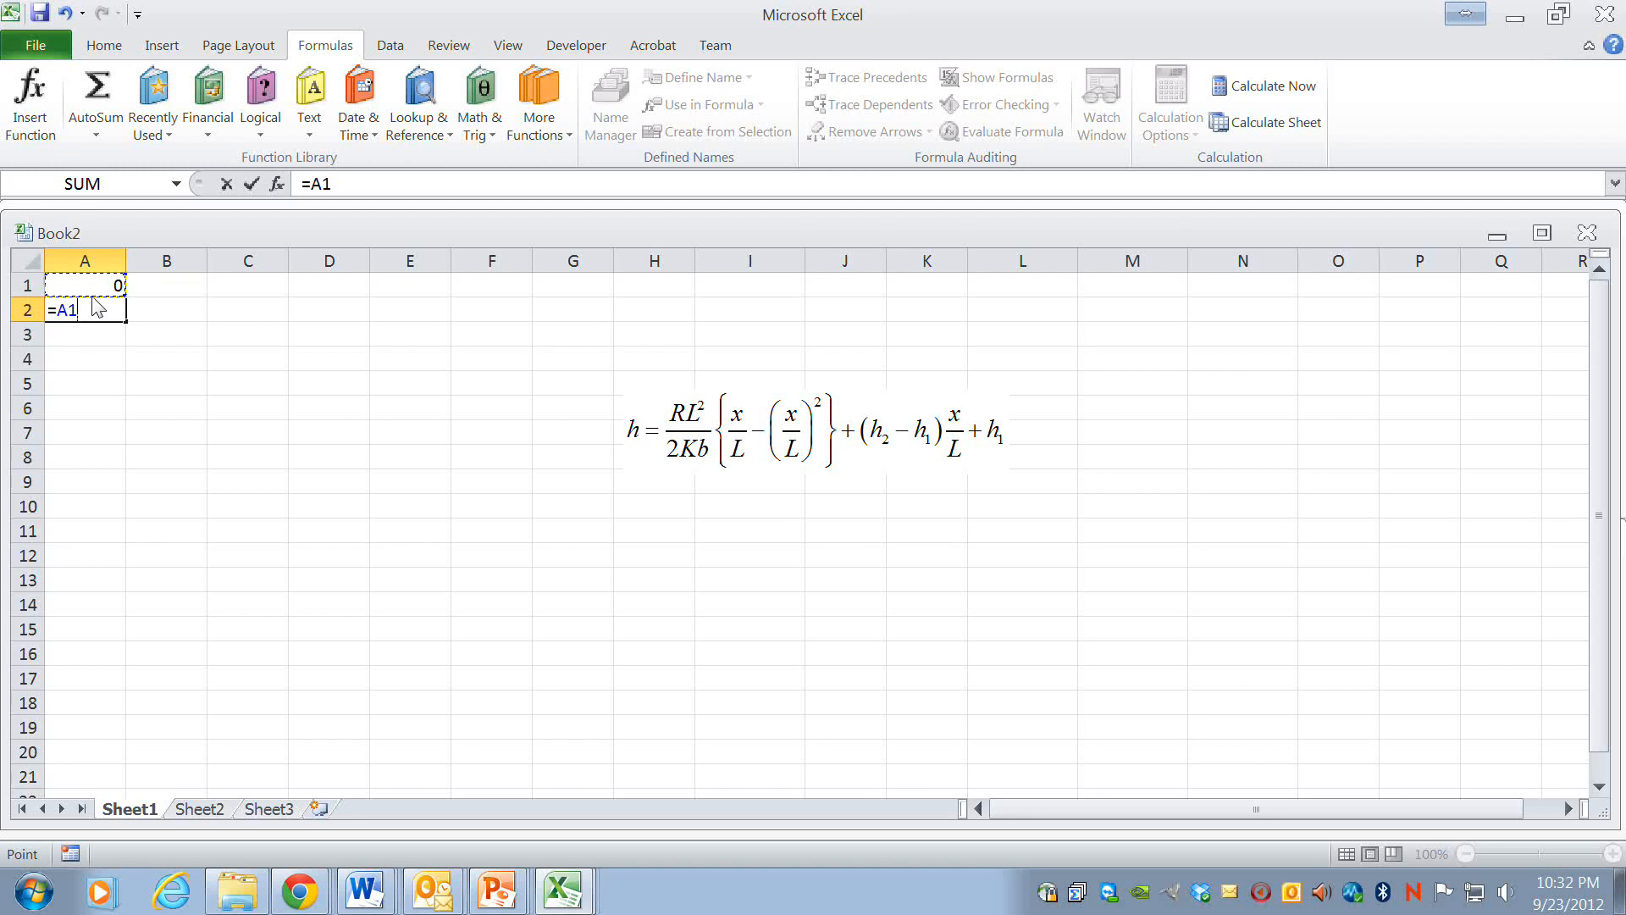
{"action": "type", "text": "+"}
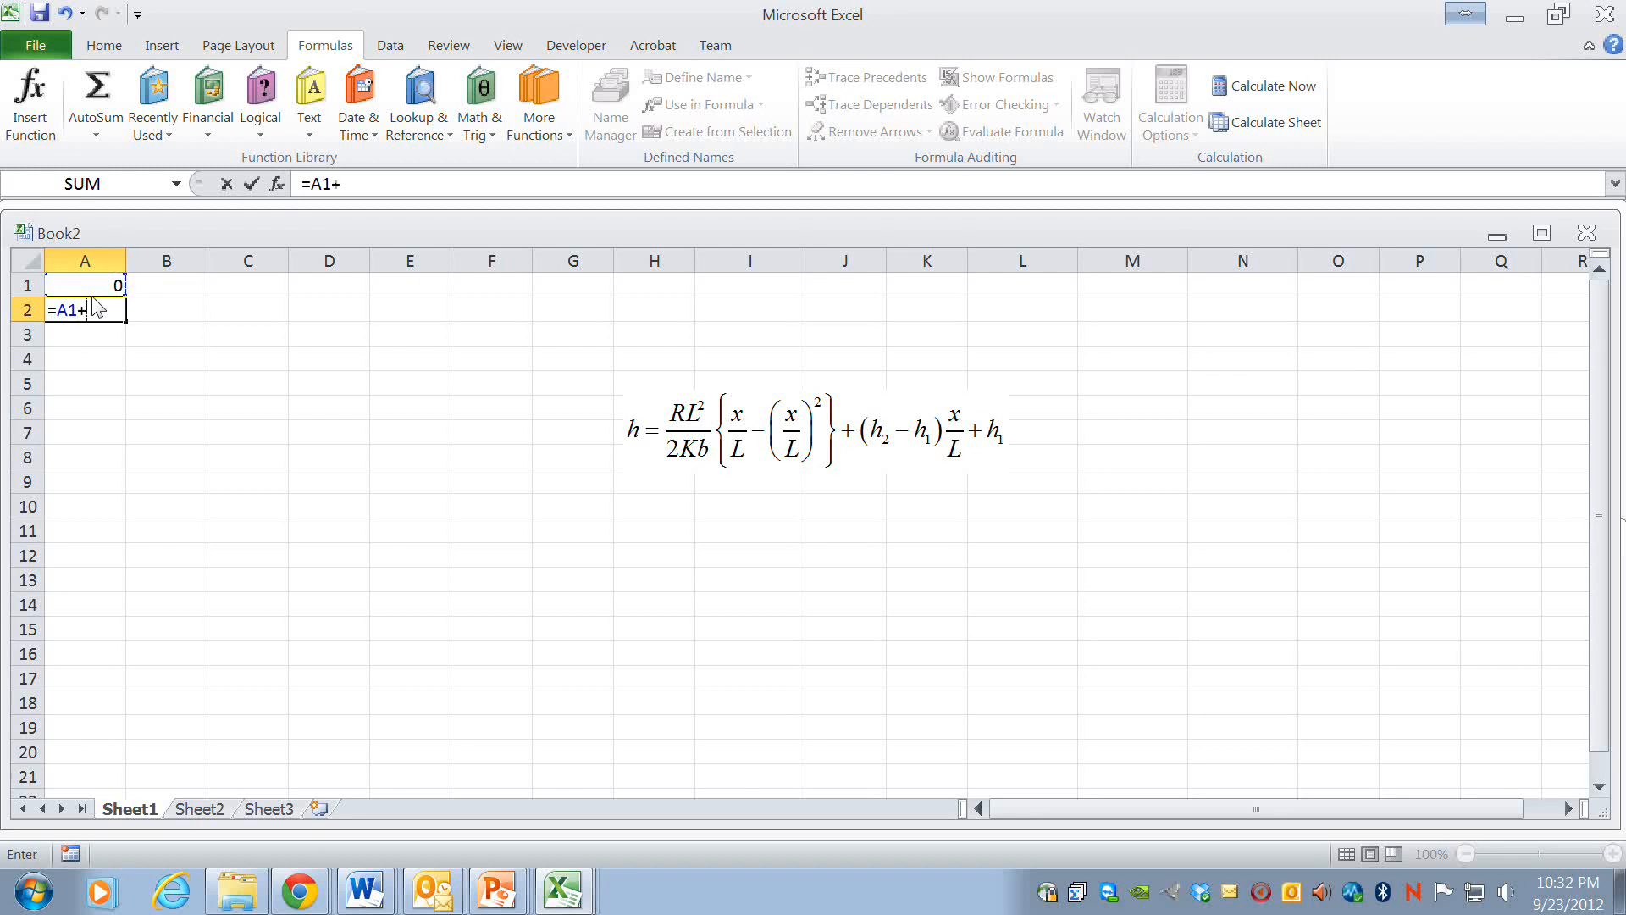
{"action": "key", "text": "Return"}
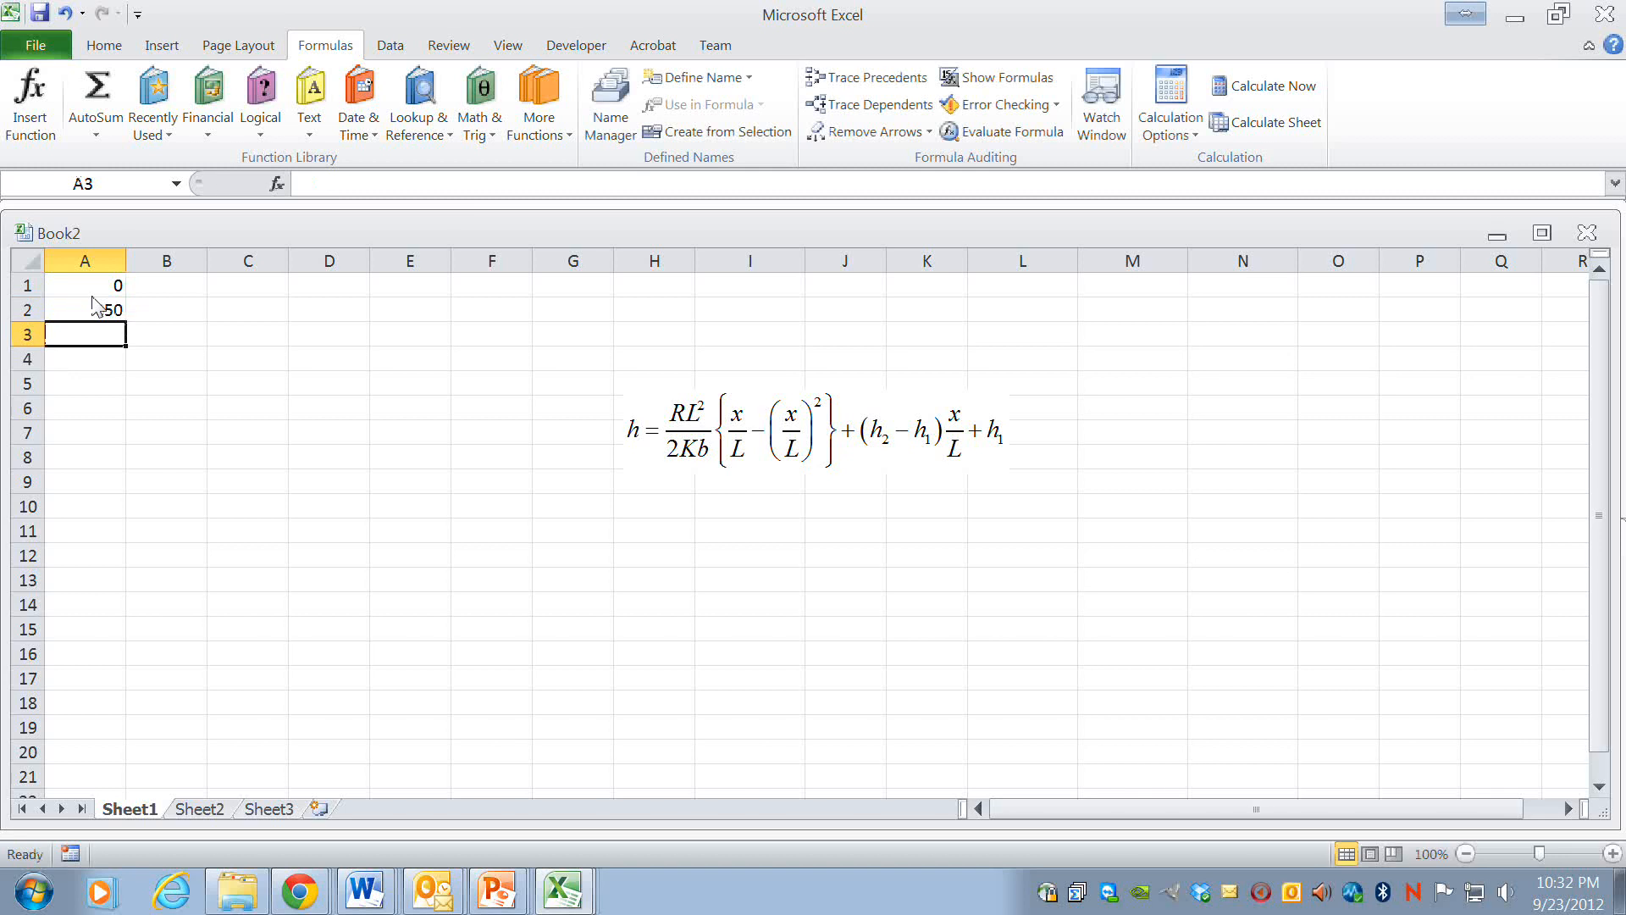
- Fill the add-50 formula down to A21 so x runs 0 to 1000, and check a filled cell
{"action": "left_click", "coordinate": [85, 309]}
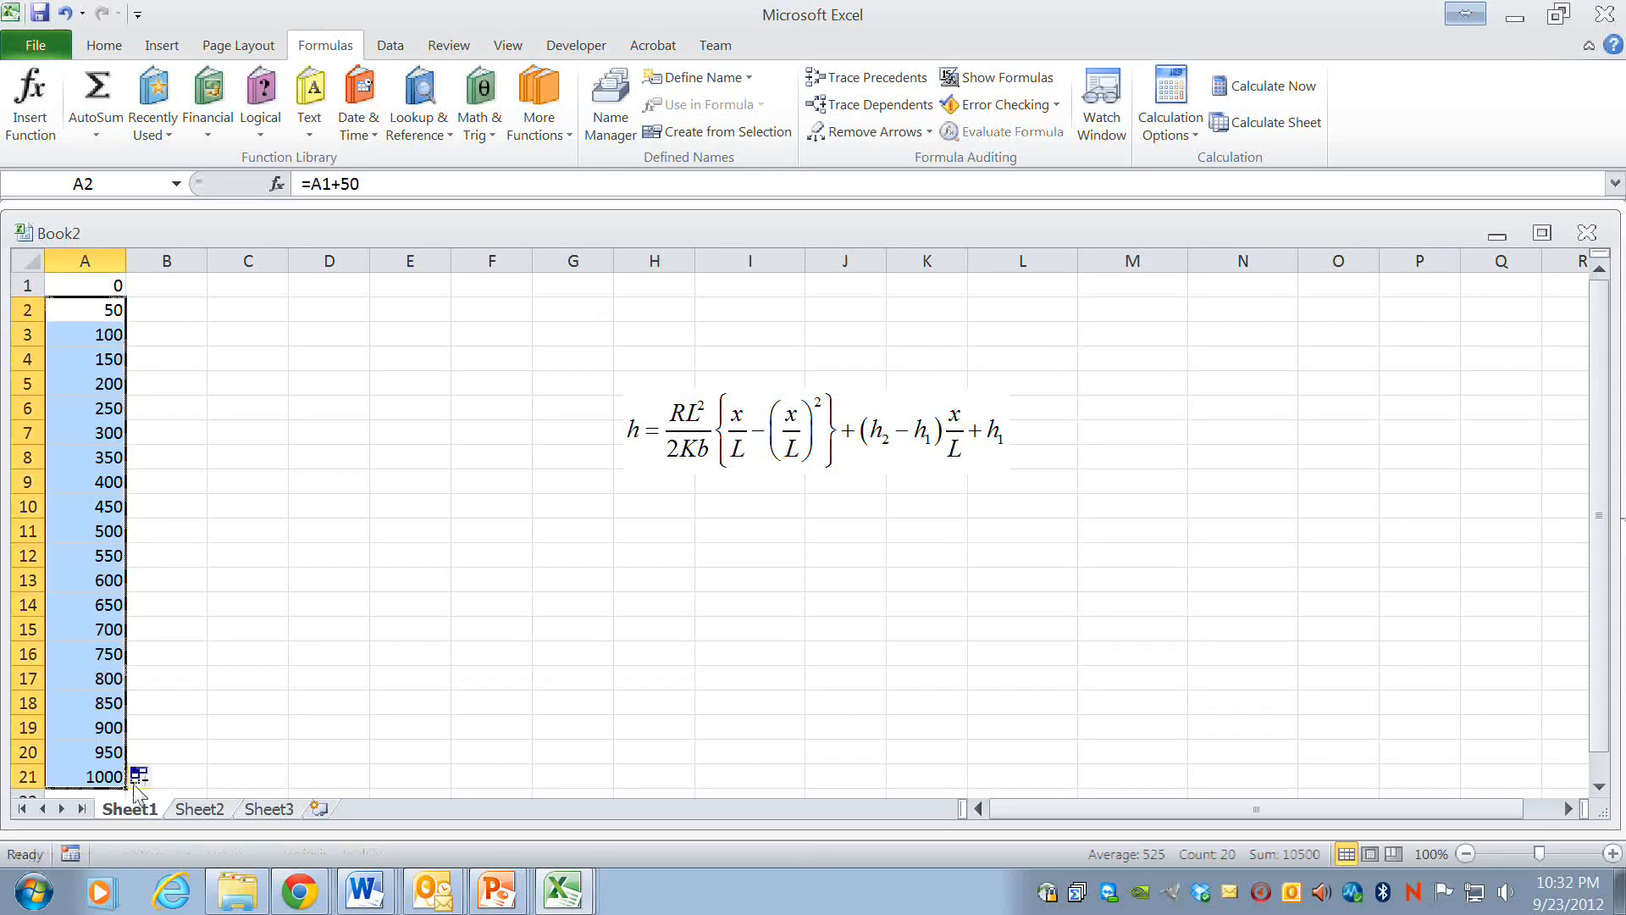
{"action": "left_click", "coordinate": [166, 579]}
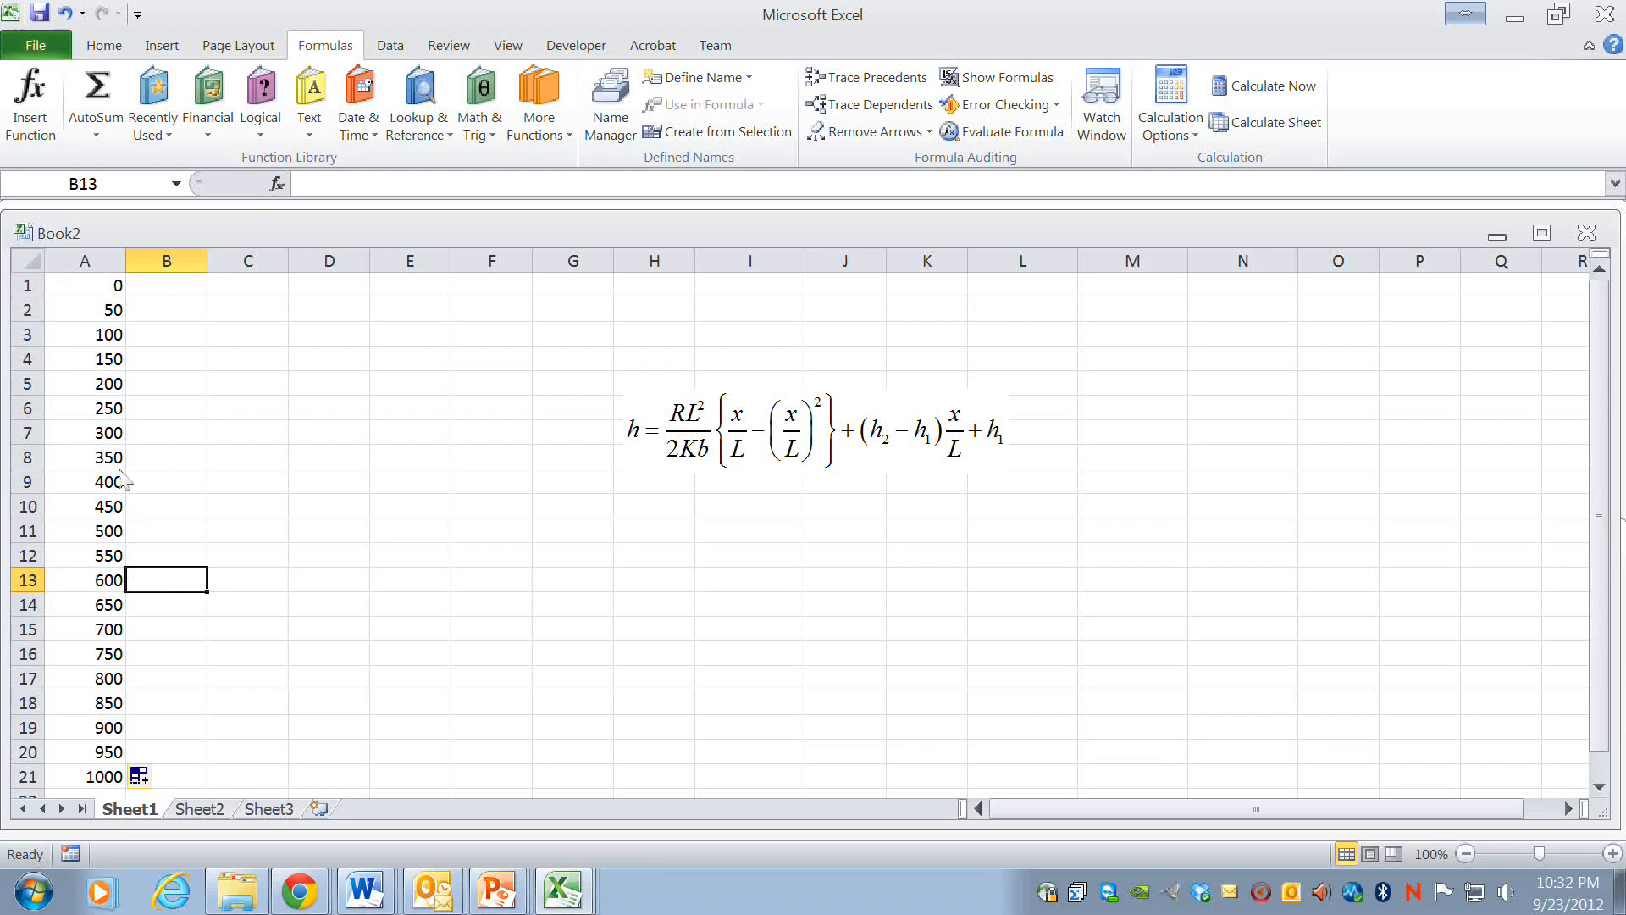
{"action": "left_click", "coordinate": [84, 457]}
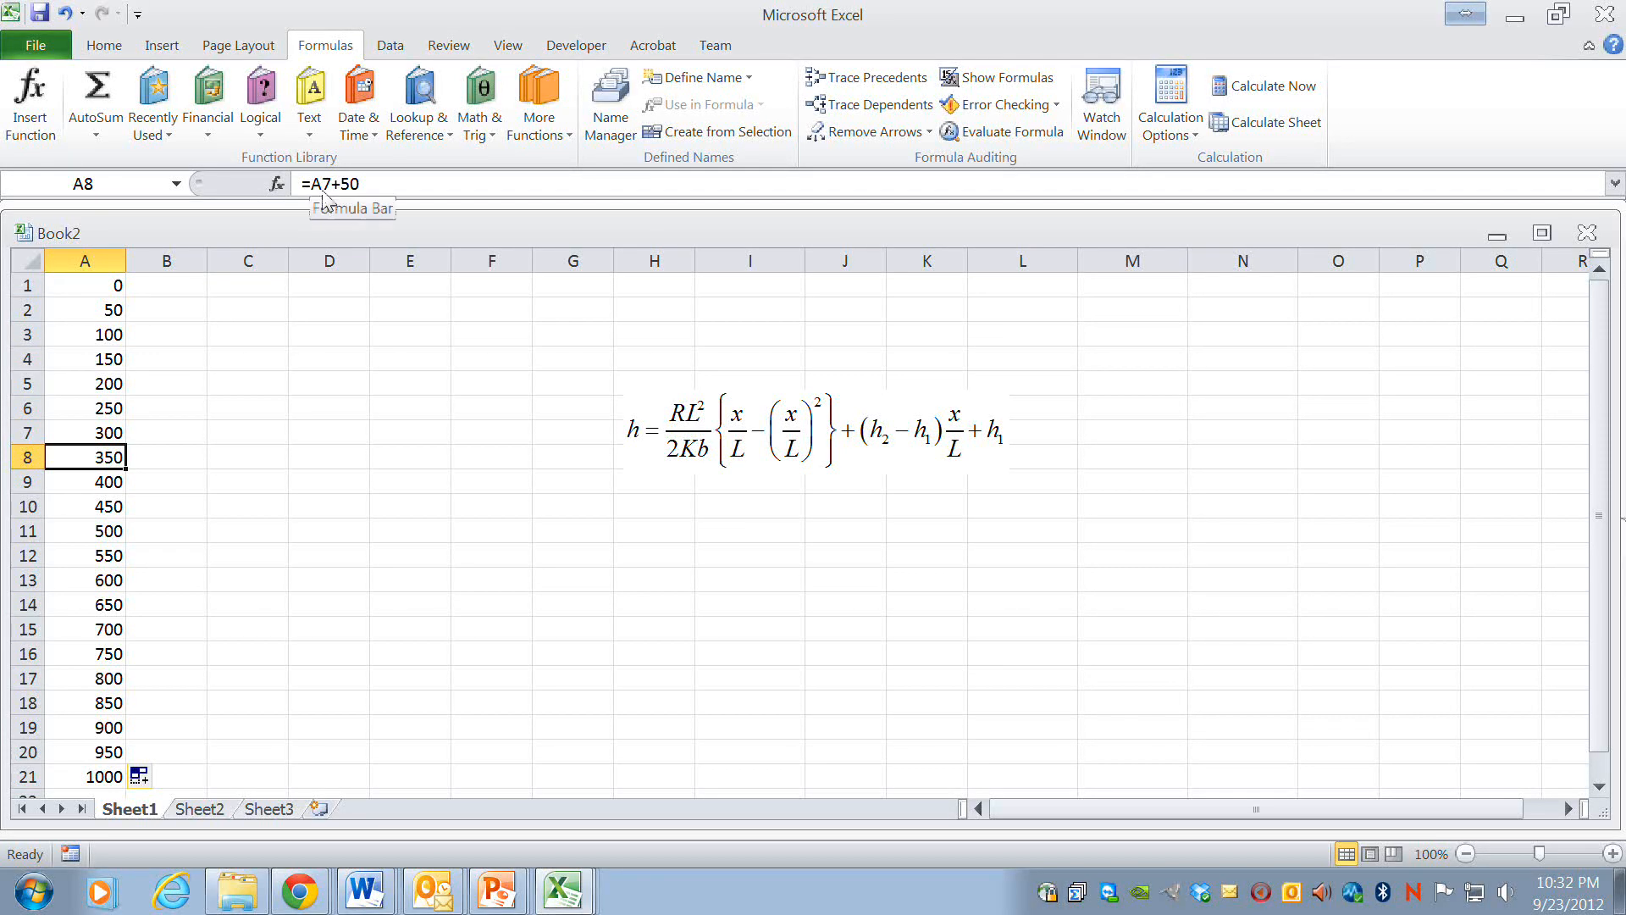
{"action": "left_click", "coordinate": [246, 505]}
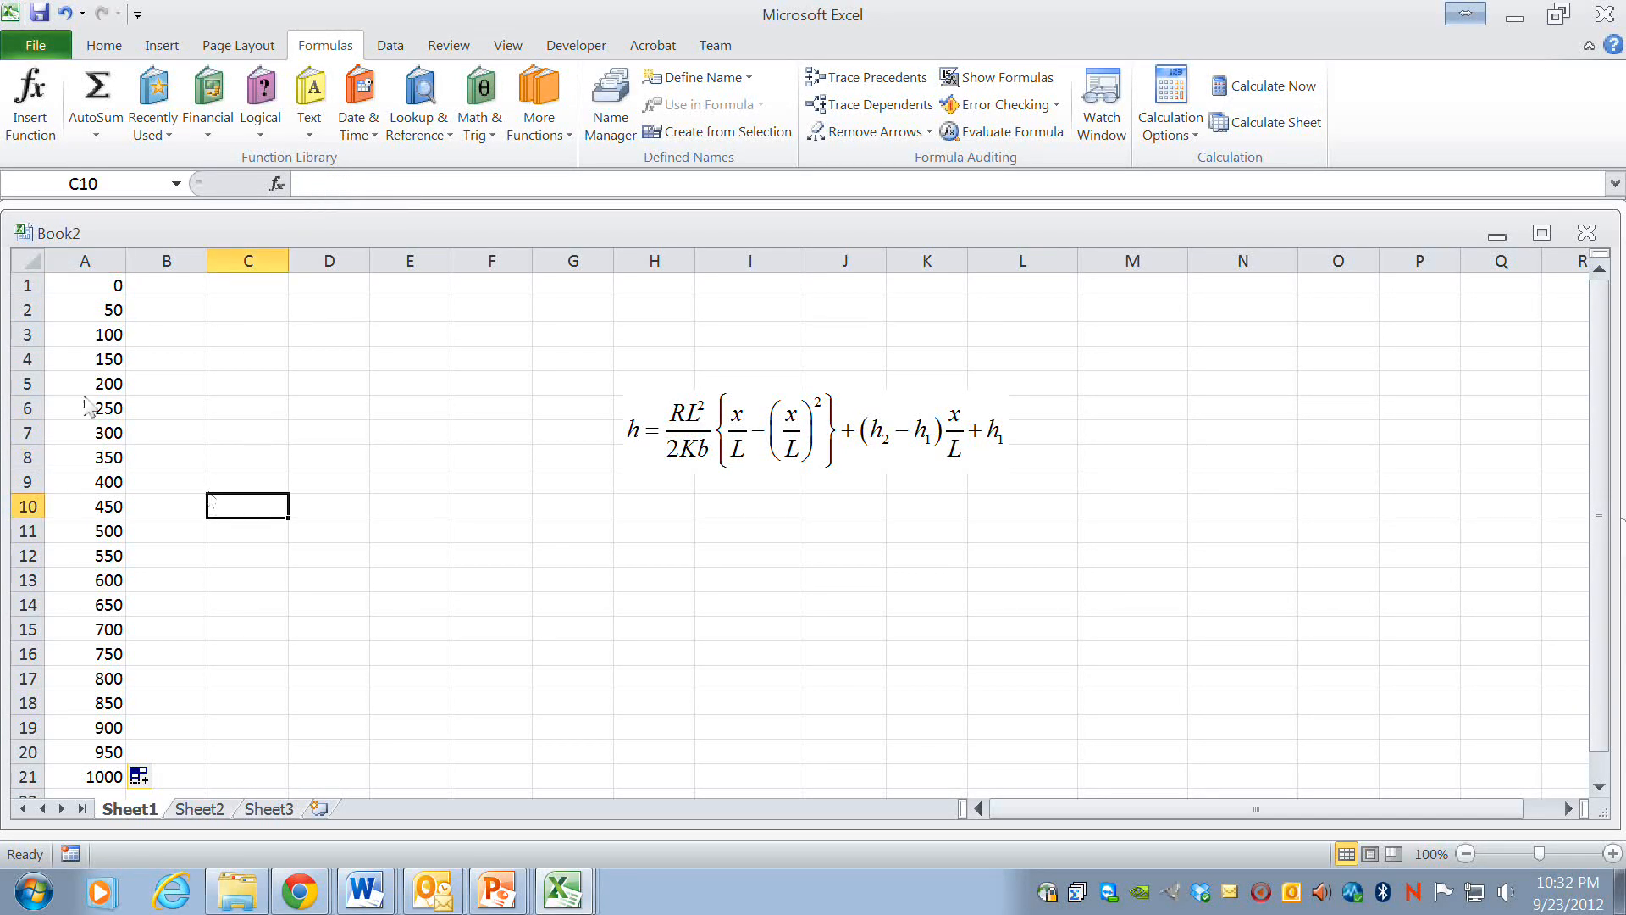
{"action": "left_click", "coordinate": [166, 285]}
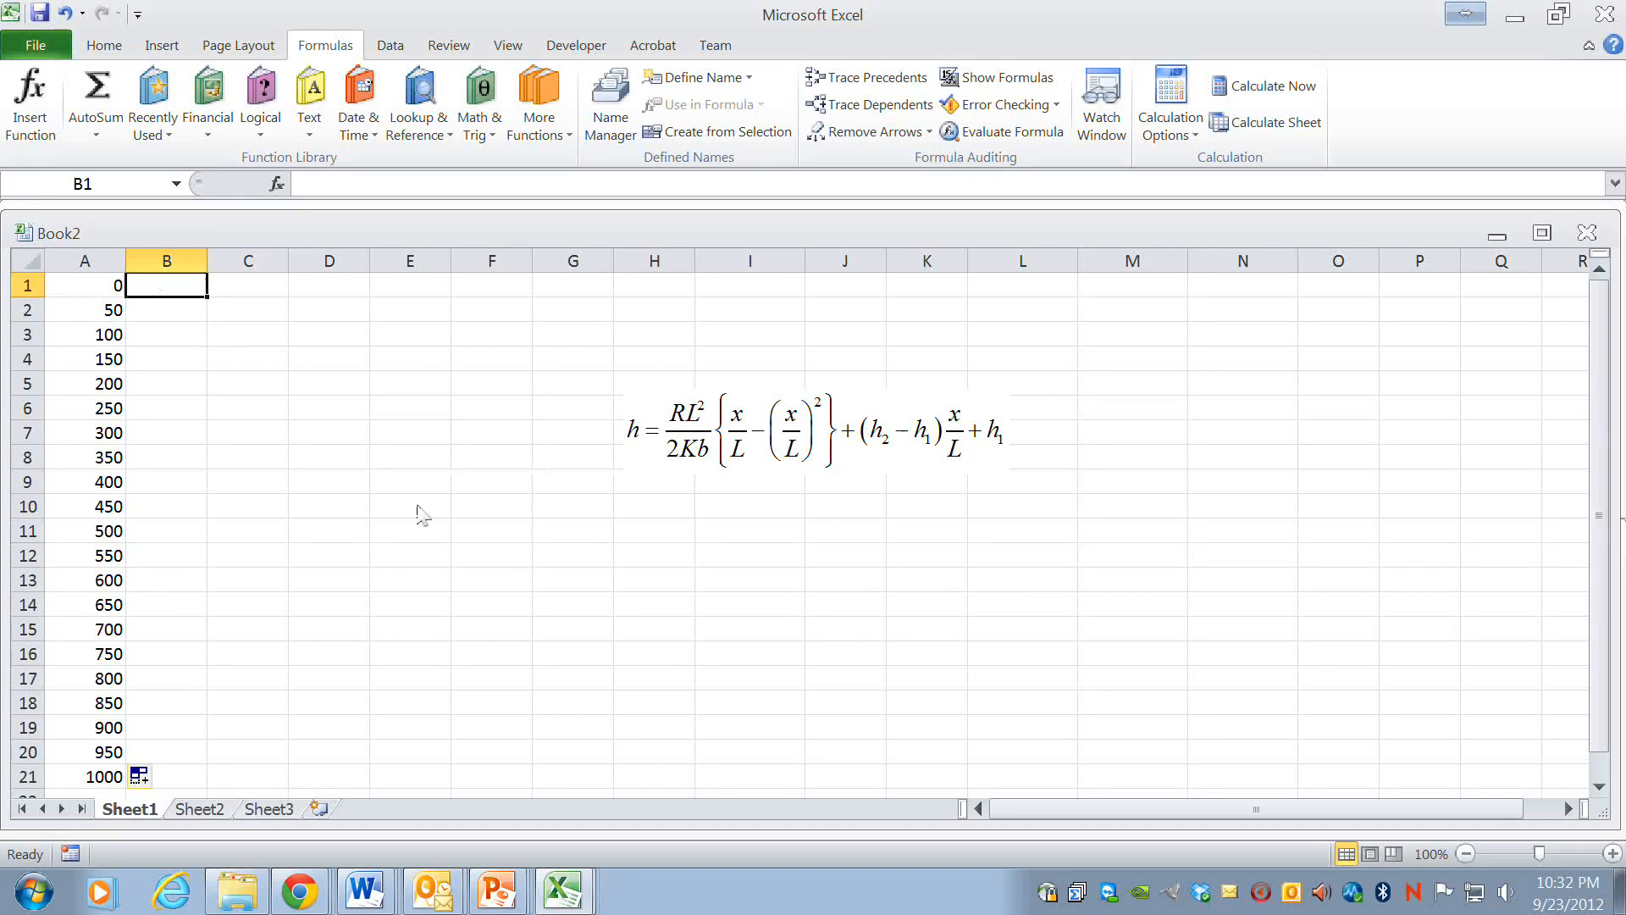
{"action": "mouse_move", "coordinate": [802, 614]}
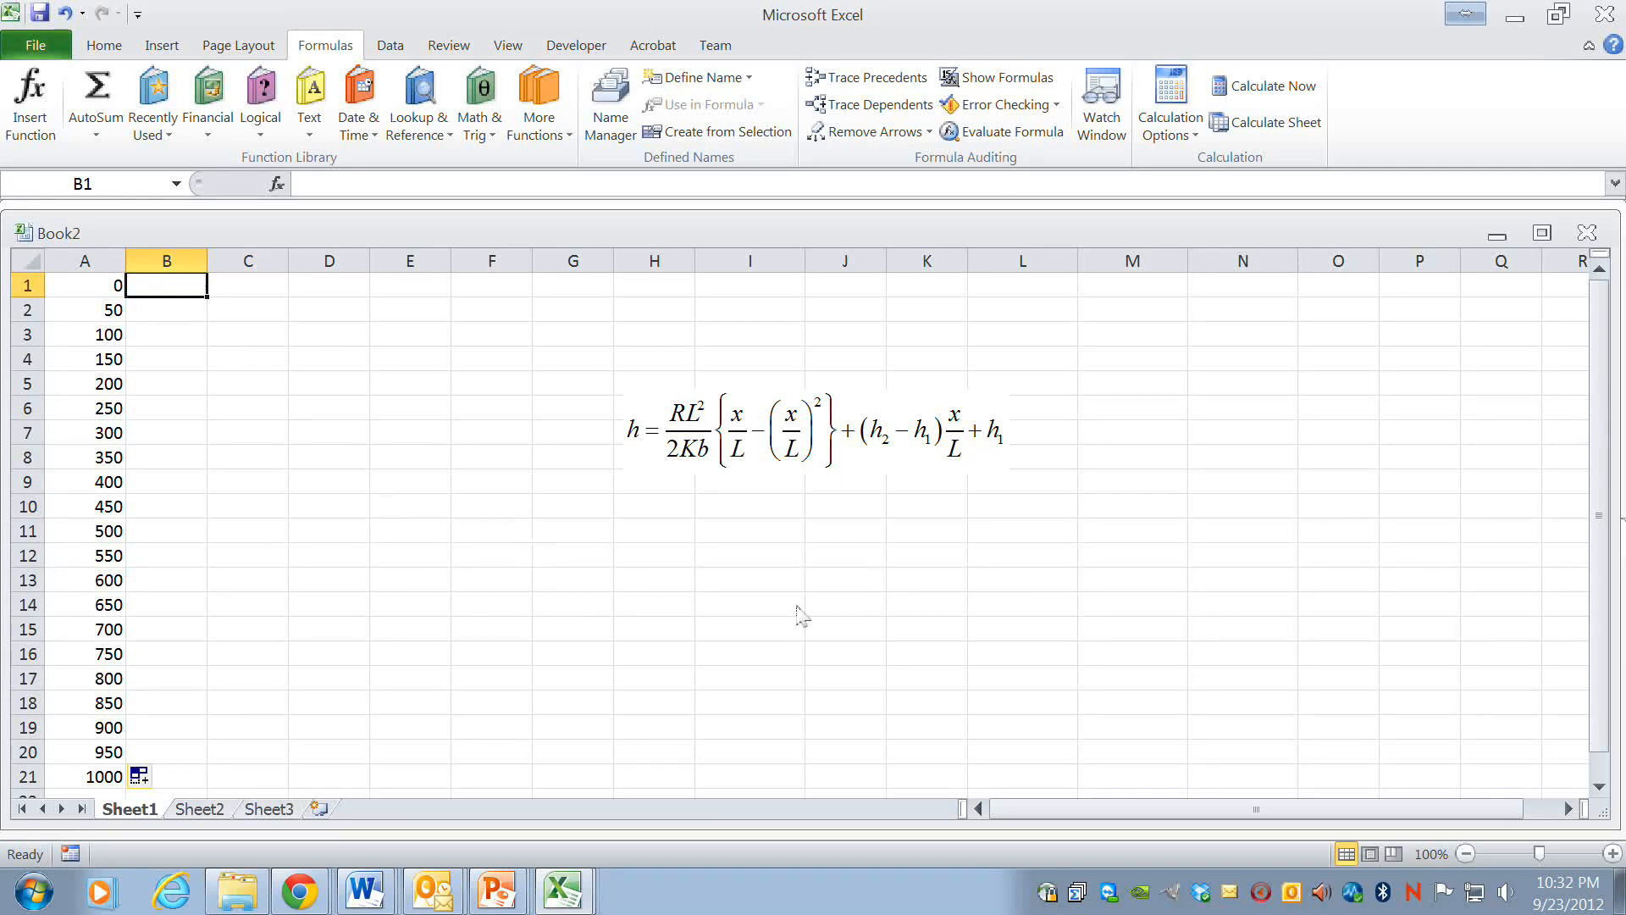
{"action": "mouse_move", "coordinate": [672, 582]}
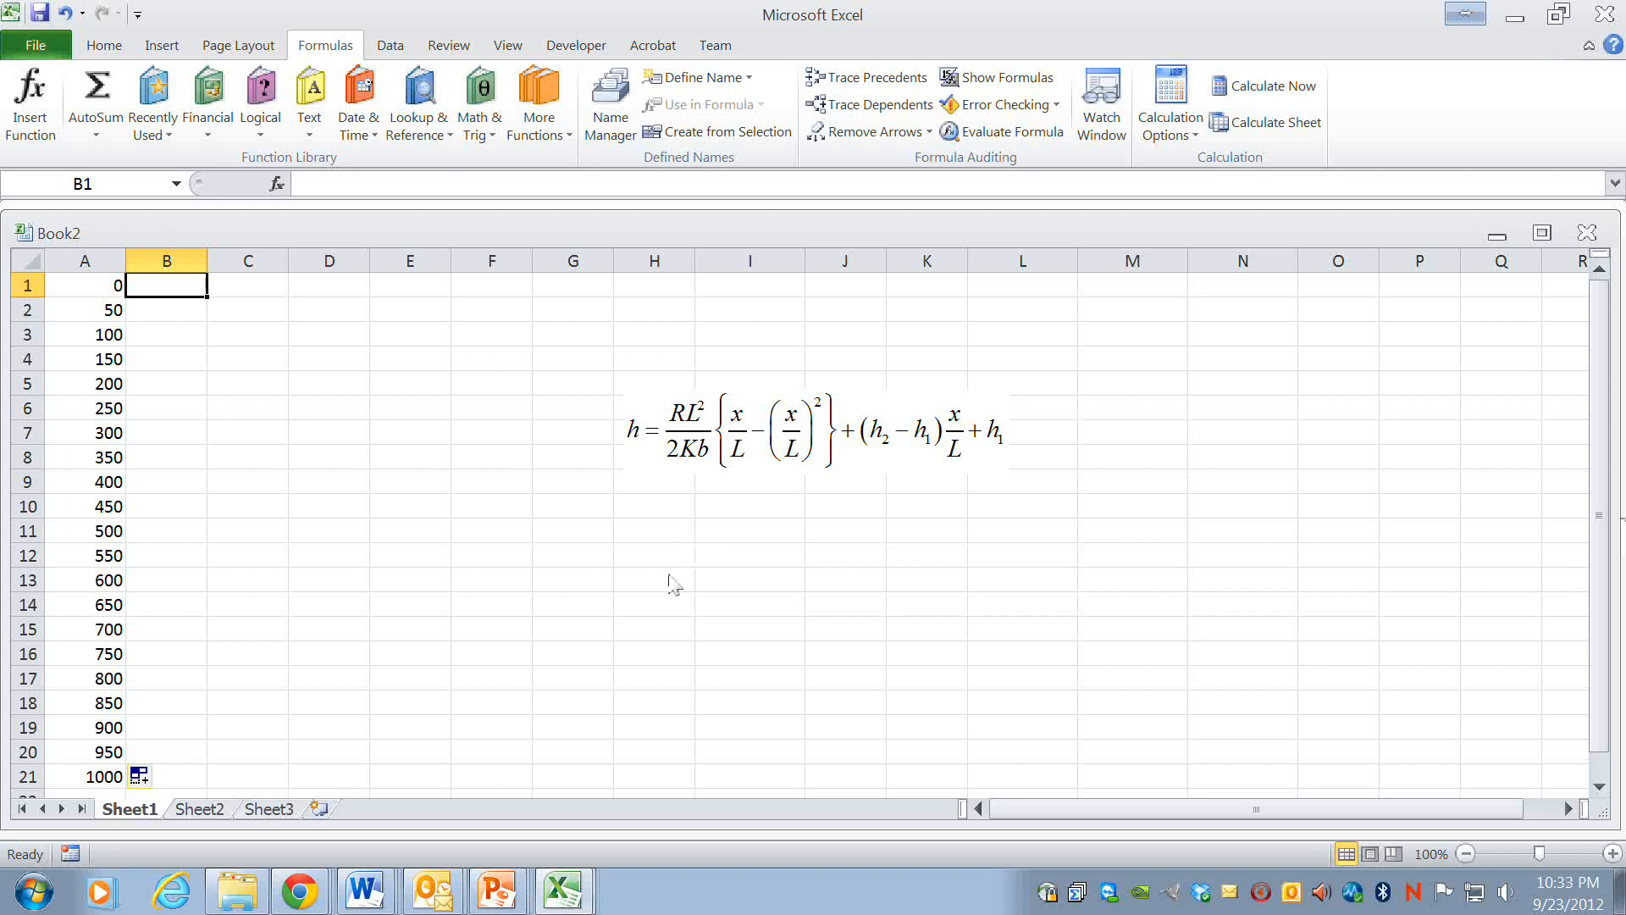
{"action": "mouse_move", "coordinate": [622, 424]}
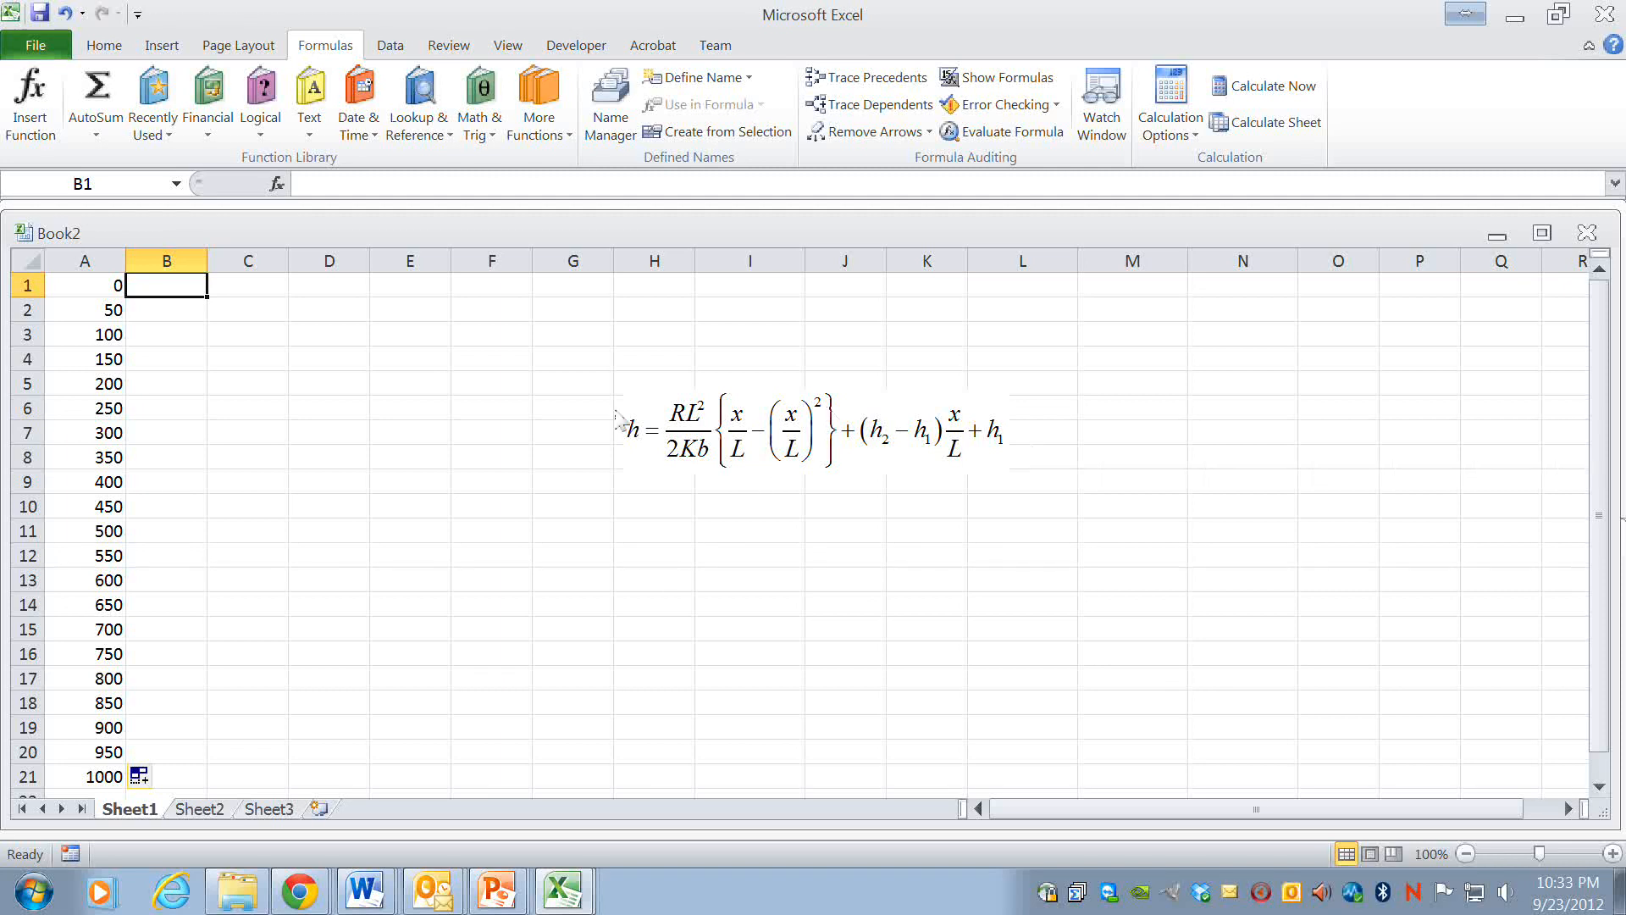
{"action": "mouse_move", "coordinate": [710, 444]}
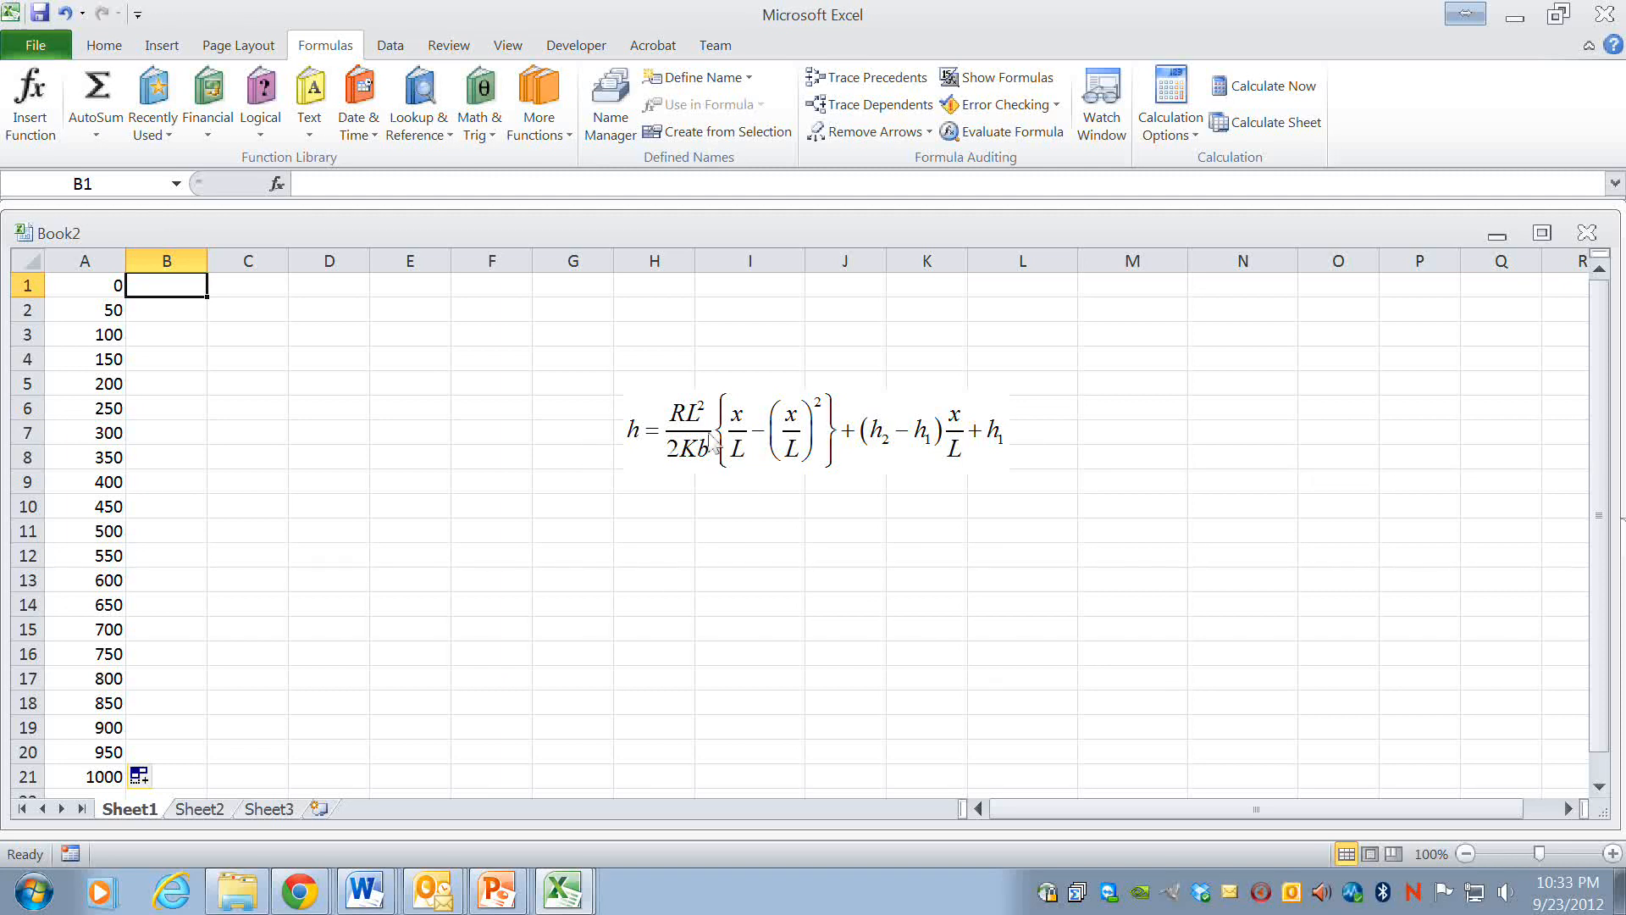
{"action": "mouse_move", "coordinate": [183, 305]}
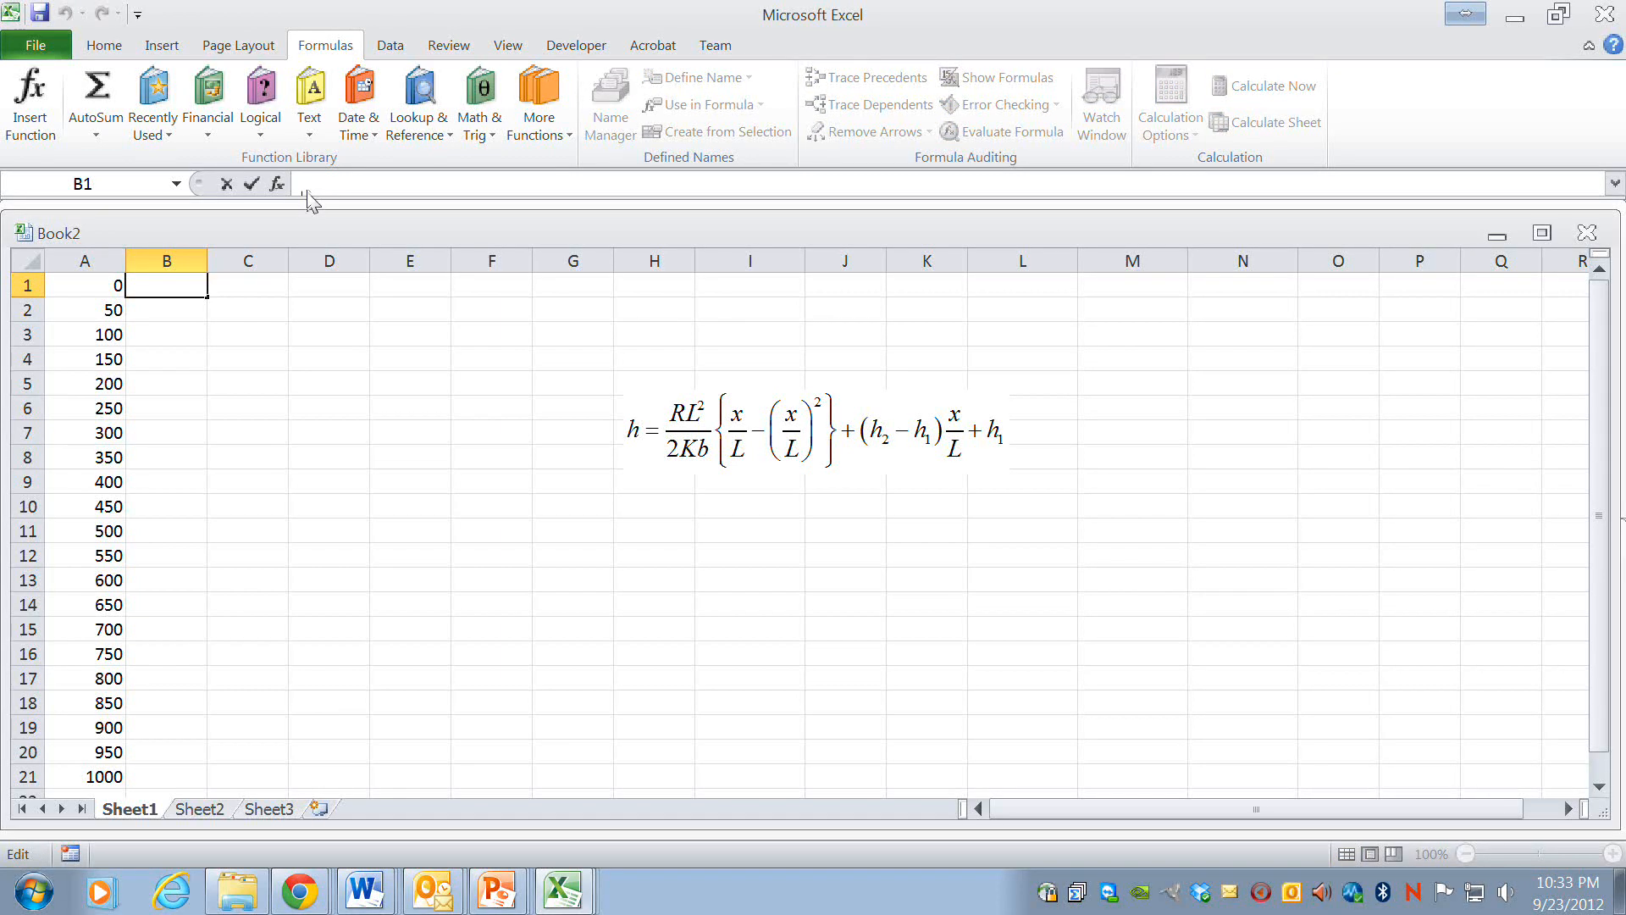
{"action": "type", "text": "="}
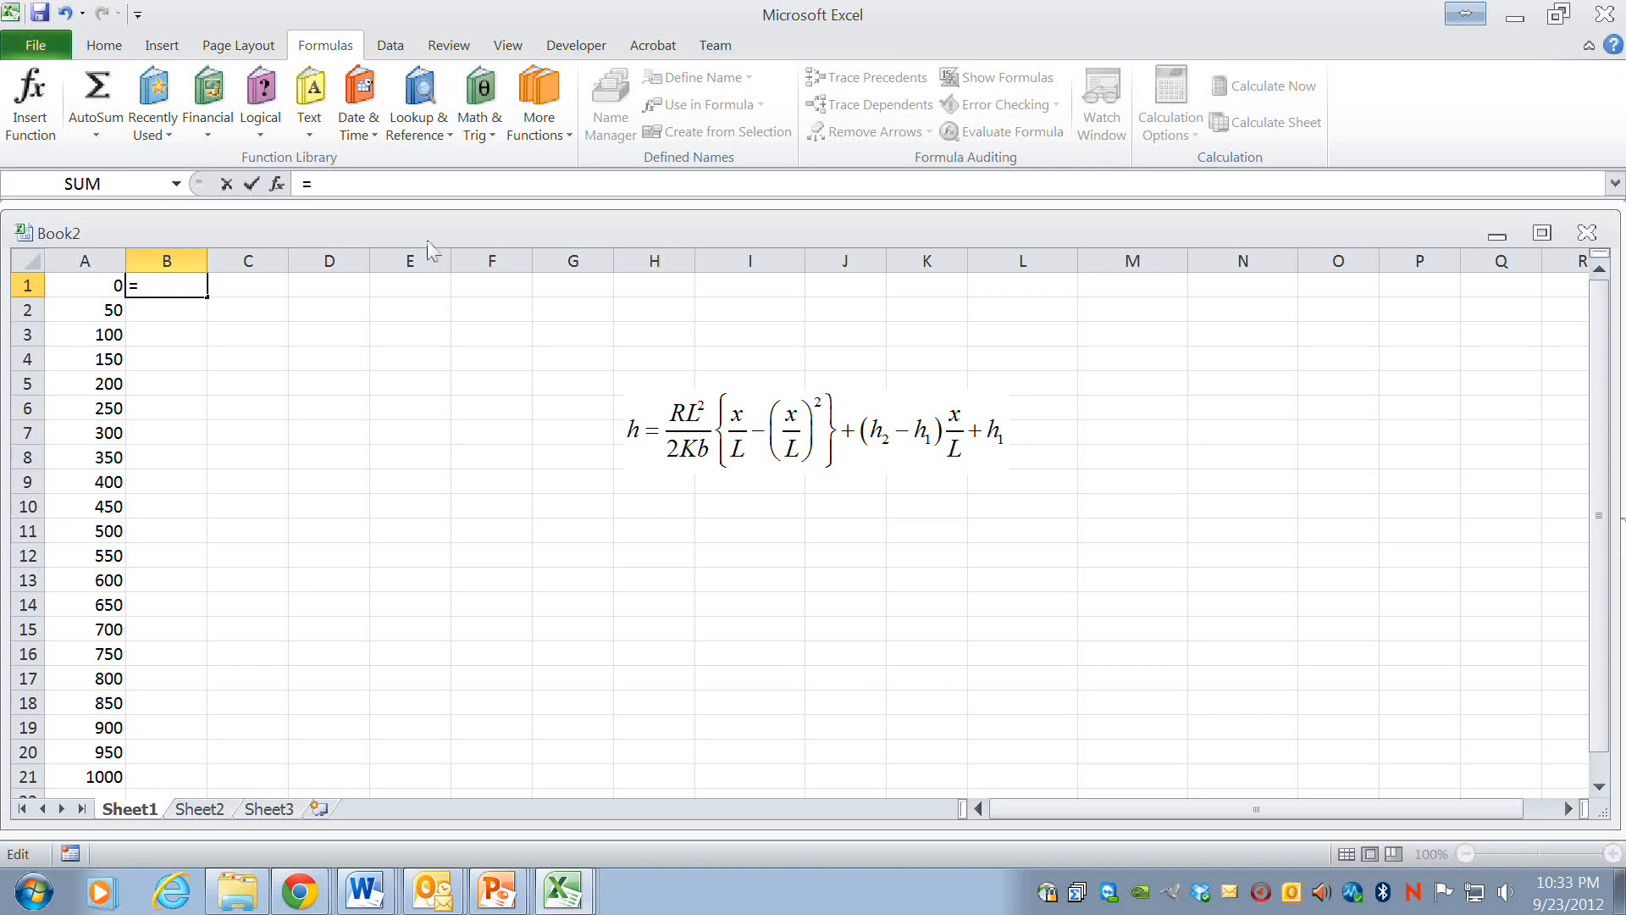
{"action": "mouse_move", "coordinate": [1359, 200]}
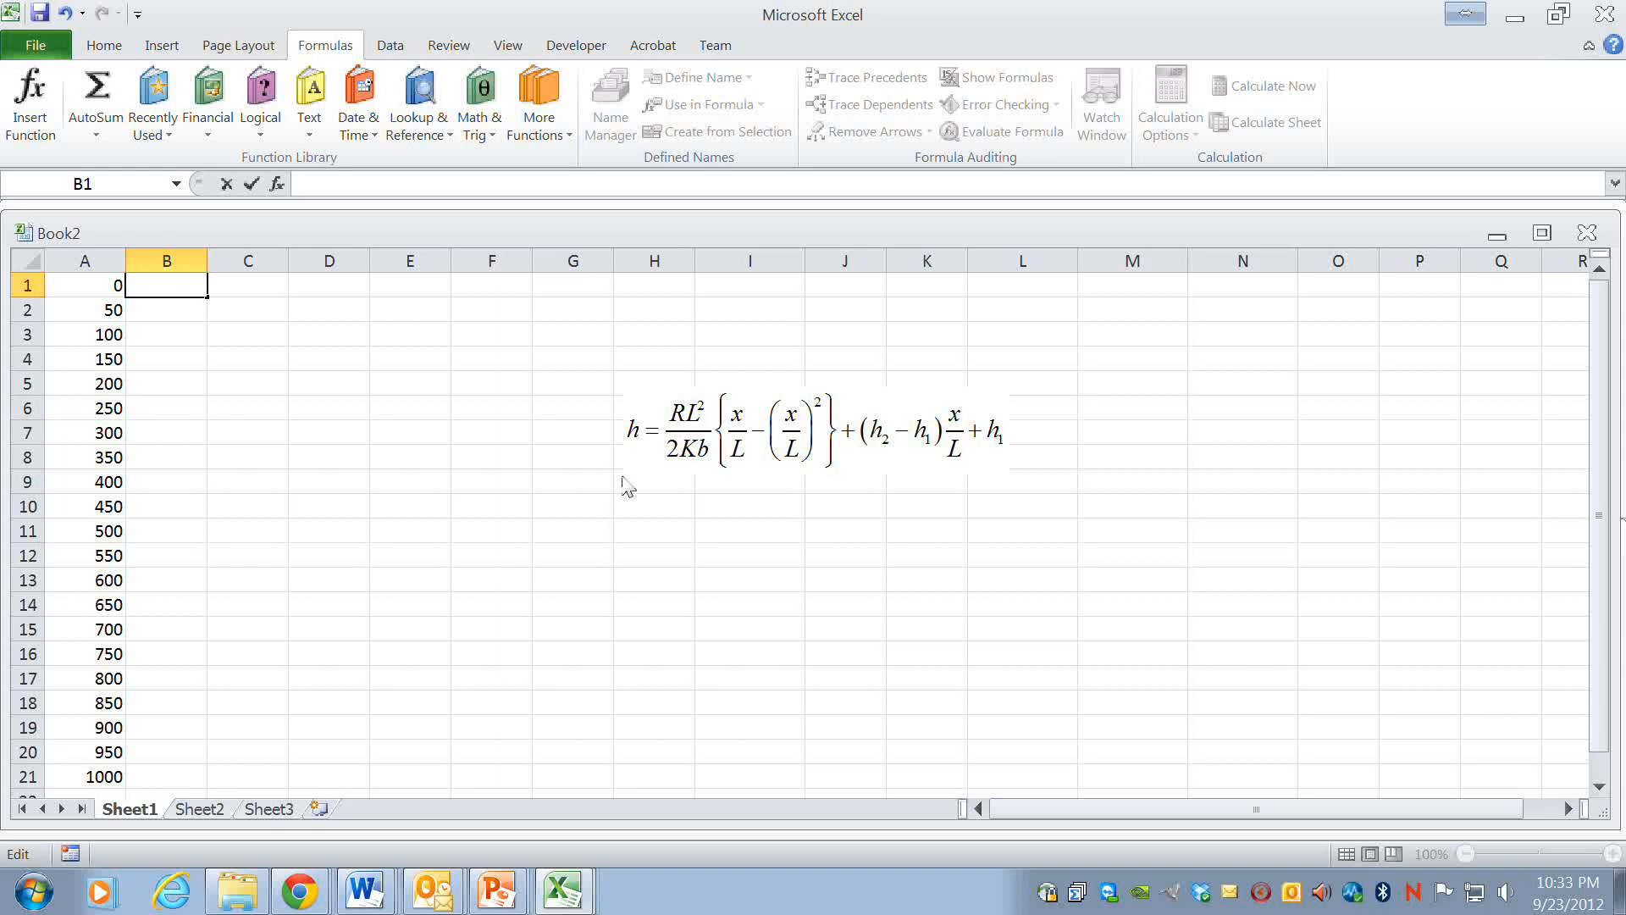
{"action": "left_click", "coordinate": [653, 531]}
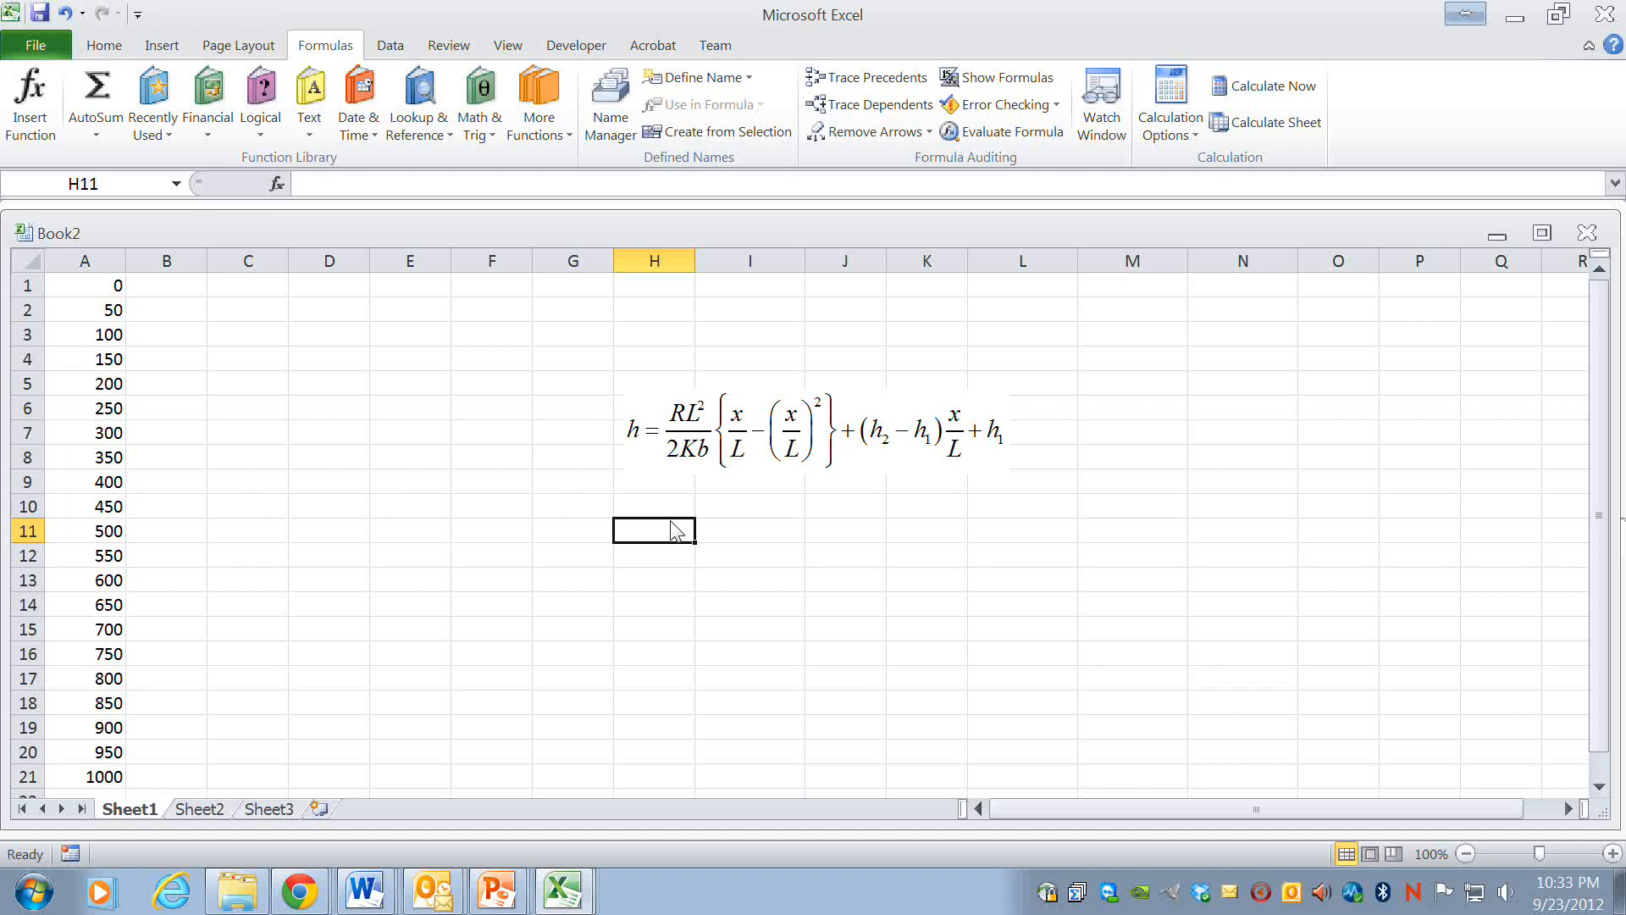
- Enter the labels R_var, L_var, K_var, b_var, h1_var and h2_var down H11:H16
{"action": "left_click", "coordinate": [653, 433]}
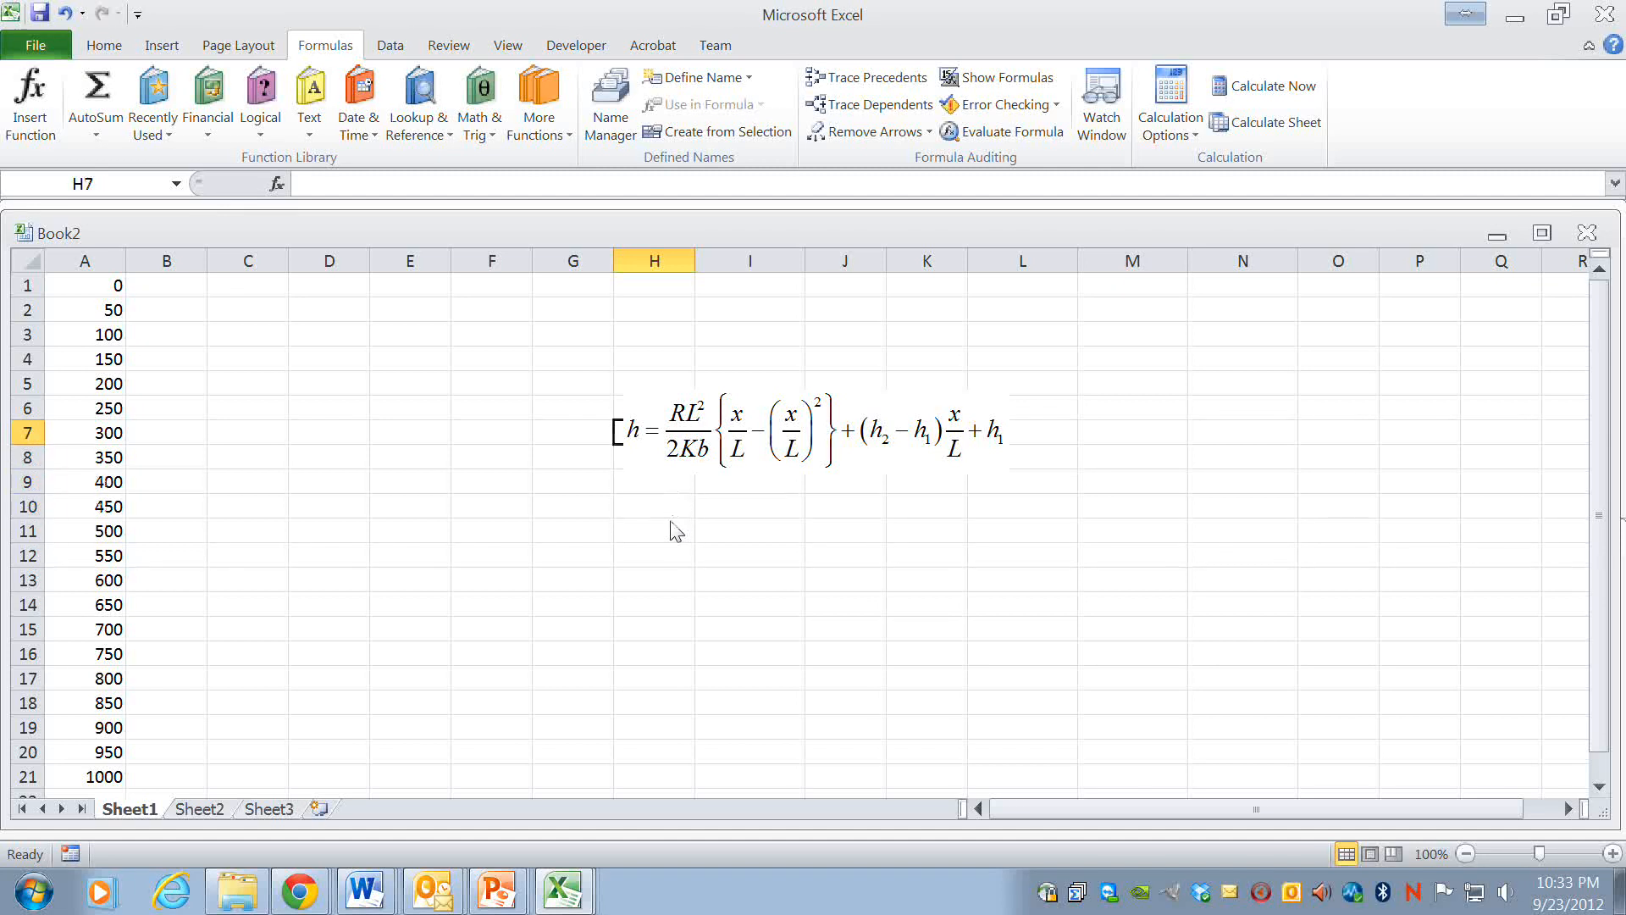
{"action": "left_click", "coordinate": [654, 507]}
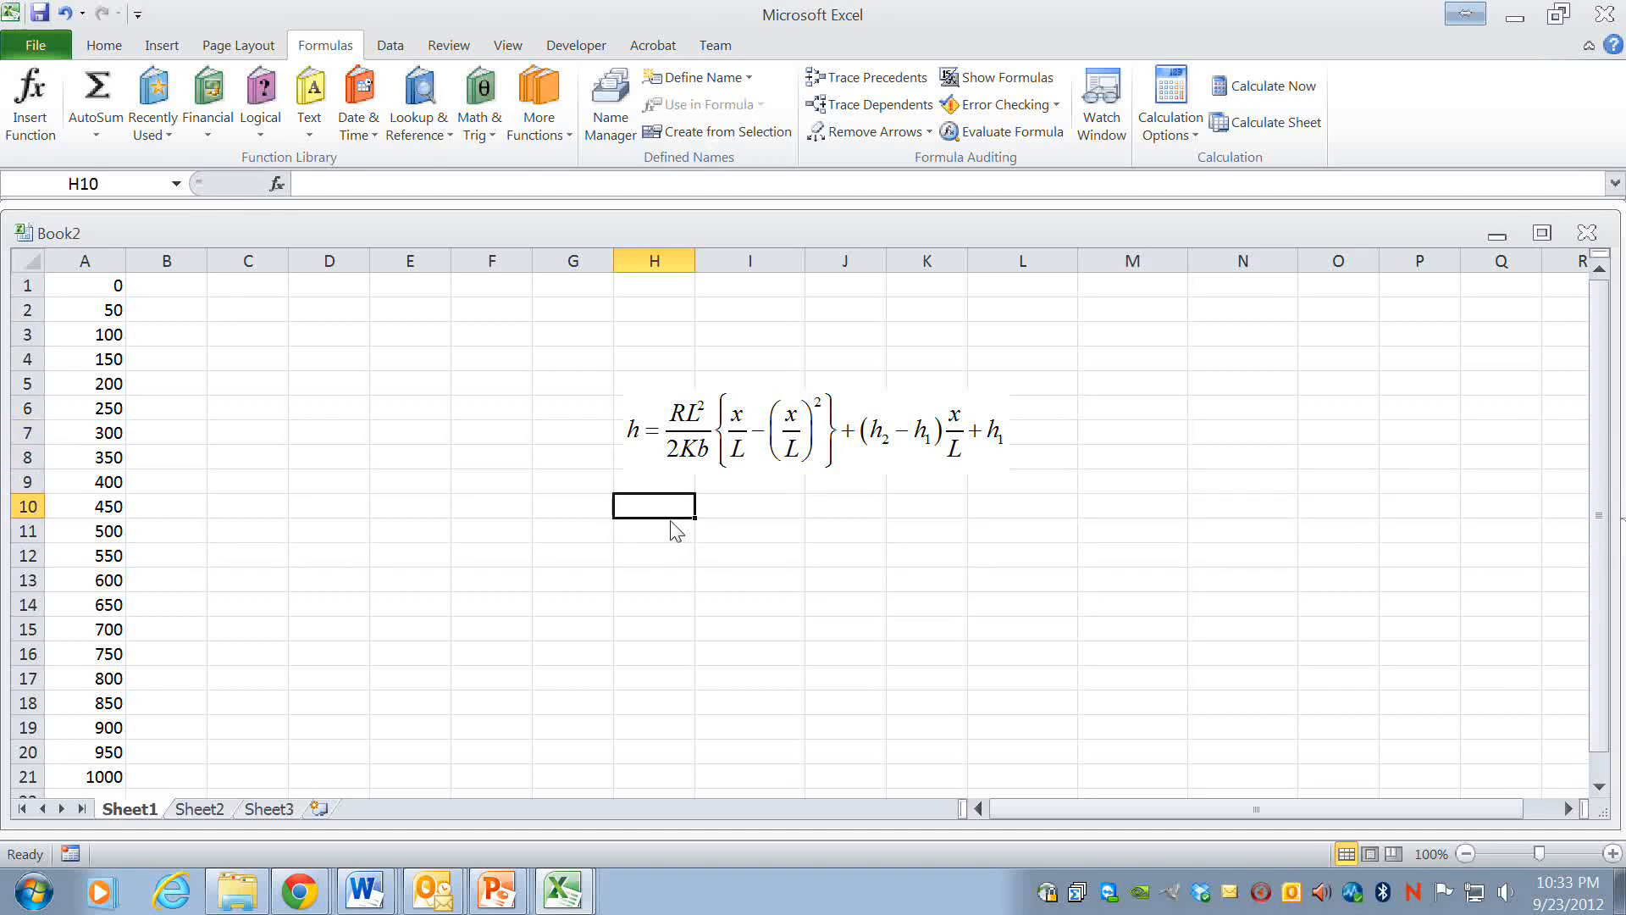
{"action": "mouse_move", "coordinate": [684, 623]}
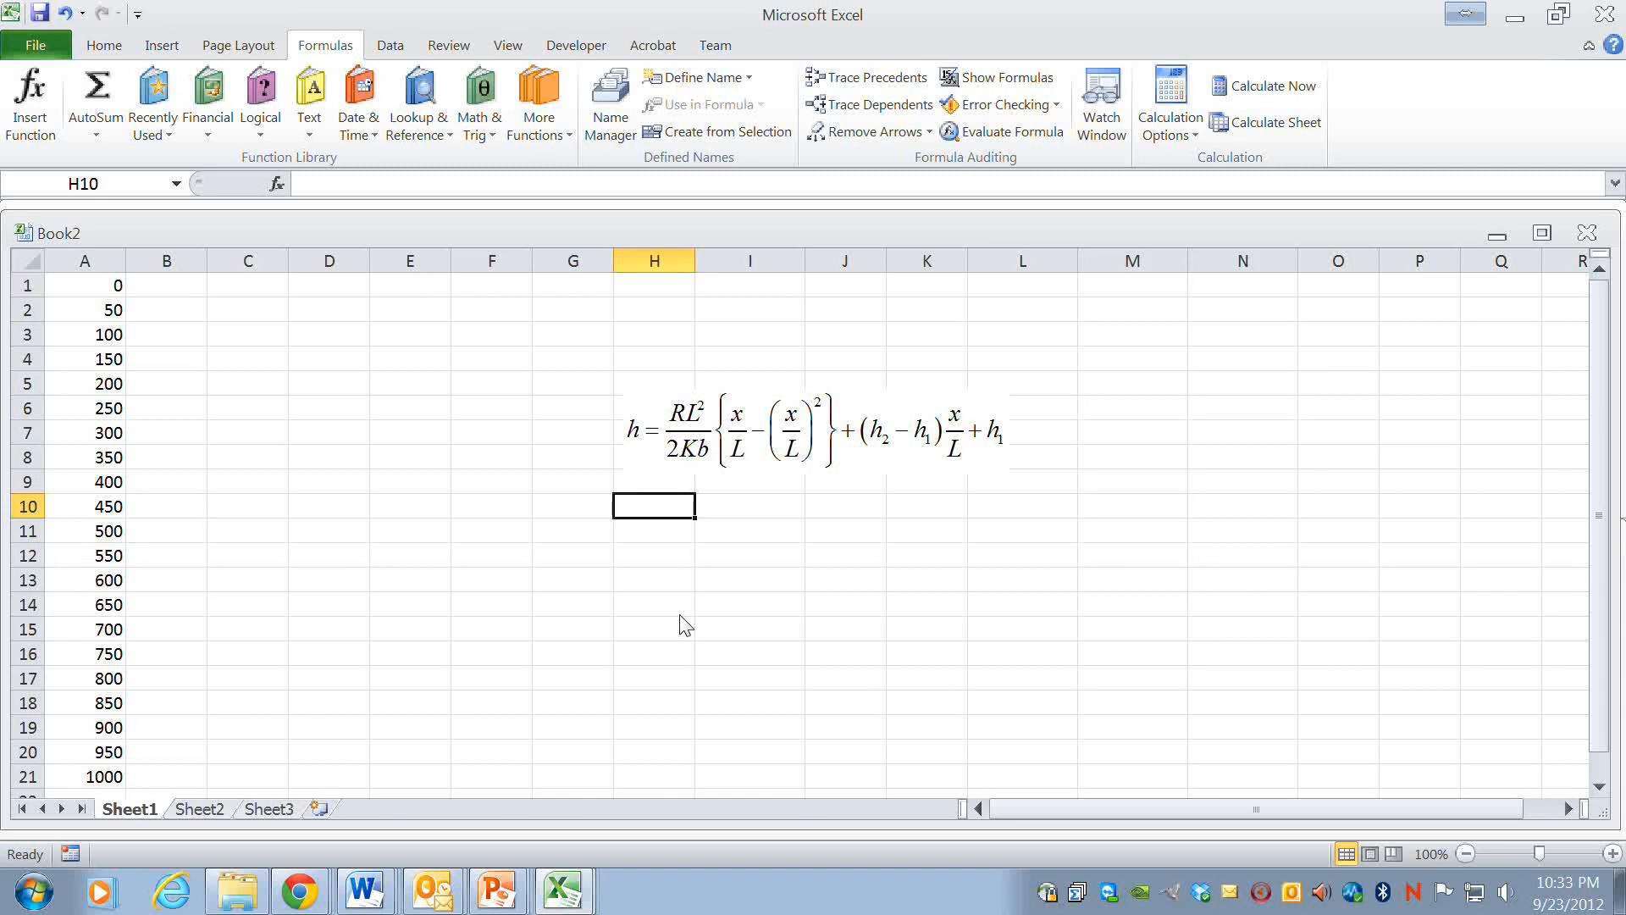
{"action": "type", "text": "R"}
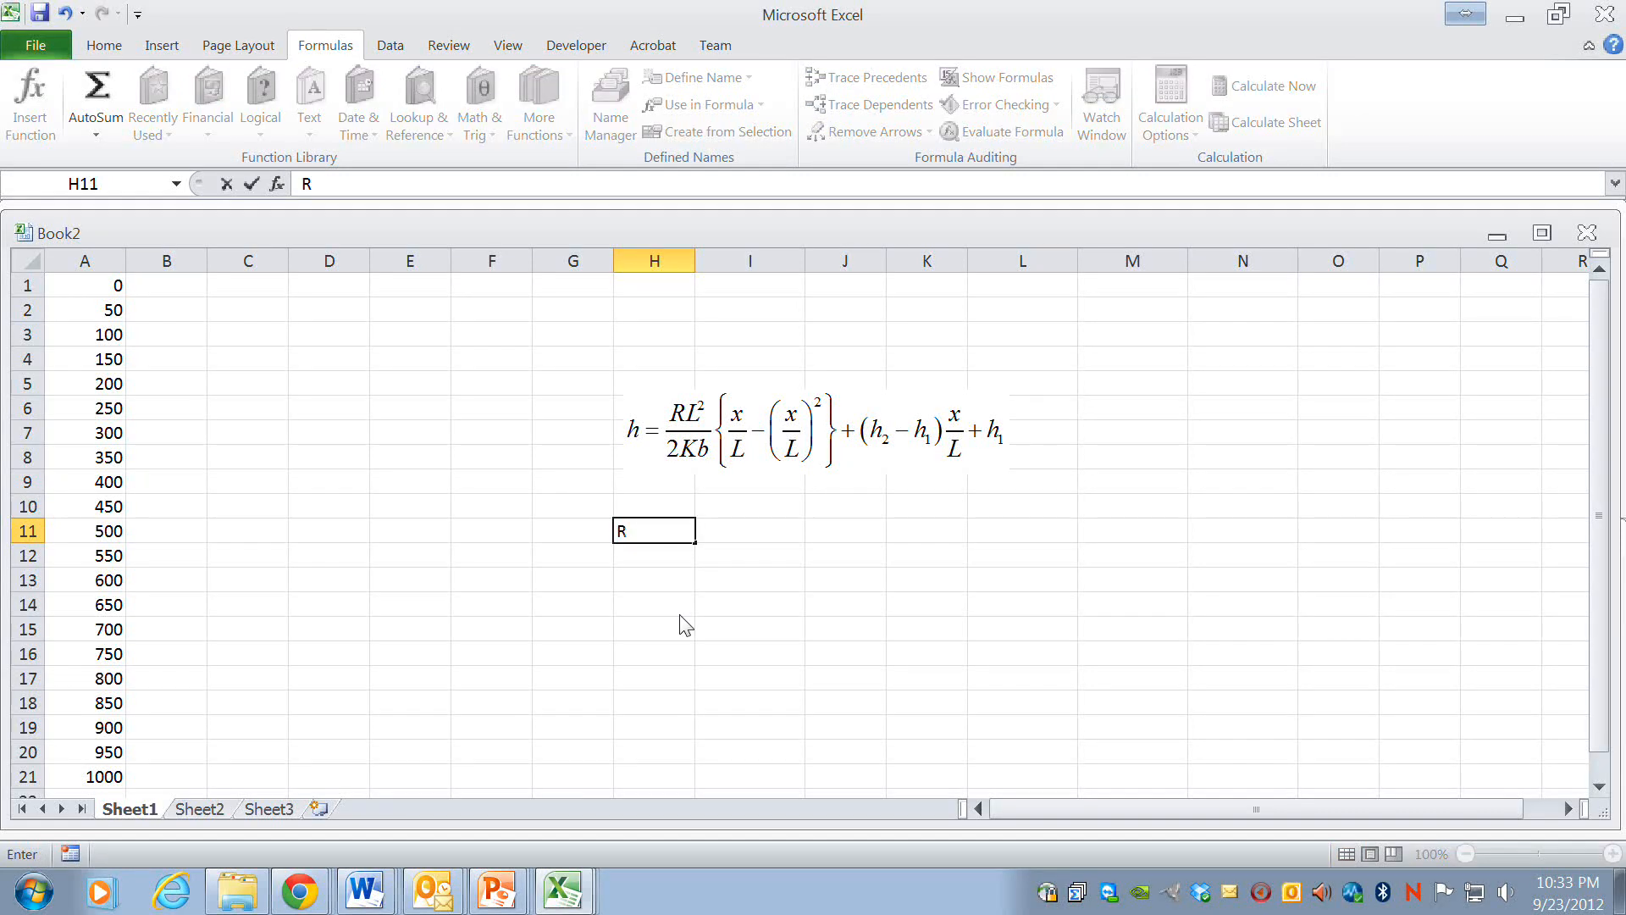
{"action": "type", "text": "_var"}
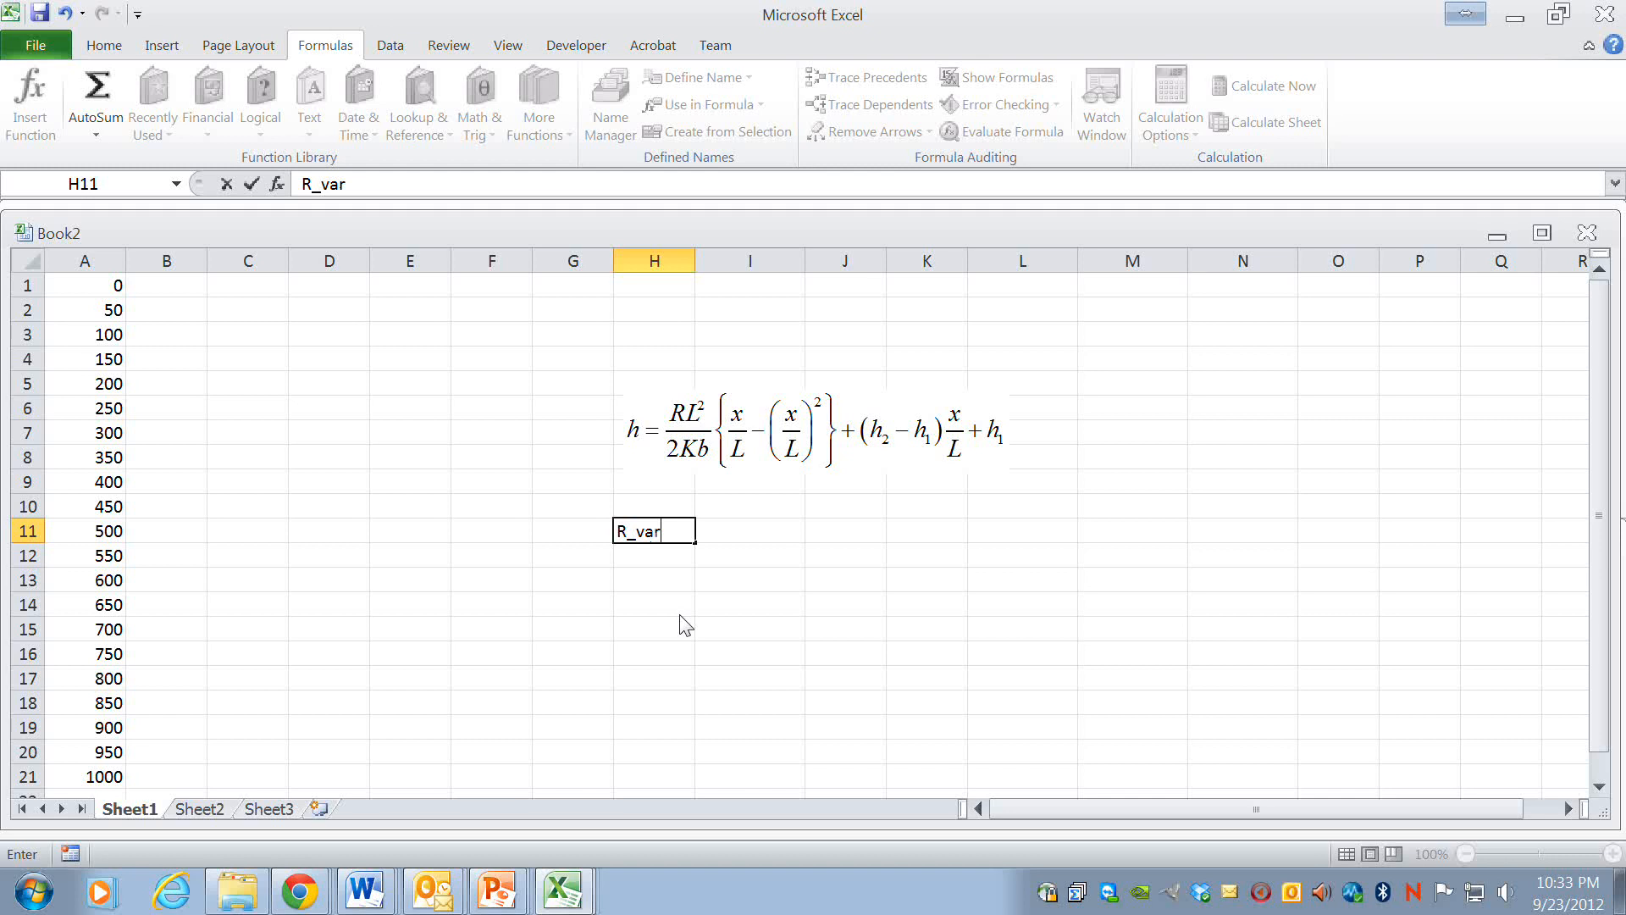
{"action": "key", "text": "enter"}
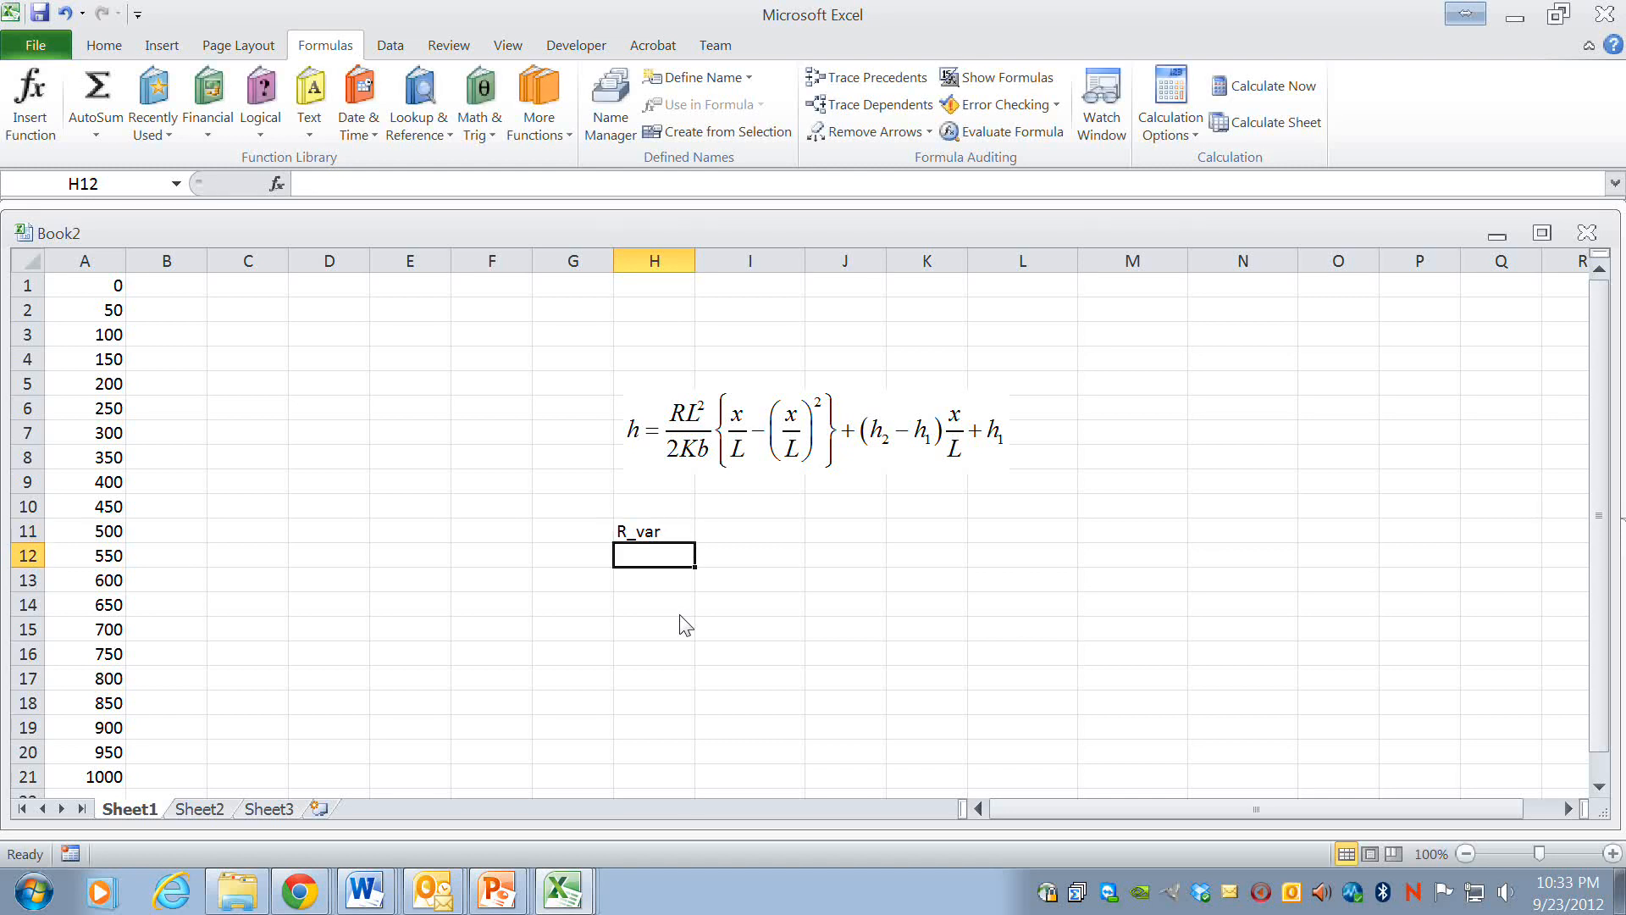
{"action": "type", "text": "L"}
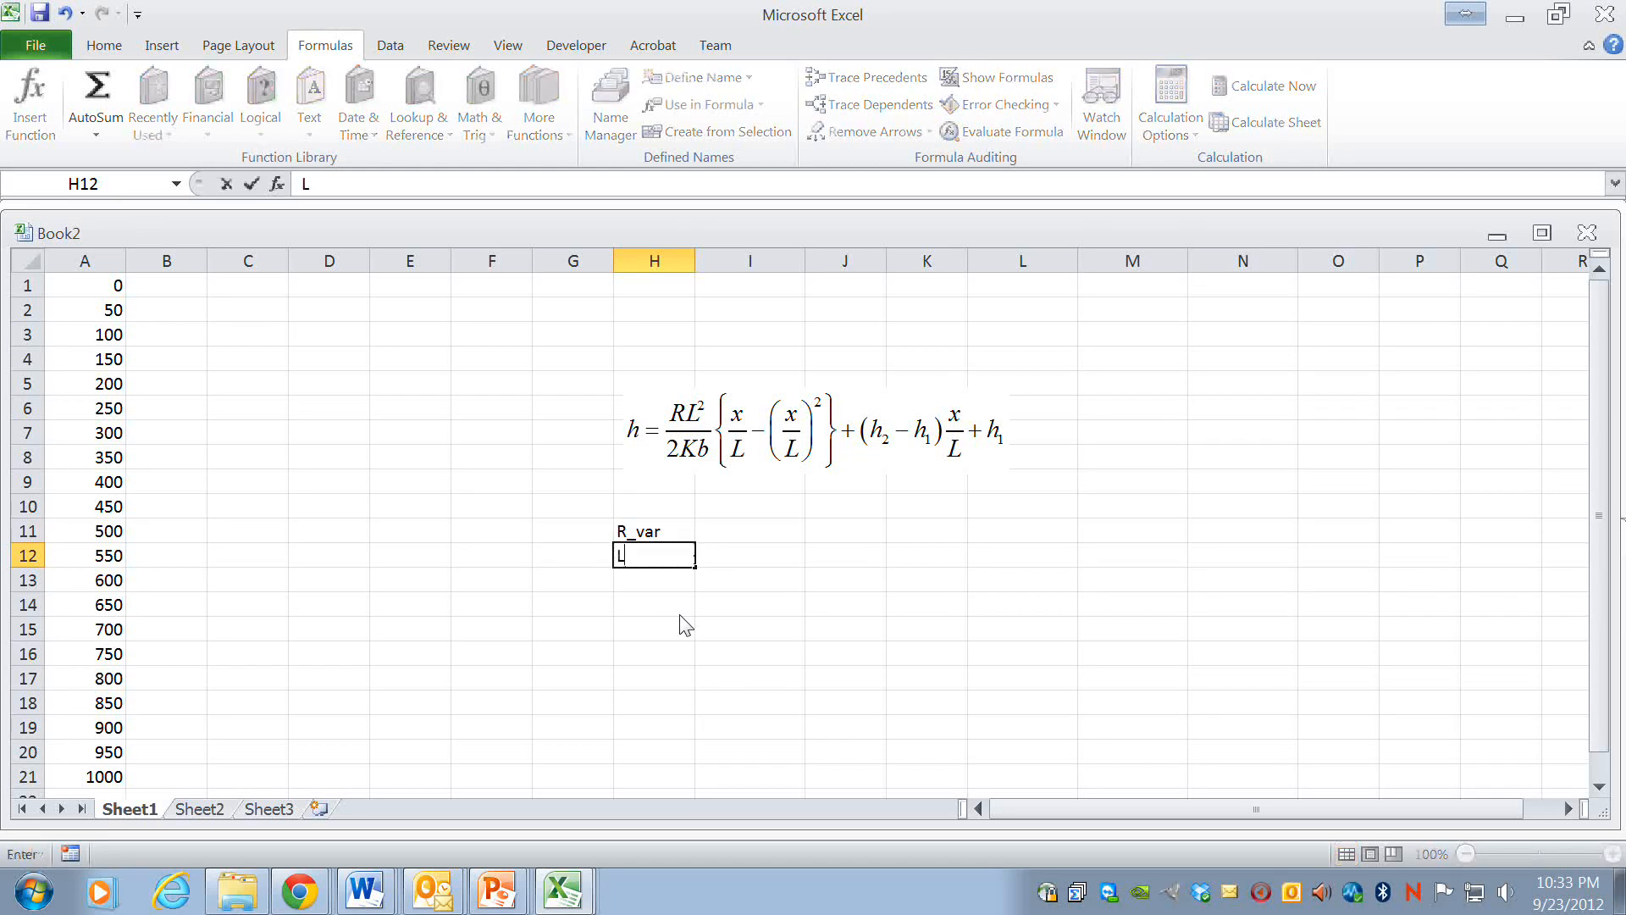
{"action": "type", "text": "+var"}
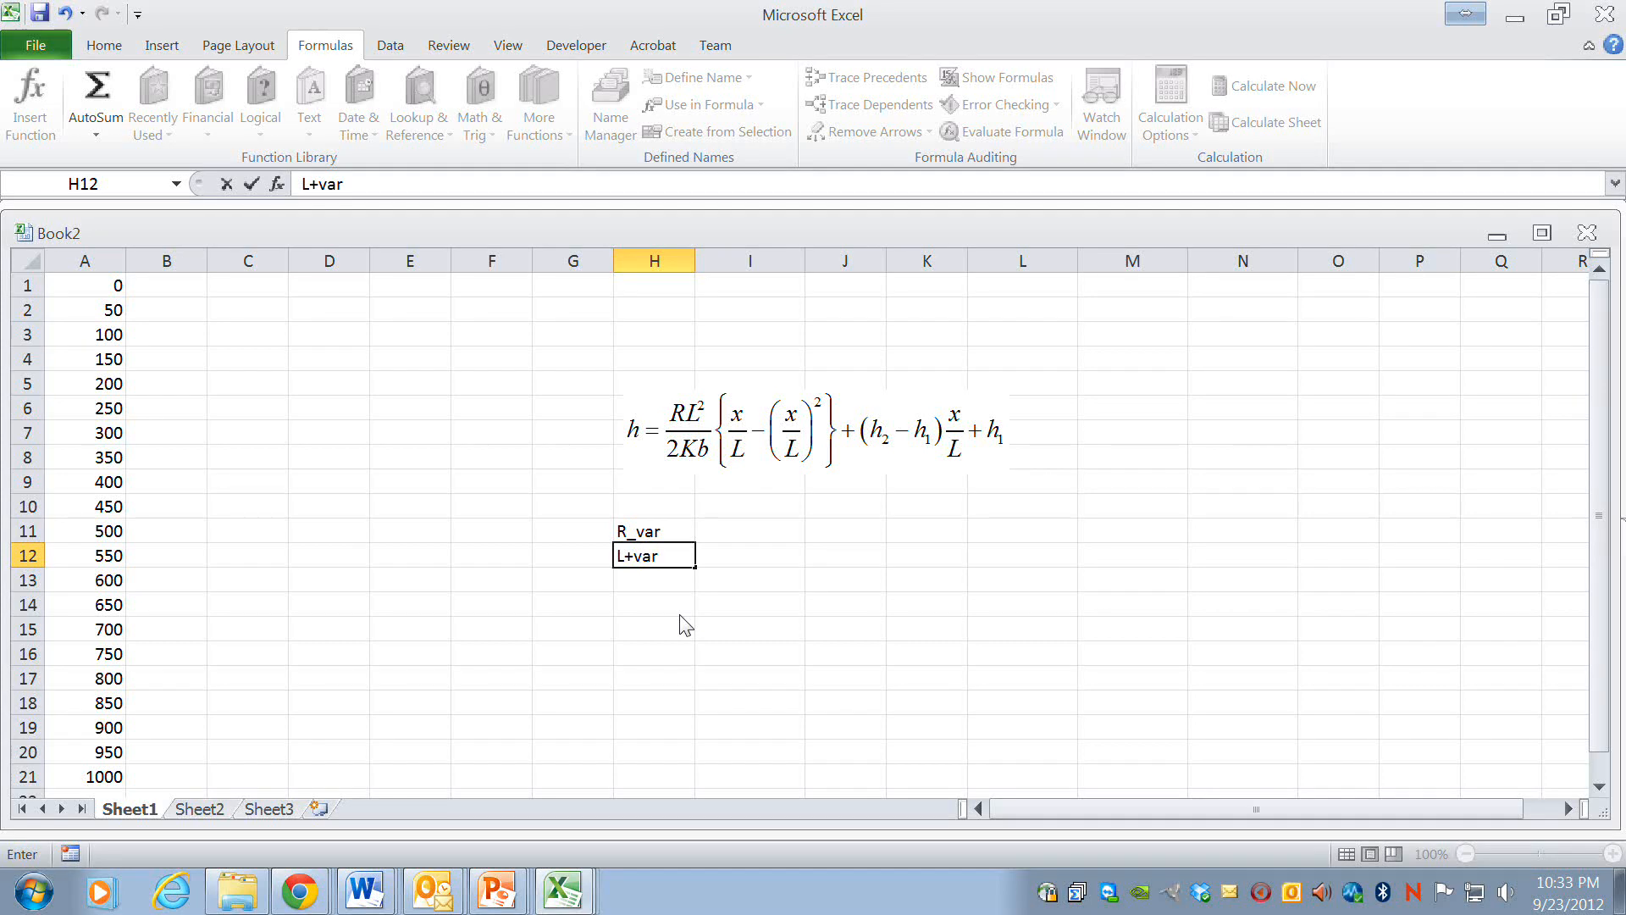
{"action": "key", "text": "BackSpace"}
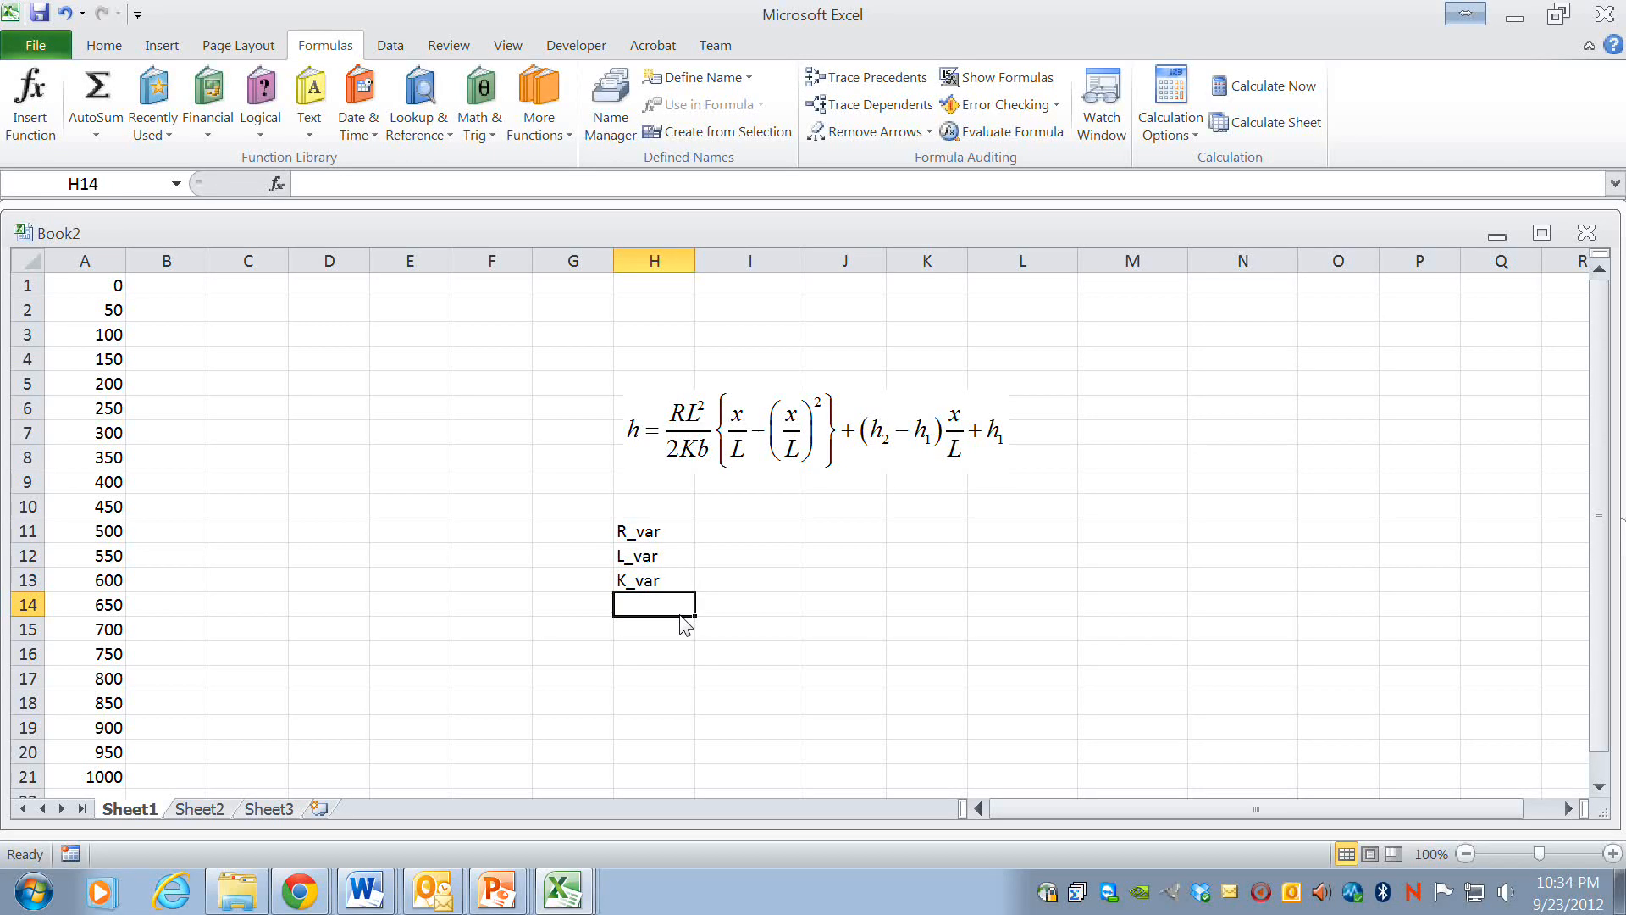
{"action": "type", "text": "b_var"}
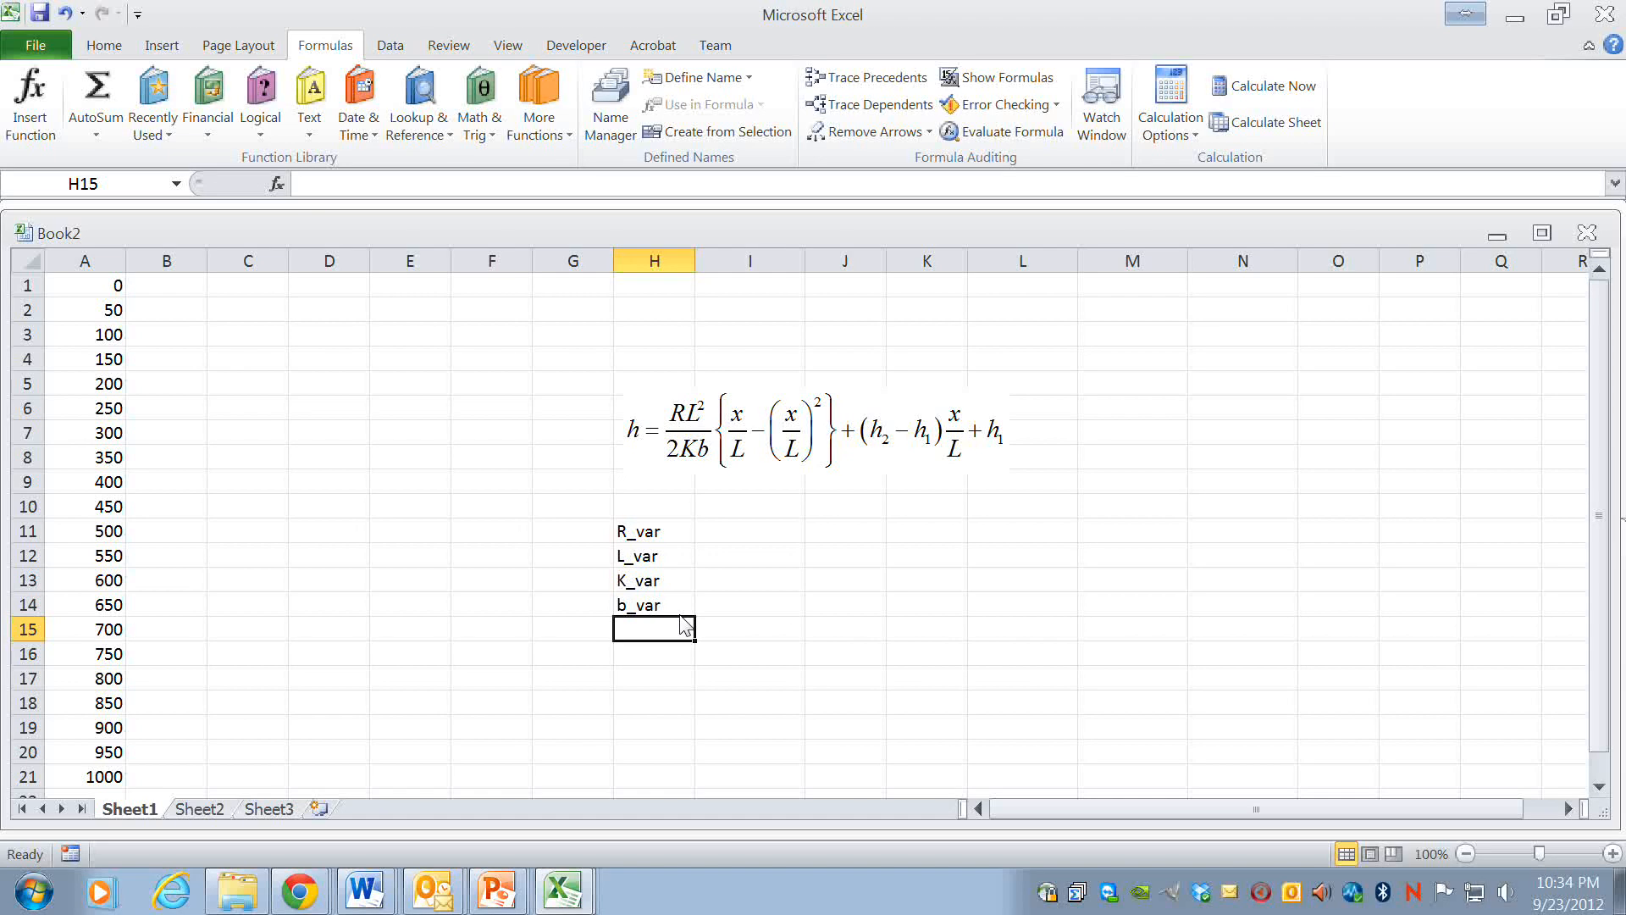
{"action": "type", "text": "h1_var"}
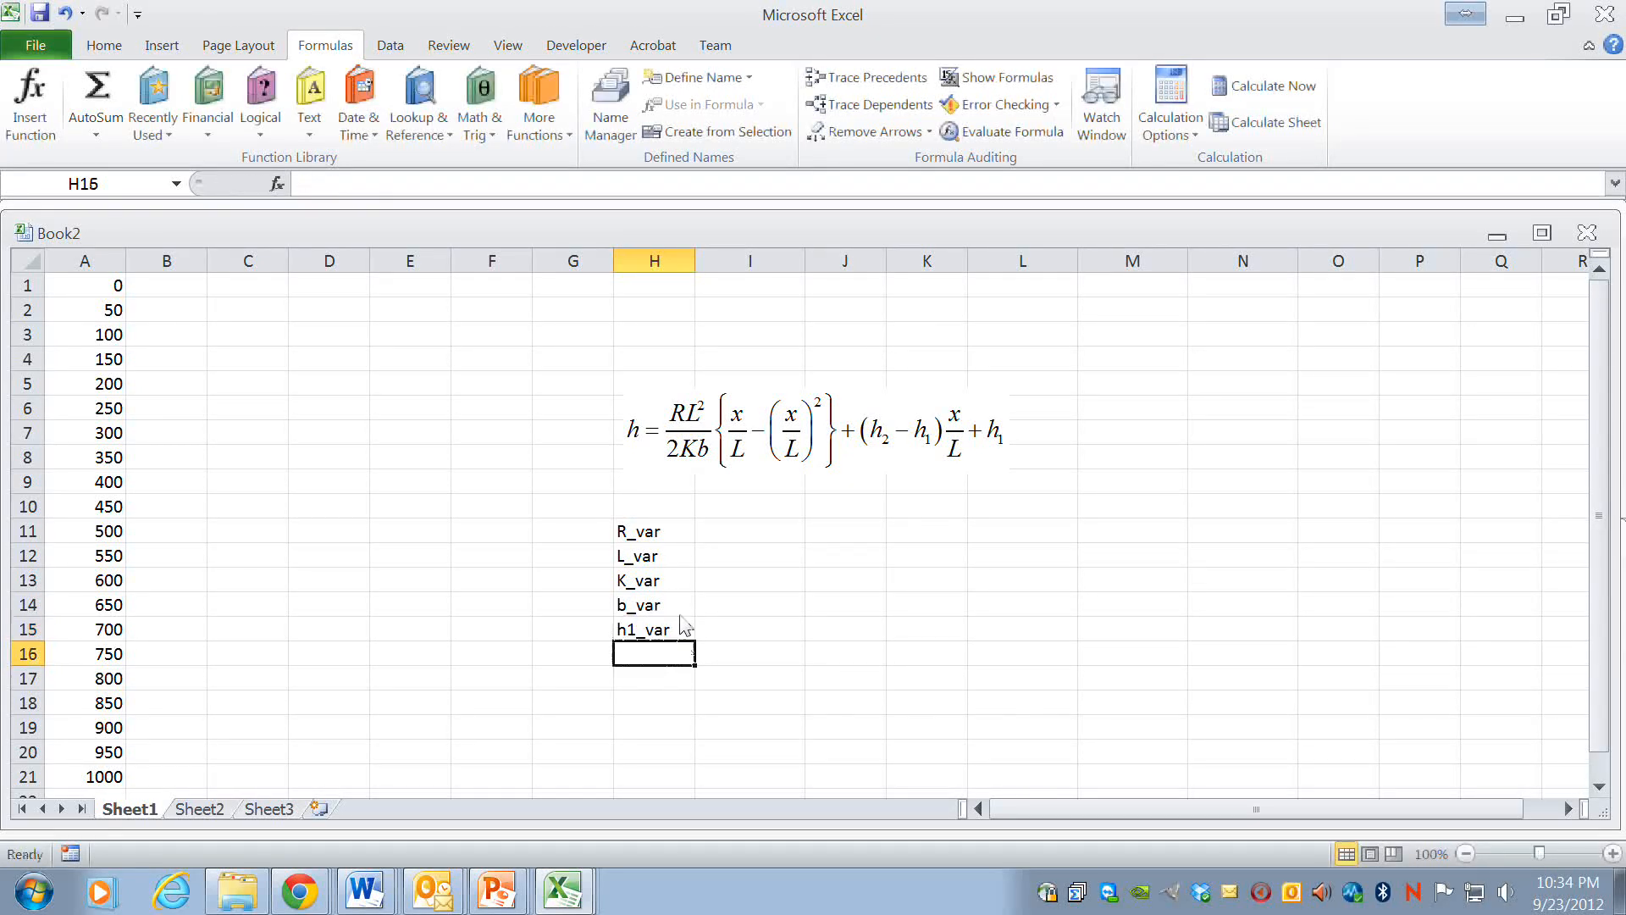
{"action": "type", "text": "h2_var"}
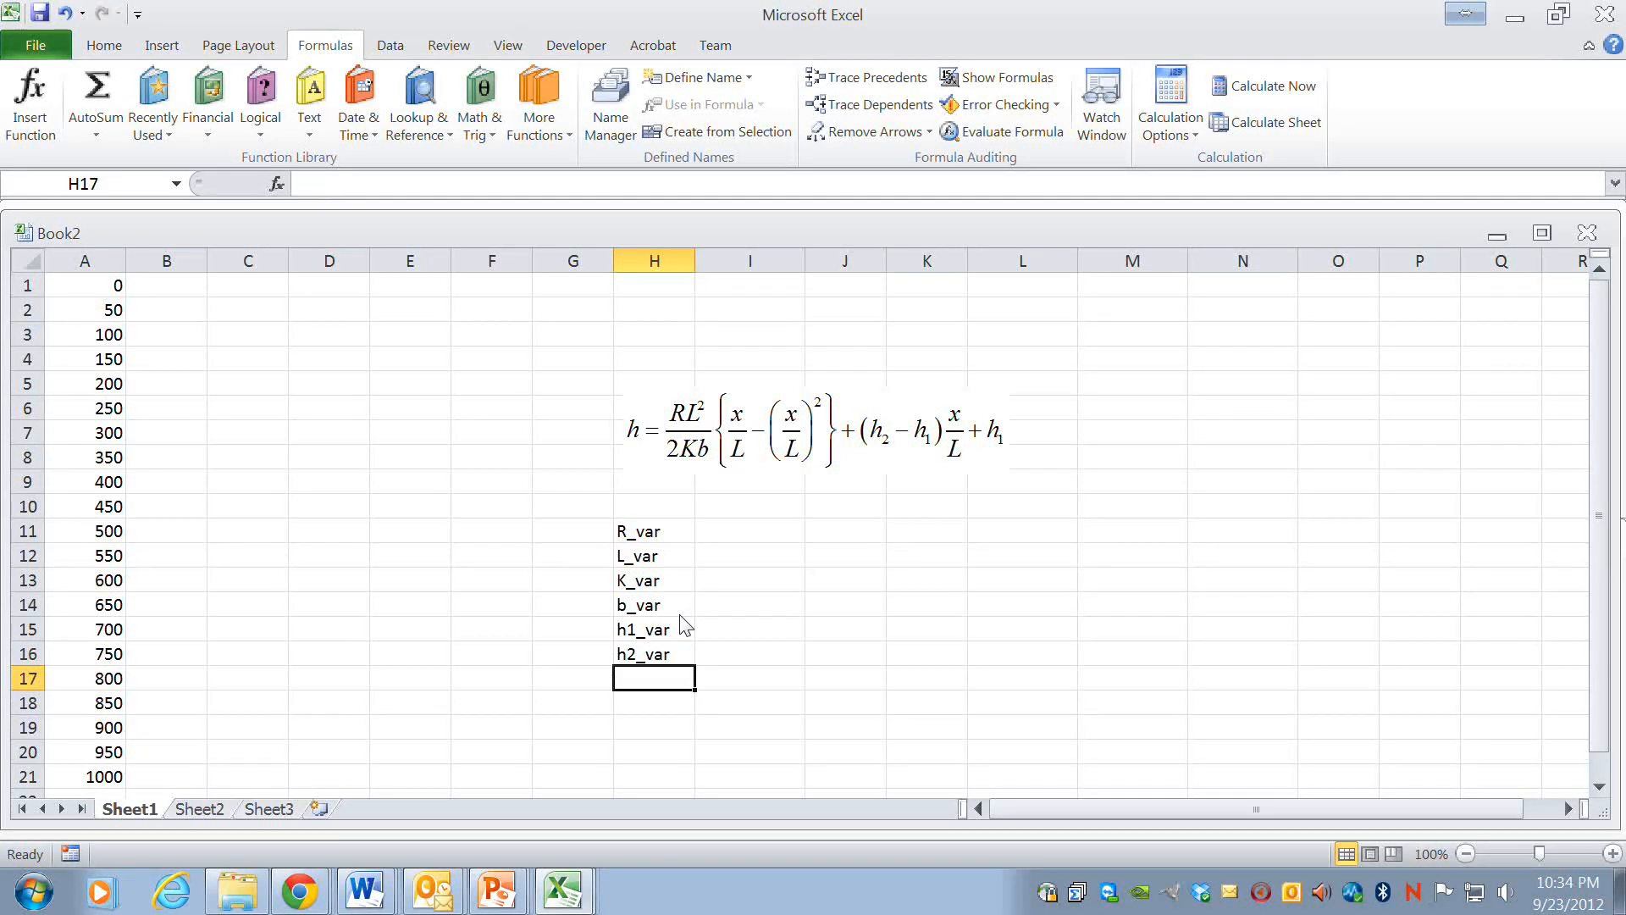
{"action": "mouse_move", "coordinate": [693, 661]}
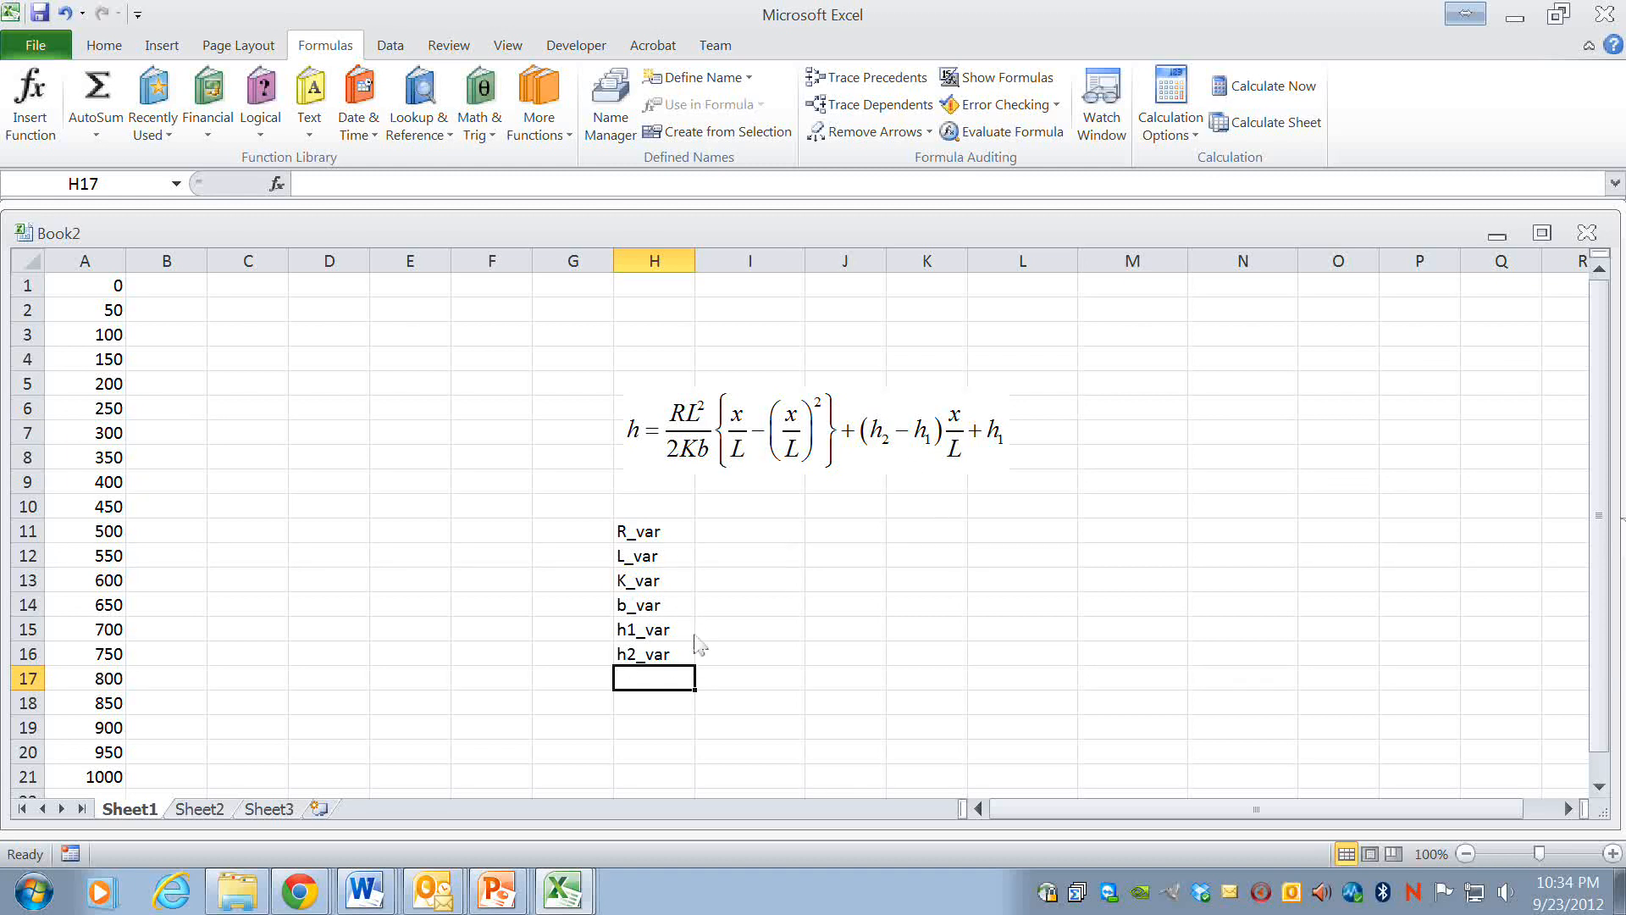
{"action": "mouse_move", "coordinate": [897, 457]}
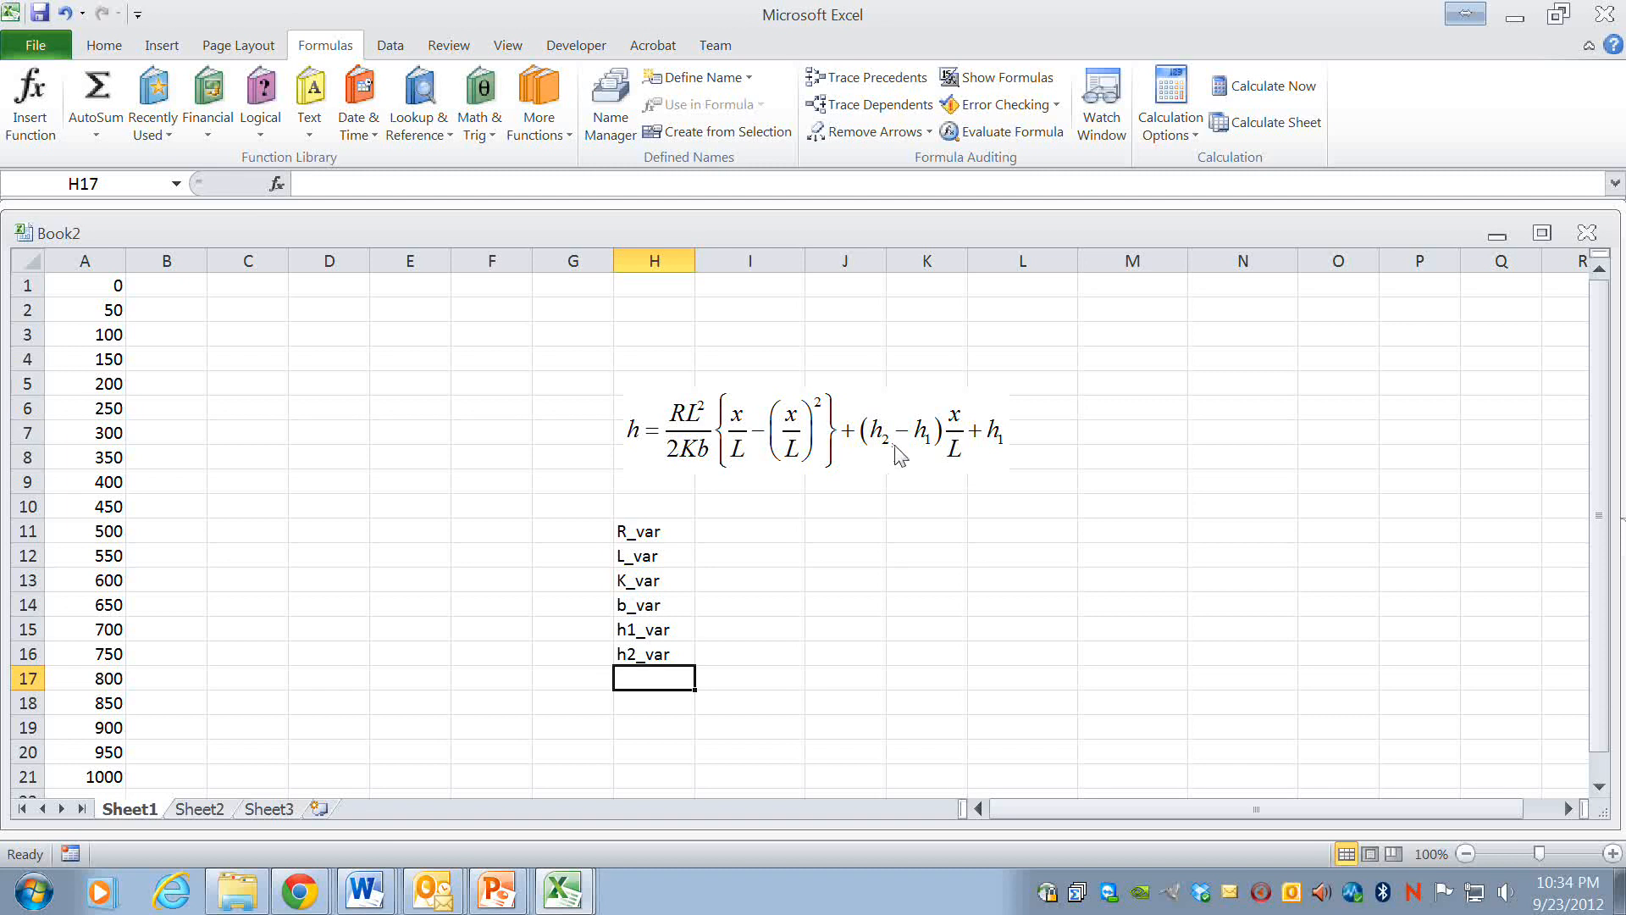
{"action": "mouse_move", "coordinate": [882, 545]}
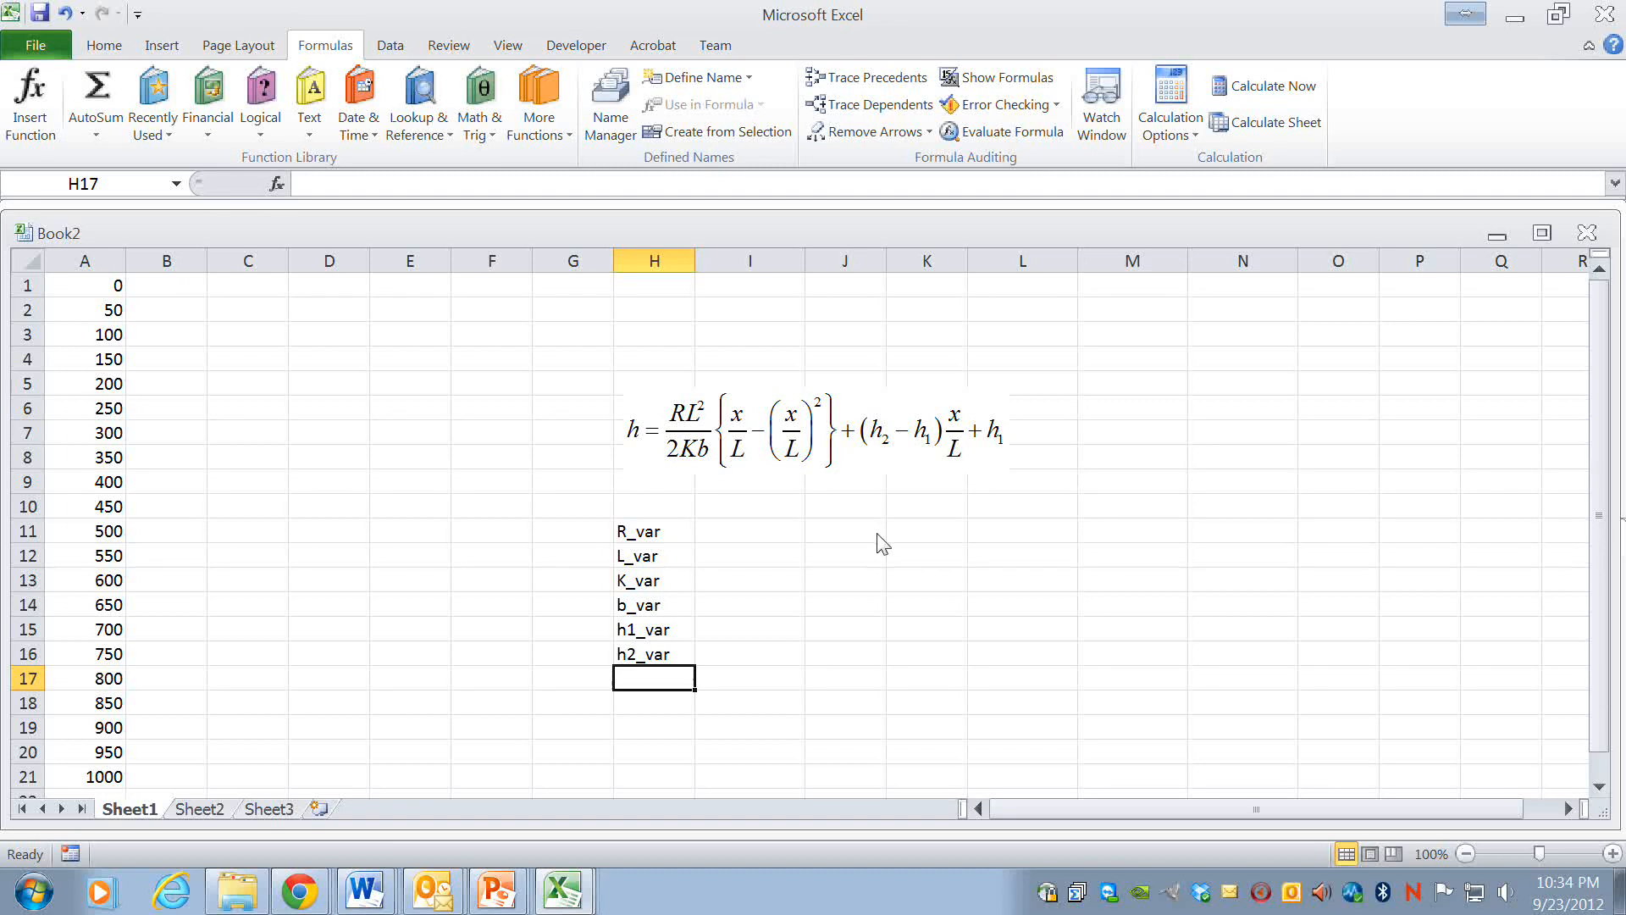
{"action": "mouse_move", "coordinate": [794, 550]}
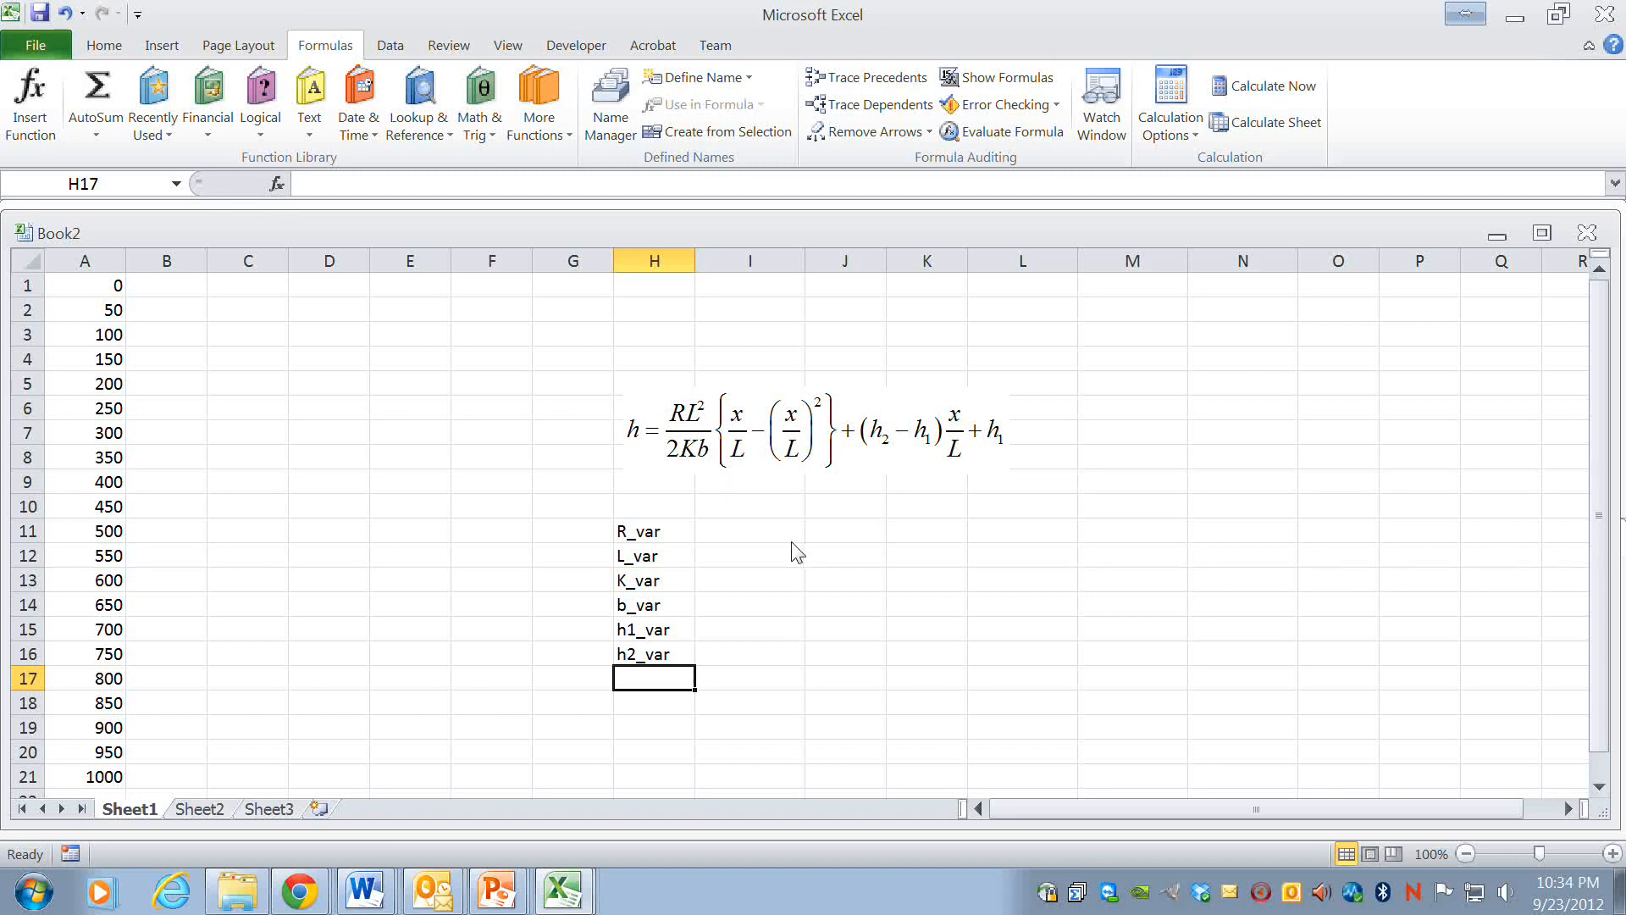
{"action": "left_click", "coordinate": [653, 286]}
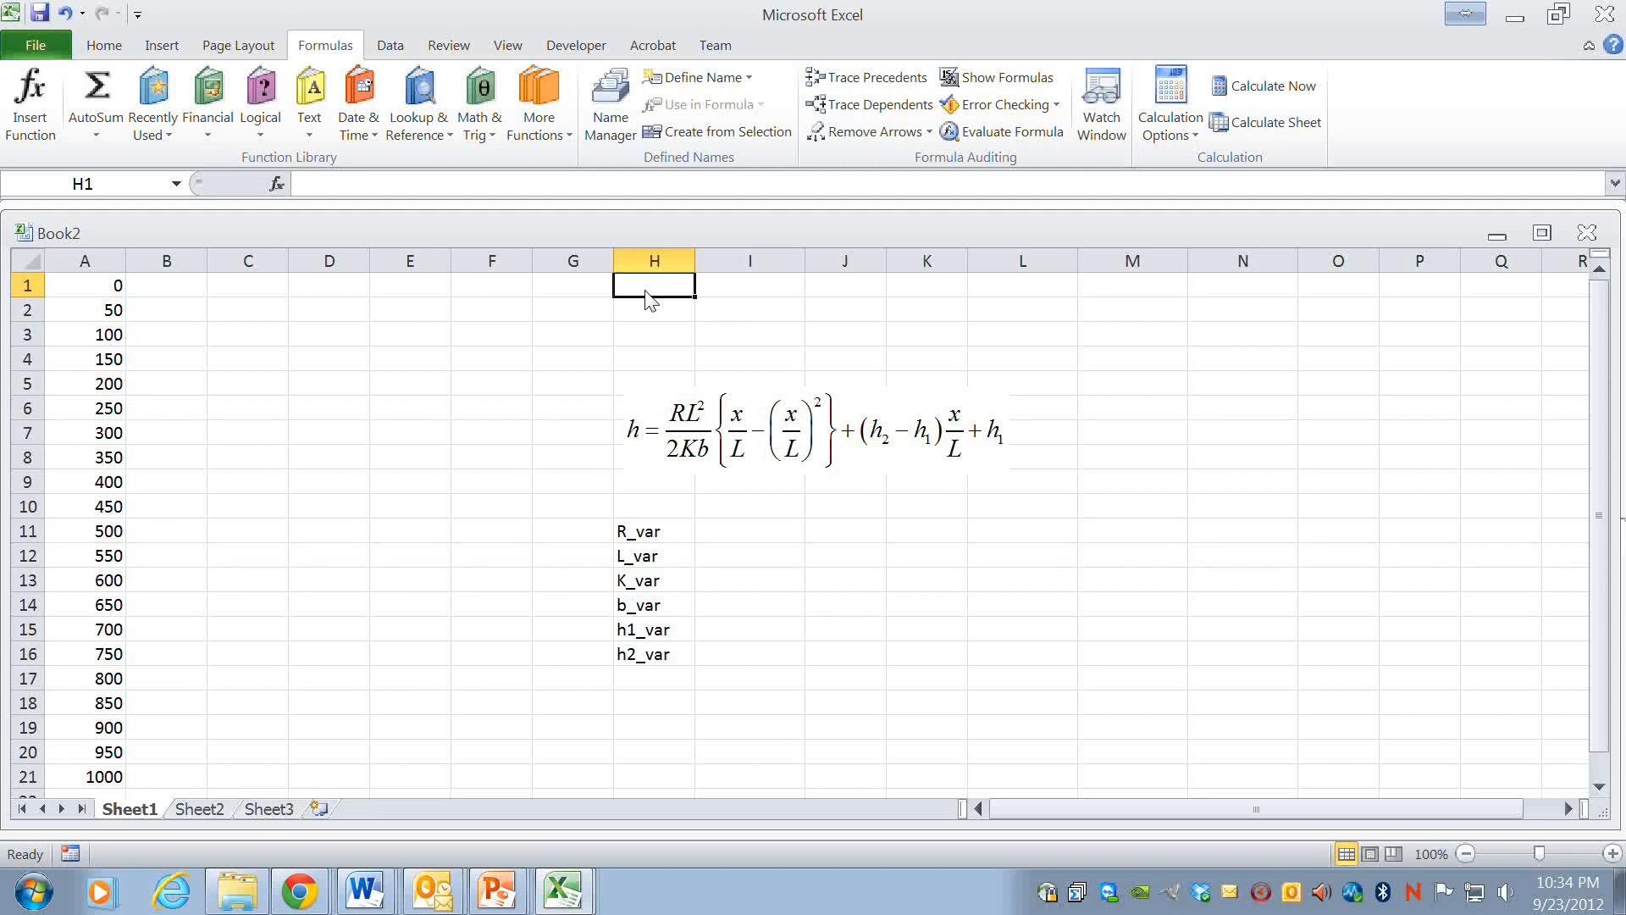
{"action": "left_click", "coordinate": [653, 309]}
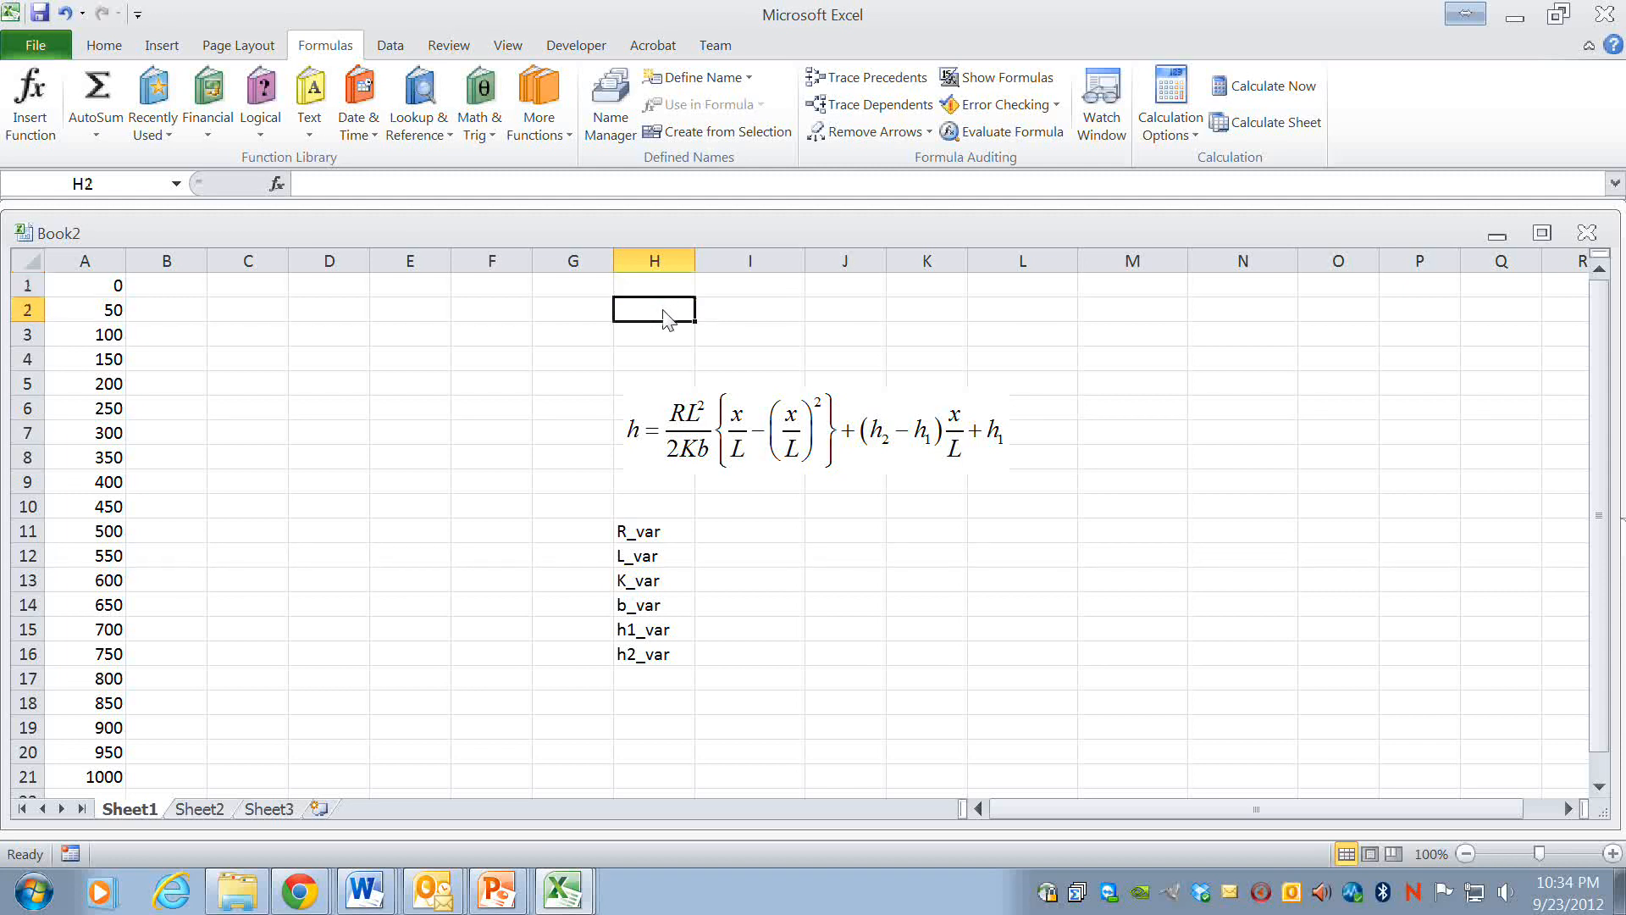
{"action": "mouse_move", "coordinate": [819, 701]}
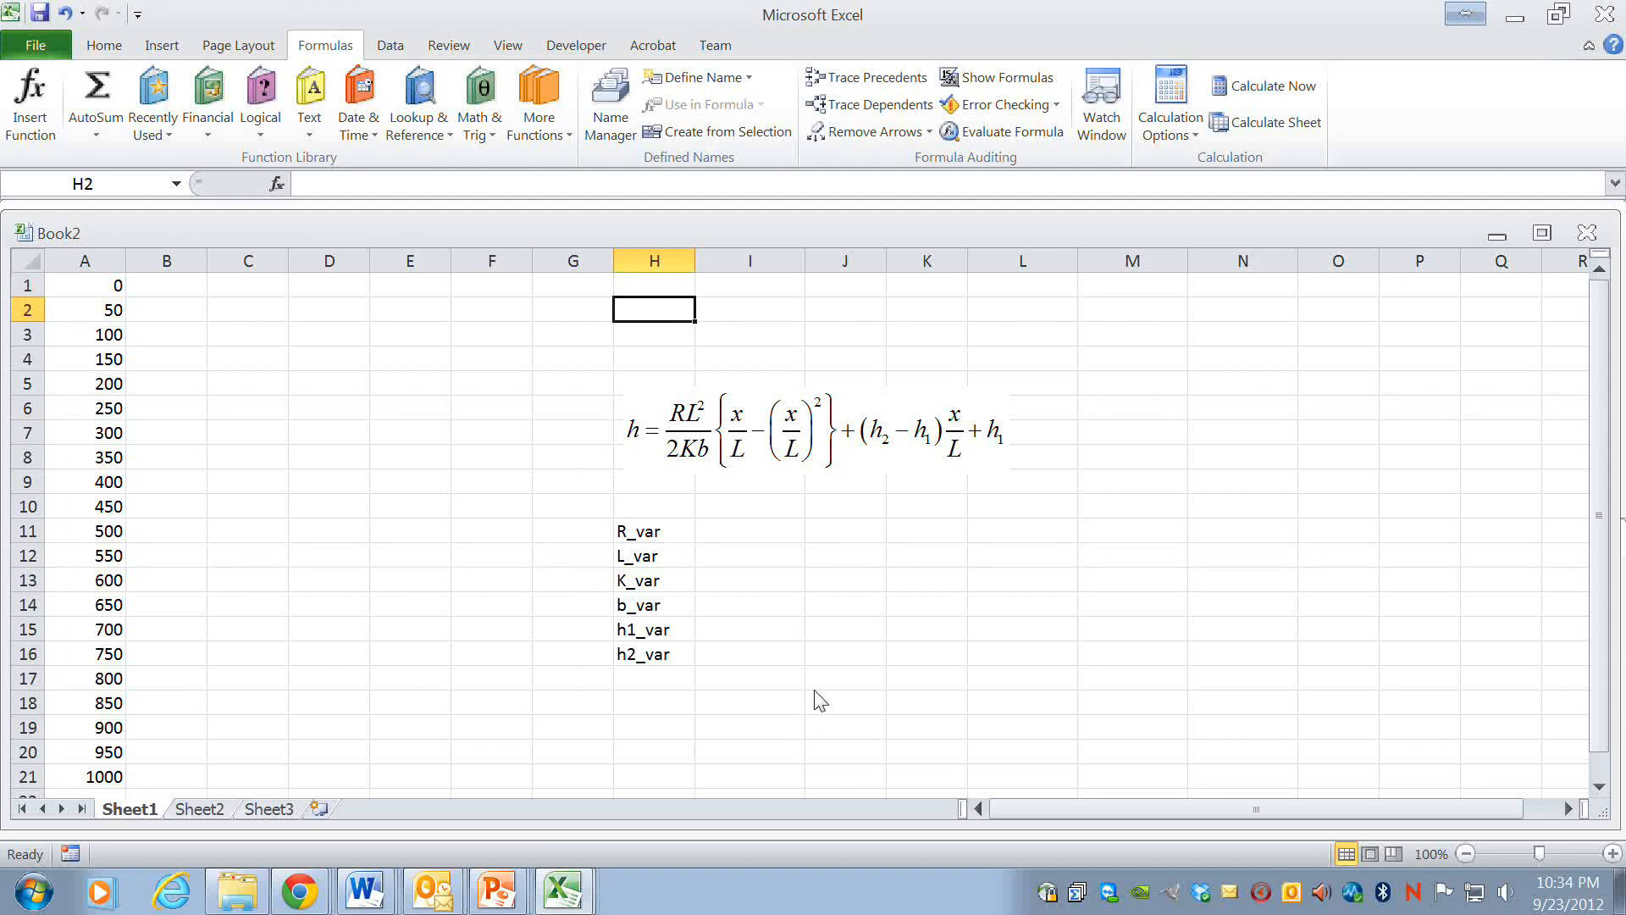
{"action": "mouse_move", "coordinate": [642, 600]}
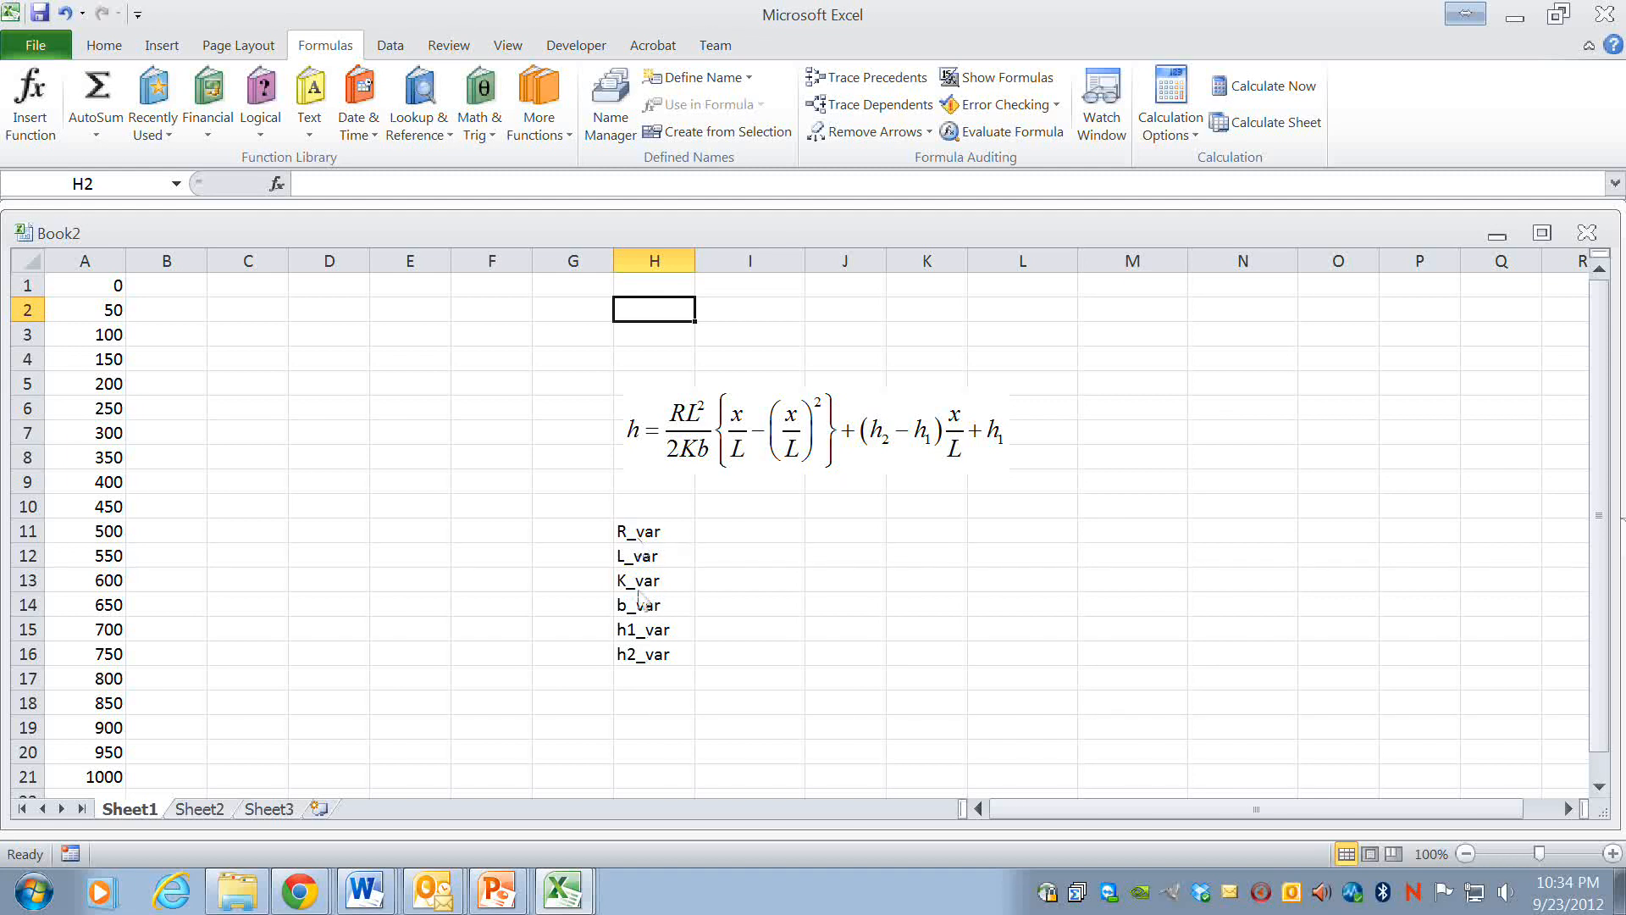
{"action": "mouse_move", "coordinate": [651, 666]}
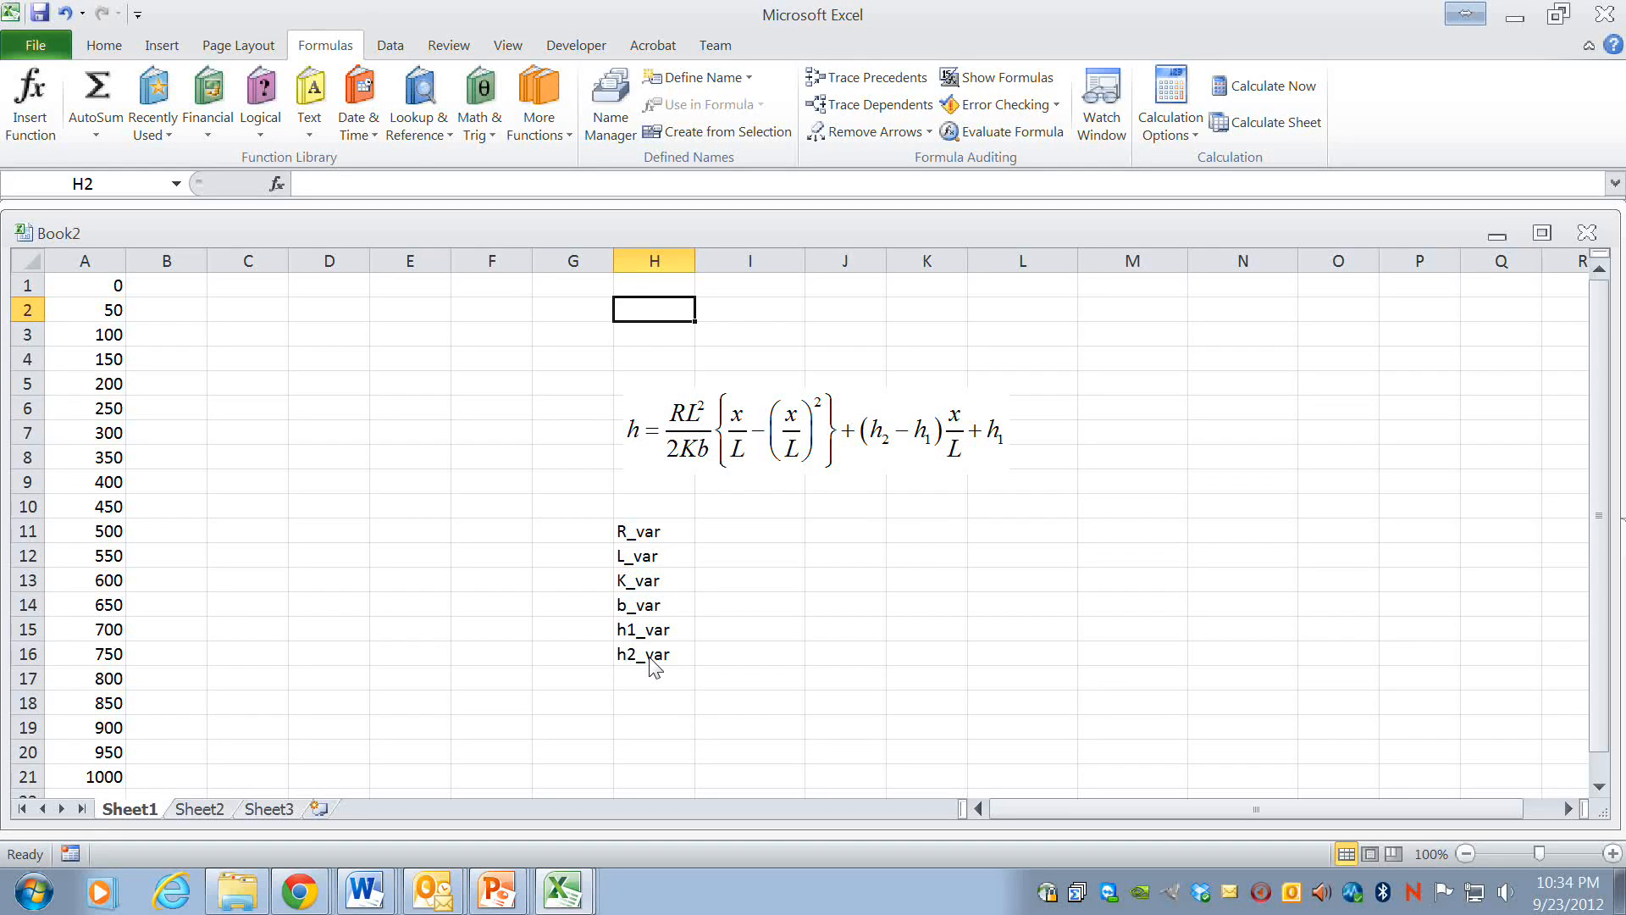
{"action": "left_click", "coordinate": [749, 653]}
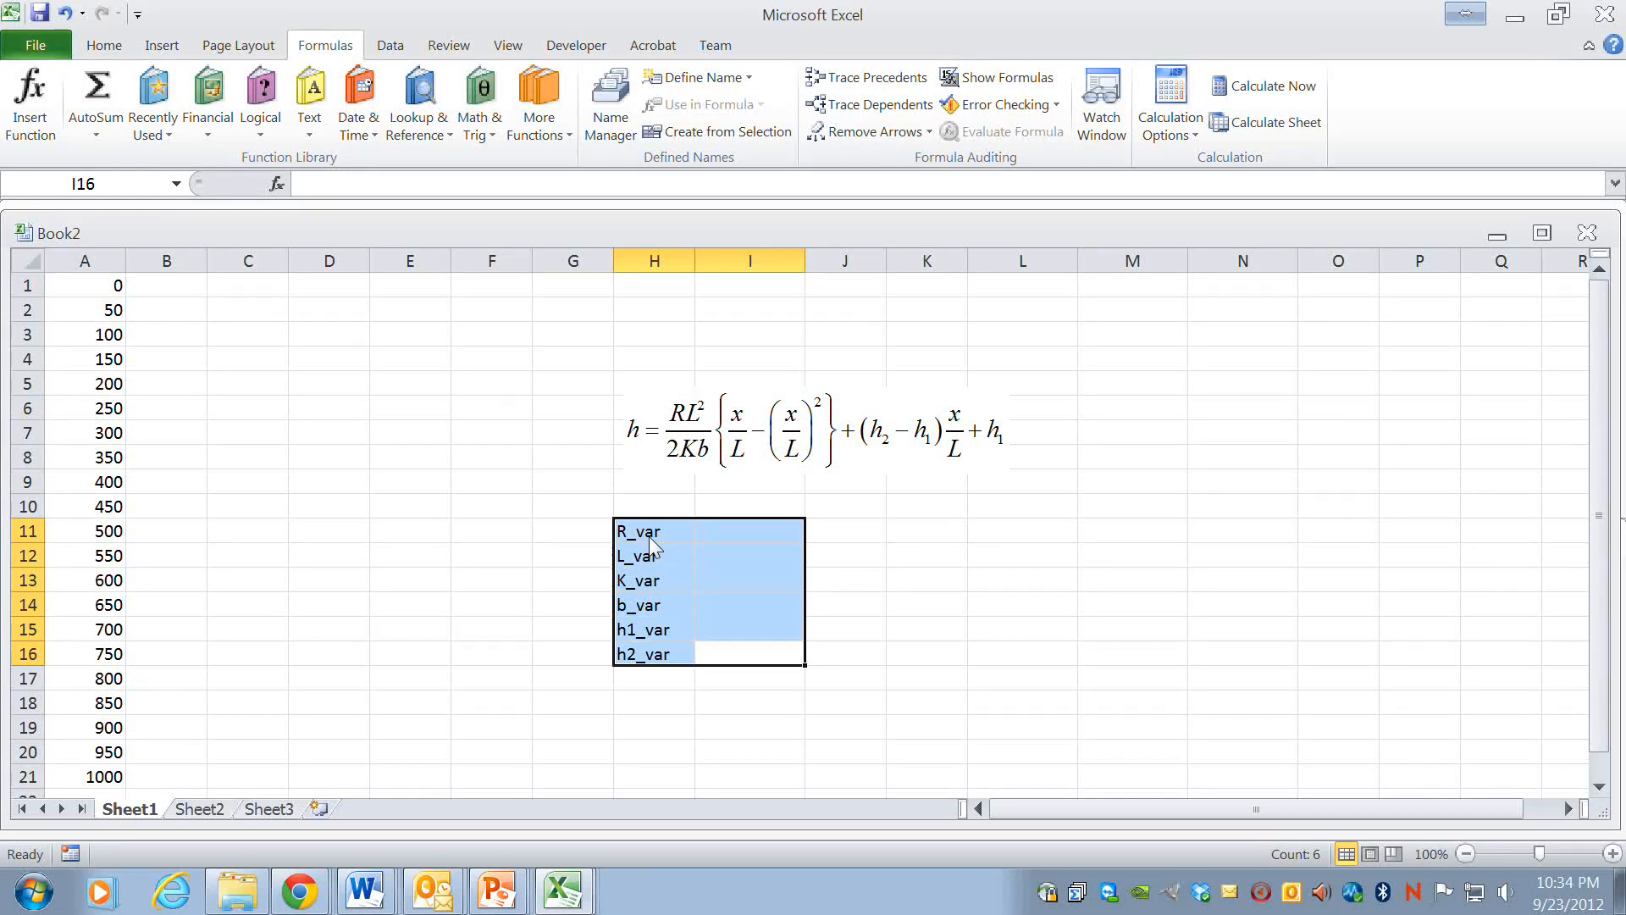
{"action": "mouse_move", "coordinate": [731, 655]}
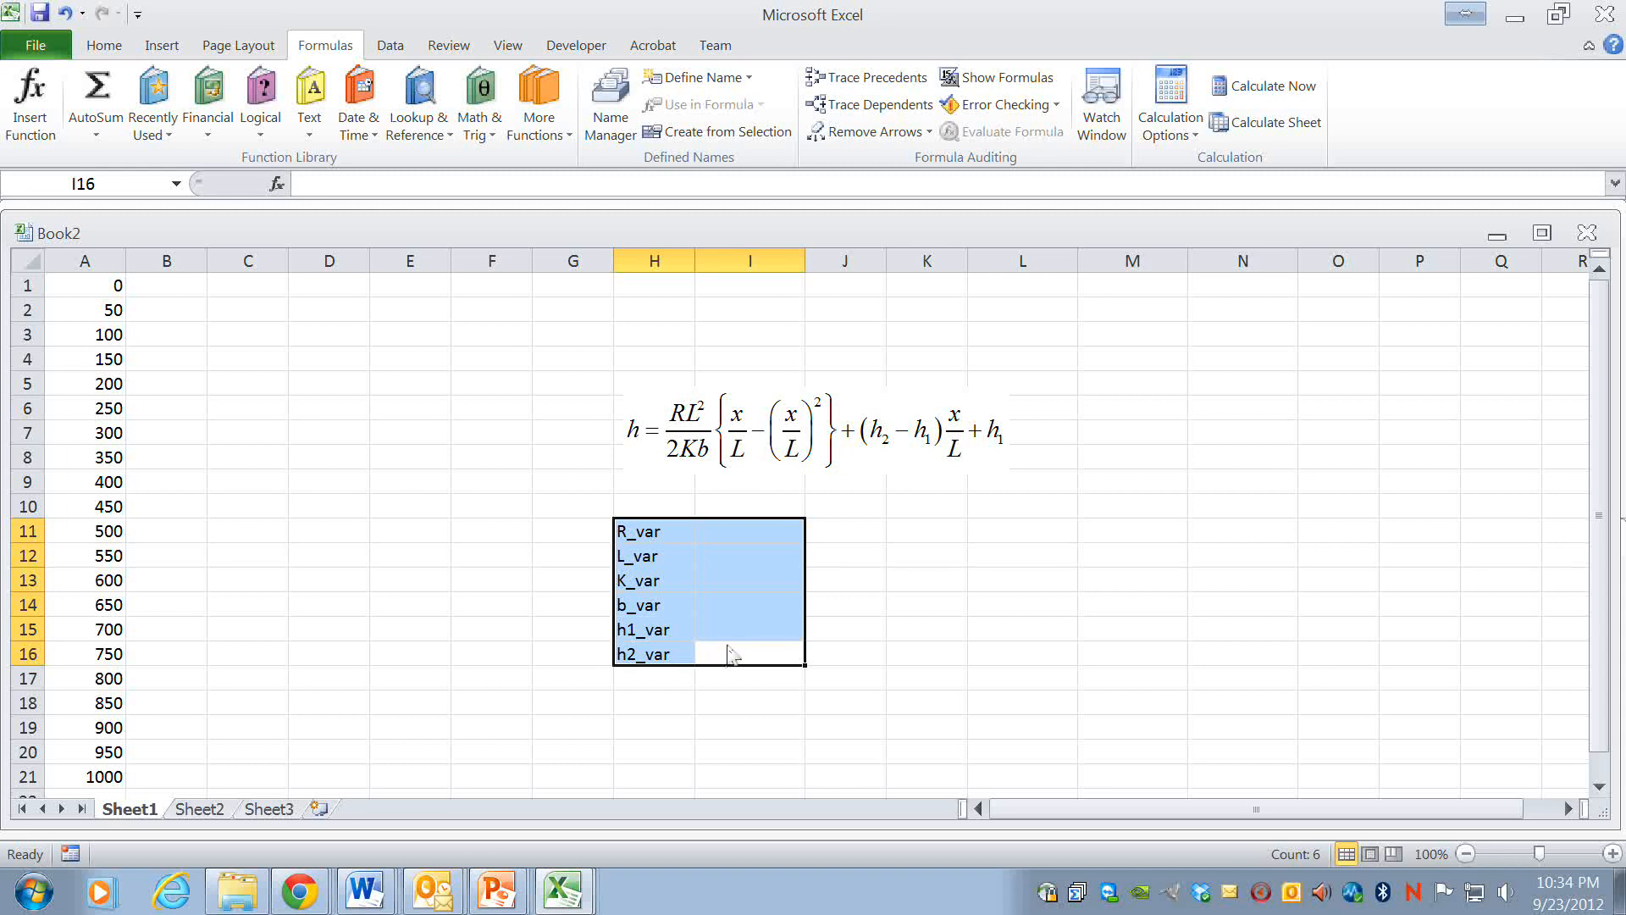
{"action": "mouse_move", "coordinate": [341, 50]}
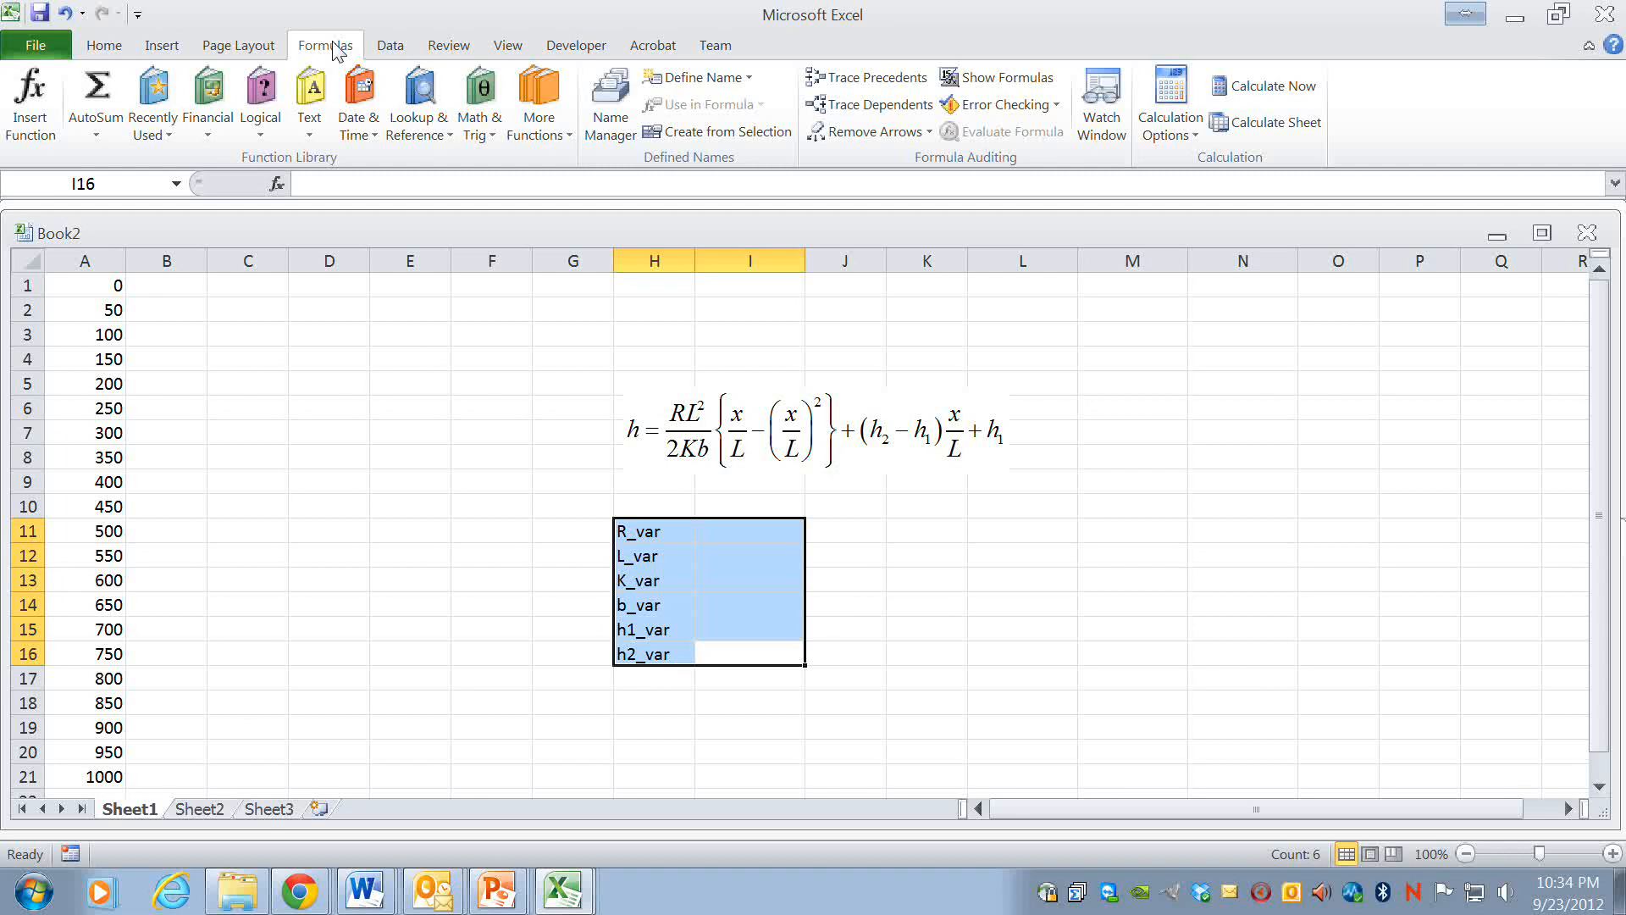
{"action": "mouse_move", "coordinate": [610, 98]}
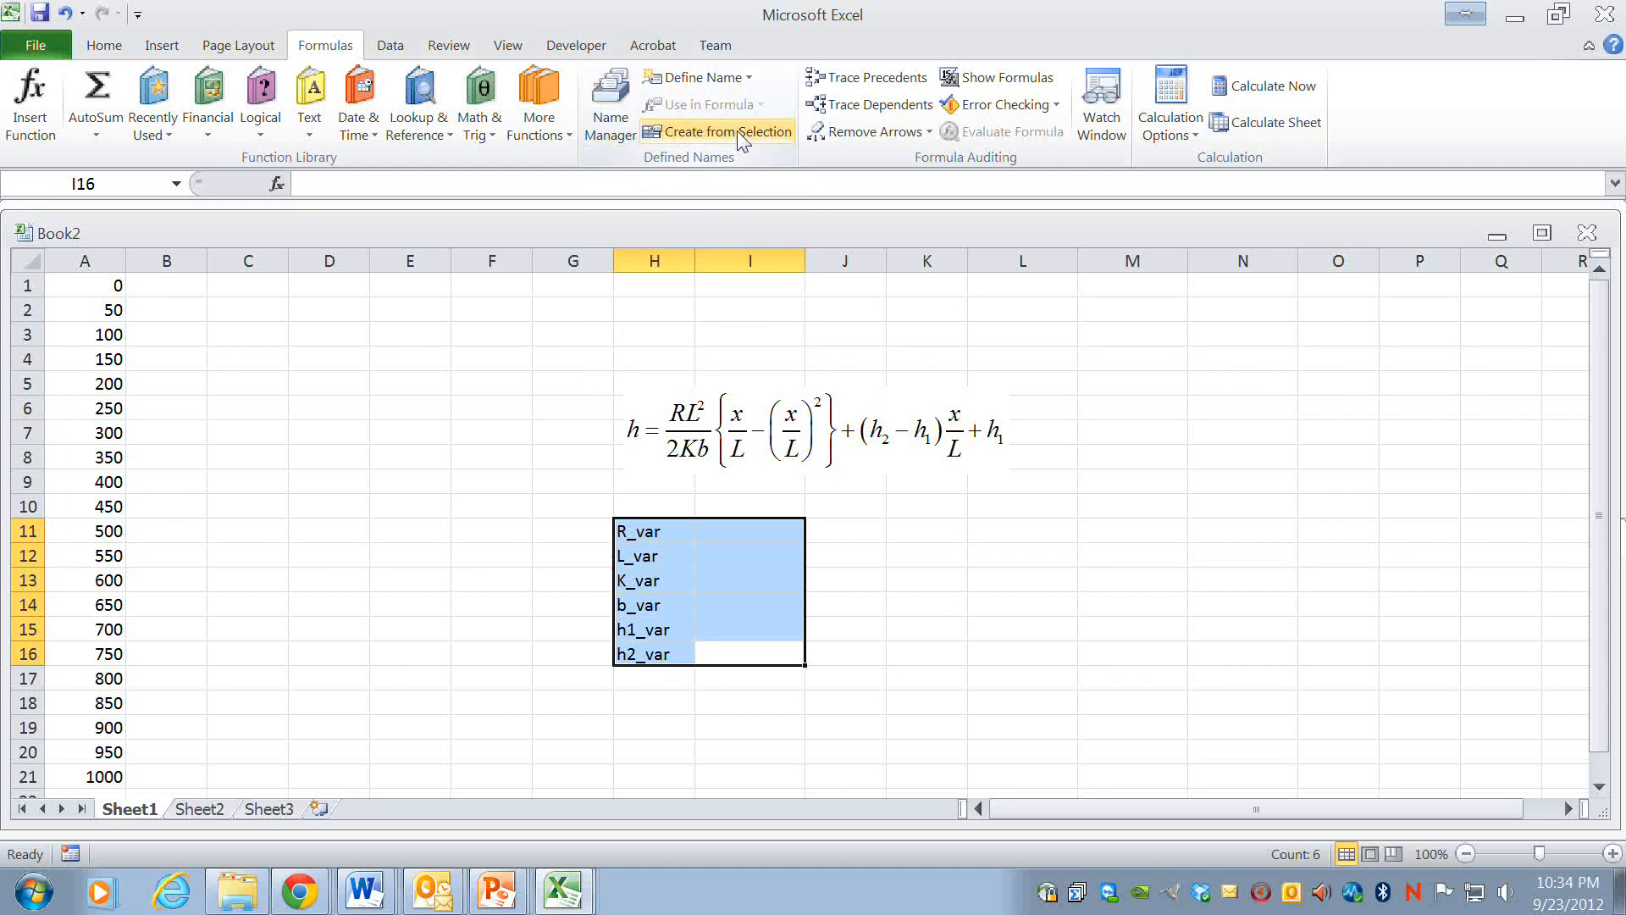
{"action": "mouse_move", "coordinate": [736, 132]}
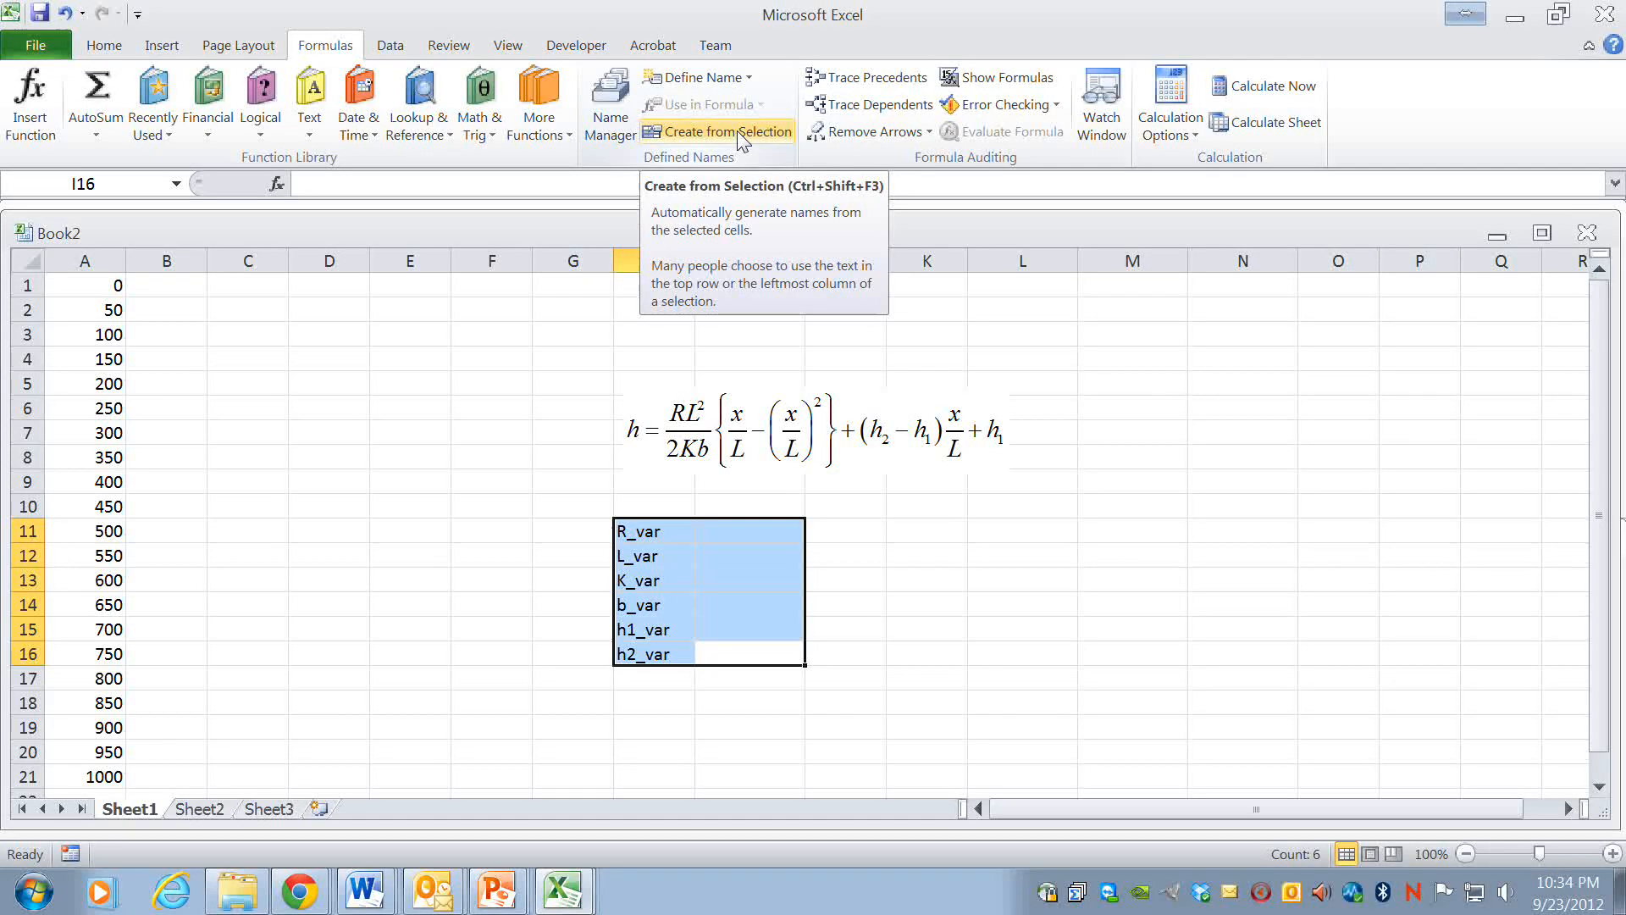
- Create names for the cells beside the labels from the left-column labels R_var through h2_var
{"action": "left_click", "coordinate": [726, 131]}
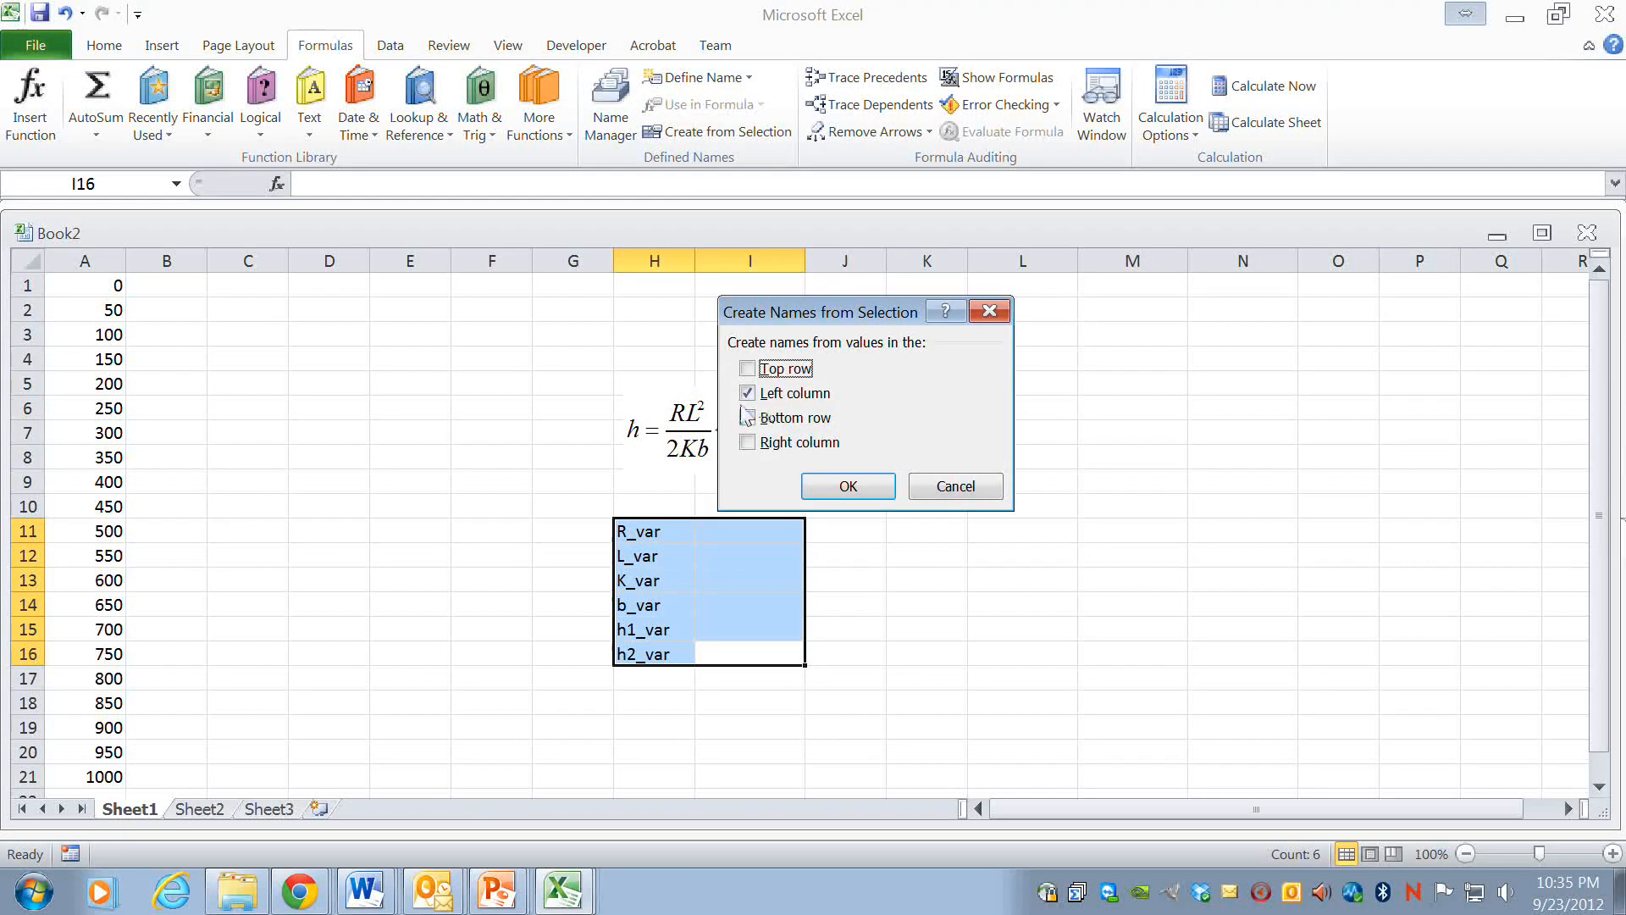
{"action": "mouse_move", "coordinate": [897, 375]}
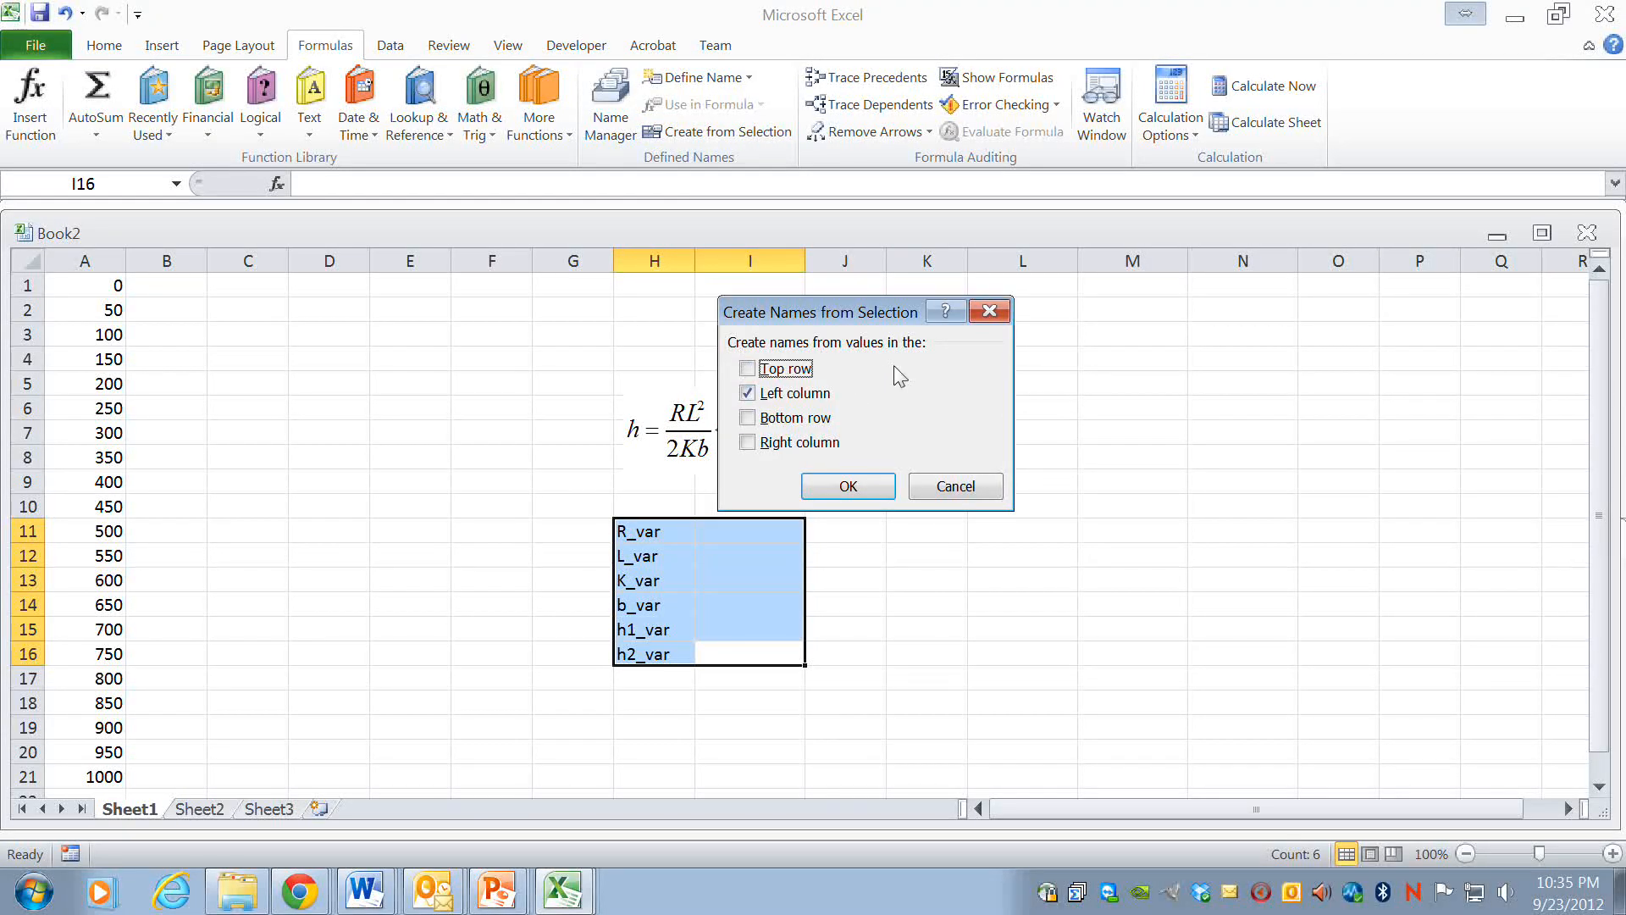
{"action": "mouse_move", "coordinate": [656, 549]}
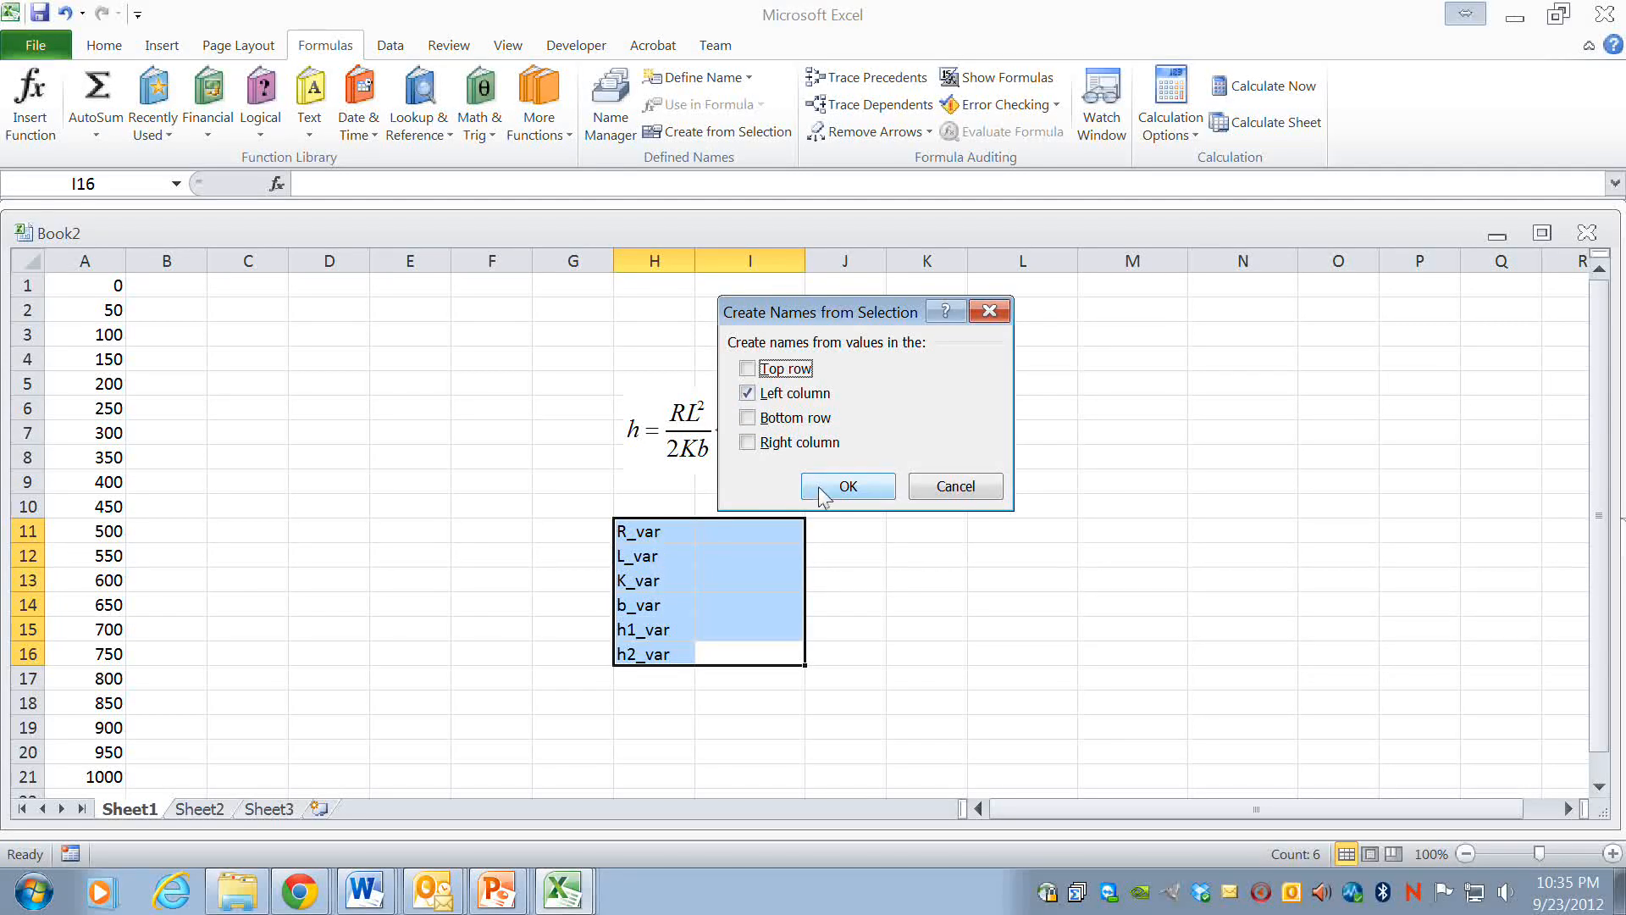
{"action": "left_click", "coordinate": [846, 486]}
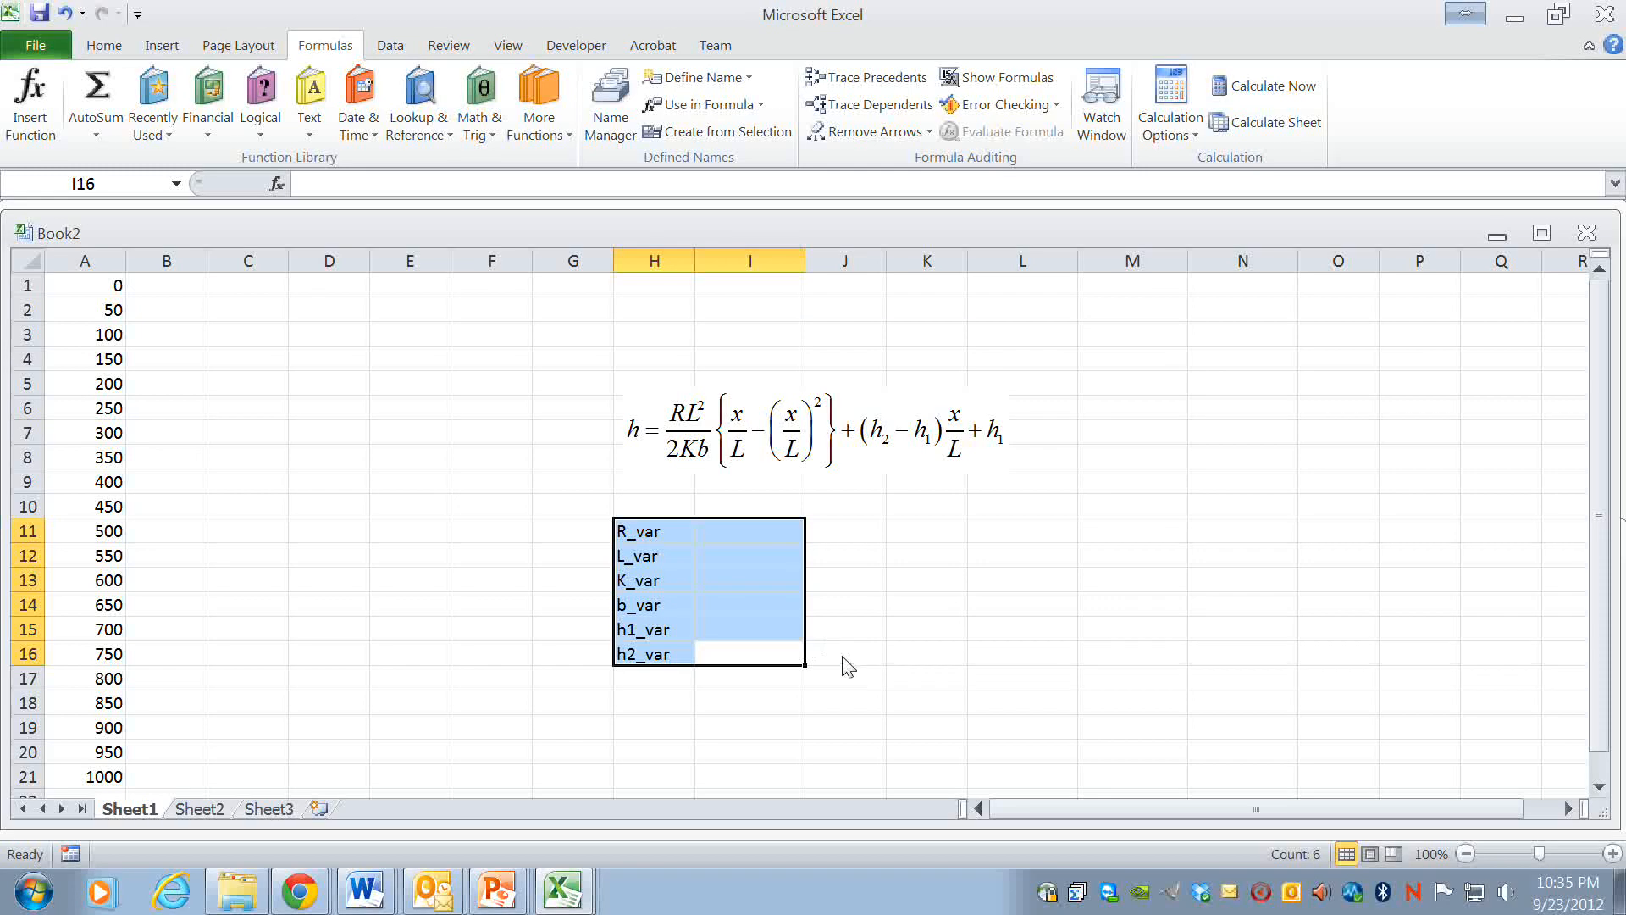
- Enter L_var 1.00E+03 m, K_var 1.00E-06 m/s, b_var 20 m, h1_var 0 m and h2_var 20 m
{"action": "left_click", "coordinate": [749, 531]}
{"action": "type", "text": "100"}
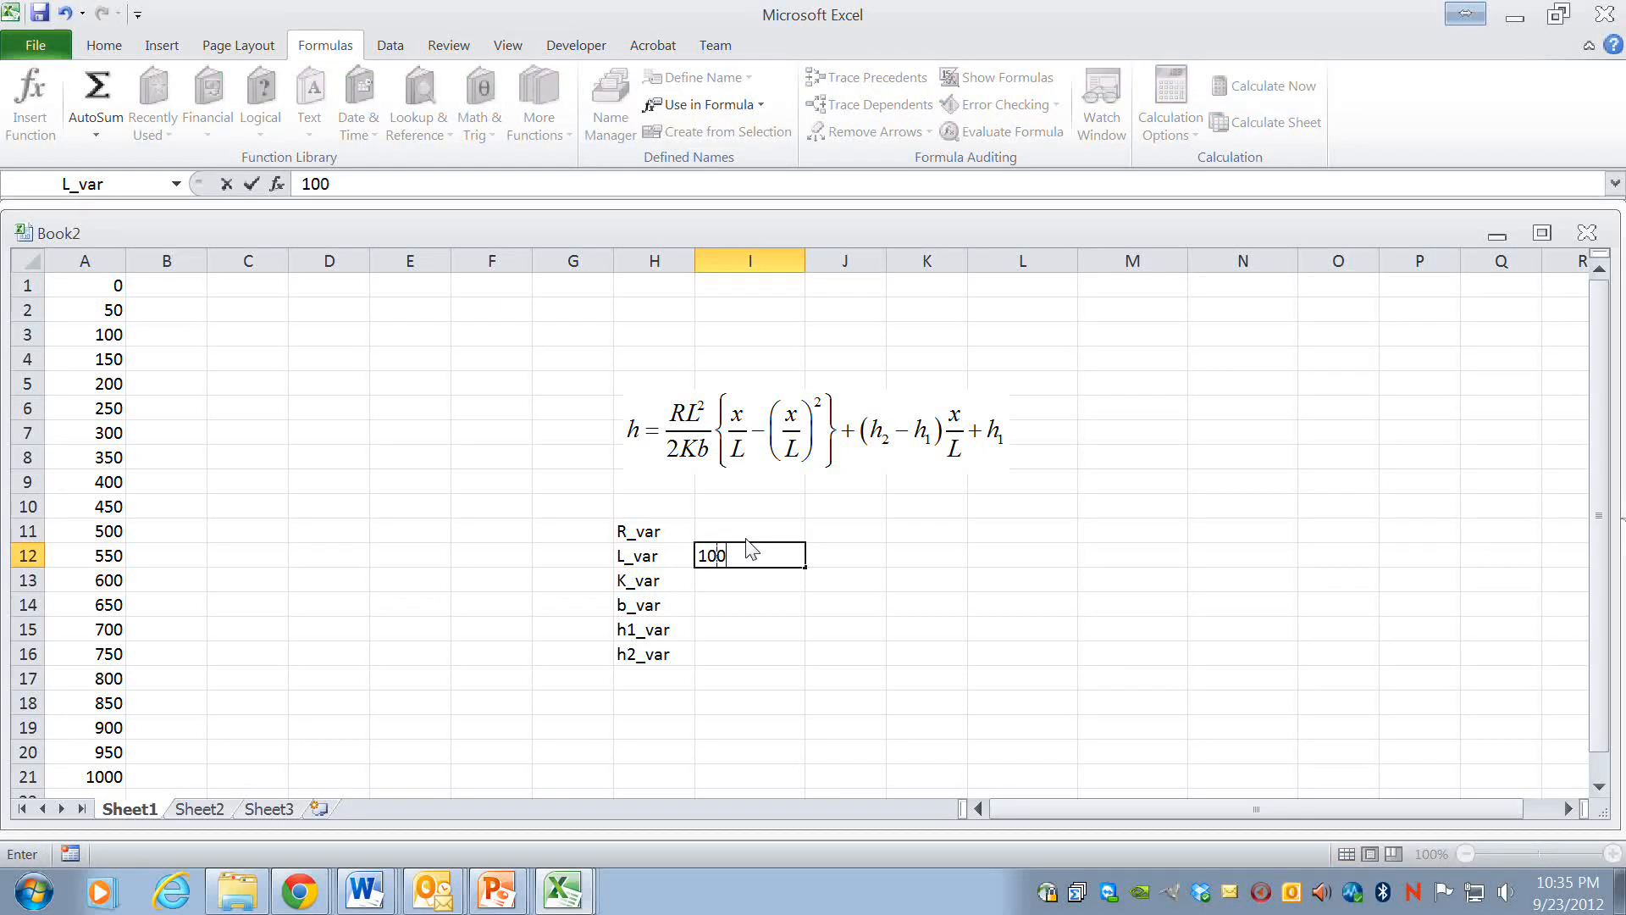
{"action": "key", "text": "Return"}
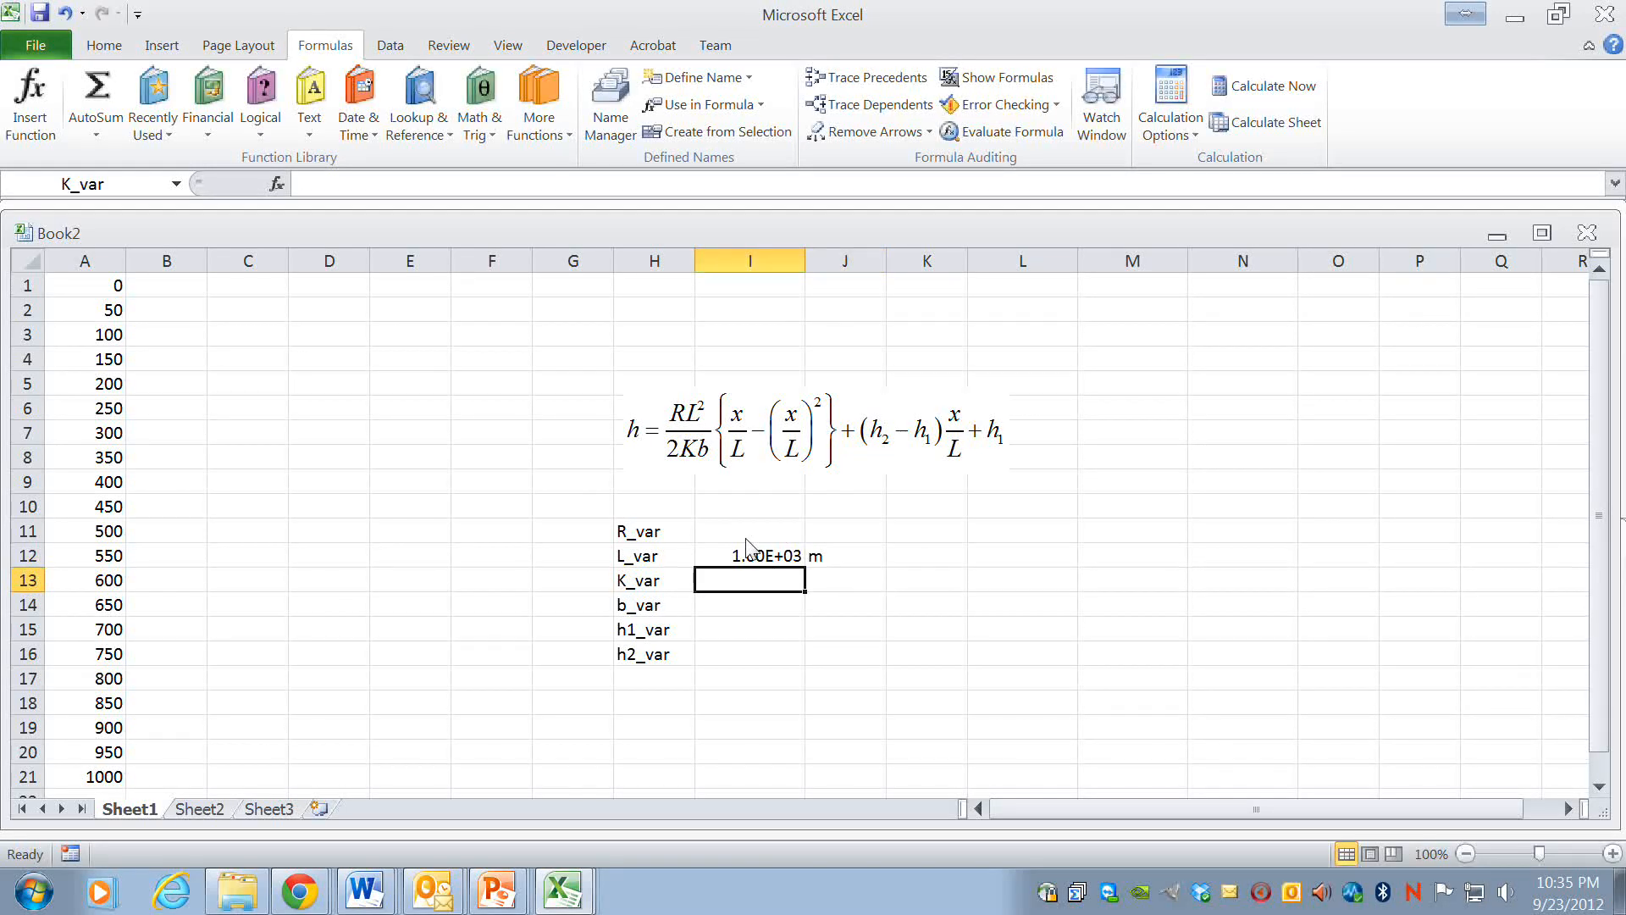
{"action": "type", "text": "1E"}
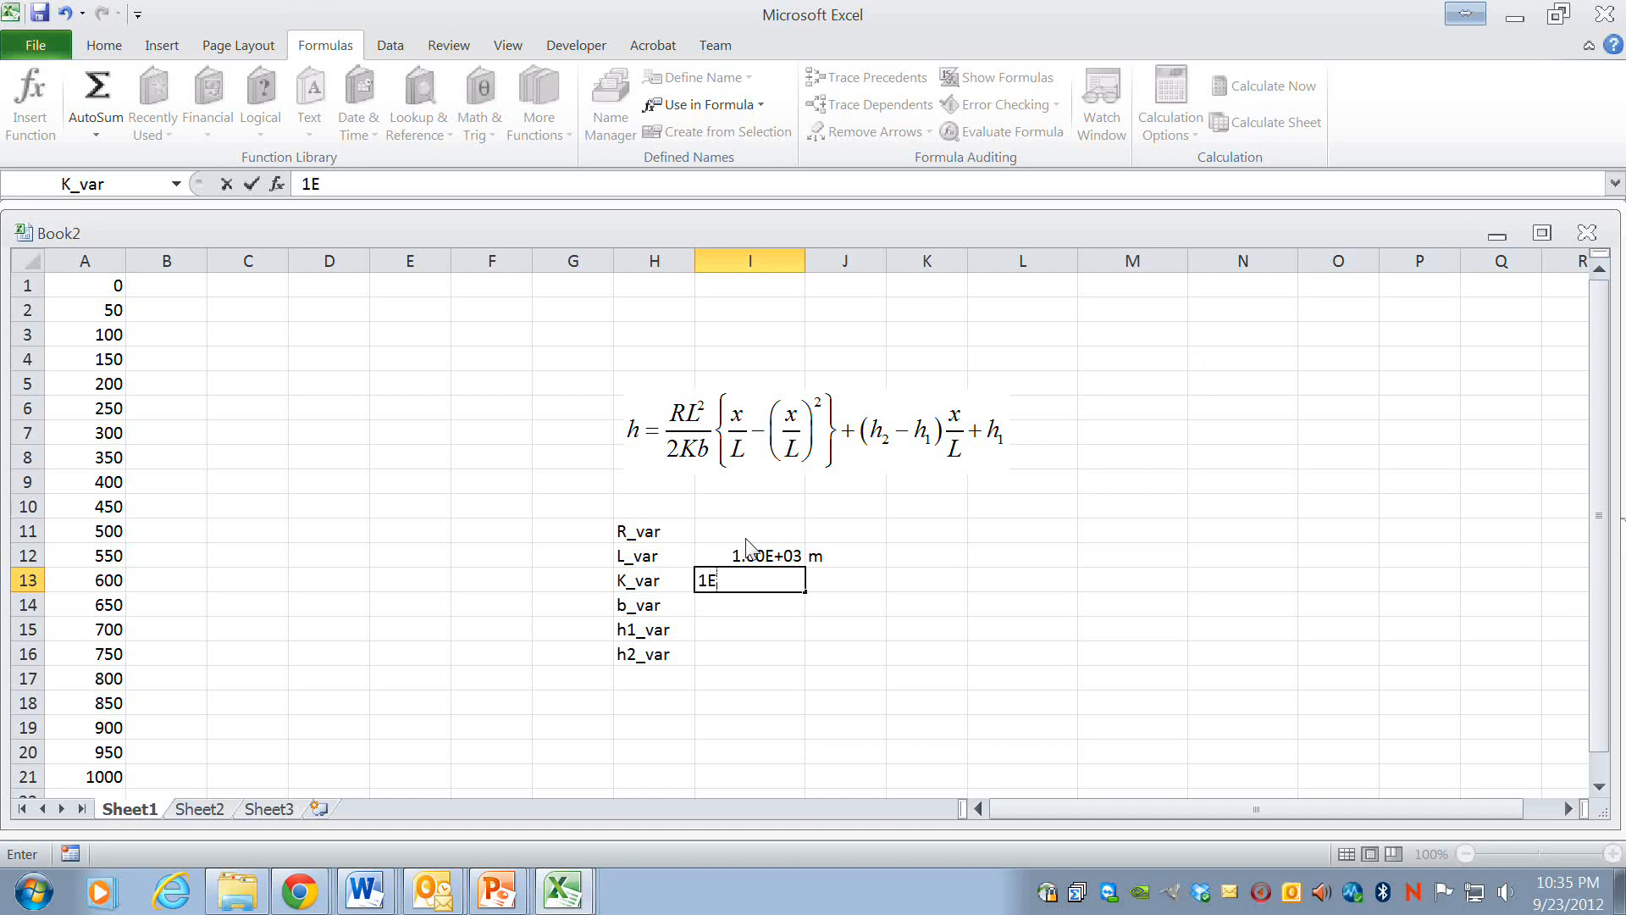
{"action": "key", "text": "Return"}
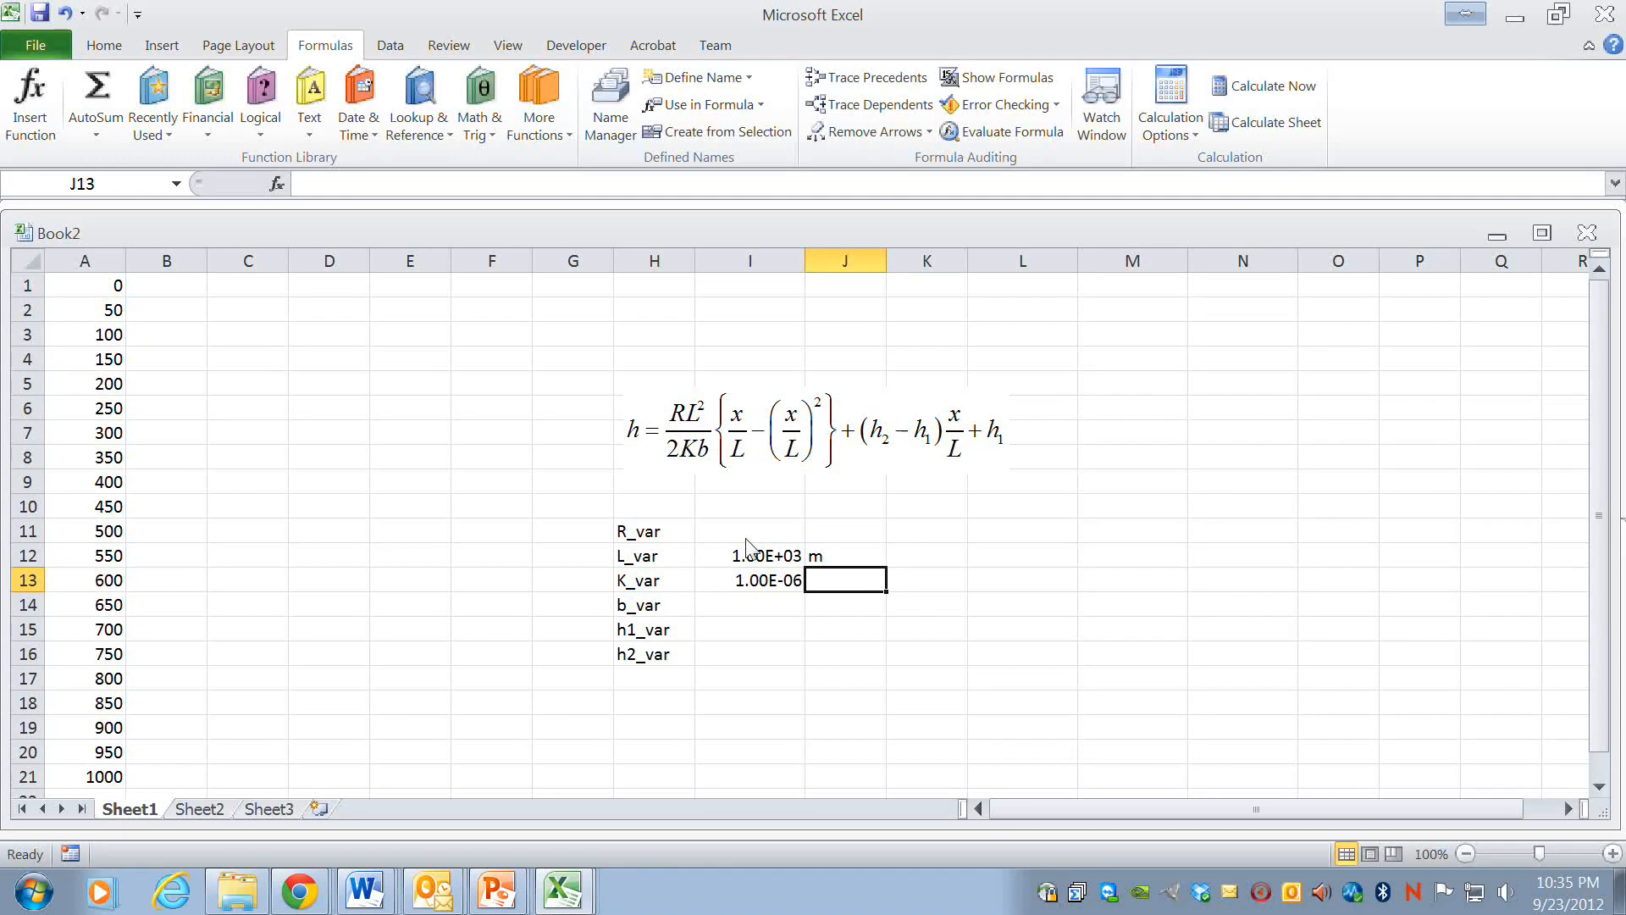
{"action": "type", "text": "m/s"}
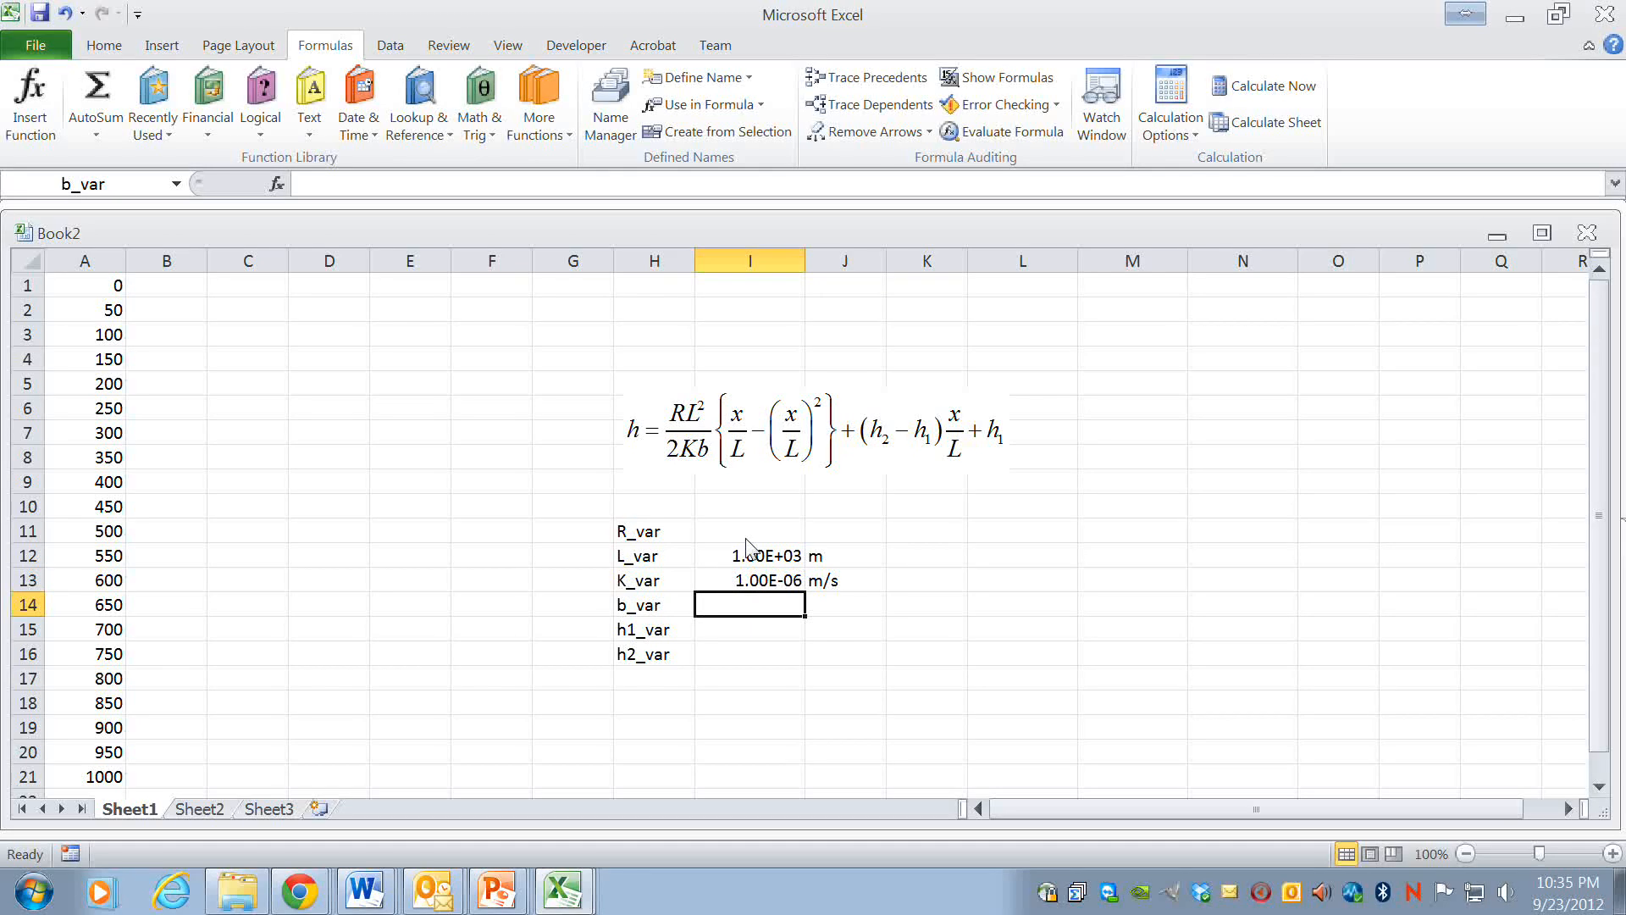
{"action": "type", "text": "20"}
{"action": "left_click", "coordinate": [750, 629]}
{"action": "type", "text": "0"}
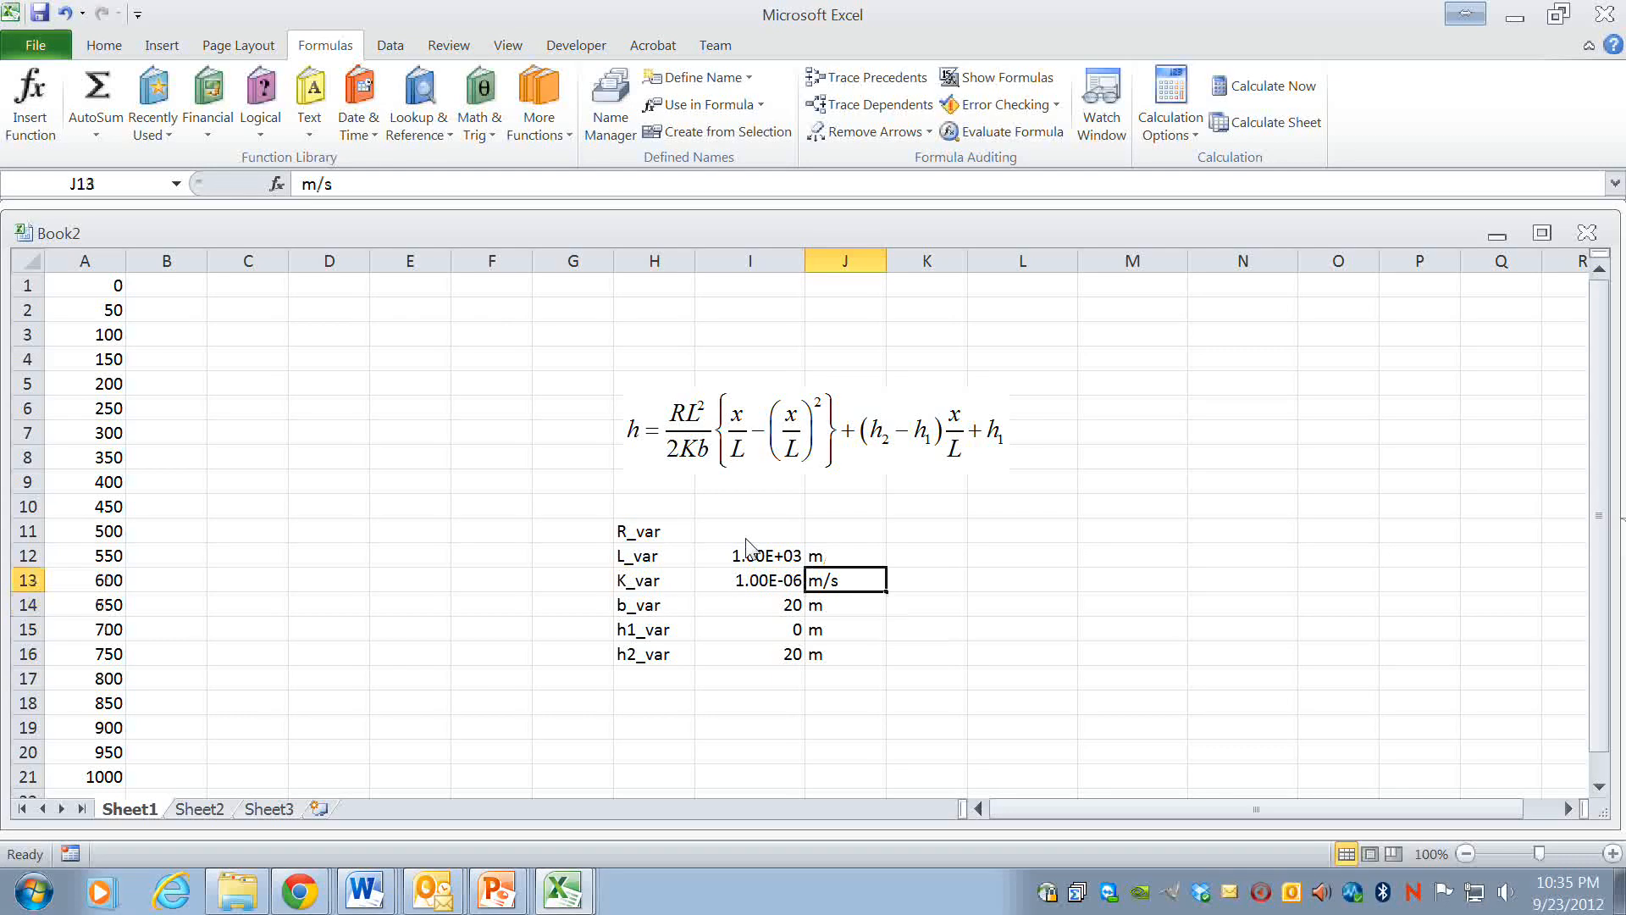
{"action": "left_click", "coordinate": [844, 530]}
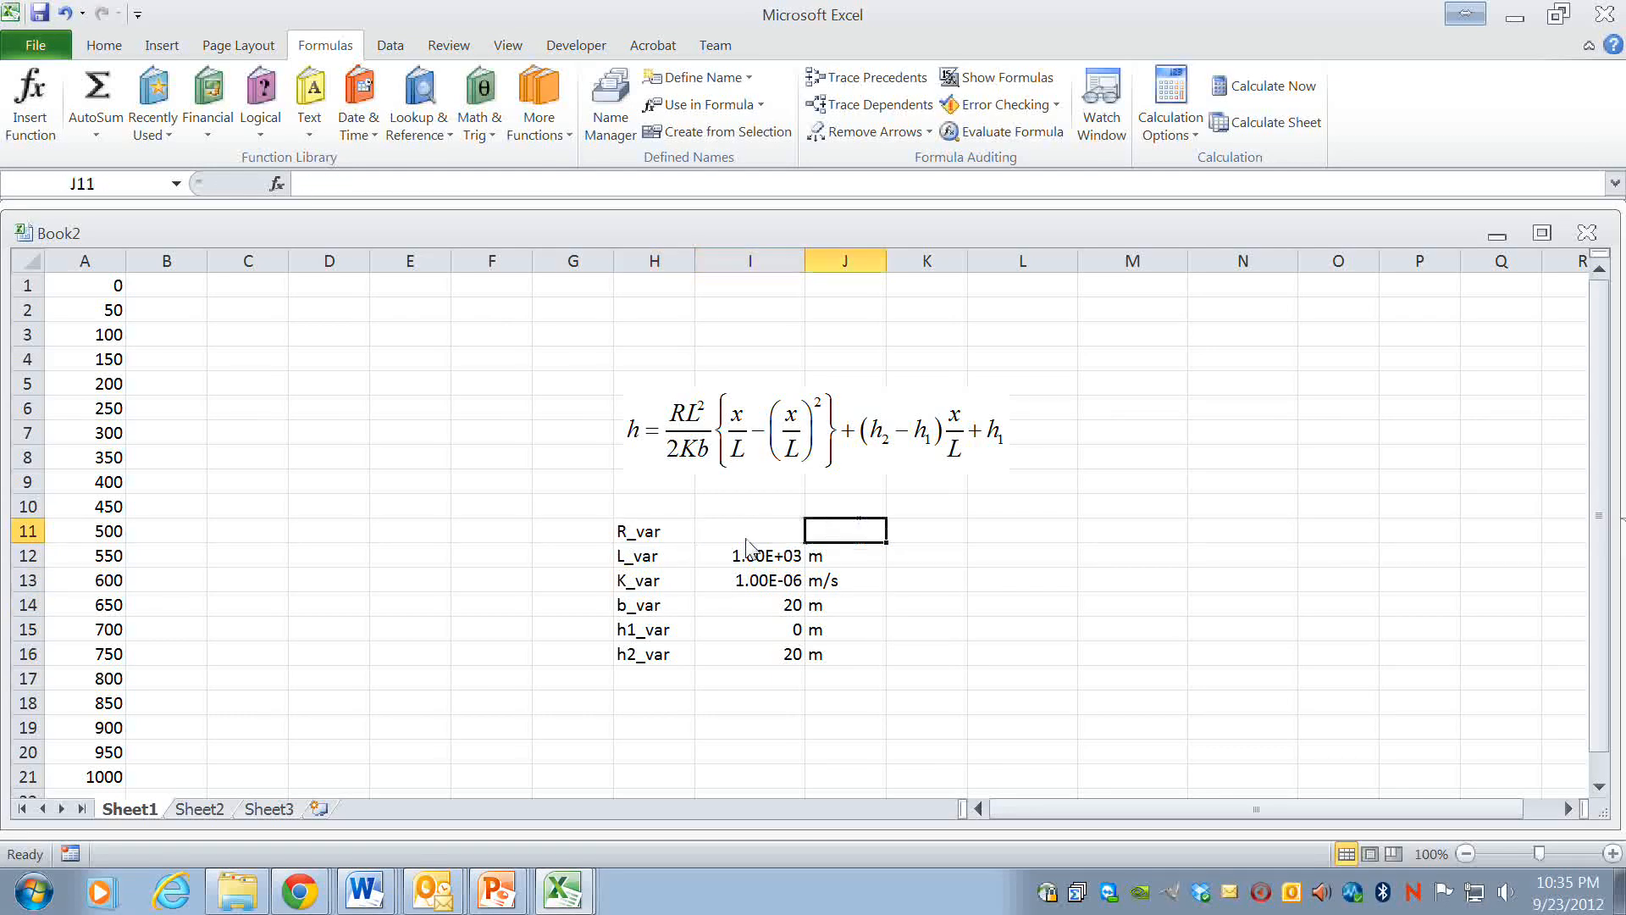
- Enter the recharge rate 0.2 in L11 with the unit m/yr in M11
{"action": "left_click", "coordinate": [1022, 530]}
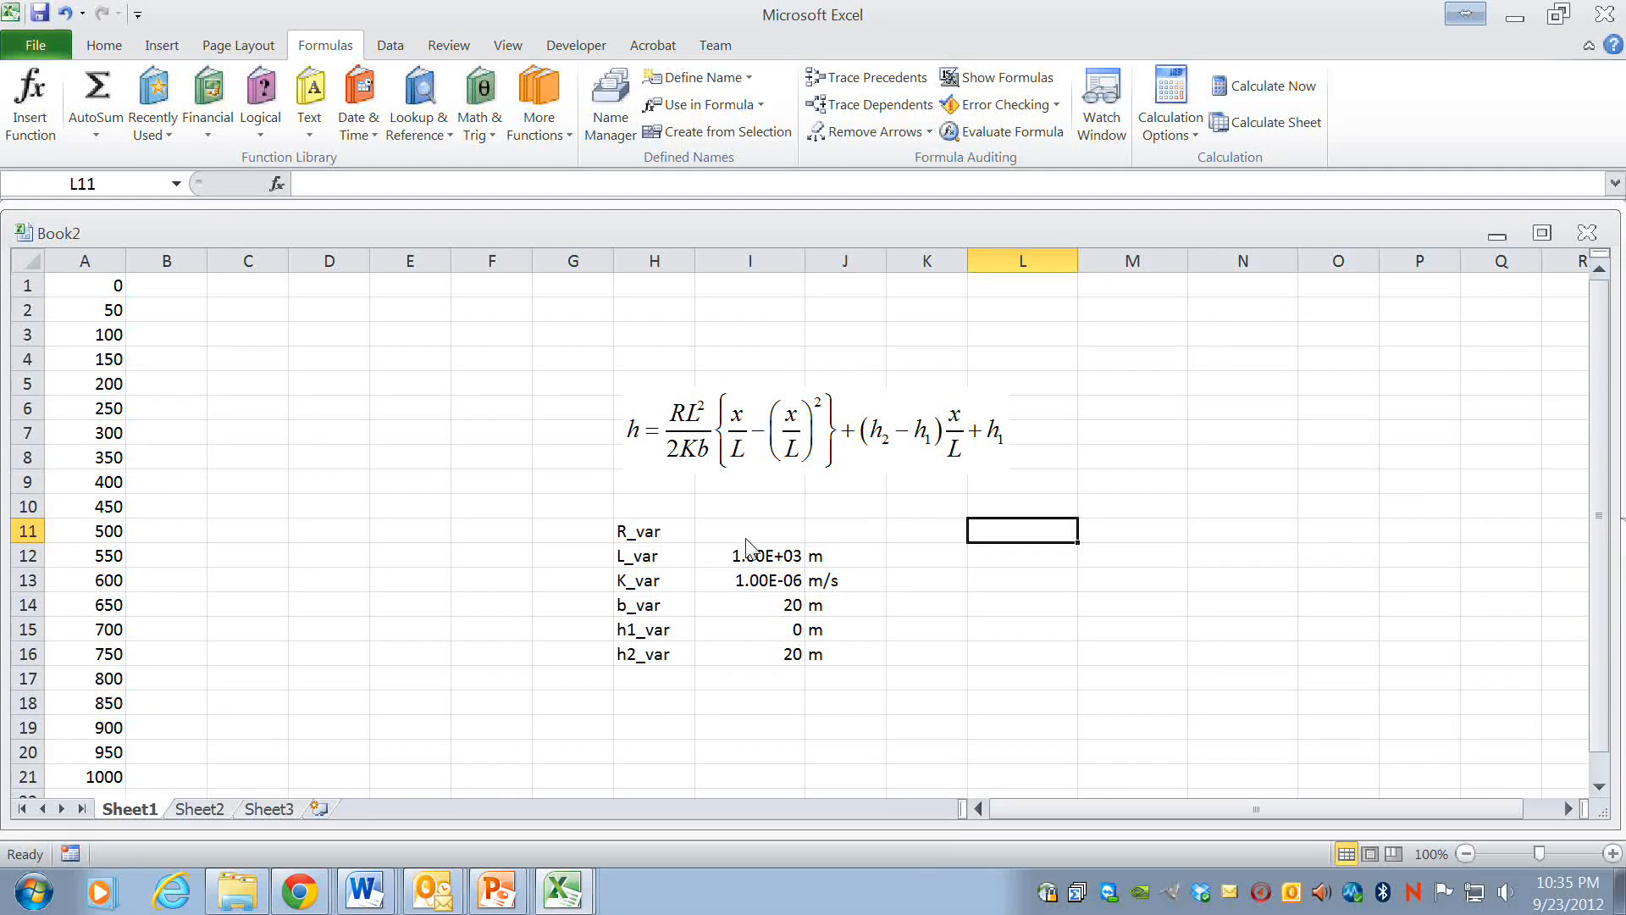
{"action": "type", "text": "0.2"}
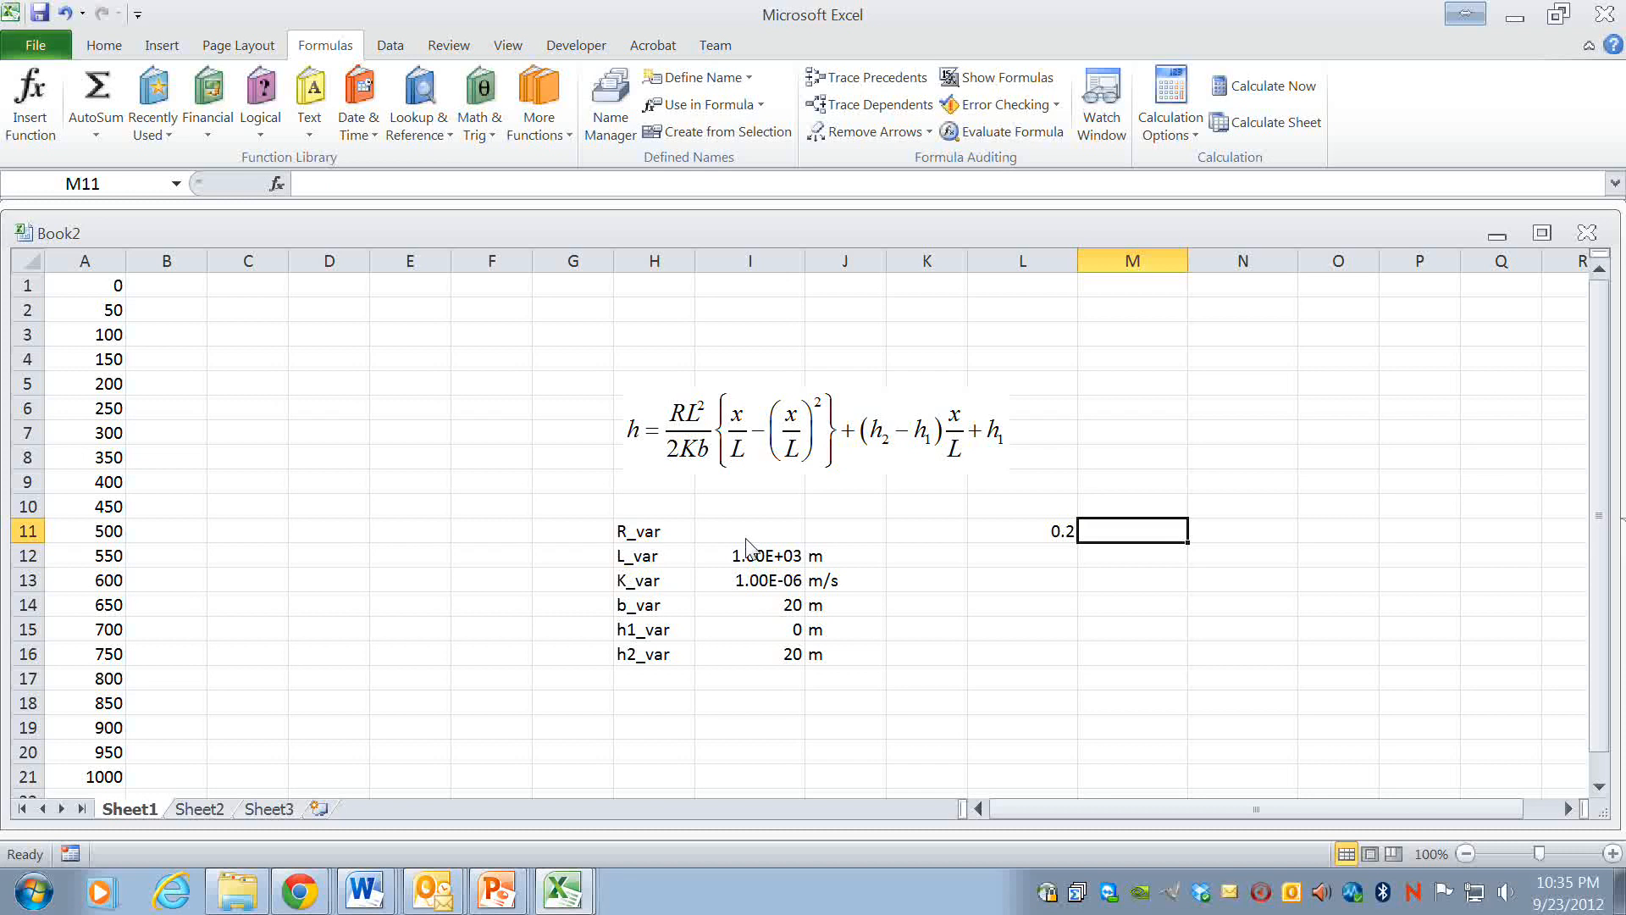
{"action": "type", "text": "m/yr"}
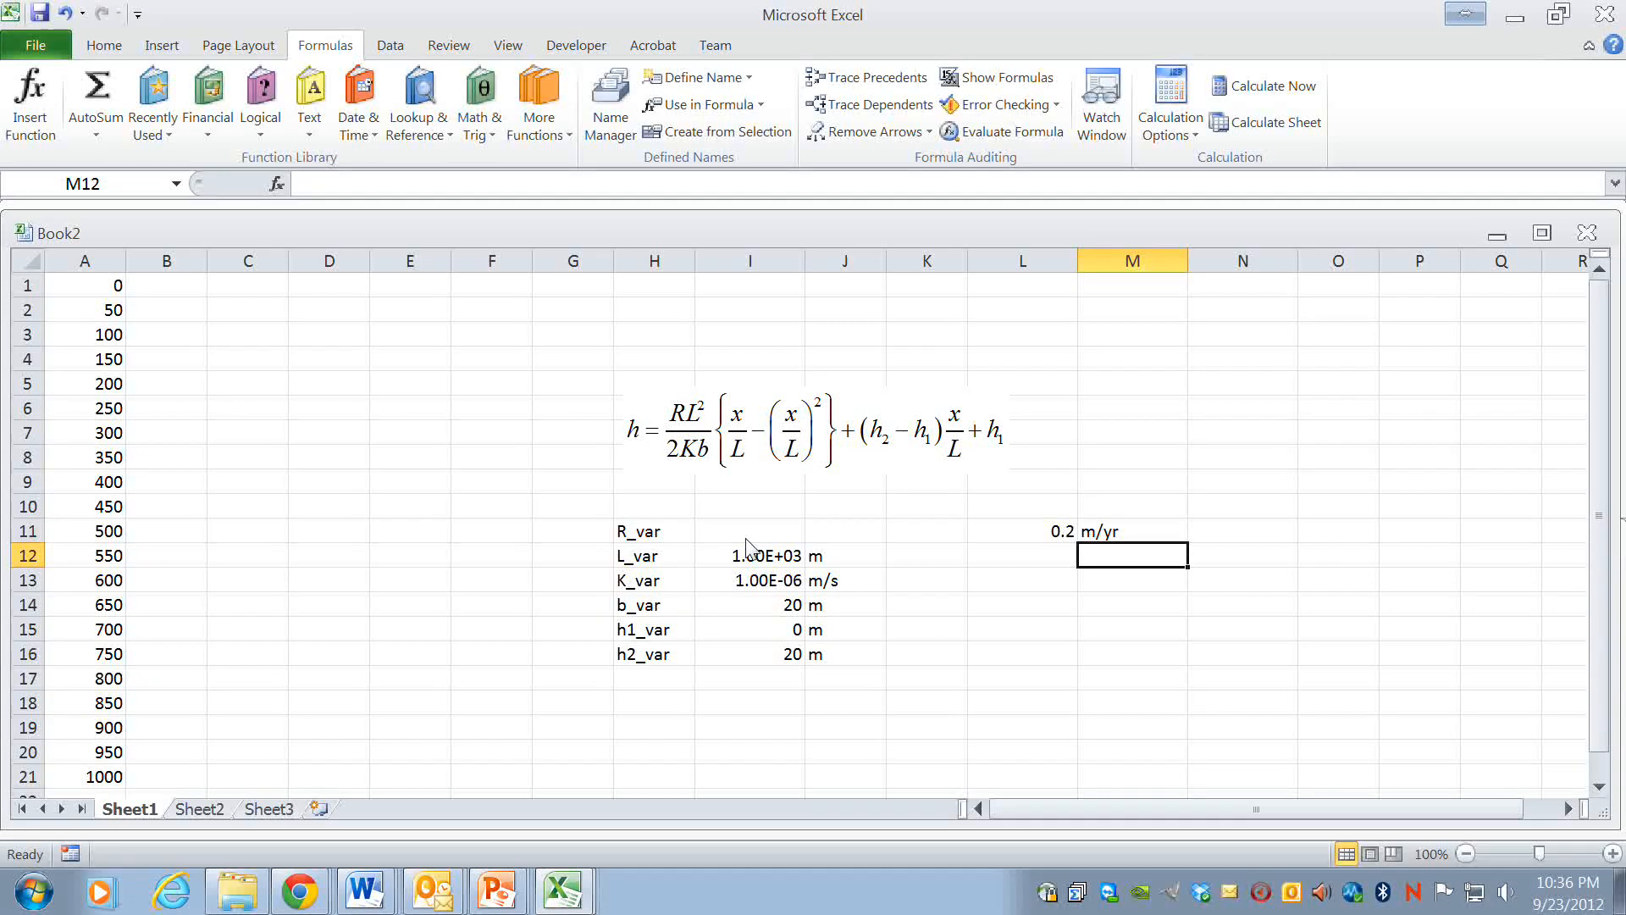
- Review the parameter values and units, ending on the empty cell for the rate conversion
{"action": "left_click", "coordinate": [748, 630]}
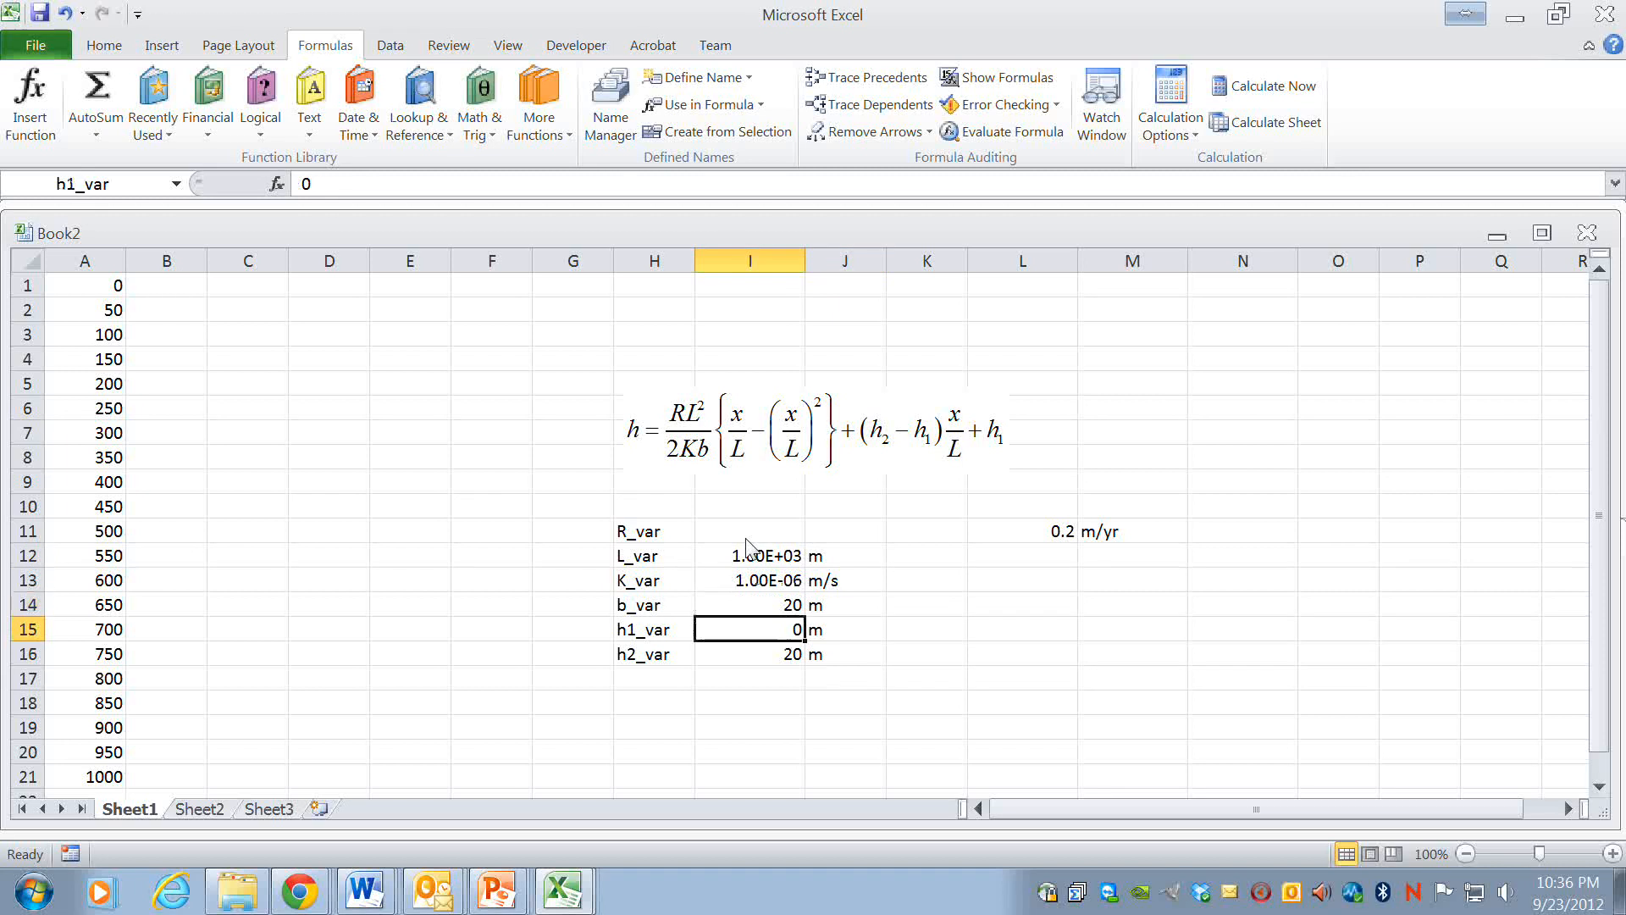
{"action": "left_click", "coordinate": [845, 555]}
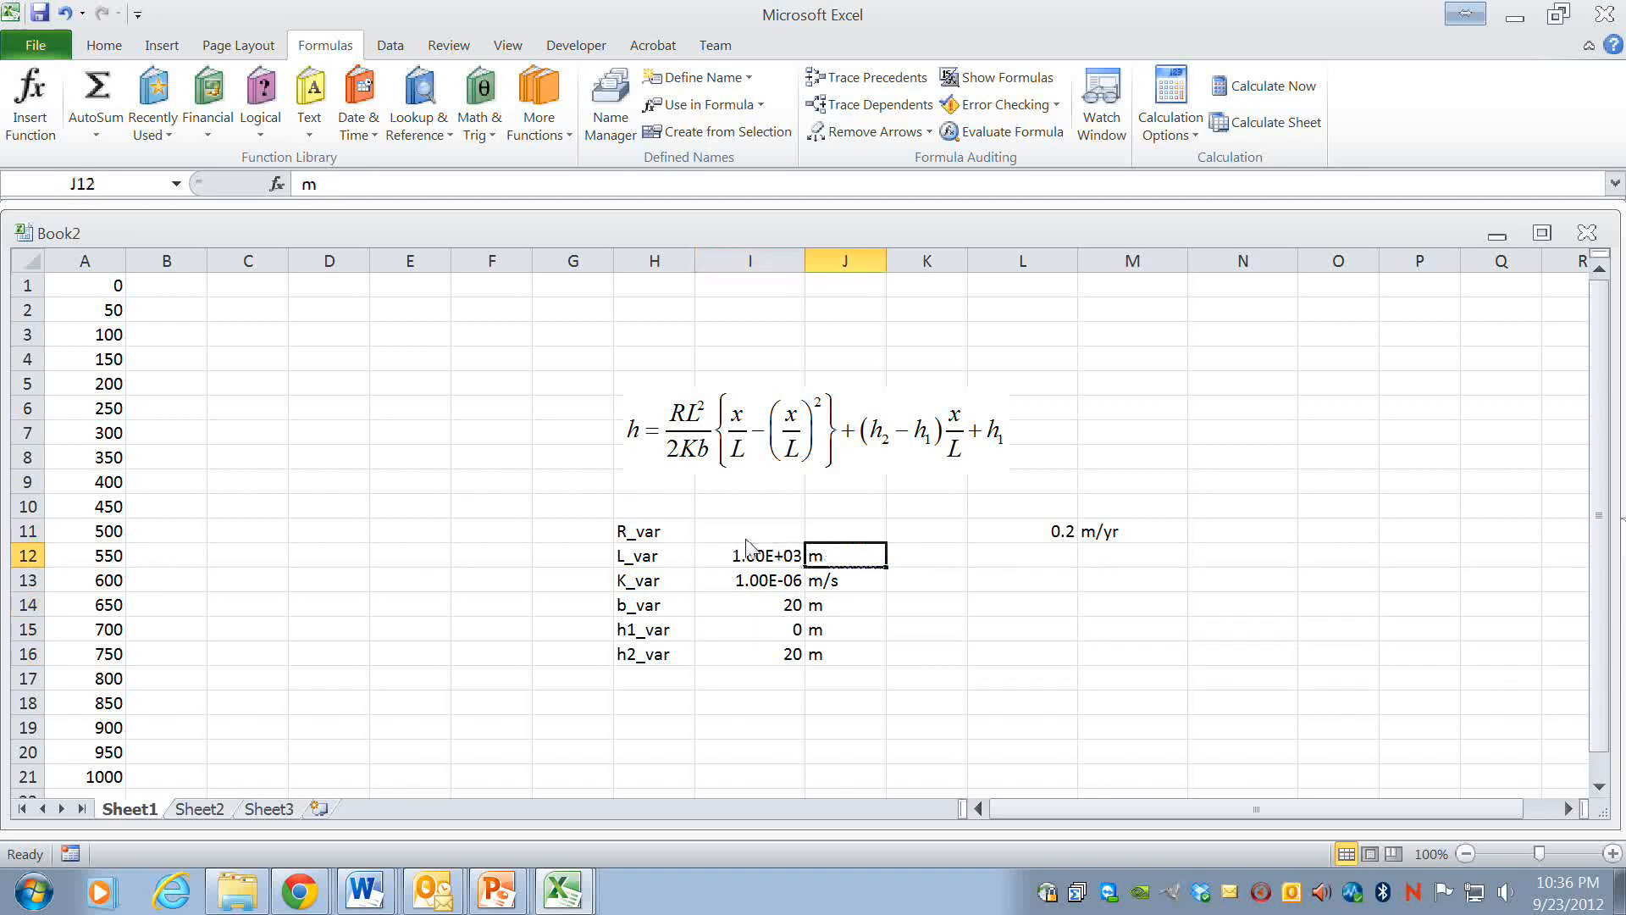
{"action": "left_click", "coordinate": [1021, 531]}
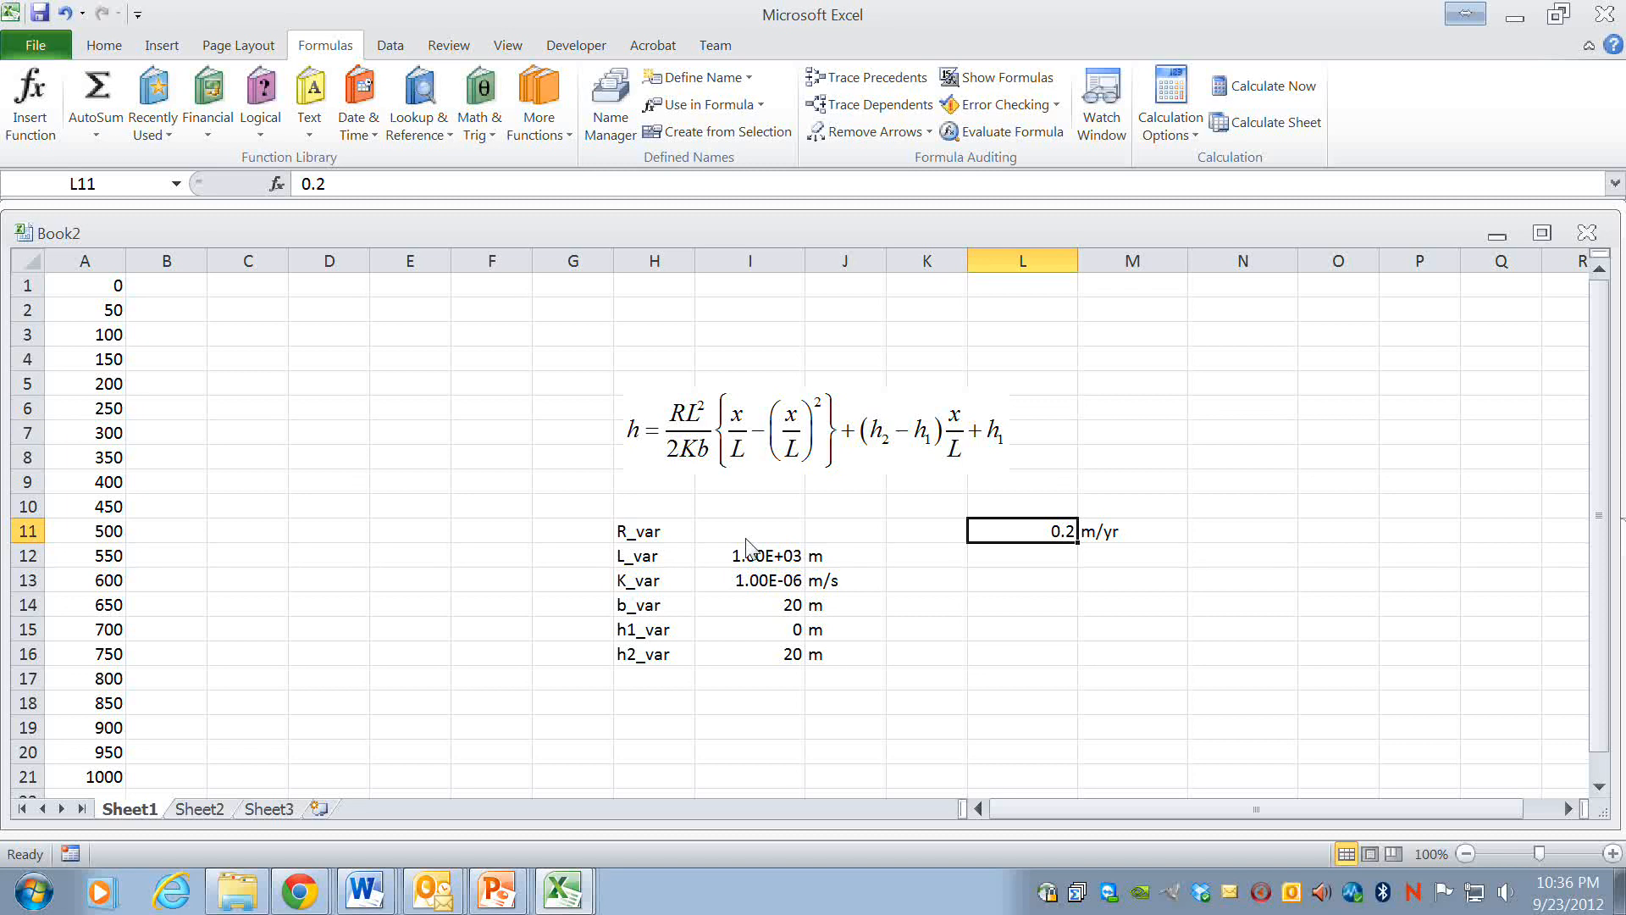
{"action": "mouse_move", "coordinate": [1013, 550]}
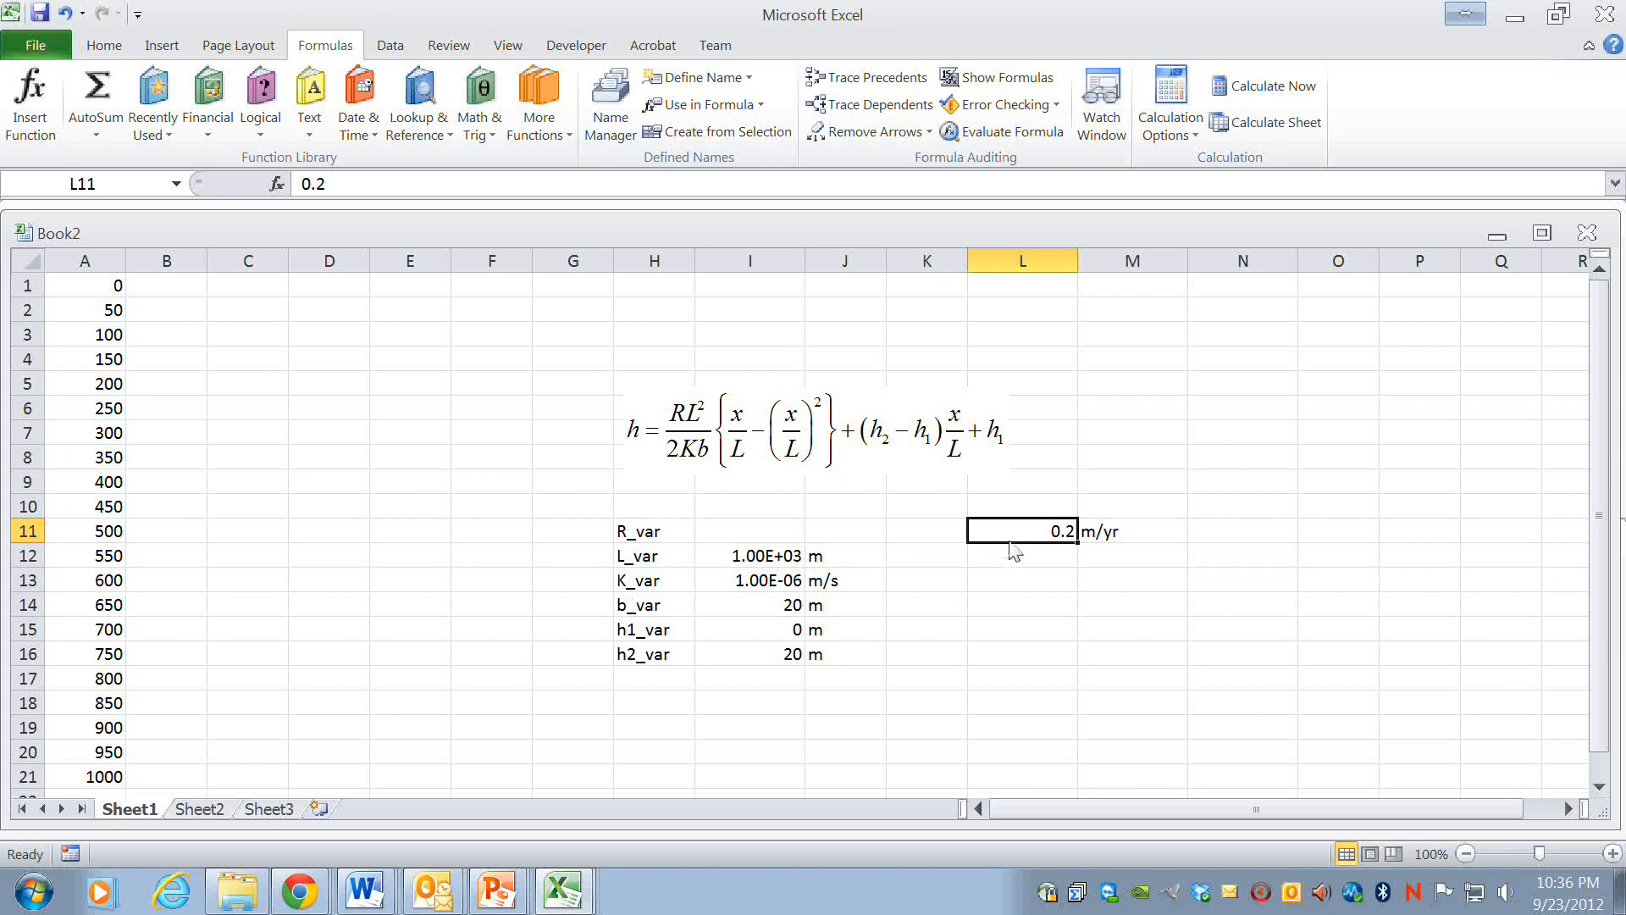
{"action": "mouse_move", "coordinate": [737, 488]}
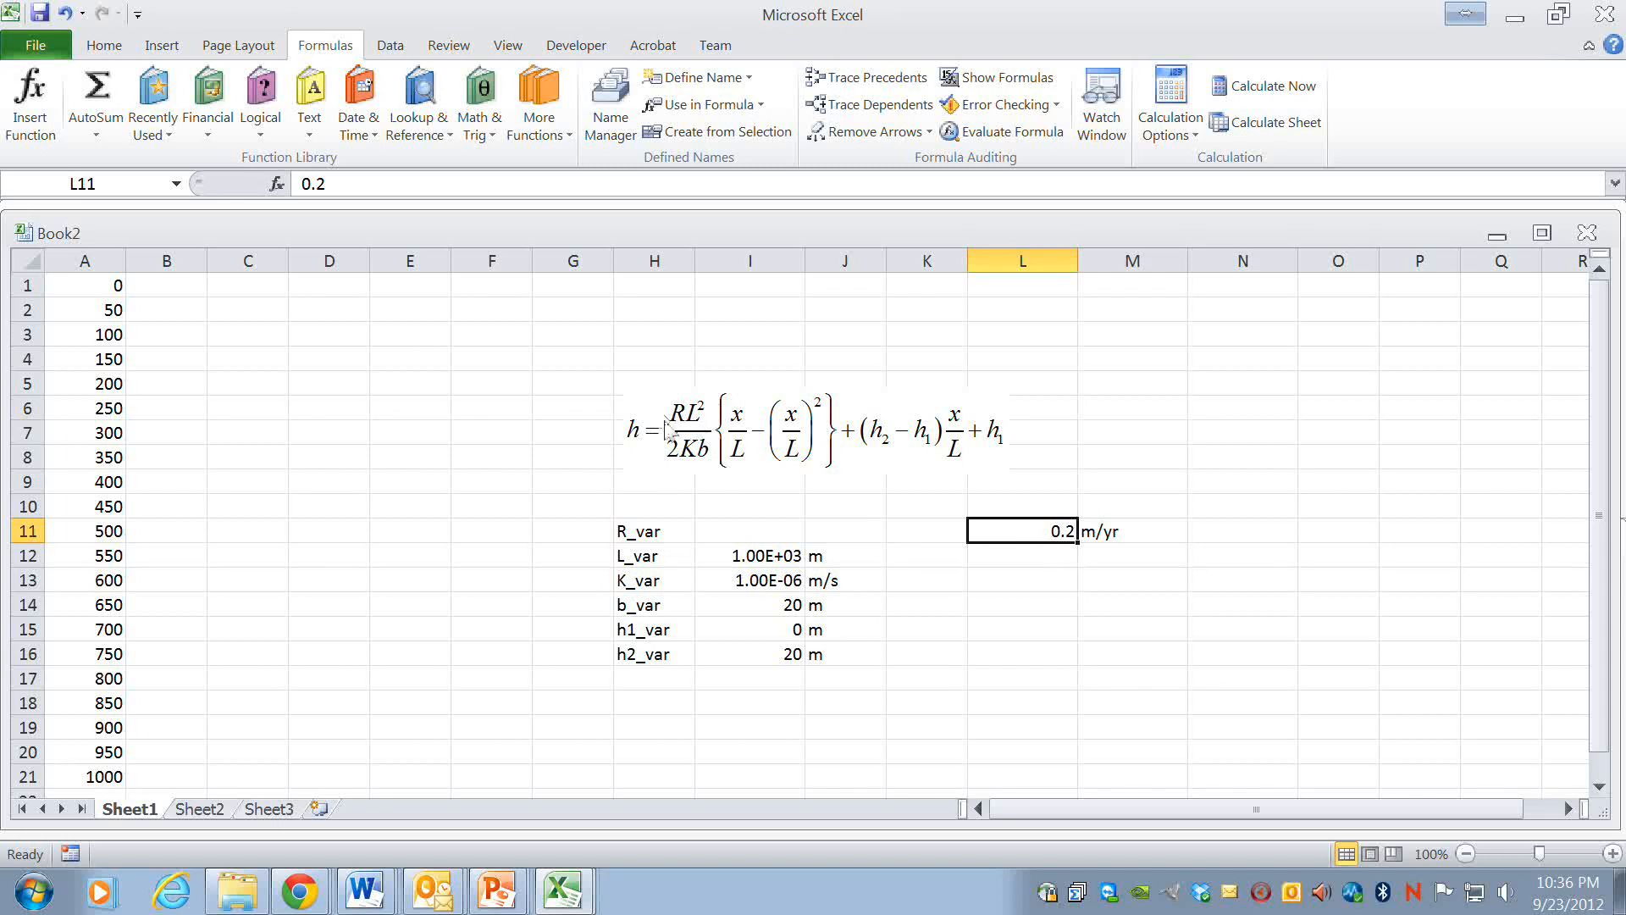
{"action": "mouse_move", "coordinate": [703, 464]}
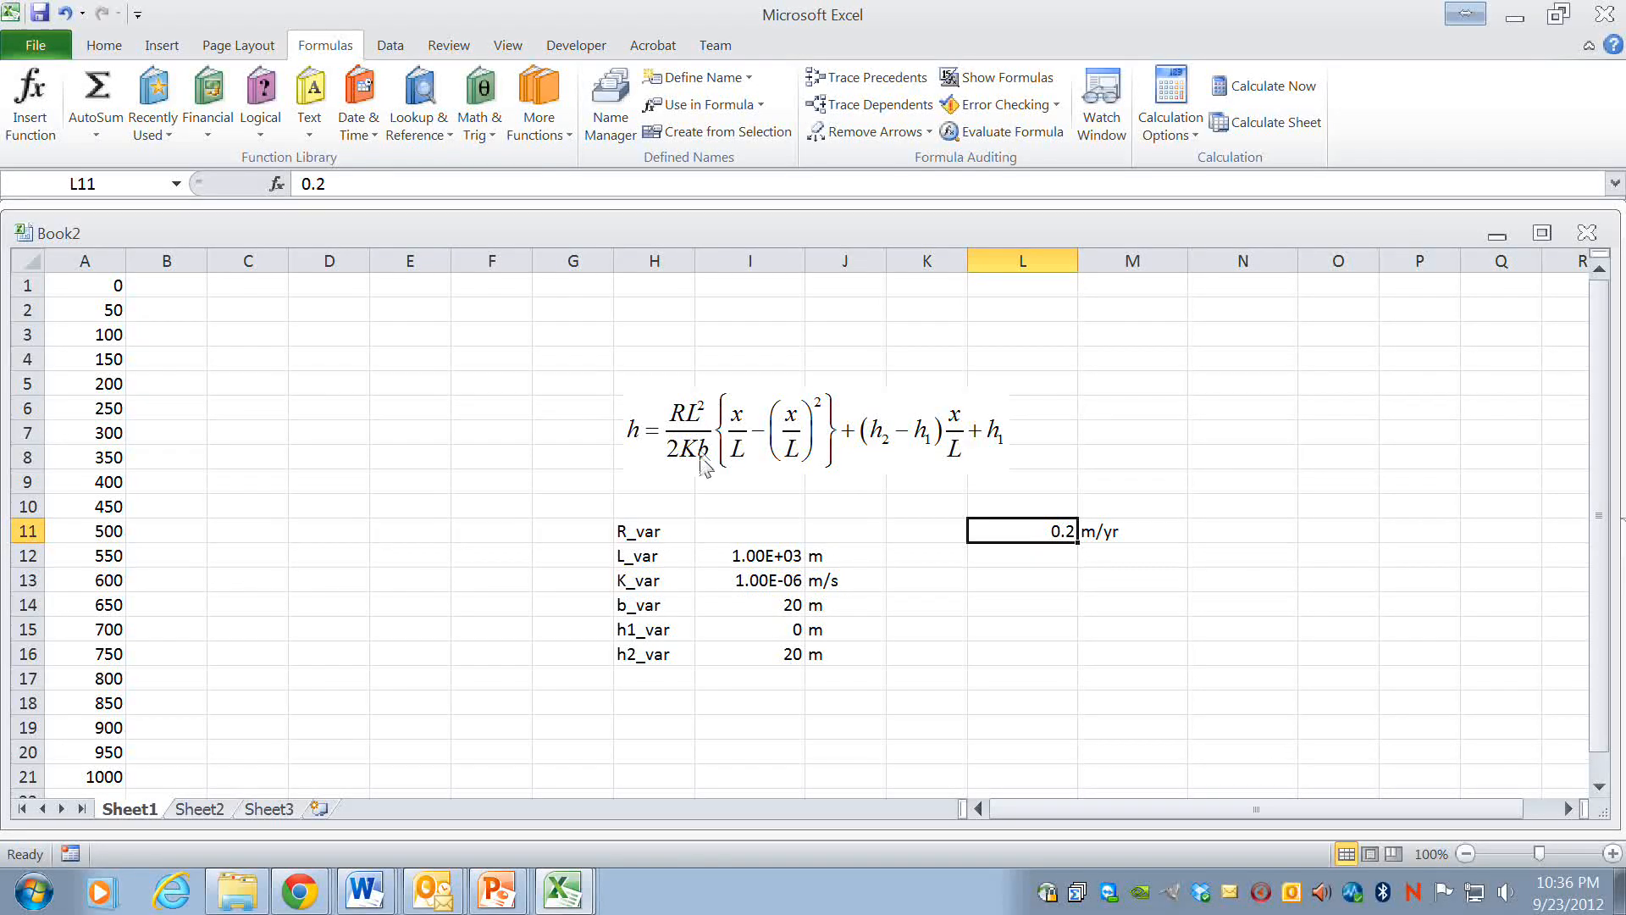
{"action": "mouse_move", "coordinate": [1069, 593]}
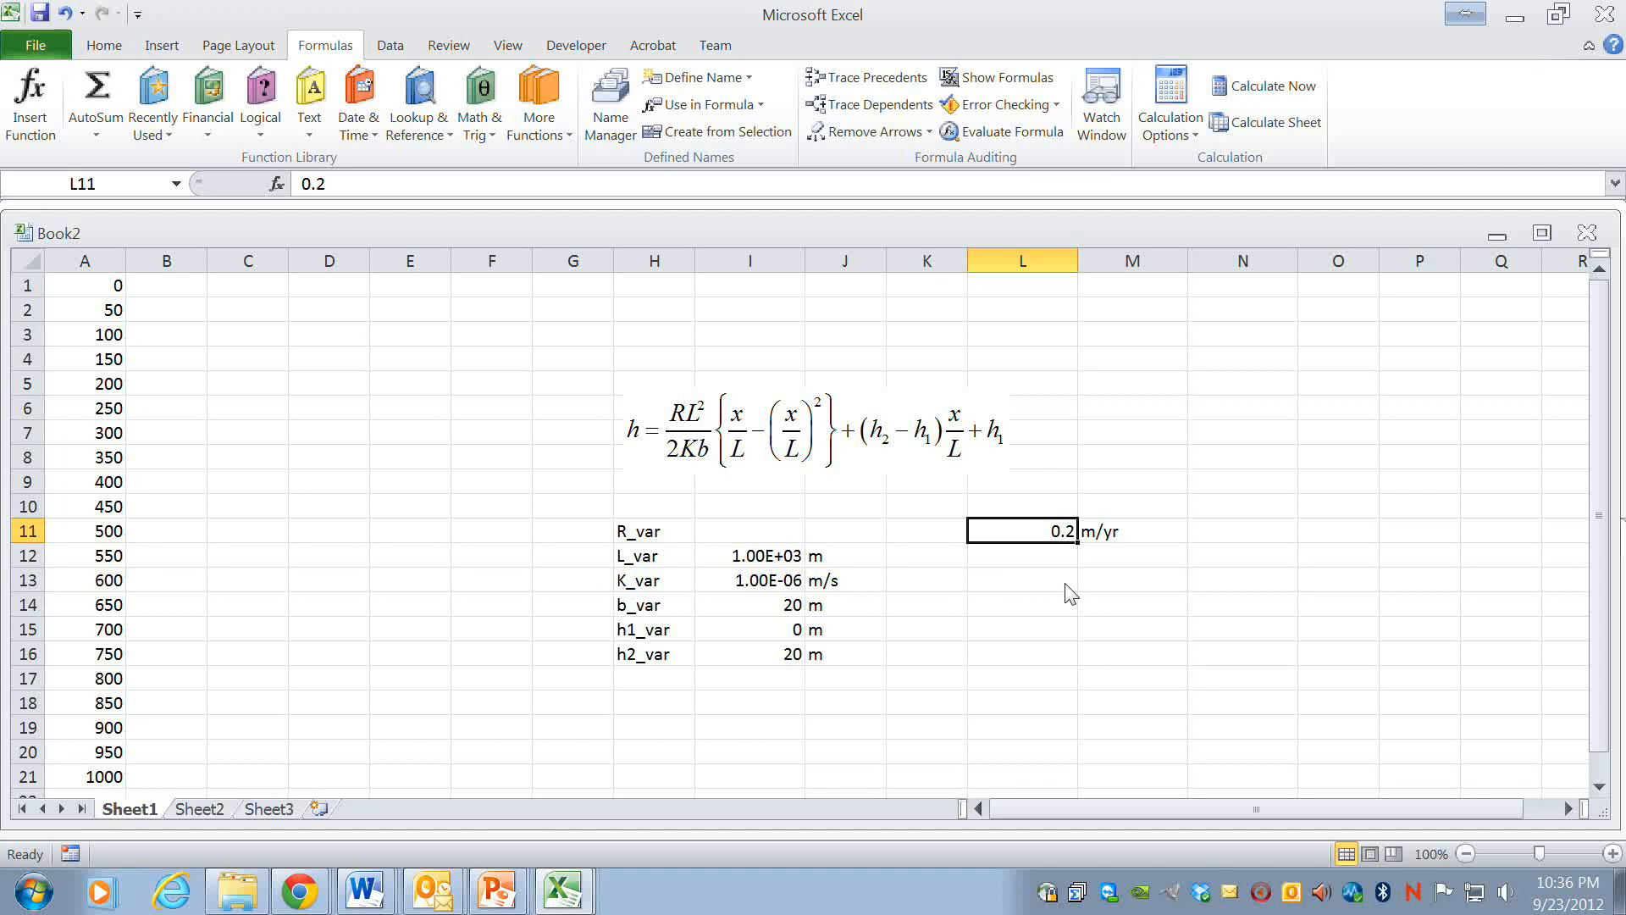
{"action": "left_click", "coordinate": [1133, 531]}
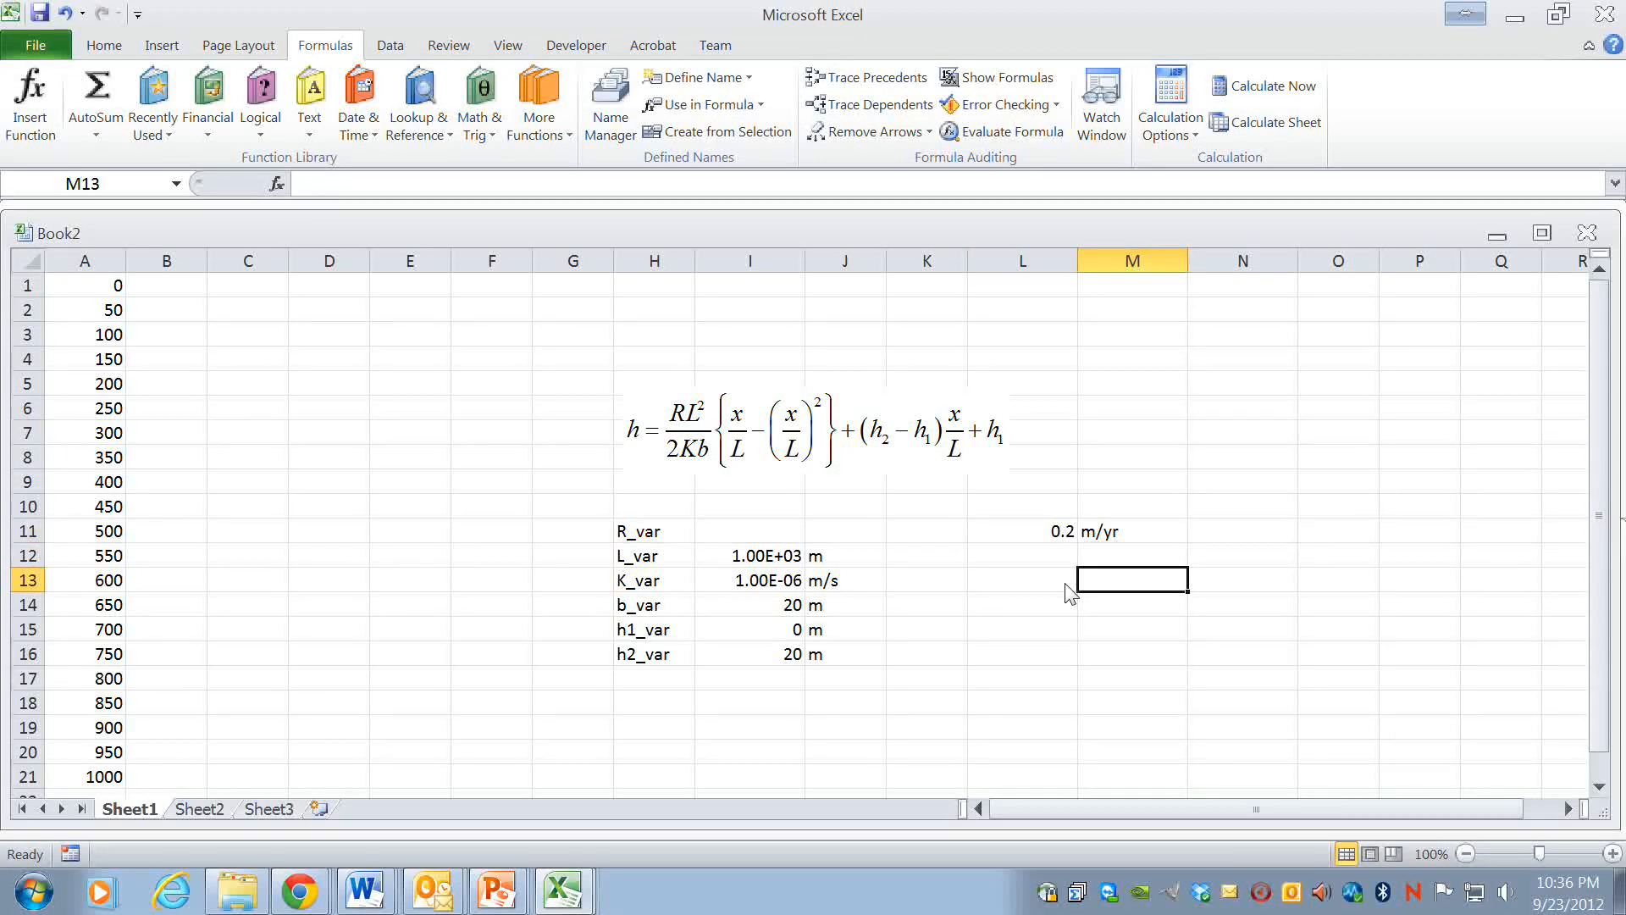
{"action": "left_click", "coordinate": [845, 580]}
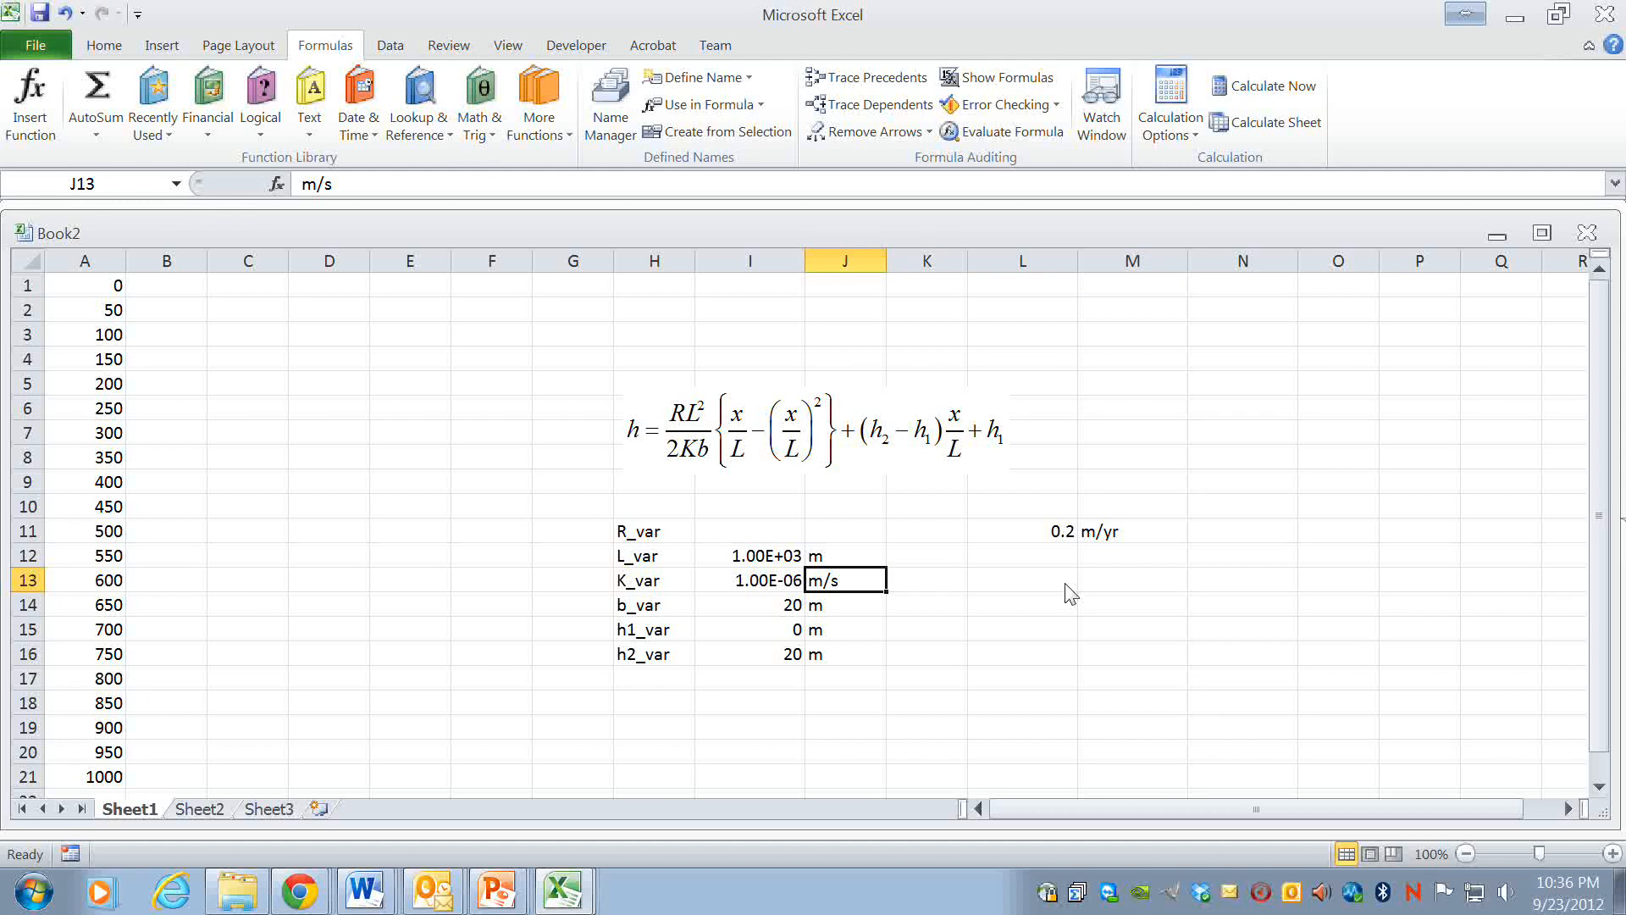
{"action": "left_click", "coordinate": [1021, 531]}
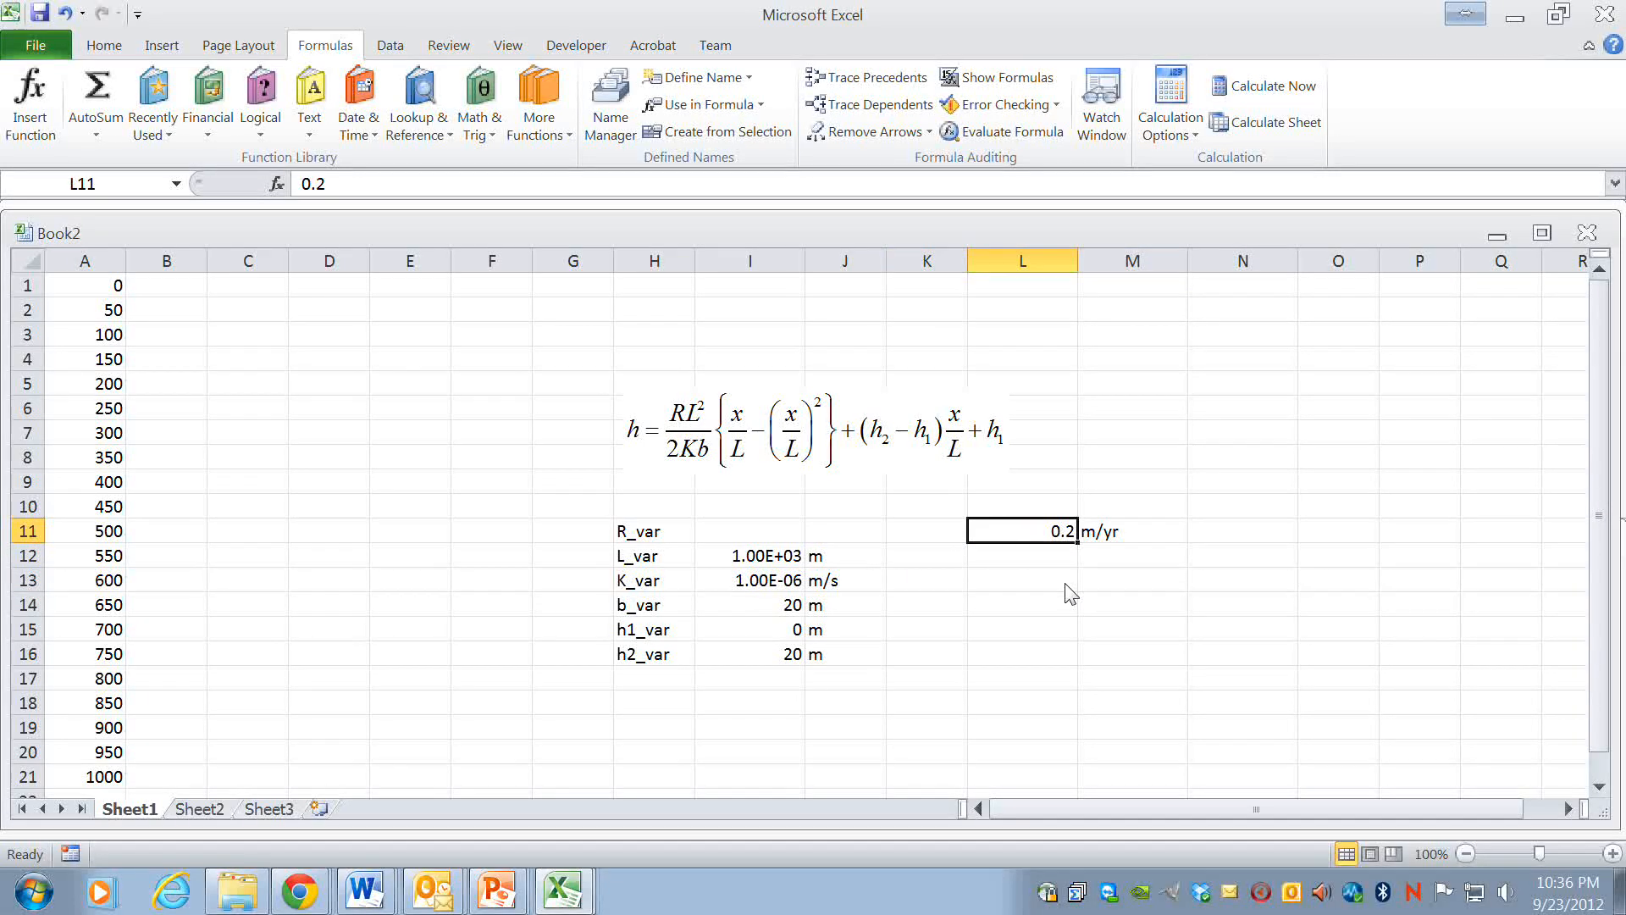
{"action": "left_click", "coordinate": [1132, 530]}
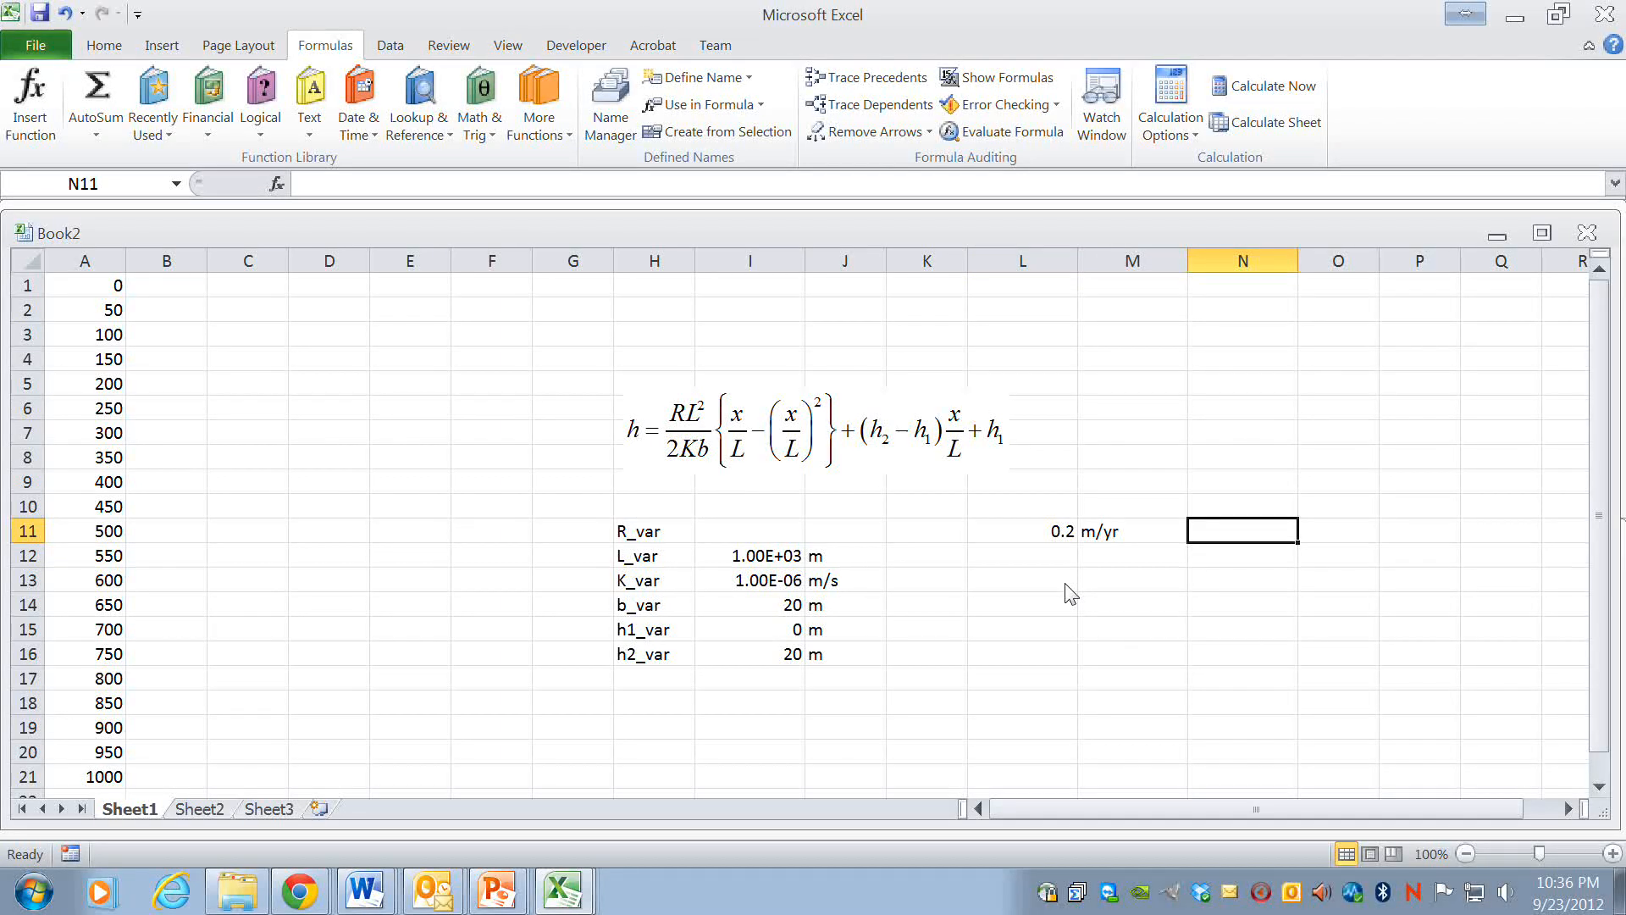
- Convert the rate to m/s in N11 with =L11/(365*86400), giving 6.34196E-09
{"action": "type", "text": "="}
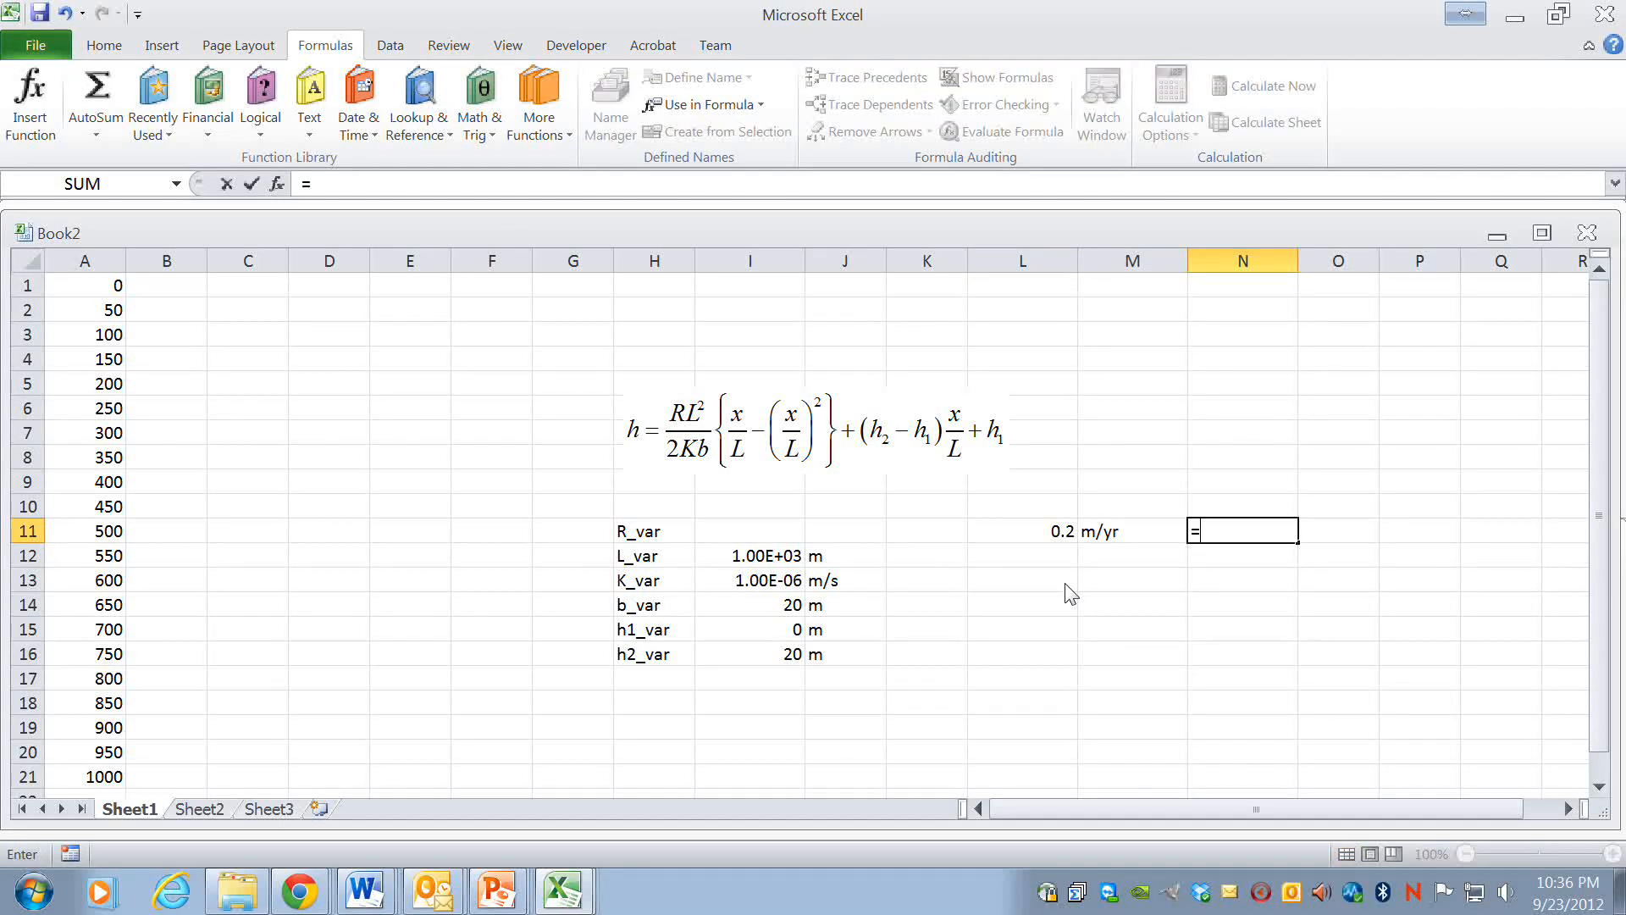
{"action": "left_click", "coordinate": [1022, 530]}
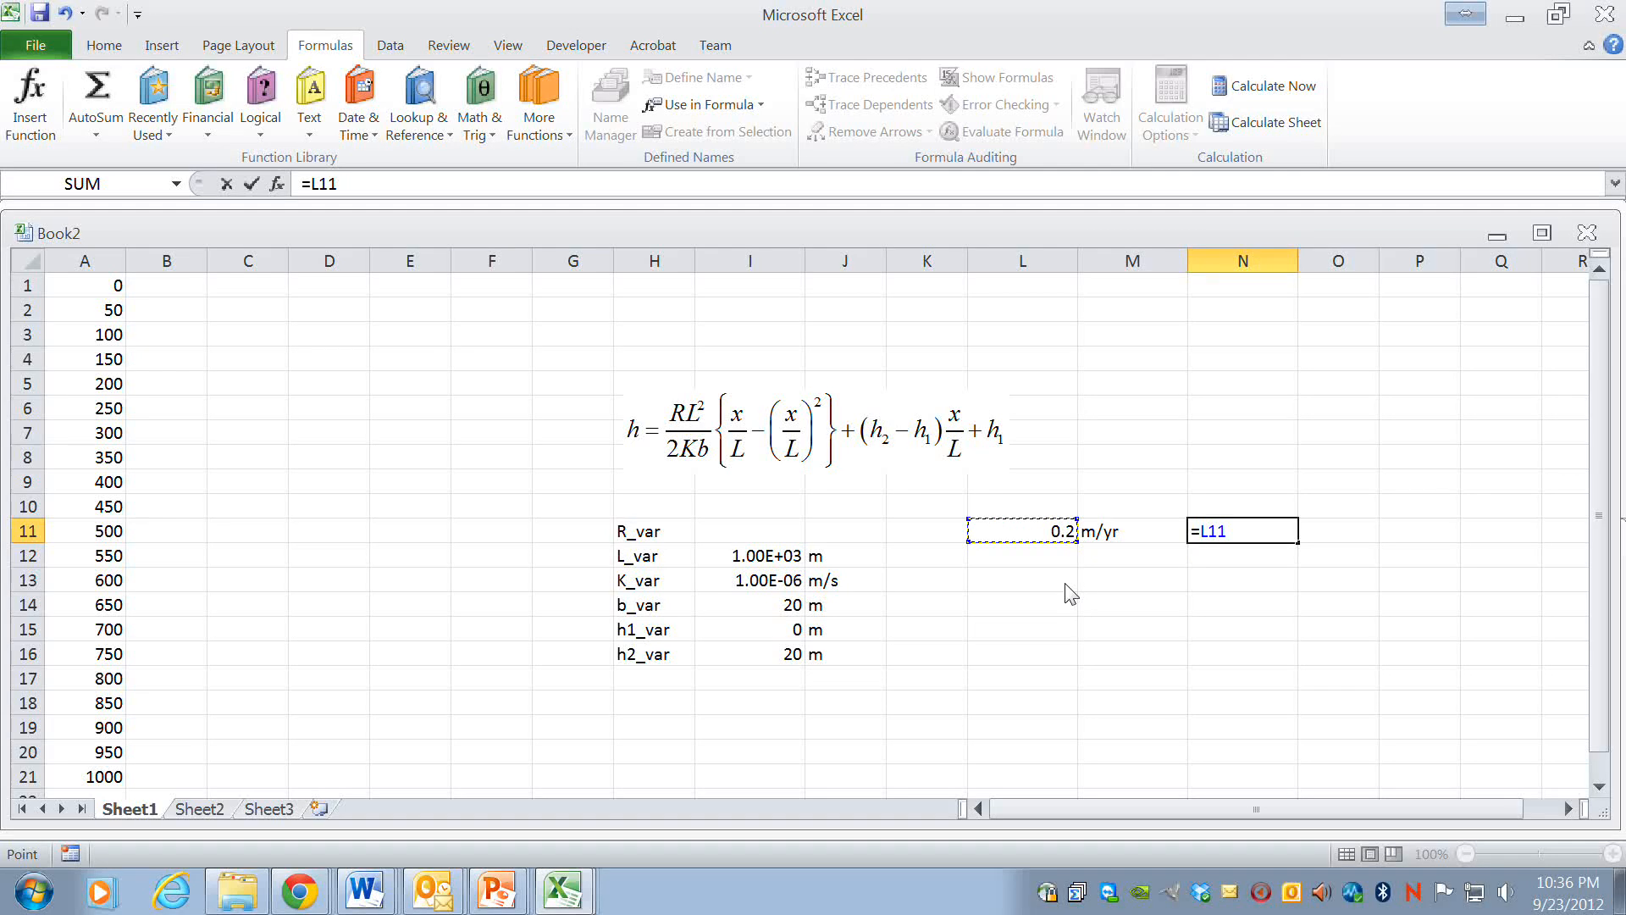
{"action": "type", "text": "/"}
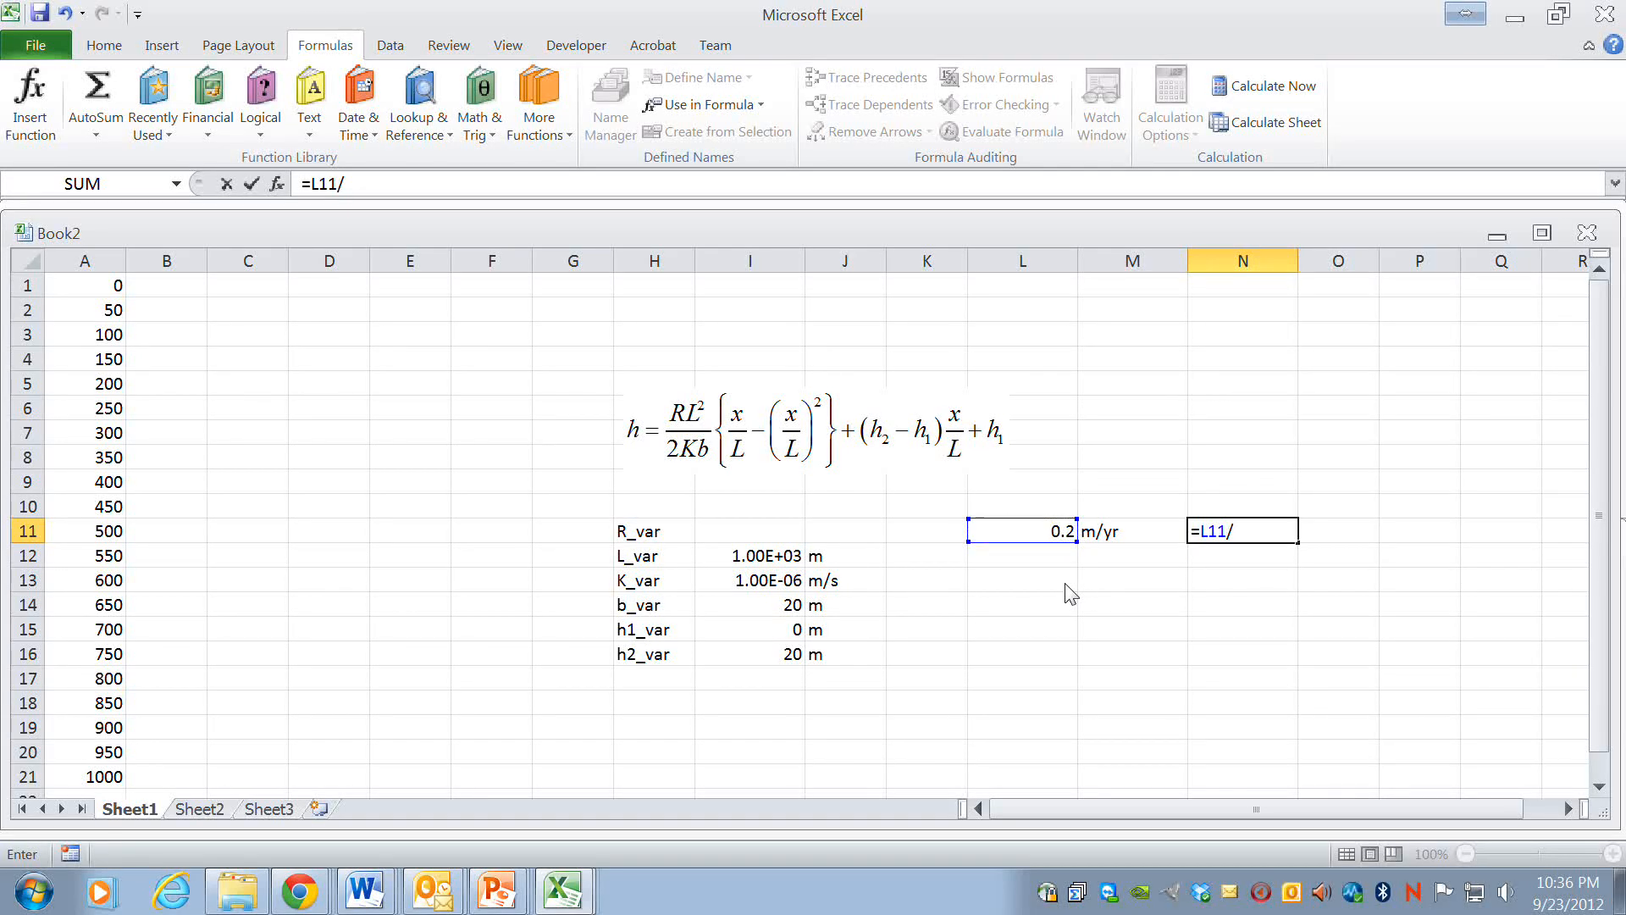
{"action": "type", "text": "("}
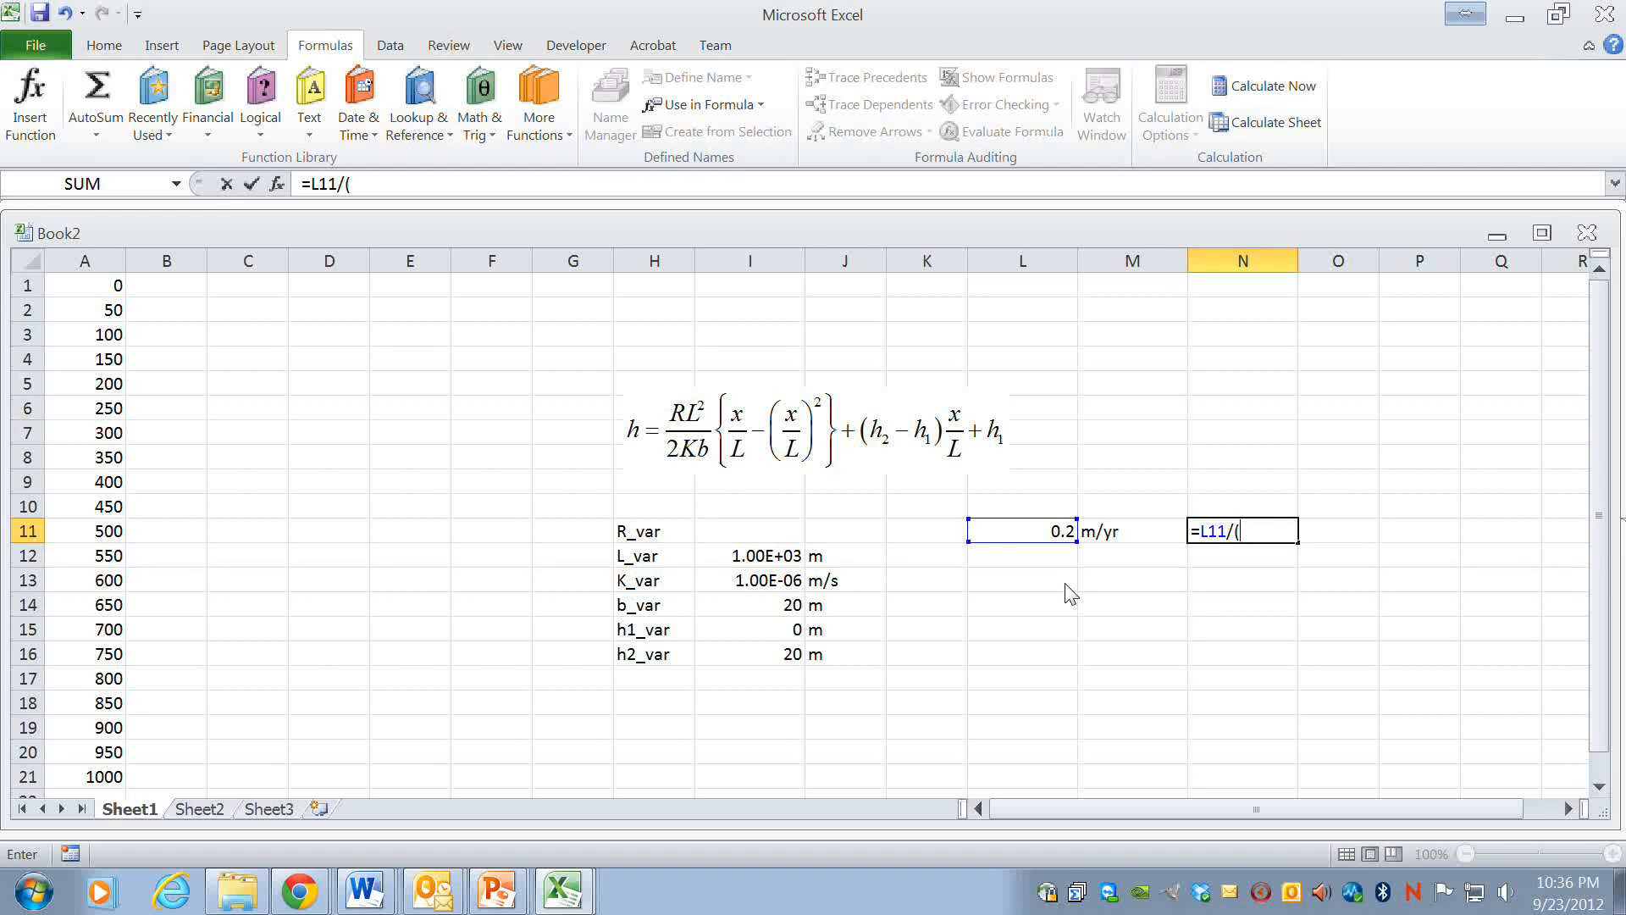
{"action": "type", "text": "36"}
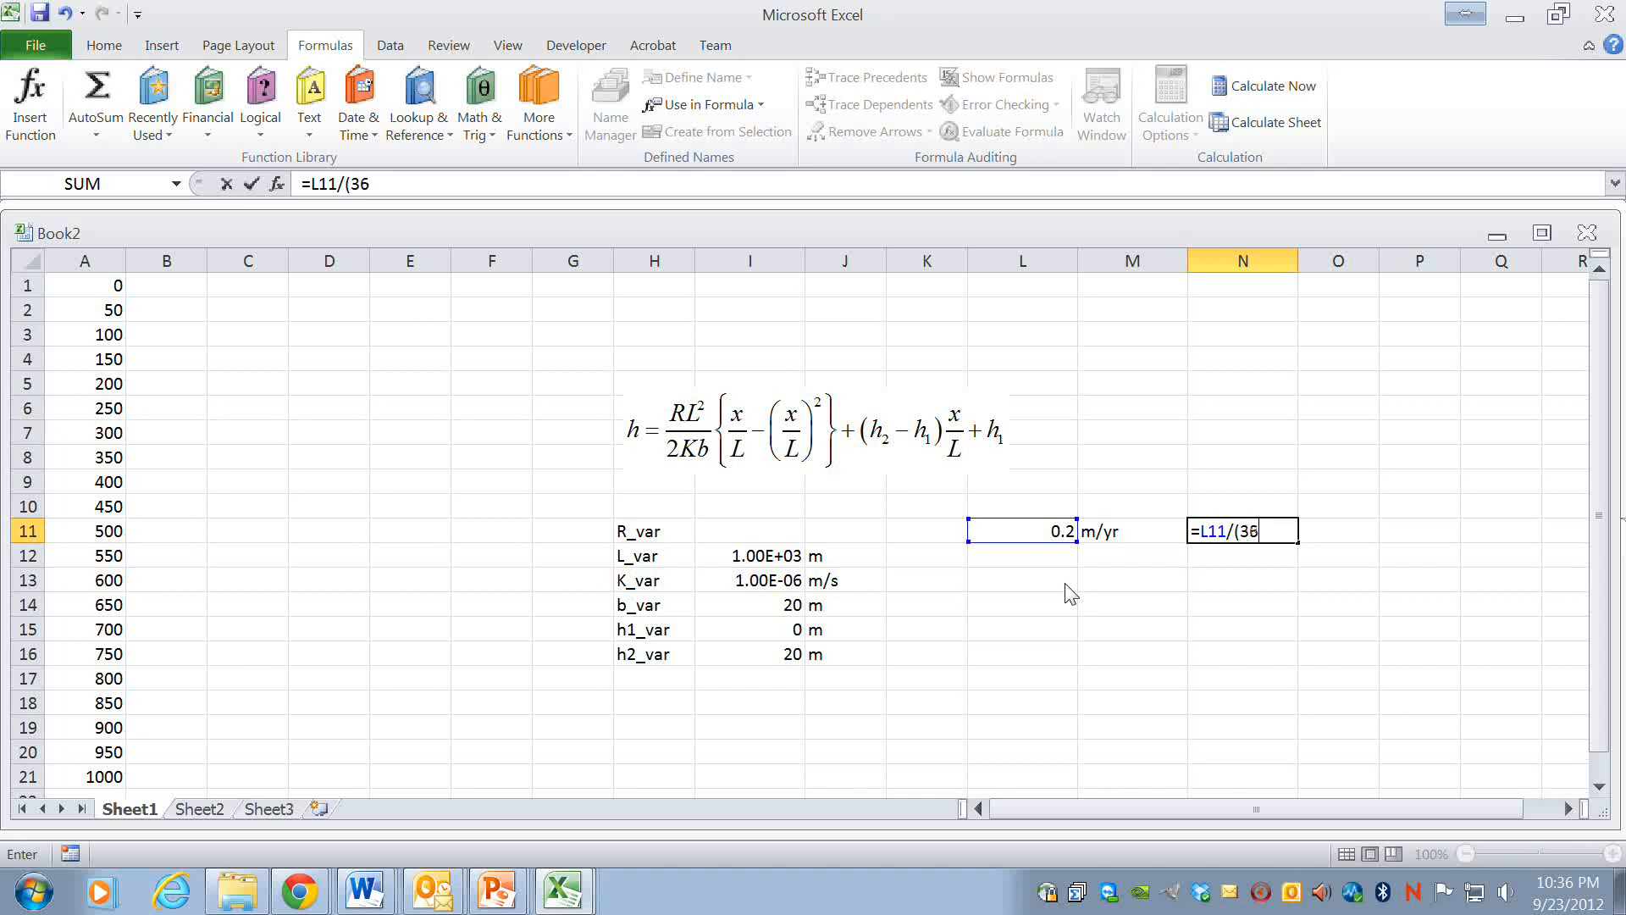
{"action": "type", "text": "5"}
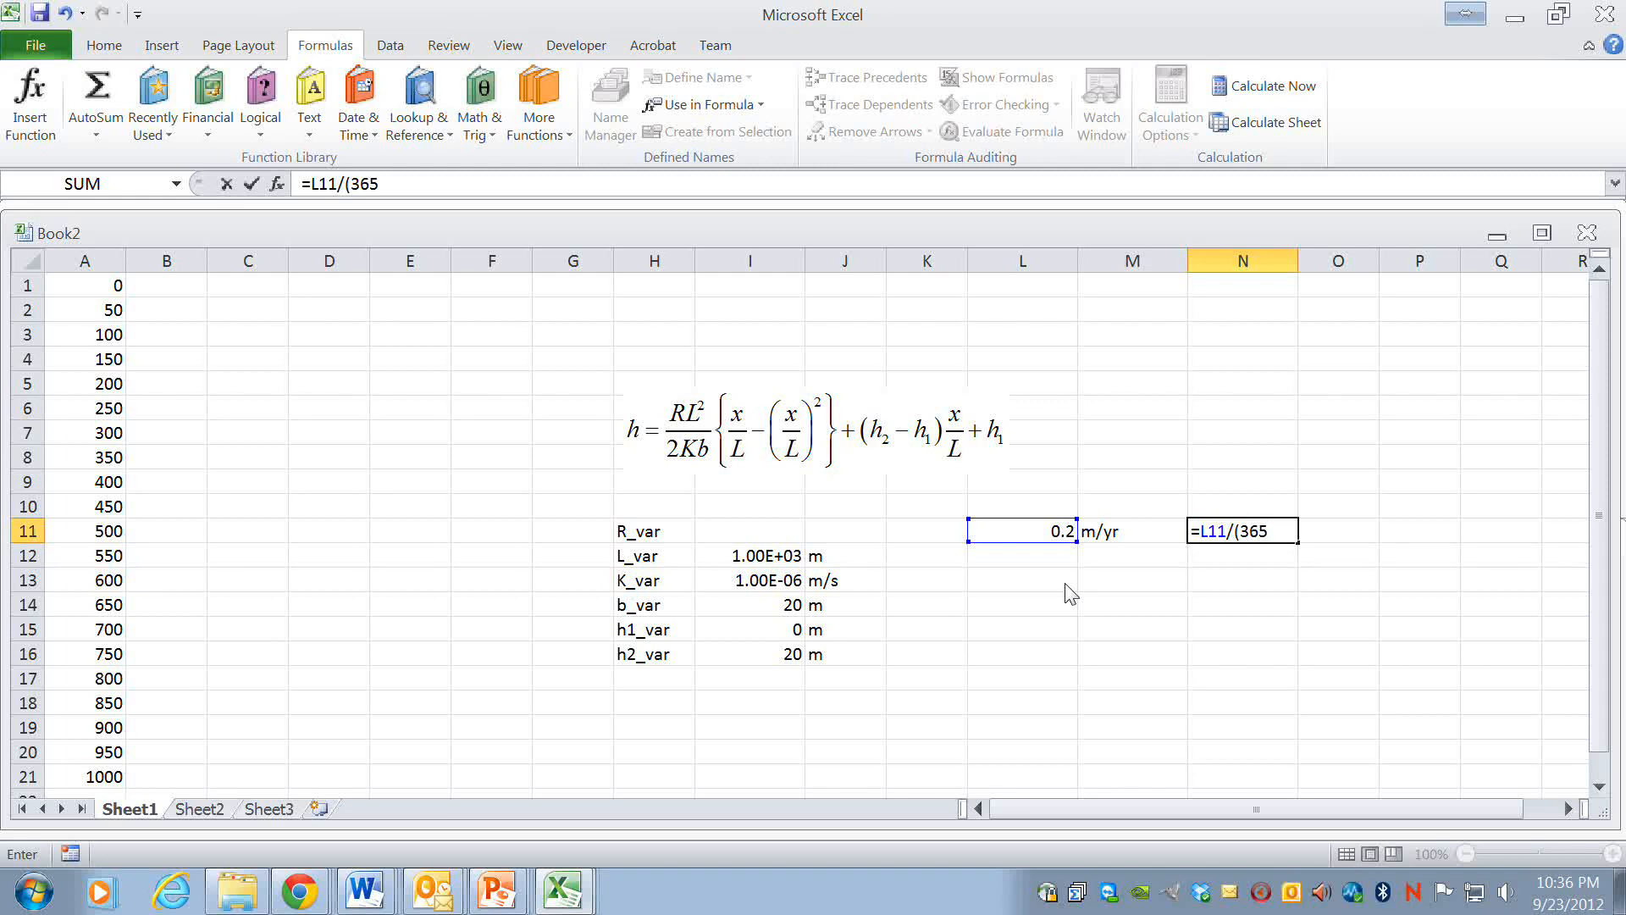
{"action": "type", "text": "*86"}
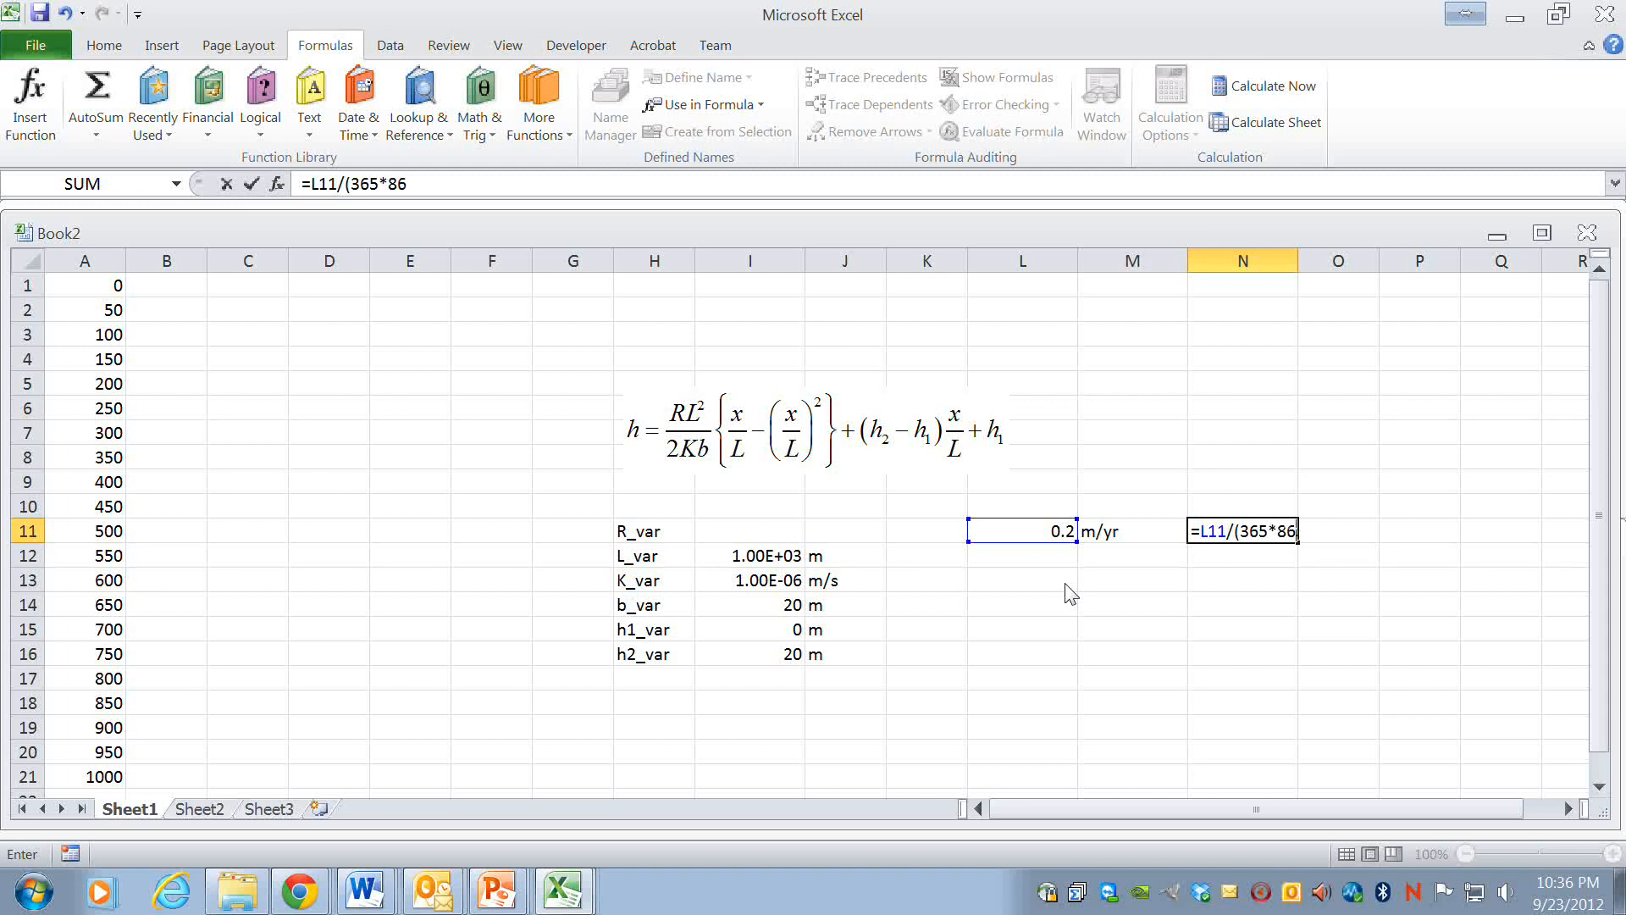
{"action": "type", "text": "400)"}
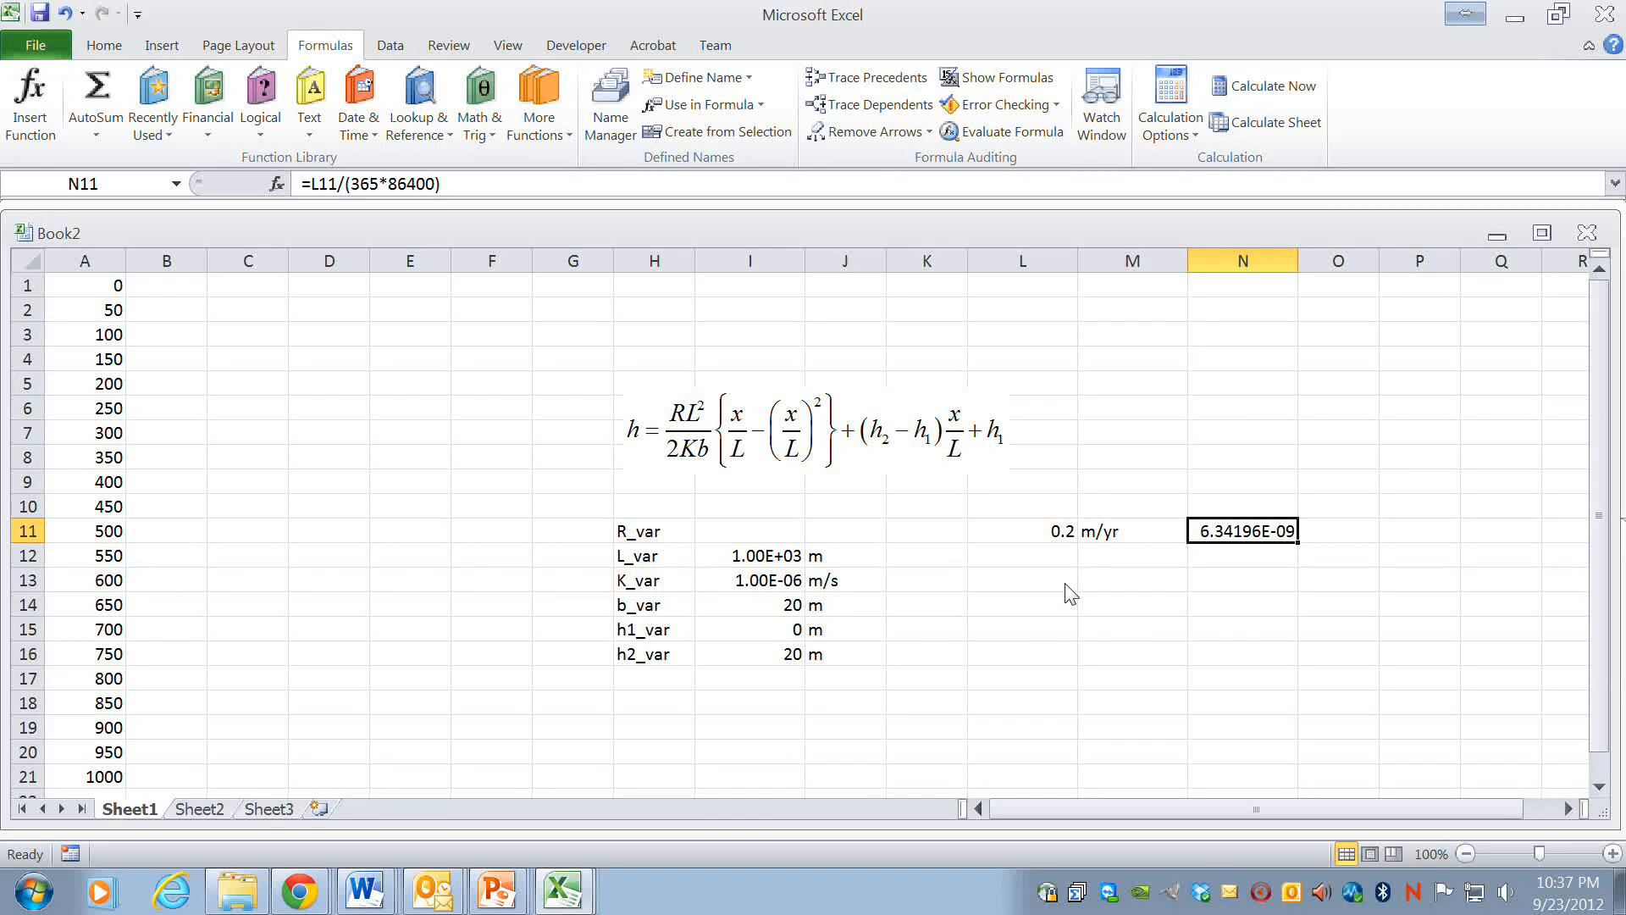
{"action": "left_click", "coordinate": [1132, 530]}
{"action": "type", "text": "="}
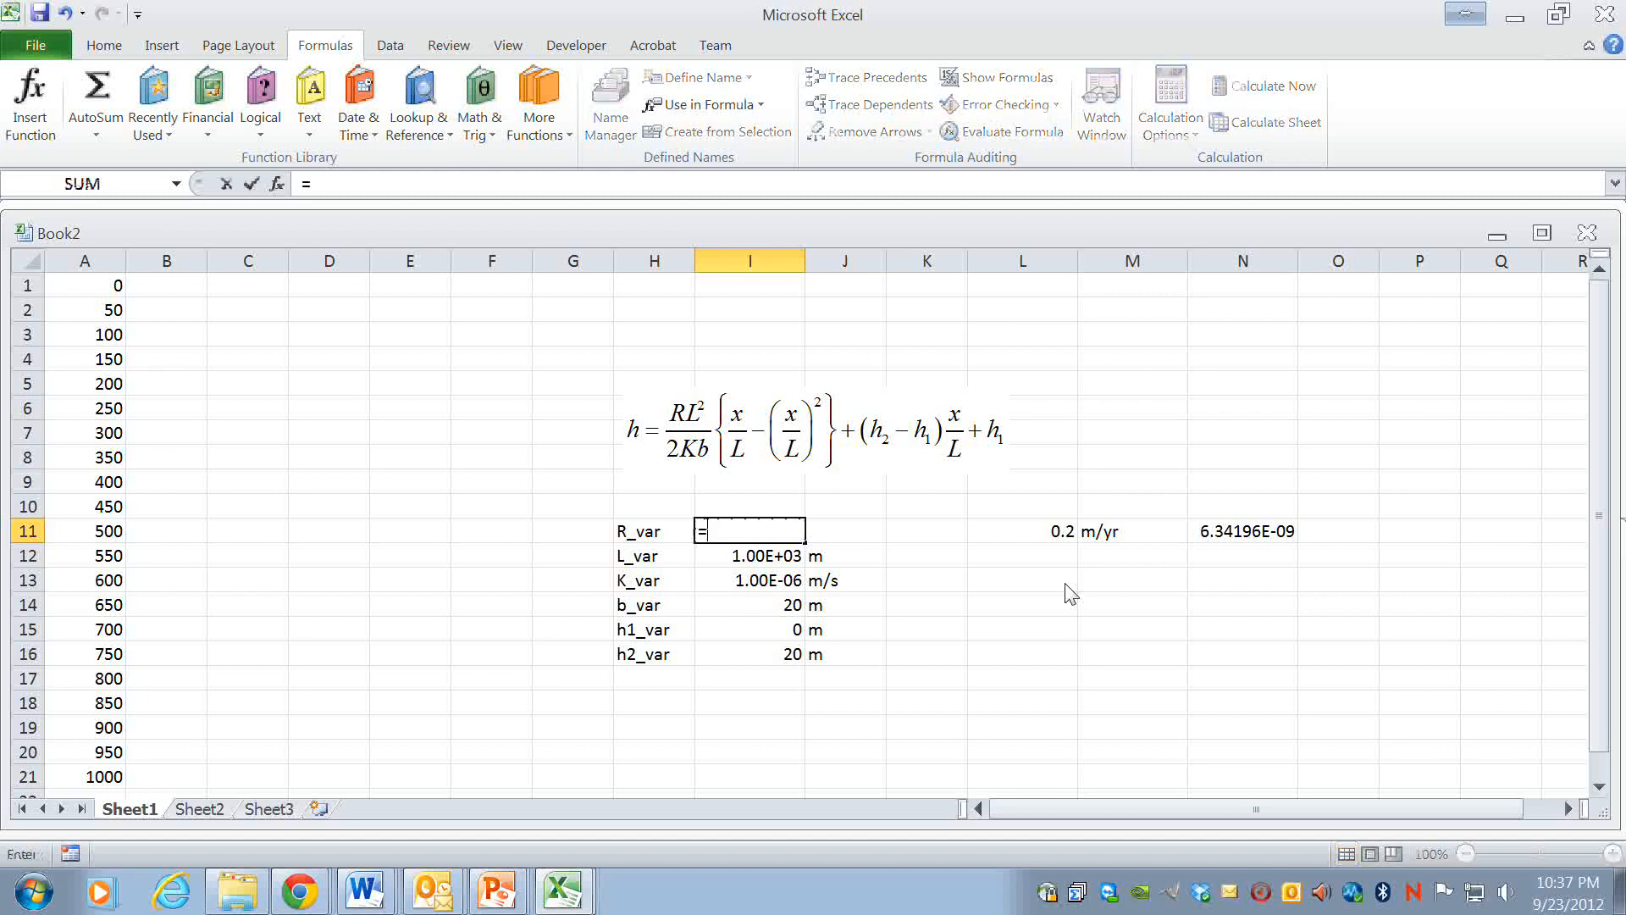
- Link the R_var cell I11 to the converted rate in N11, showing 6.34196E-09
{"action": "left_click", "coordinate": [1242, 530]}
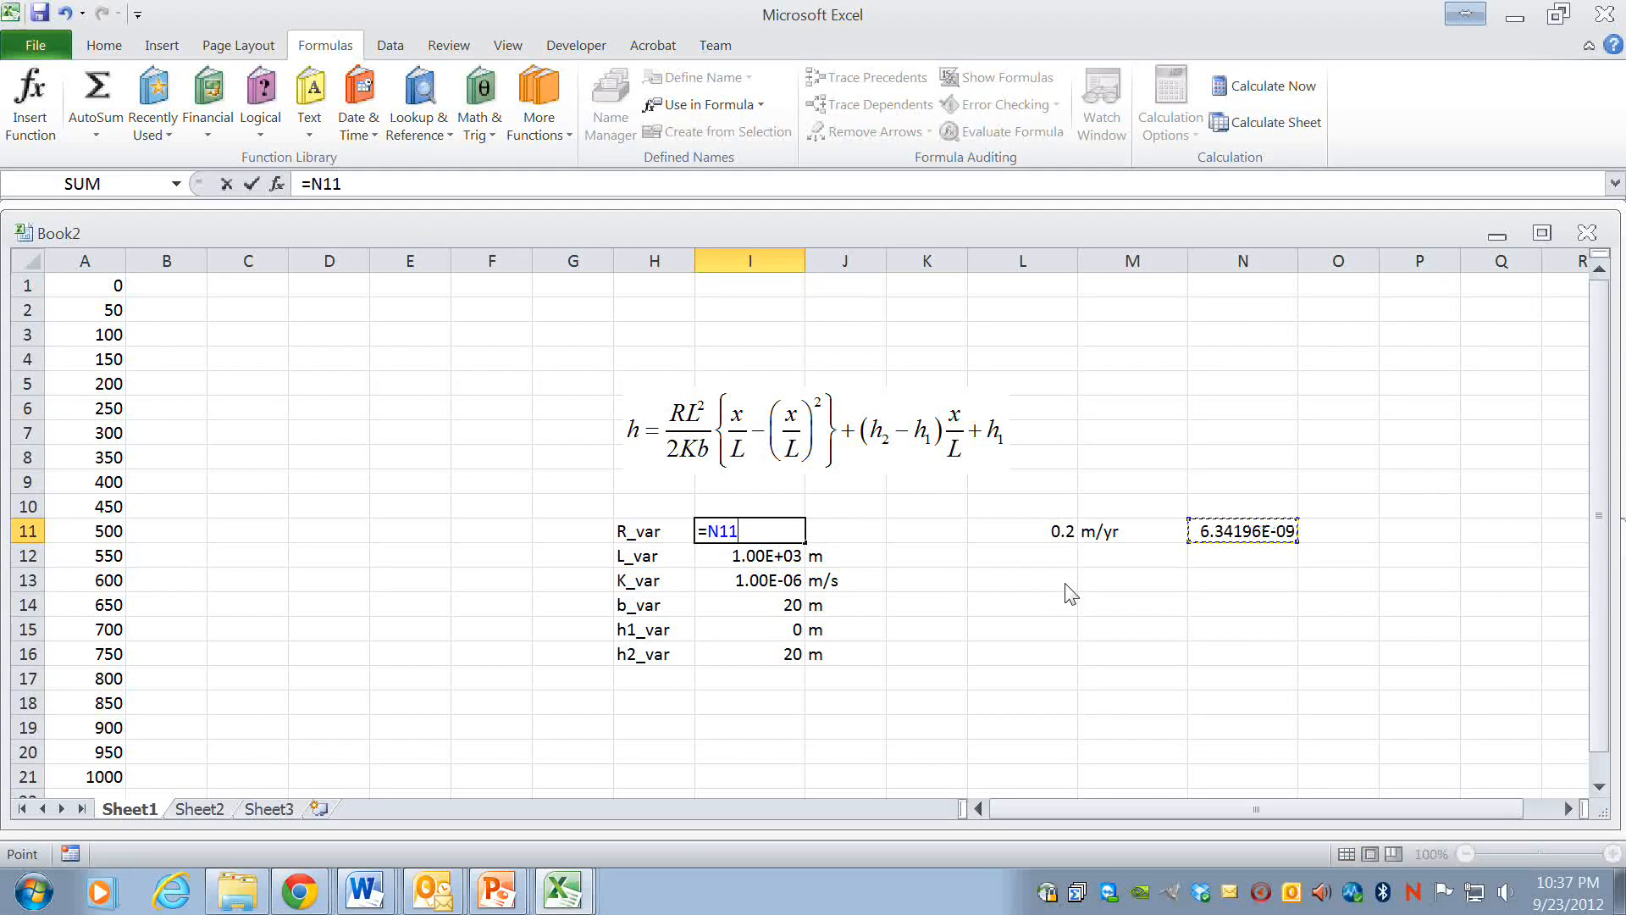
{"action": "key", "text": "Return"}
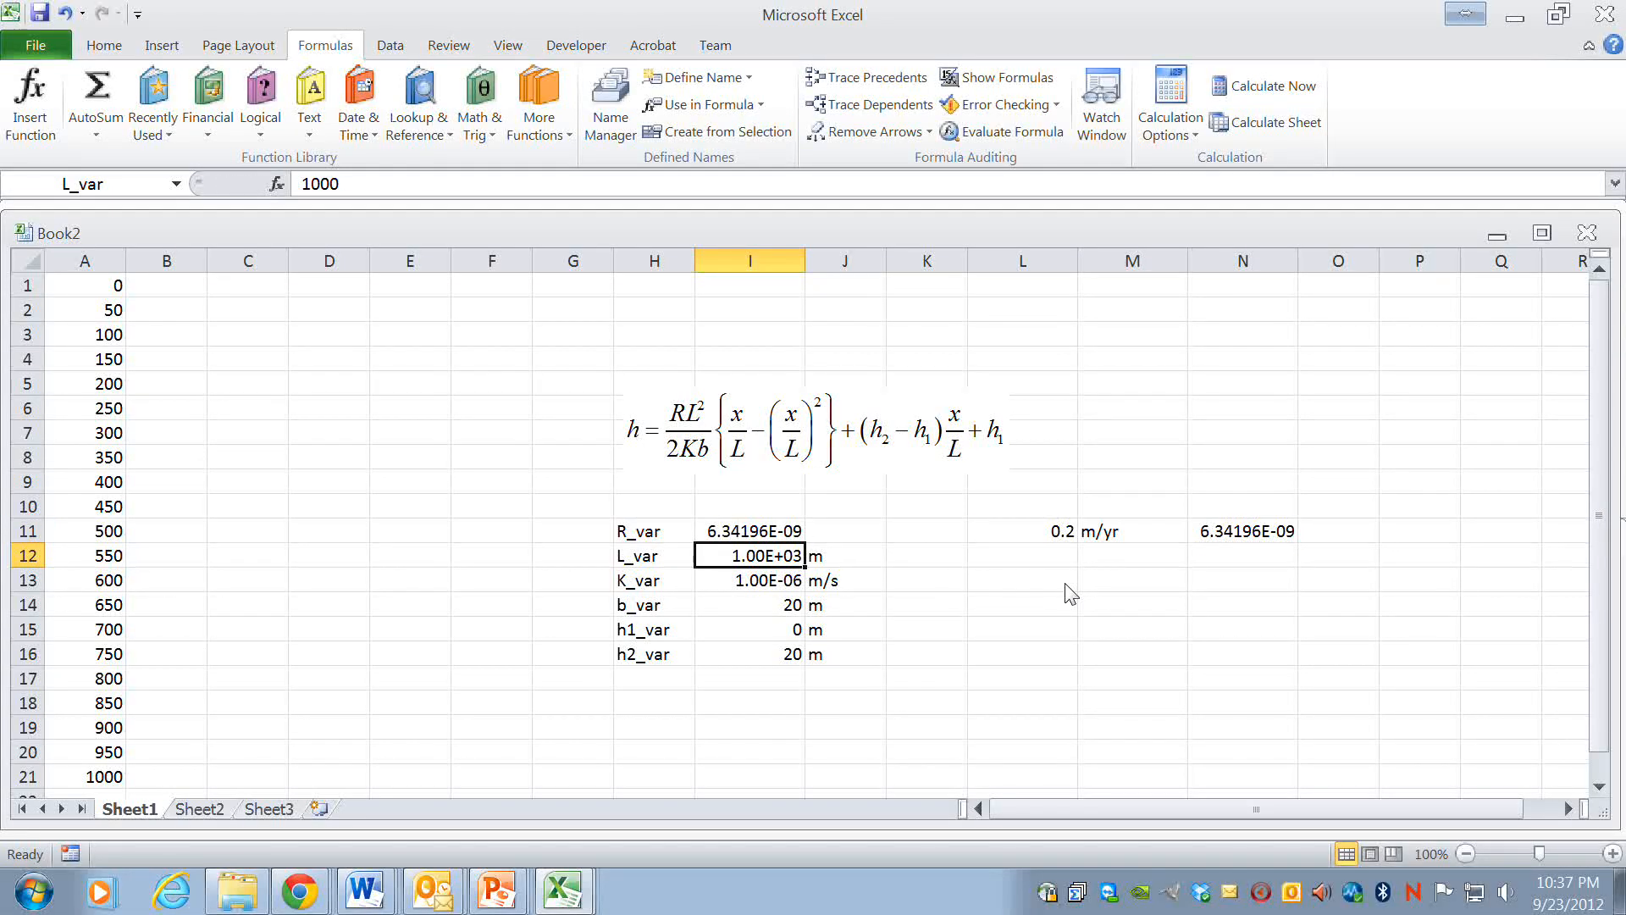
{"action": "mouse_move", "coordinate": [800, 660]}
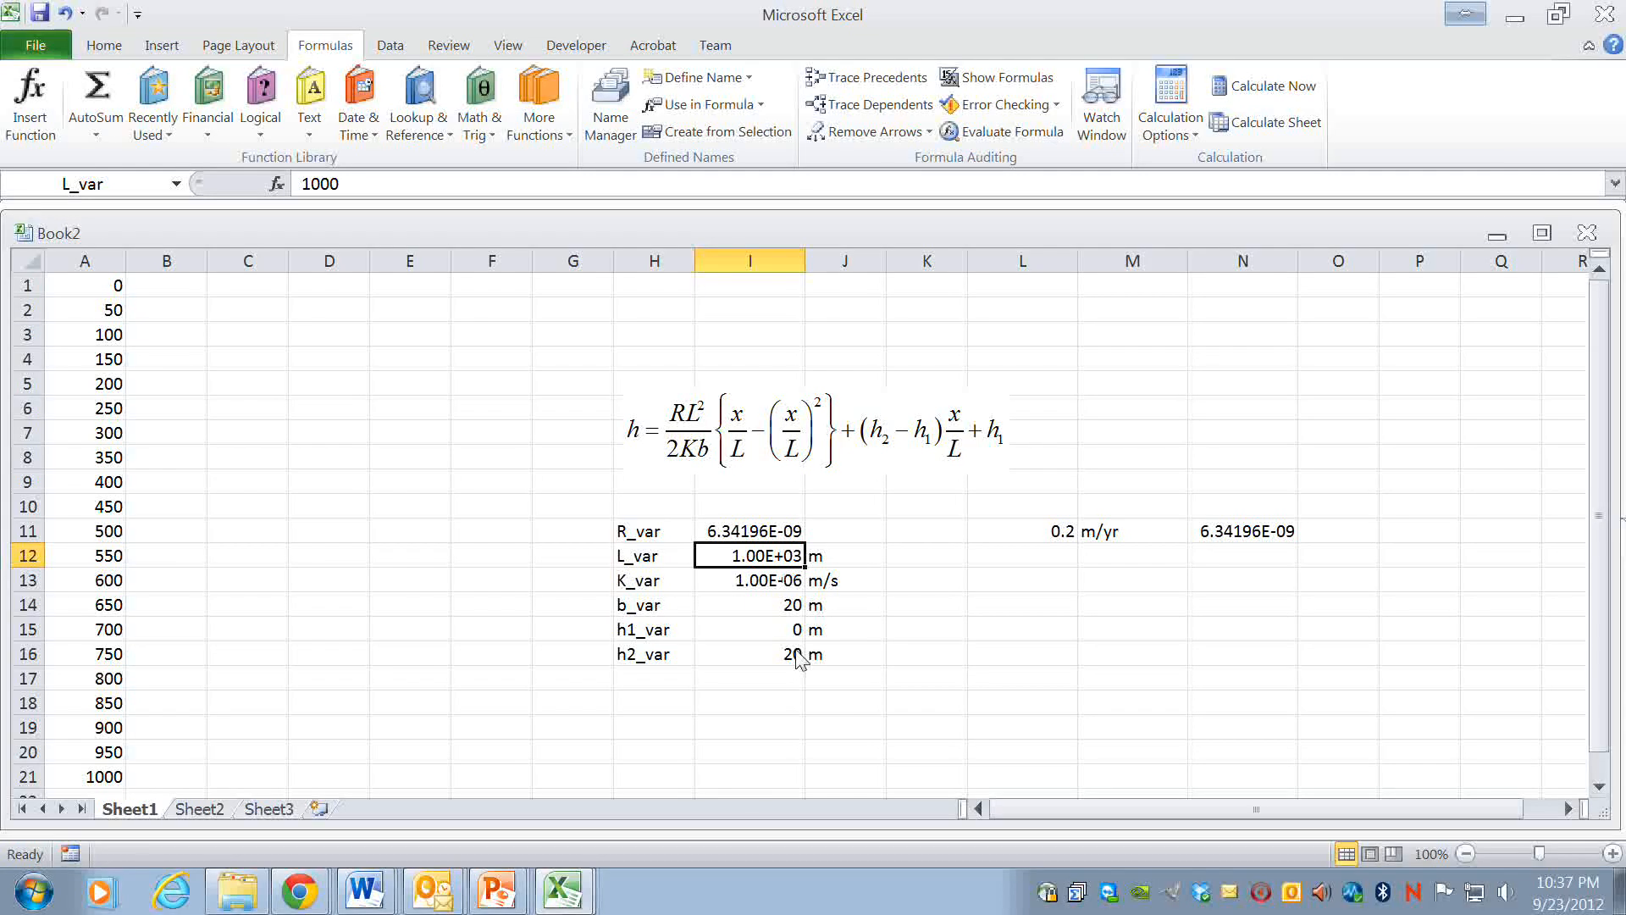
{"action": "mouse_move", "coordinate": [867, 637]}
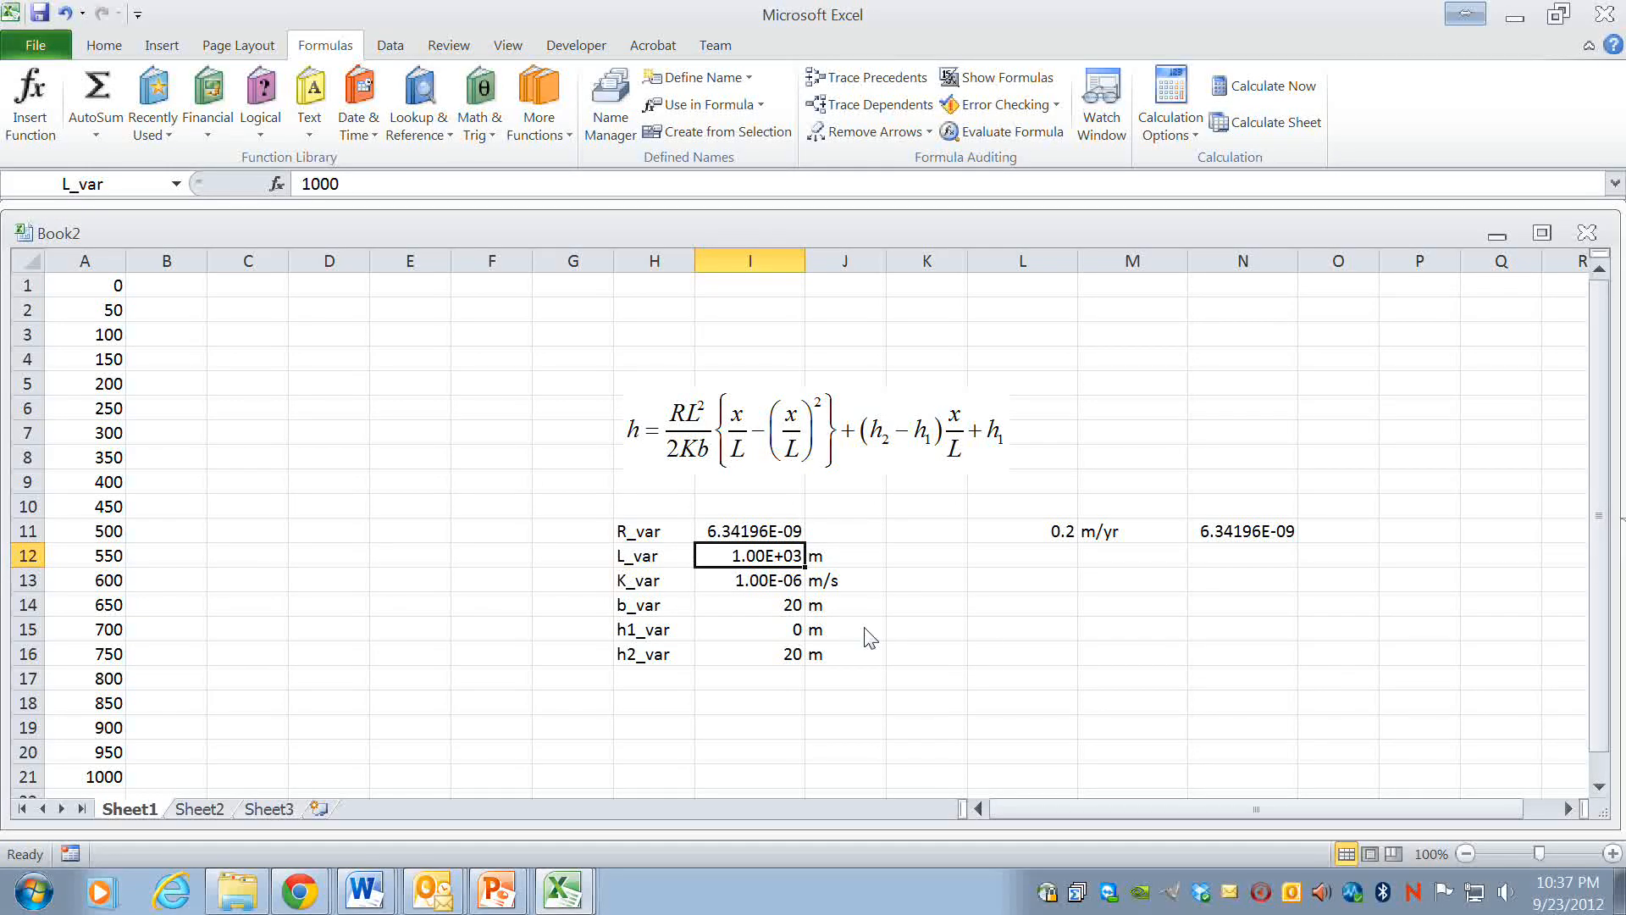
{"action": "left_click", "coordinate": [1022, 628]}
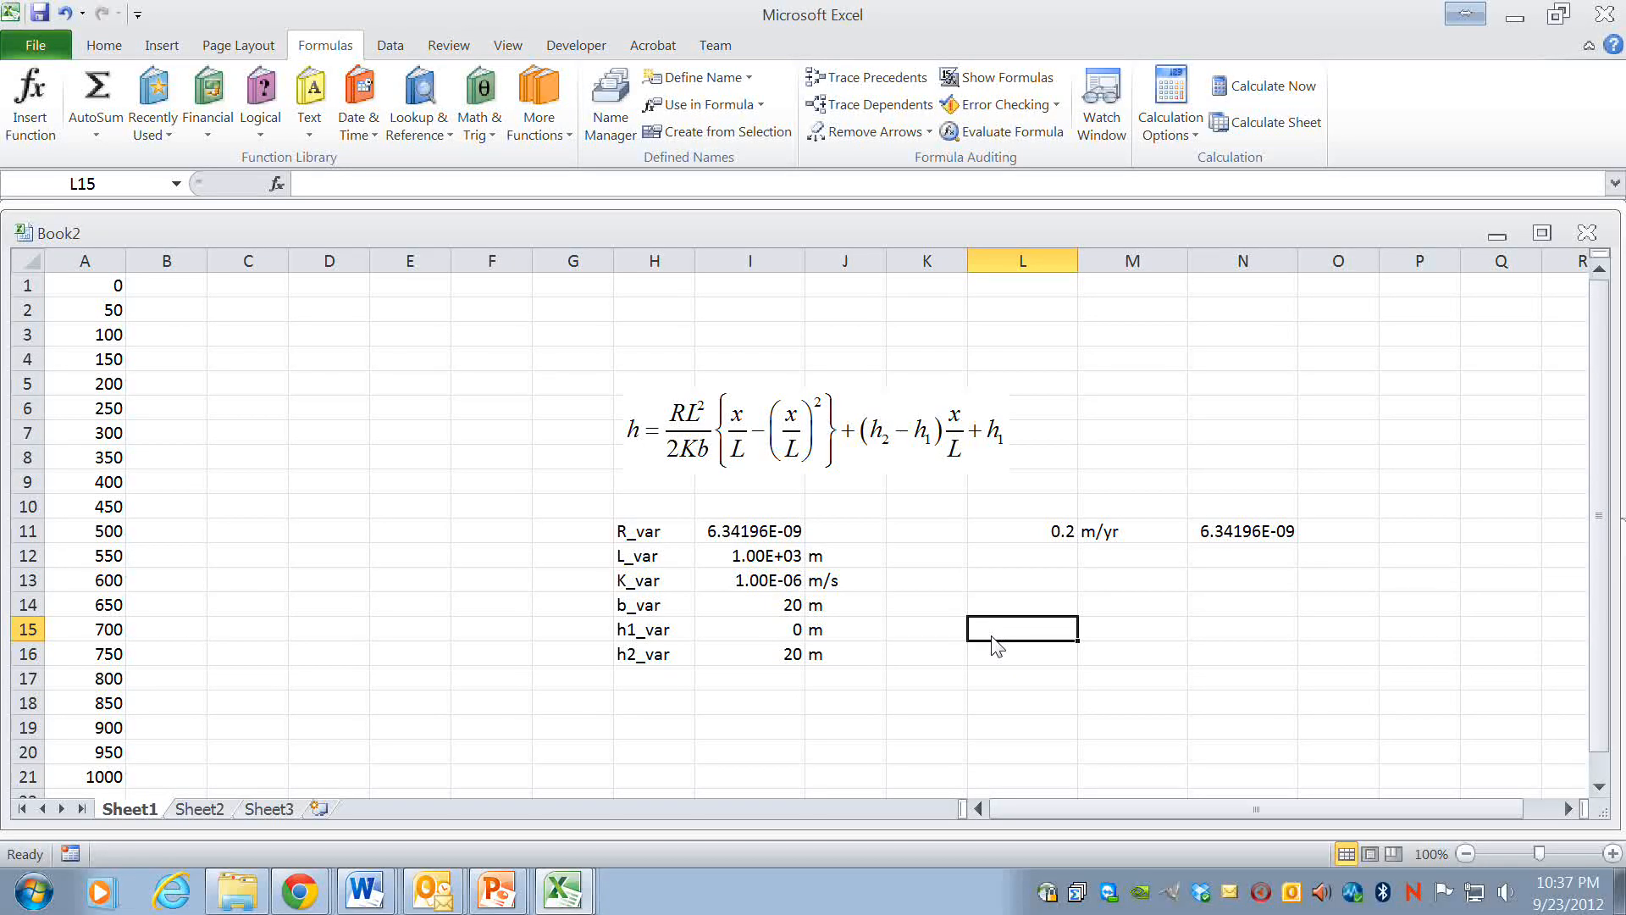
- Enter a test formula =R_var that returns 6.34196E-09
{"action": "type", "text": "="}
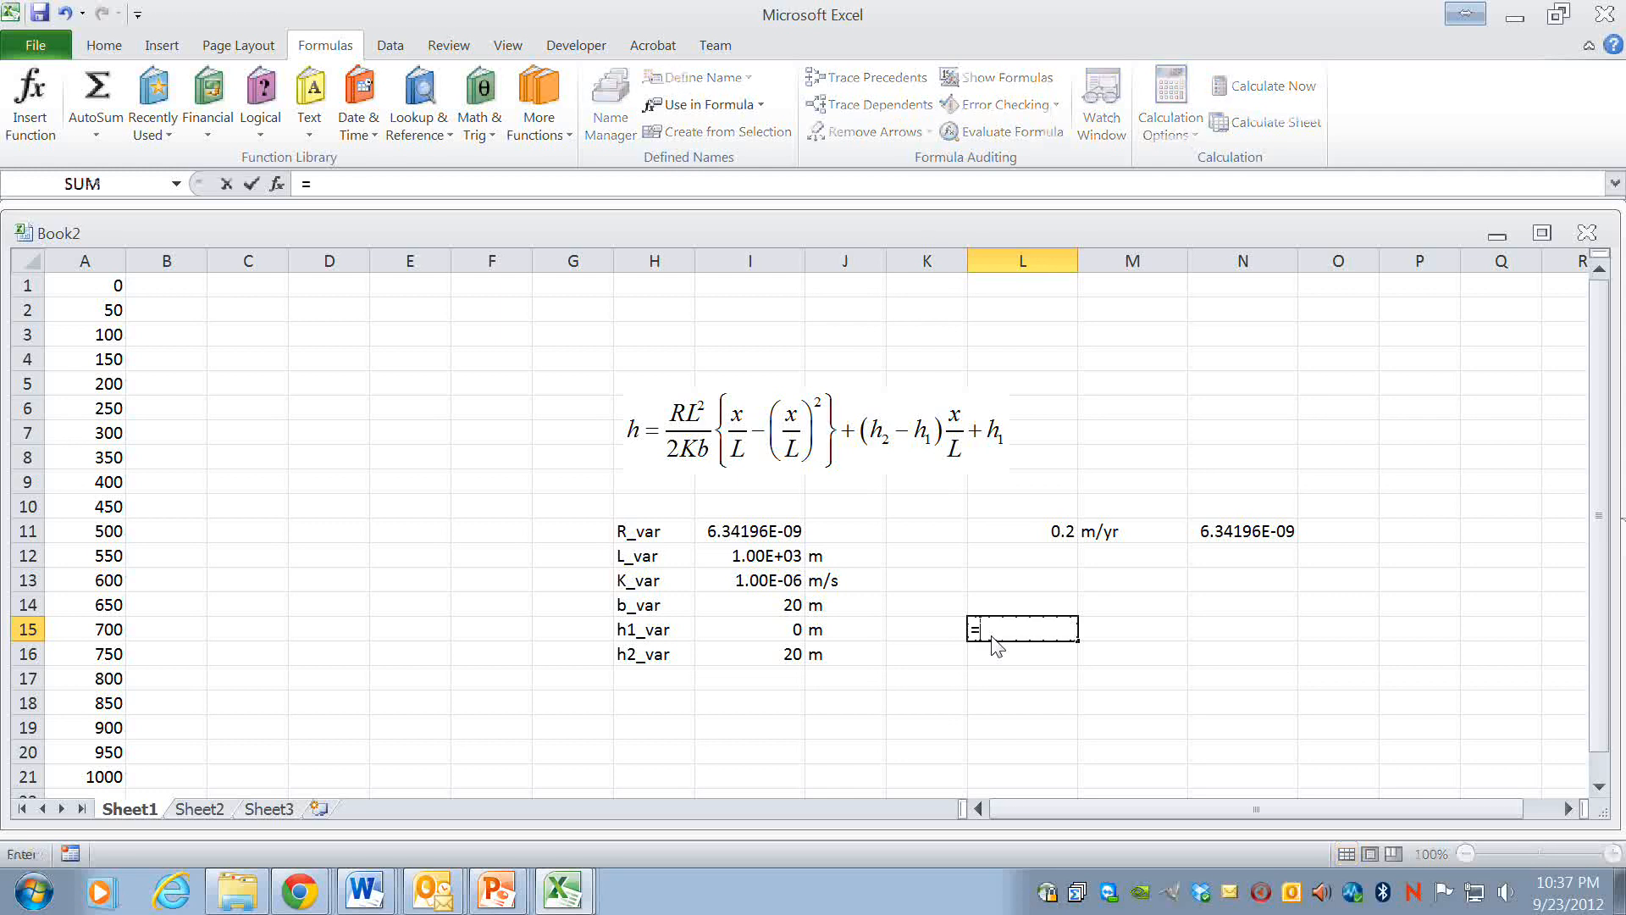
{"action": "type", "text": "=R_va"}
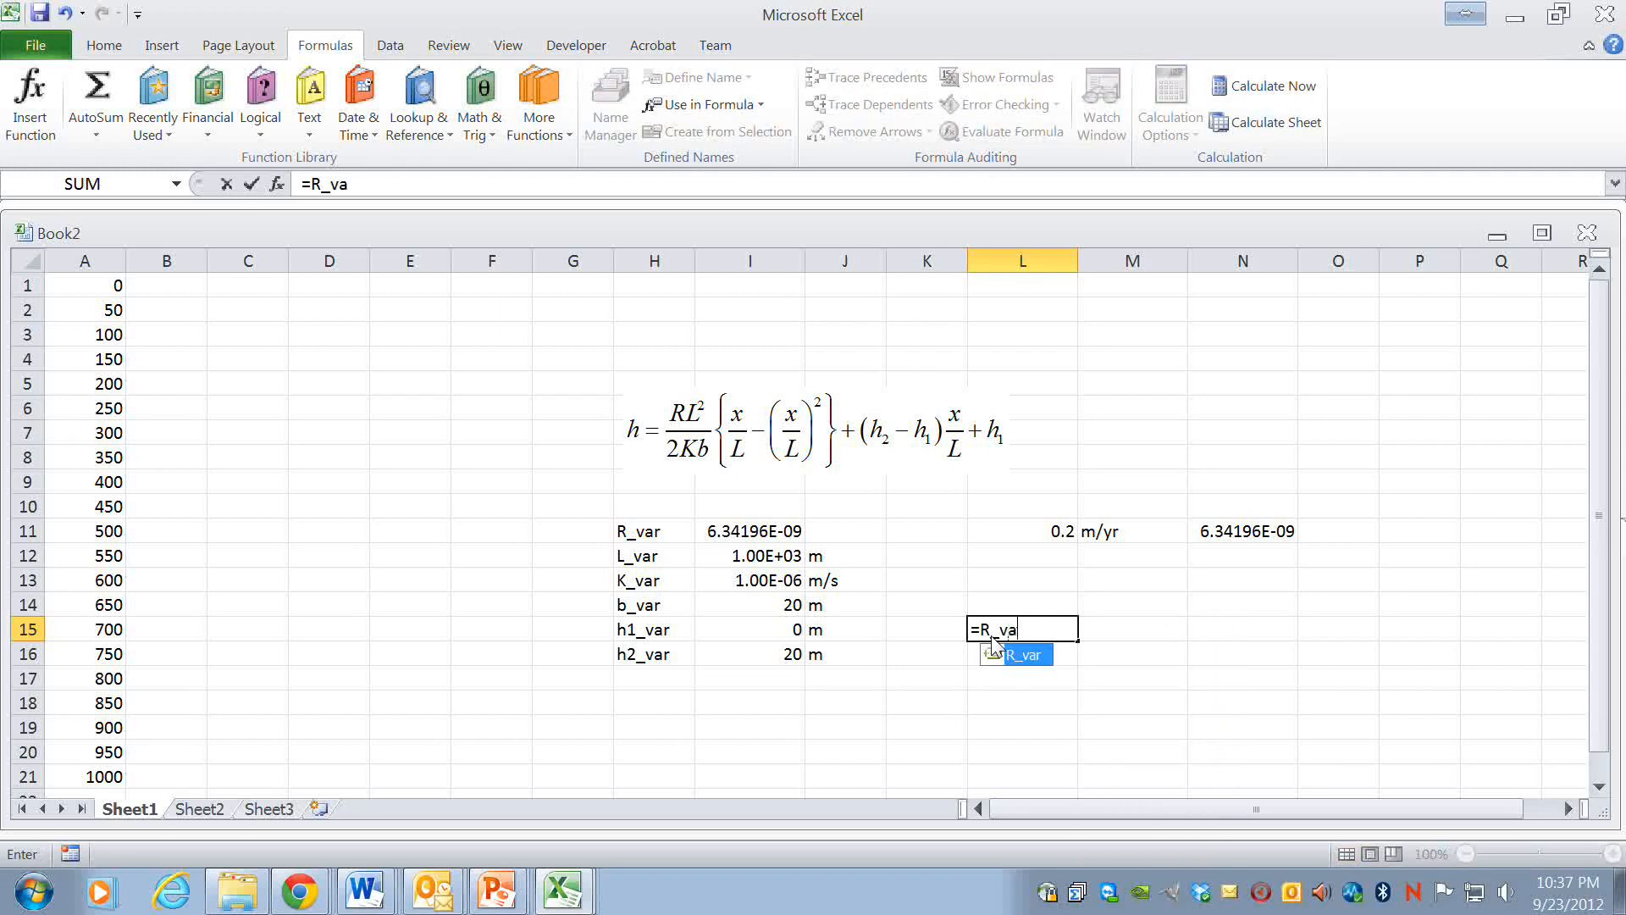
{"action": "type", "text": "r"}
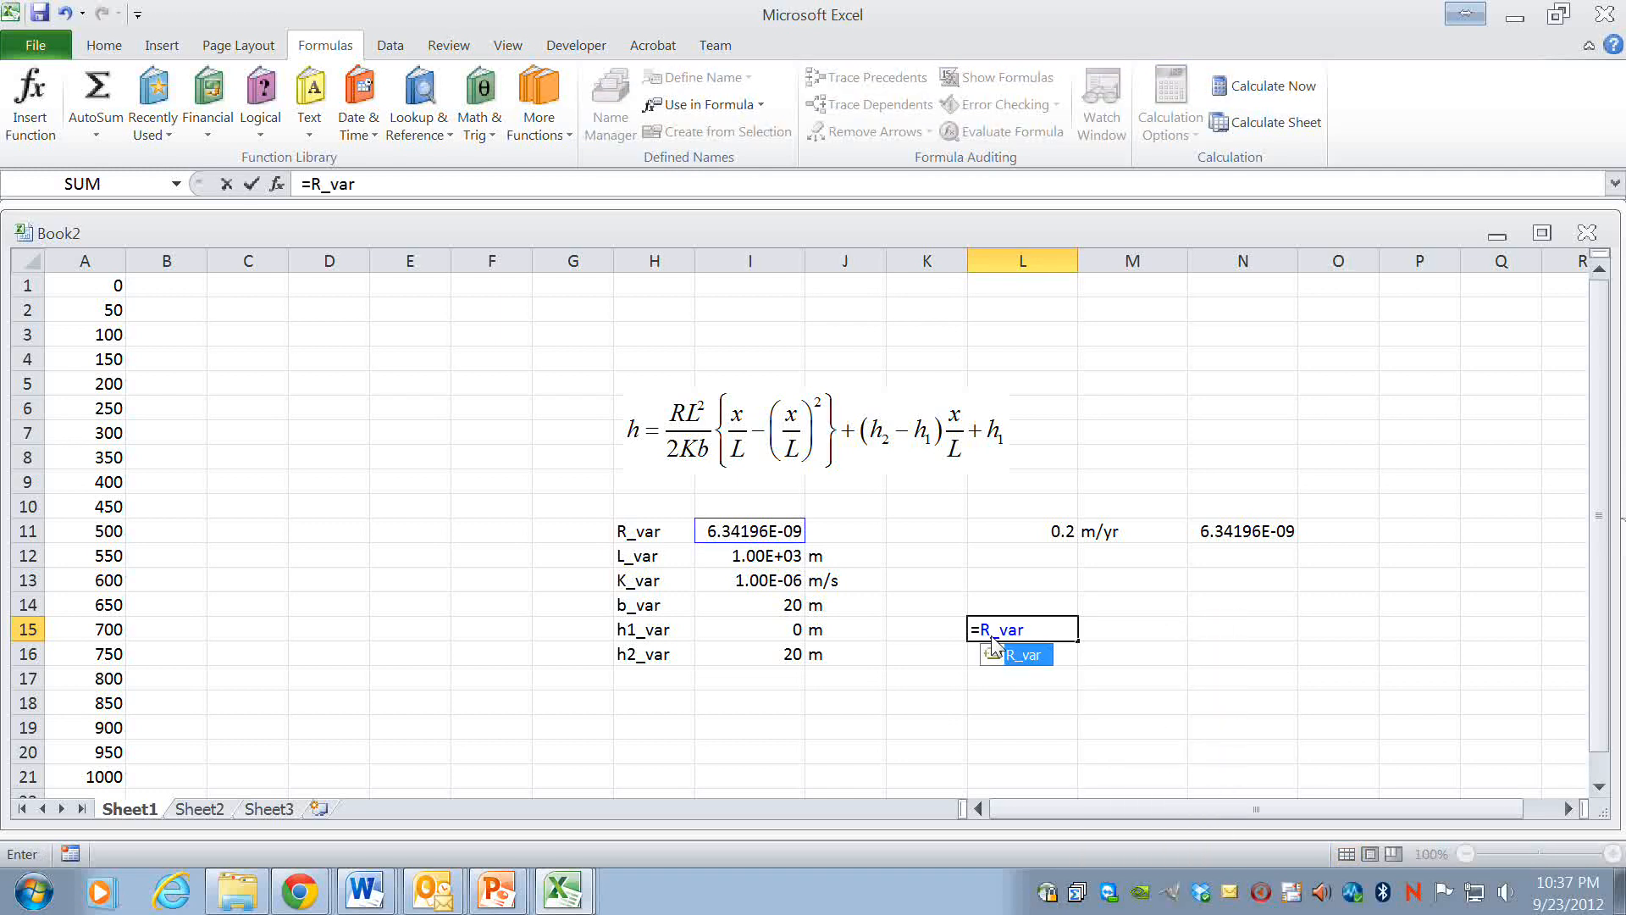
{"action": "key", "text": "Return"}
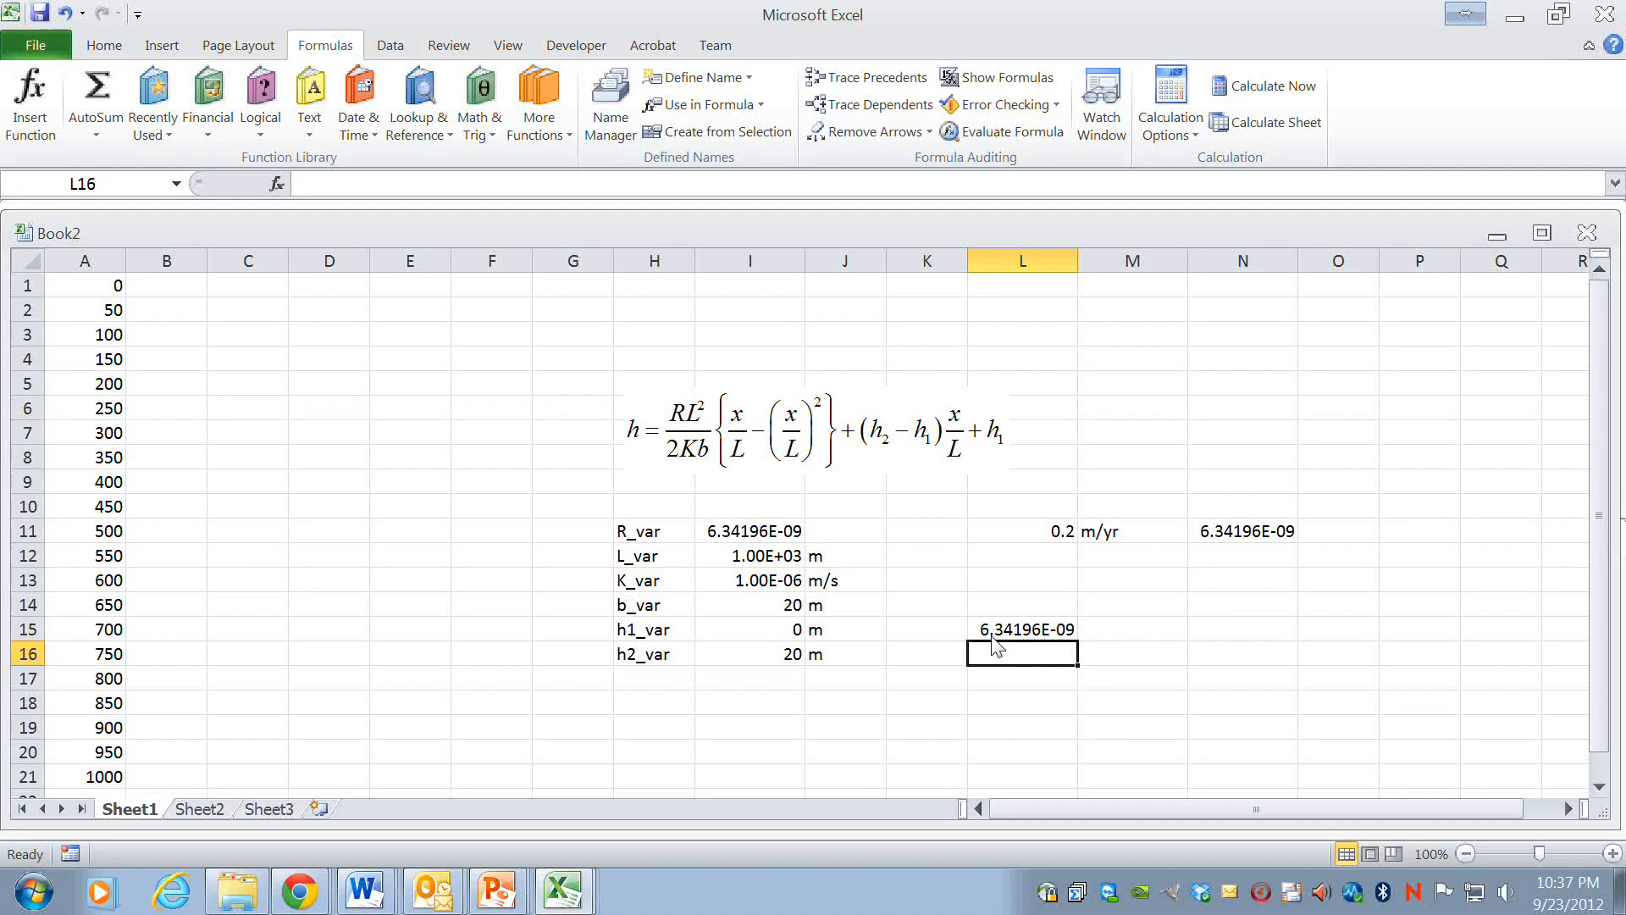
{"action": "mouse_move", "coordinate": [844, 692]}
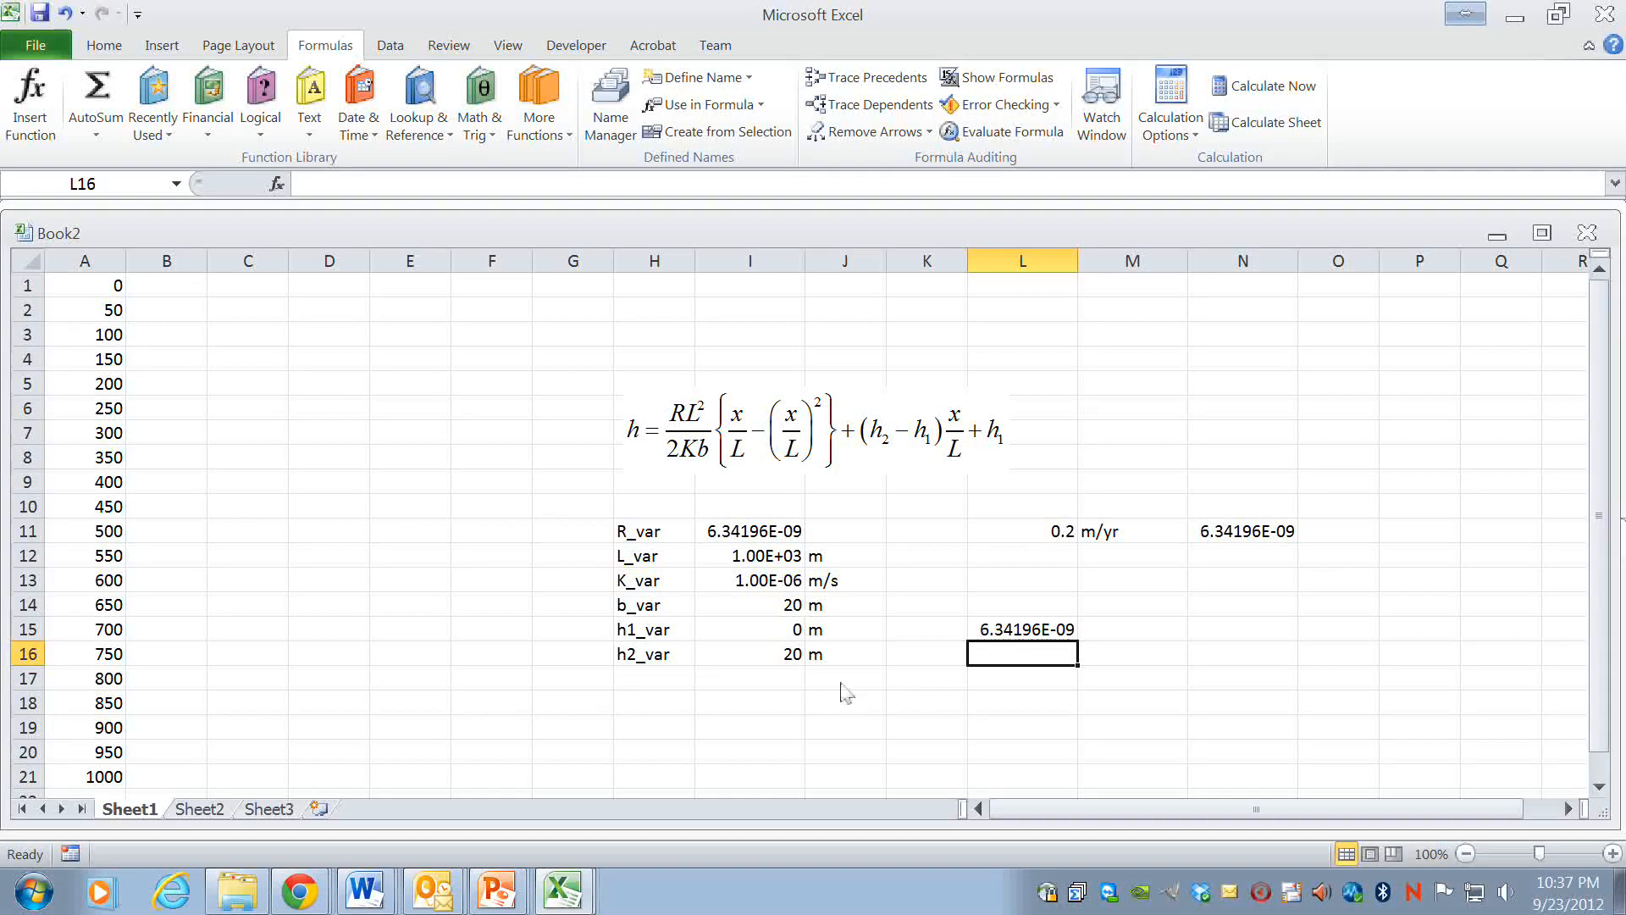
- Enter a test formula =h2_var in L17 that returns 20
{"action": "left_click", "coordinate": [1021, 679]}
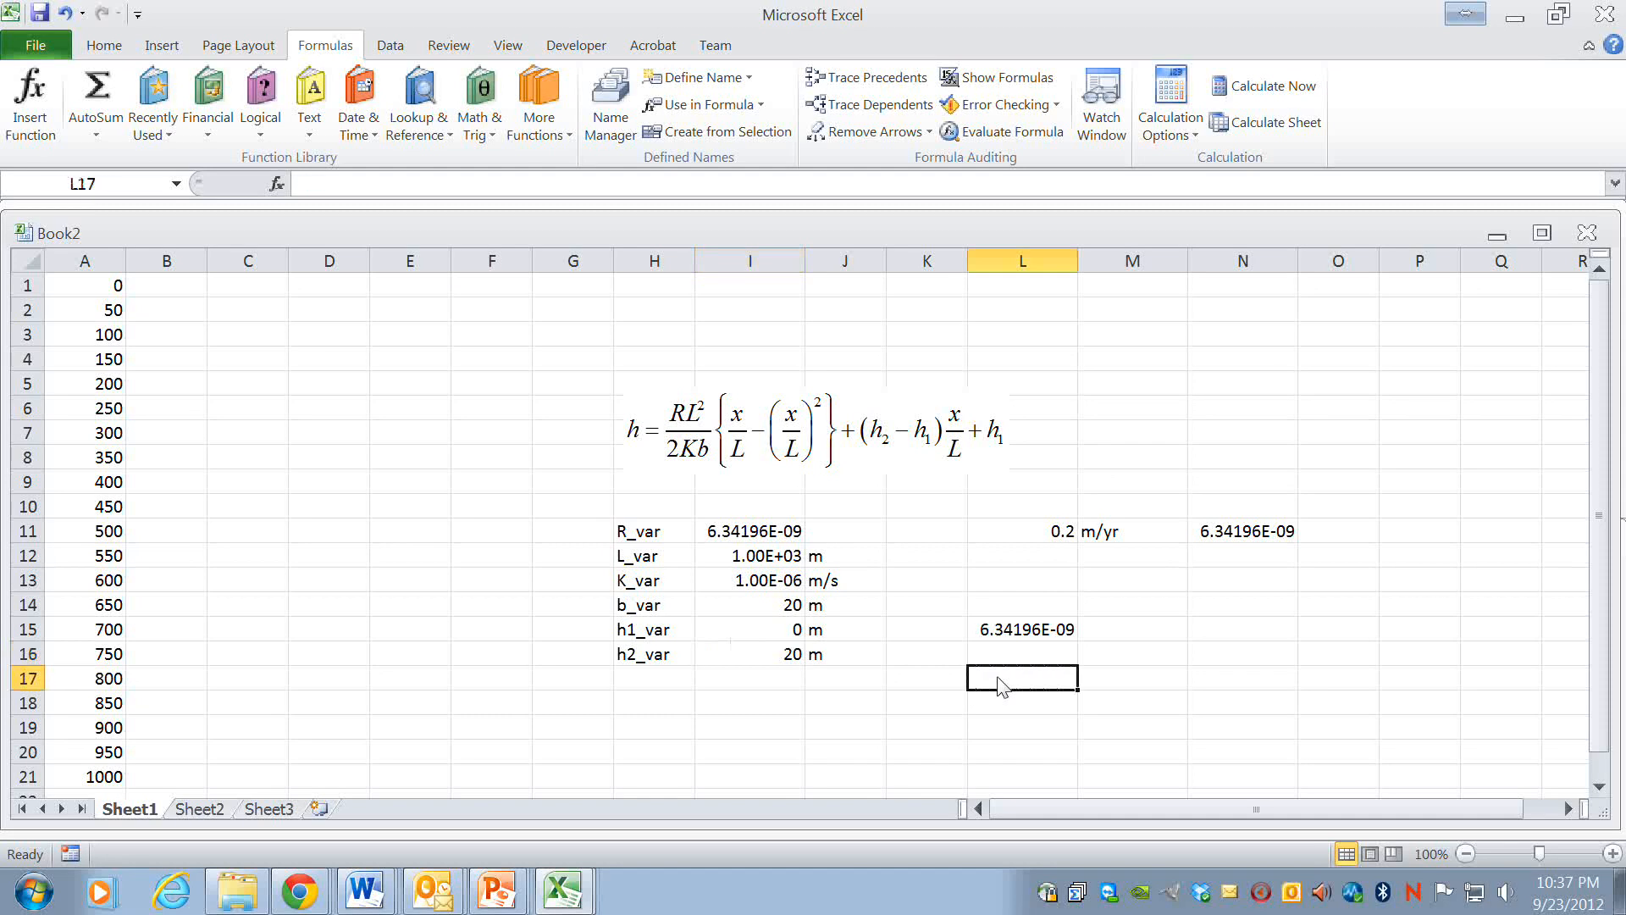
{"action": "mouse_move", "coordinate": [1575, 764]}
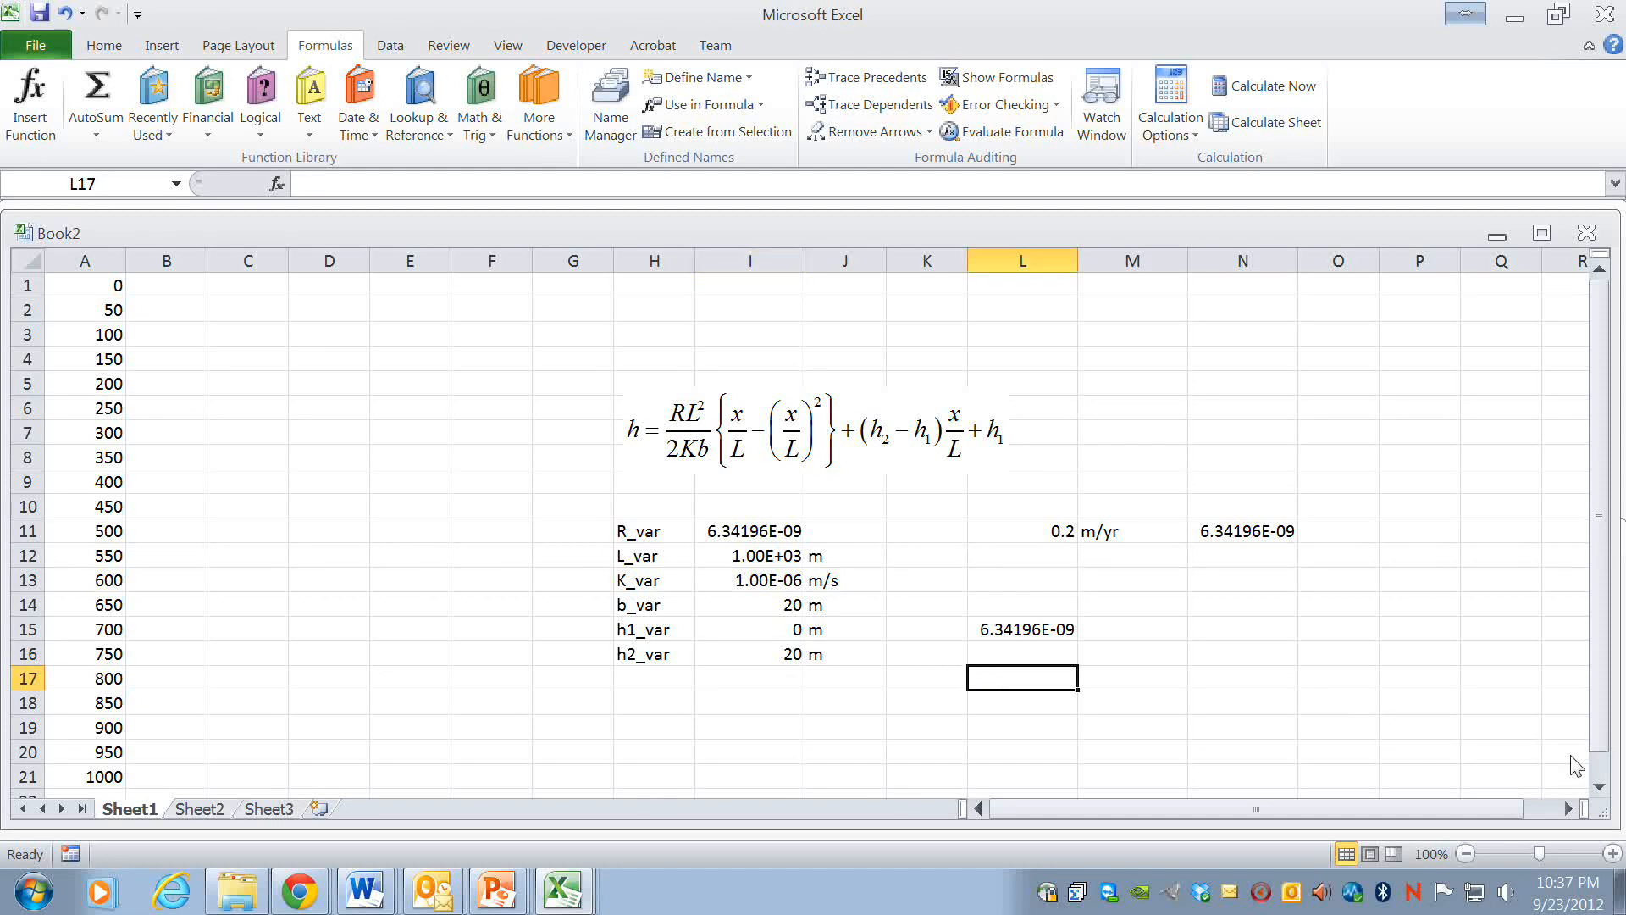
{"action": "type", "text": "="}
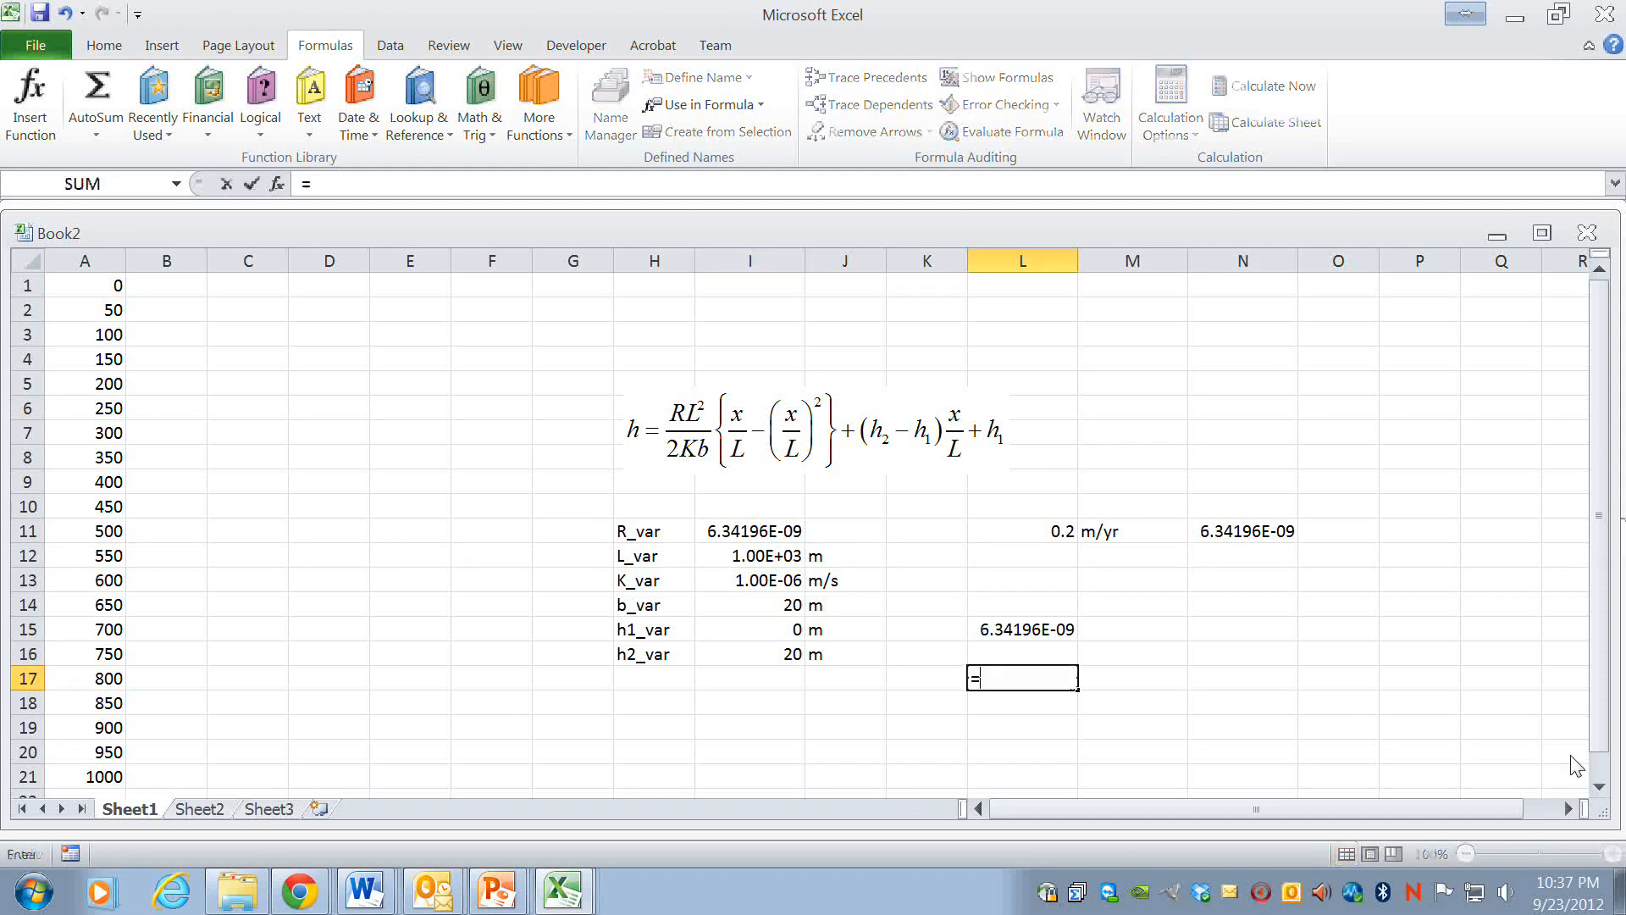
{"action": "type", "text": "h2"}
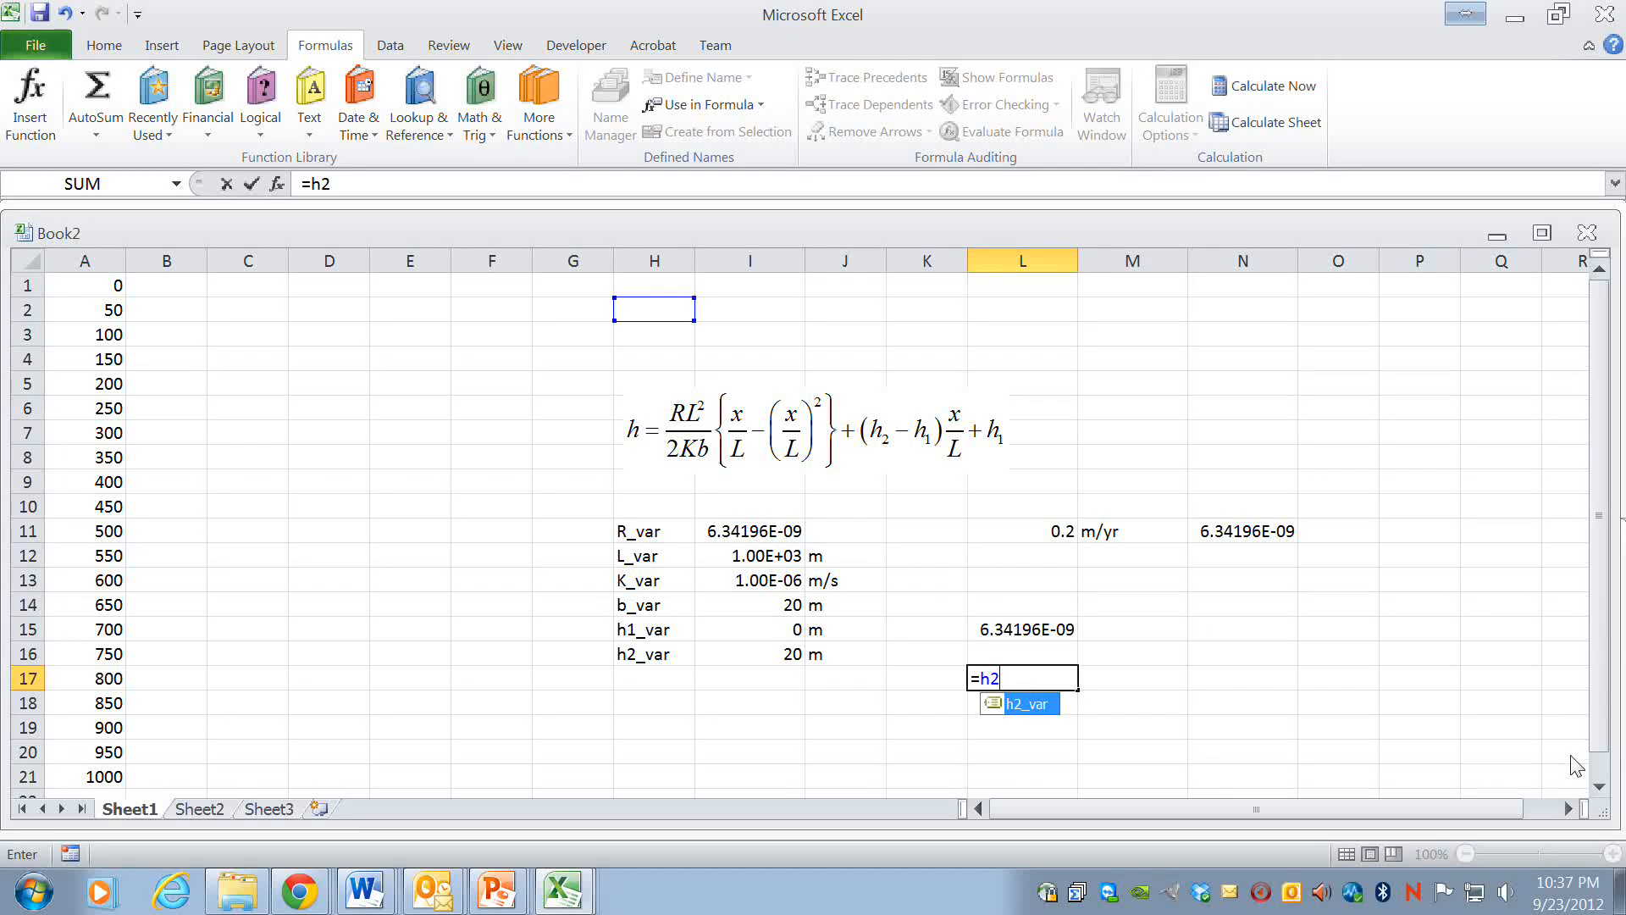
{"action": "key", "text": "Return"}
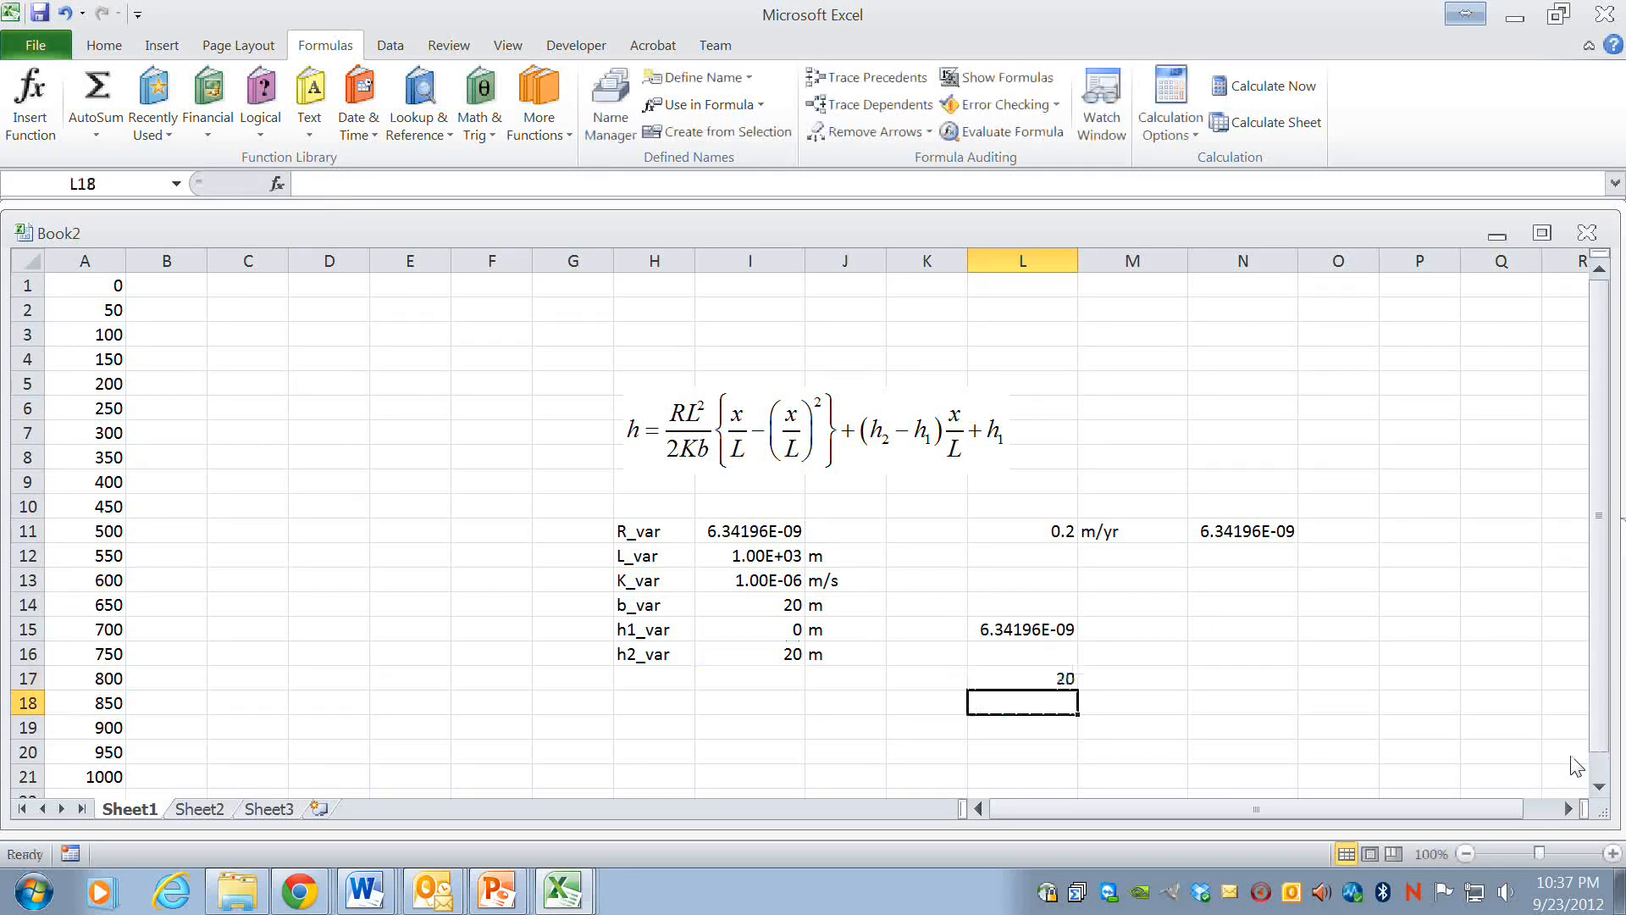
- Change h2_var to 30 to confirm the link updates, then restore it to 20
{"action": "left_click", "coordinate": [749, 653]}
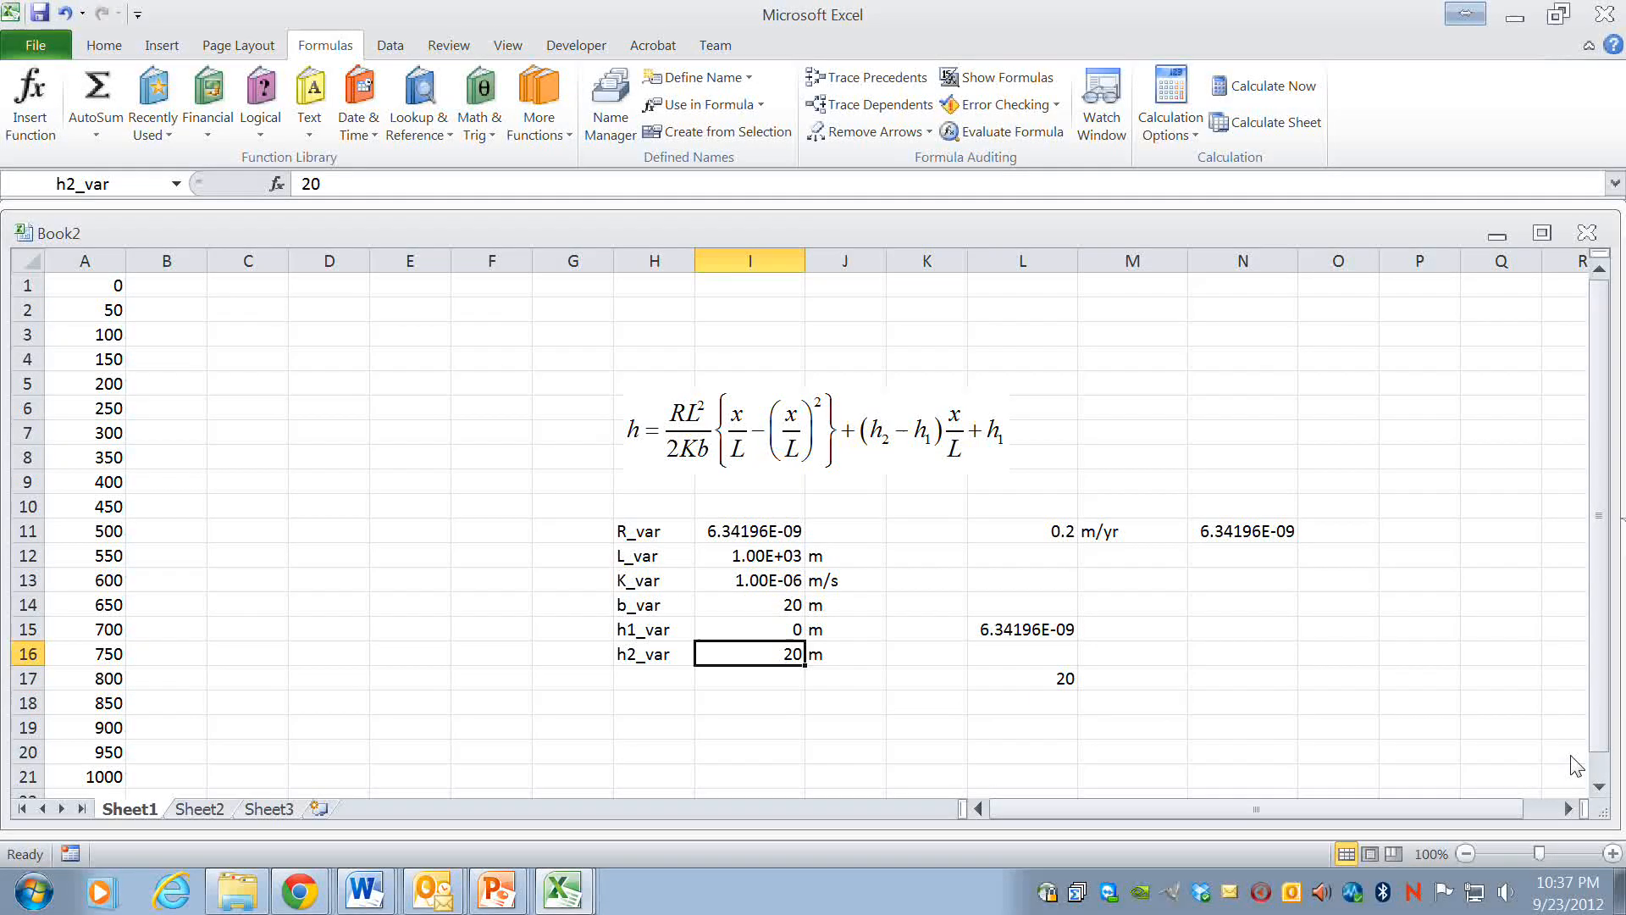
{"action": "type", "text": "30"}
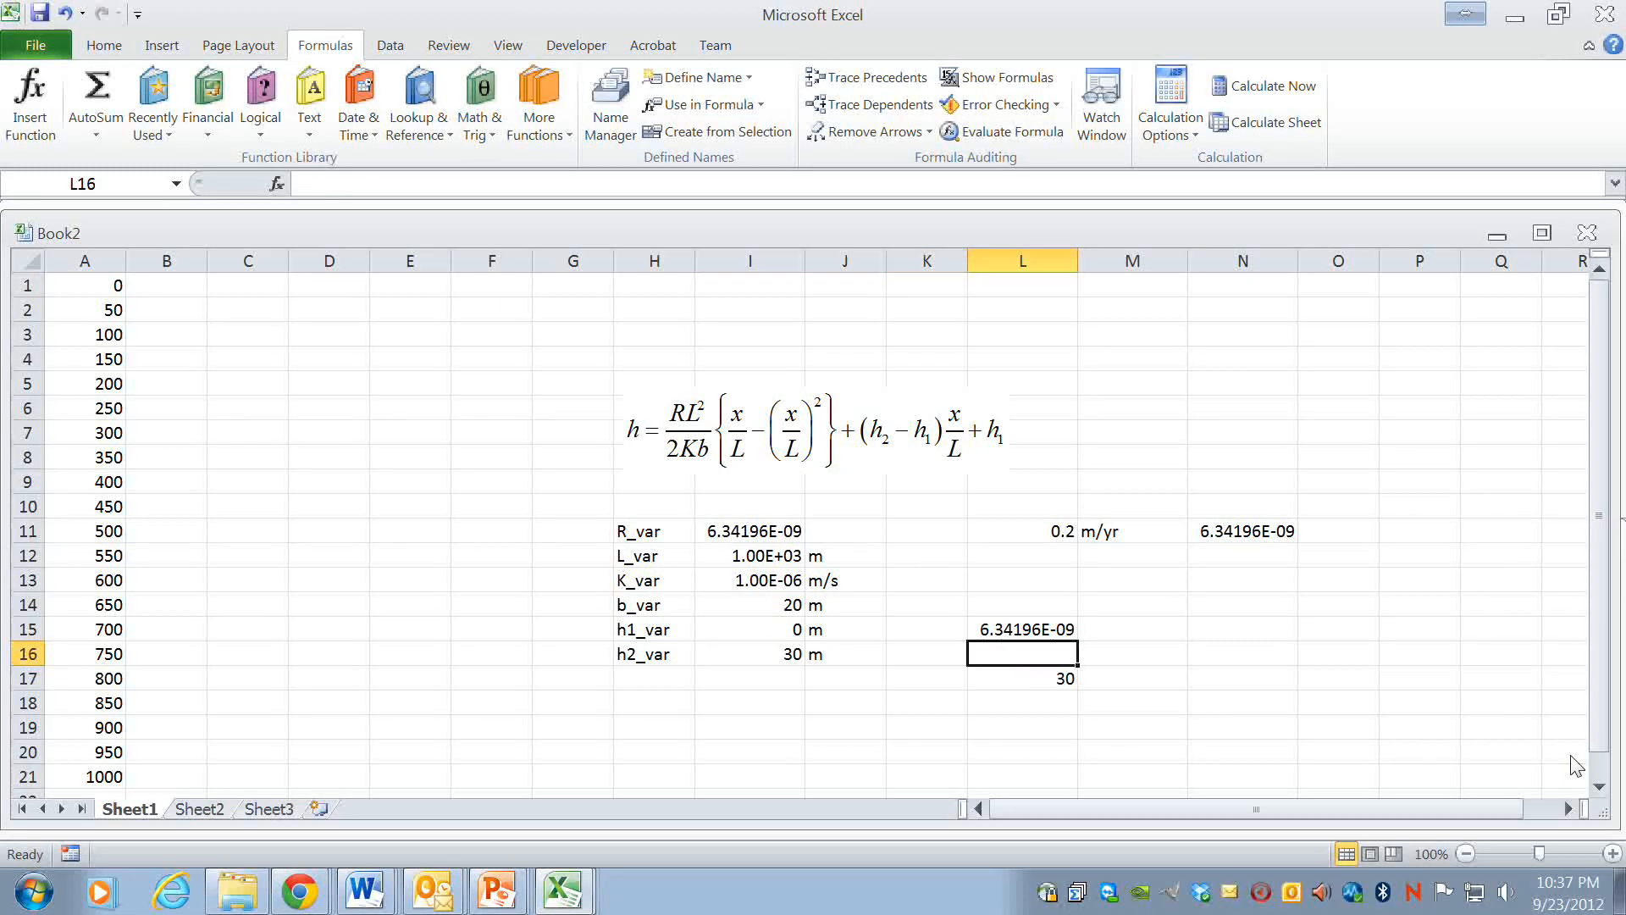
{"action": "left_click", "coordinate": [748, 653]}
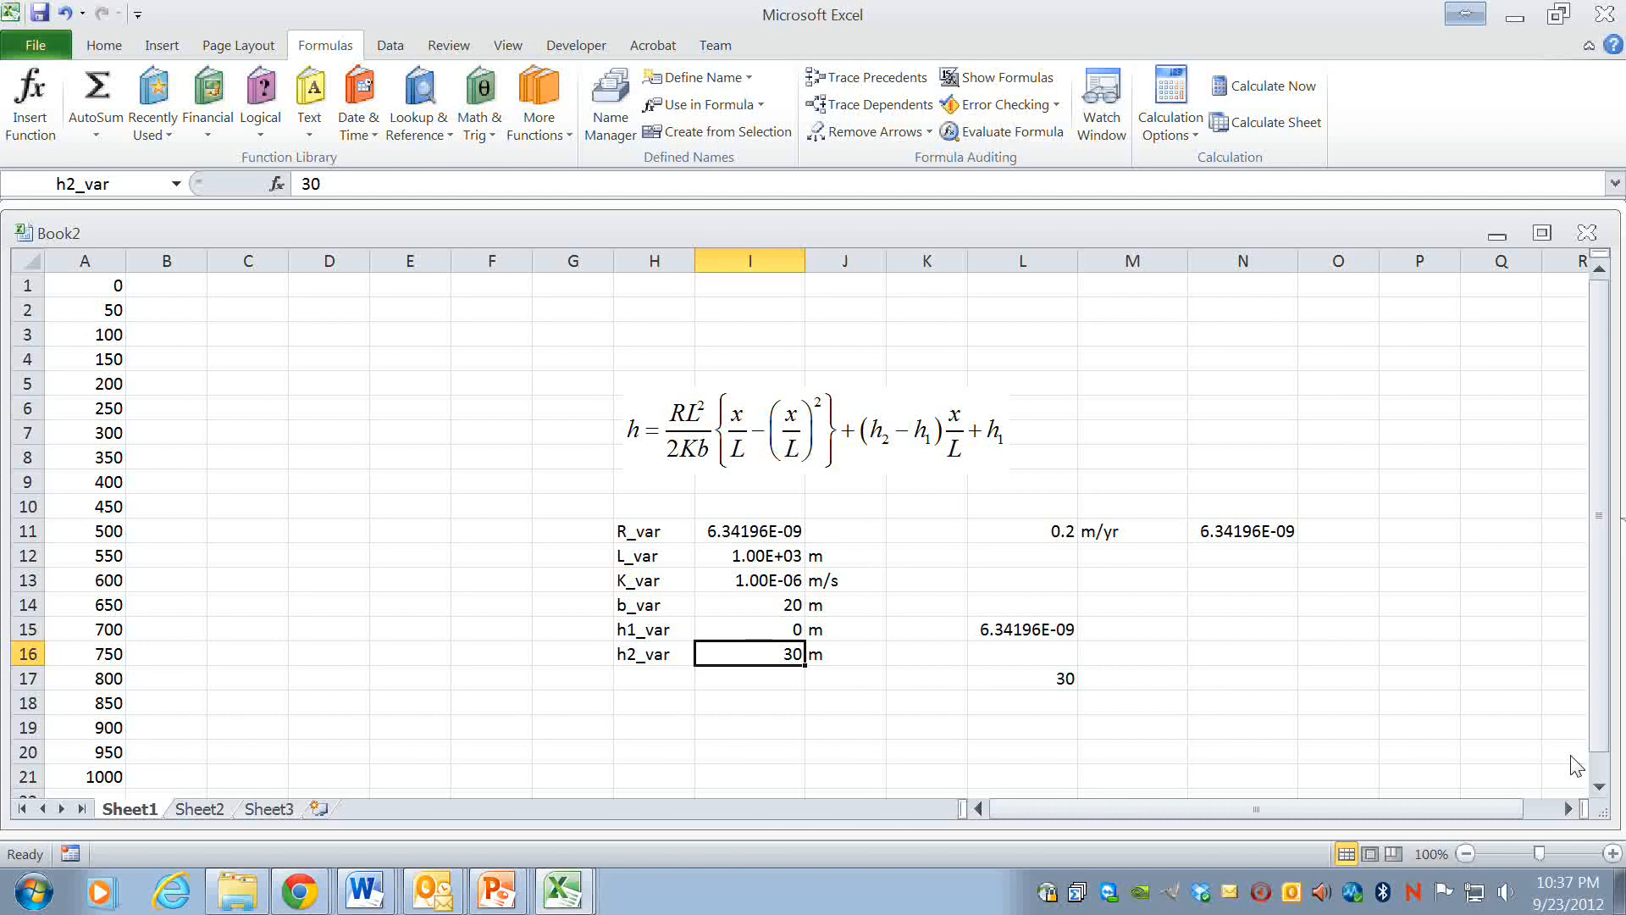
{"action": "type", "text": "20"}
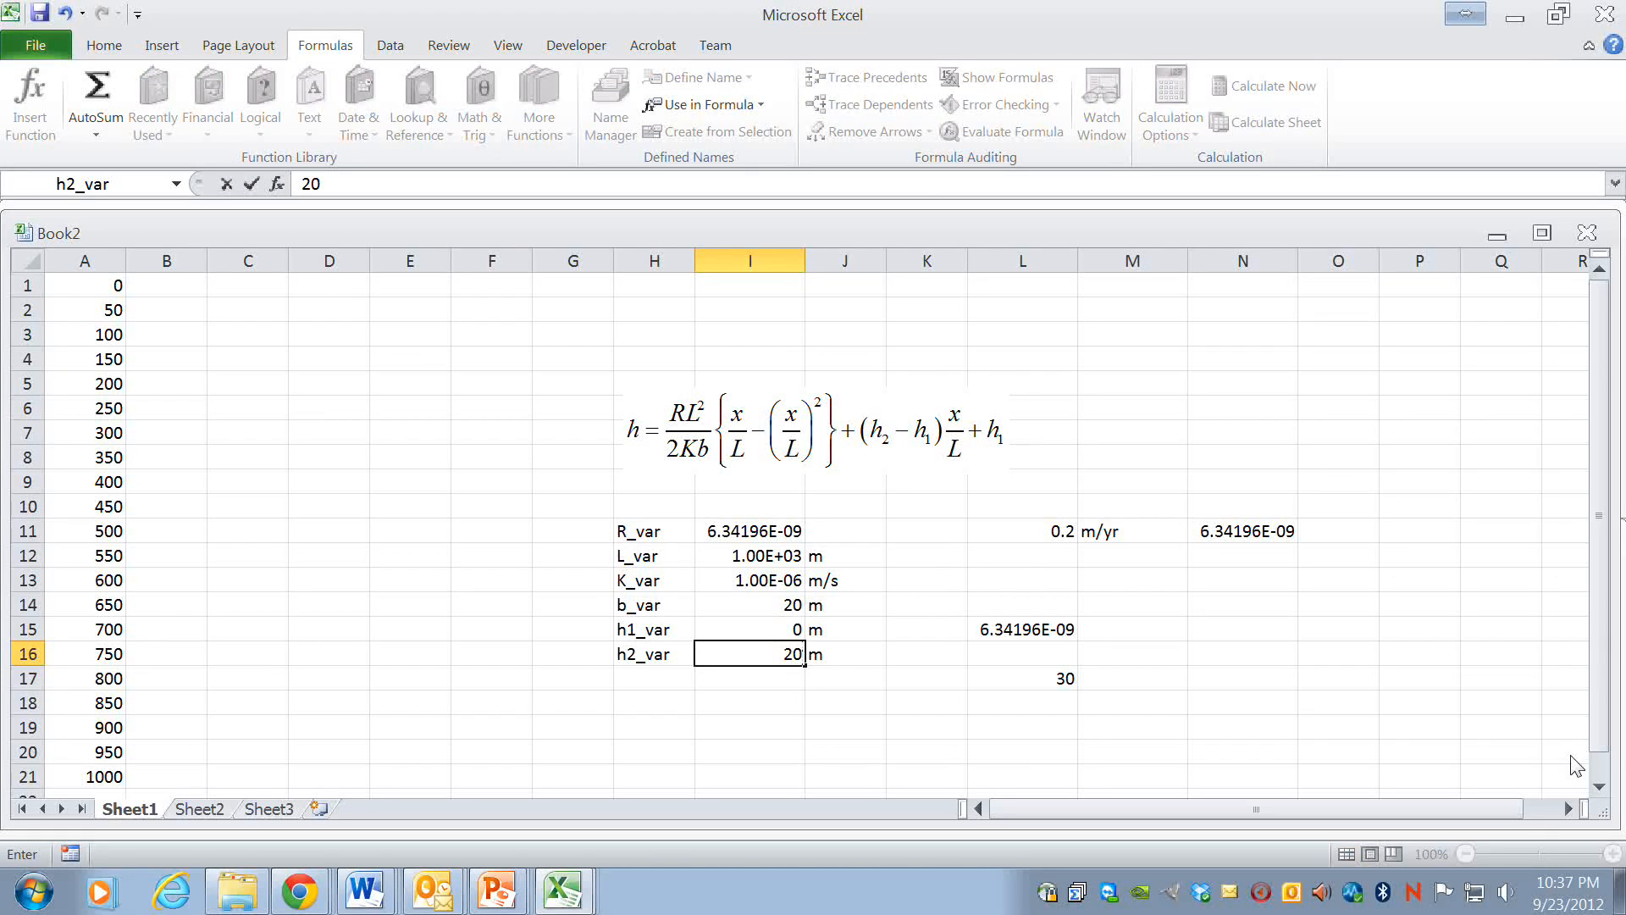
{"action": "mouse_move", "coordinate": [1577, 740]}
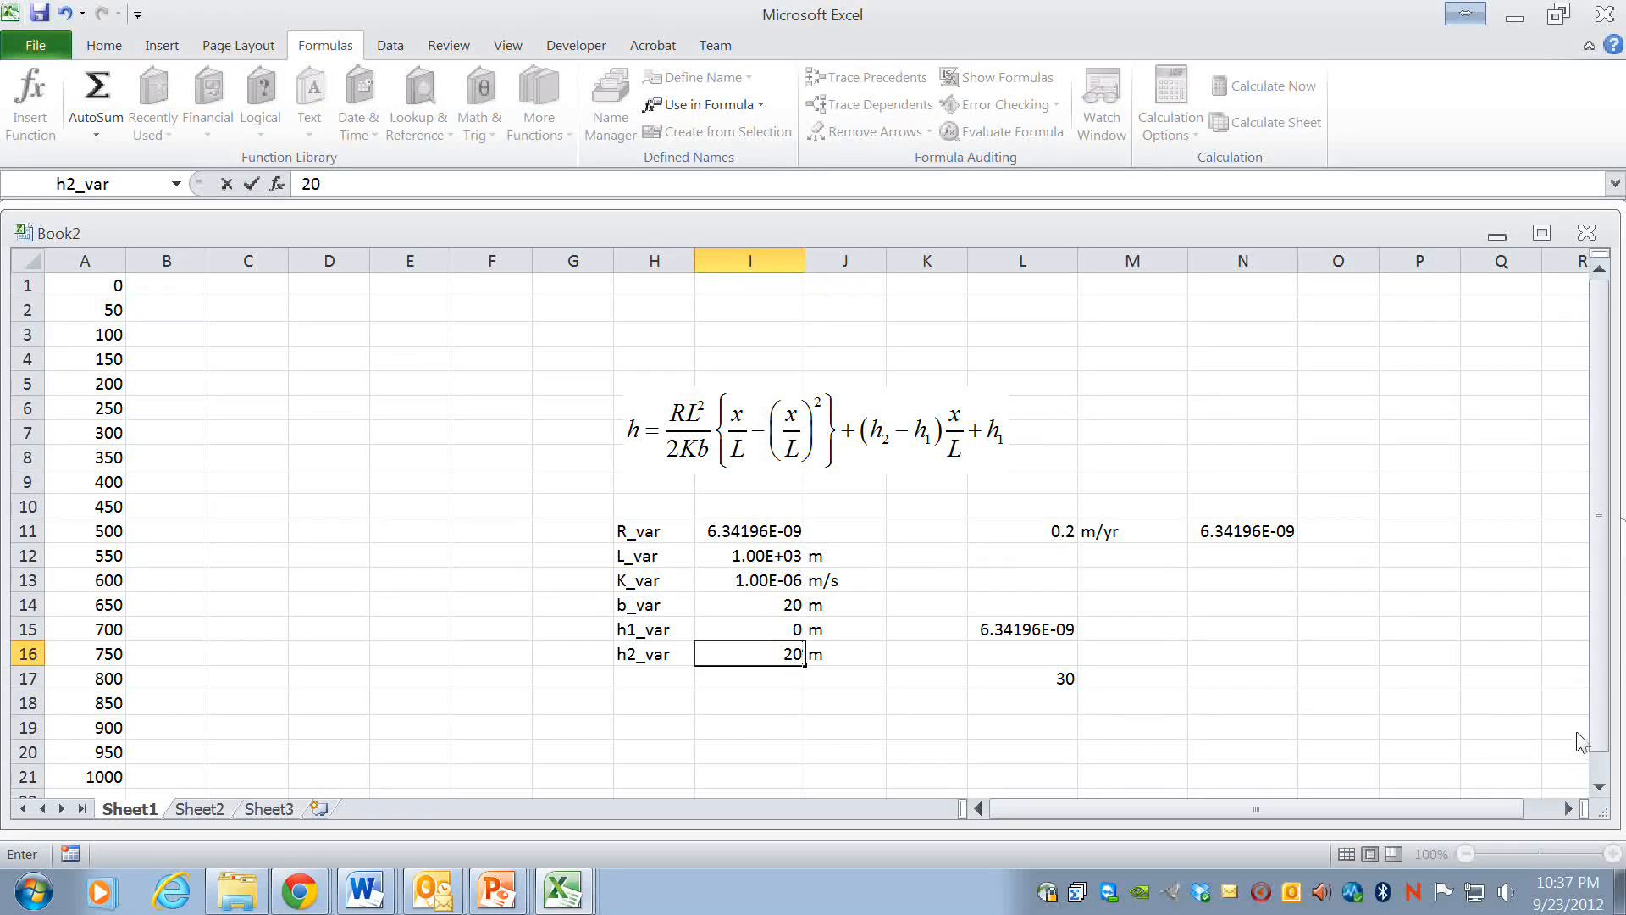
{"action": "key", "text": "Return"}
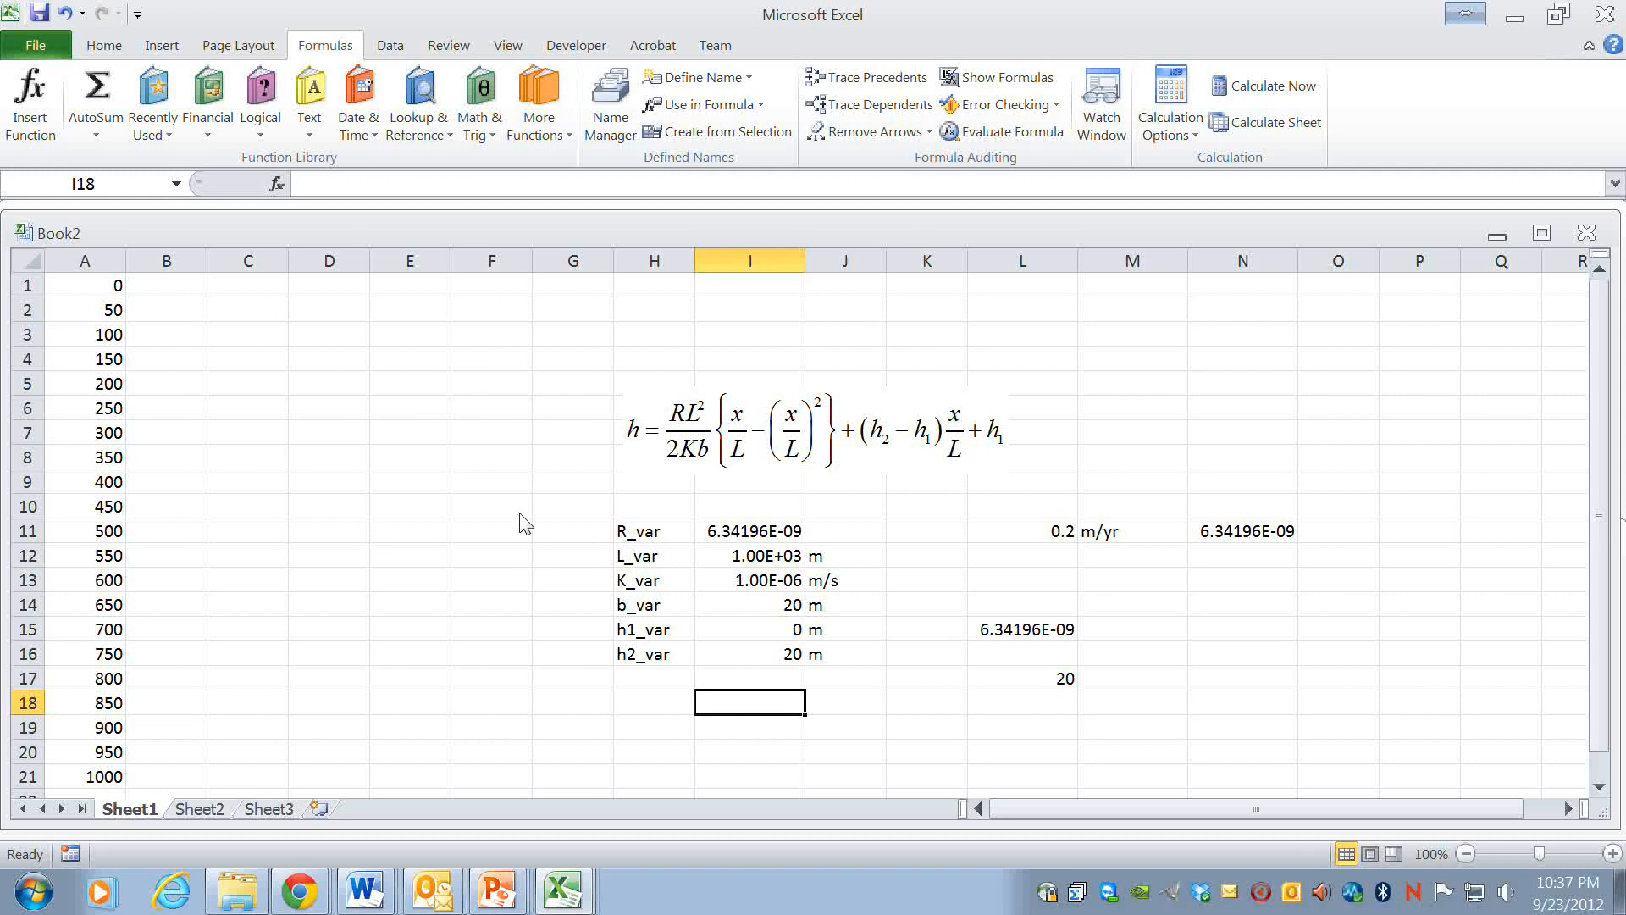
{"action": "mouse_move", "coordinate": [610, 98]}
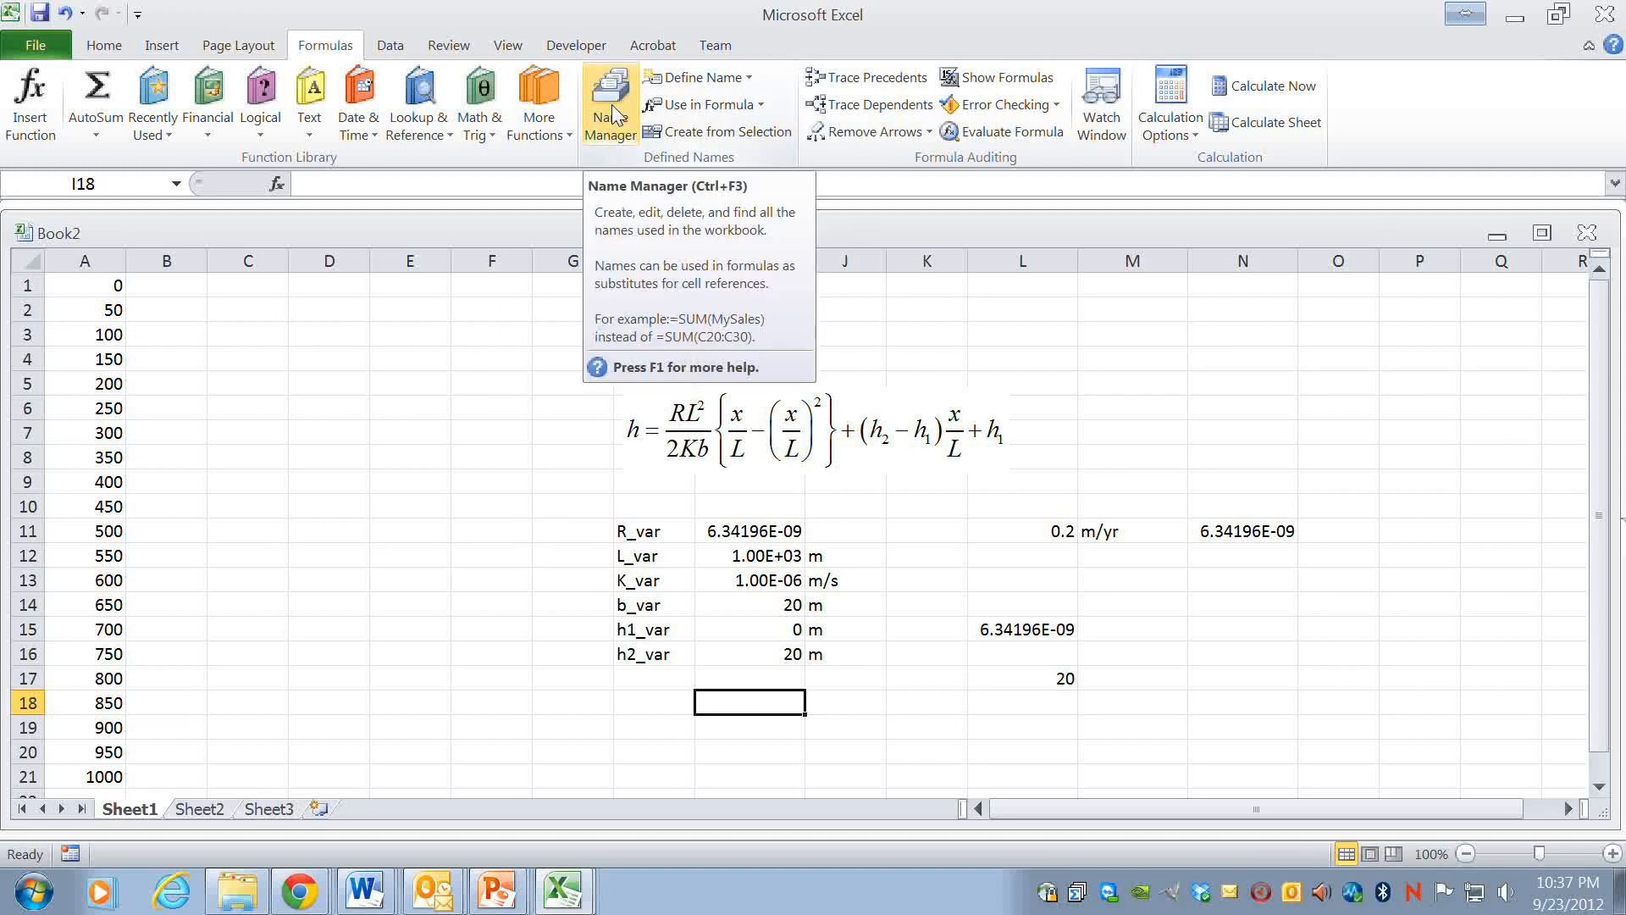
{"action": "left_click", "coordinate": [610, 103]}
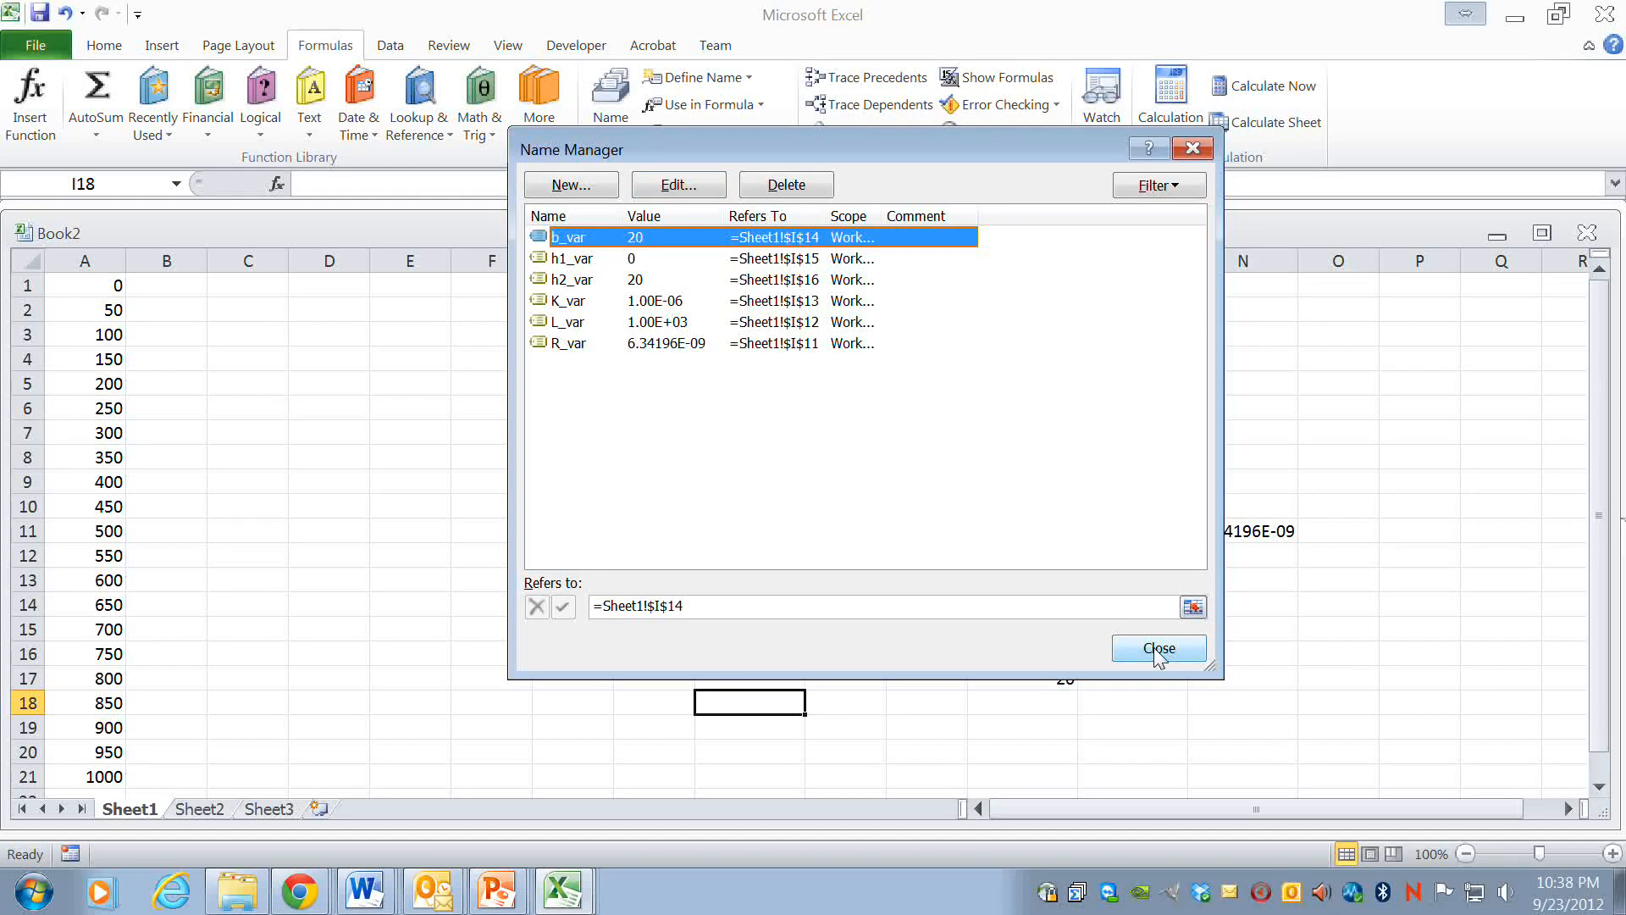
{"action": "left_click", "coordinate": [1159, 648]}
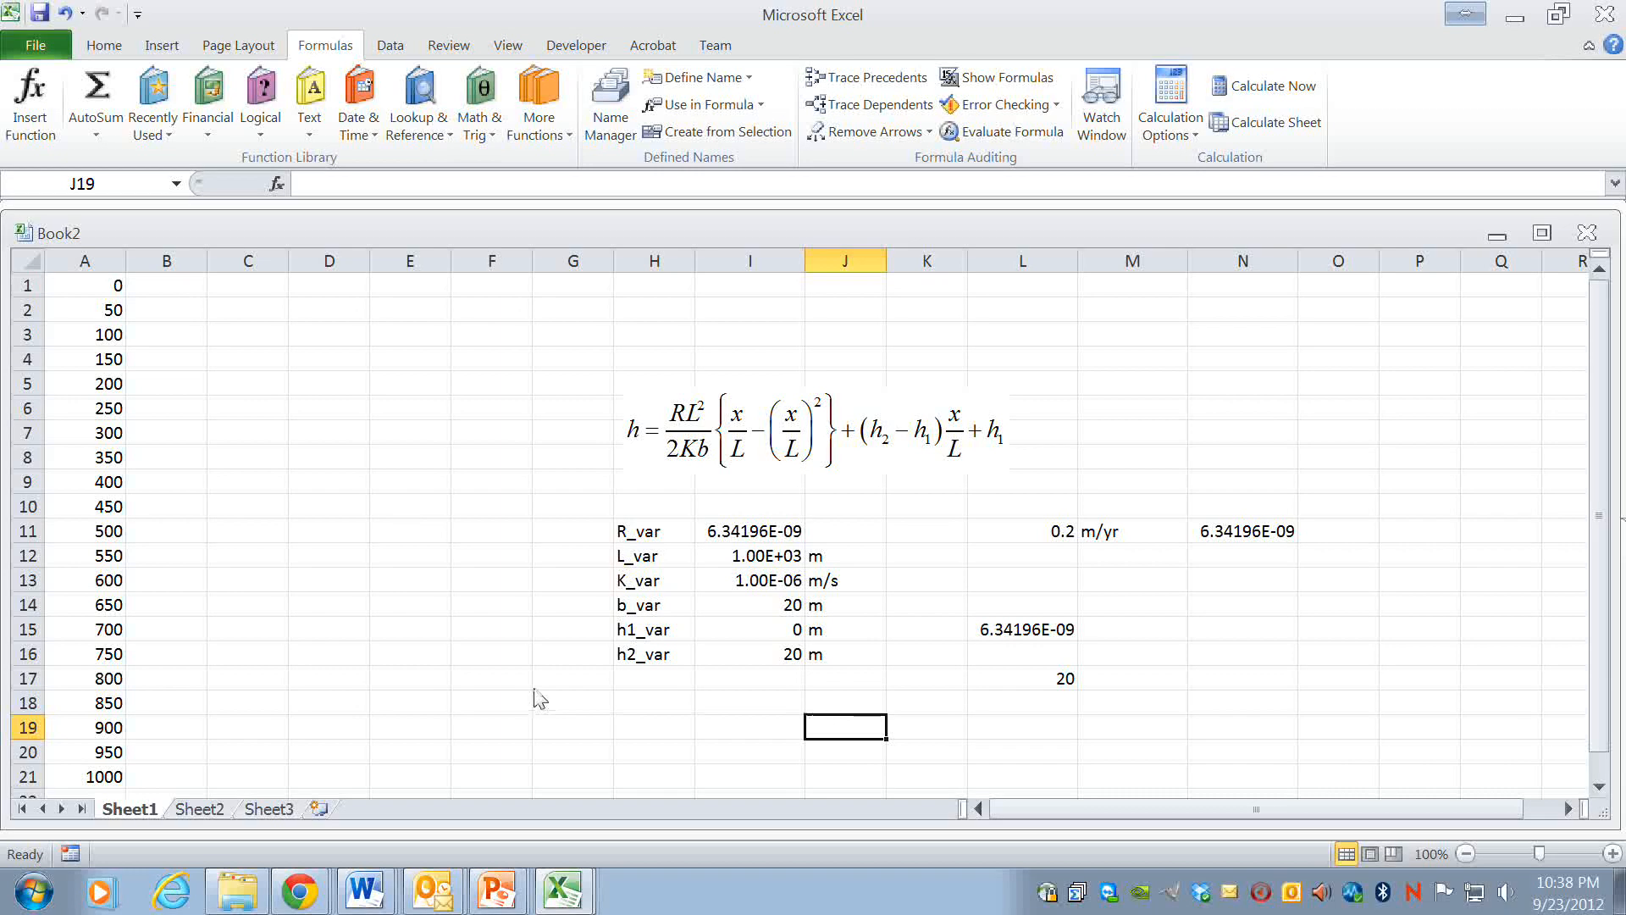
{"action": "mouse_move", "coordinate": [320, 370]}
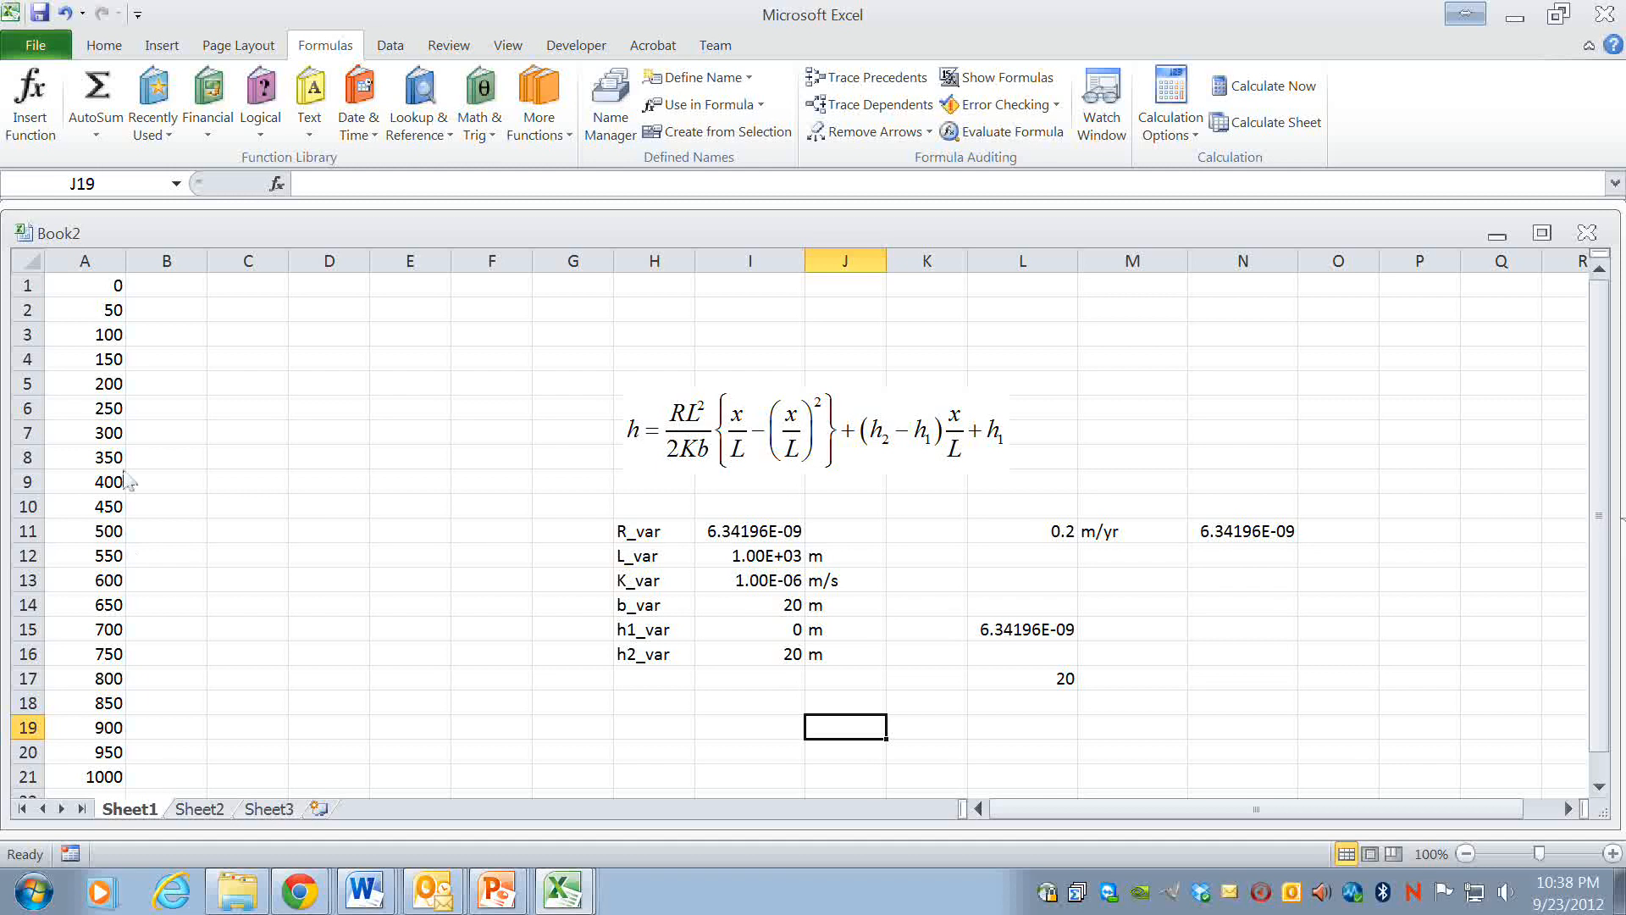
{"action": "mouse_move", "coordinate": [556, 526]}
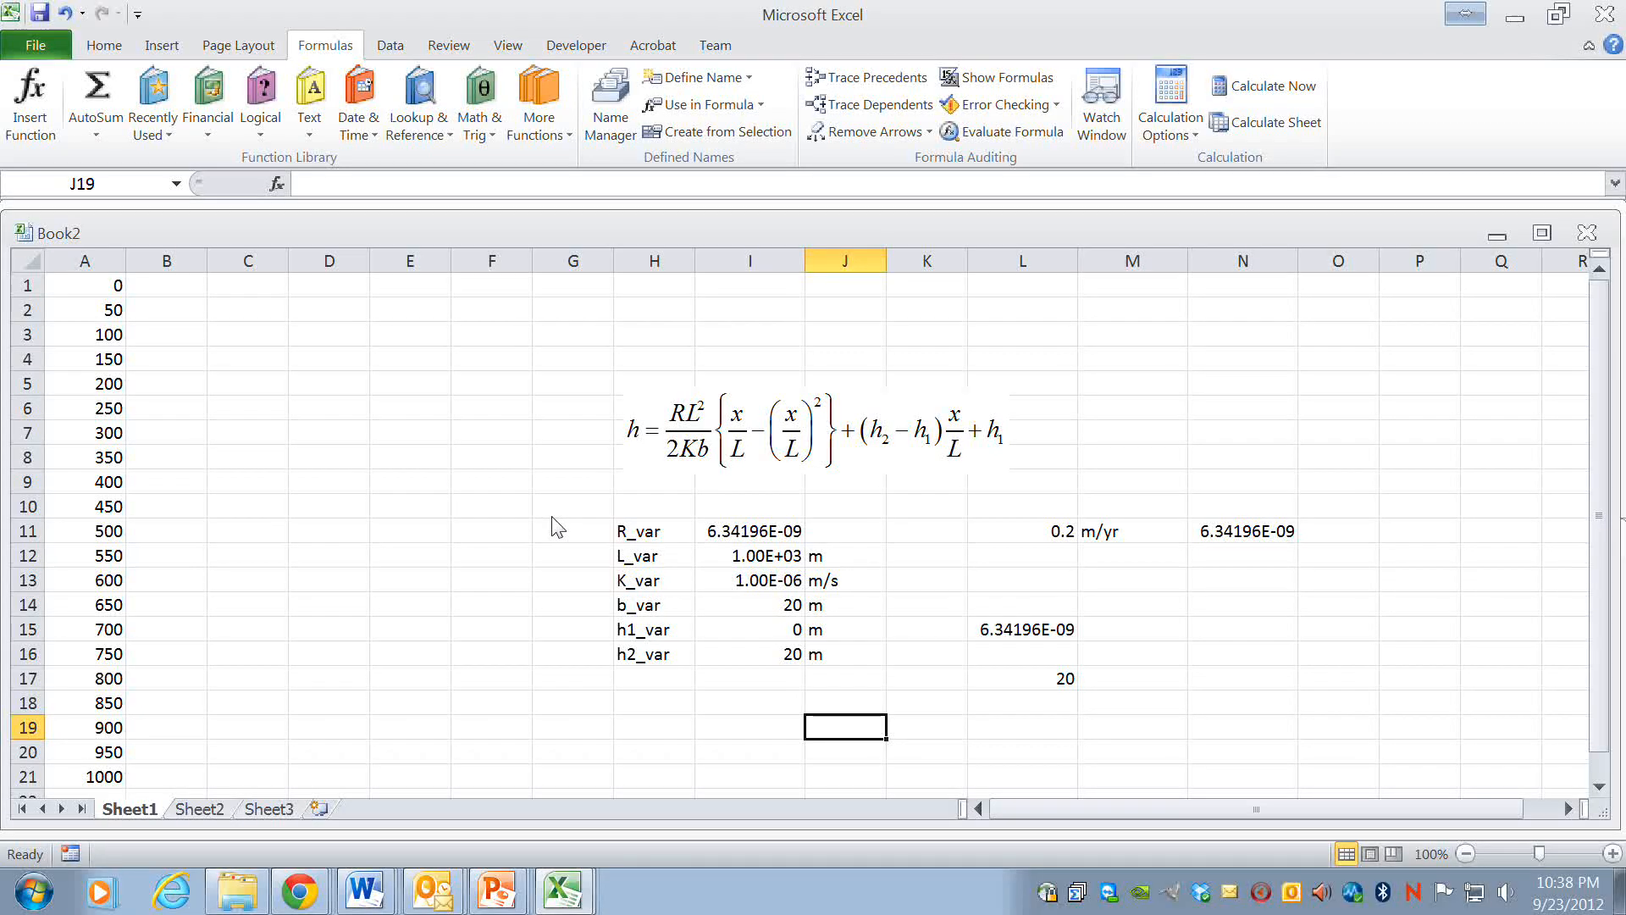
{"action": "mouse_move", "coordinate": [695, 477]}
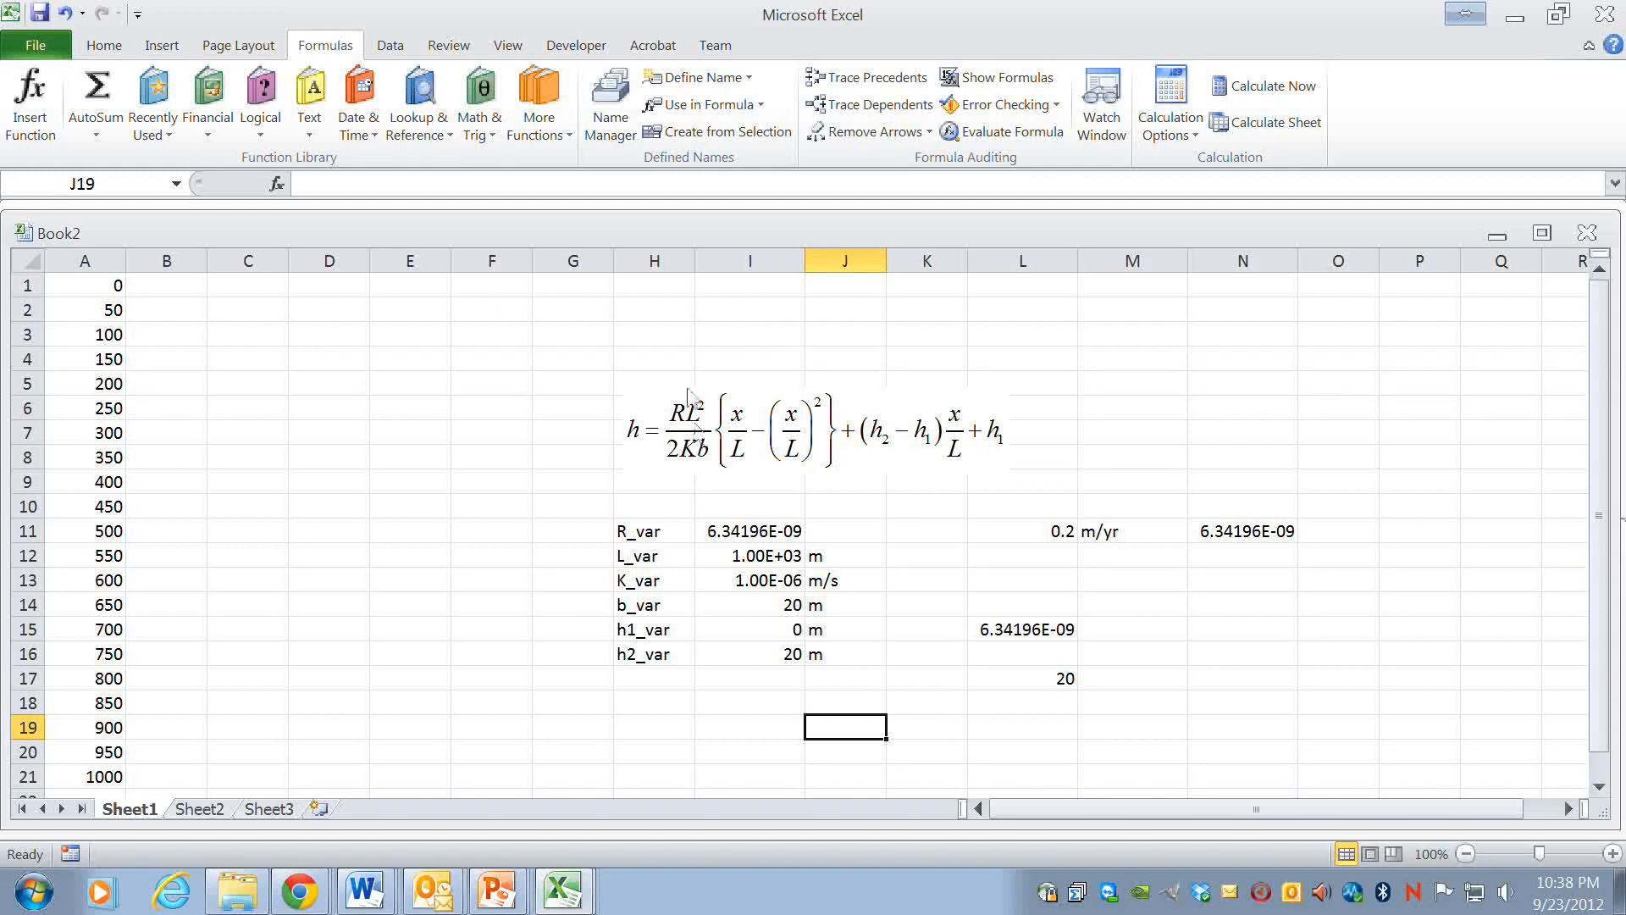
{"action": "mouse_move", "coordinate": [766, 452]}
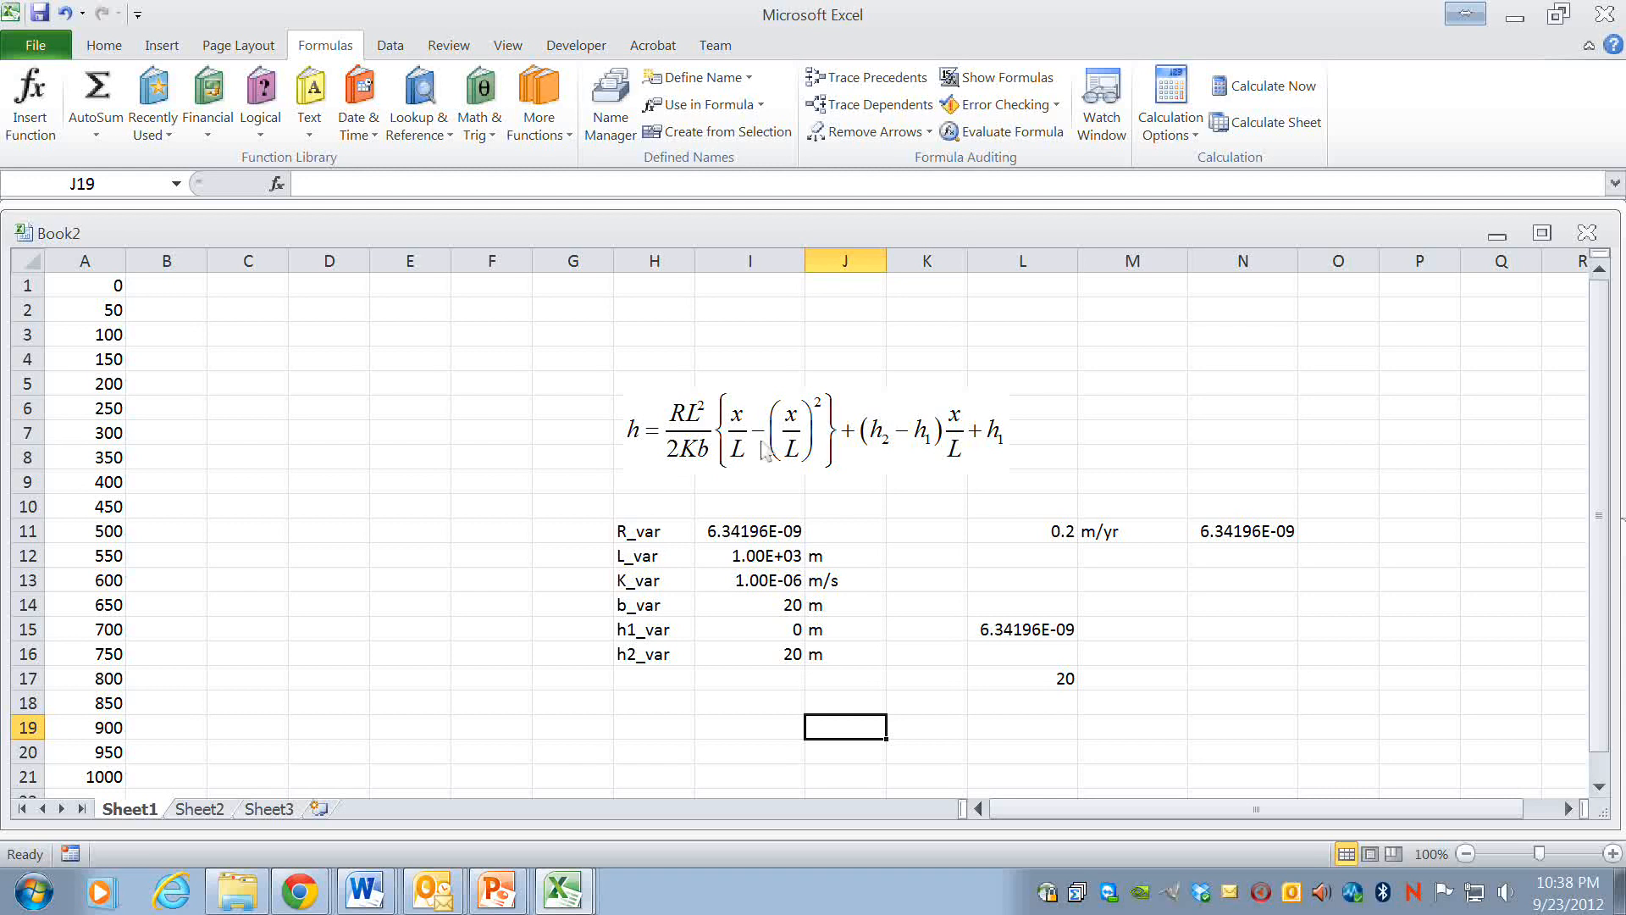
{"action": "mouse_move", "coordinate": [887, 457]}
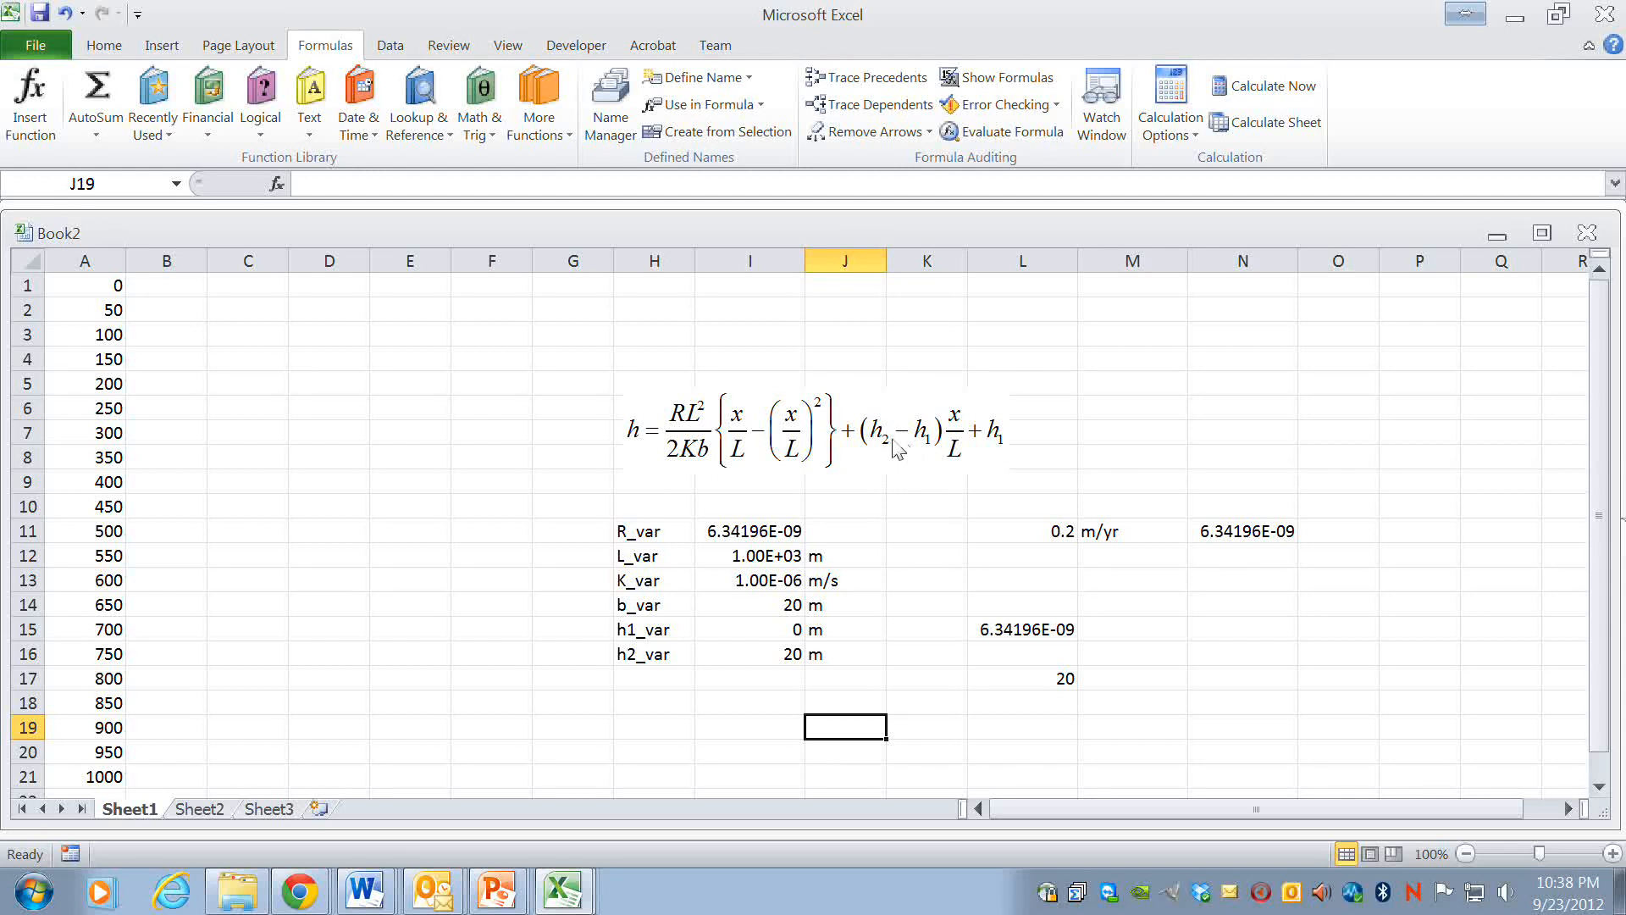
{"action": "mouse_move", "coordinate": [1015, 448]}
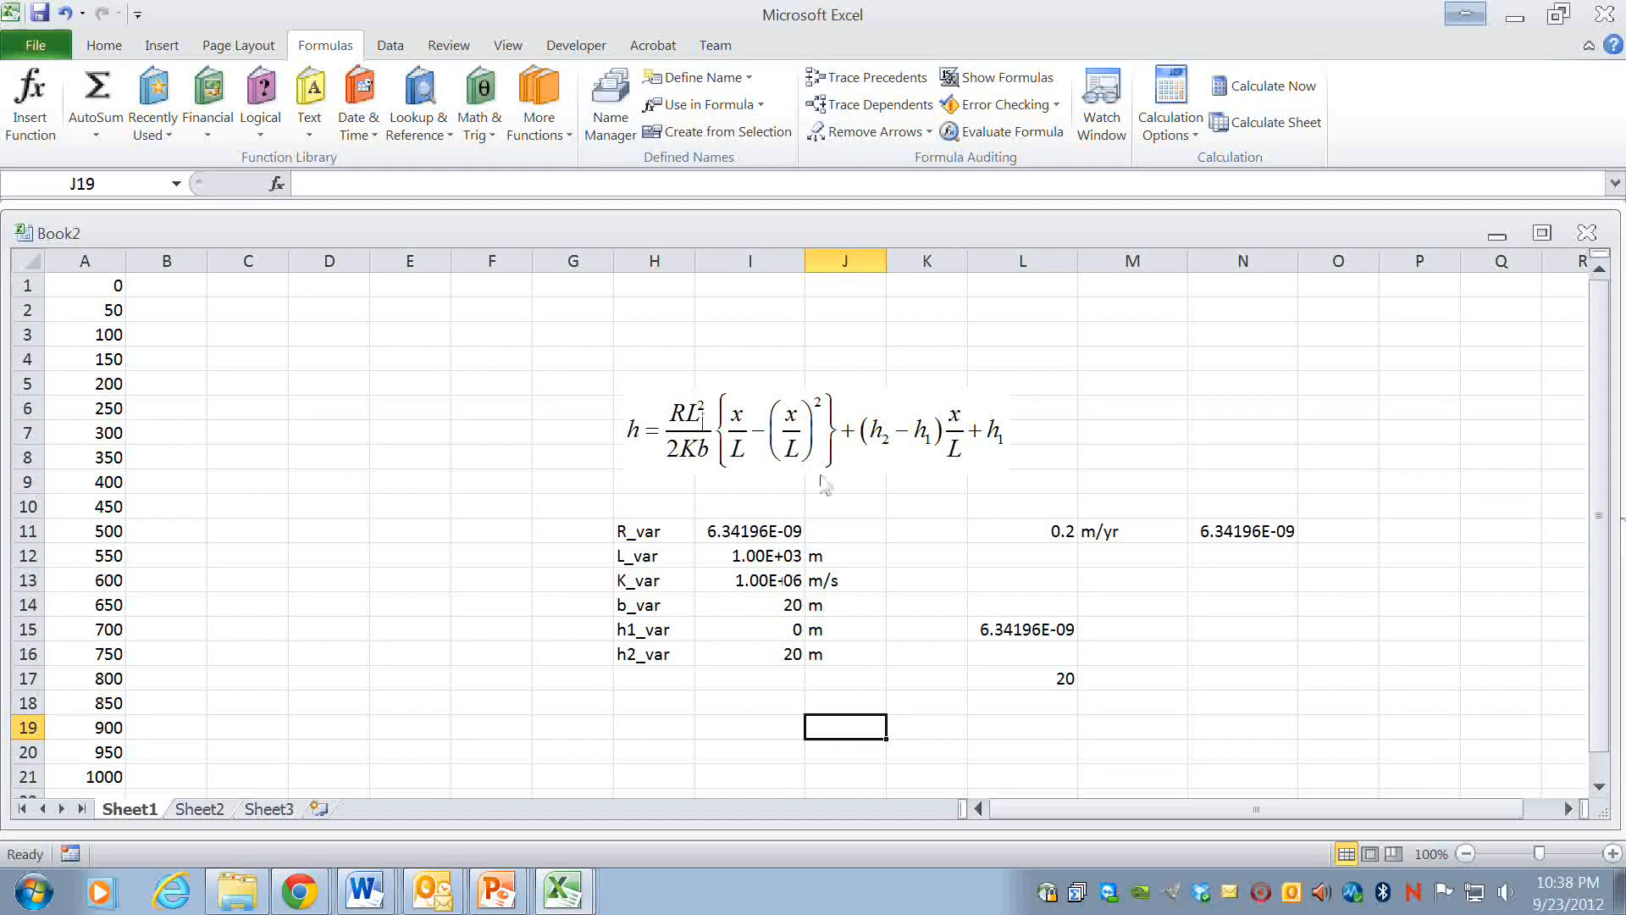
{"action": "mouse_move", "coordinate": [845, 493]}
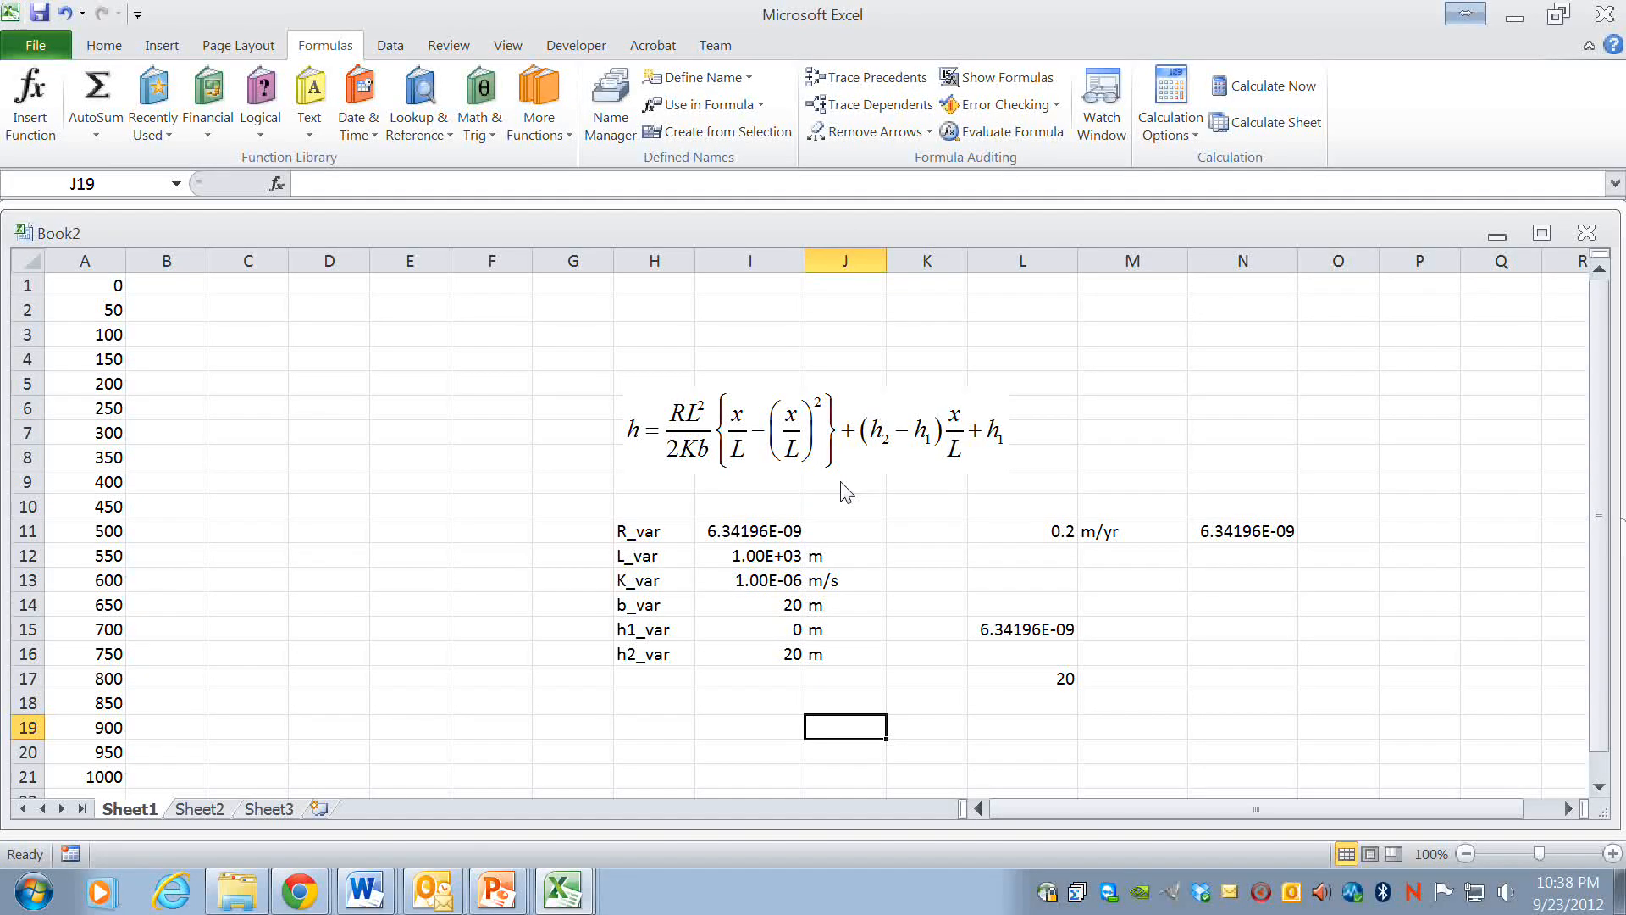
{"action": "mouse_move", "coordinate": [343, 360]}
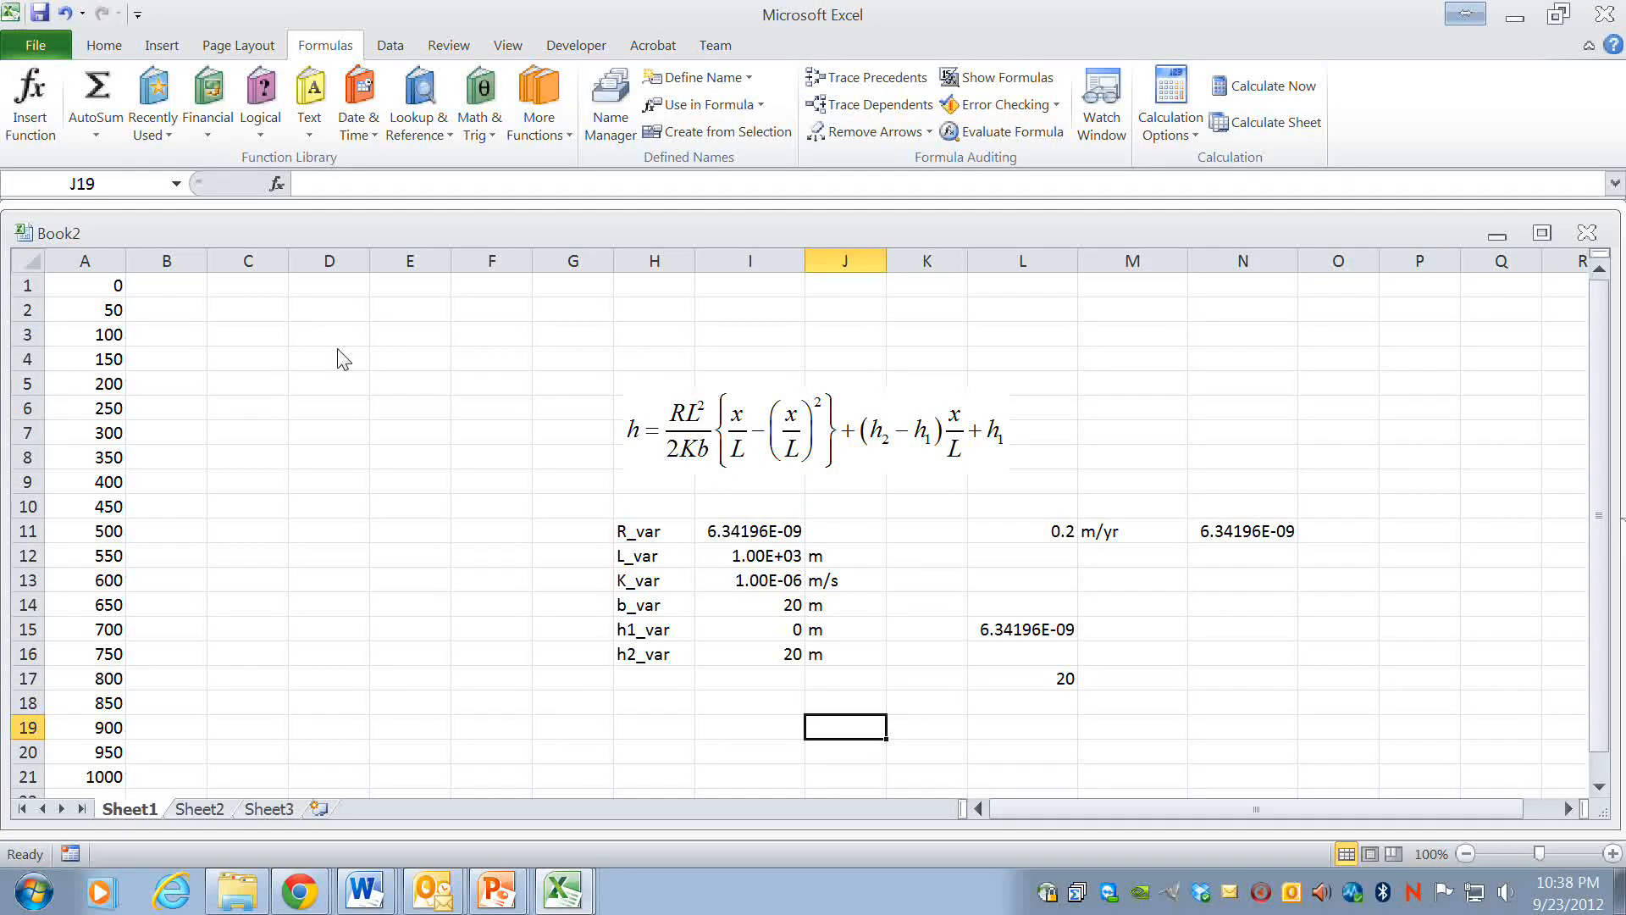
{"action": "mouse_move", "coordinate": [140, 305]}
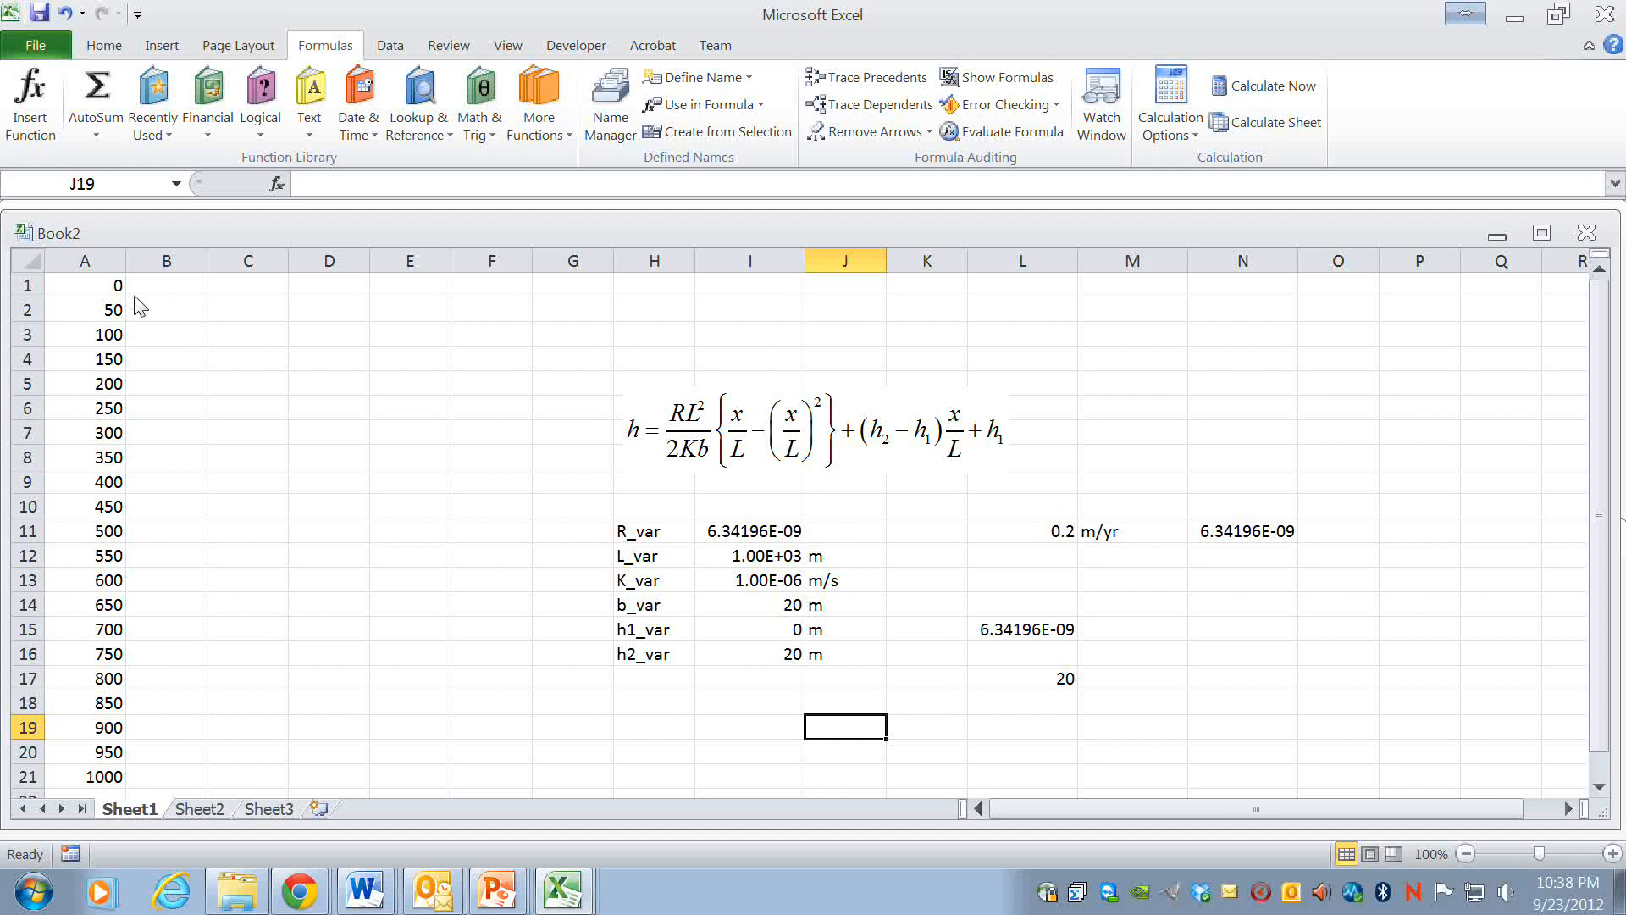
- Enter =(R_var*L_var^2)/(2*K_var*b_var) in B1, giving 158.549
{"action": "left_click", "coordinate": [166, 285]}
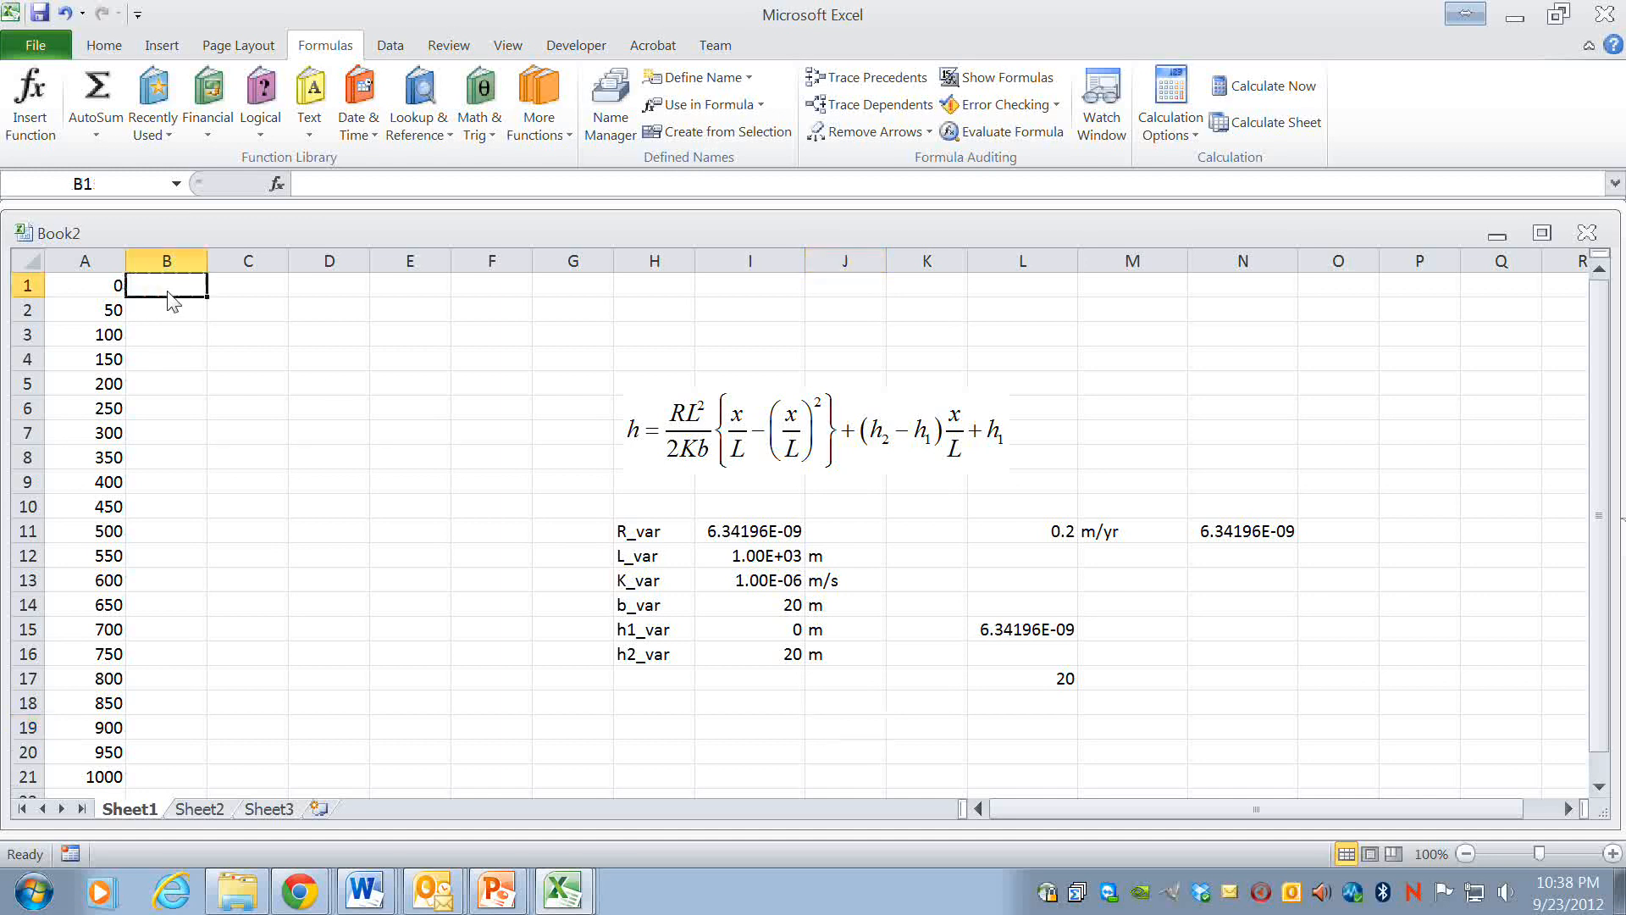
{"action": "type", "text": "="}
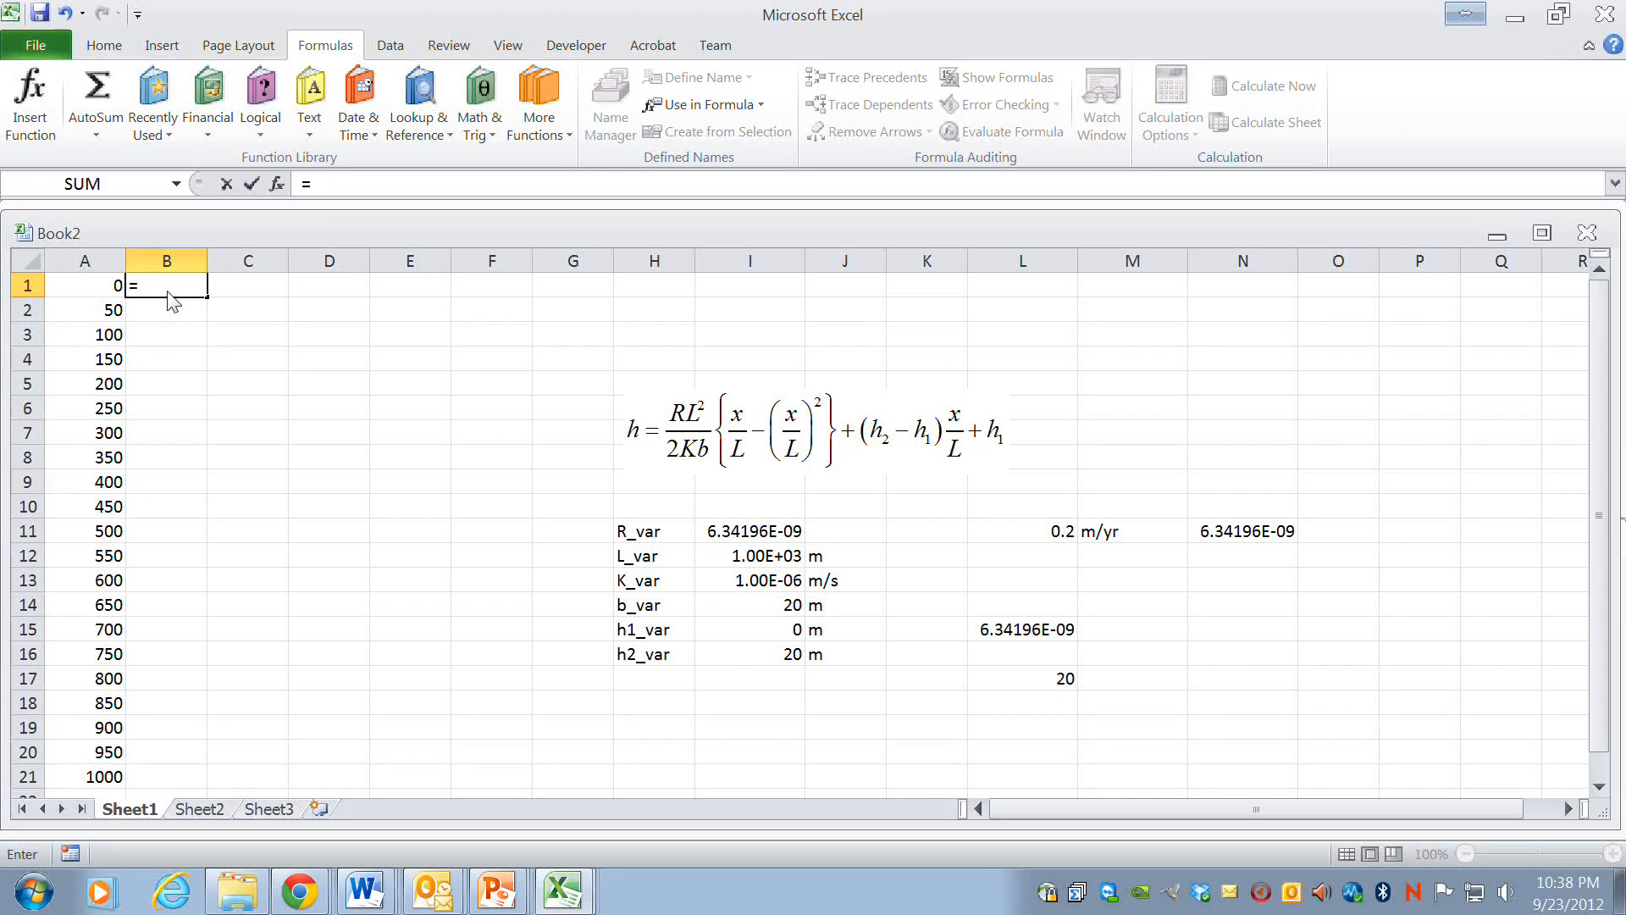
{"action": "type", "text": "R_var"}
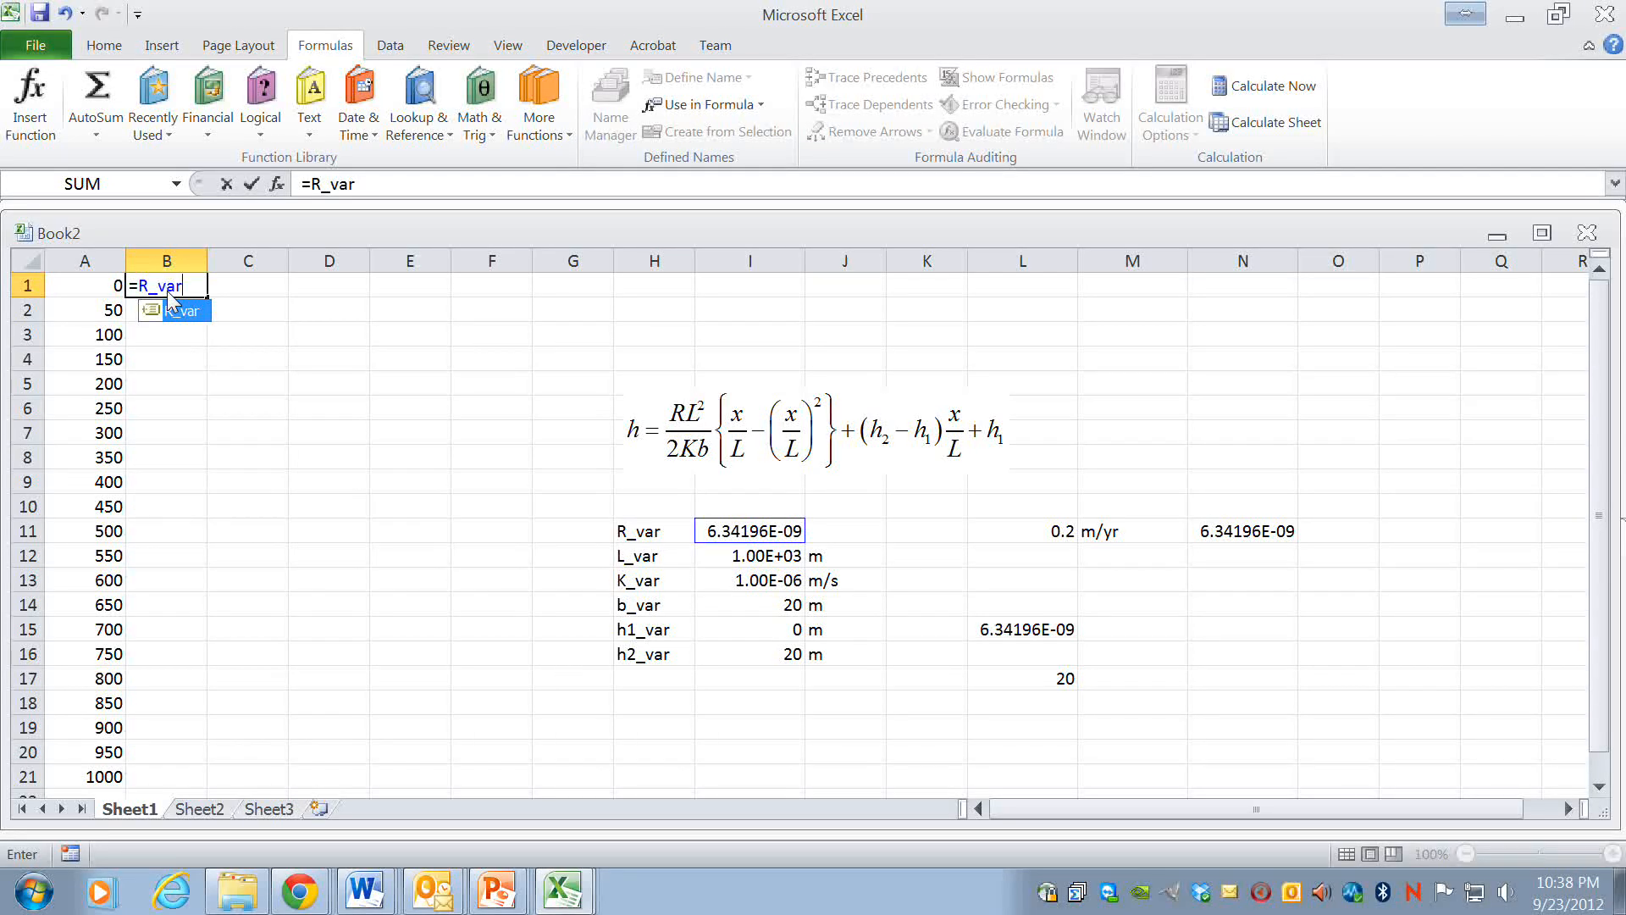
{"action": "type", "text": "*L_var"}
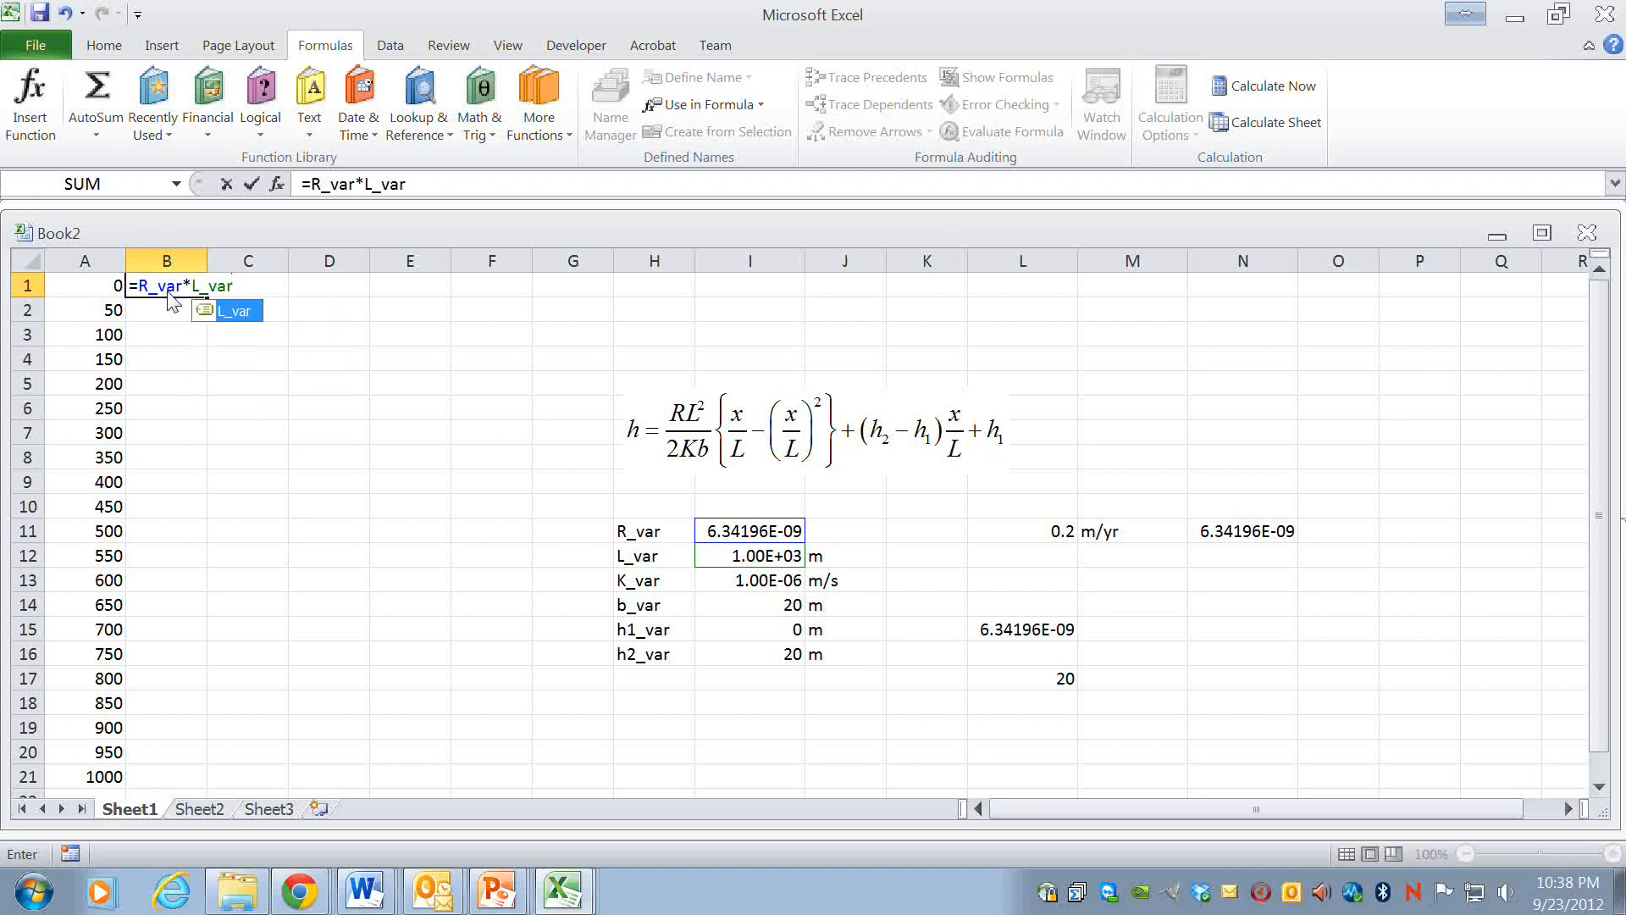
{"action": "type", "text": "^2"}
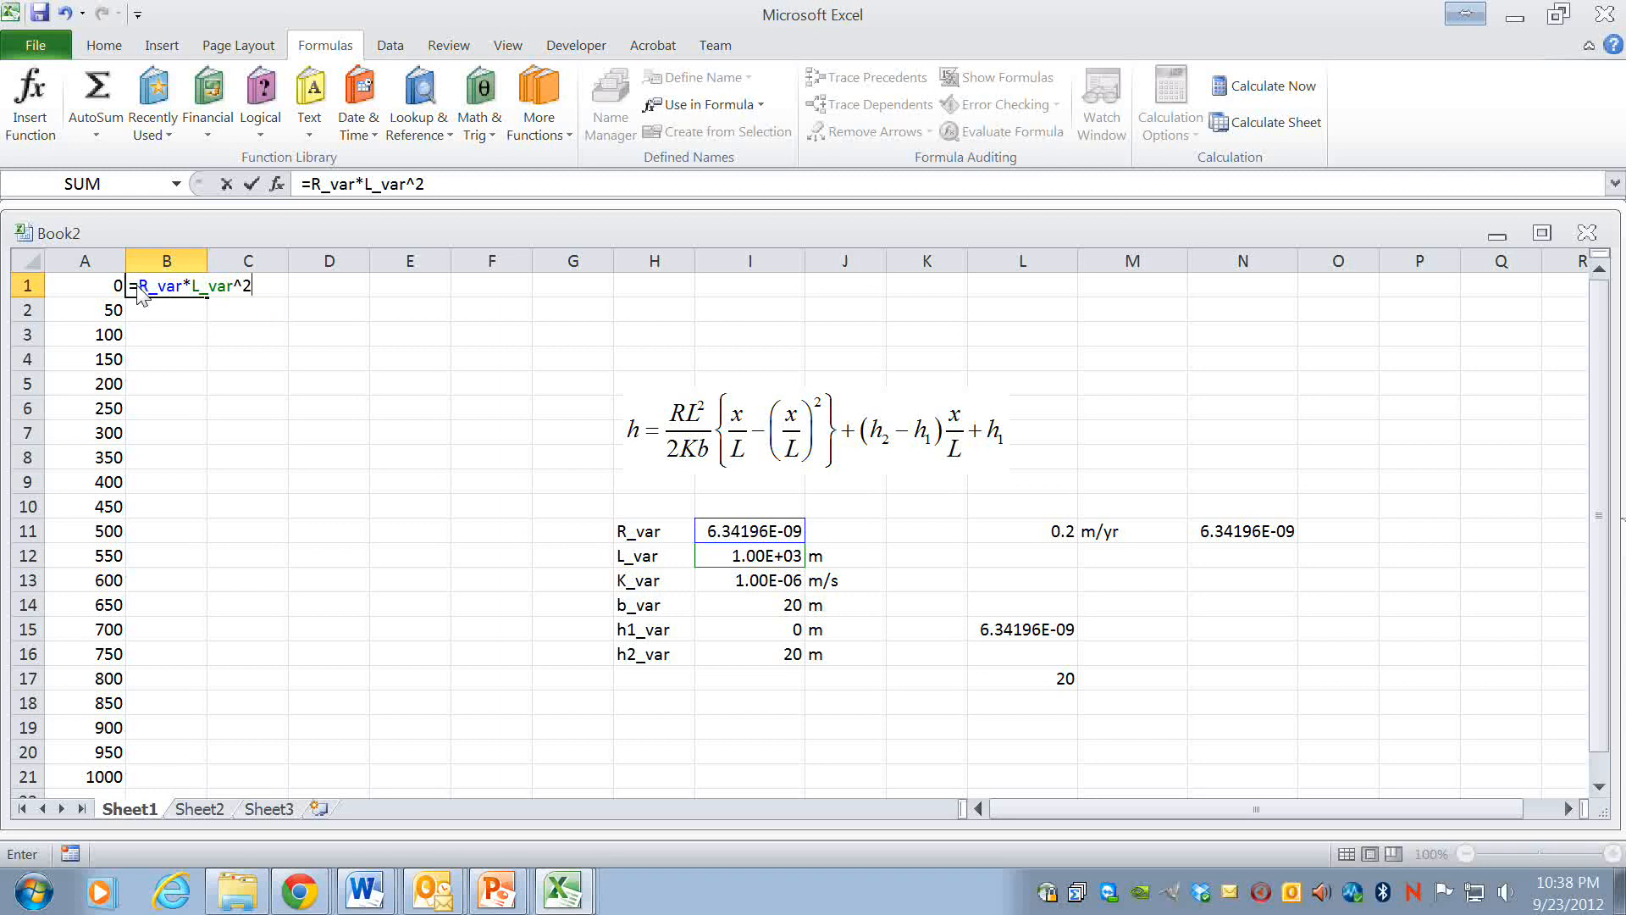
{"action": "type", "text": "("}
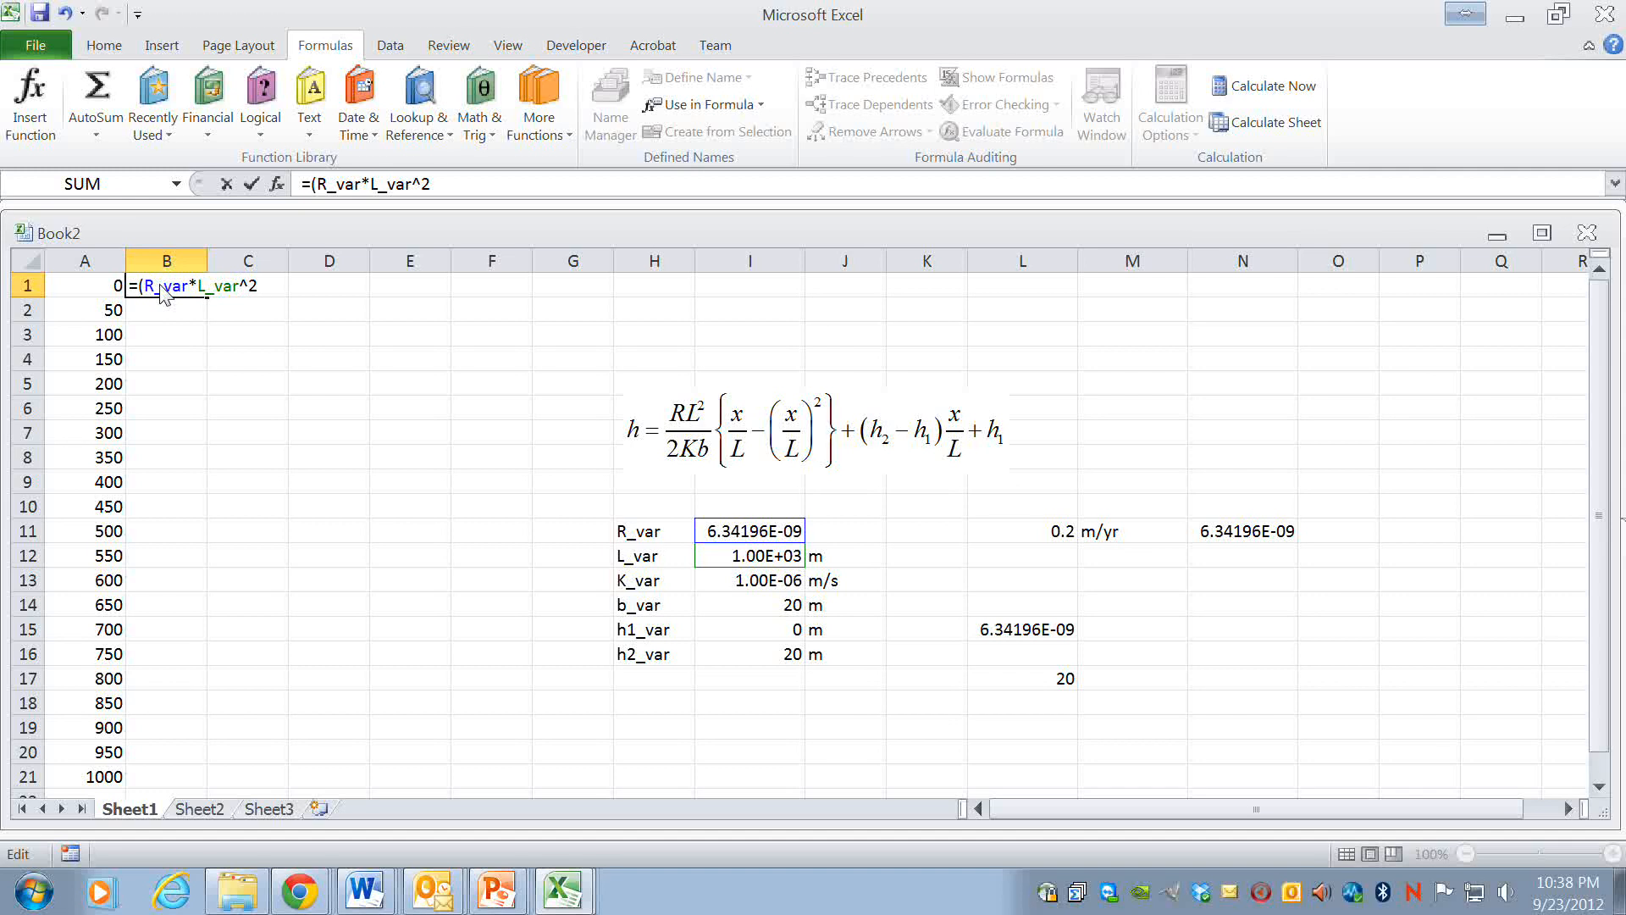
{"action": "type", "text": "/("}
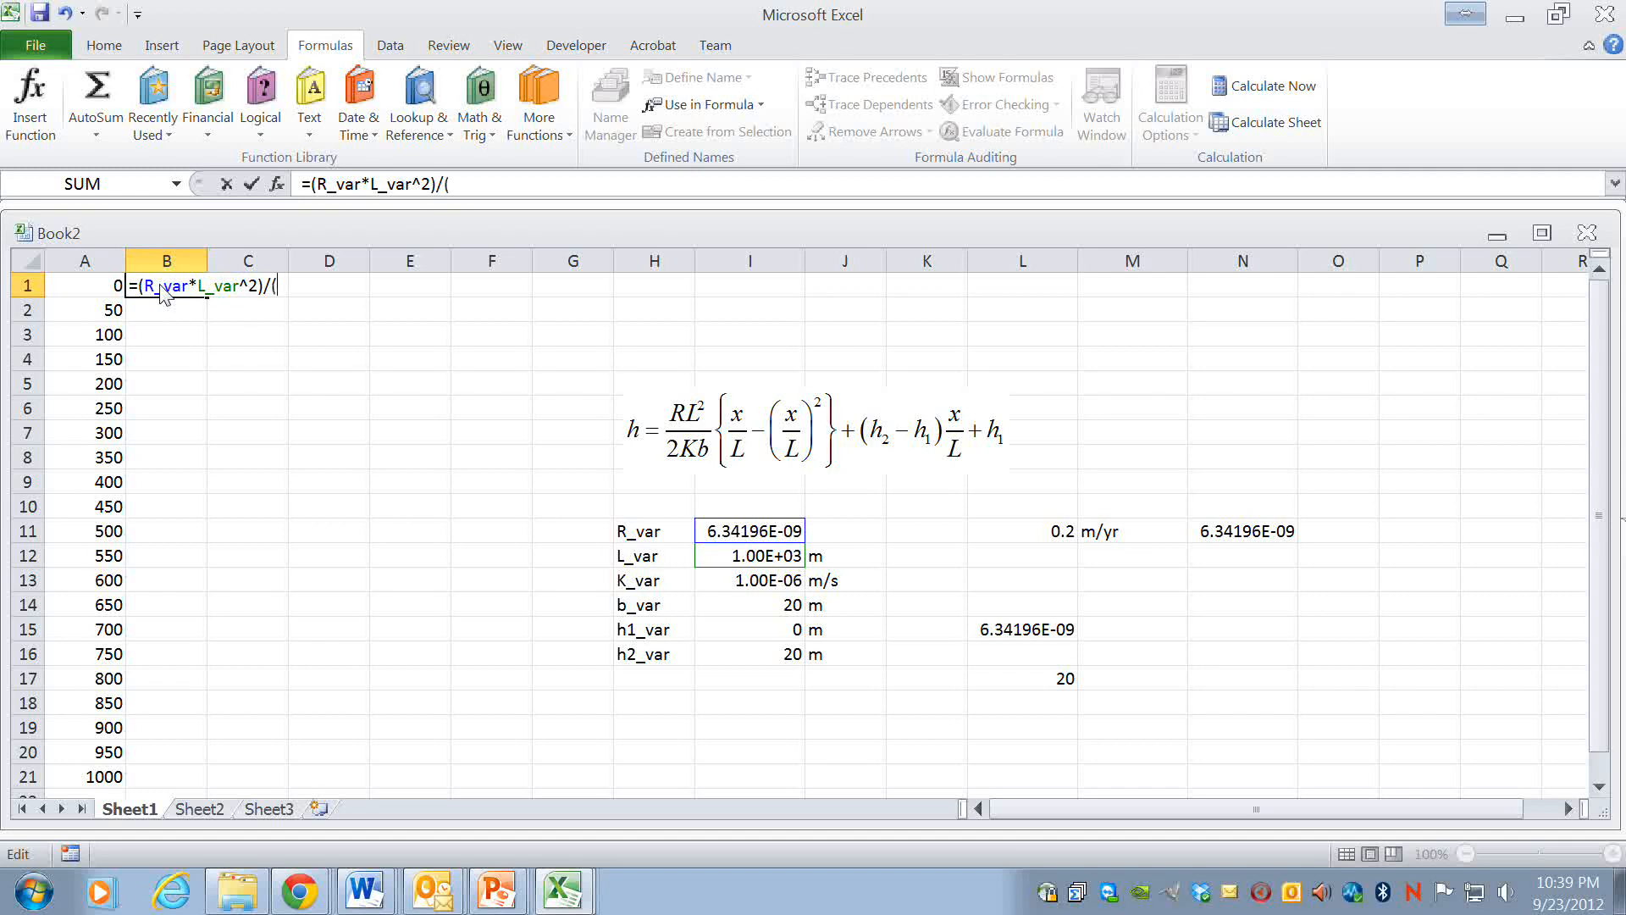
{"action": "mouse_move", "coordinate": [636, 536]}
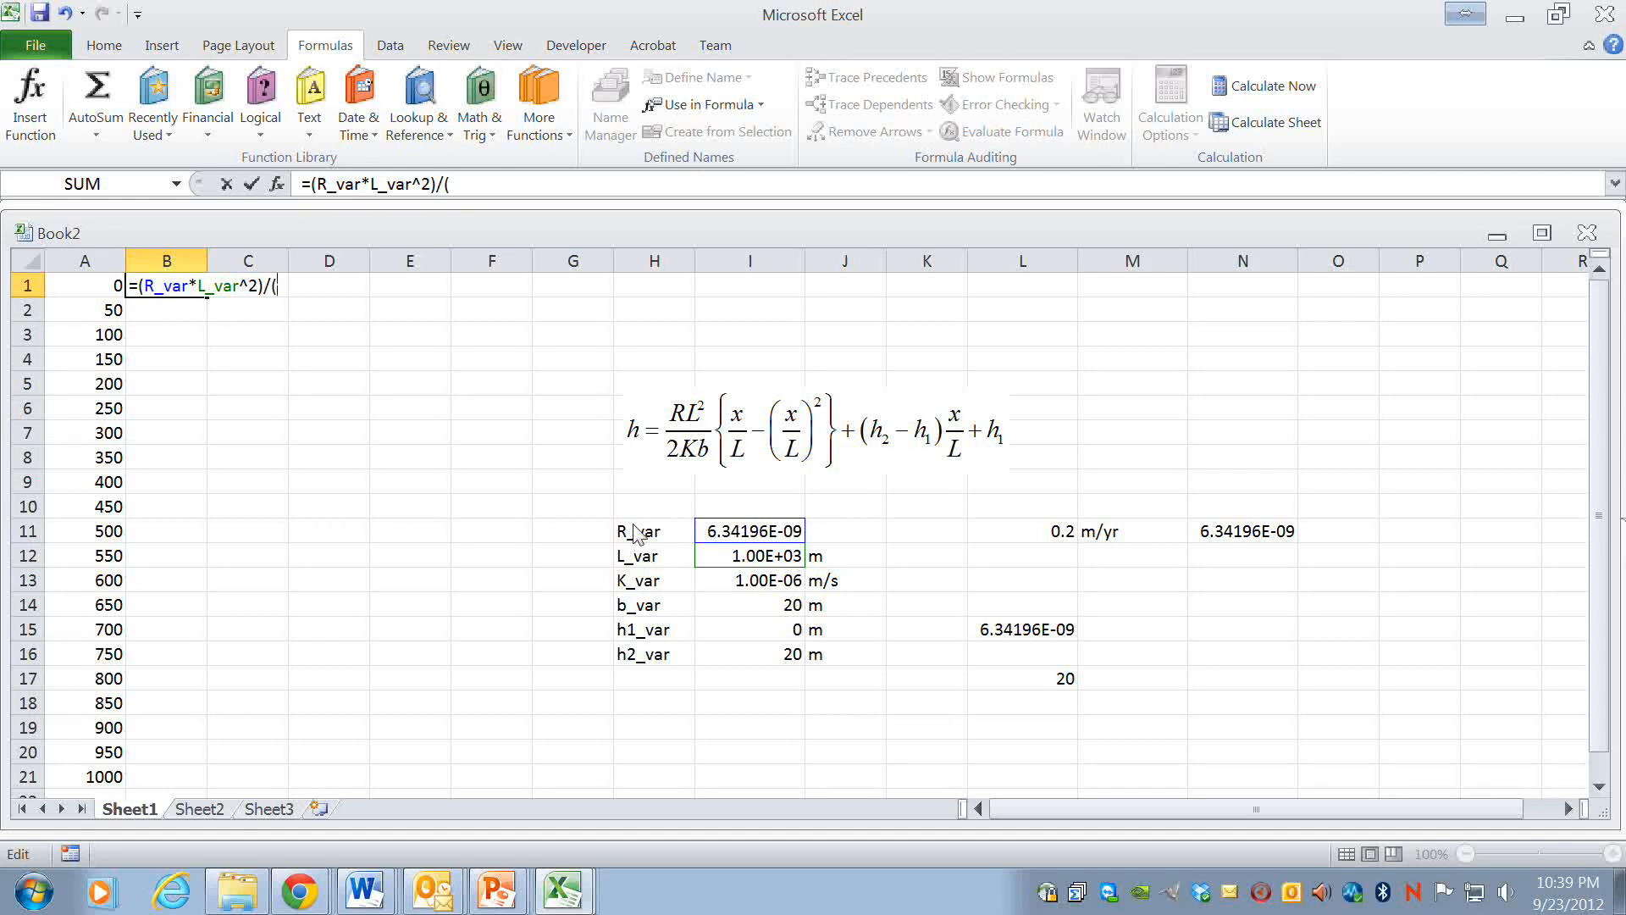
{"action": "type", "text": "2"}
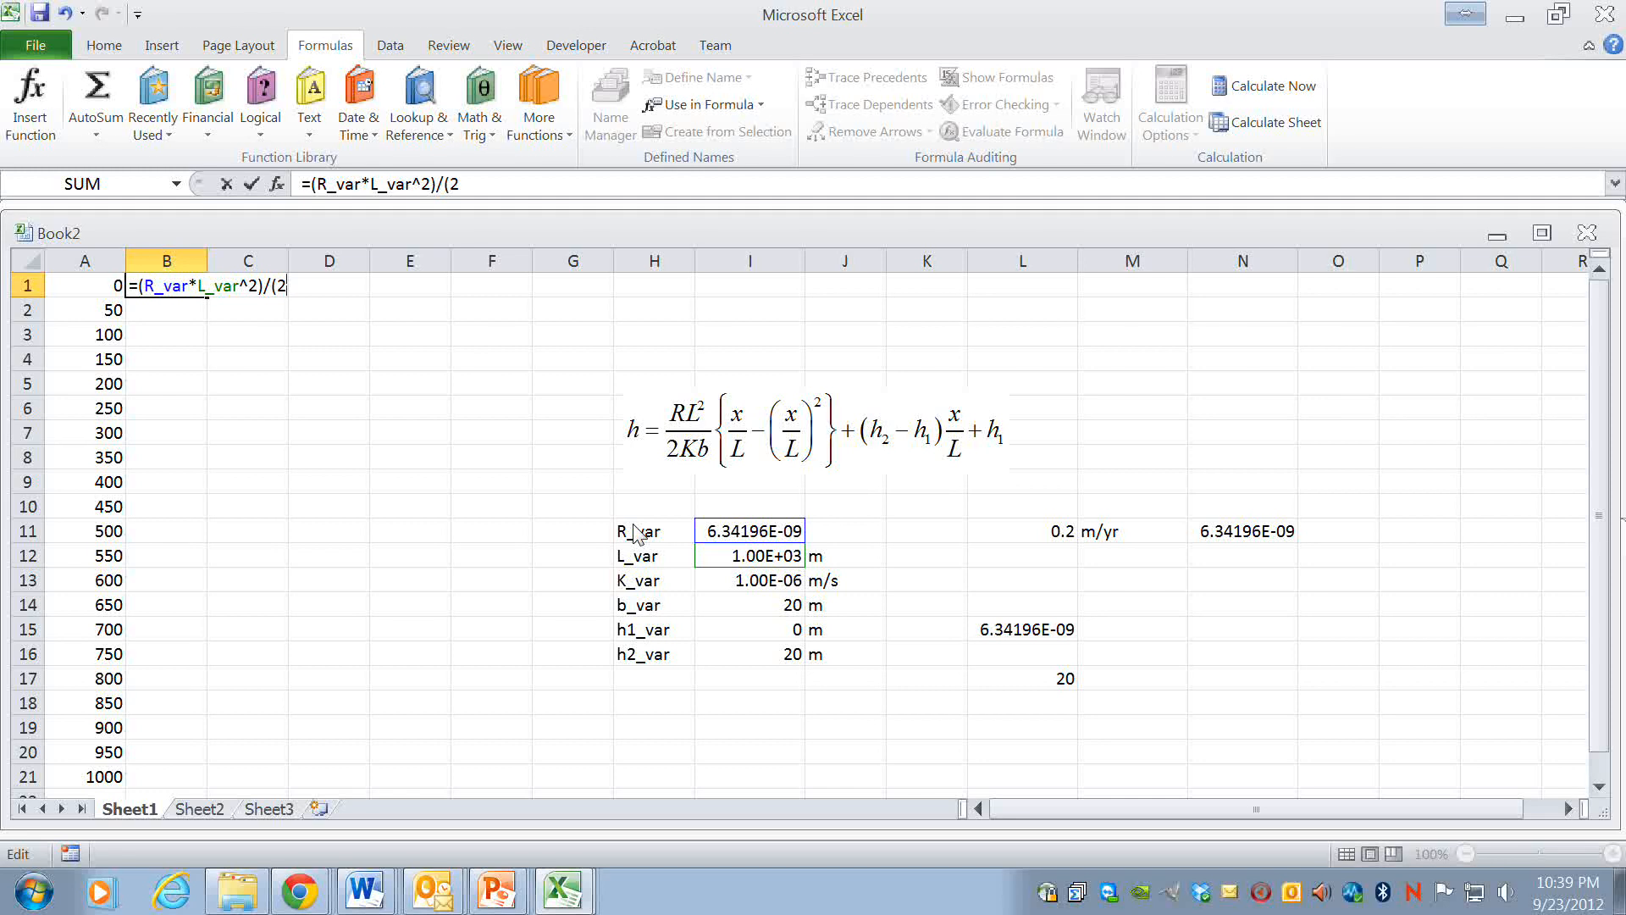
{"action": "type", "text": "*"}
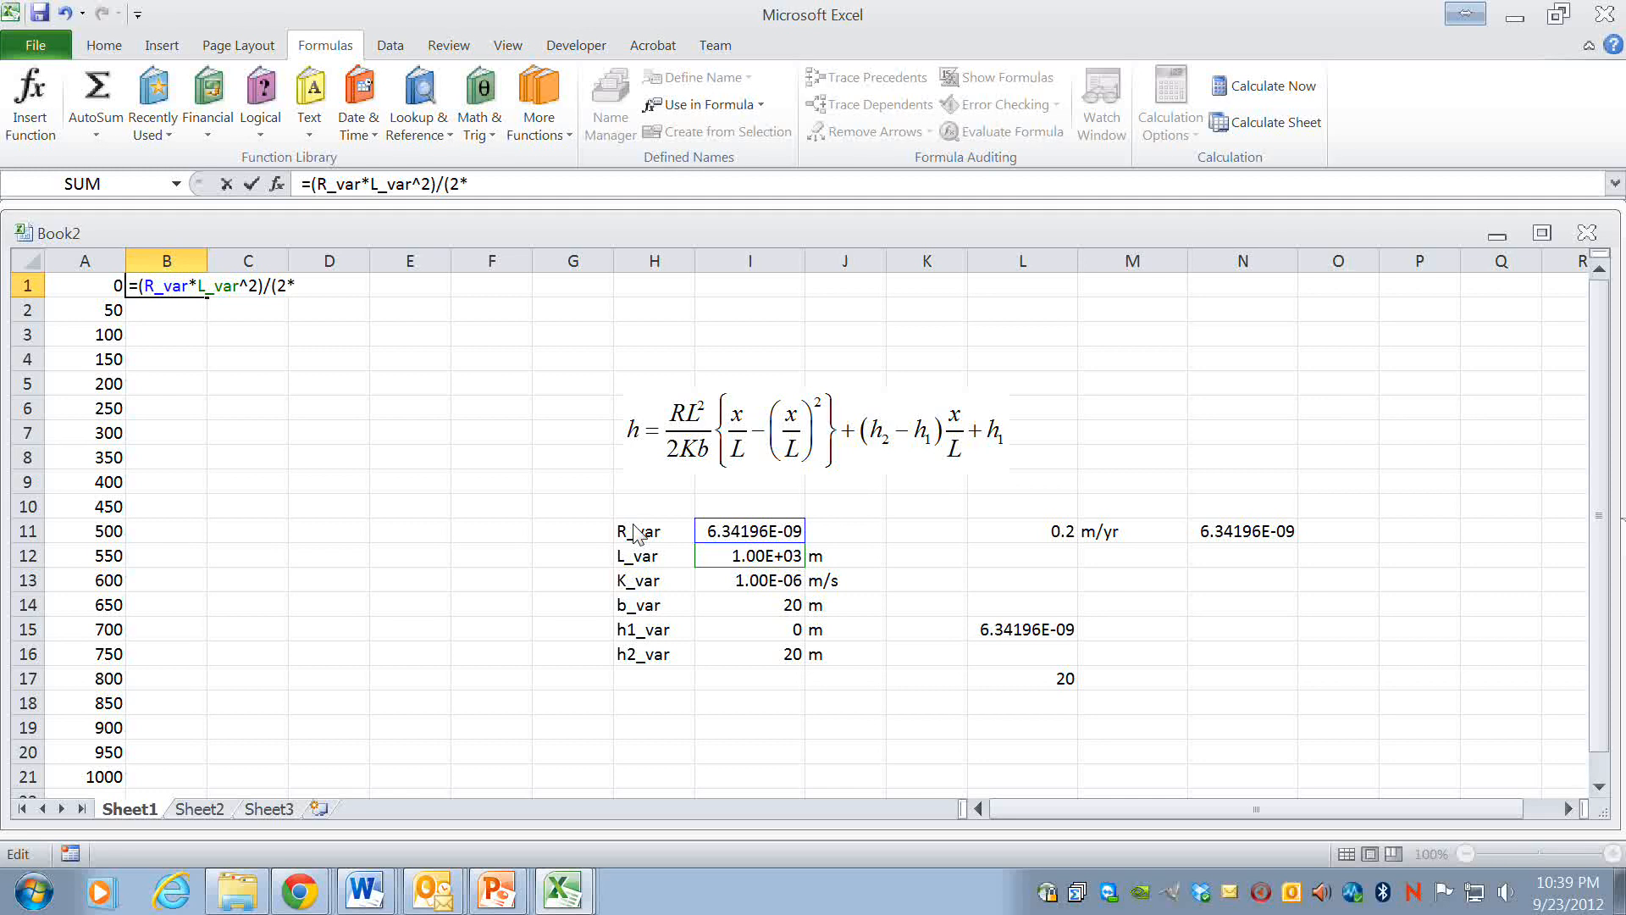
{"action": "type", "text": "K_var"}
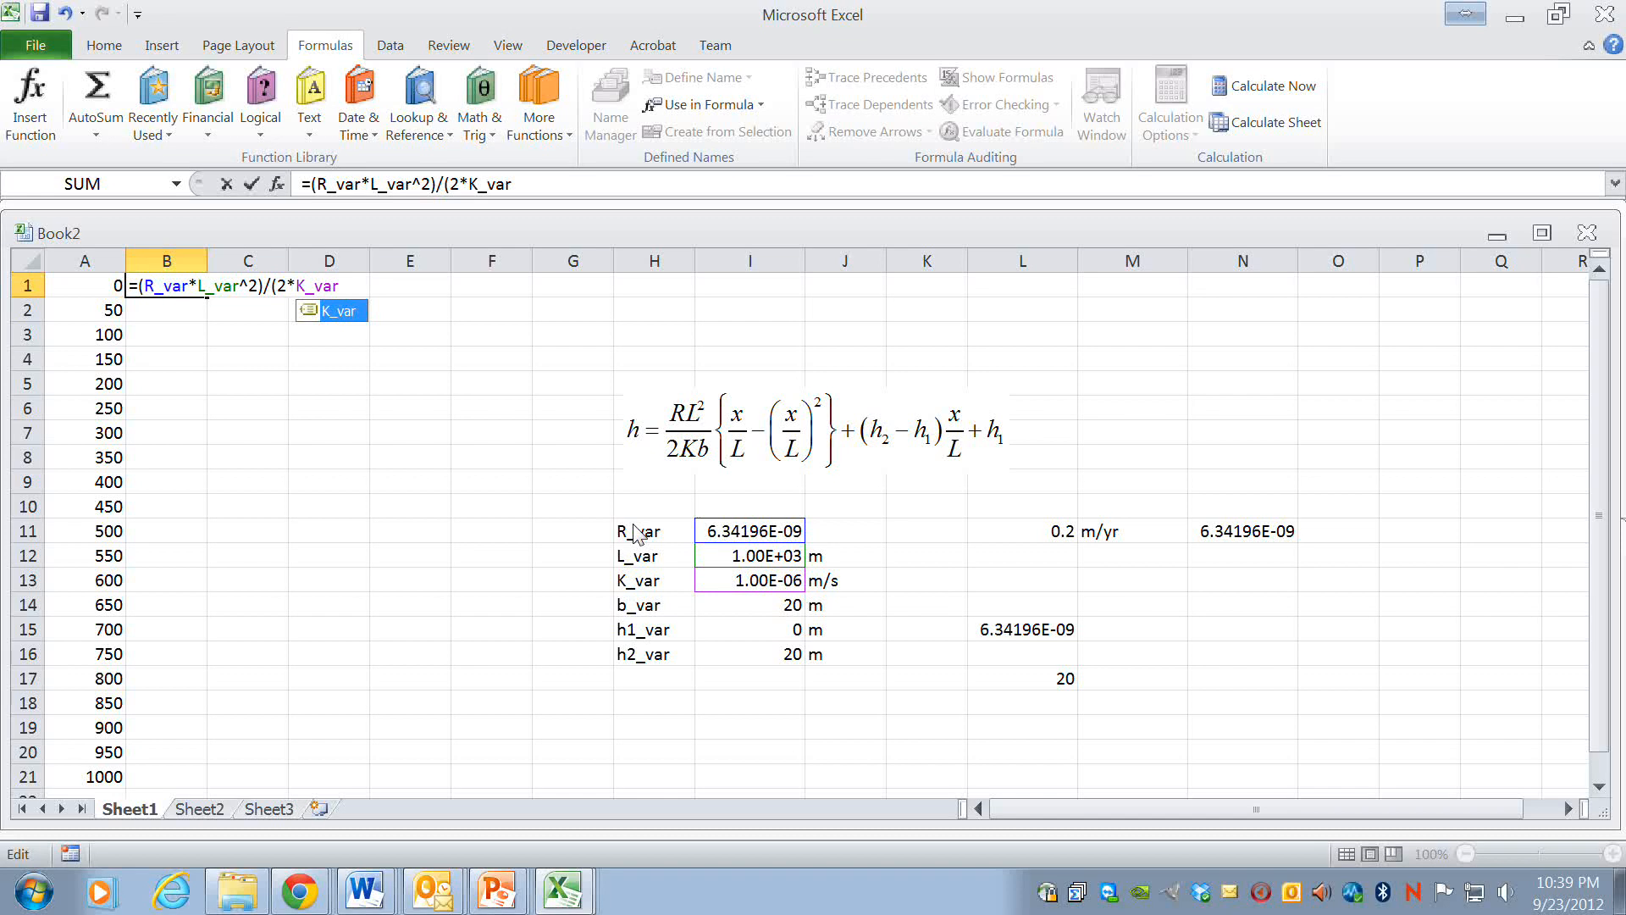
{"action": "type", "text": "*"}
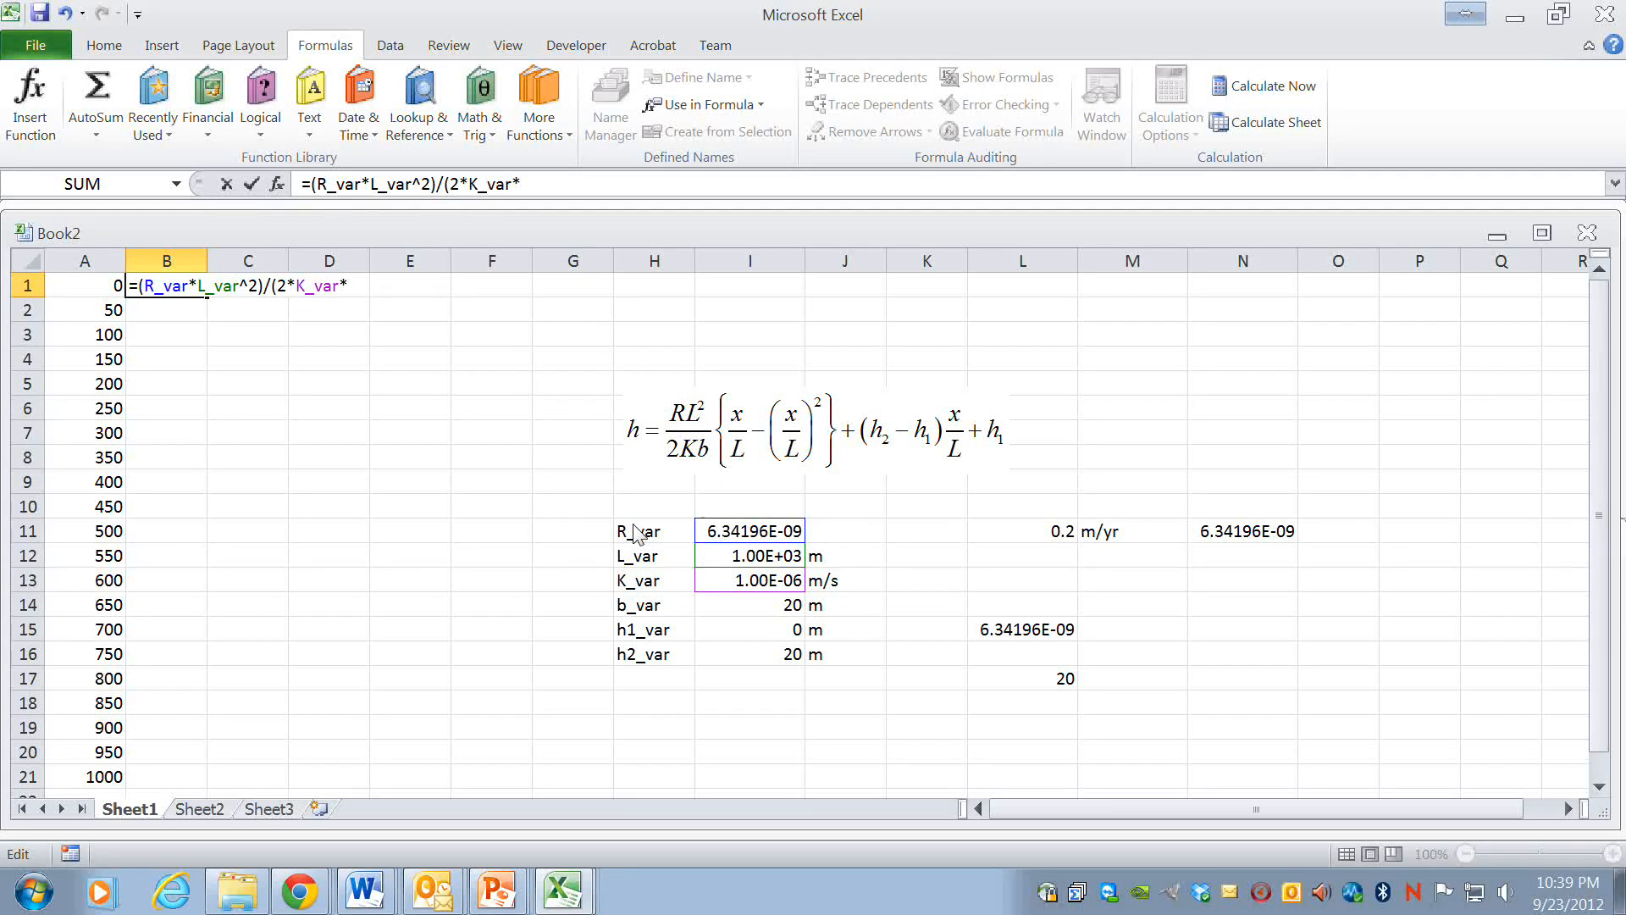
{"action": "type", "text": "b_var"}
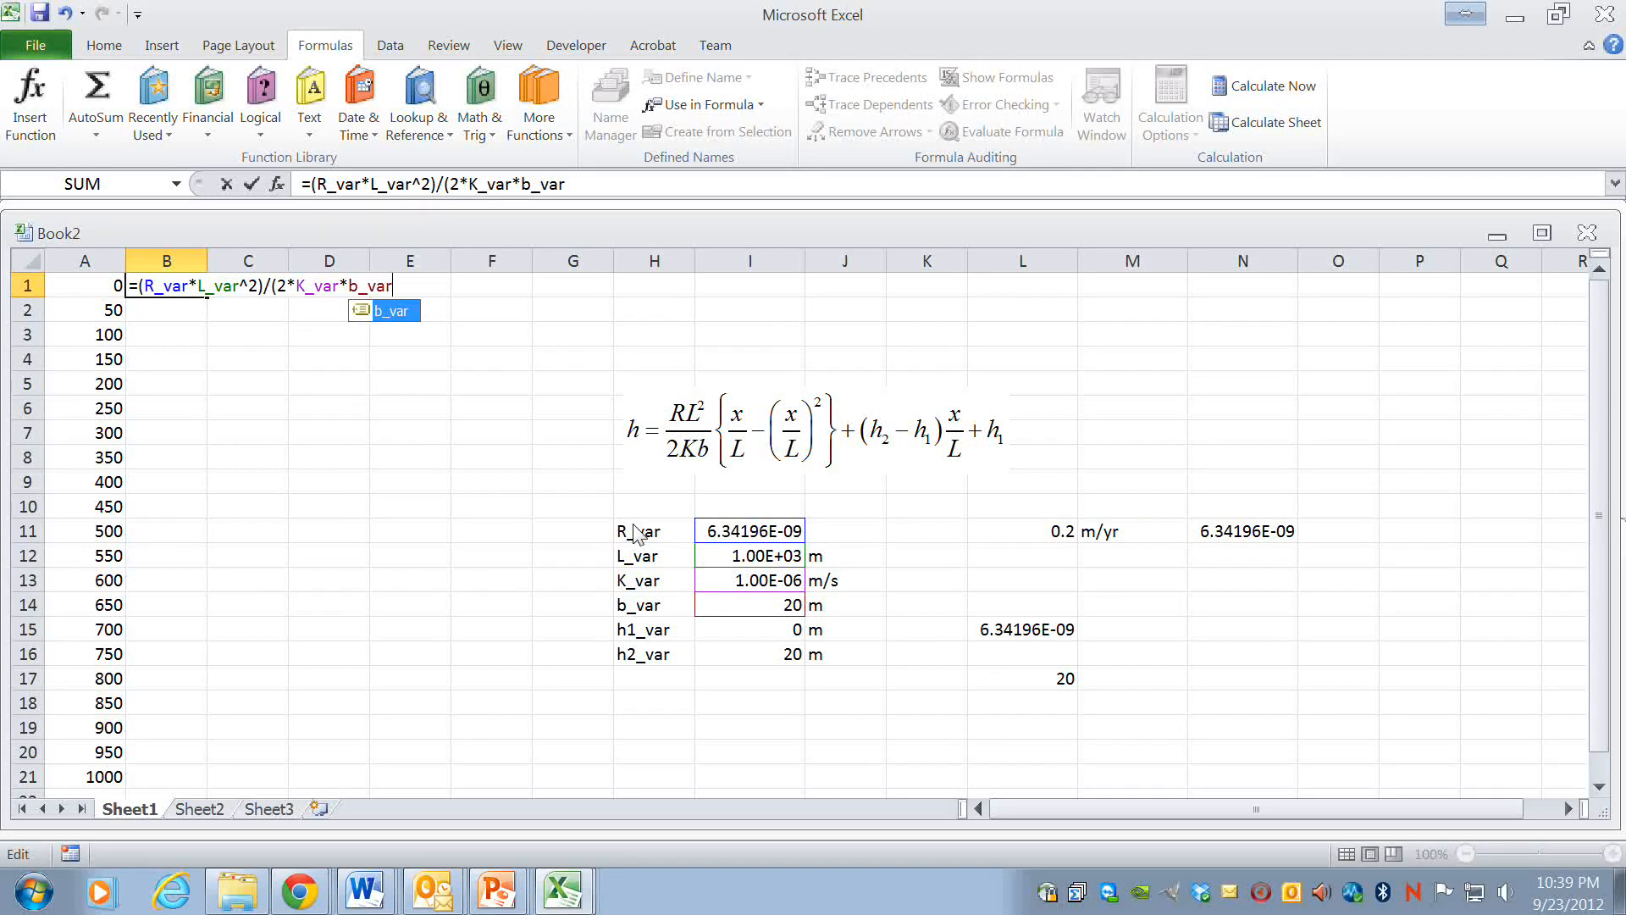
{"action": "key", "text": "Return"}
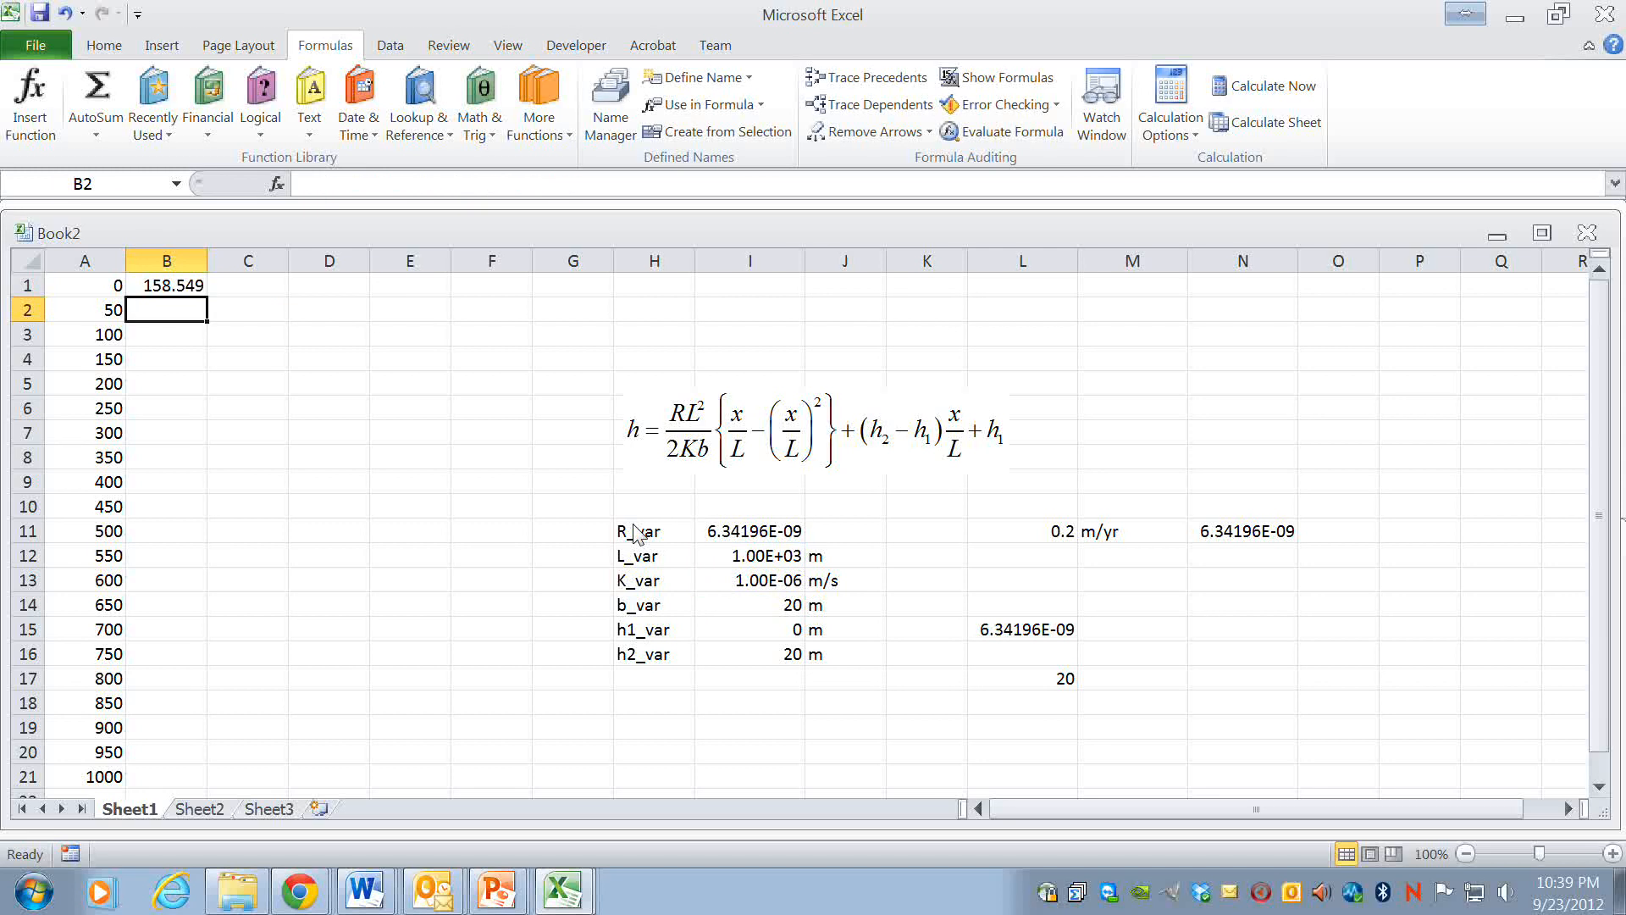
{"action": "left_click", "coordinate": [166, 285]}
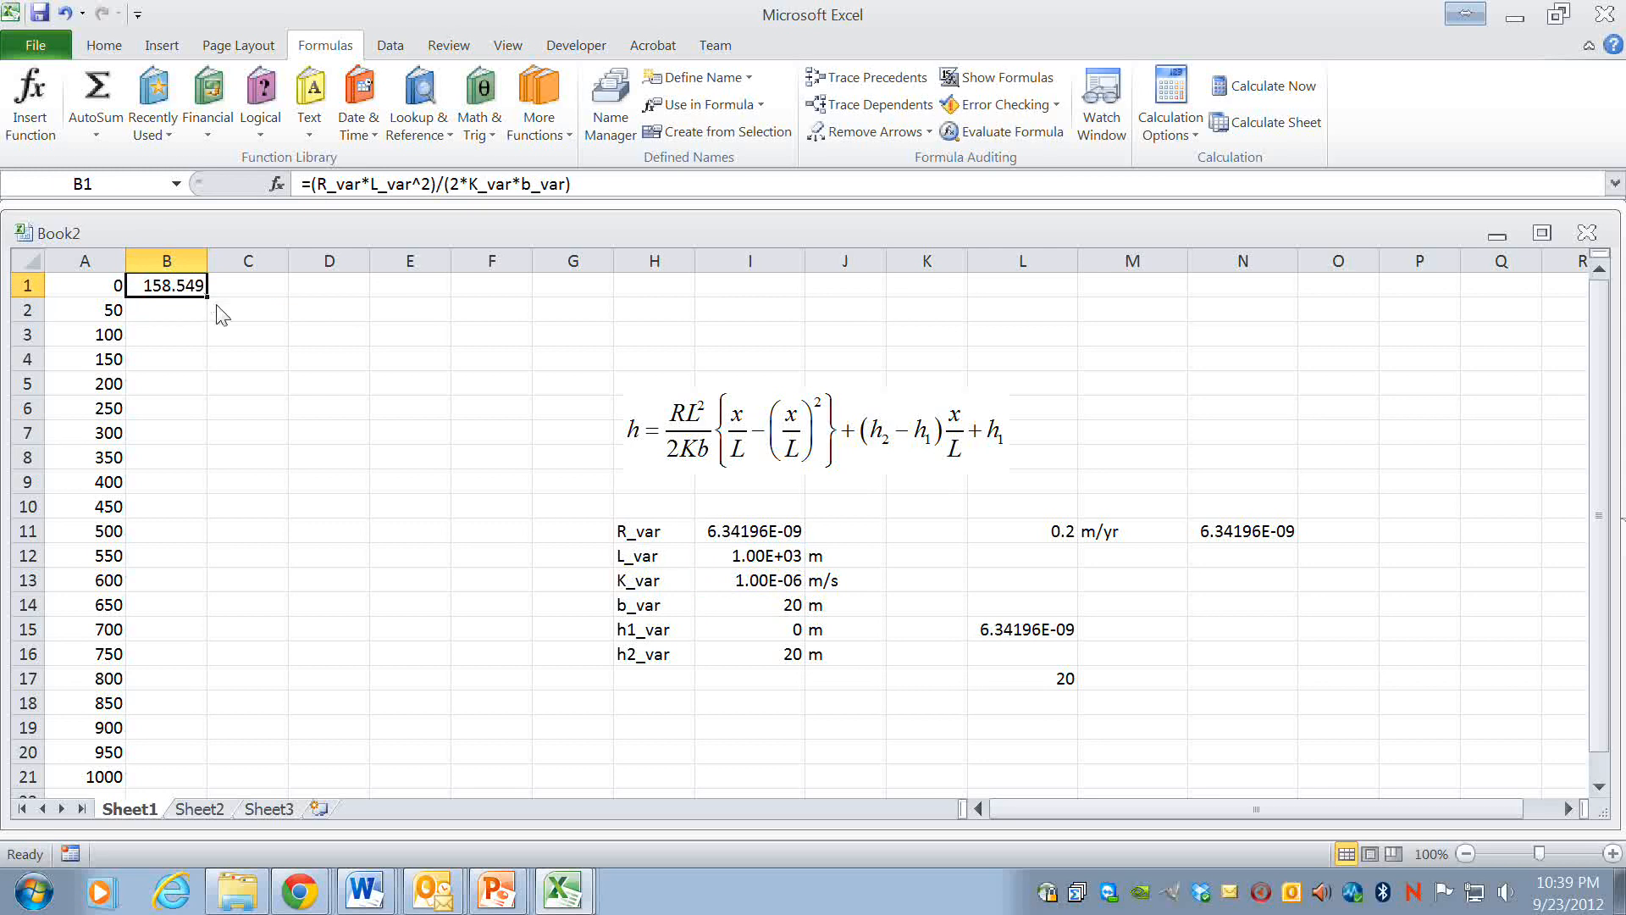
{"action": "mouse_move", "coordinate": [213, 308]}
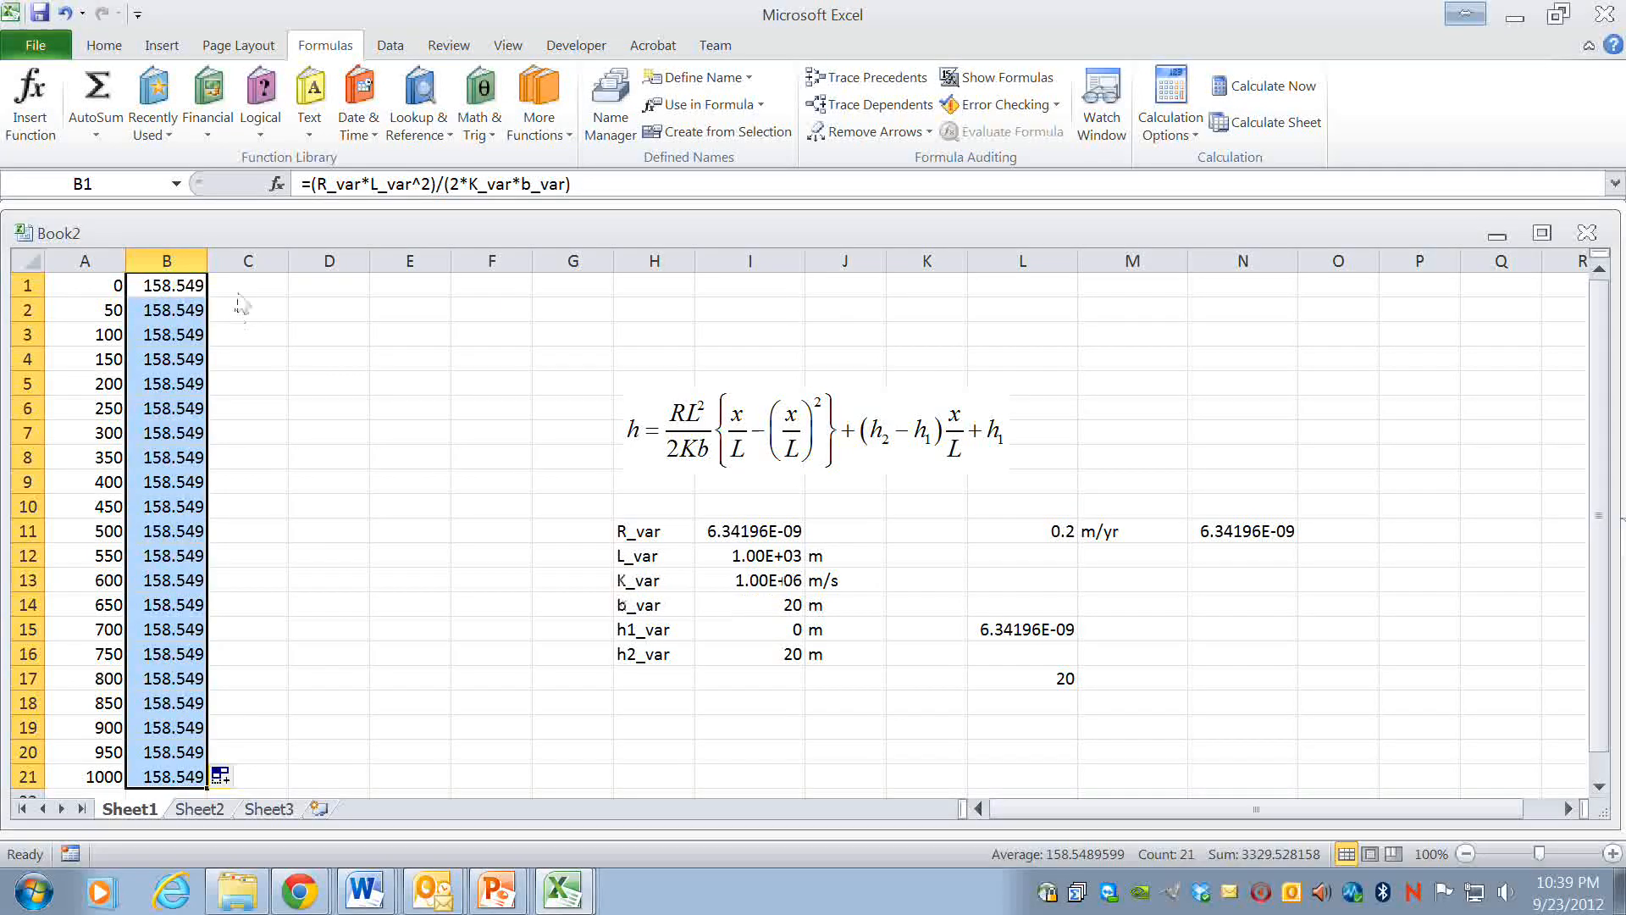
- Enter =(A1/L_var)-(A1/L_var)^2 in C1, correcting the variable-name typos, giving 0
{"action": "left_click", "coordinate": [246, 285]}
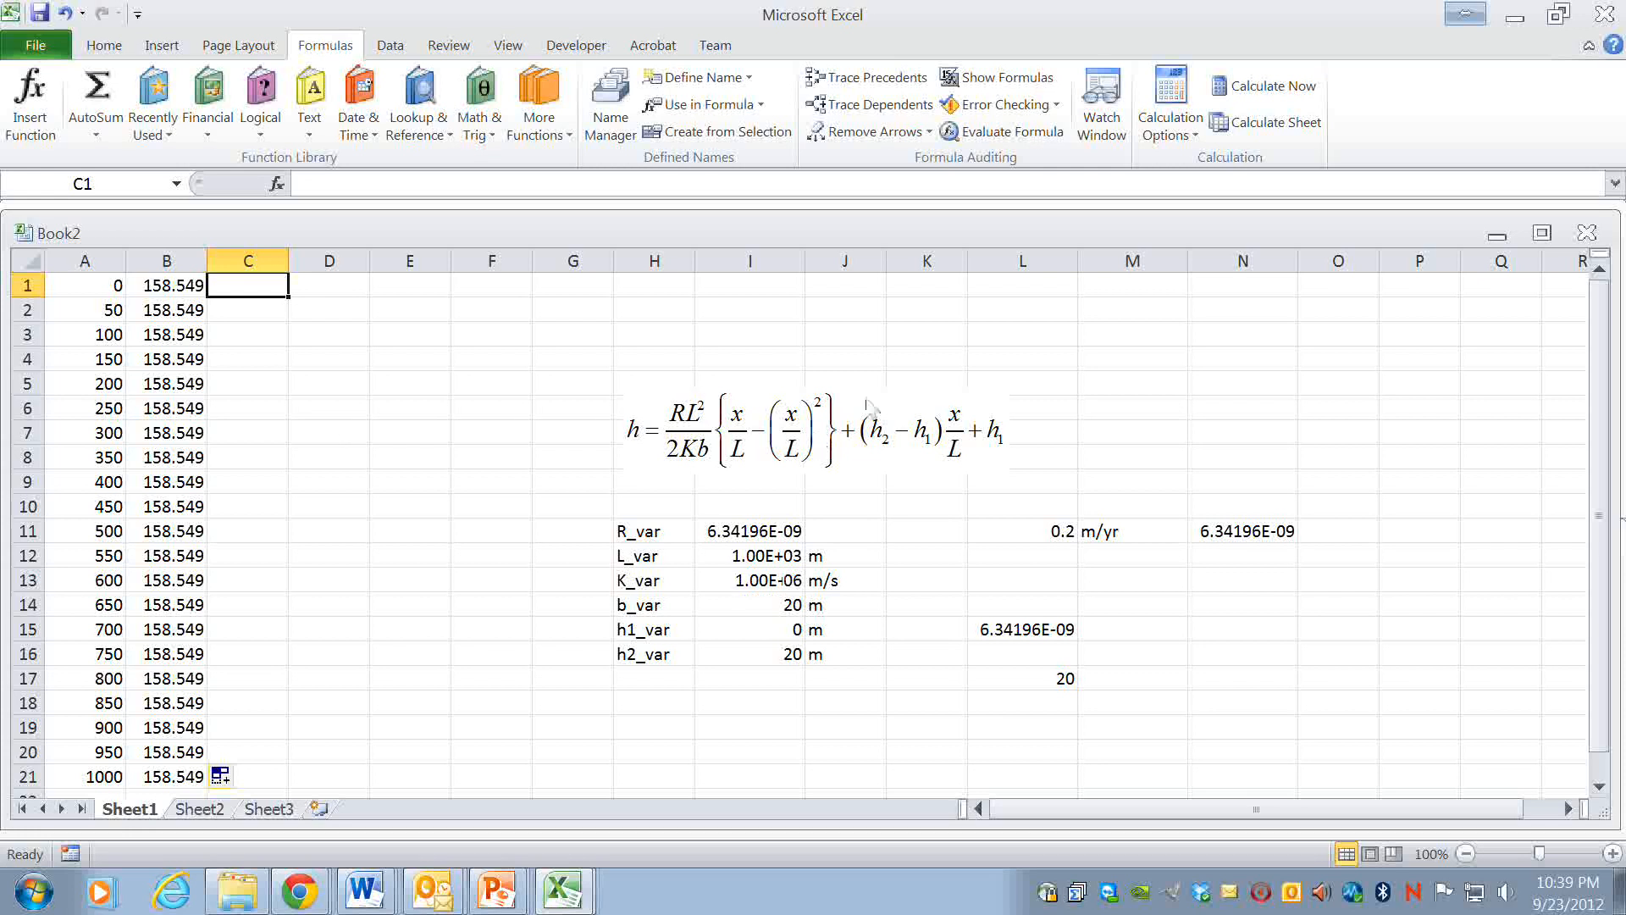
{"action": "mouse_move", "coordinate": [480, 329]}
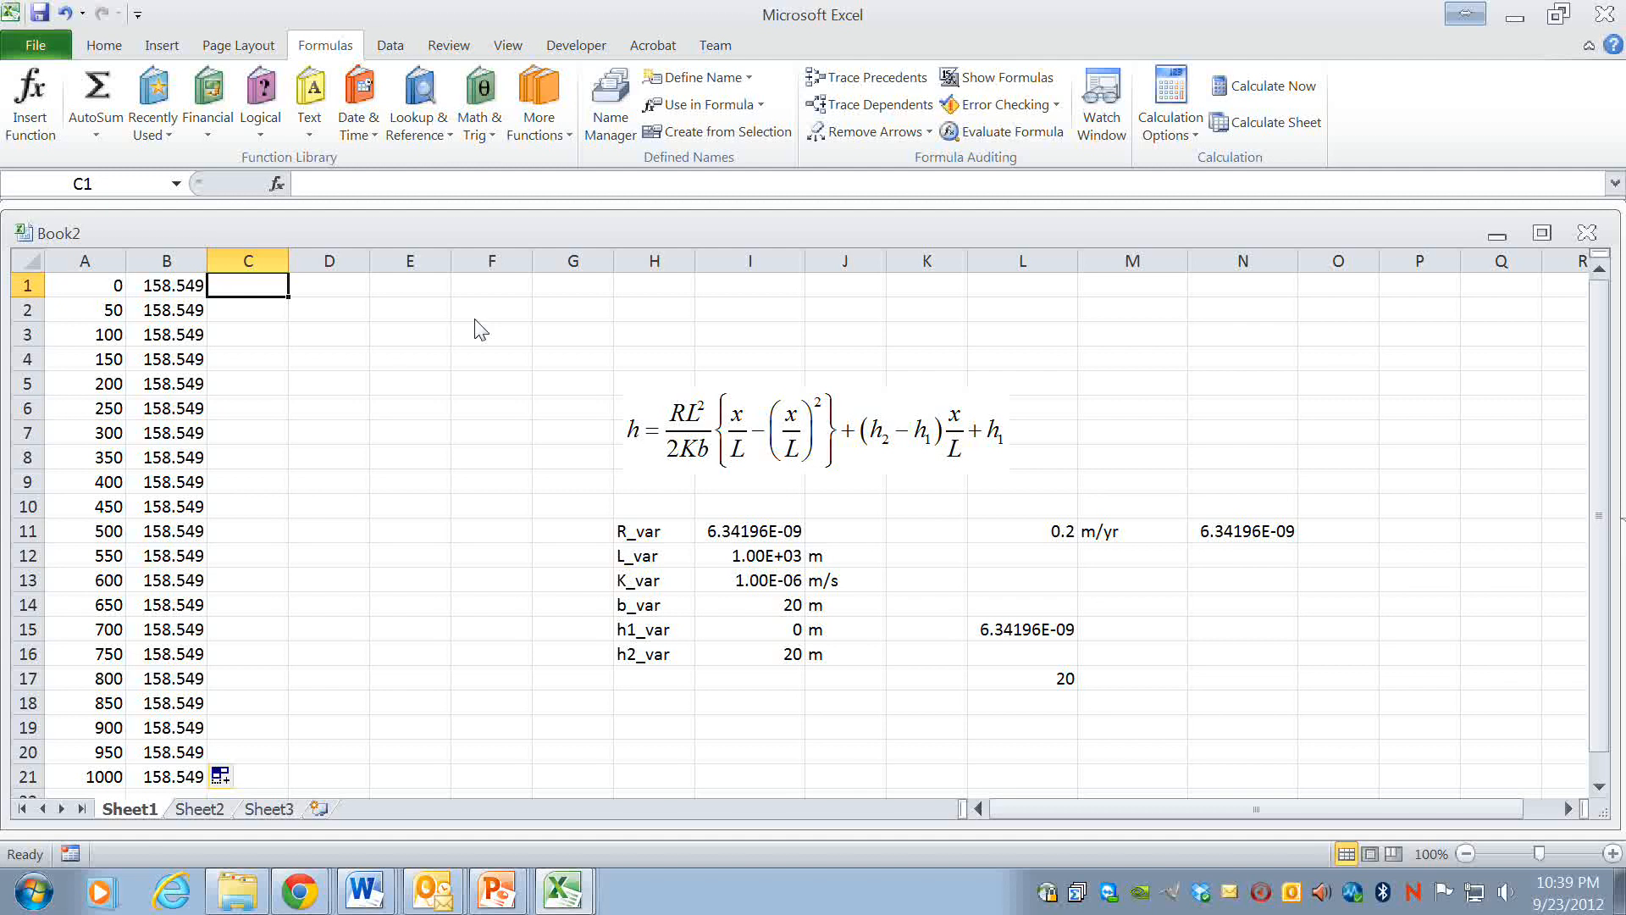
{"action": "type", "text": "=("}
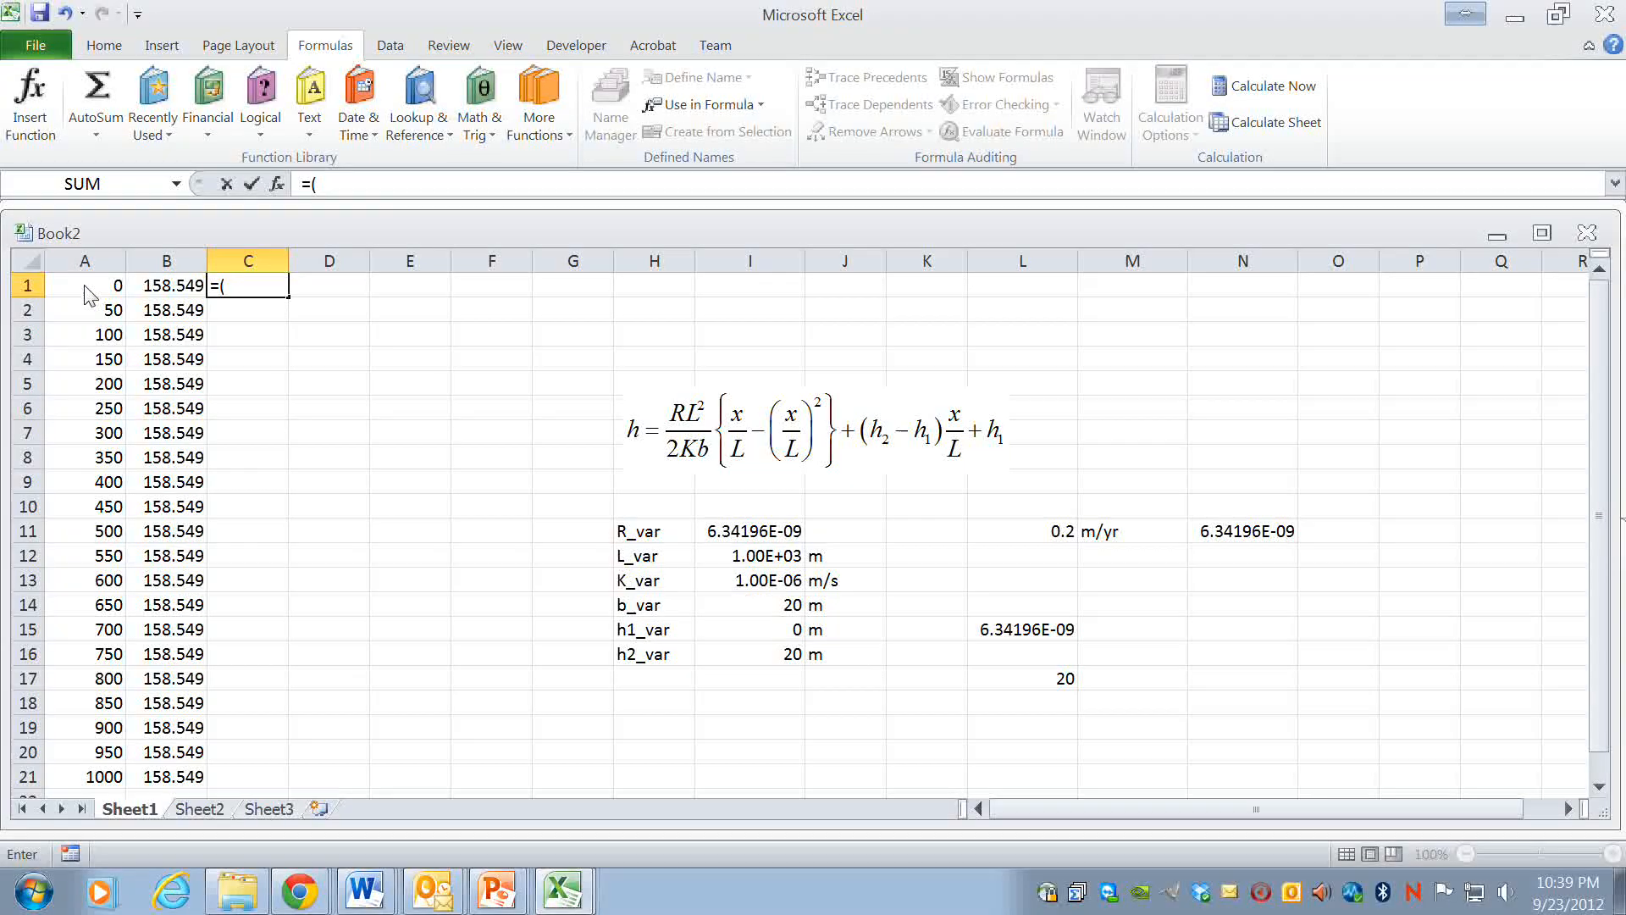
{"action": "left_click", "coordinate": [85, 286]}
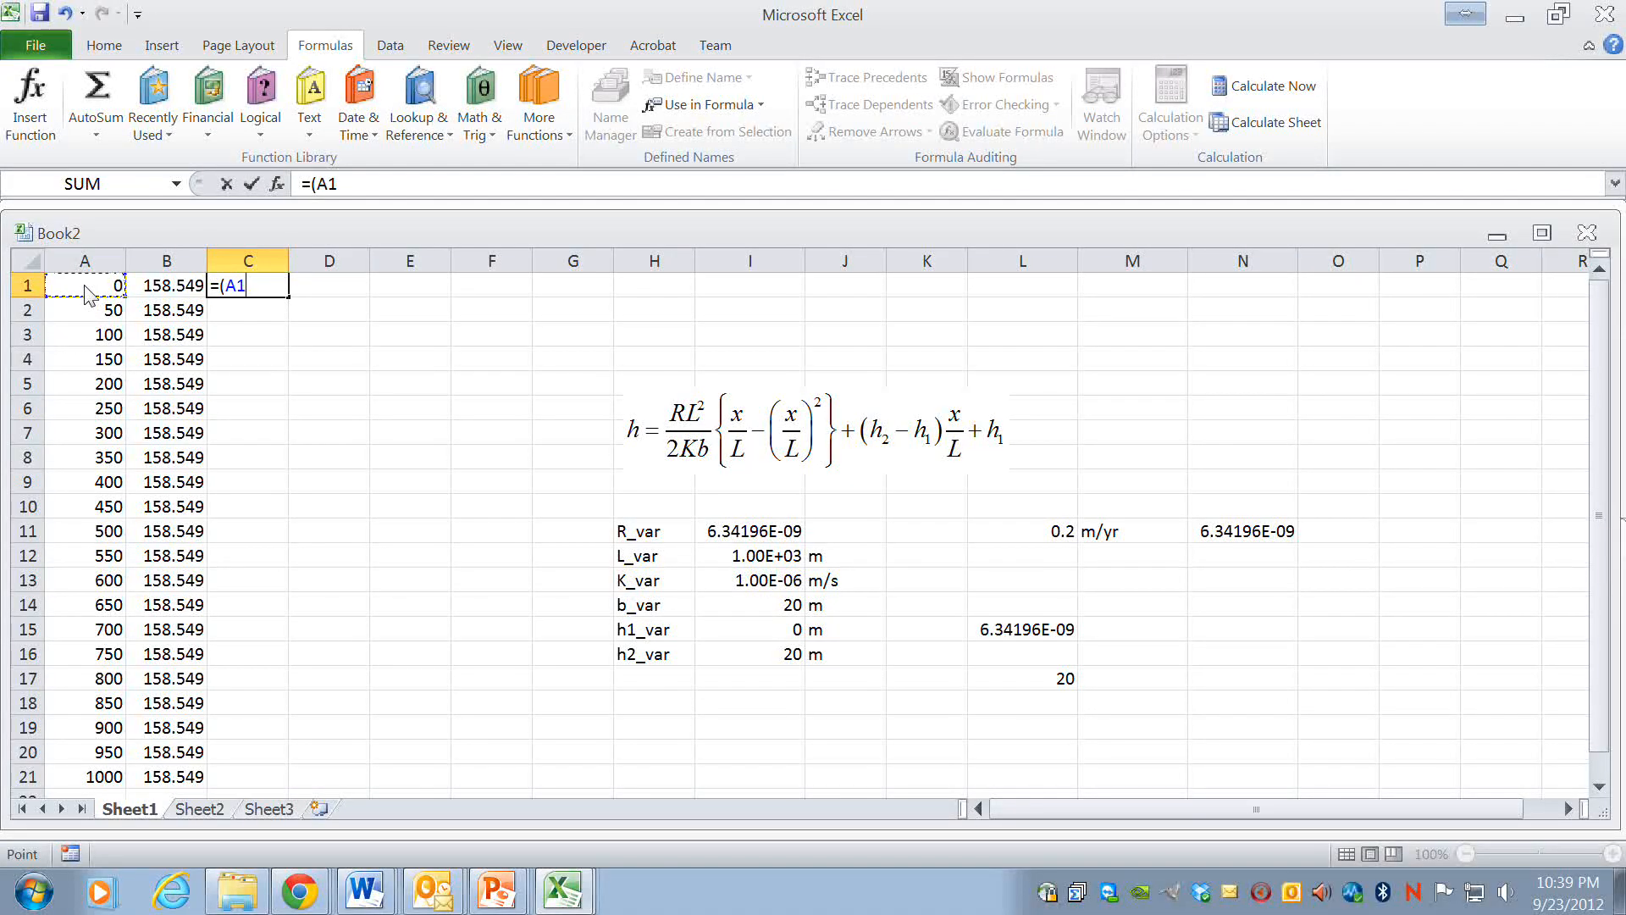
{"action": "type", "text": "/"}
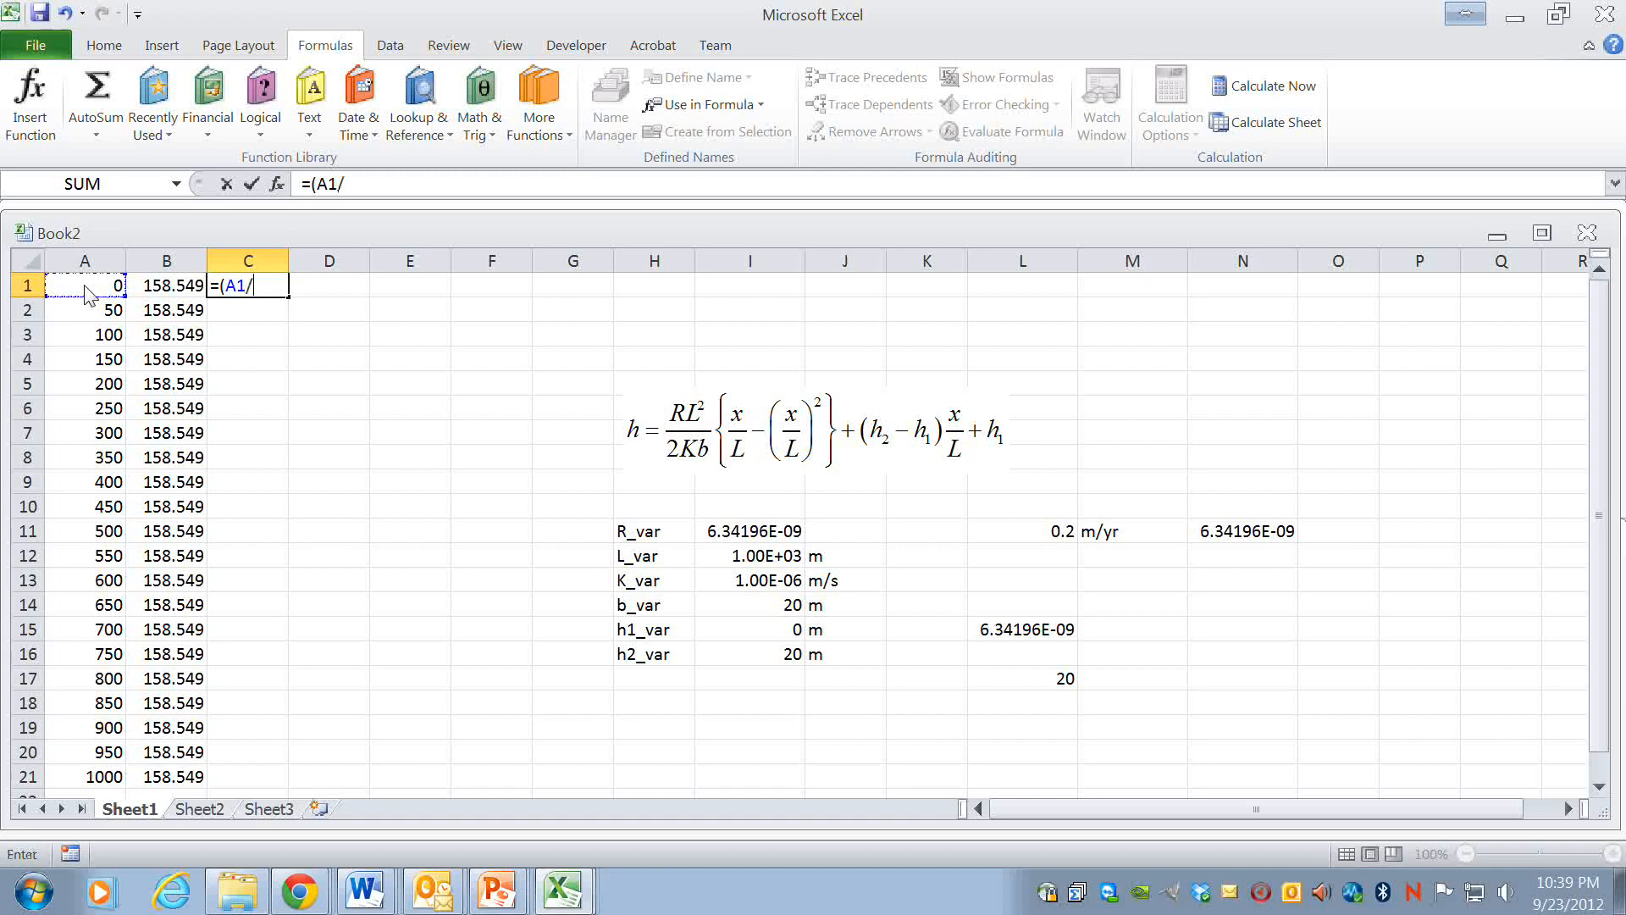
{"action": "type", "text": "Lvar)"}
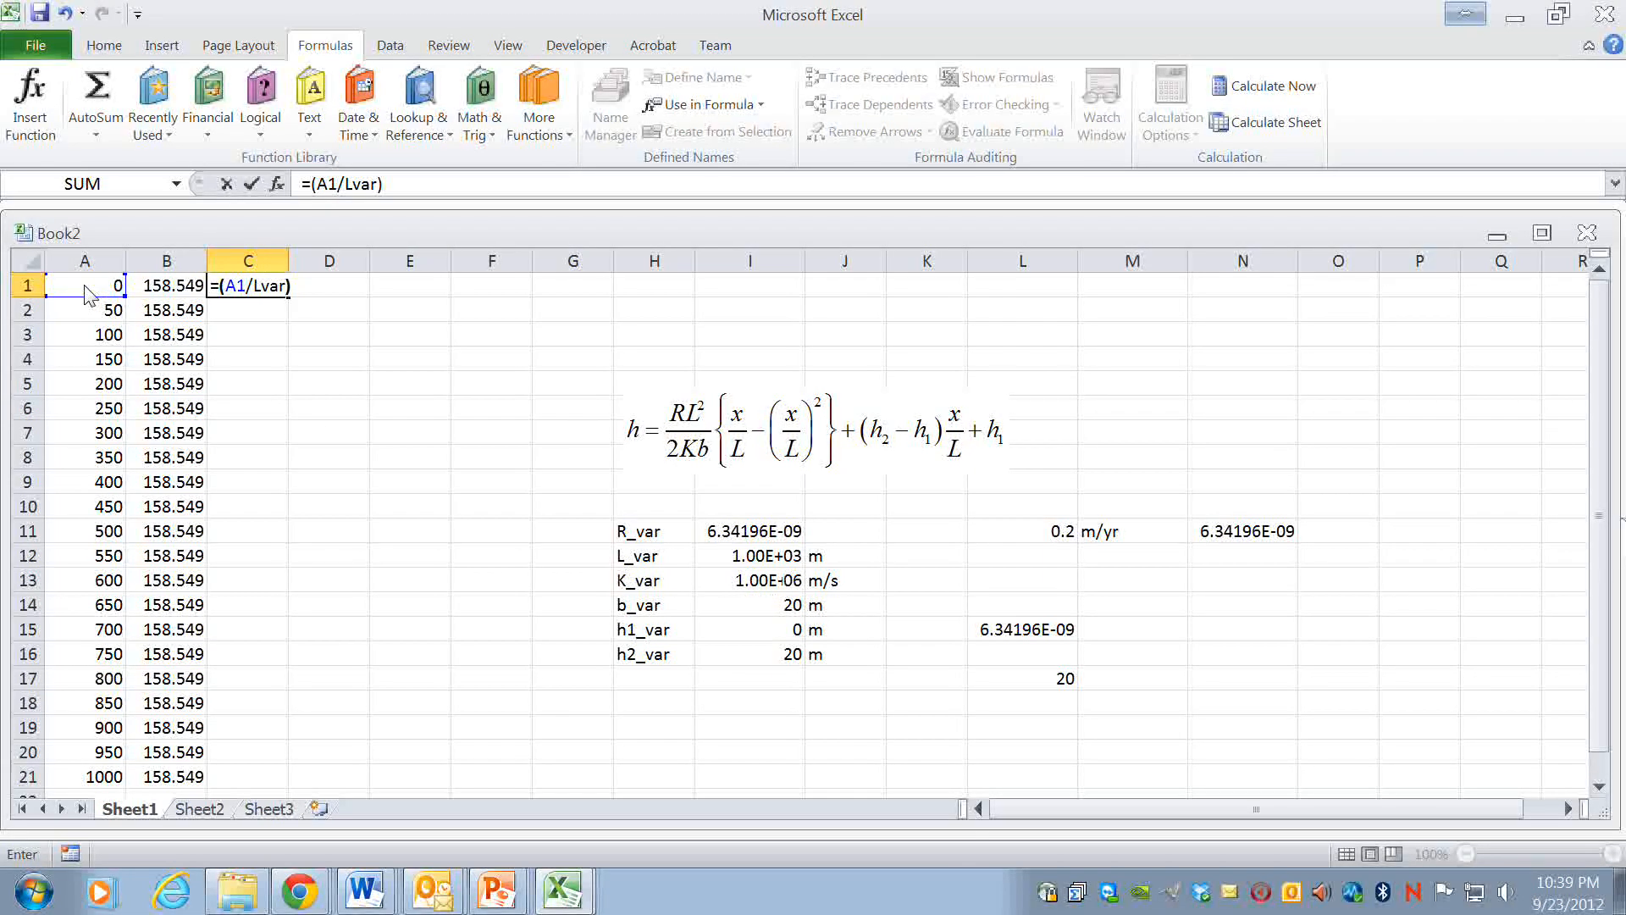
{"action": "type", "text": "-"}
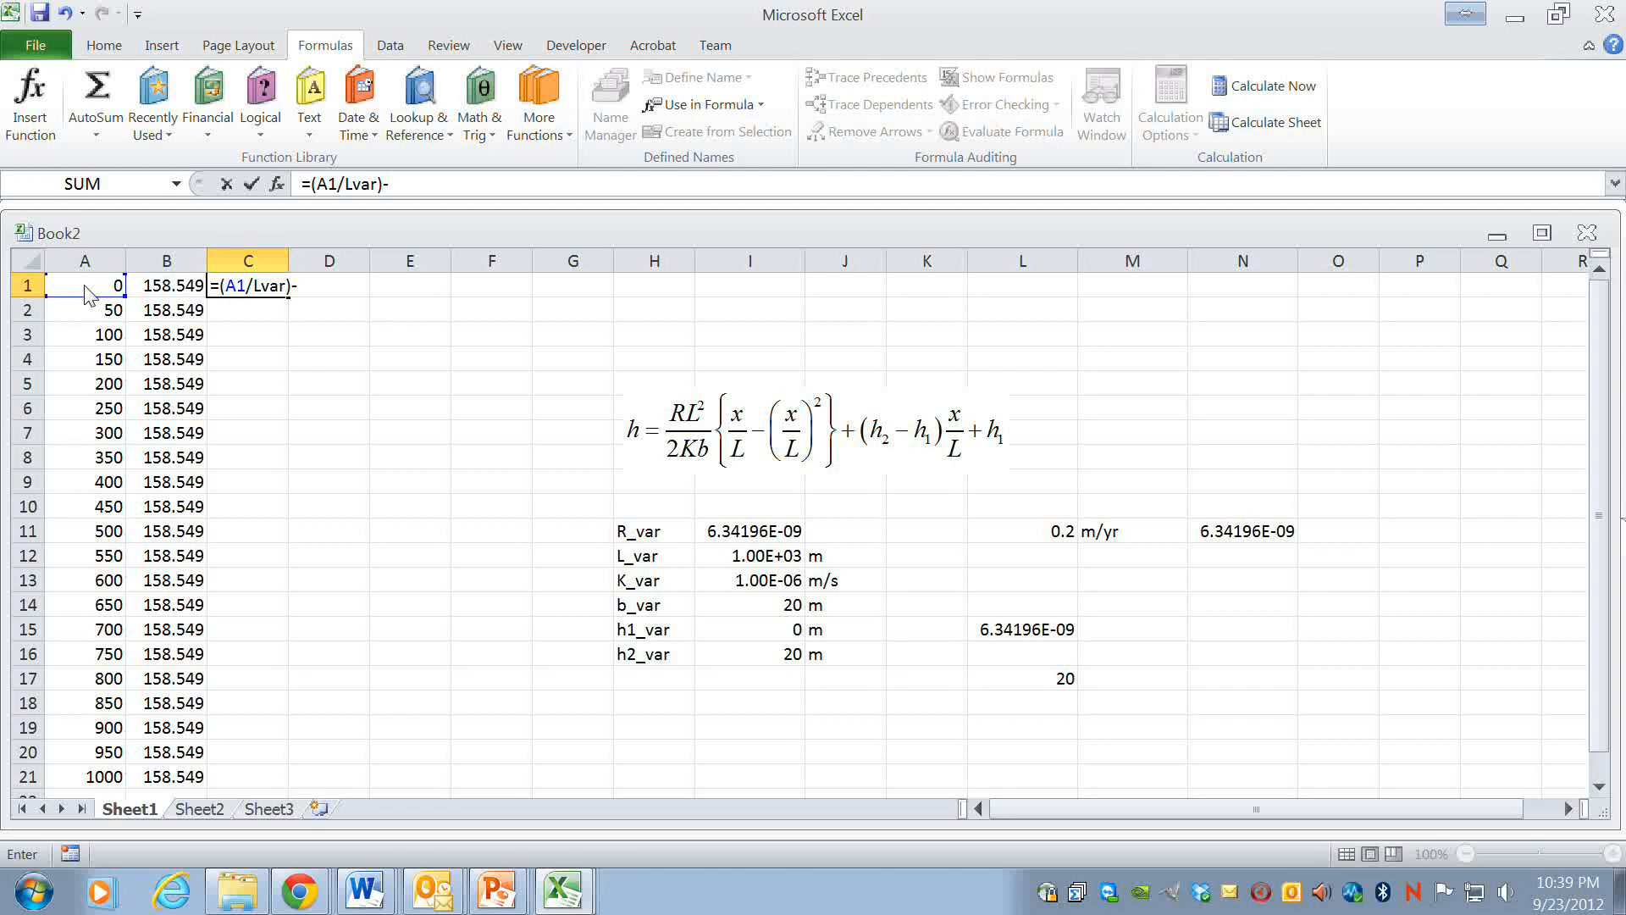
{"action": "type", "text": "("}
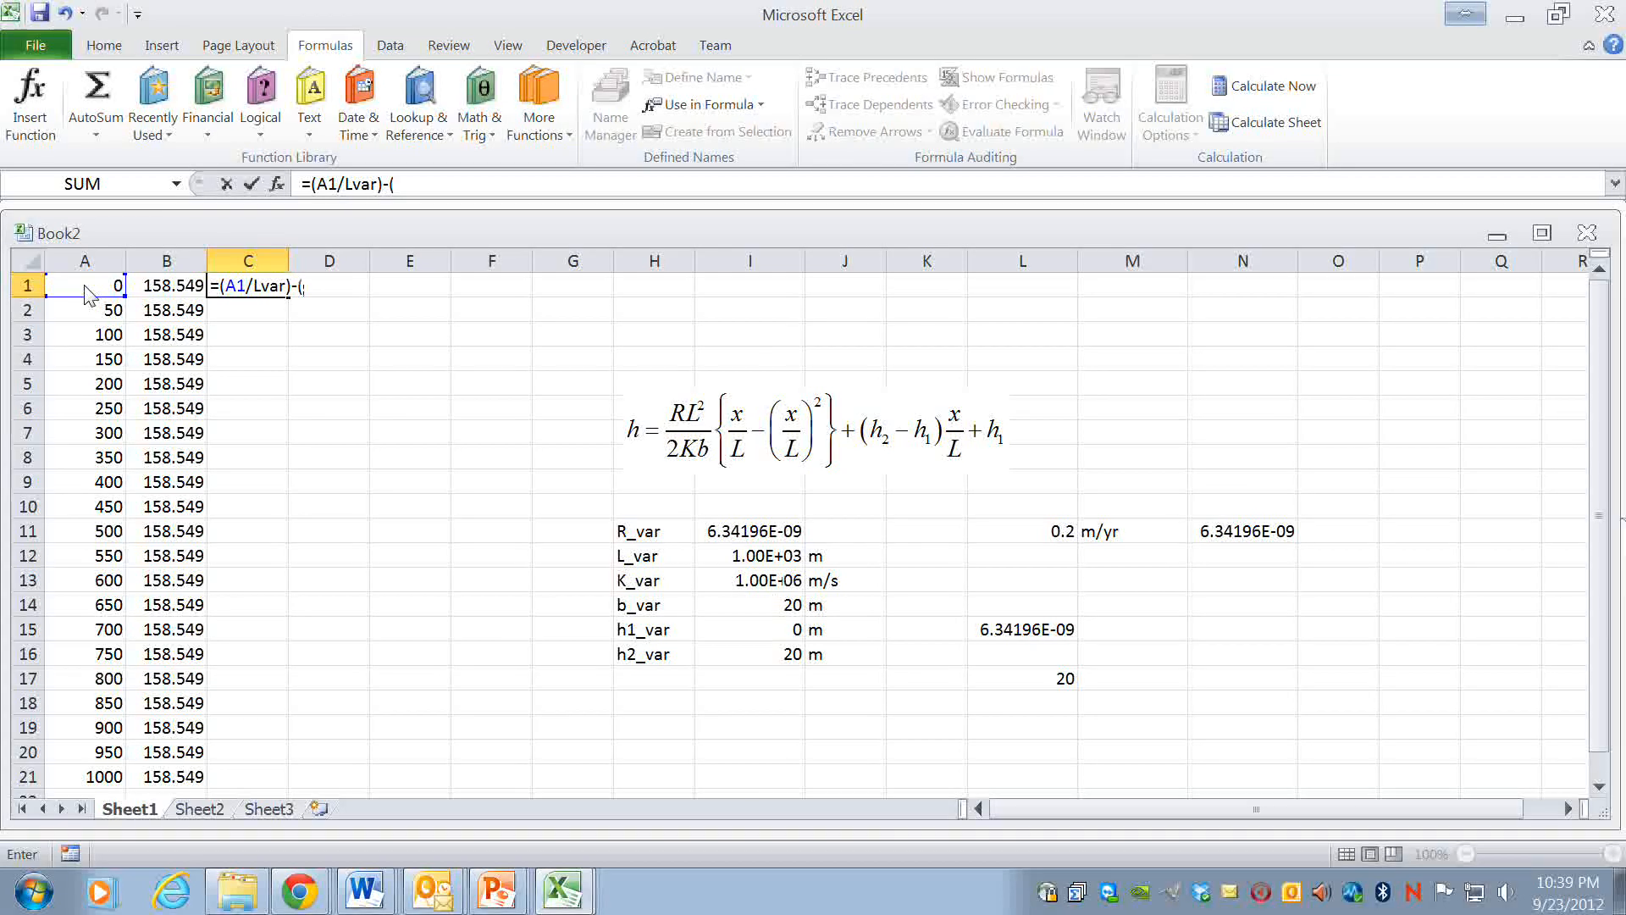
{"action": "left_click", "coordinate": [85, 286]}
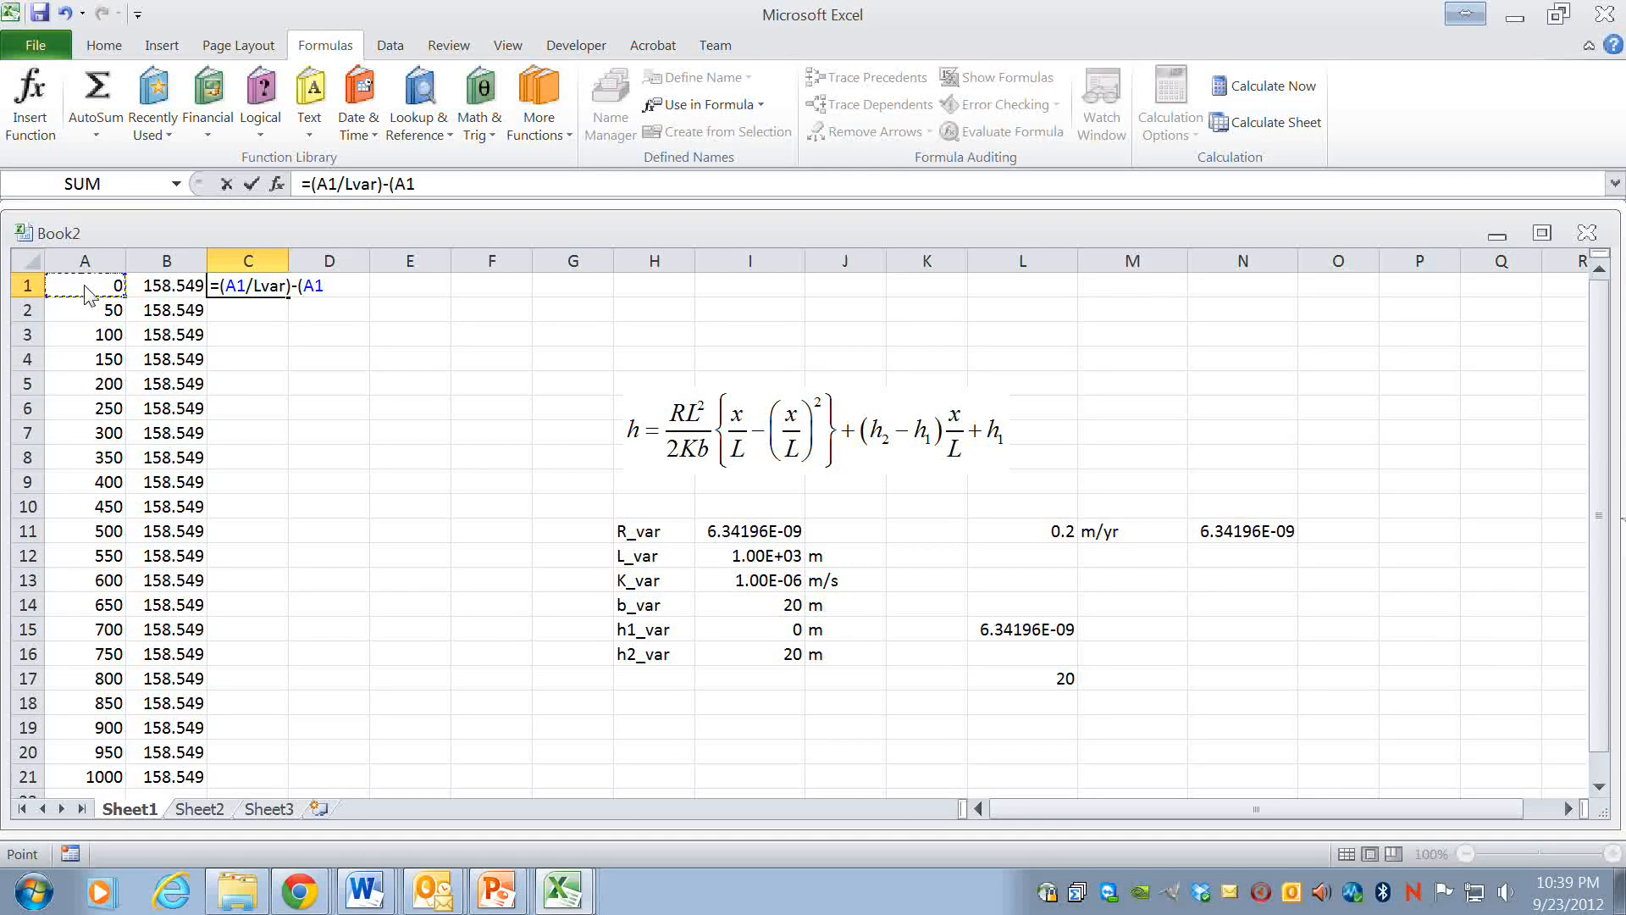
{"action": "type", "text": "?L"}
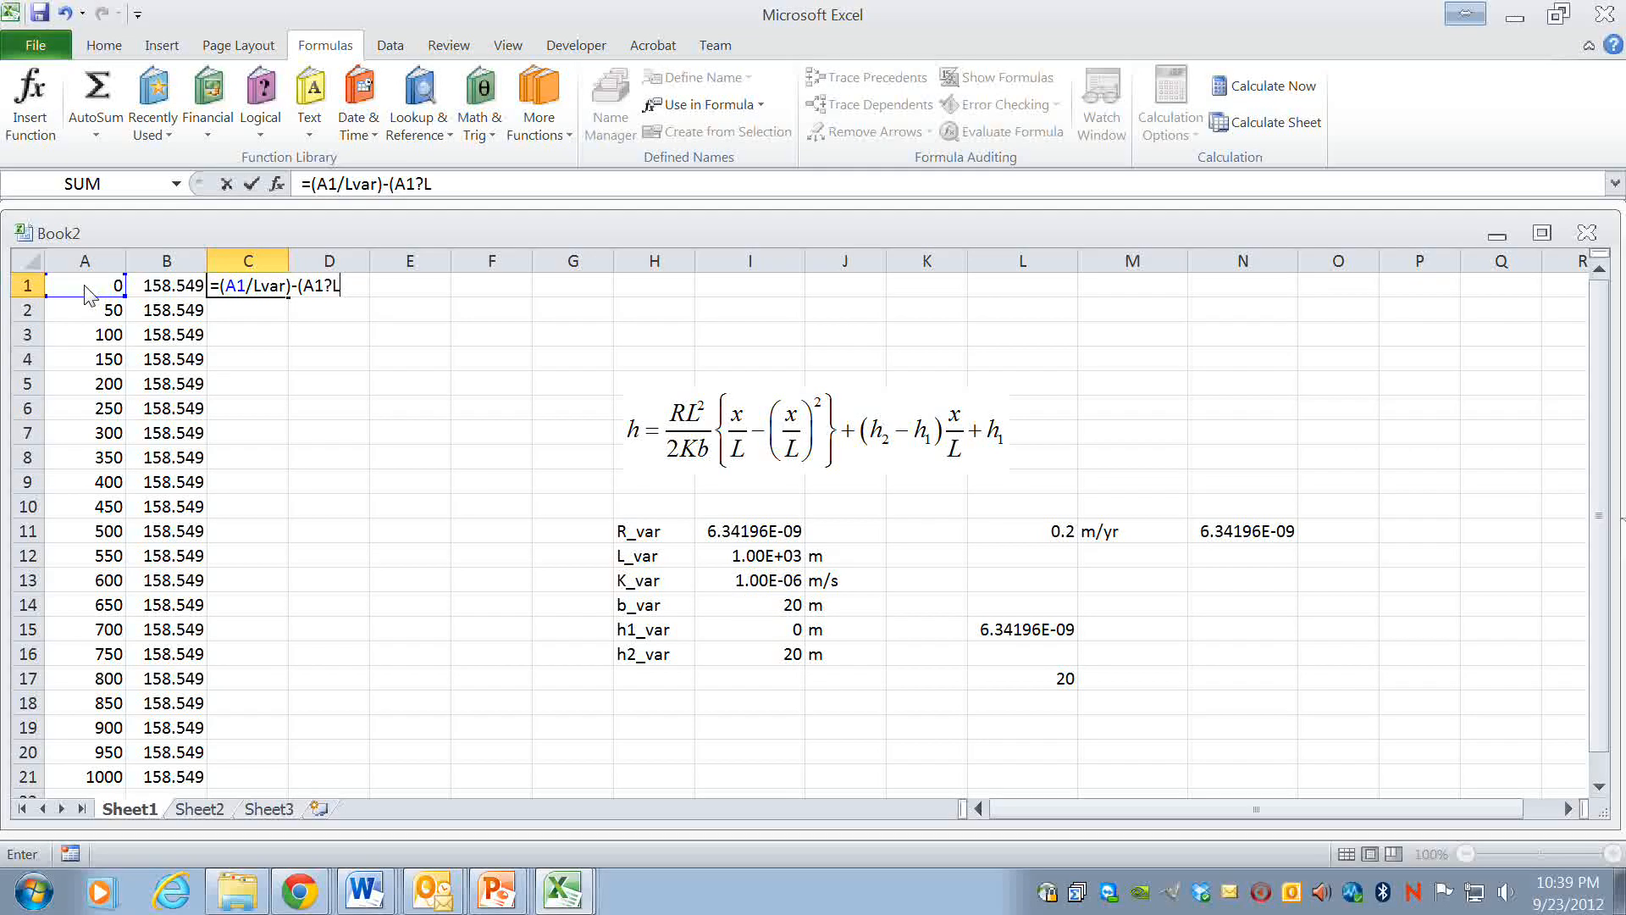
{"action": "type", "text": "var)"}
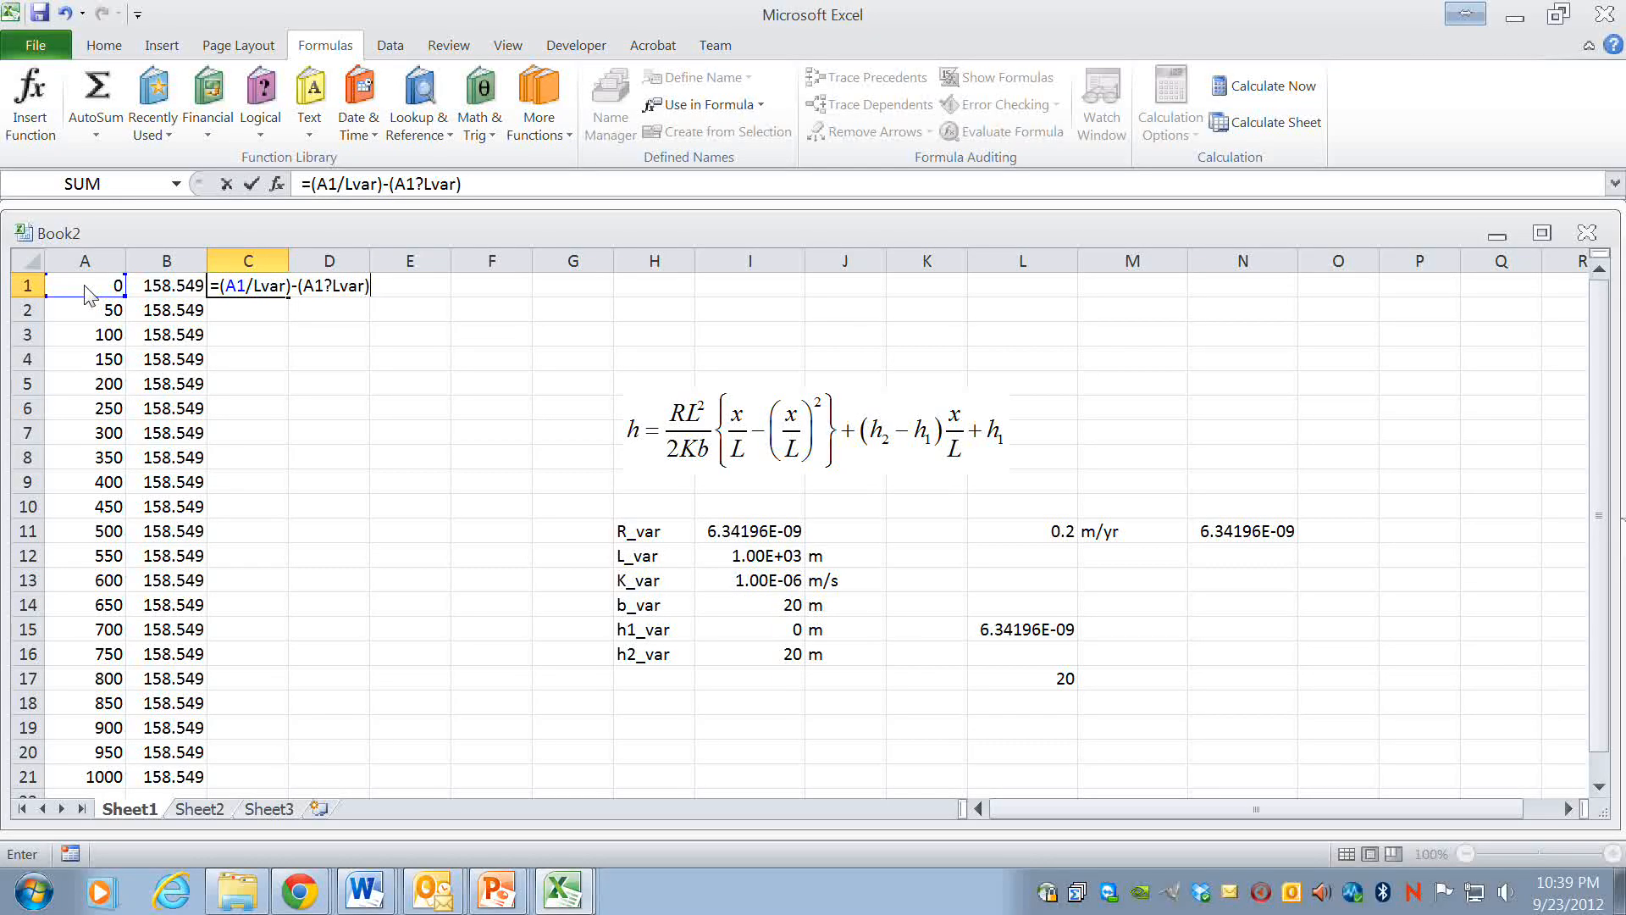
{"action": "type", "text": "^2"}
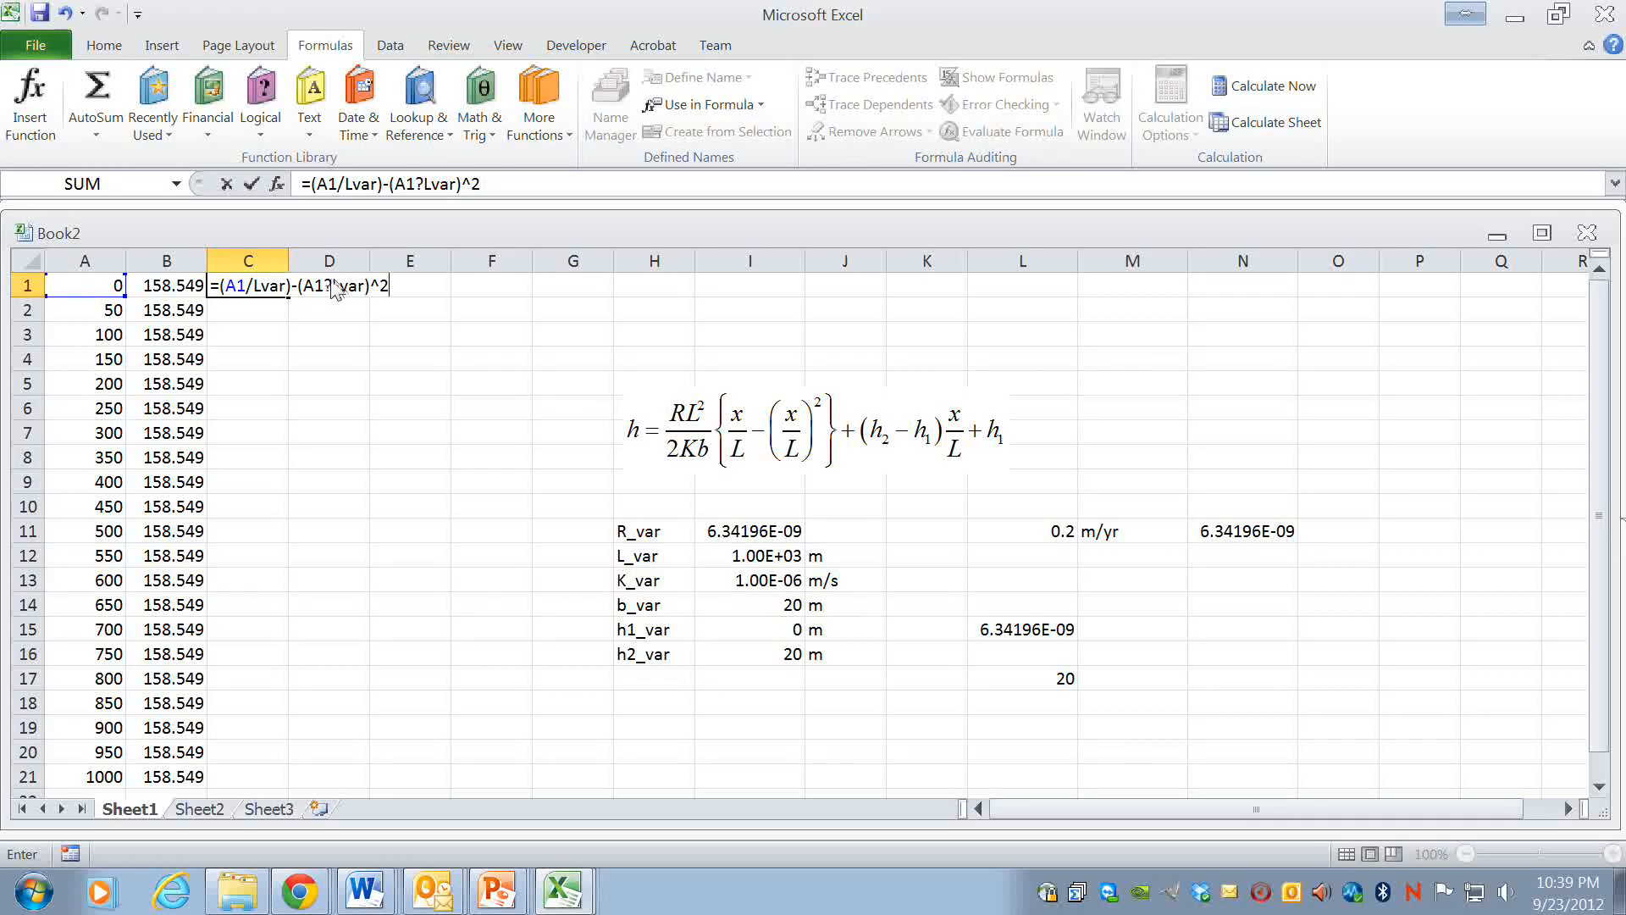
{"action": "key", "text": "Backspace"}
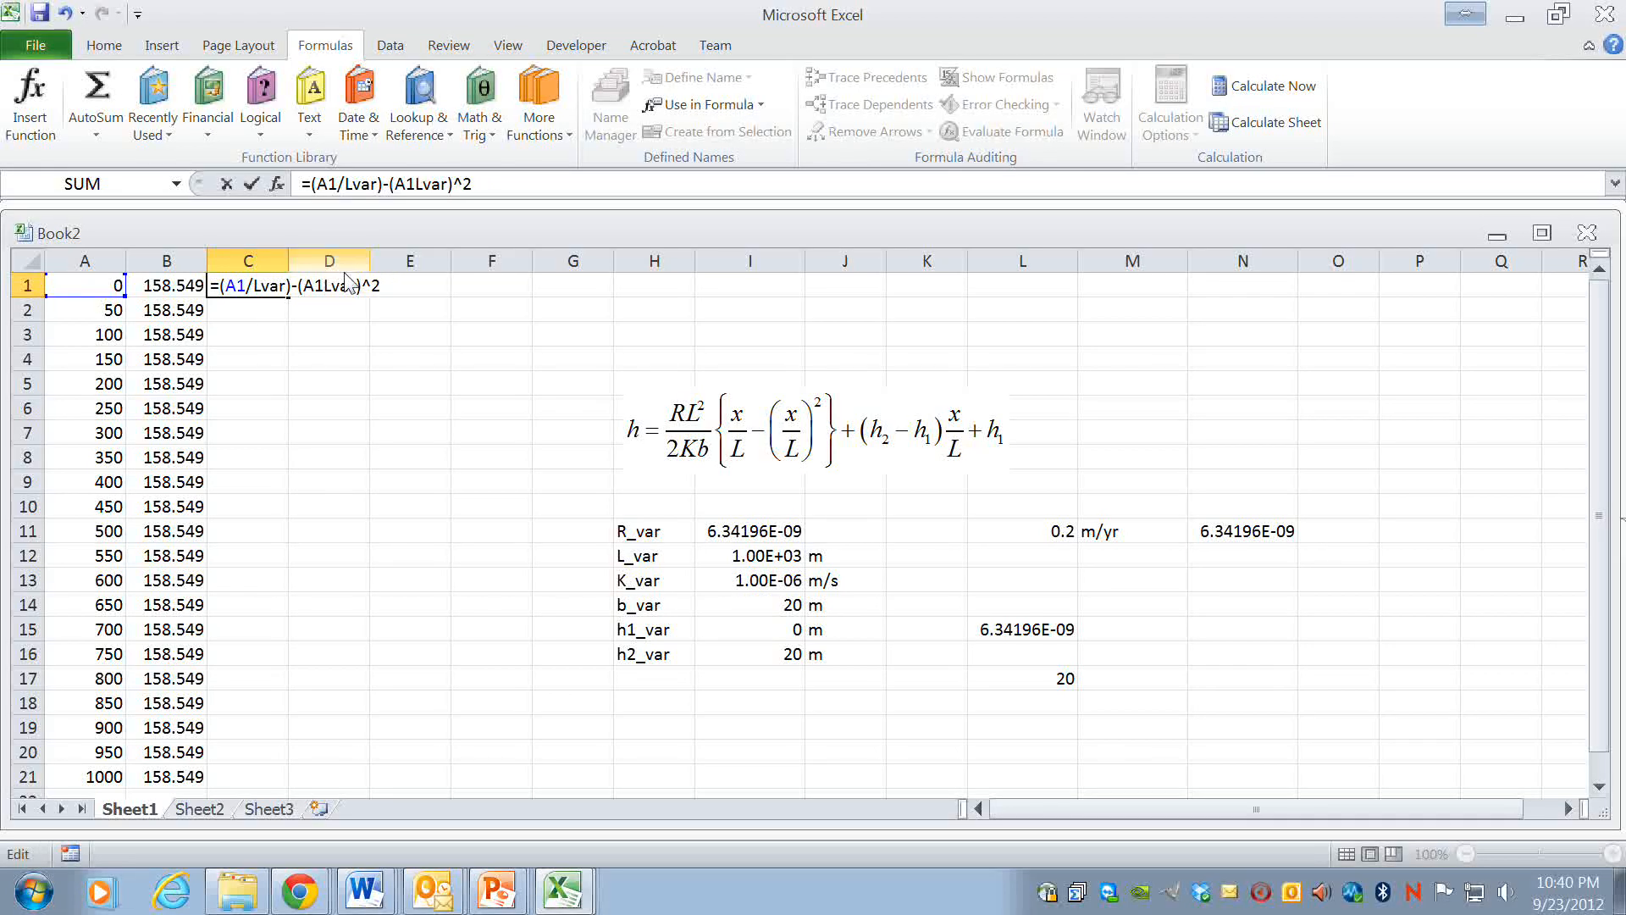
{"action": "key", "text": "Return"}
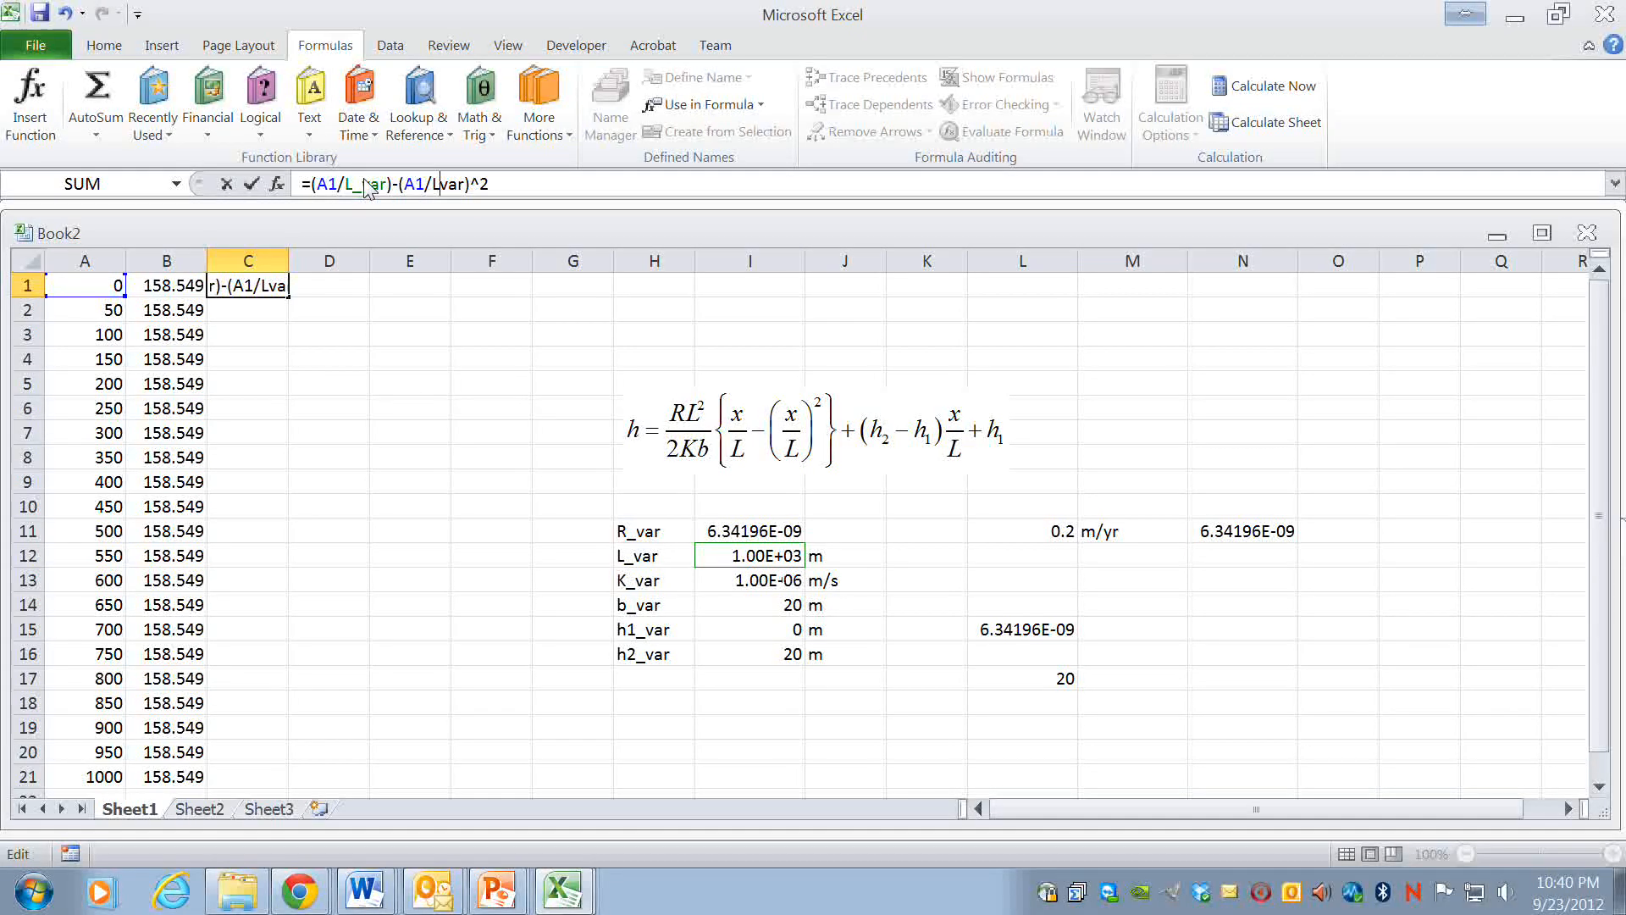
{"action": "type", "text": "_"}
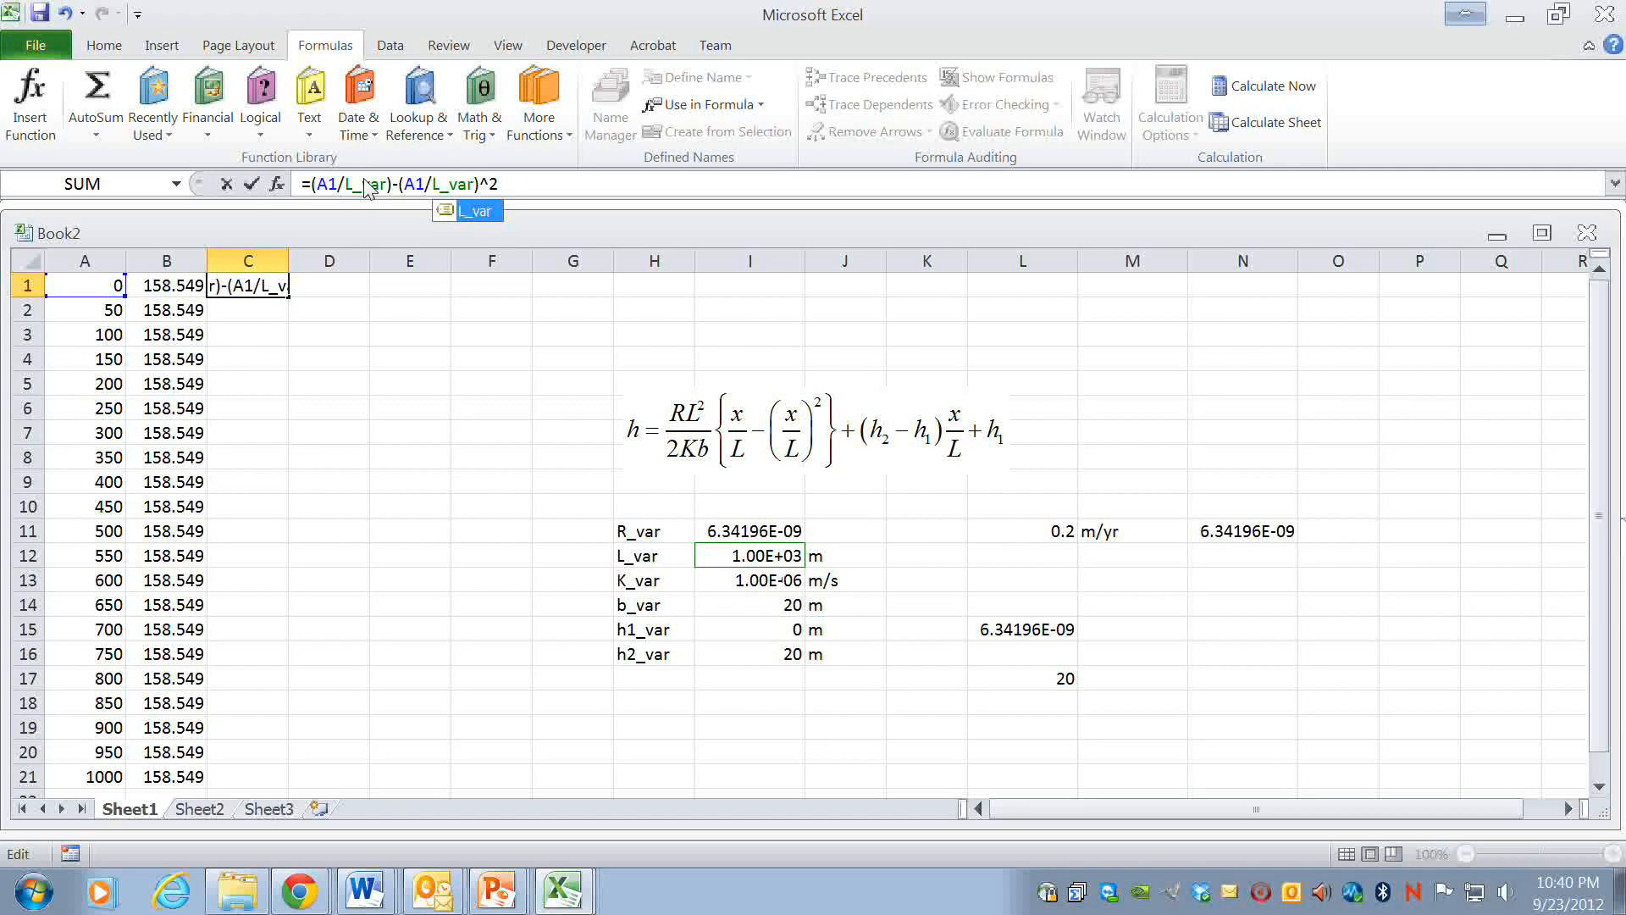
{"action": "key", "text": "Return"}
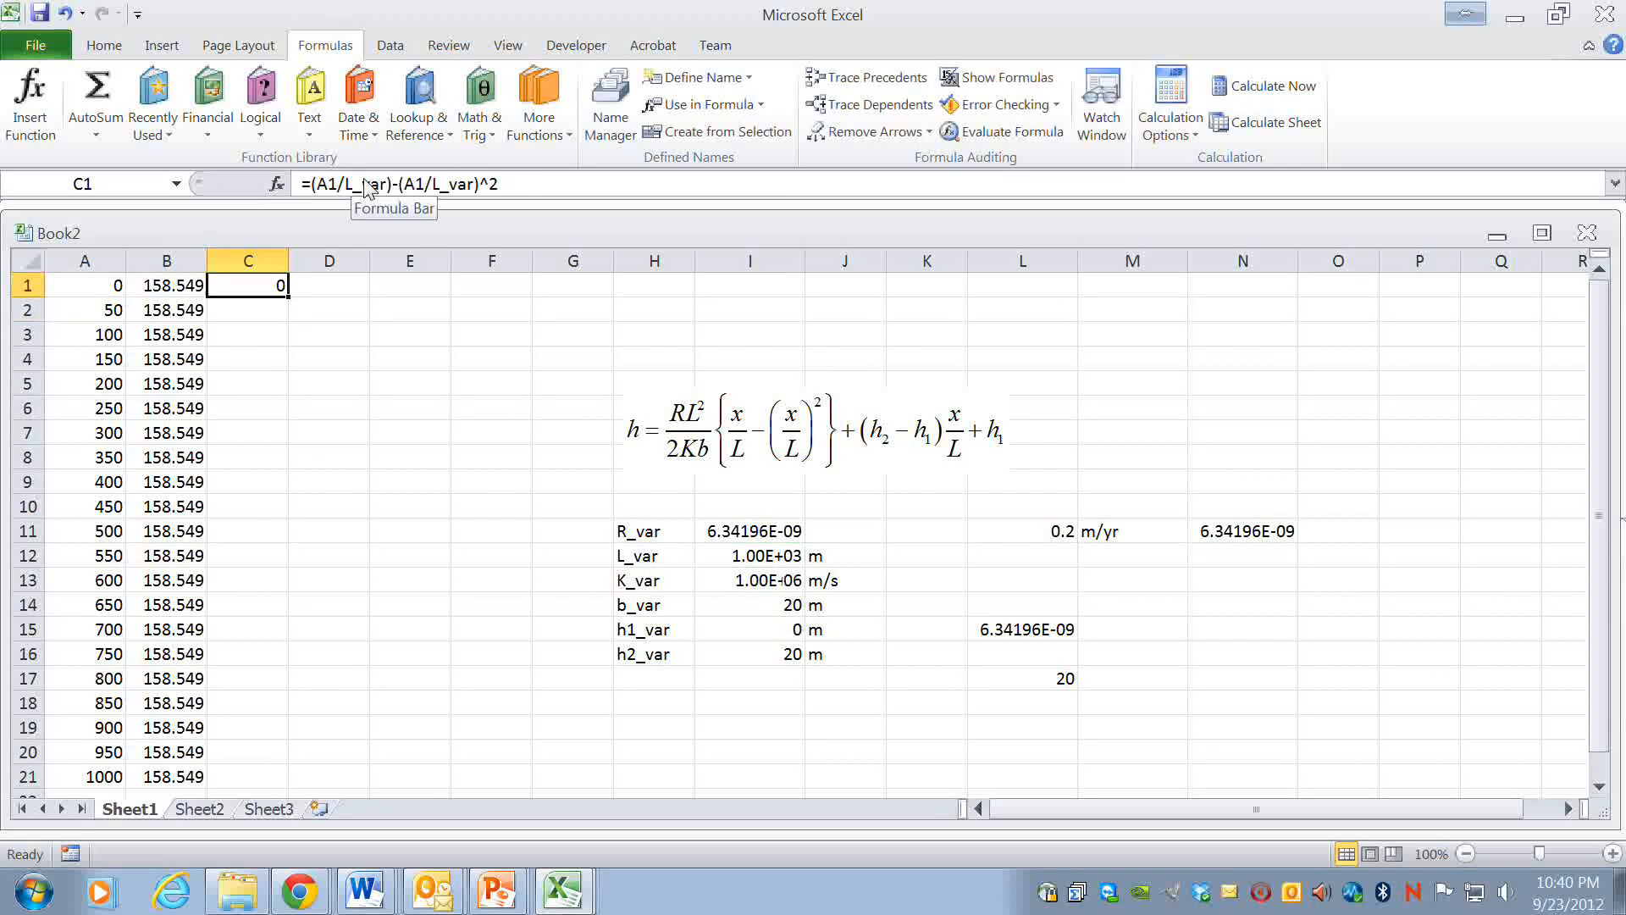
{"action": "mouse_move", "coordinate": [294, 309]}
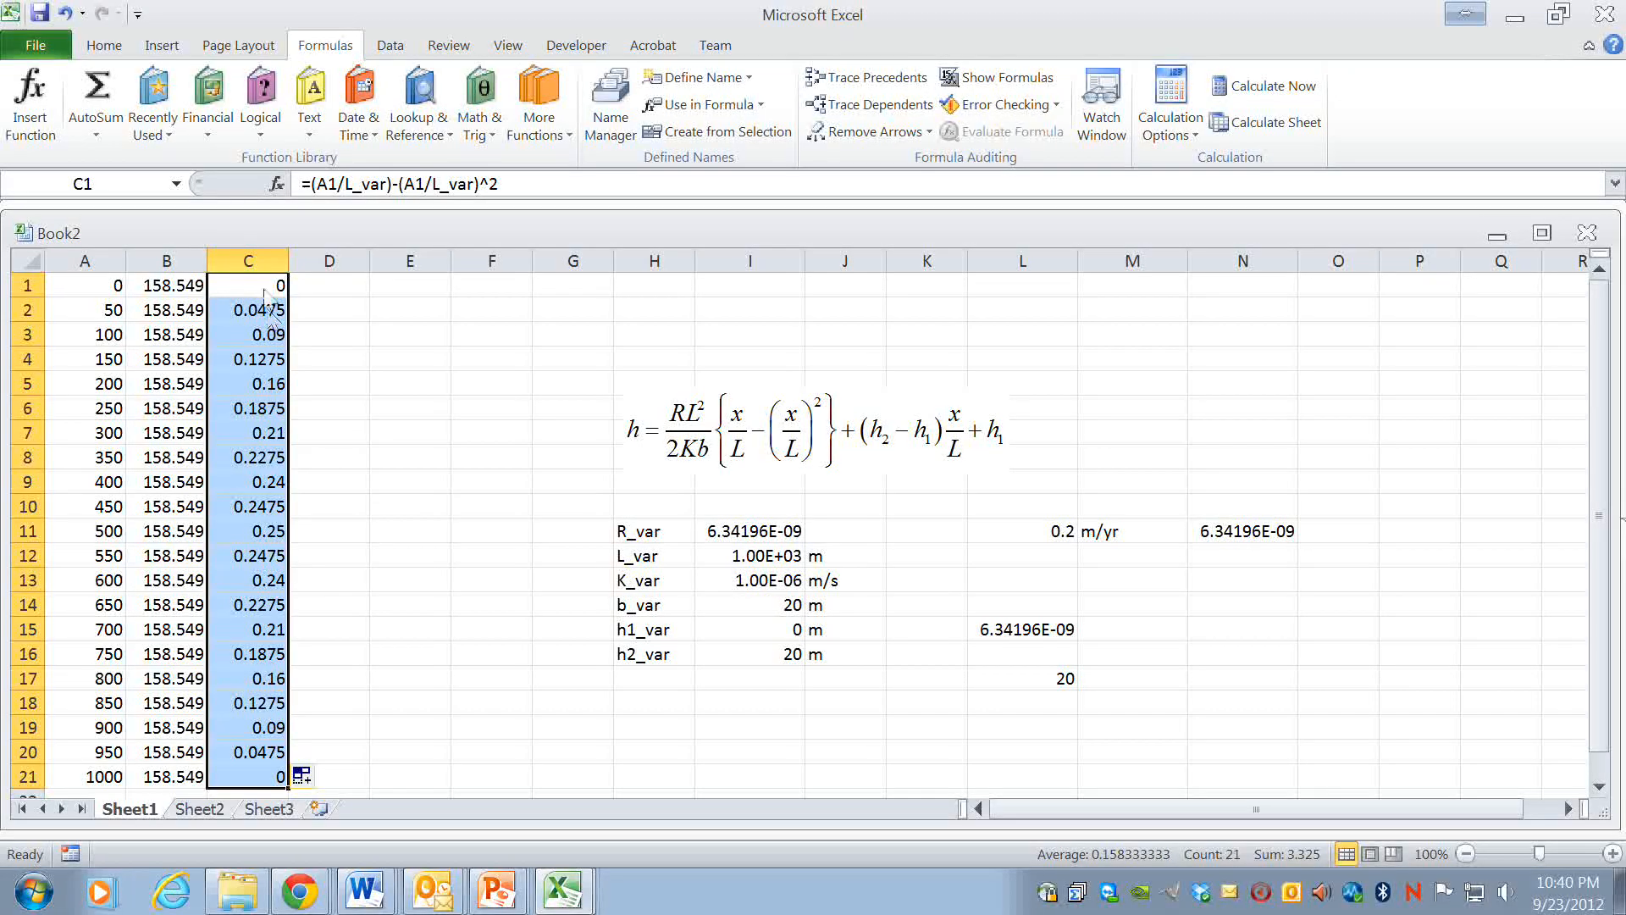
- Reorder C1's formula to =(A1/L_var)-(A1/L_var)^2 and commit it
{"action": "left_click", "coordinate": [246, 285]}
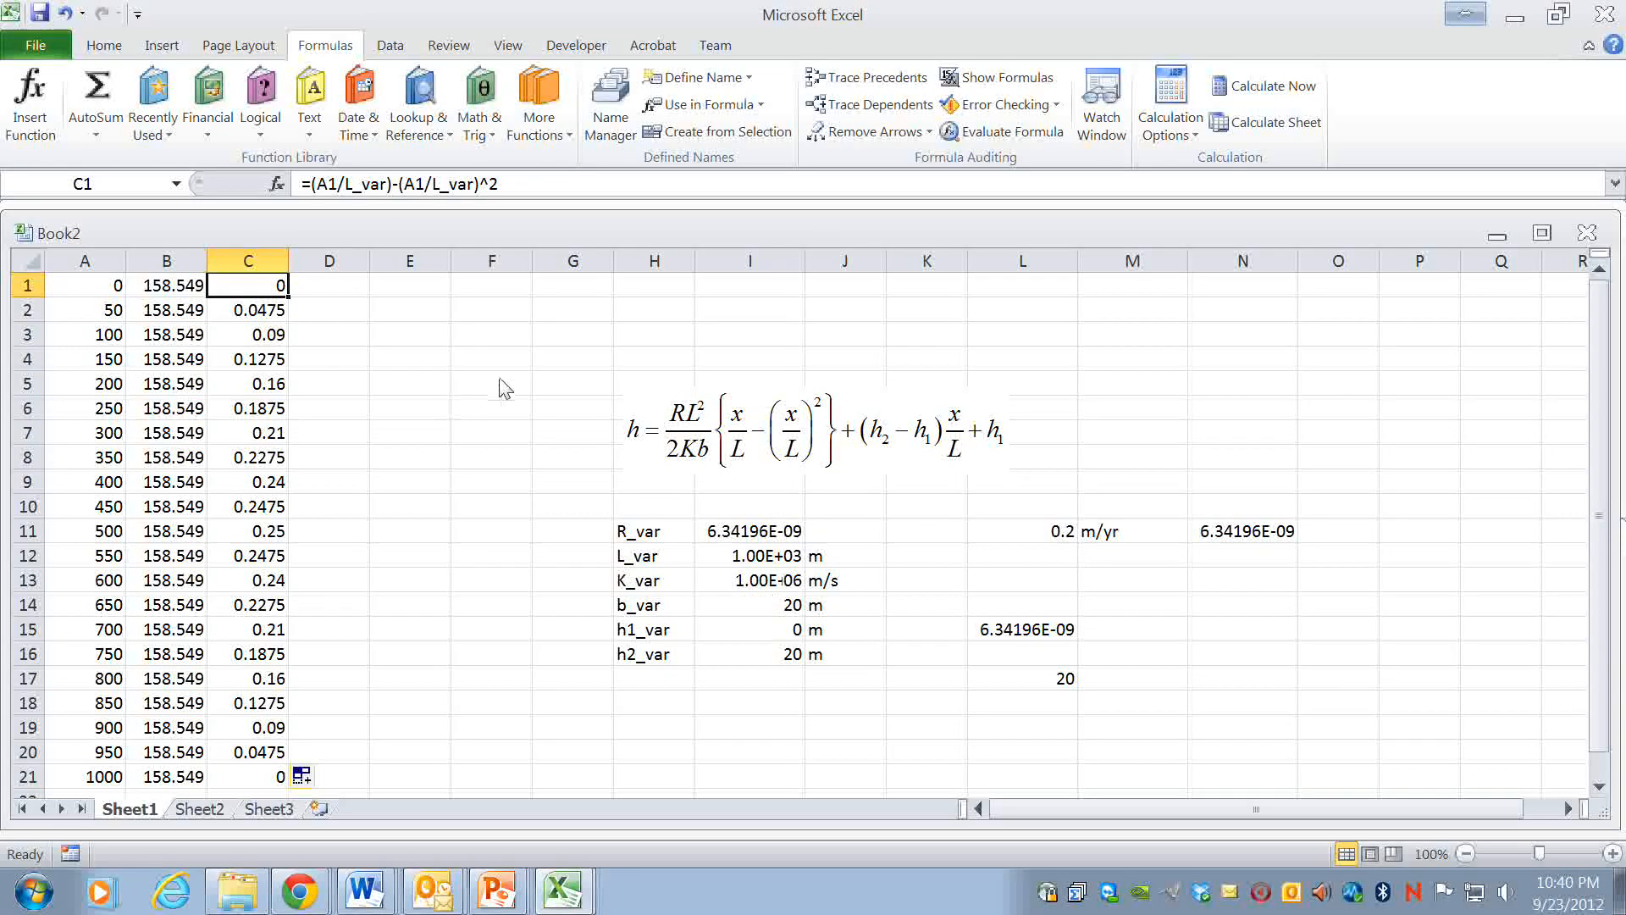
{"action": "mouse_move", "coordinate": [770, 488]}
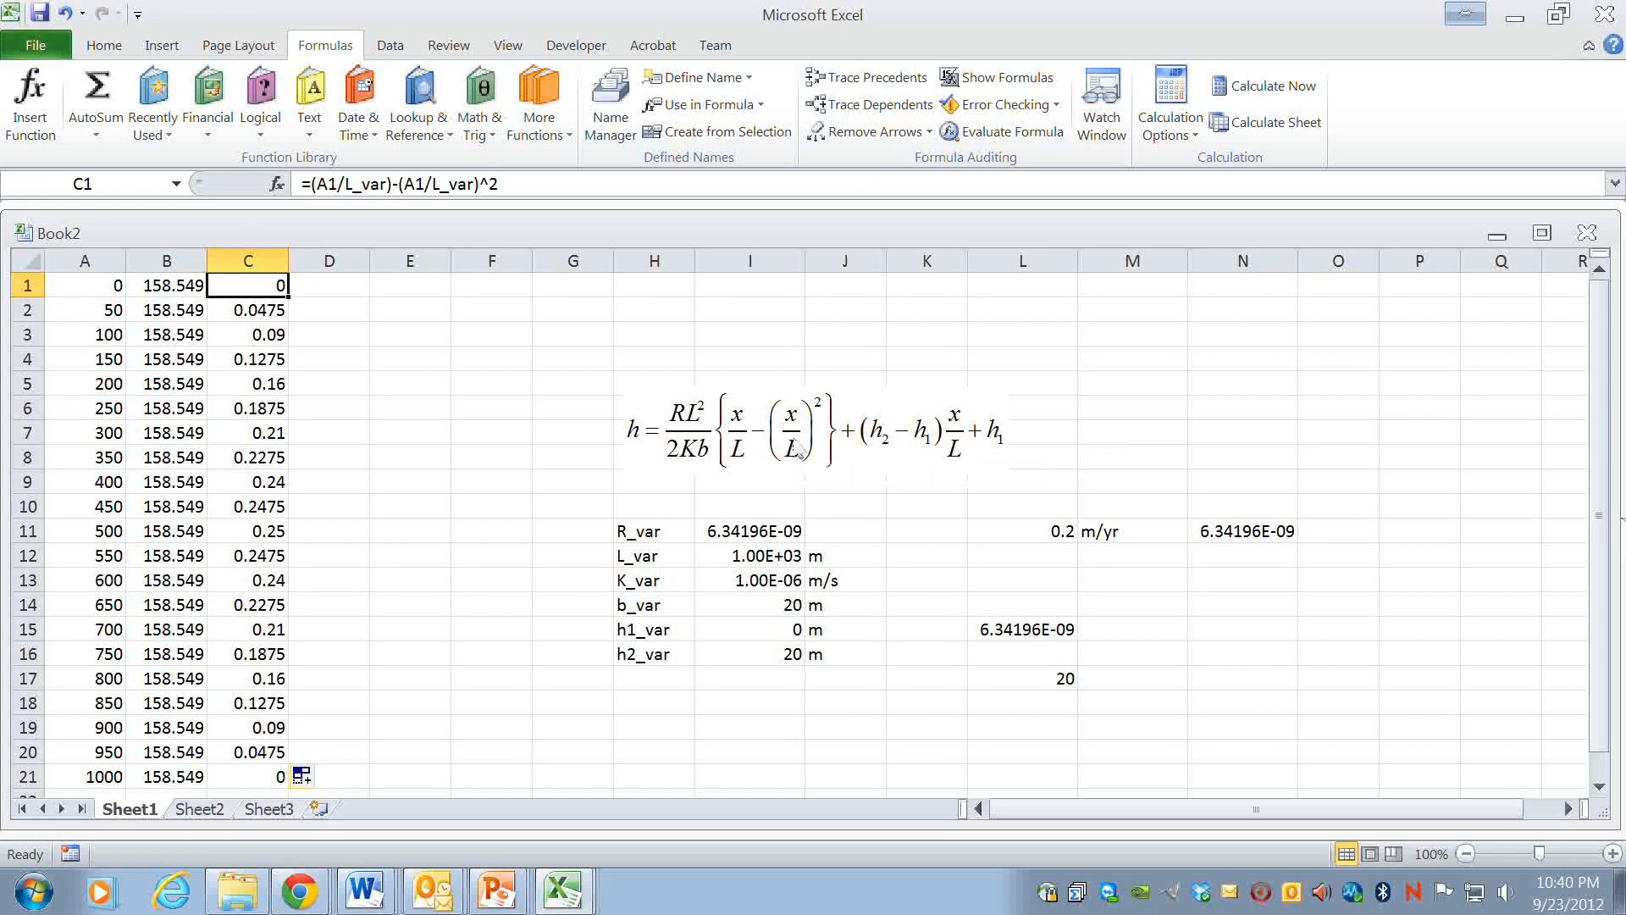
{"action": "mouse_move", "coordinate": [755, 441]}
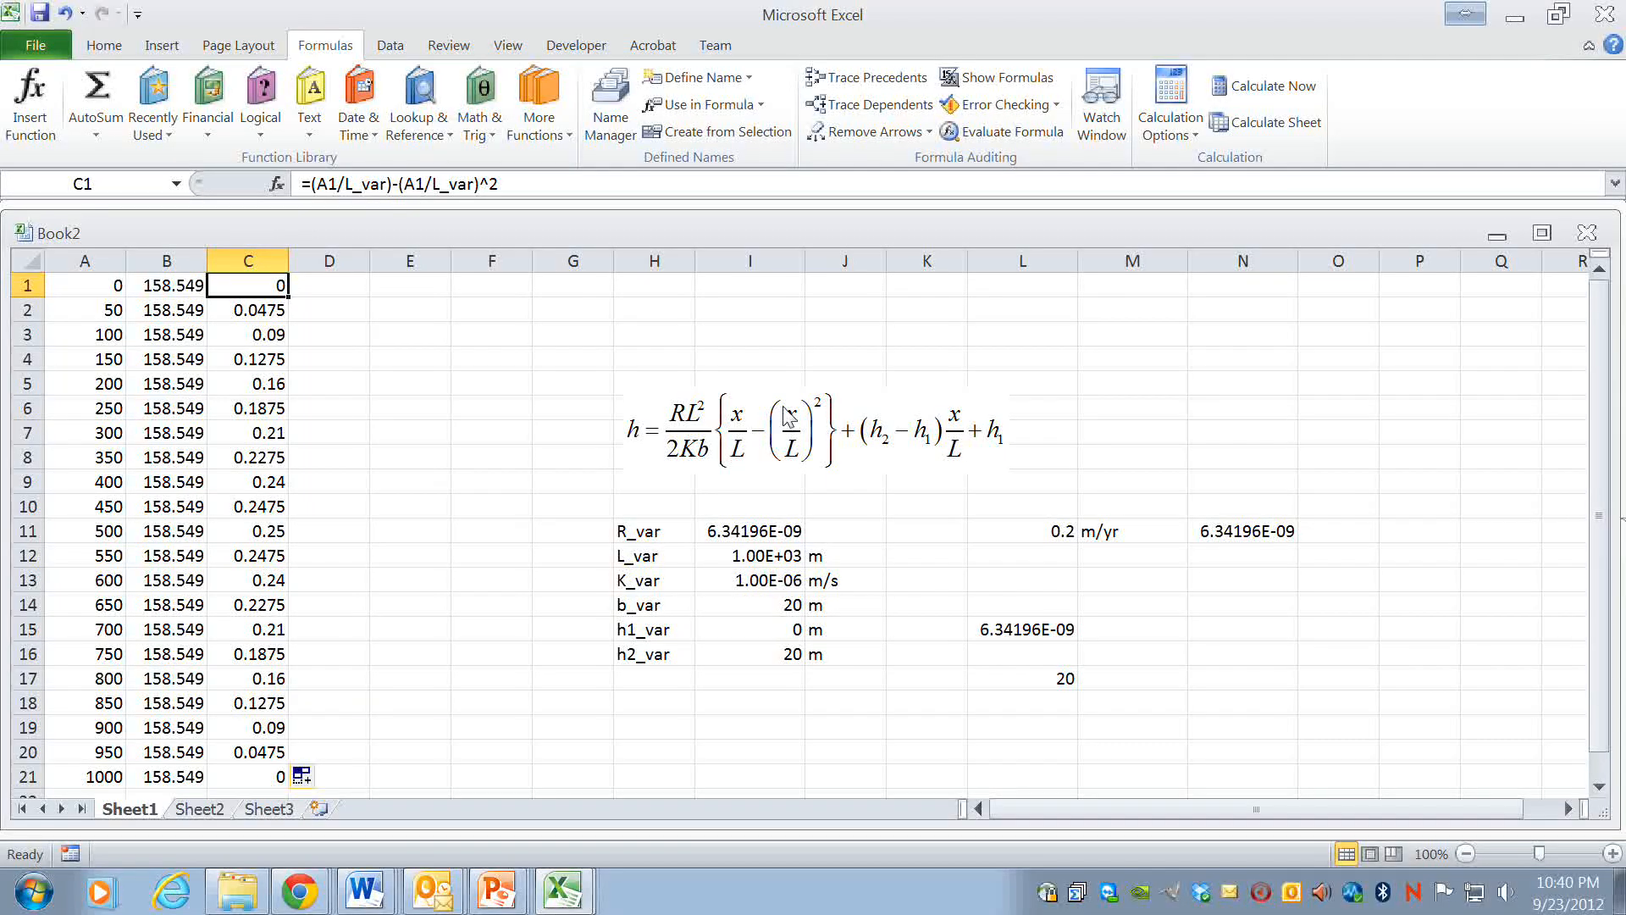
{"action": "mouse_move", "coordinate": [748, 440]}
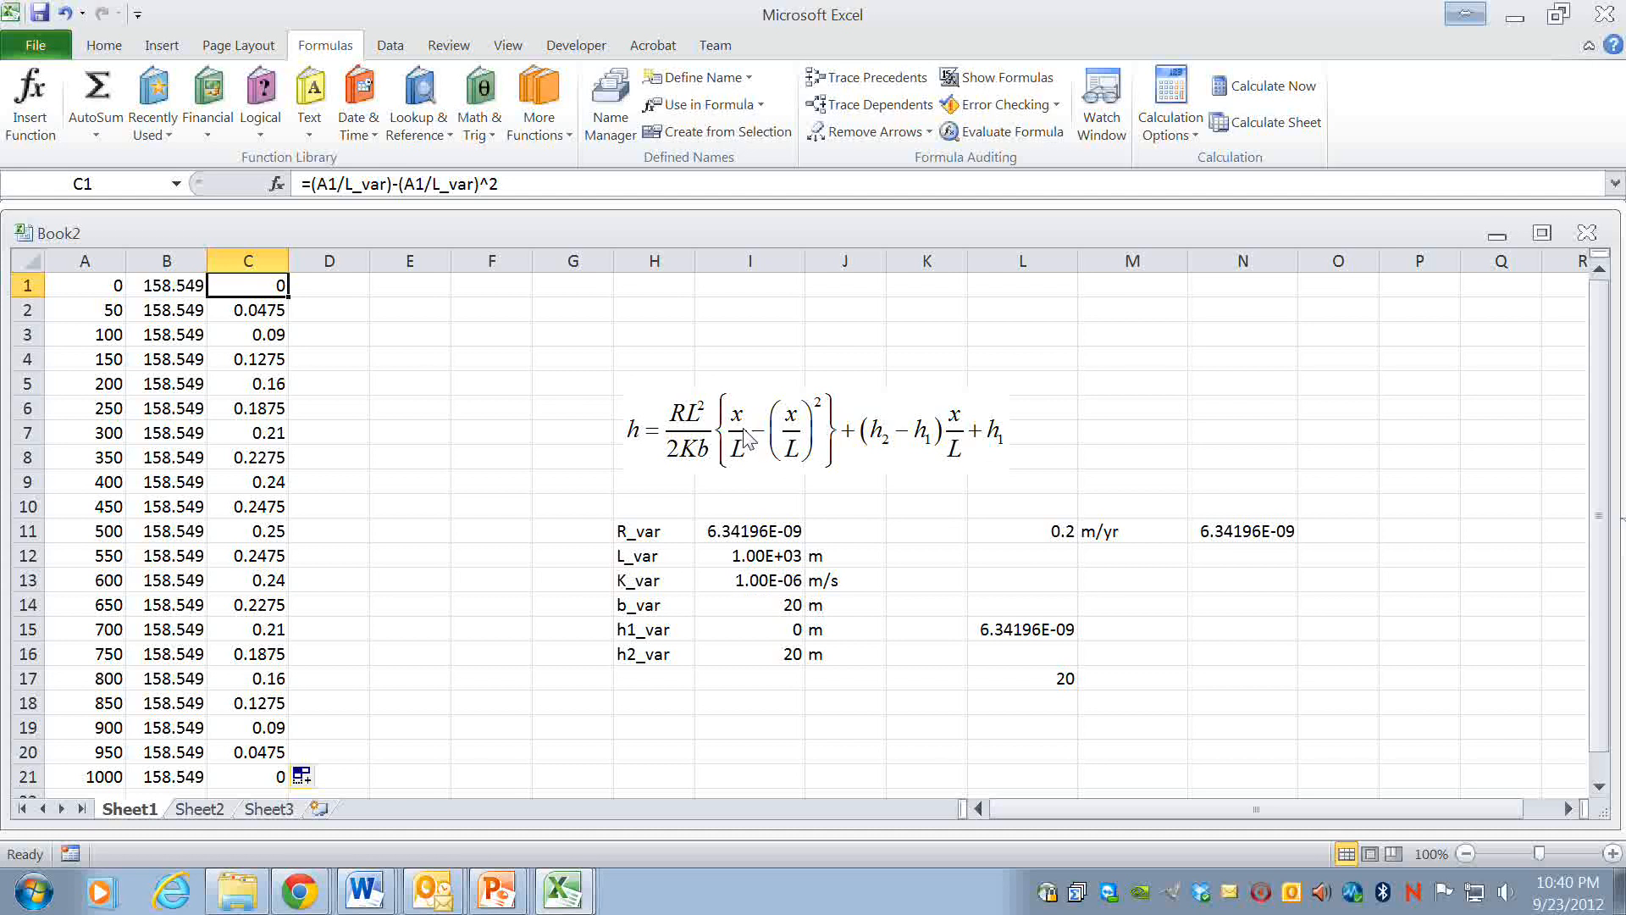
{"action": "mouse_move", "coordinate": [735, 493]}
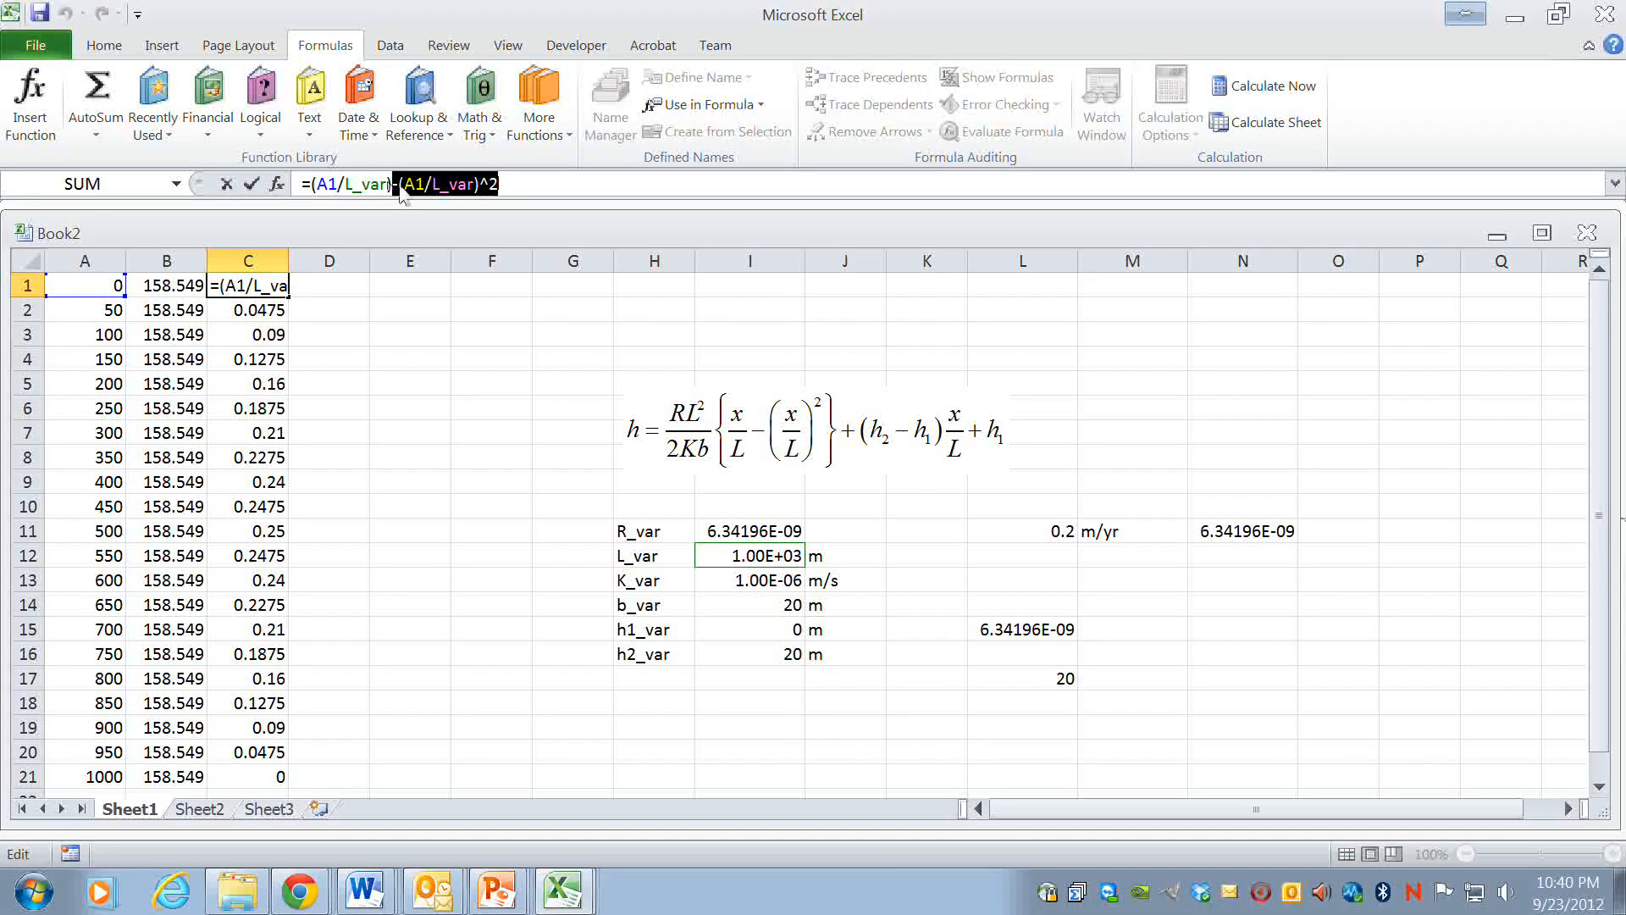
{"action": "mouse_move", "coordinate": [384, 322]}
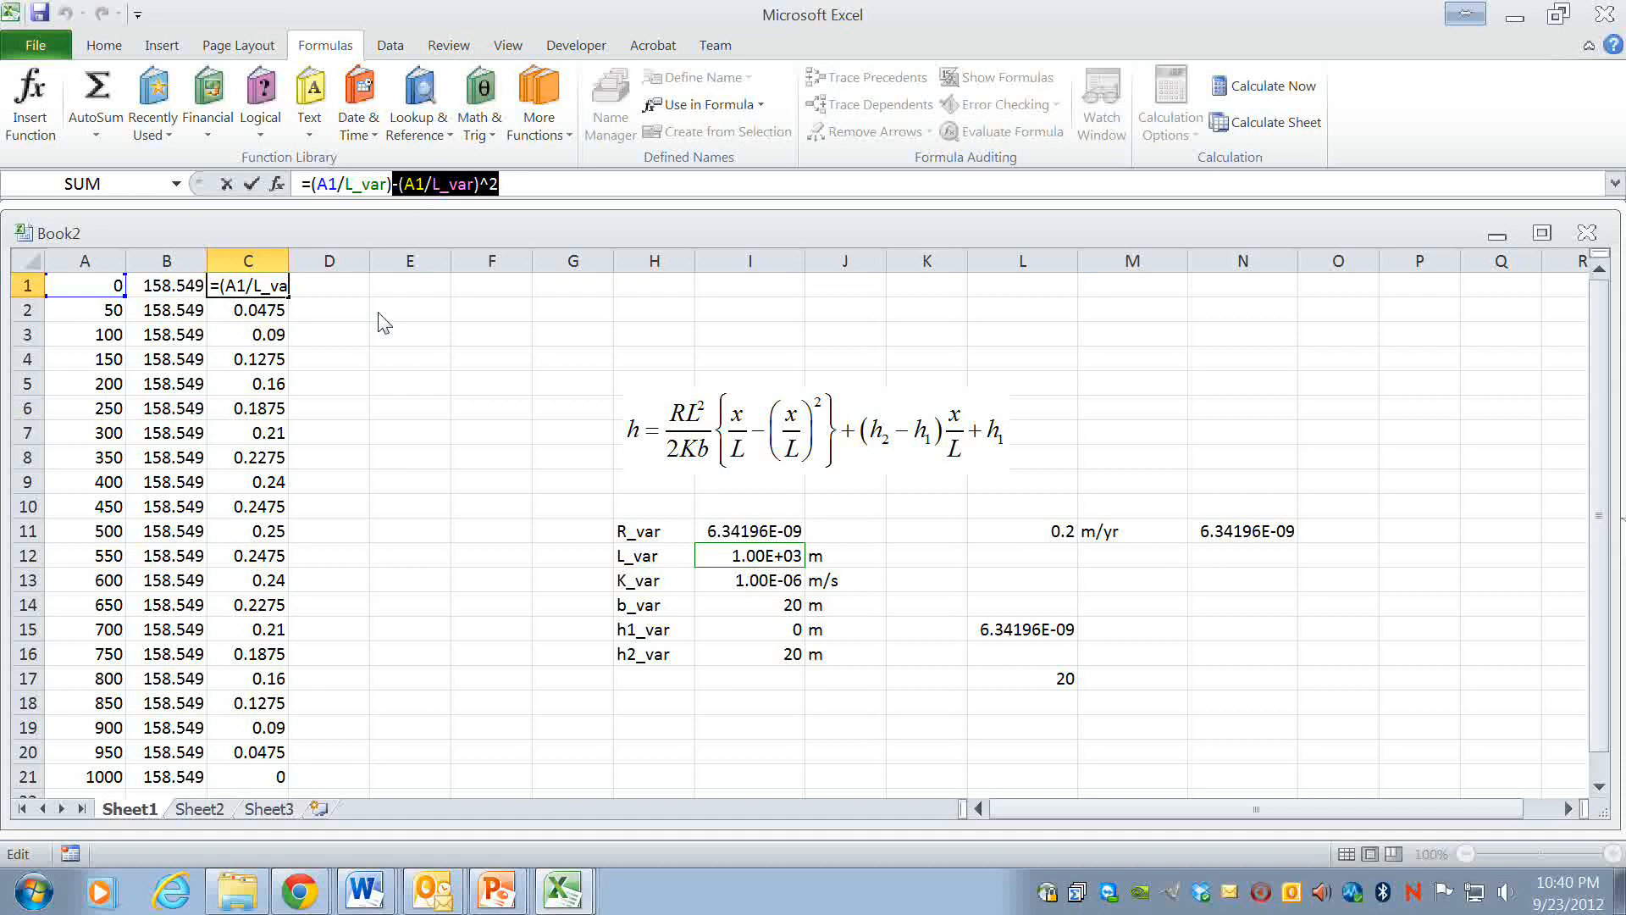
{"action": "mouse_move", "coordinate": [416, 176]}
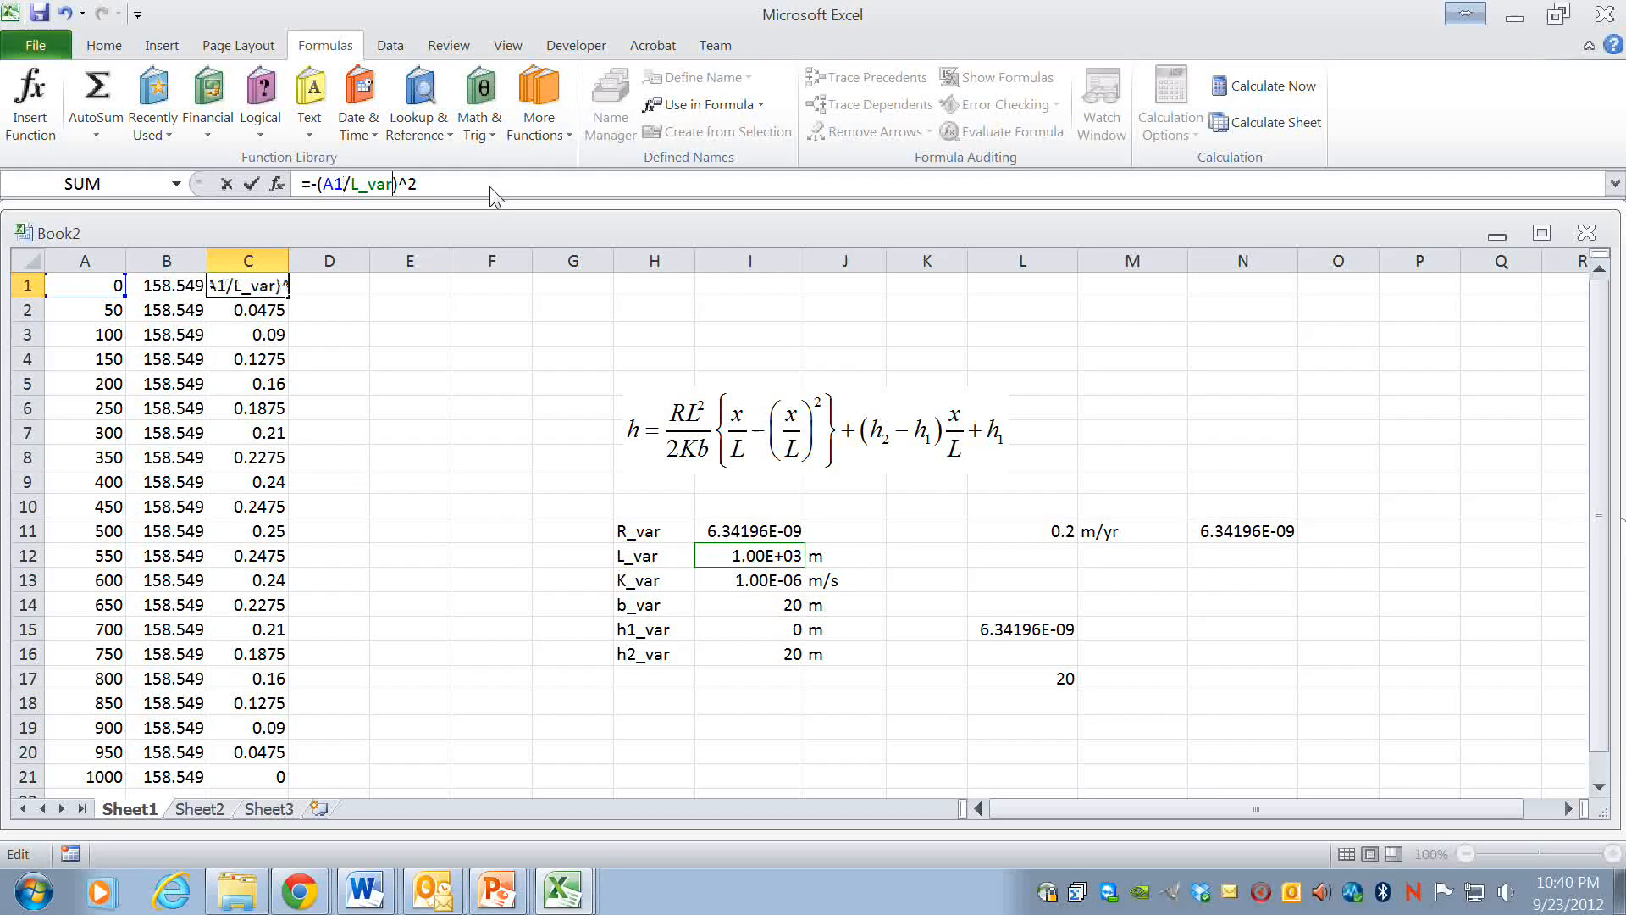
{"action": "type", "text": "+"}
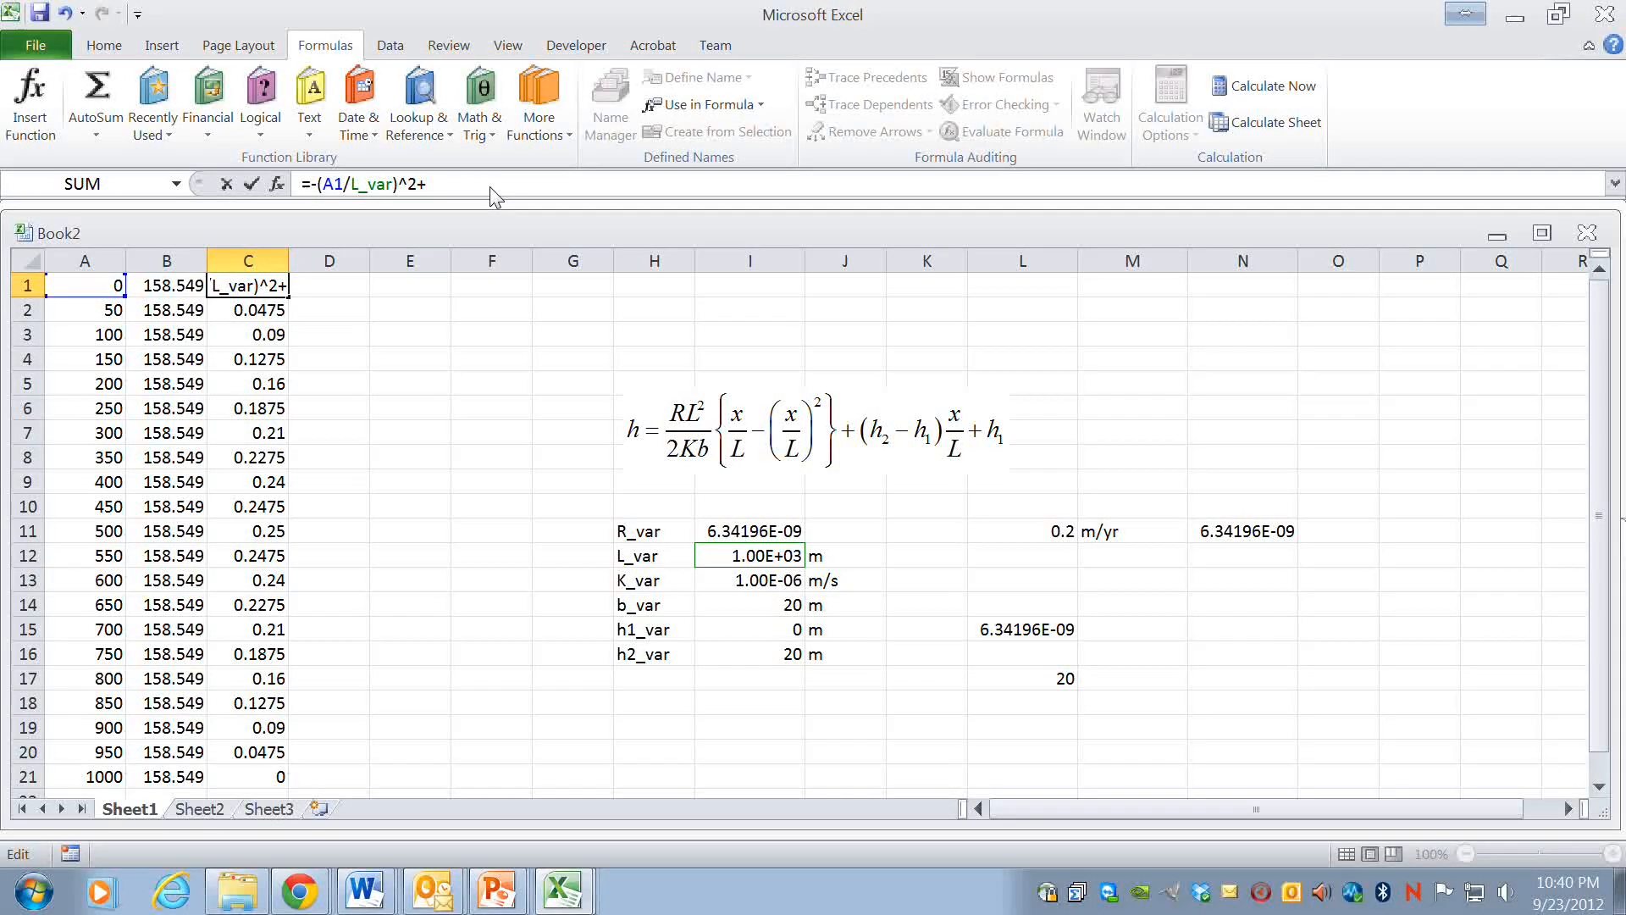
{"action": "type", "text": "(A1/L_var)"}
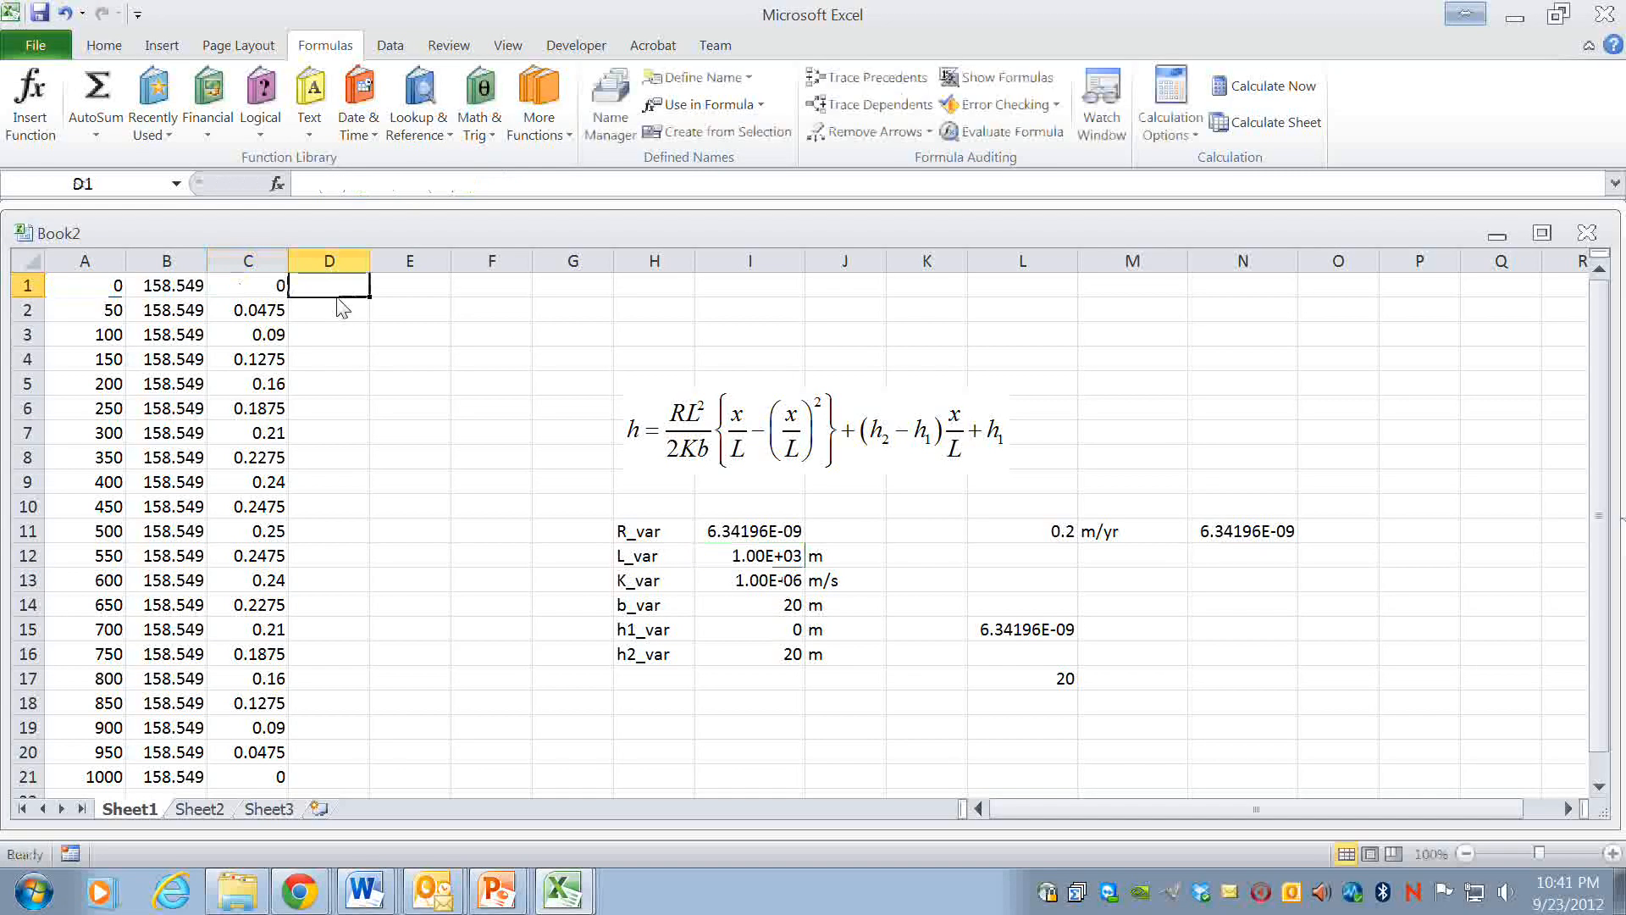
{"action": "left_click", "coordinate": [246, 285]}
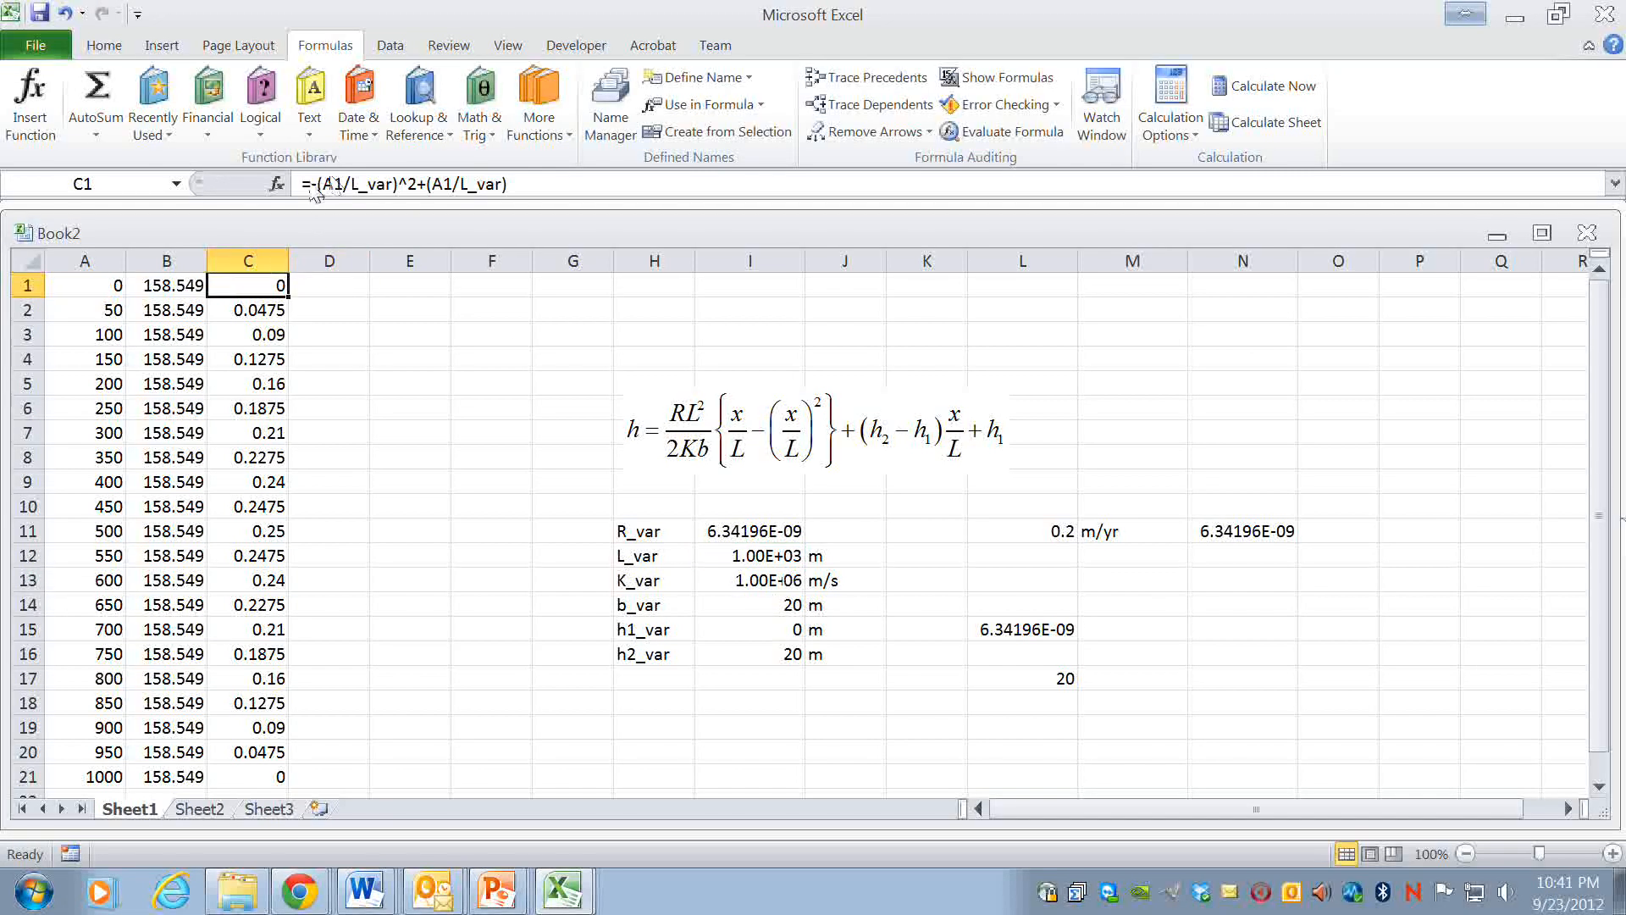
{"action": "mouse_move", "coordinate": [321, 197]}
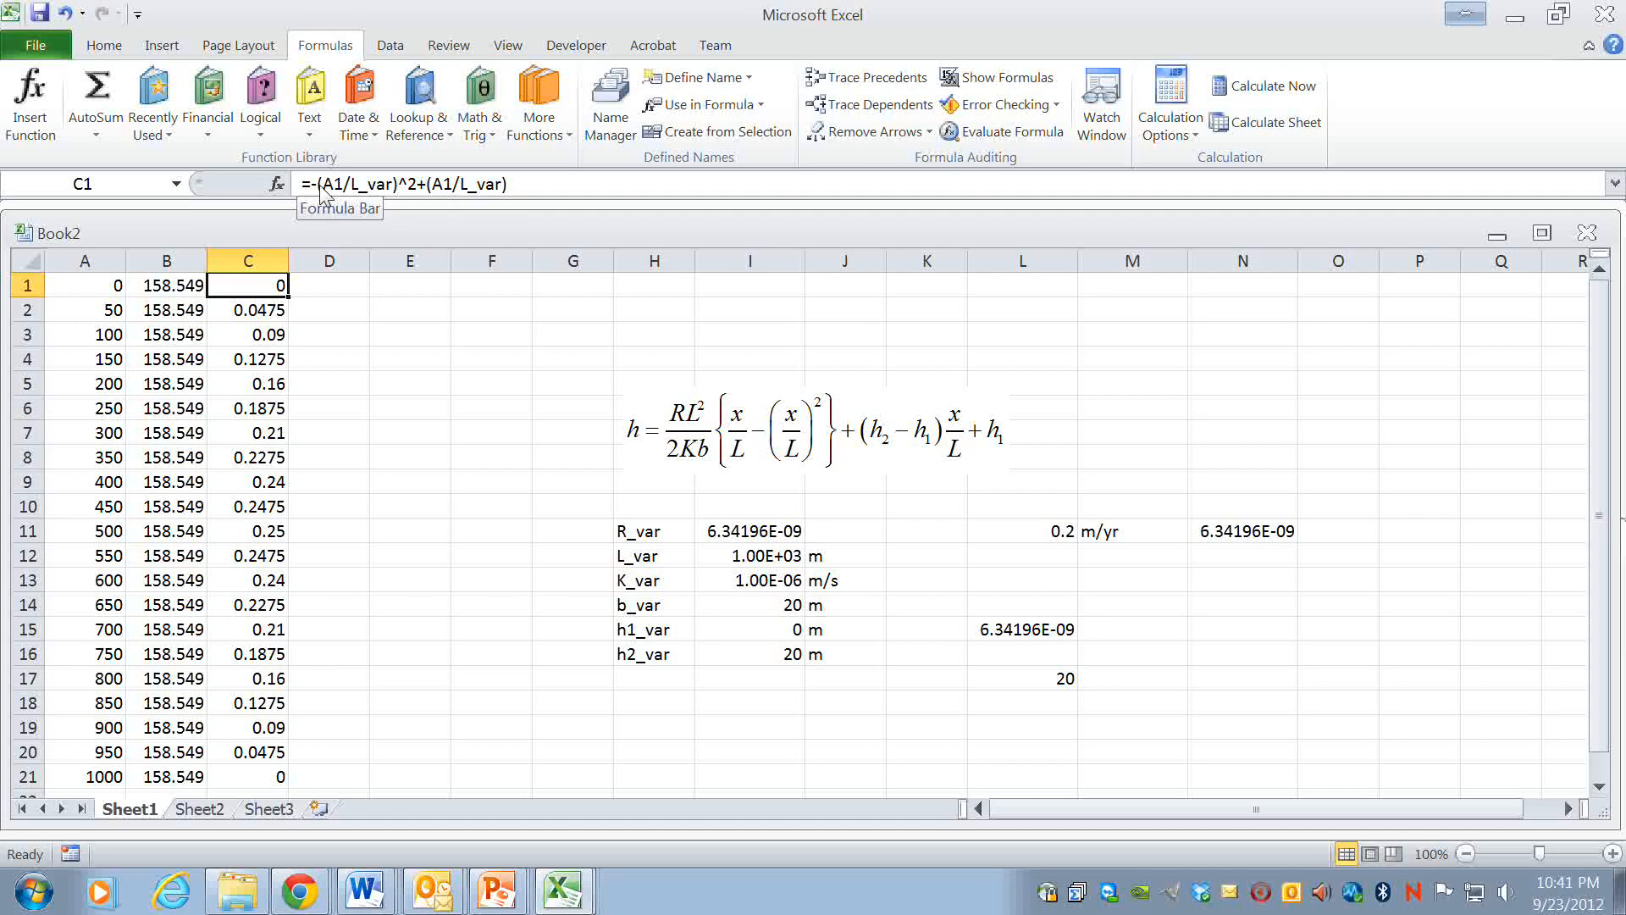
{"action": "mouse_move", "coordinate": [399, 193]}
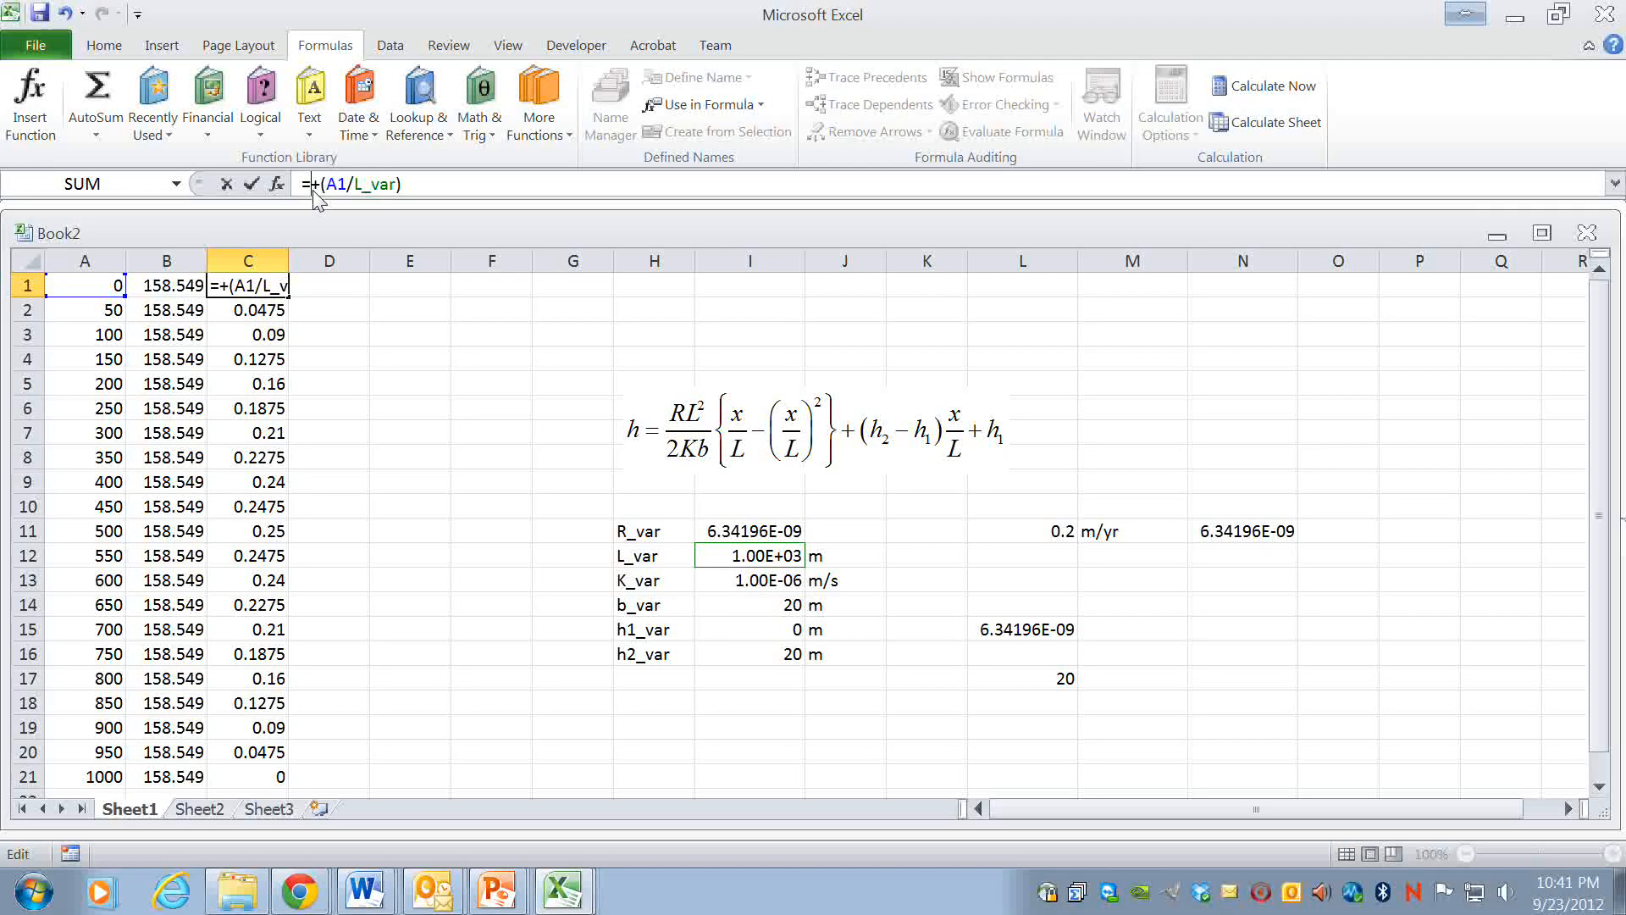
{"action": "key", "text": "Backspace"}
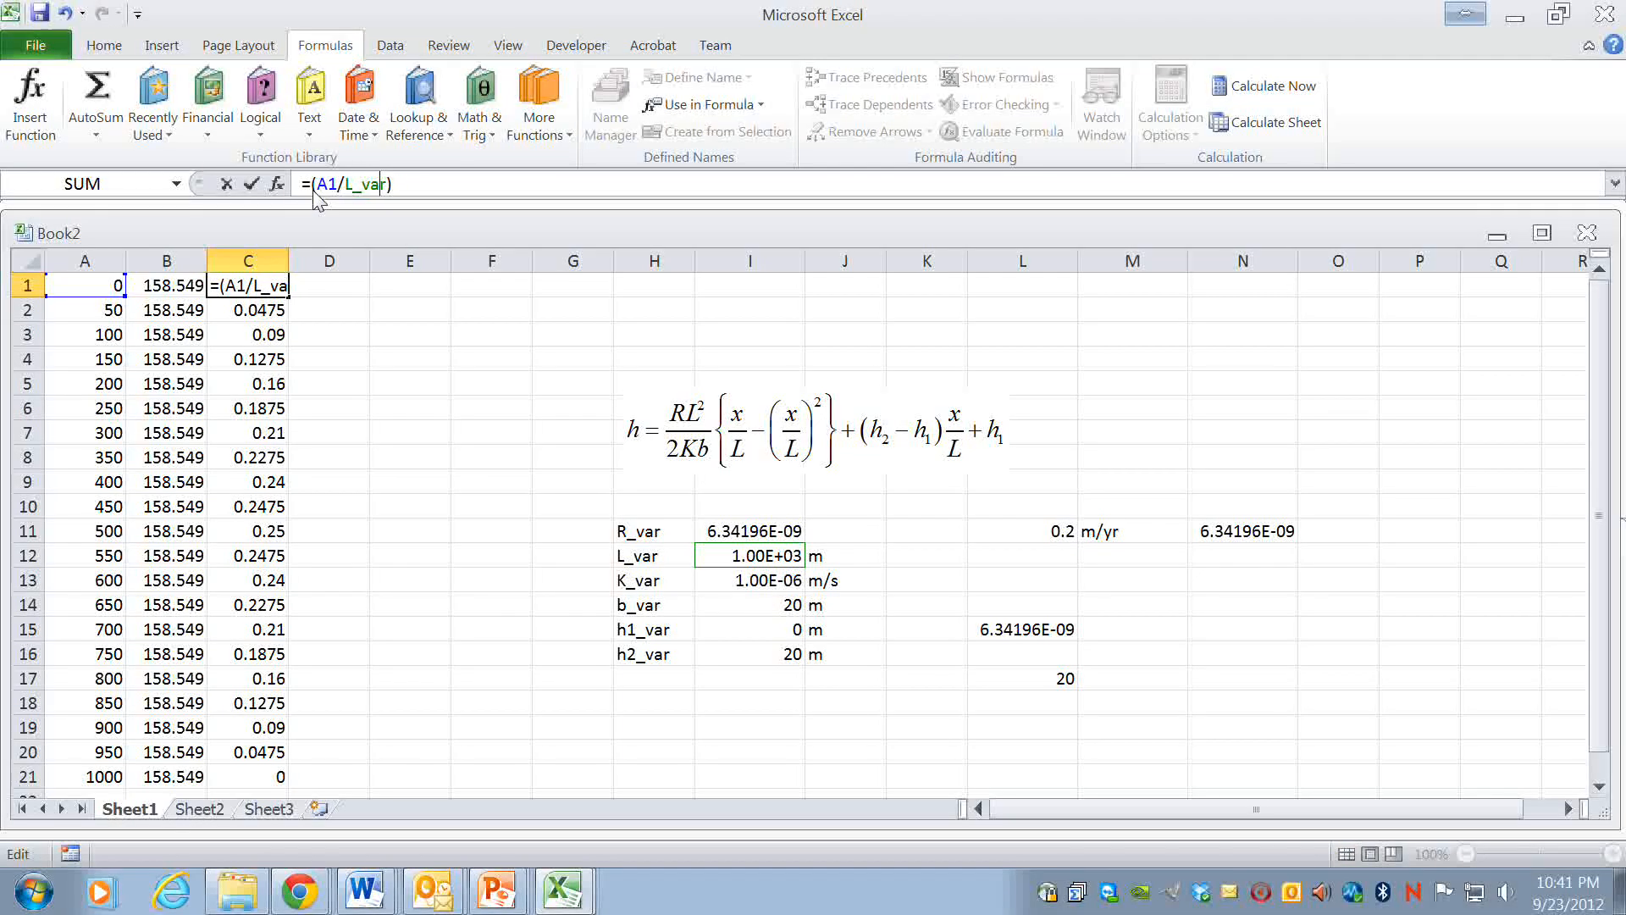
{"action": "type", "text": "-(A1/L_var)^2"}
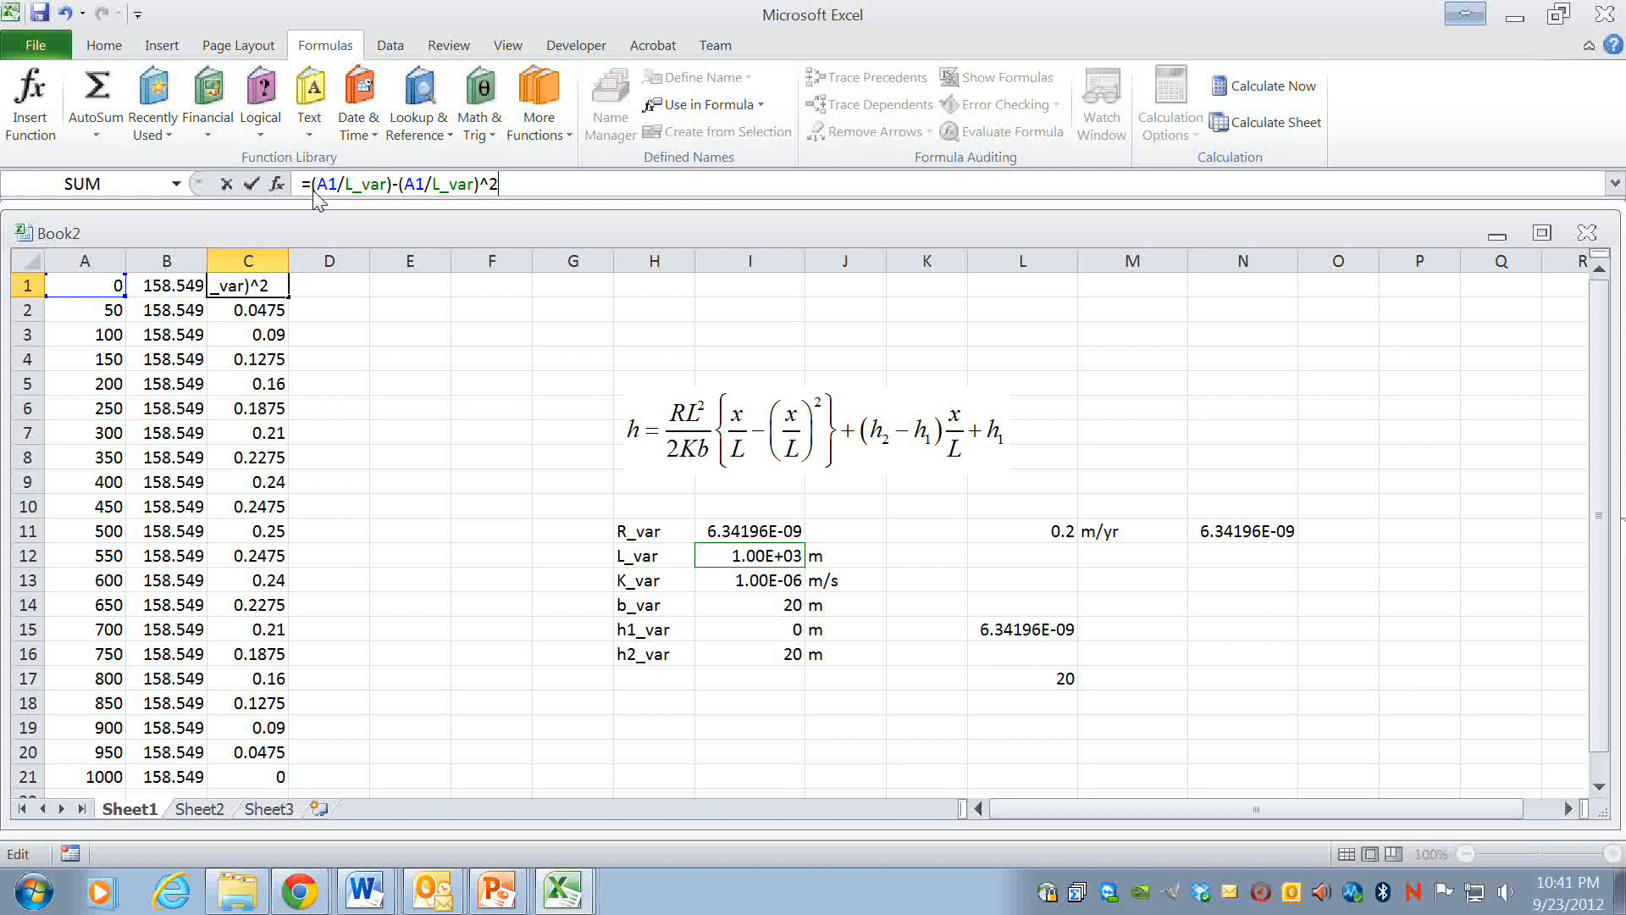
{"action": "key", "text": "Return"}
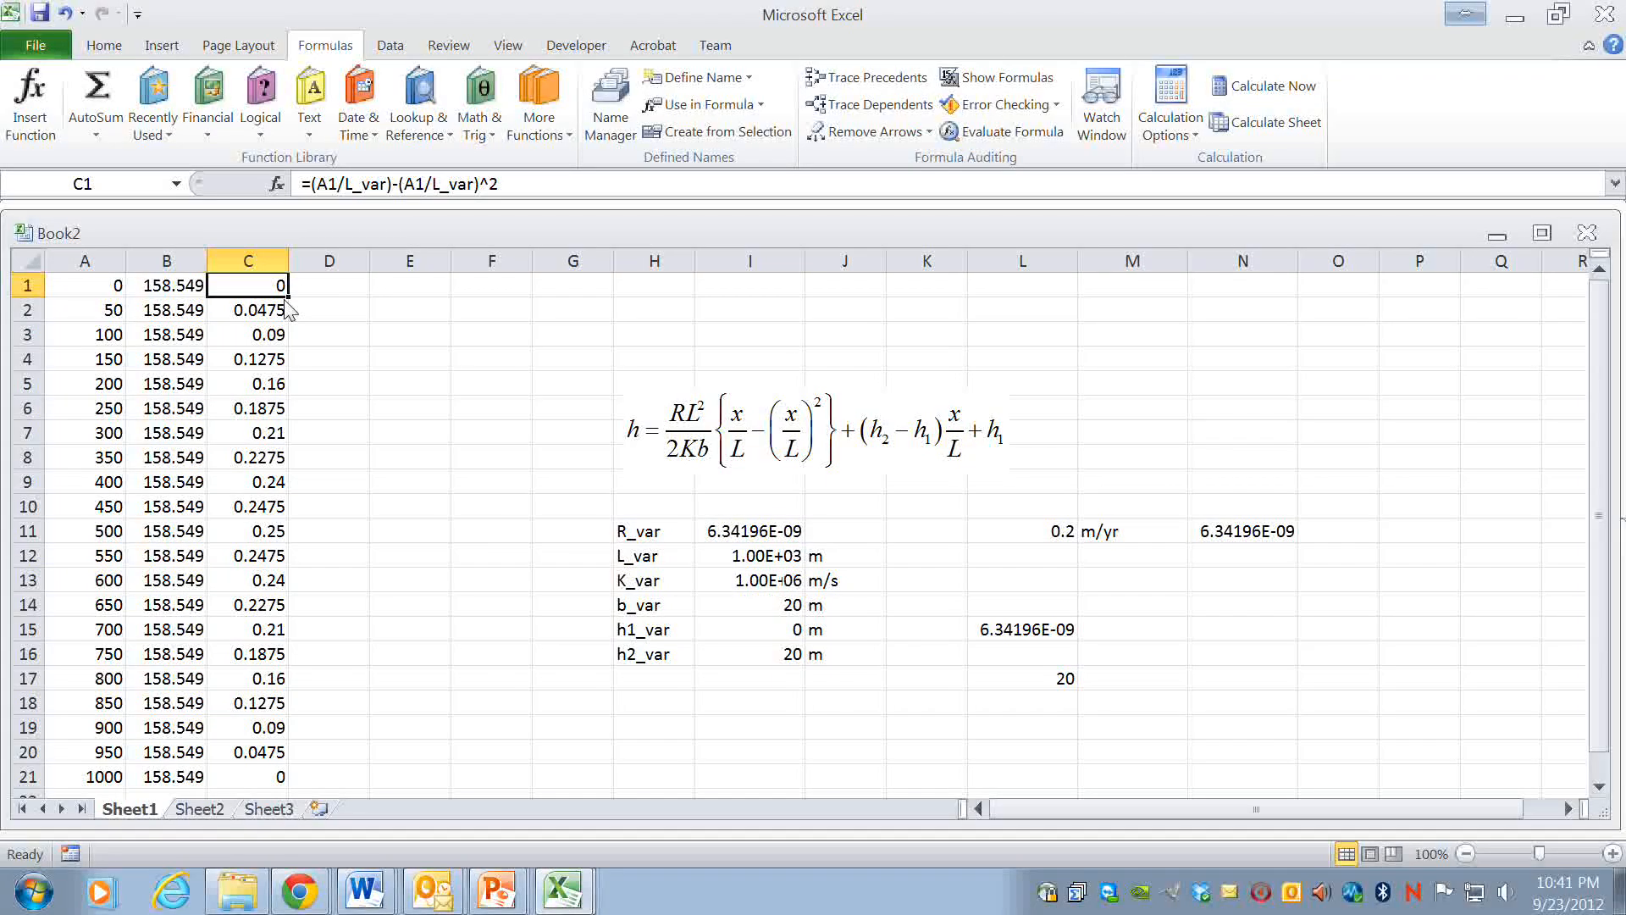
{"action": "mouse_move", "coordinate": [301, 755]}
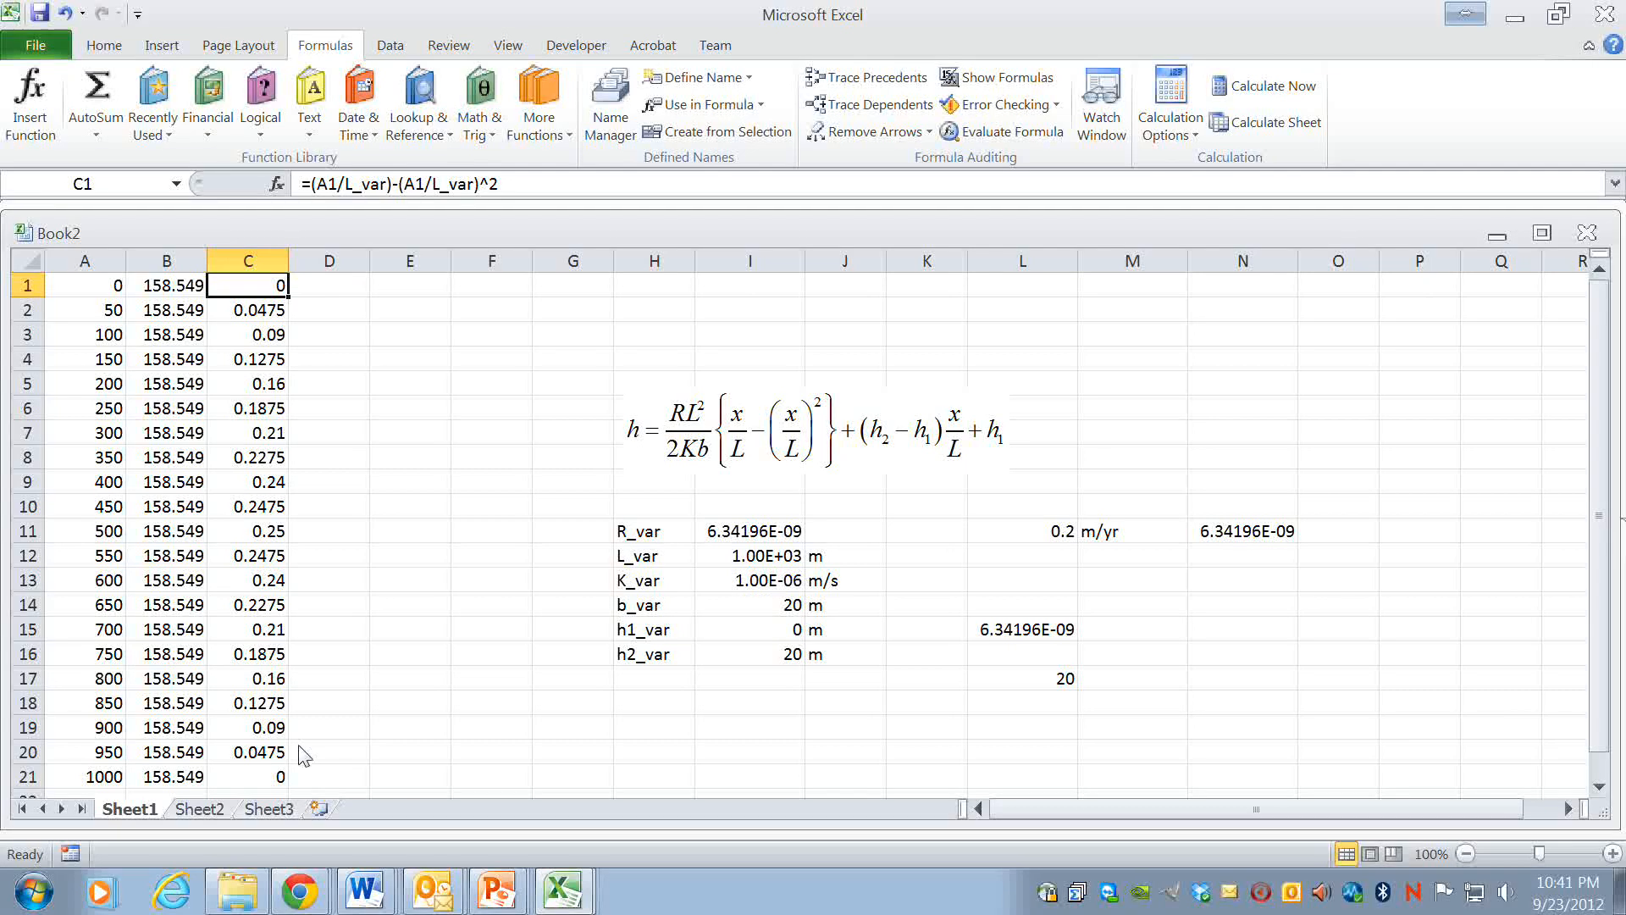
{"action": "mouse_move", "coordinate": [836, 441]}
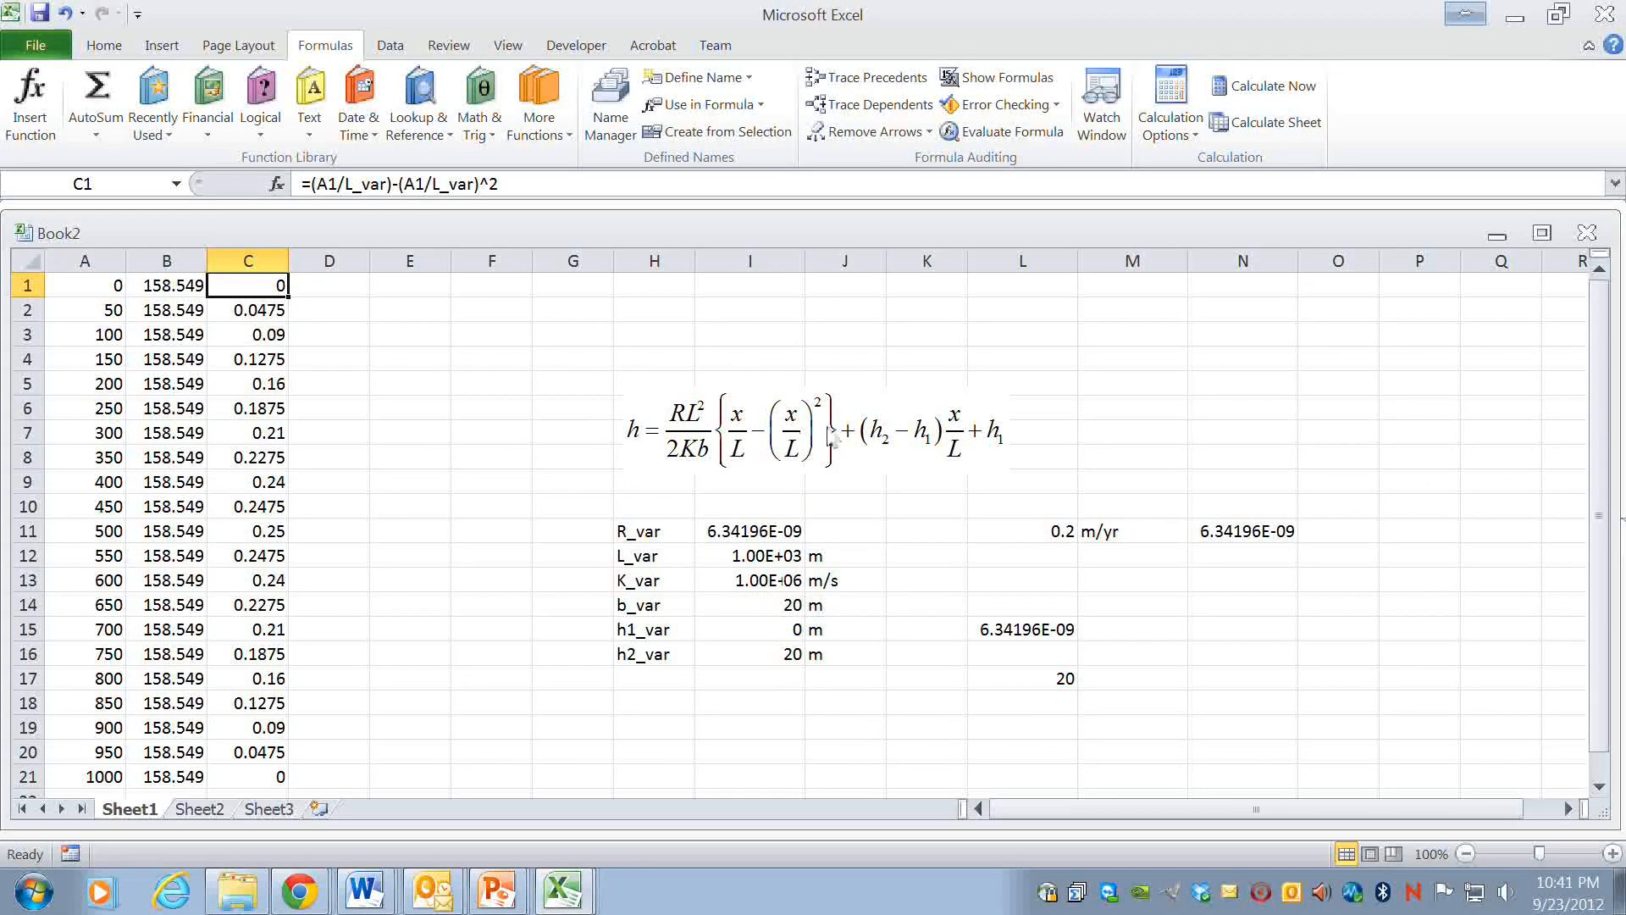
{"action": "mouse_move", "coordinate": [837, 443]}
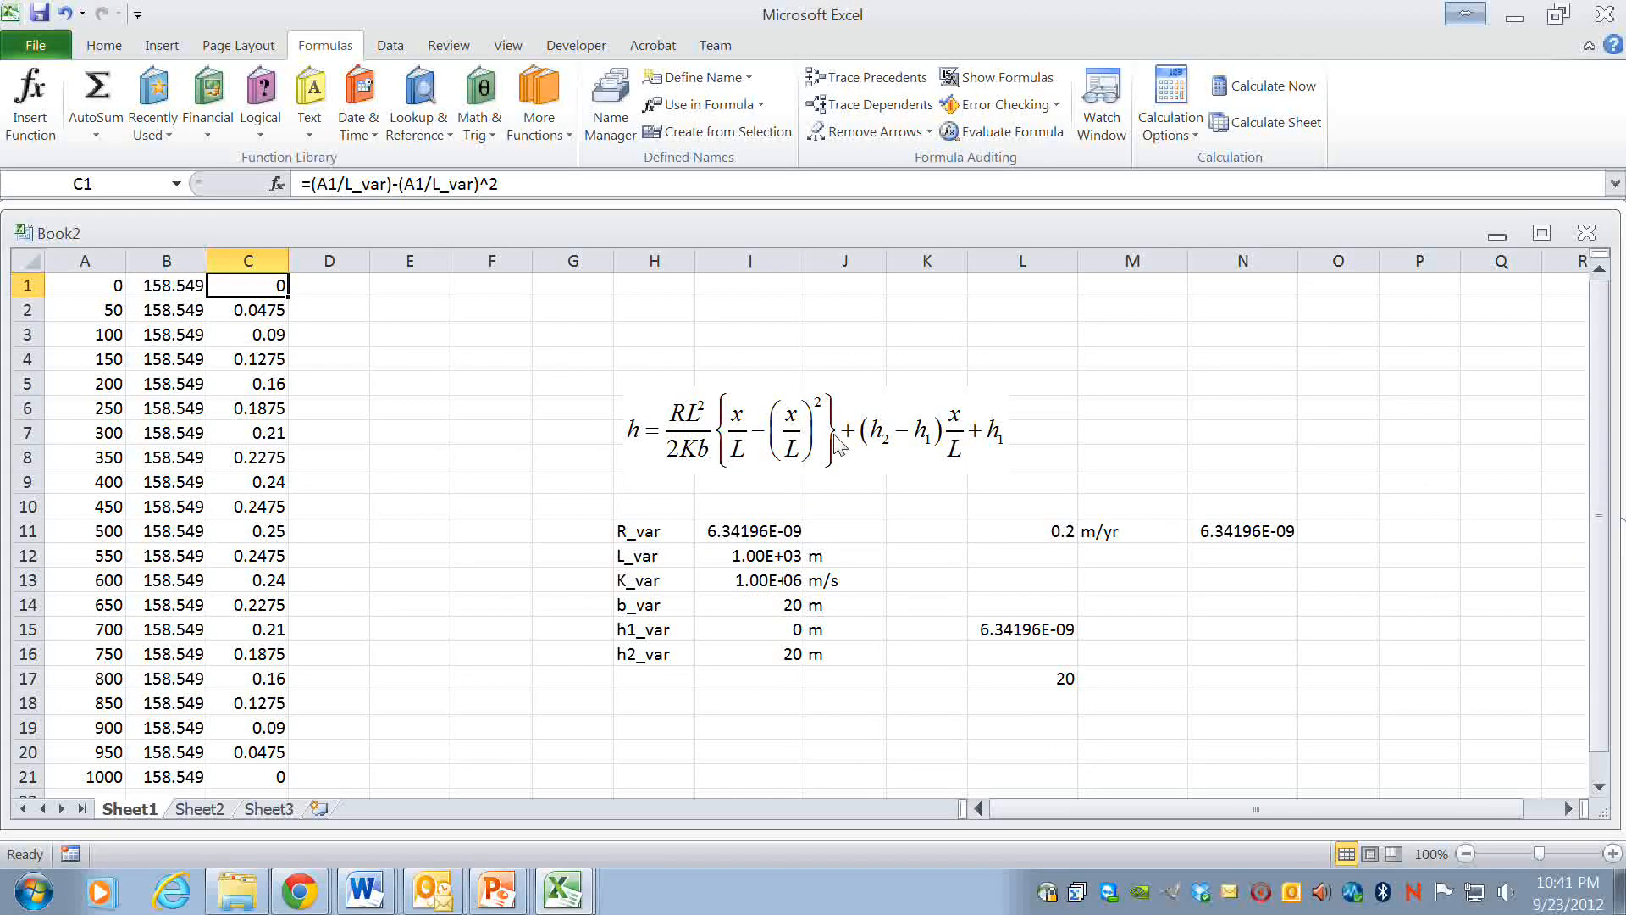
- Begin D1's linear term with (h2_var-h1_var)* in cell D1
{"action": "left_click", "coordinate": [329, 286]}
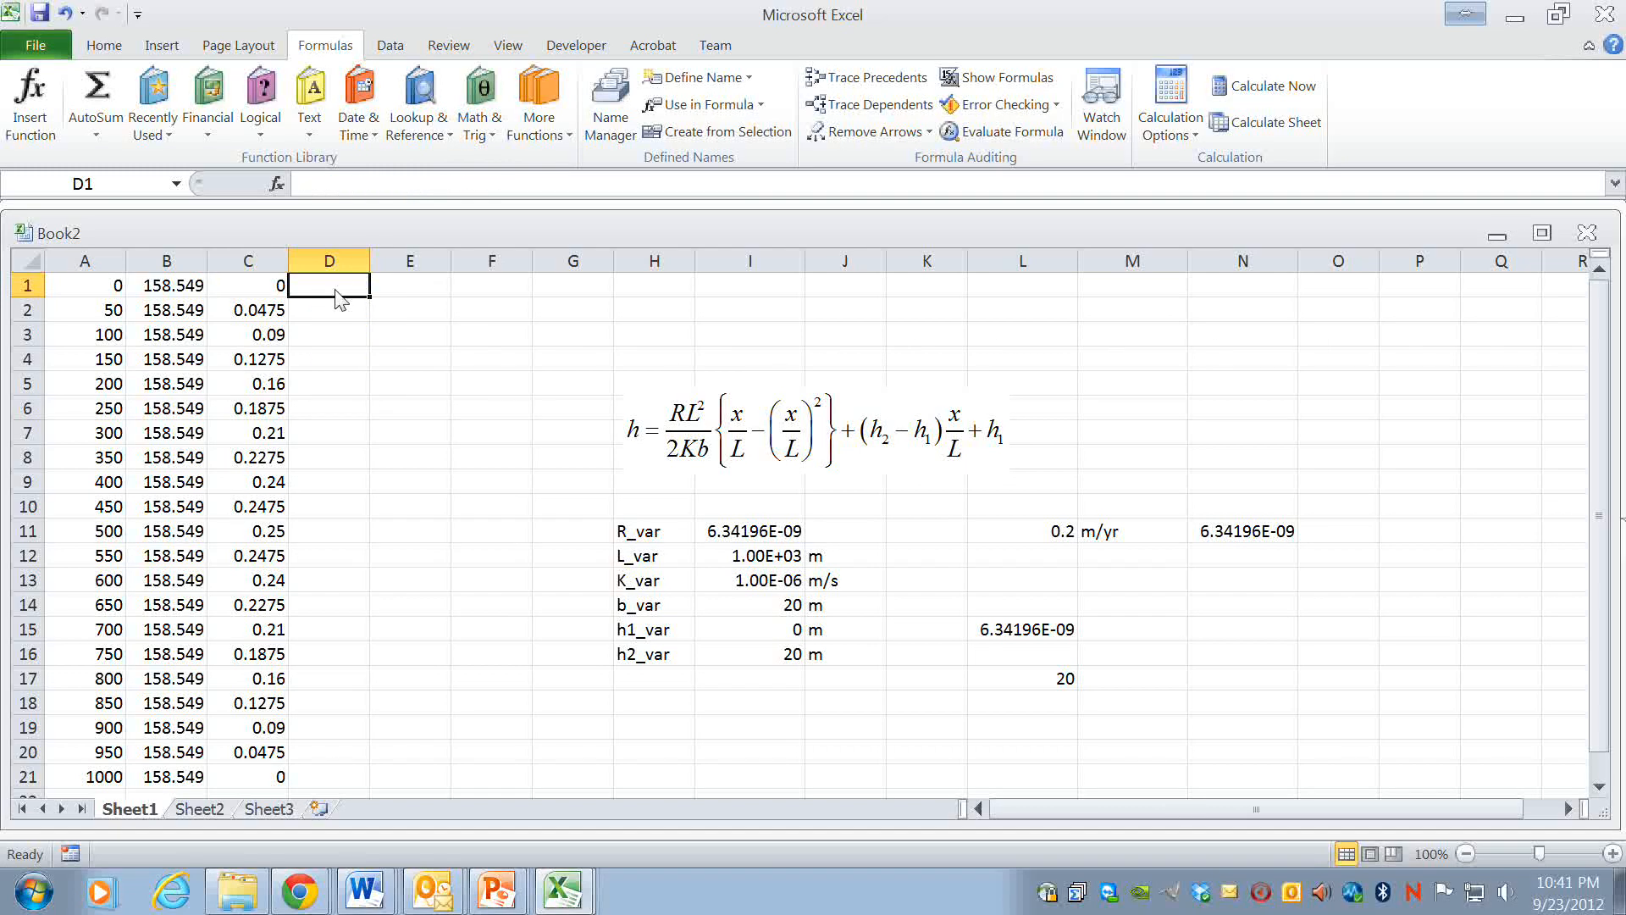
{"action": "mouse_move", "coordinate": [952, 446]}
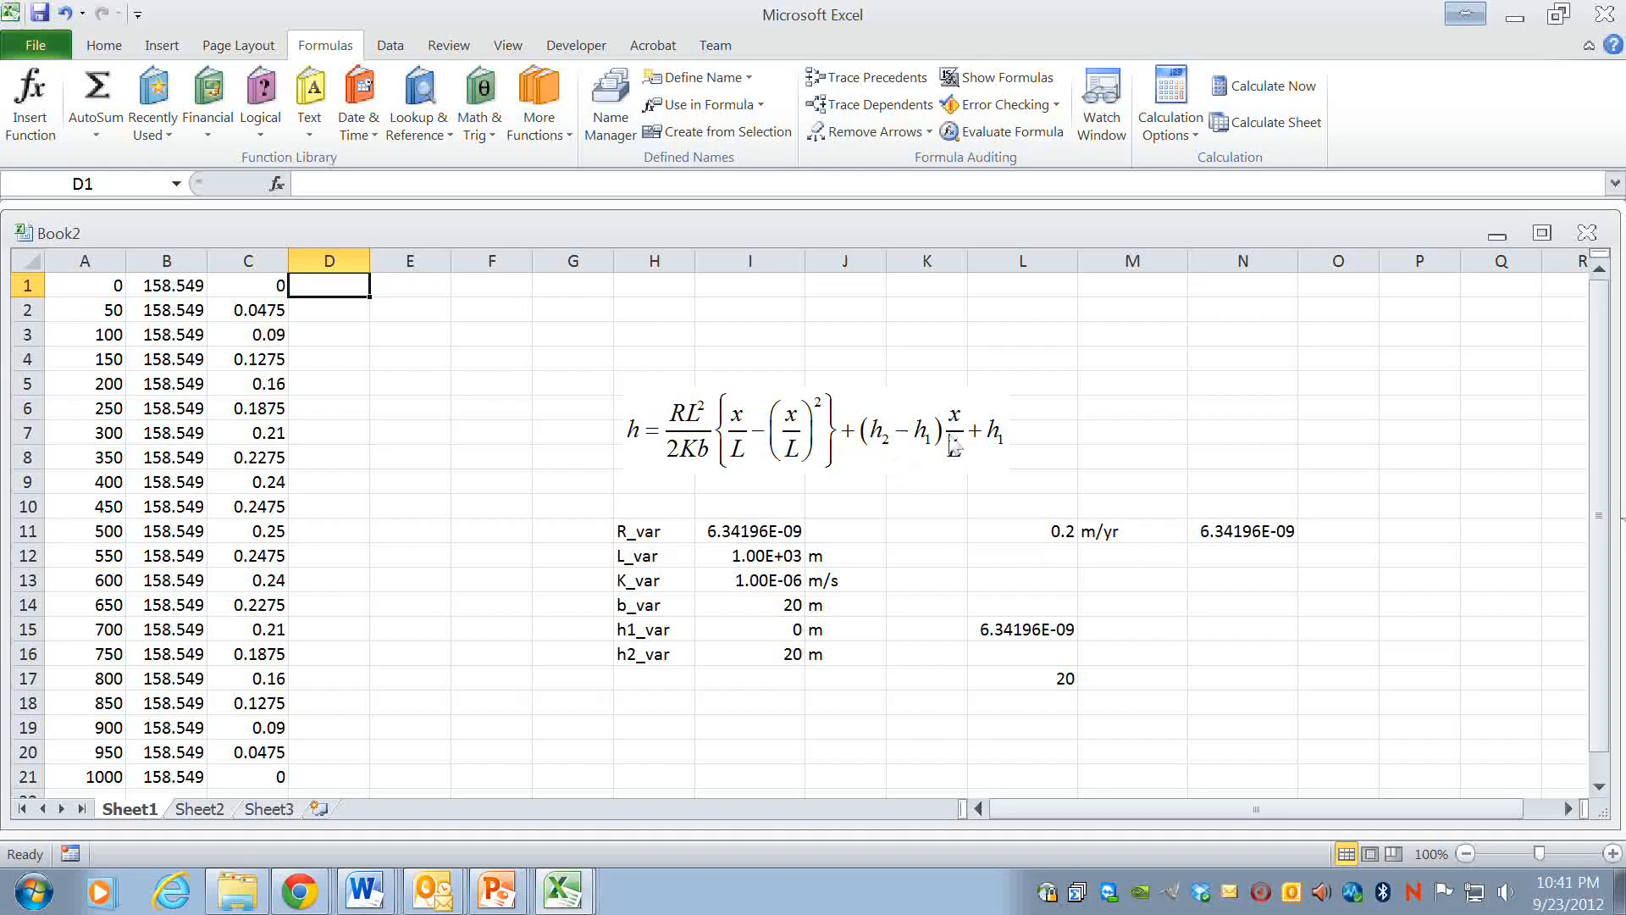
{"action": "type", "text": "("}
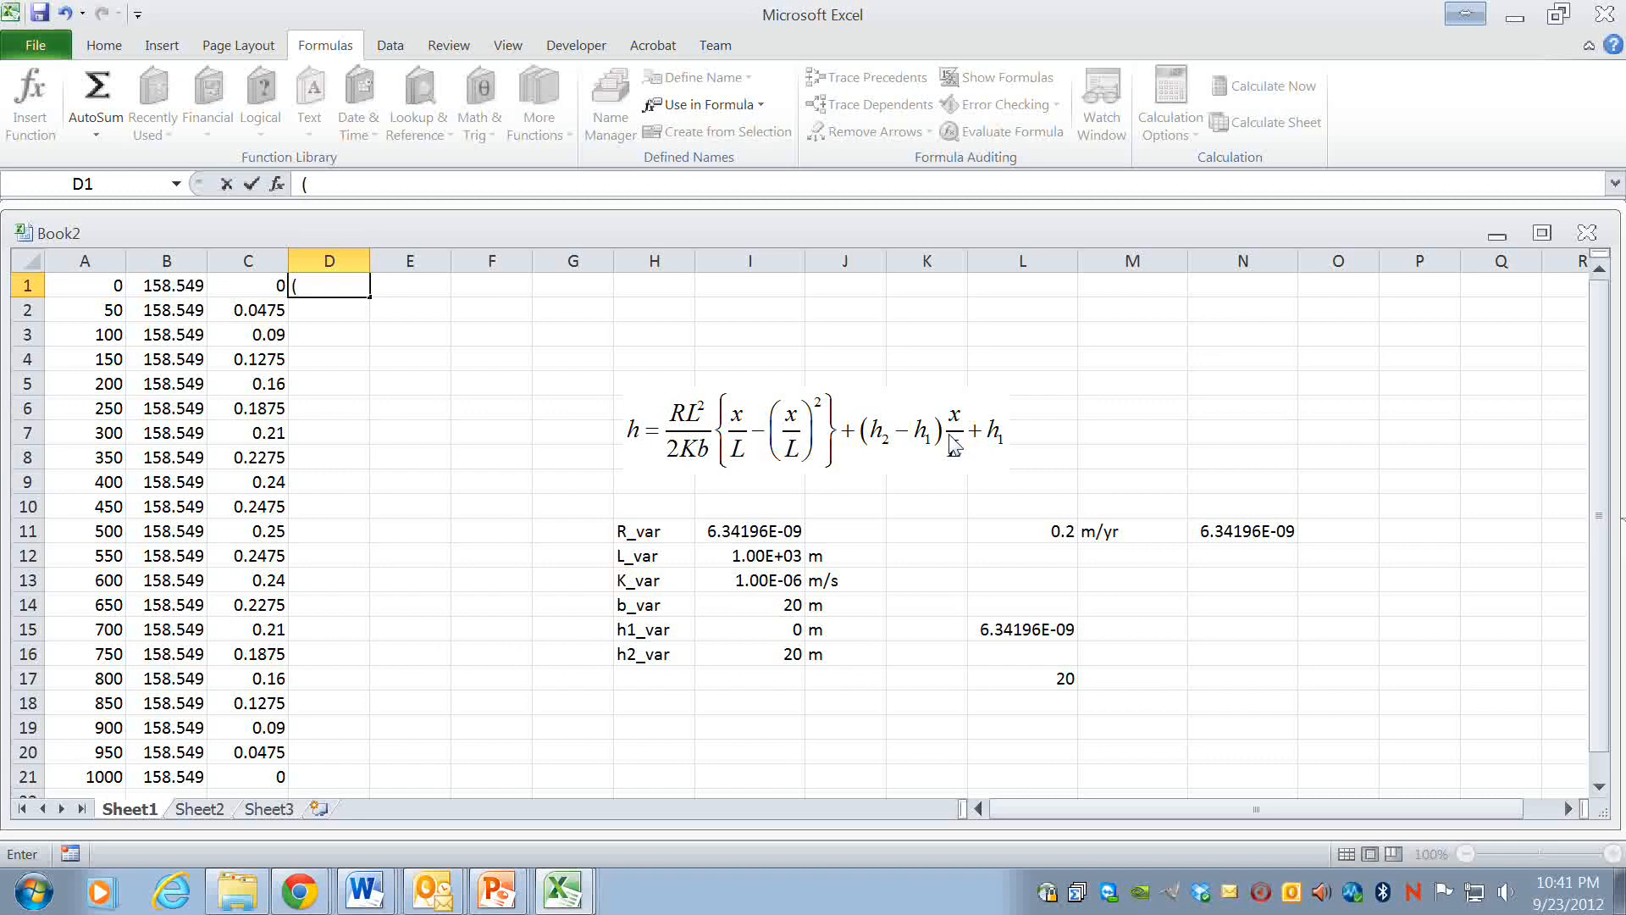
{"action": "type", "text": "h2"}
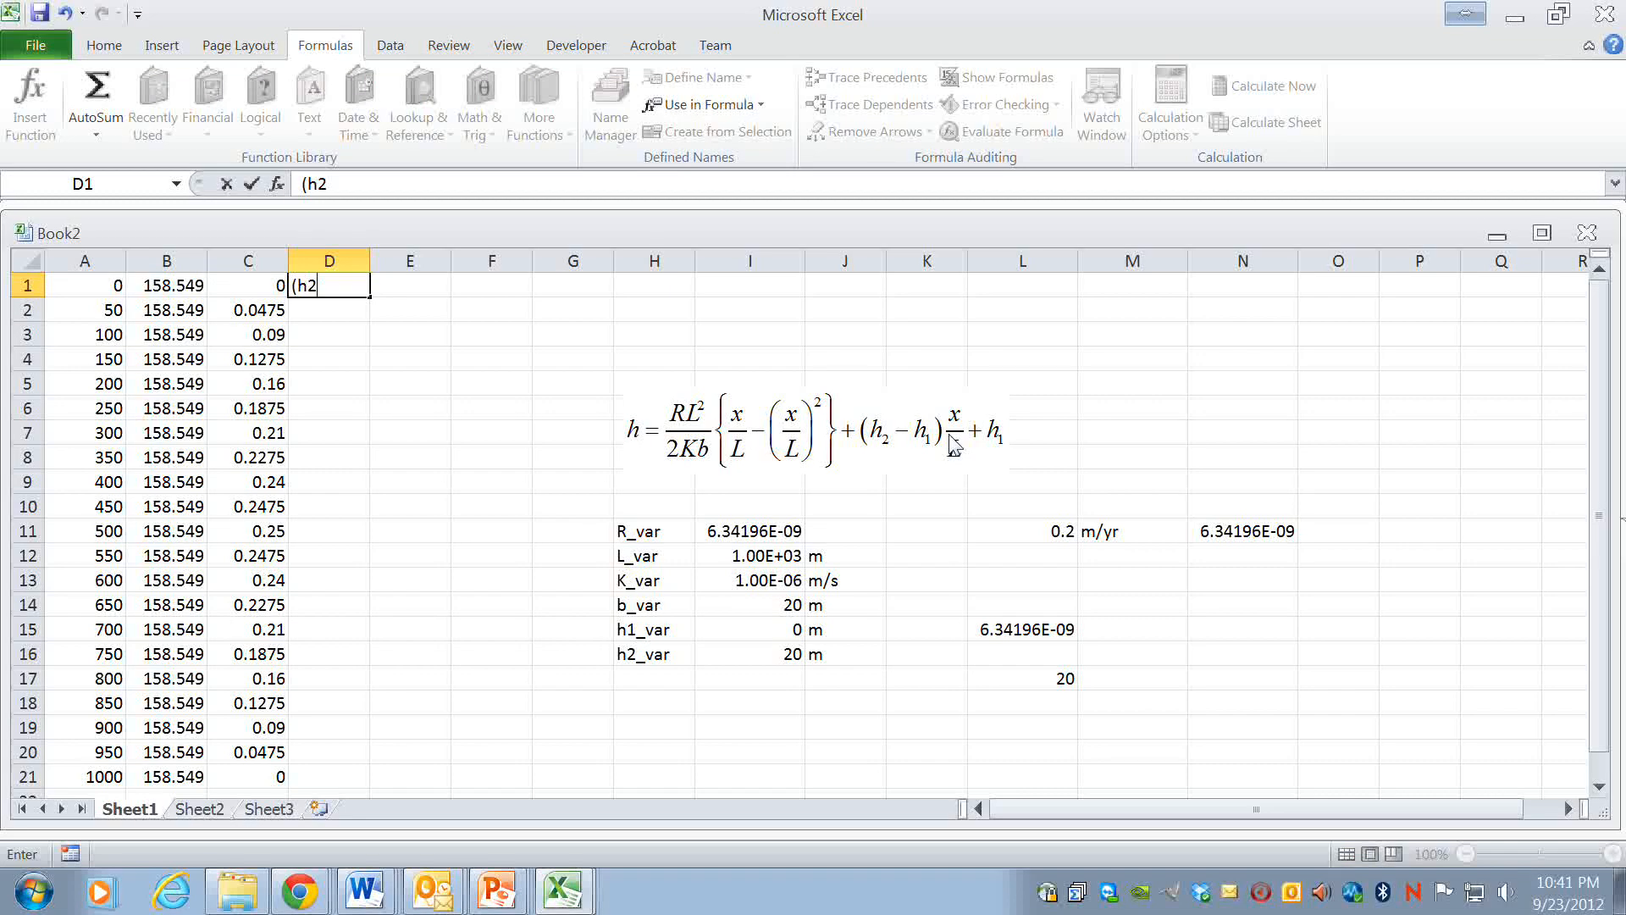
{"action": "type", "text": "_var-"}
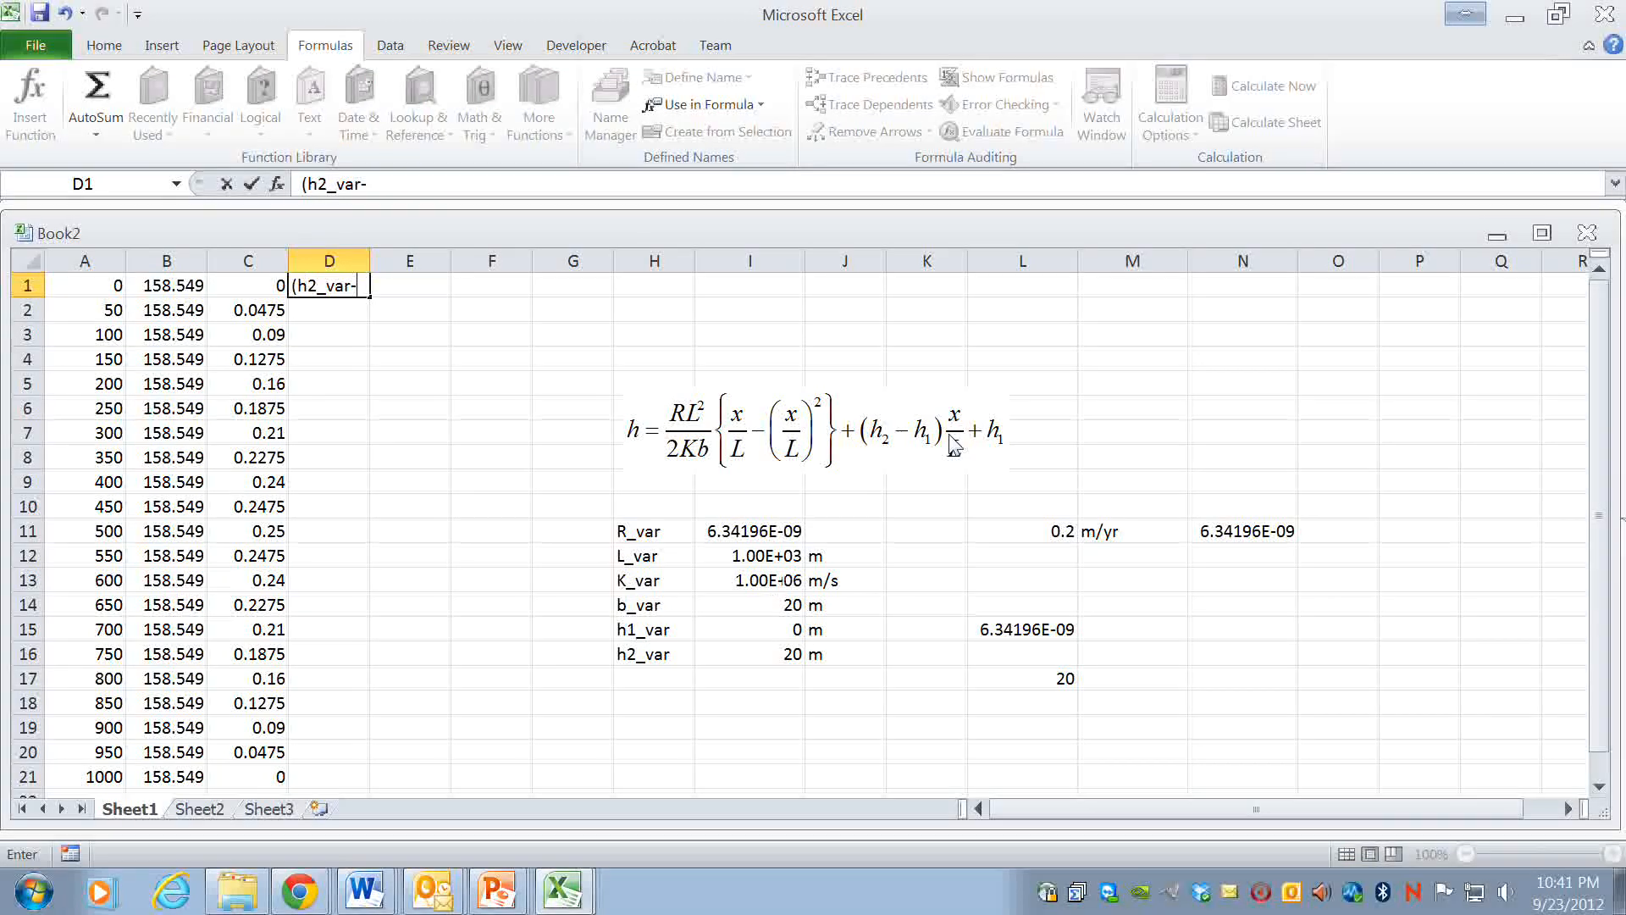
{"action": "type", "text": "h1_v"}
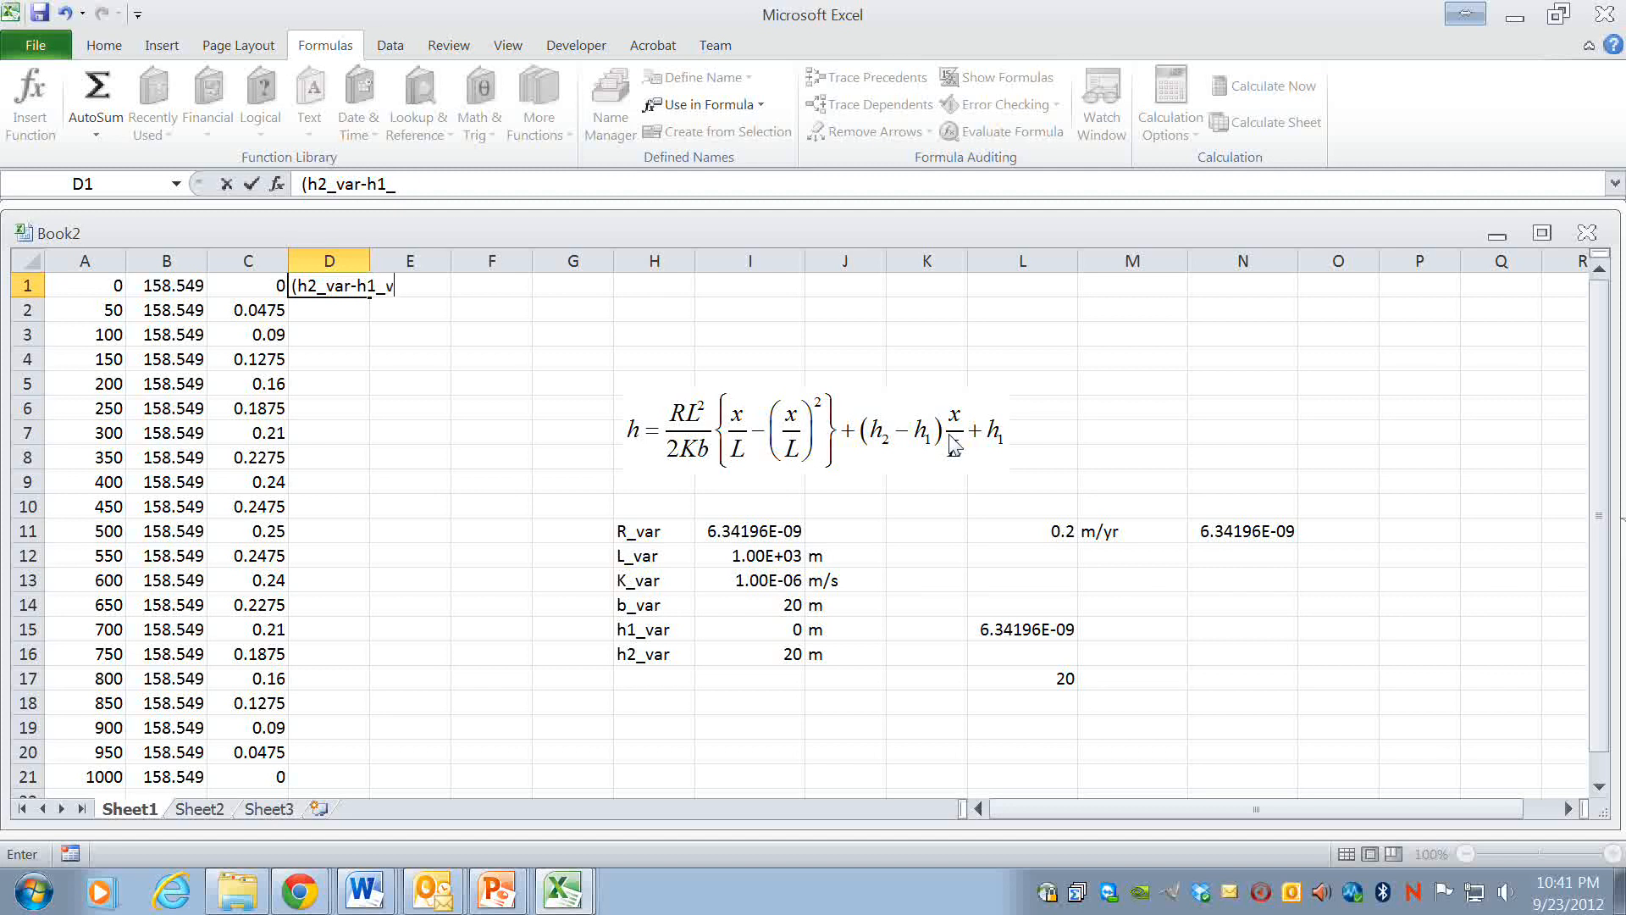
{"action": "type", "text": "ar)*"}
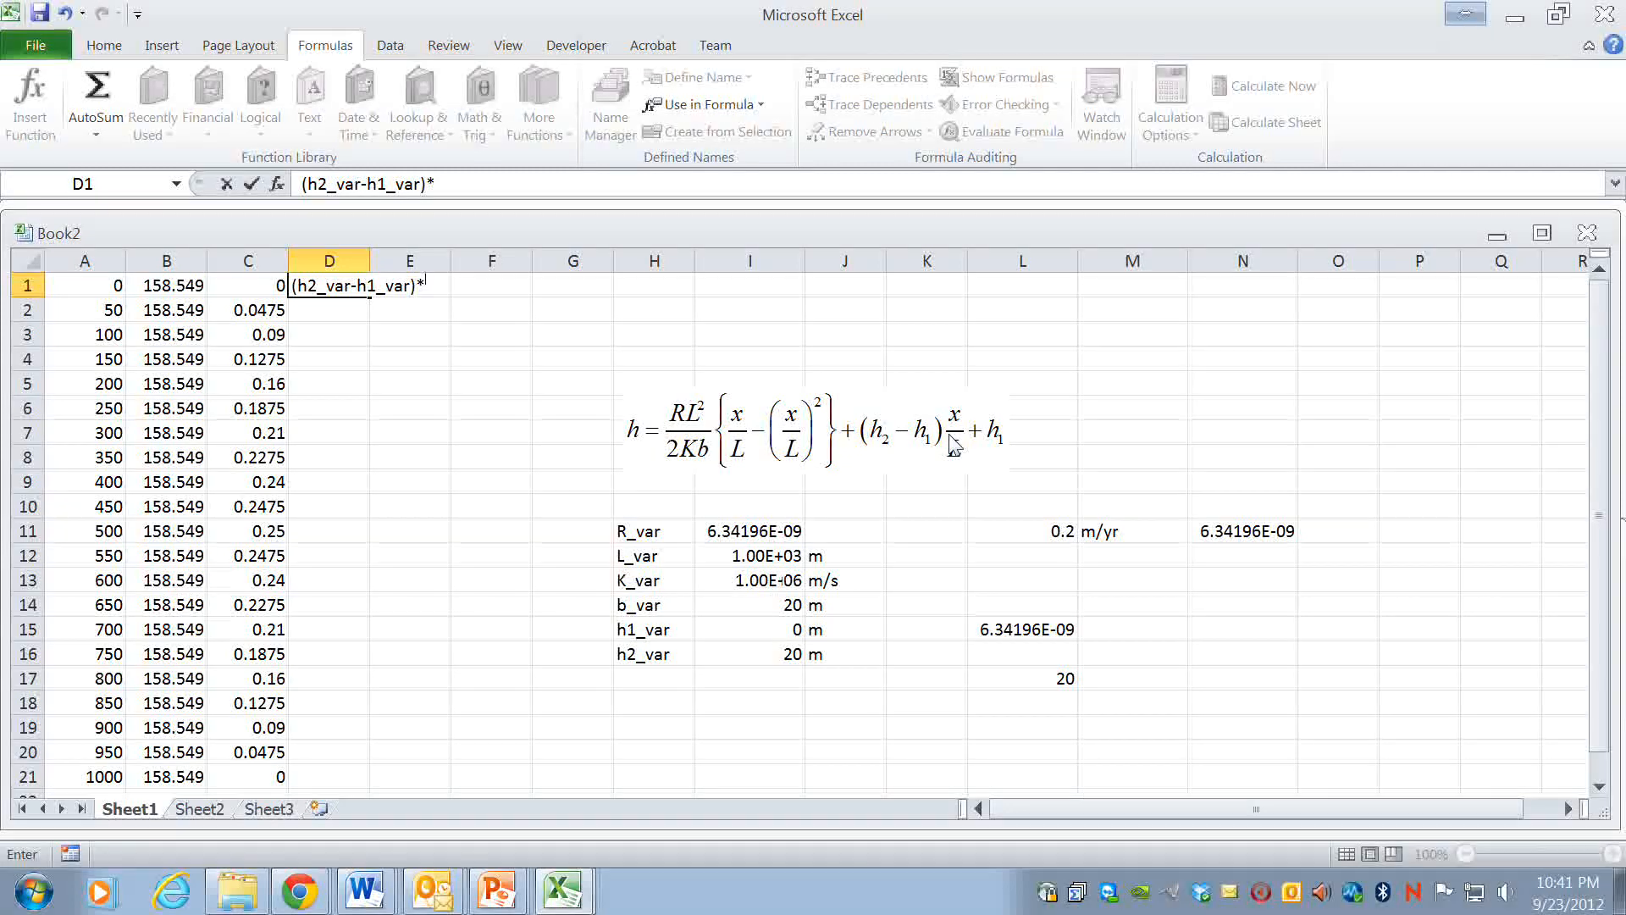
{"action": "mouse_move", "coordinate": [98, 301]}
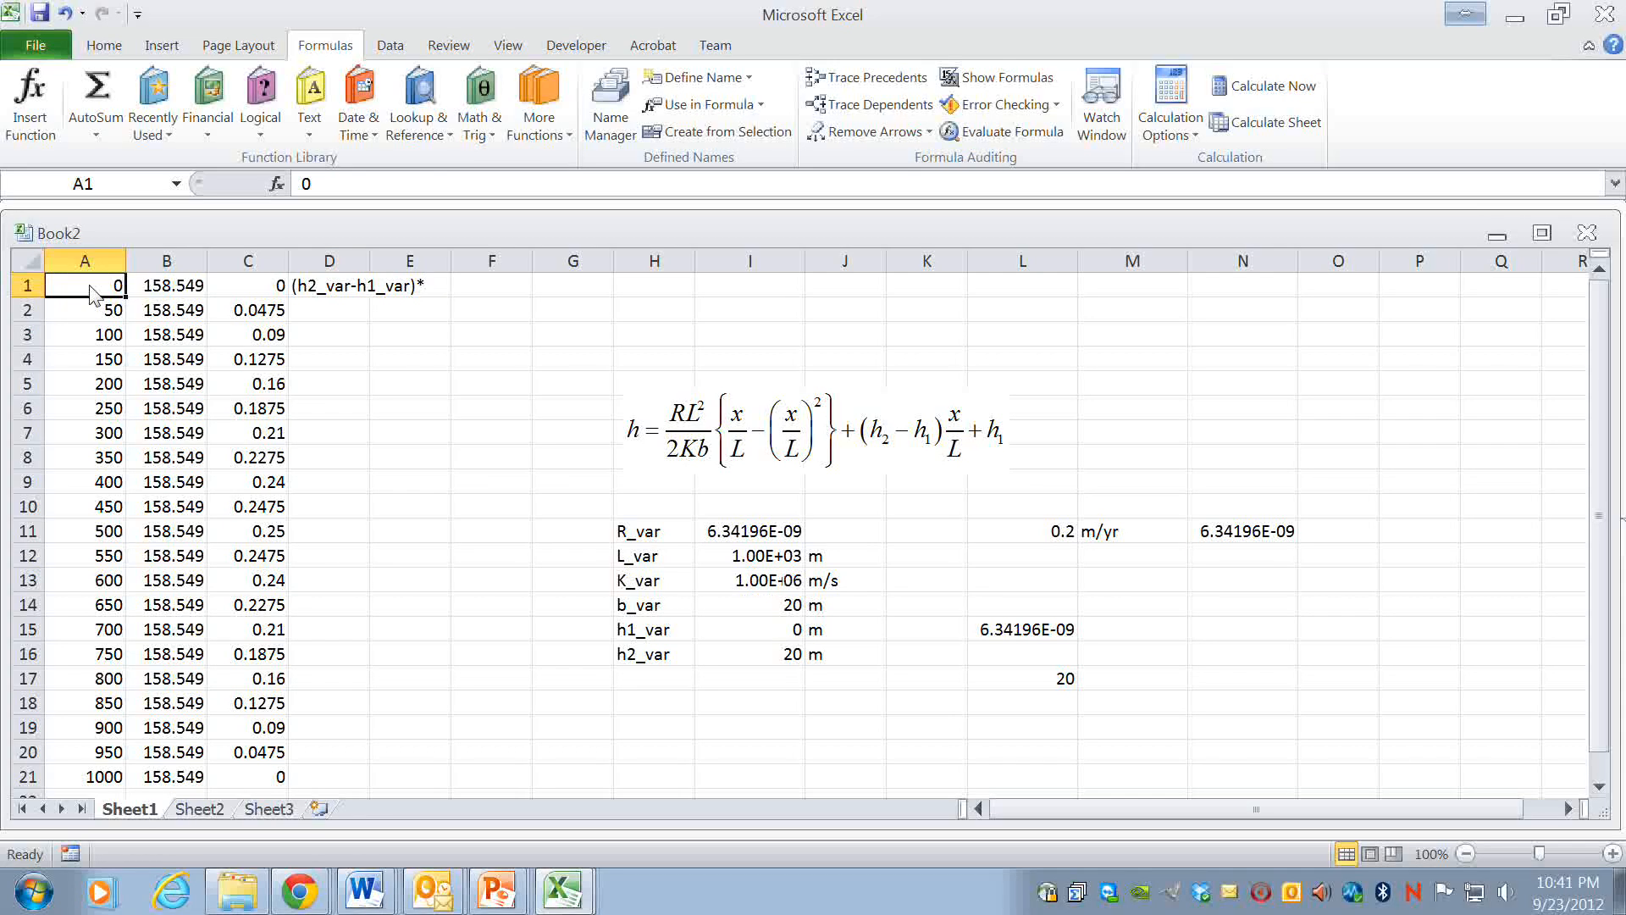
- Complete D1 as =((h2_var-h1_var)*A1/L_var)+h1_var, referencing A1, and commit it
{"action": "left_click", "coordinate": [328, 286]}
{"action": "type", "text": "="}
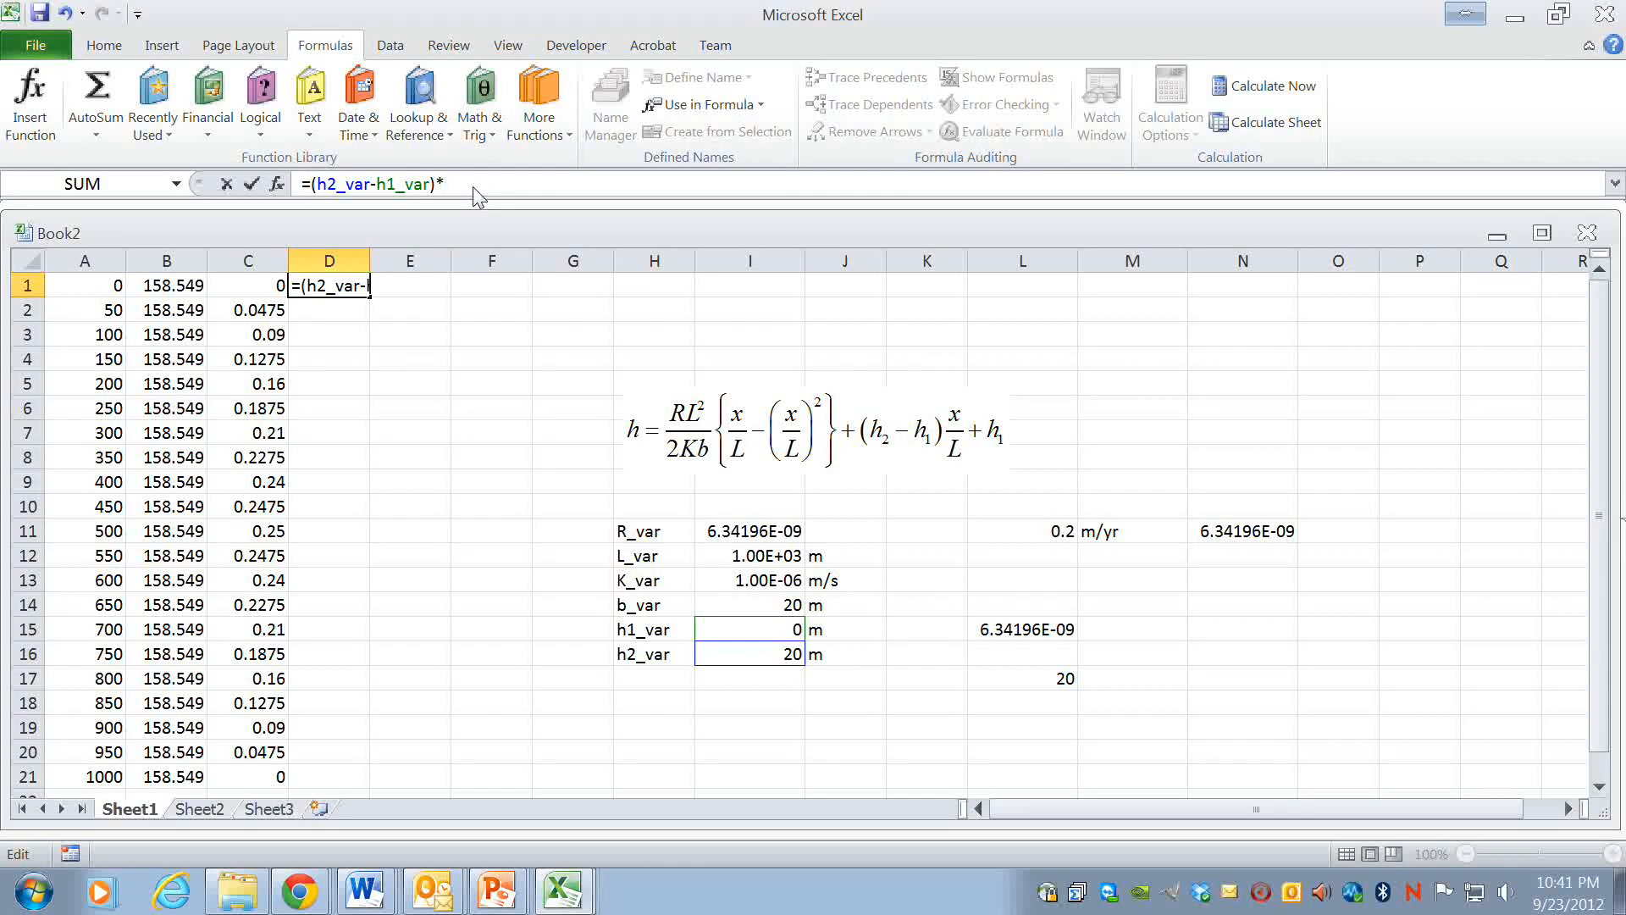
{"action": "left_click", "coordinate": [85, 285]}
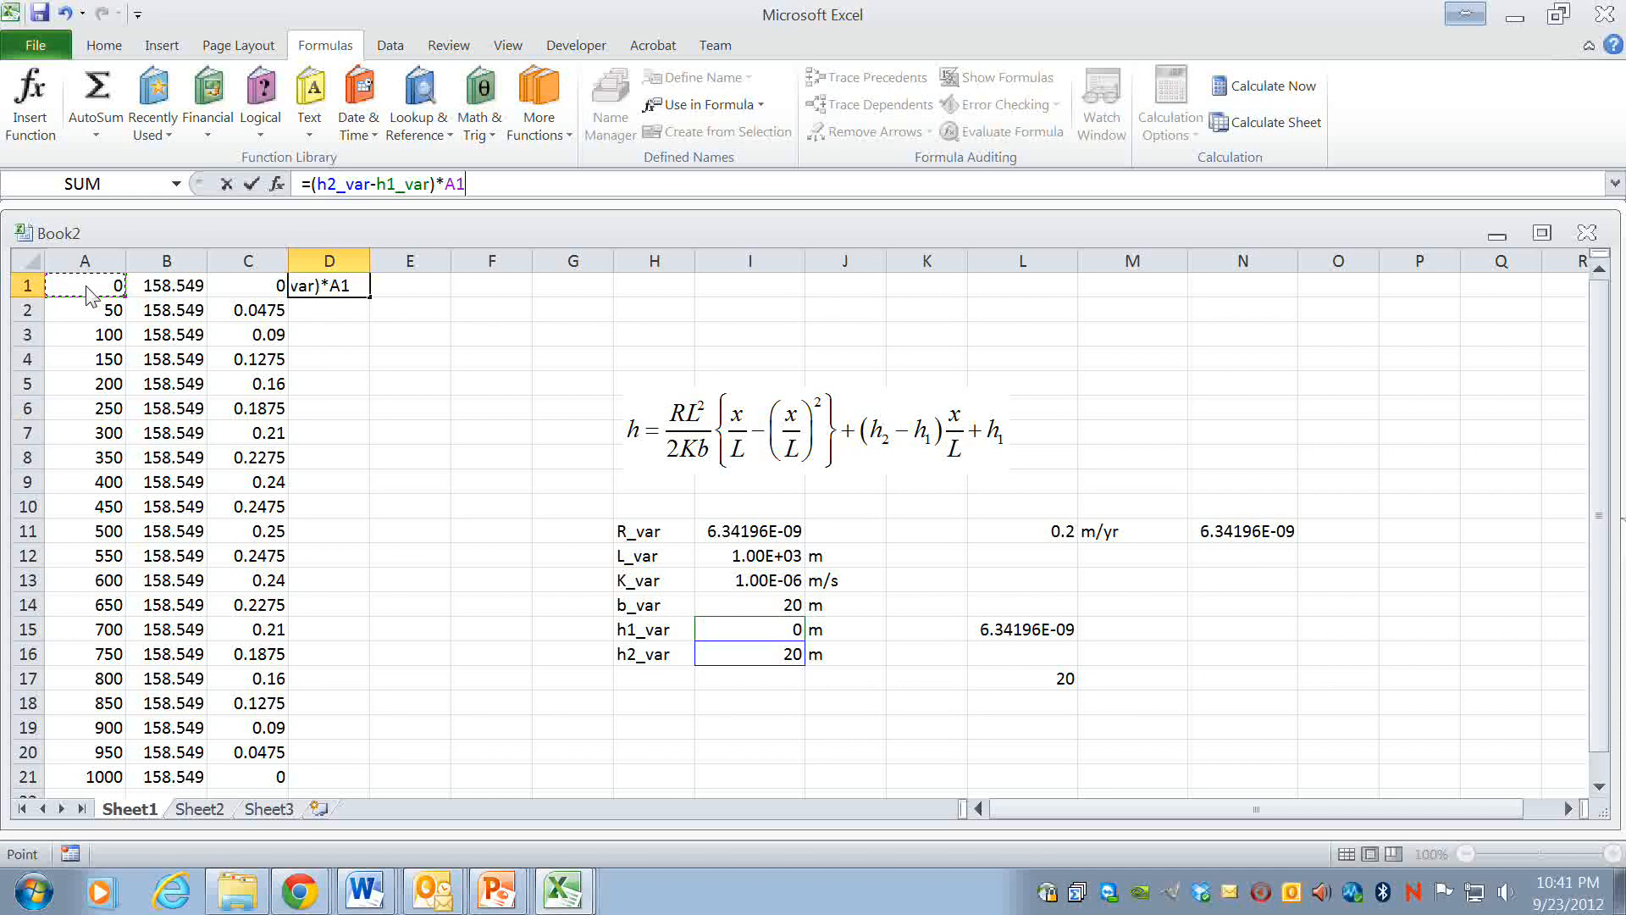
{"action": "type", "text": "/L"}
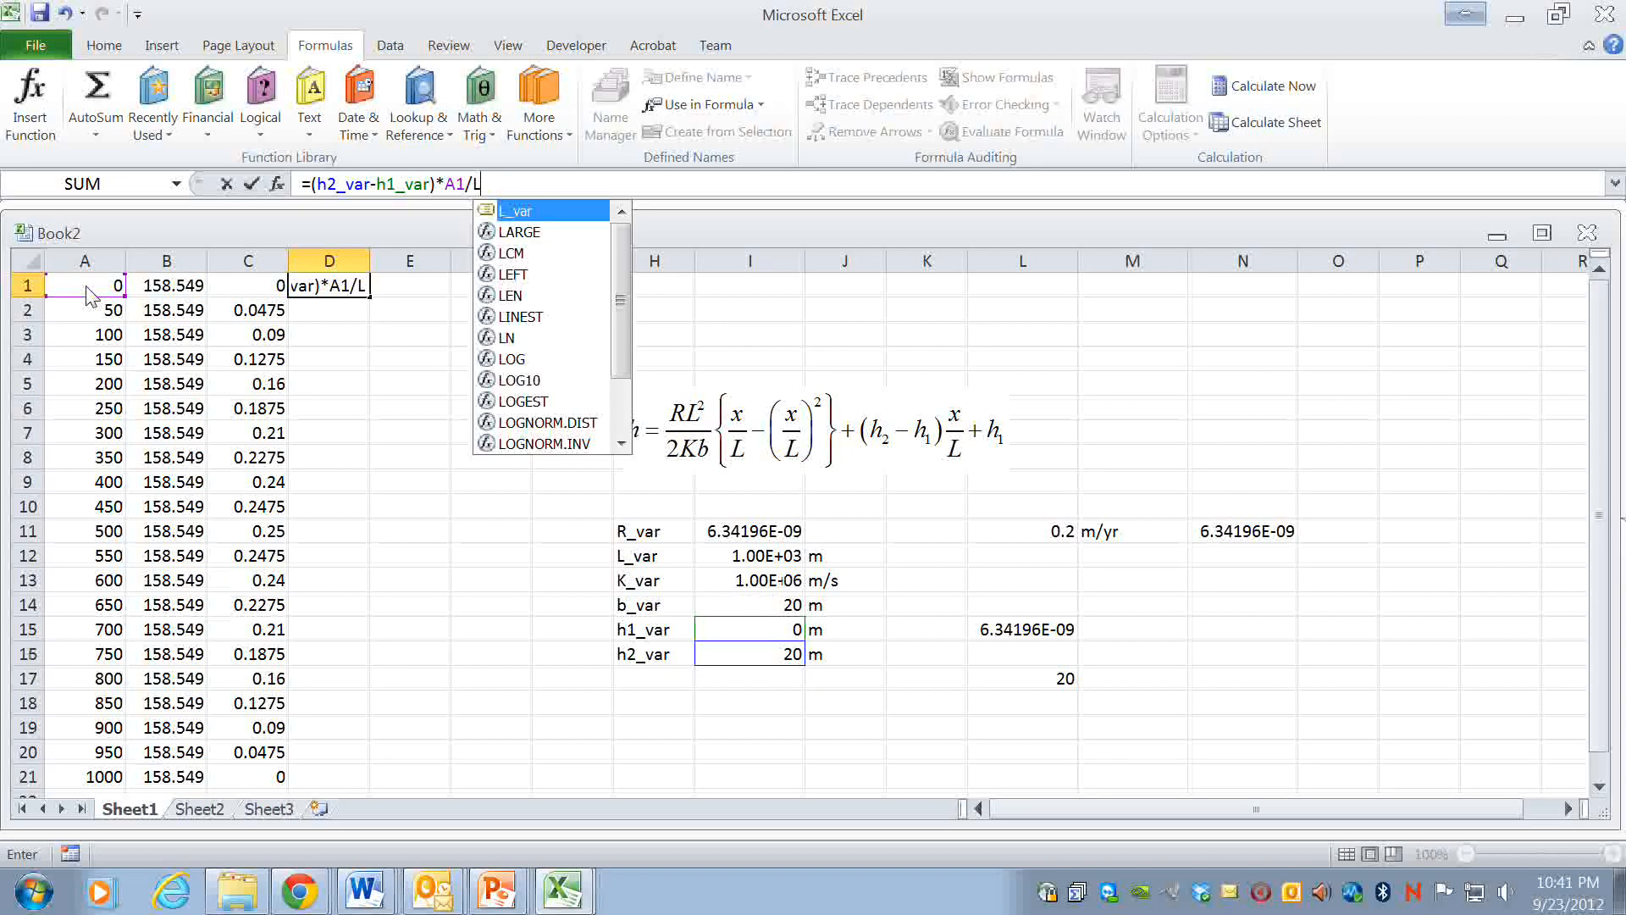
{"action": "type", "text": "_var"}
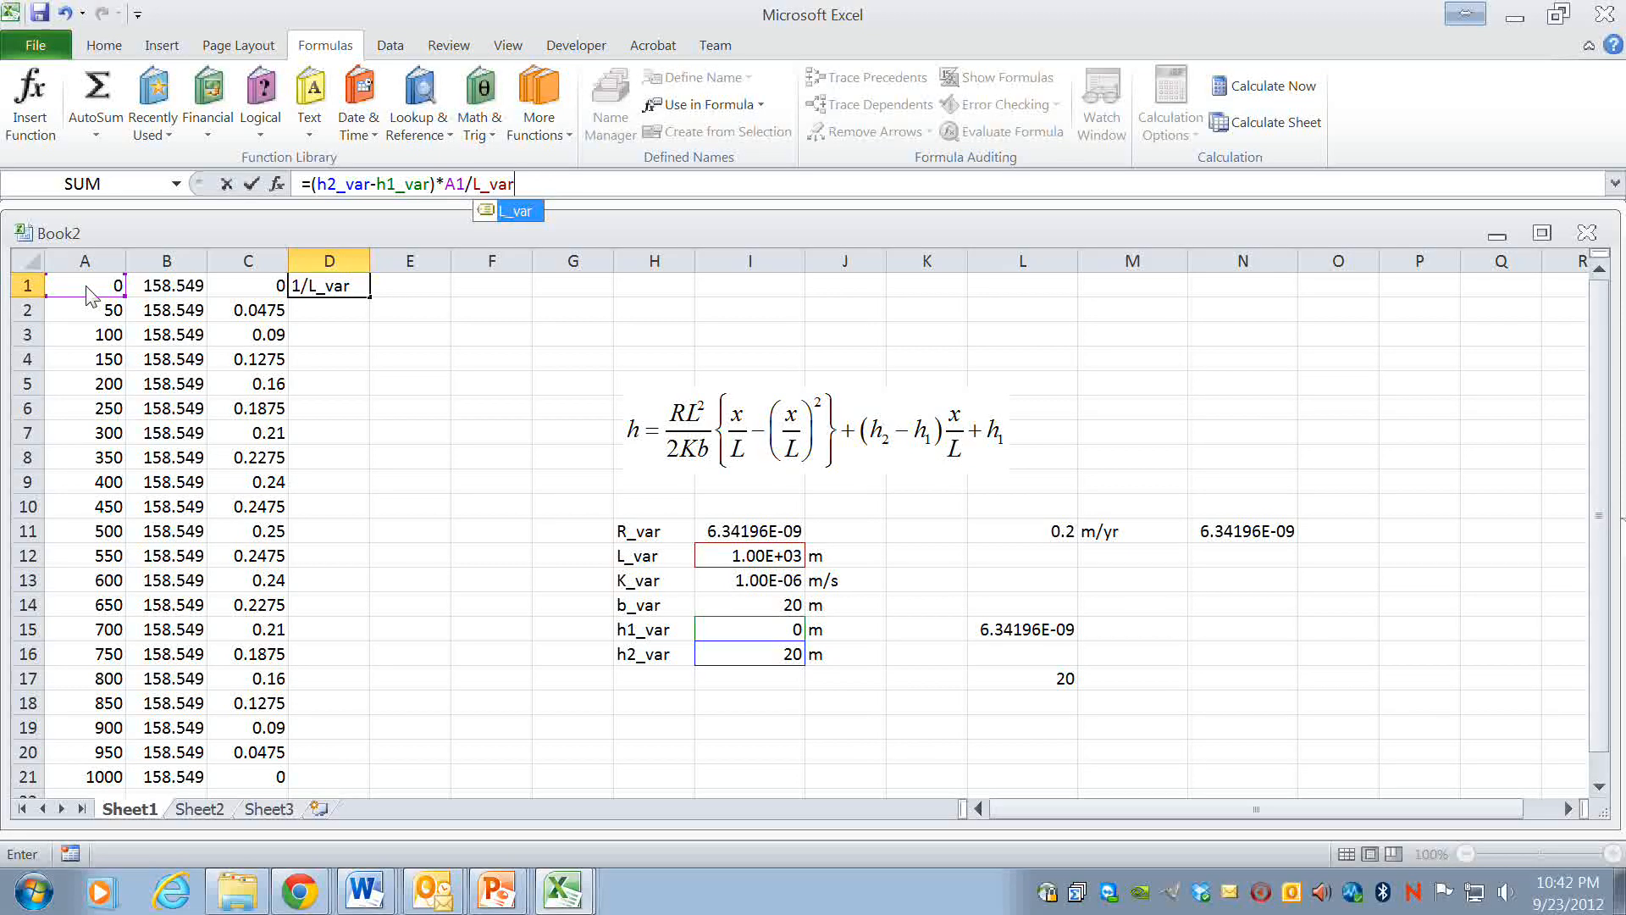
{"action": "type", "text": ")"}
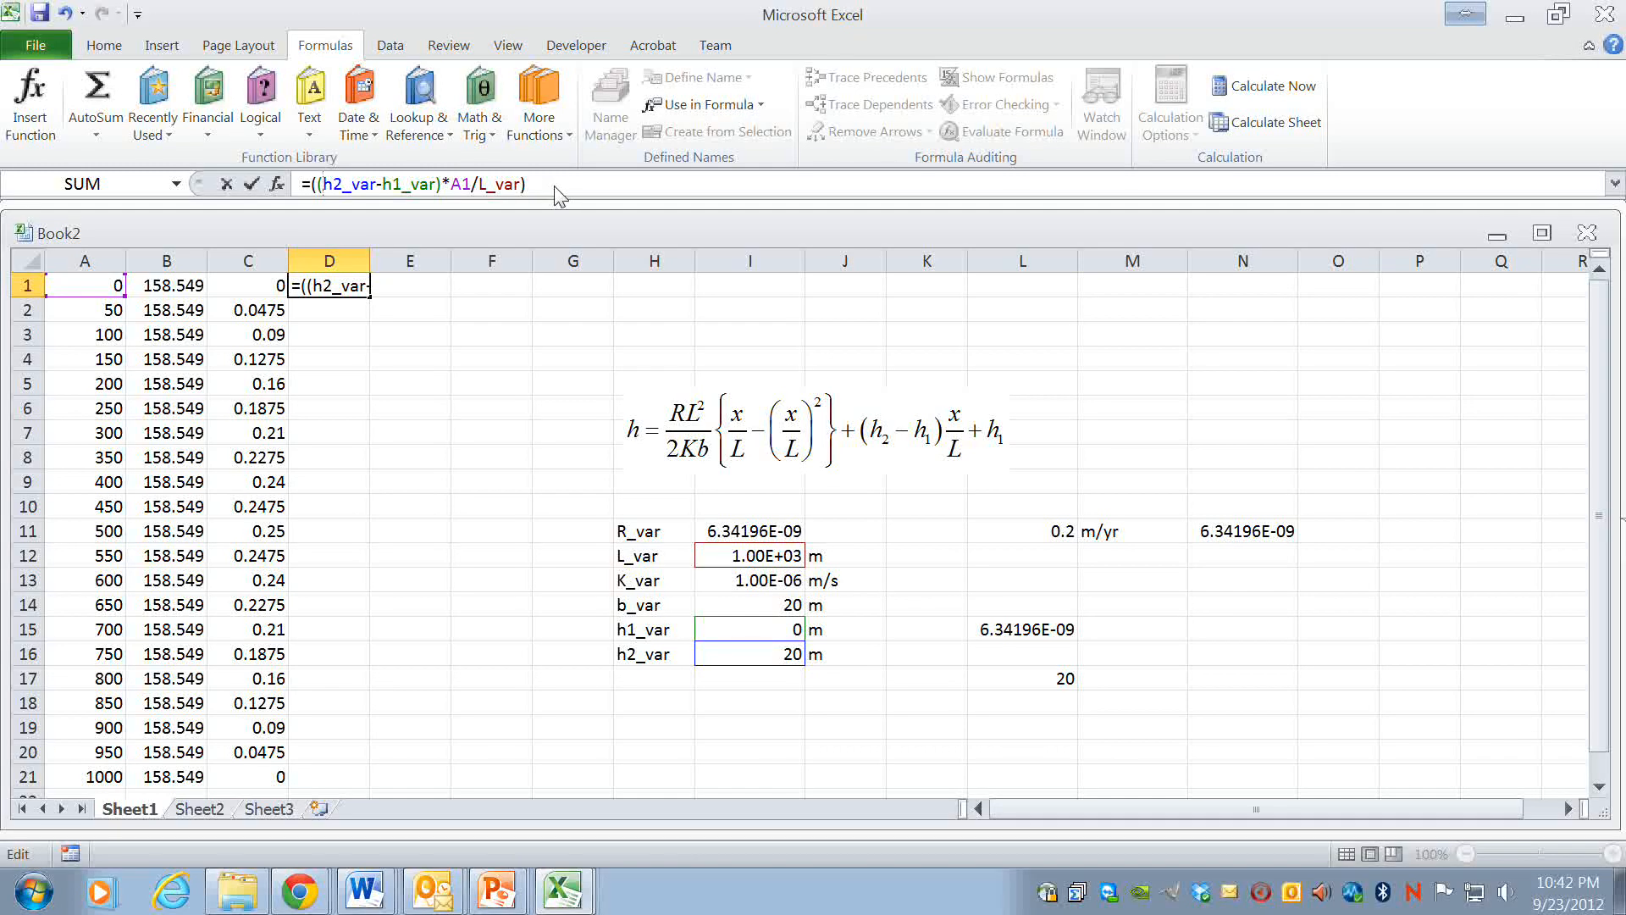
{"action": "type", "text": "+"}
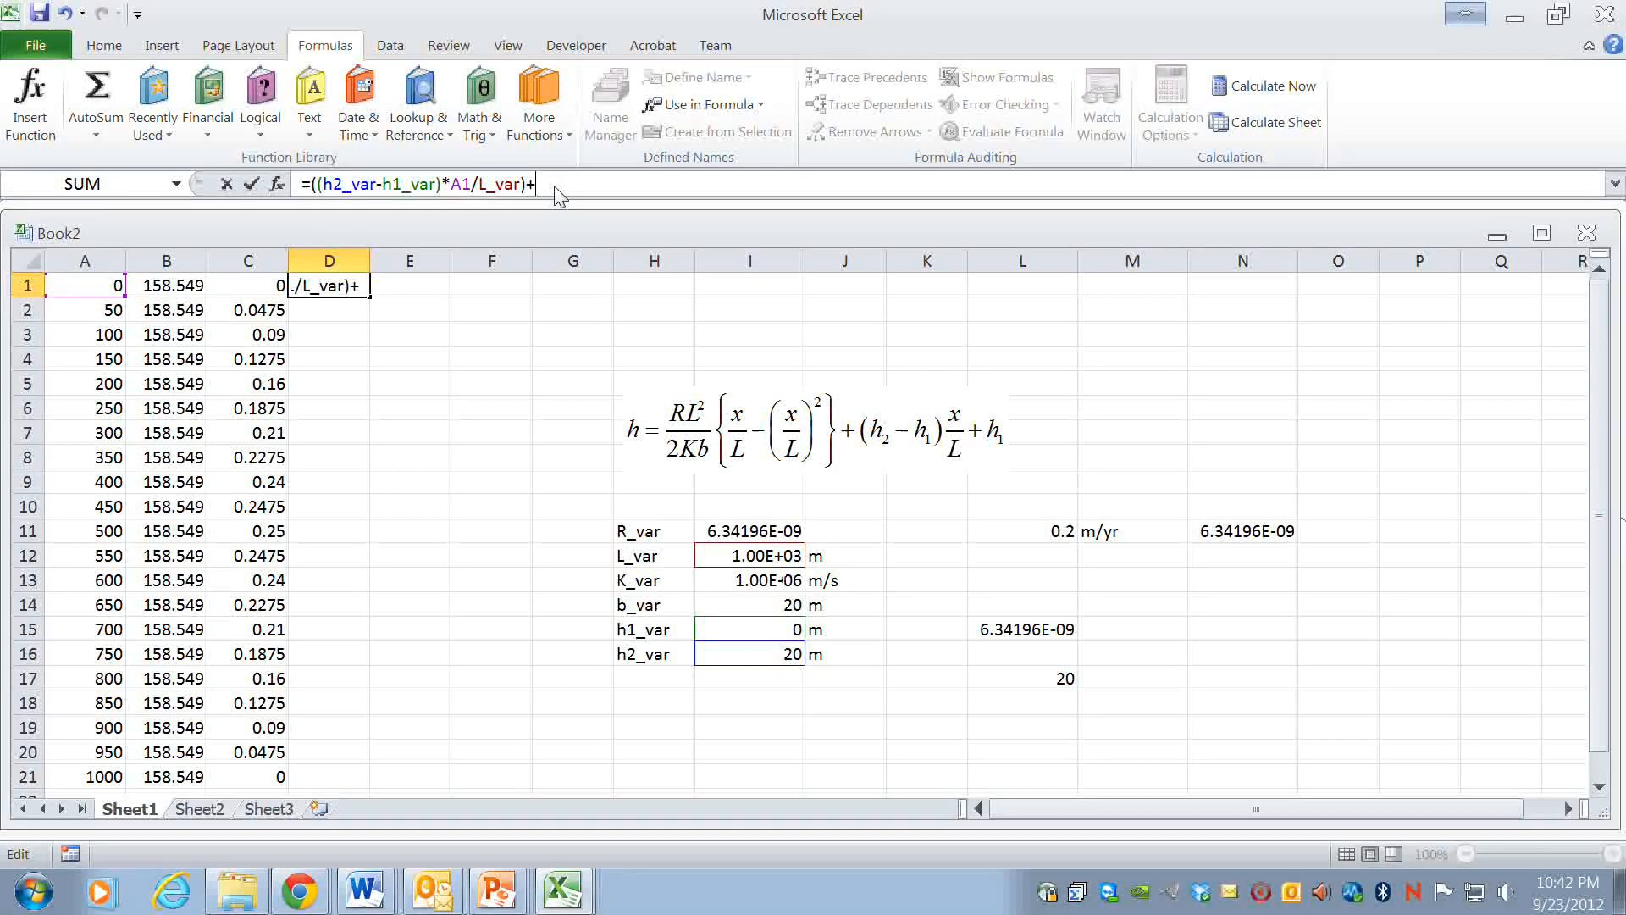
{"action": "type", "text": "h1_var"}
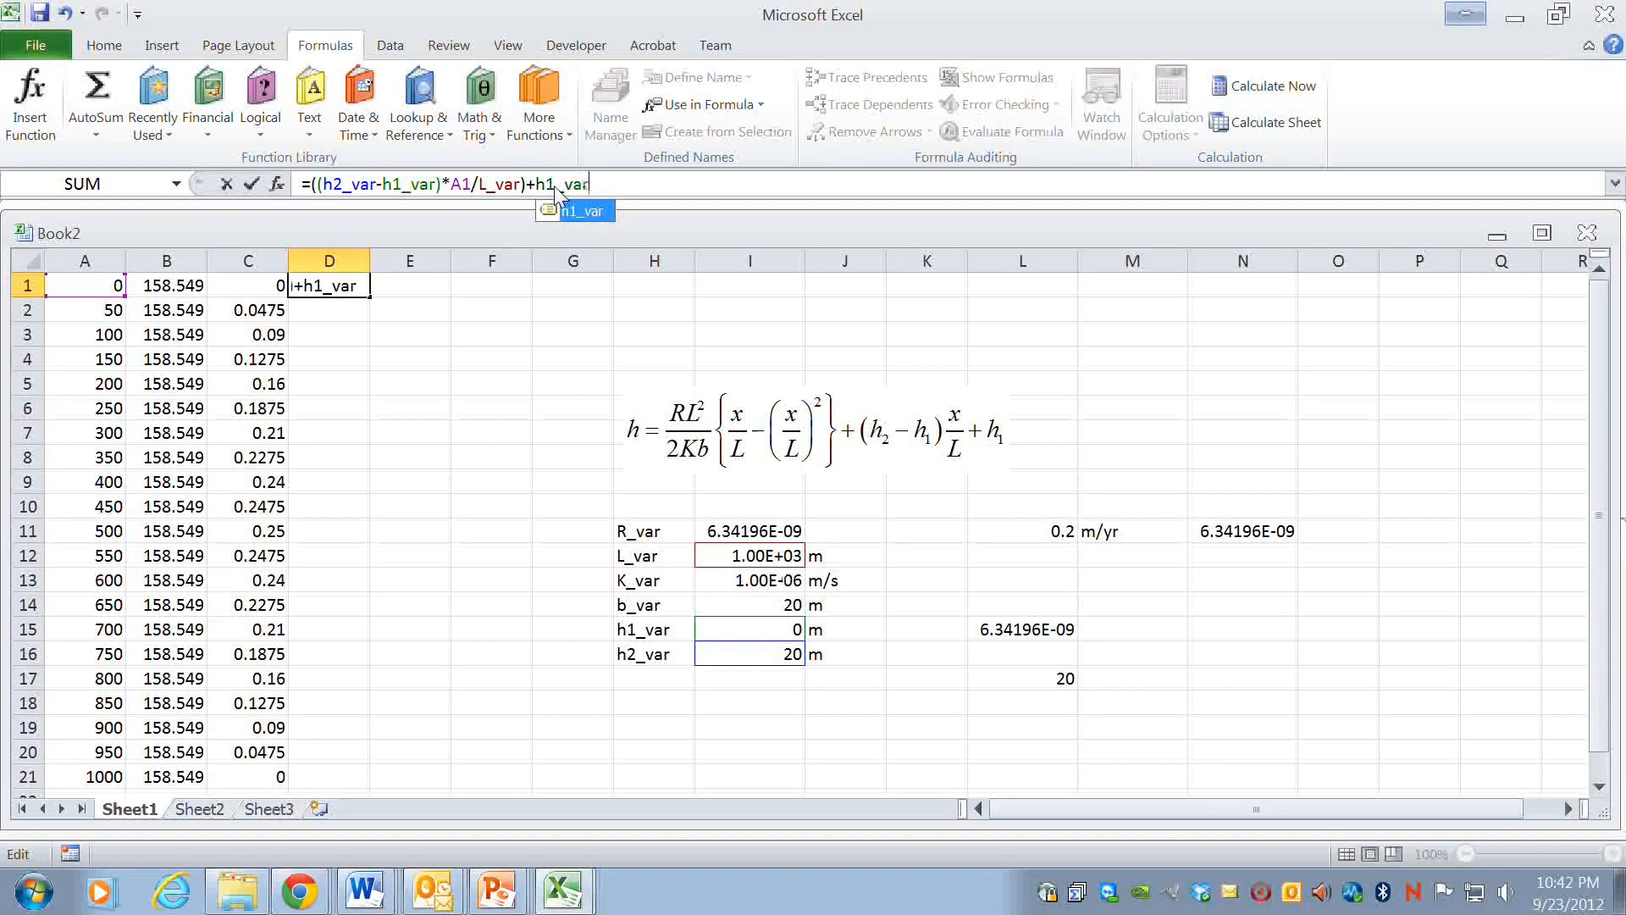
{"action": "key", "text": "Return"}
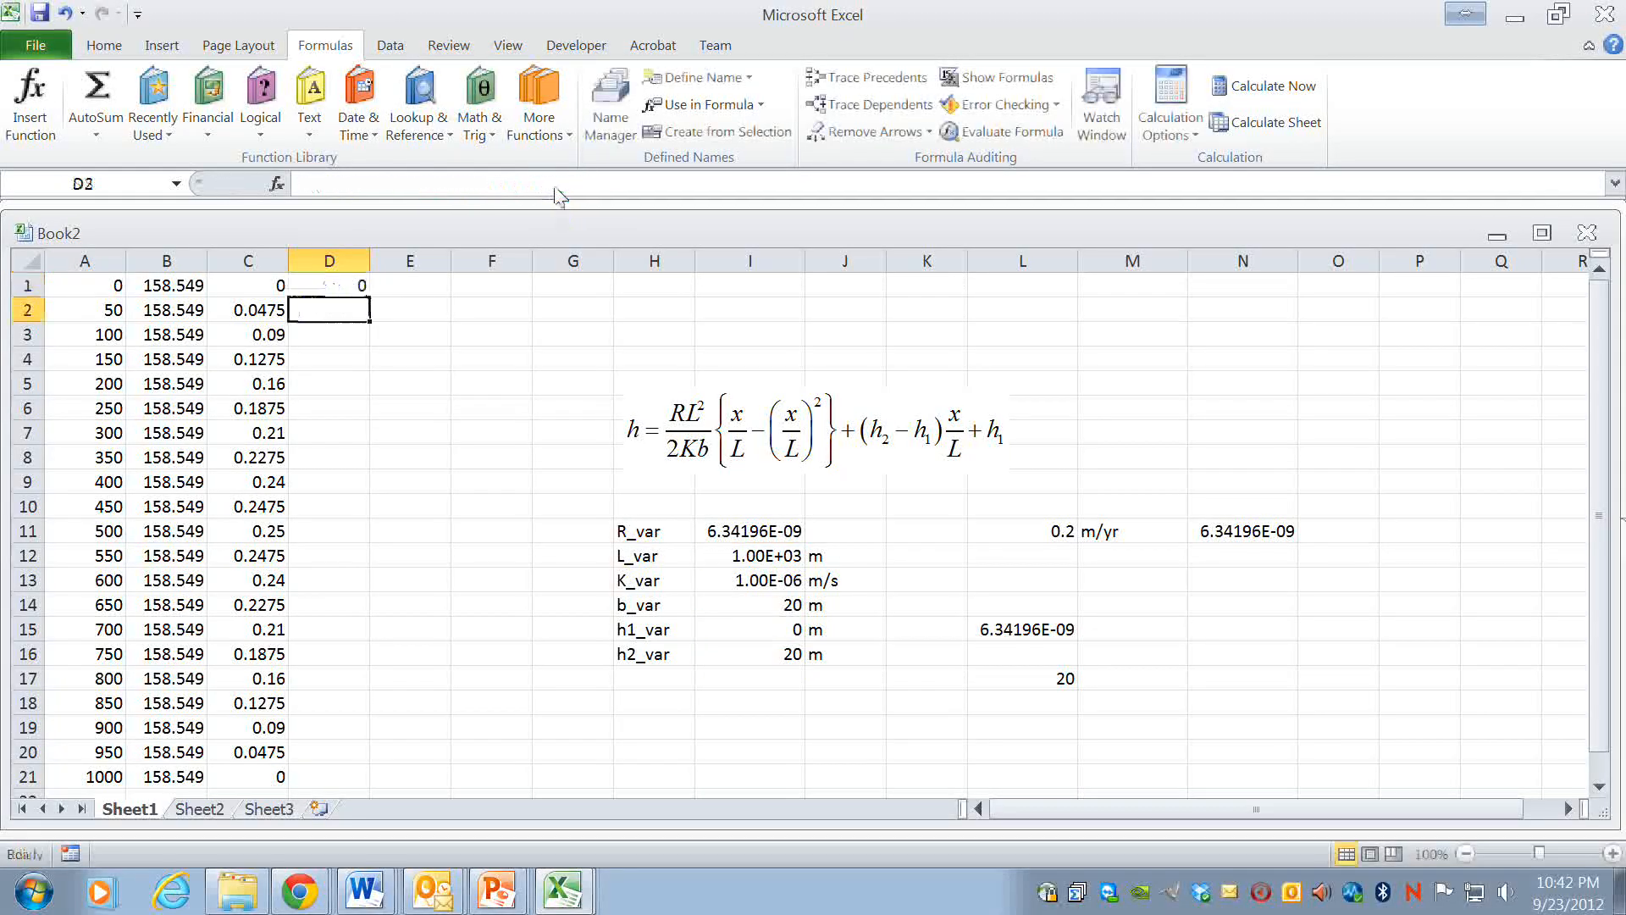
- Select D1 to copy the linear-term formula down to D21
{"action": "left_click", "coordinate": [329, 286]}
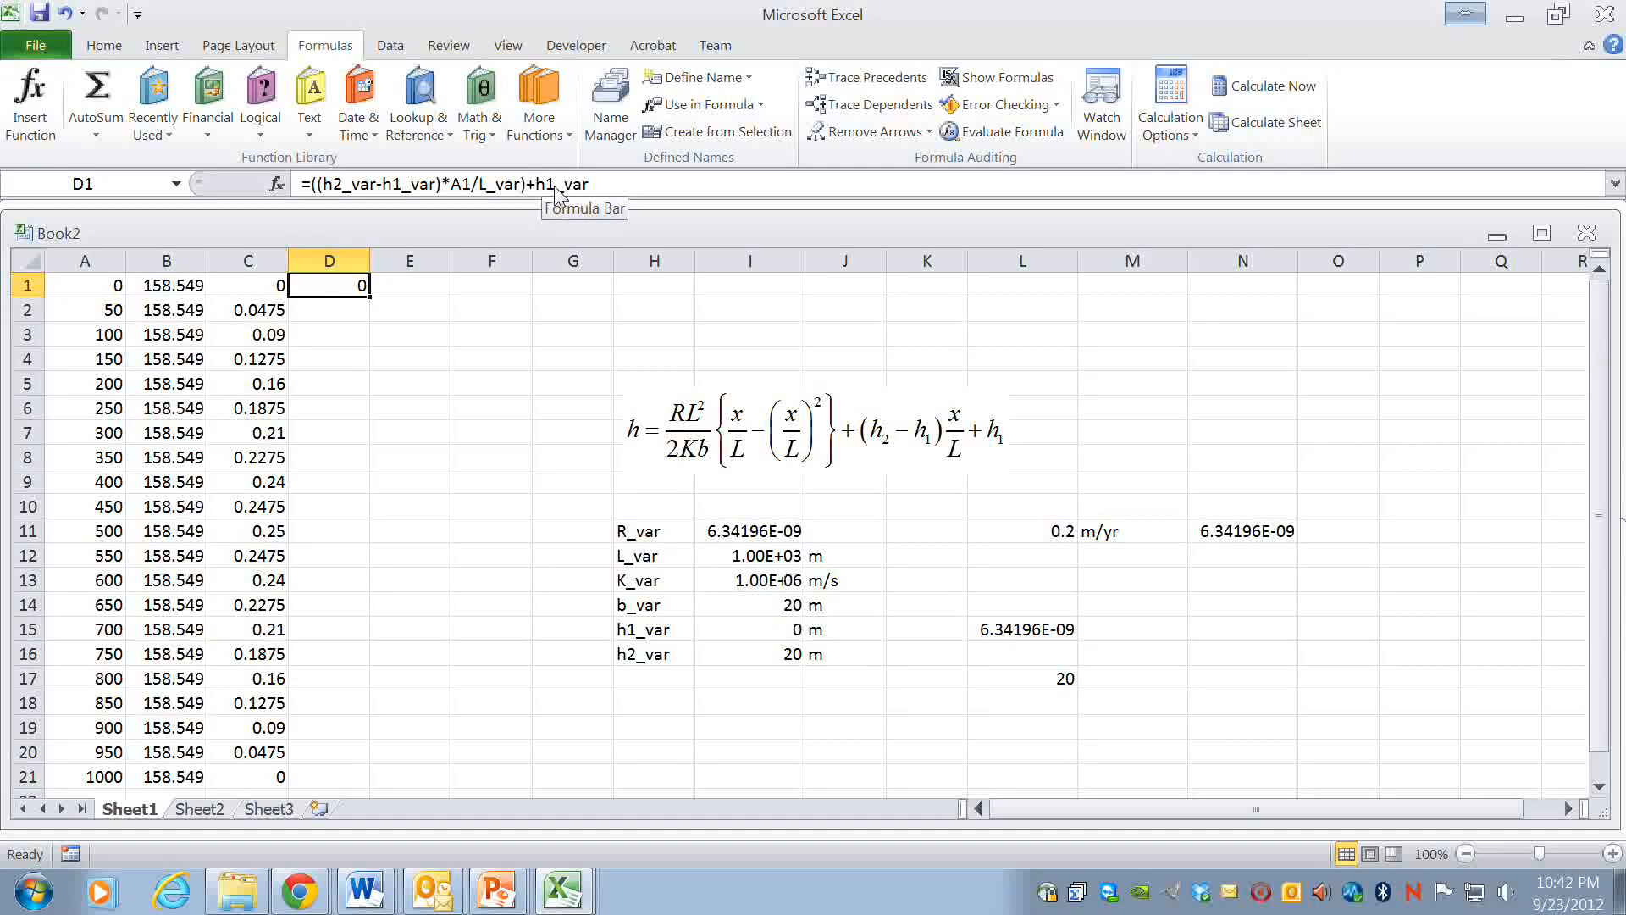
{"action": "mouse_move", "coordinate": [379, 306]}
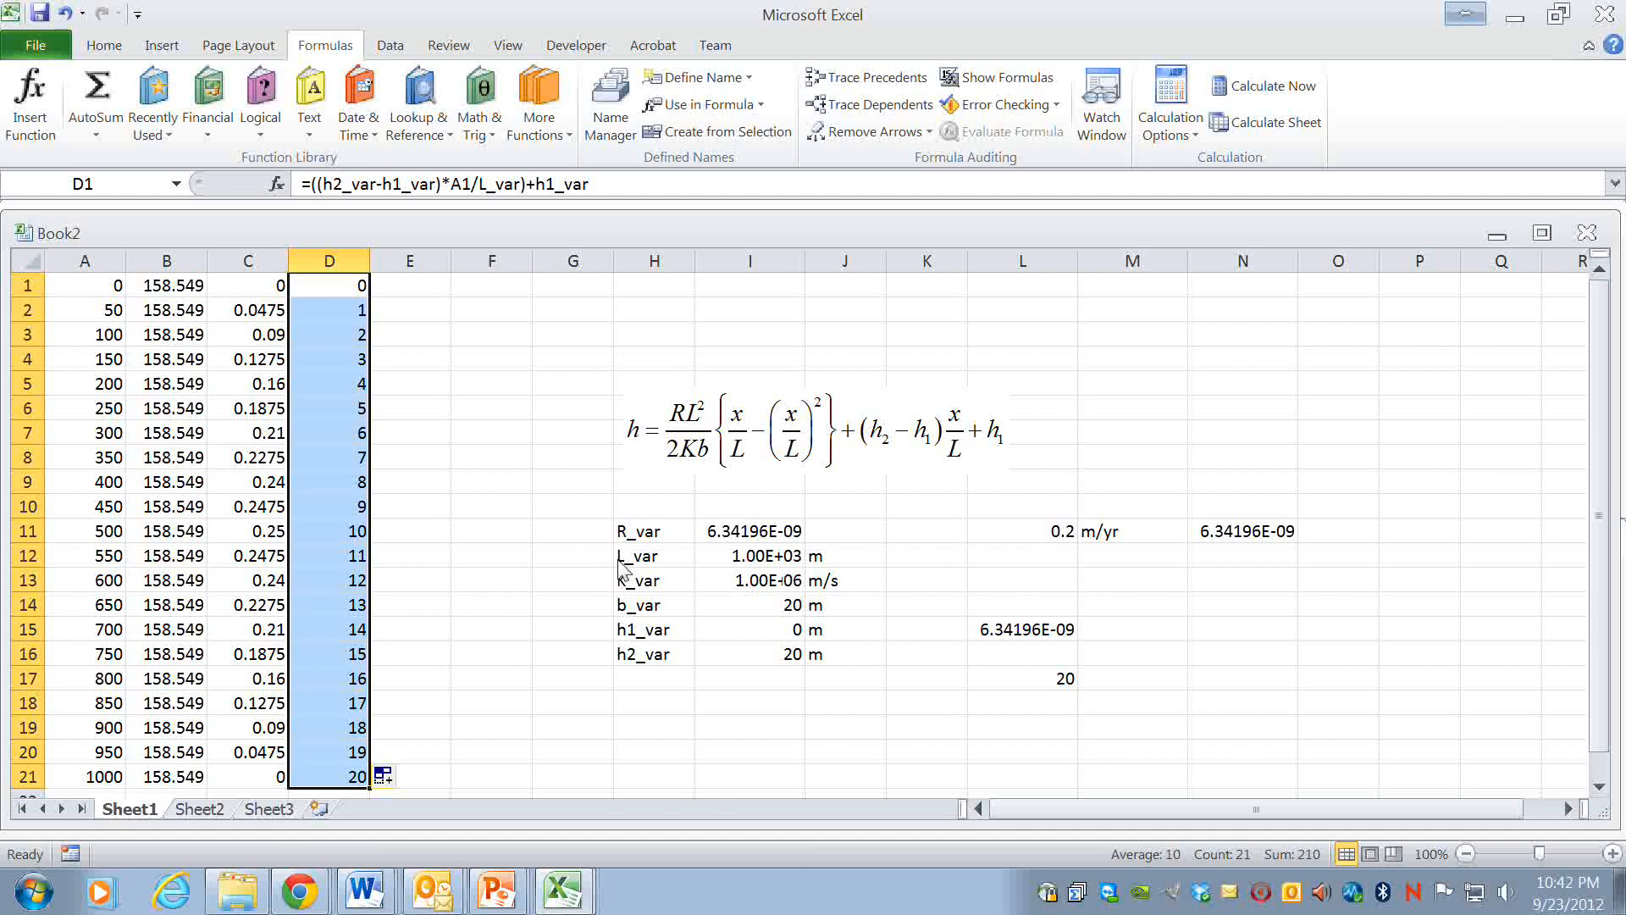
{"action": "mouse_move", "coordinate": [697, 611]}
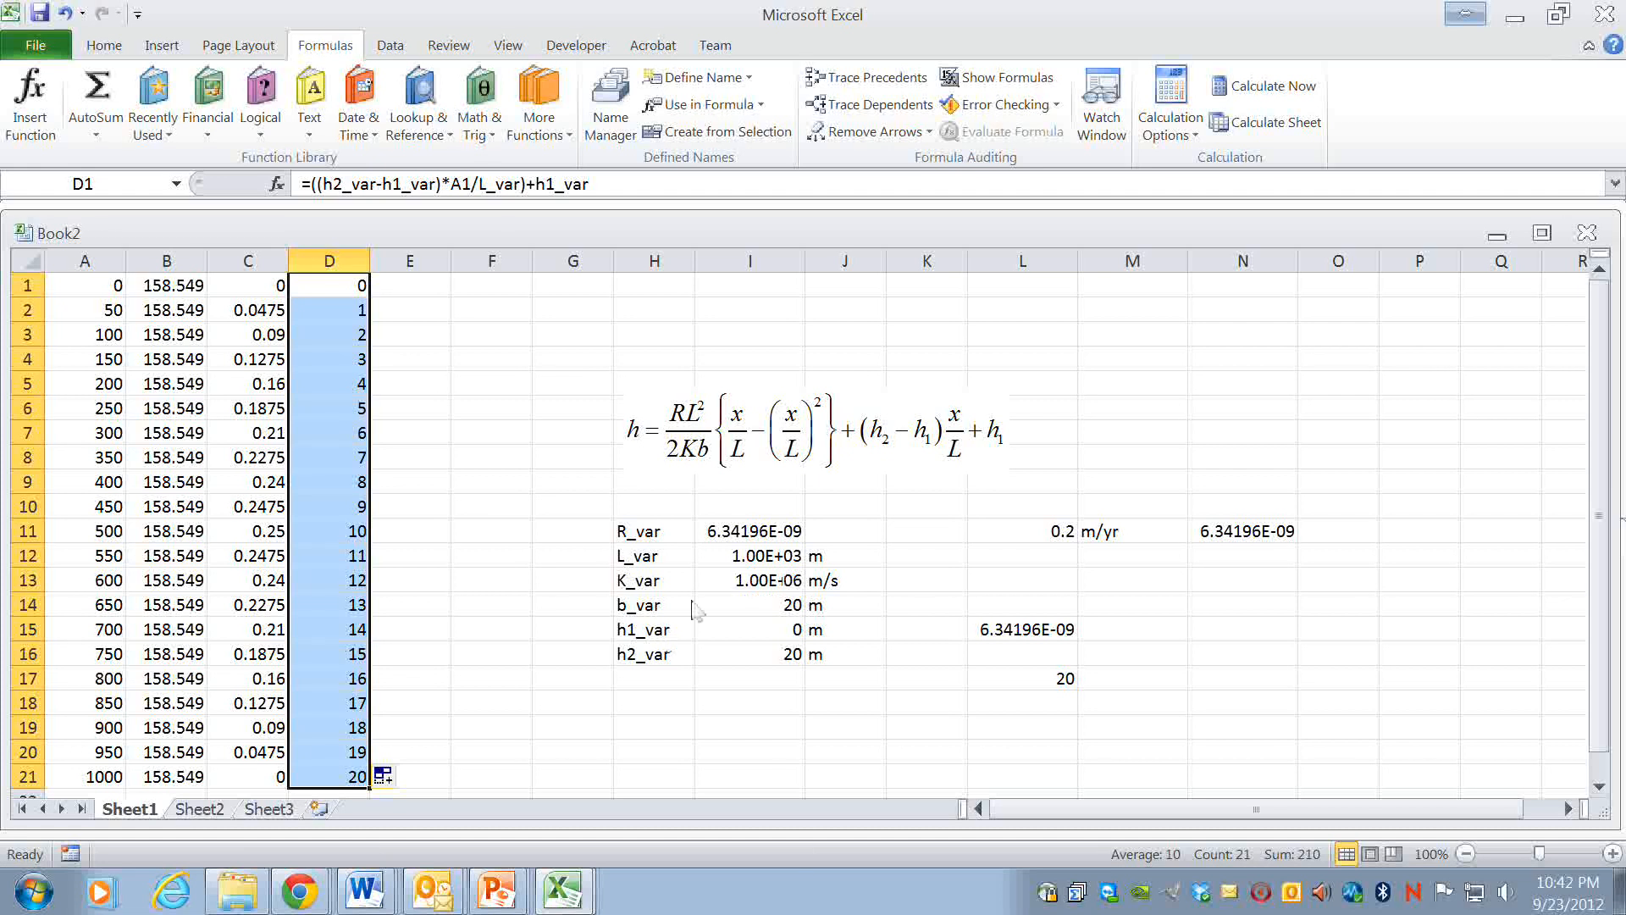
{"action": "mouse_move", "coordinate": [721, 484]}
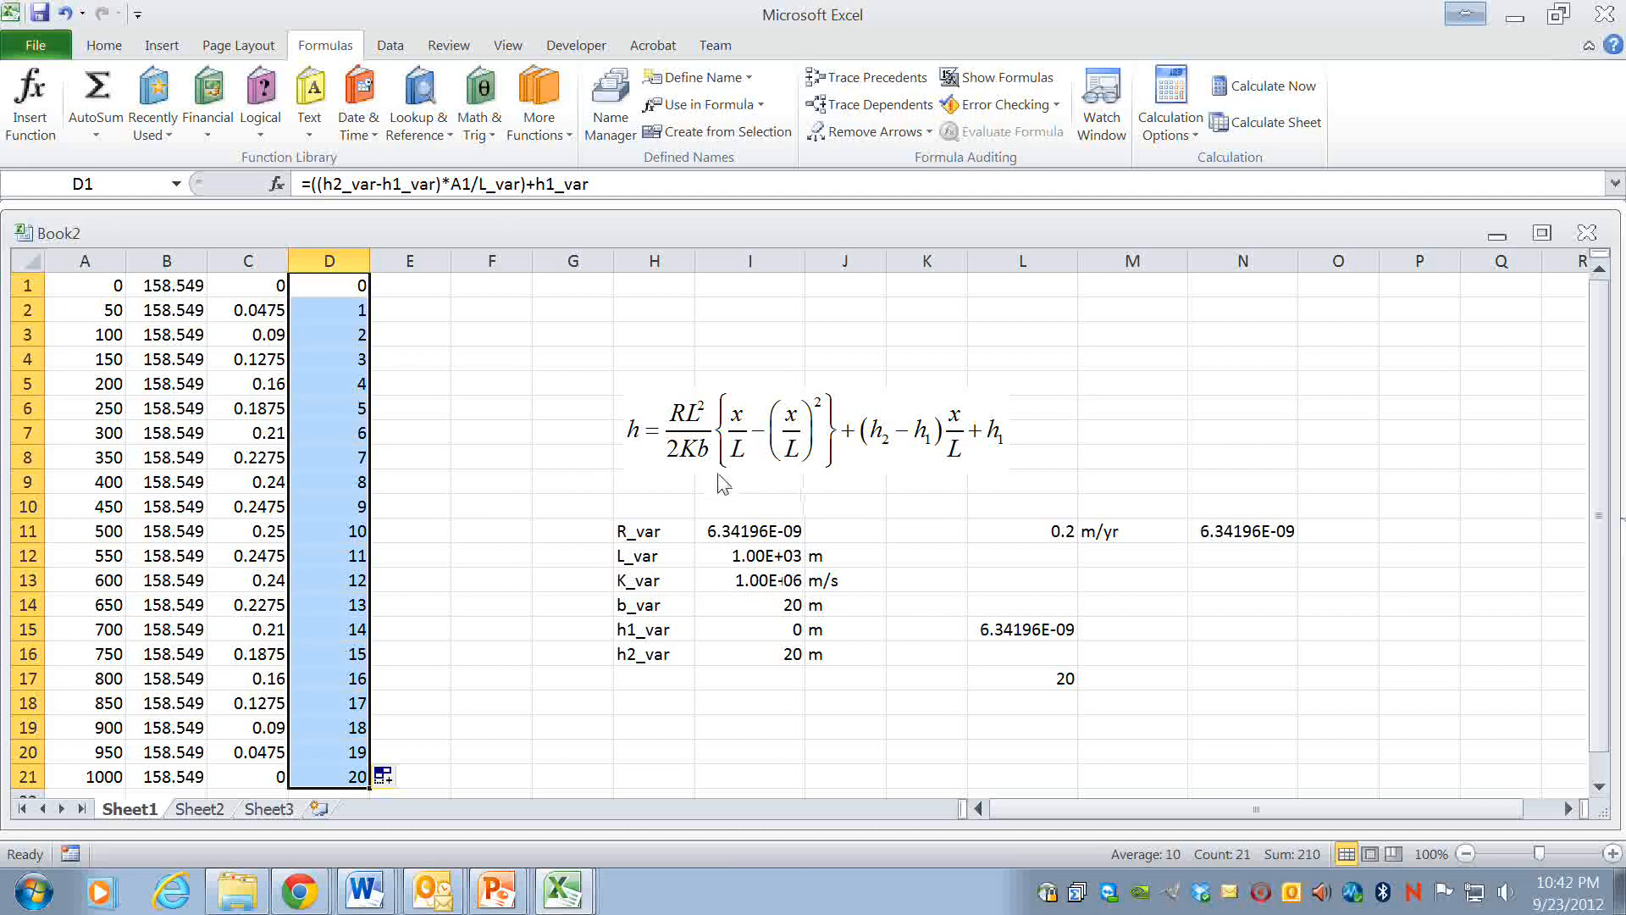
{"action": "mouse_move", "coordinate": [306, 369]}
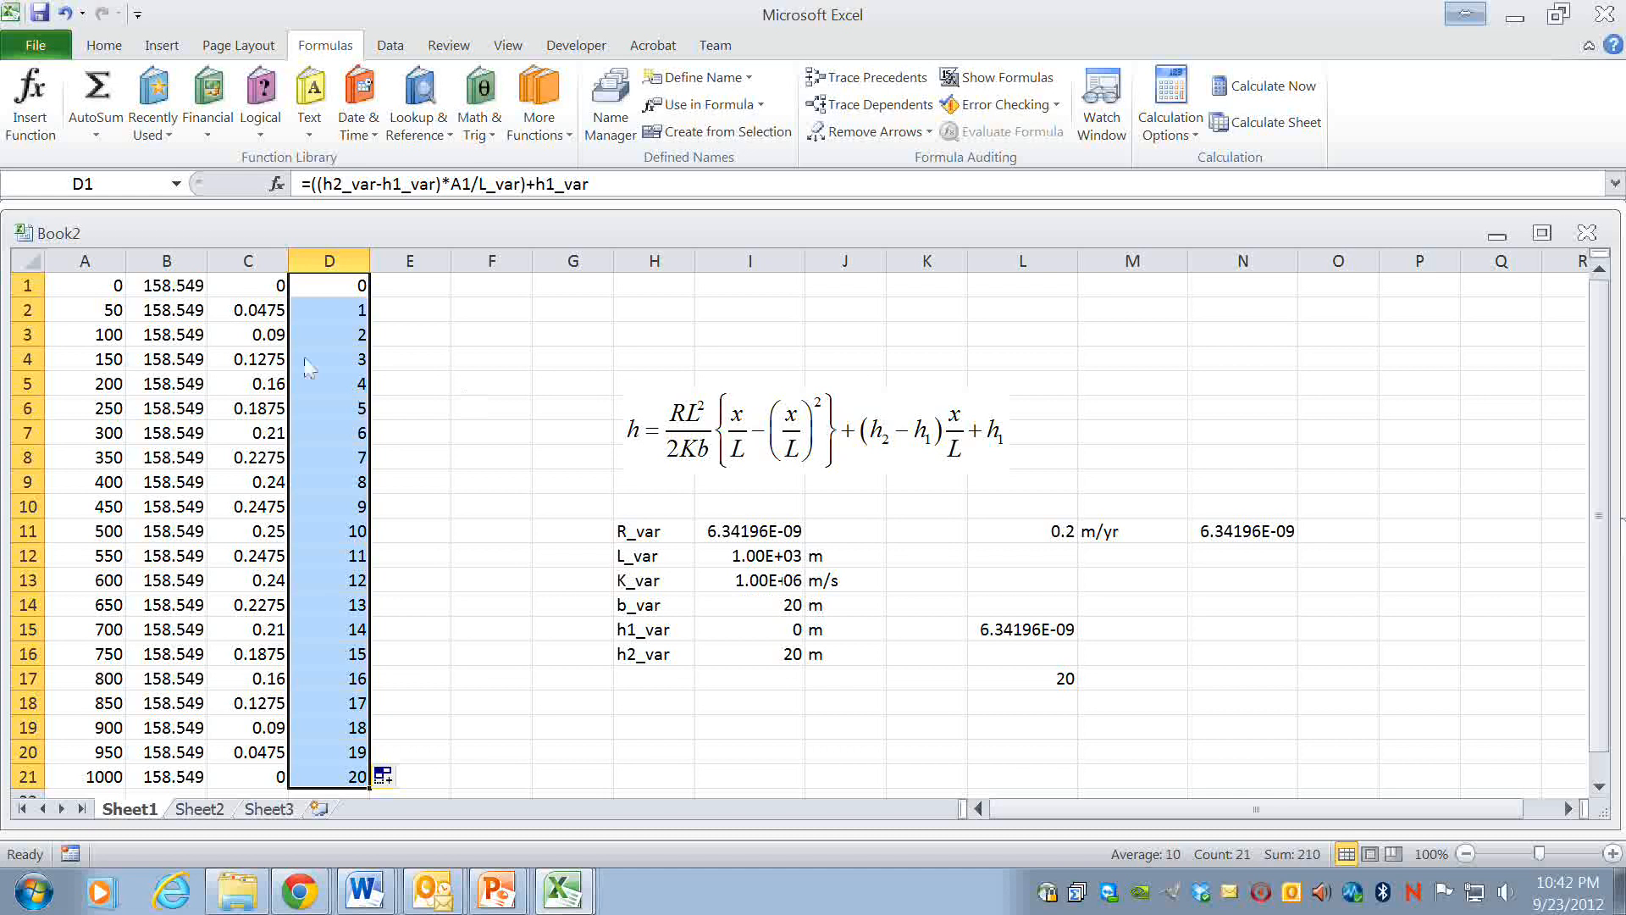
- Enter the h formula =B1*C1+D1 in E1 and fill it down to row 21
{"action": "left_click", "coordinate": [247, 383]}
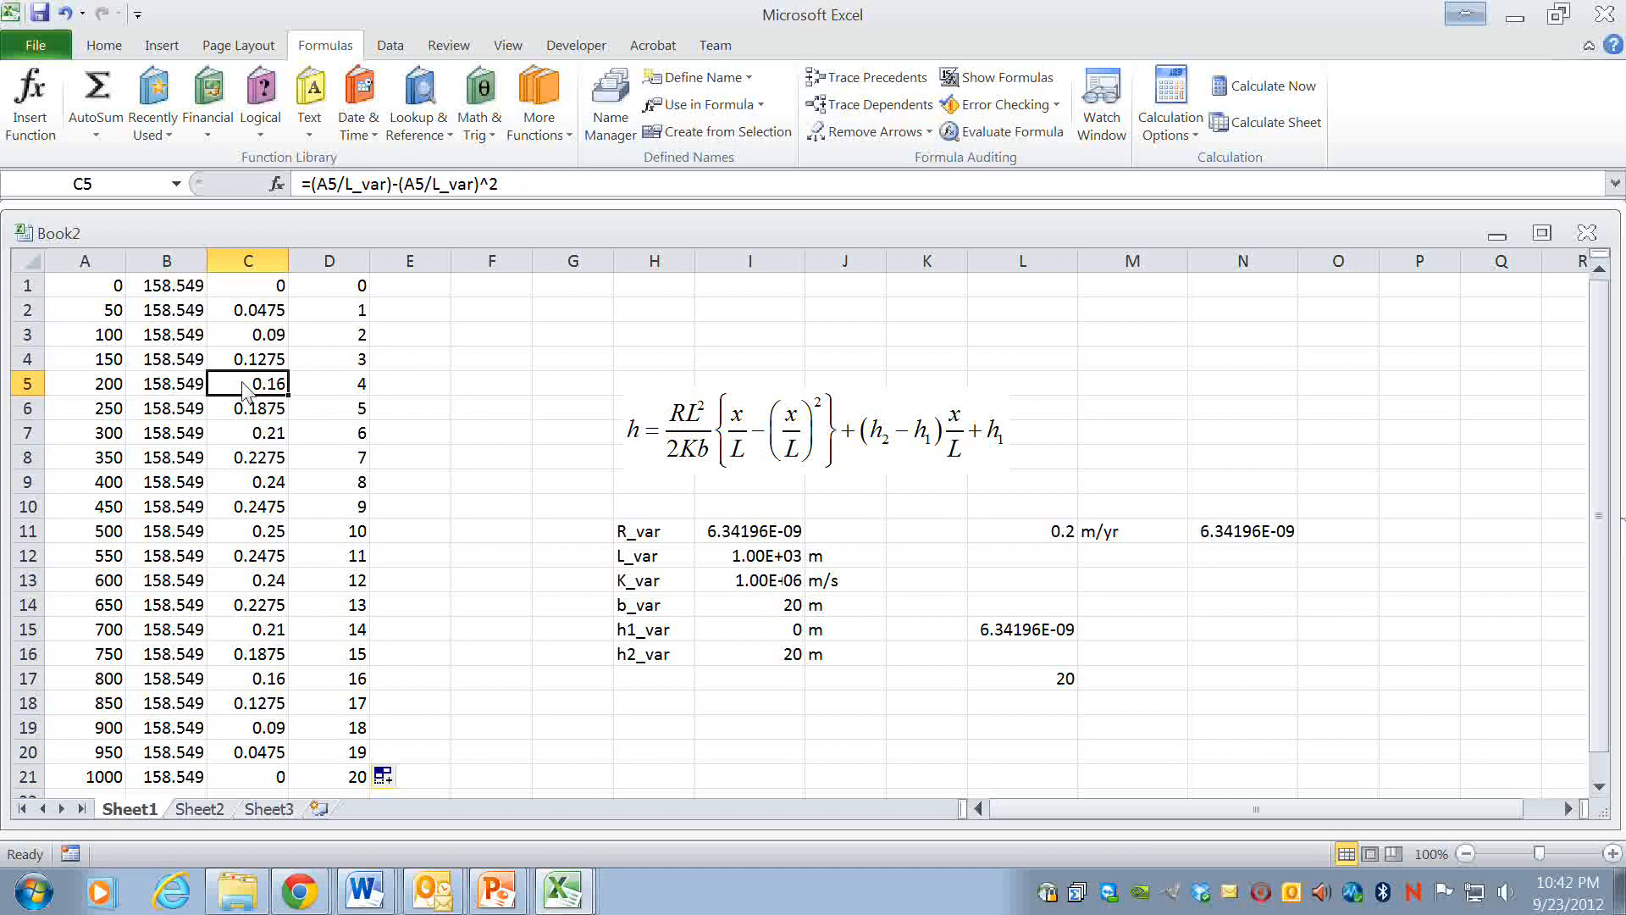
{"action": "left_click", "coordinate": [408, 285]}
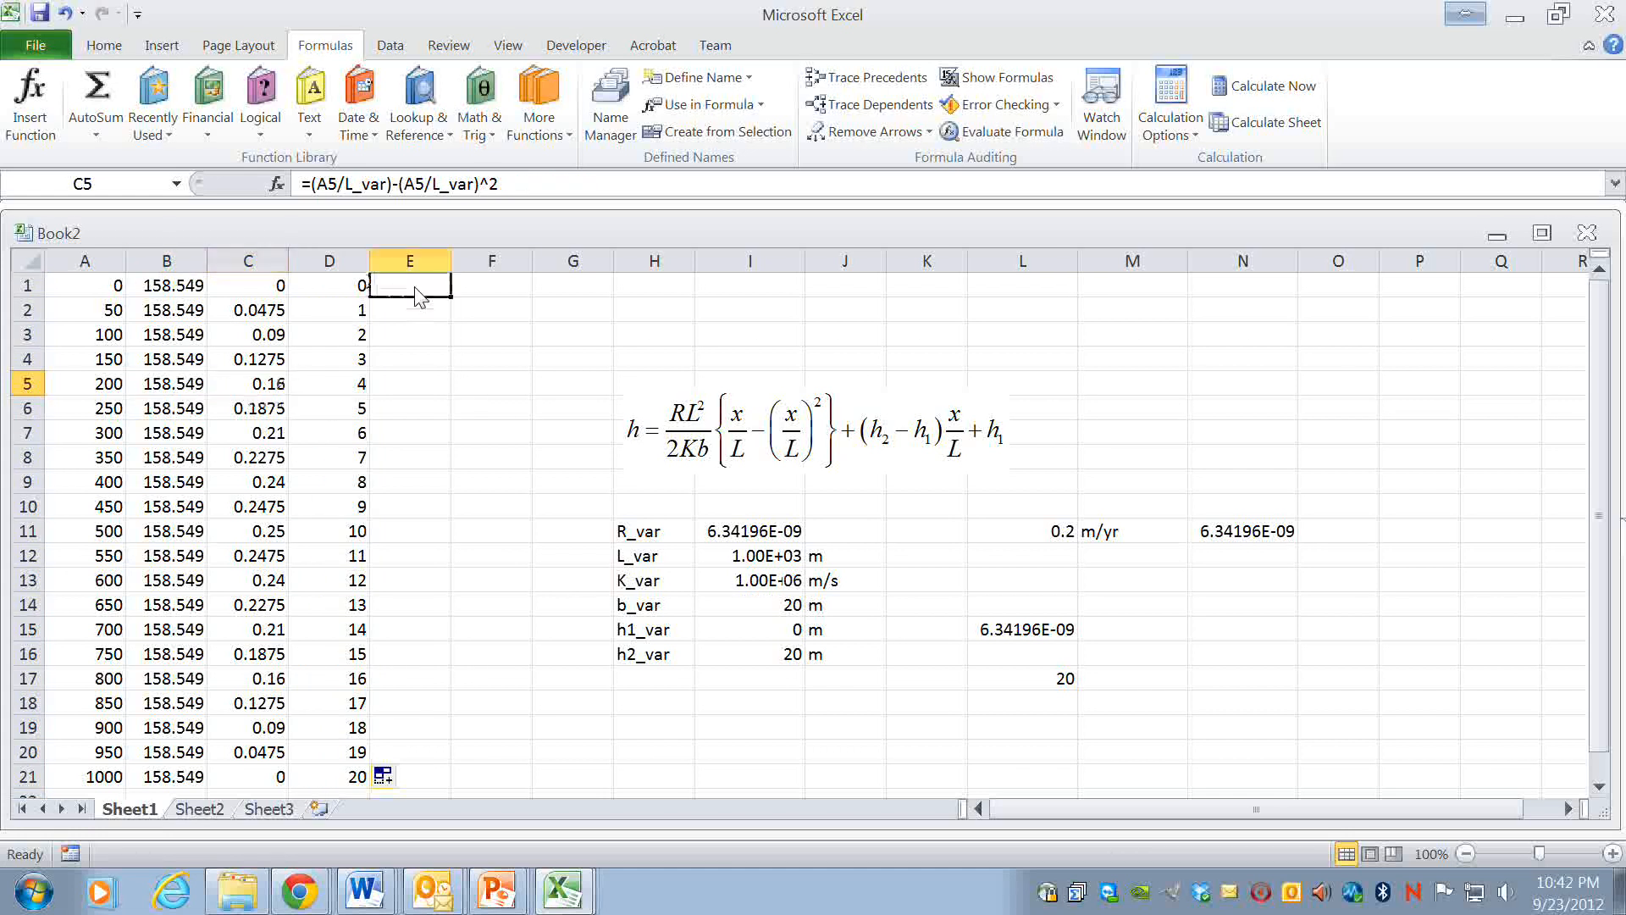
{"action": "type", "text": "=C1"}
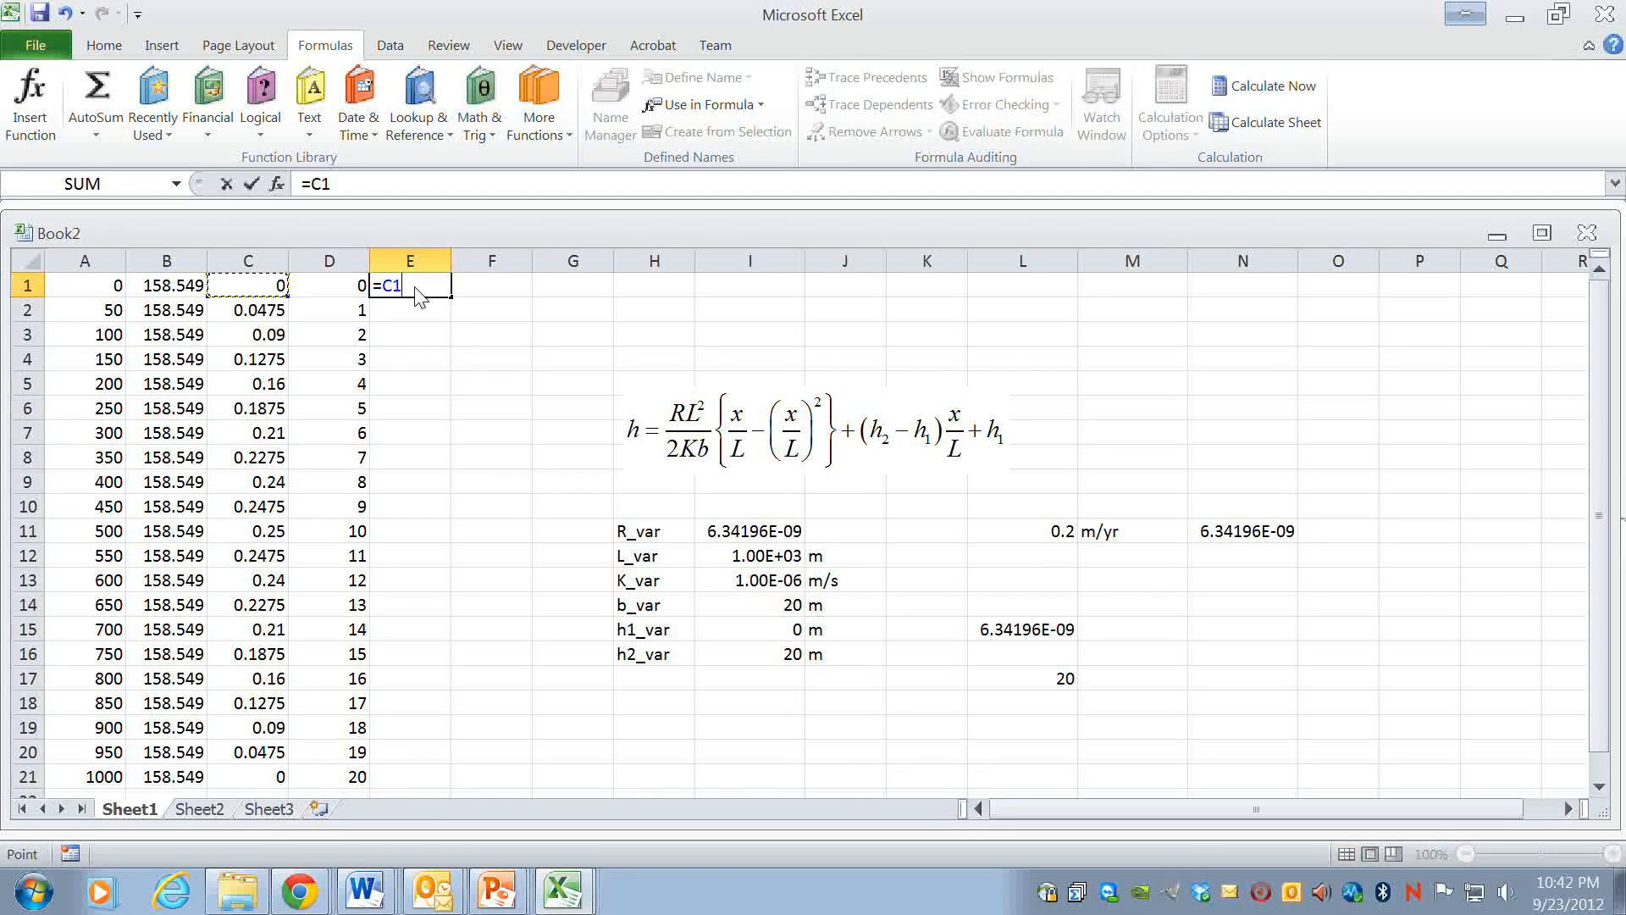
{"action": "left_click", "coordinate": [166, 286]}
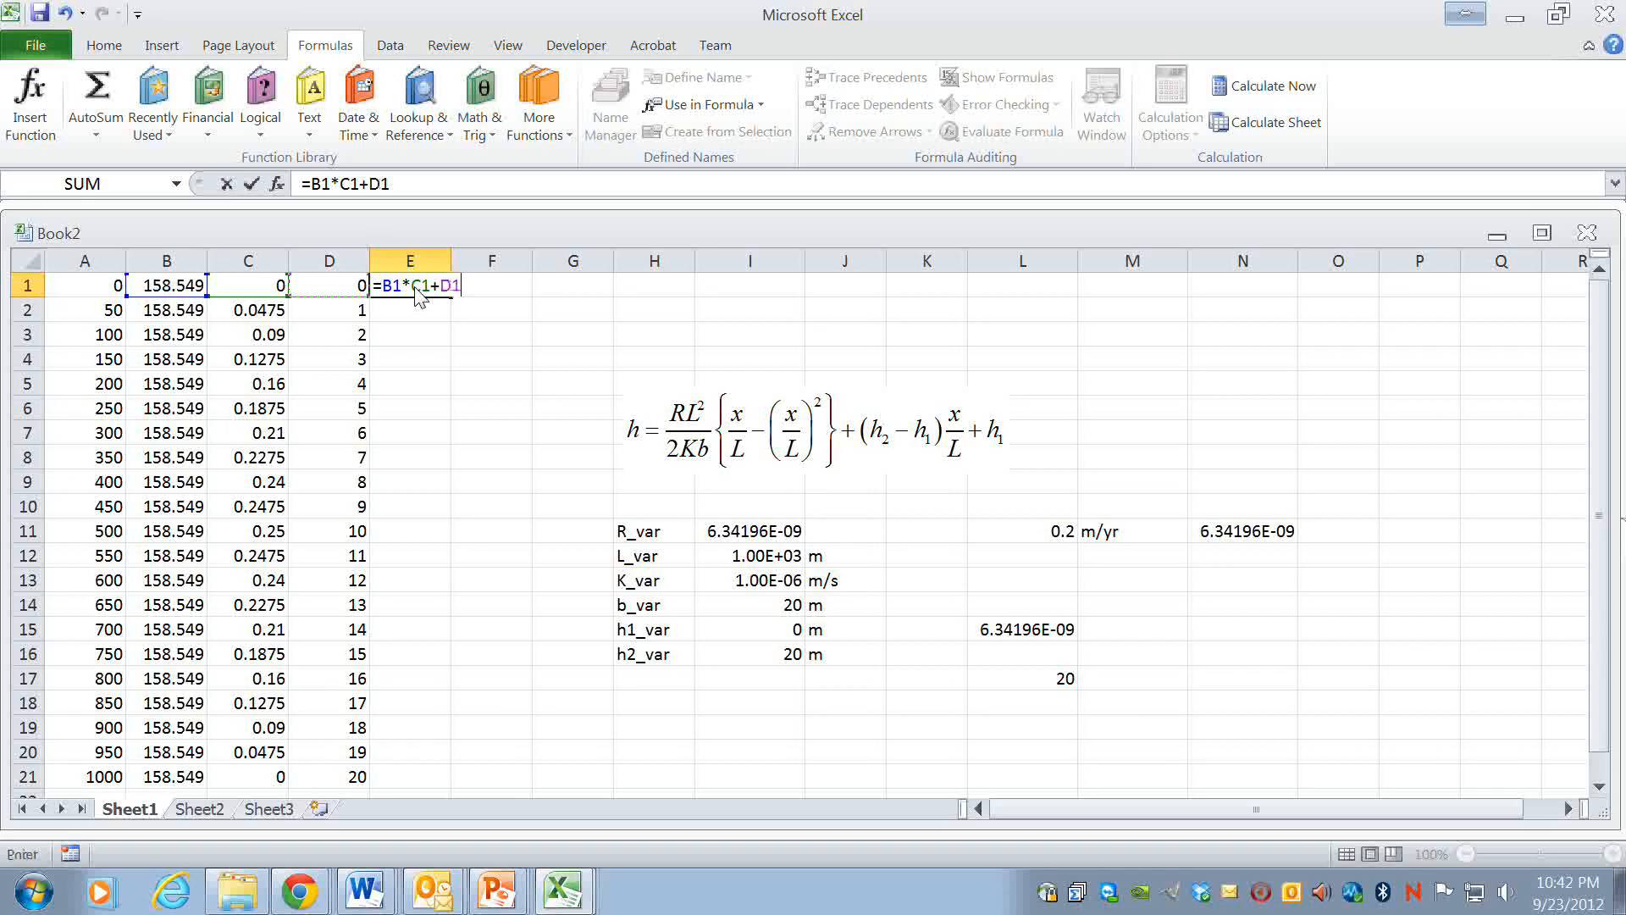
{"action": "key", "text": "Return"}
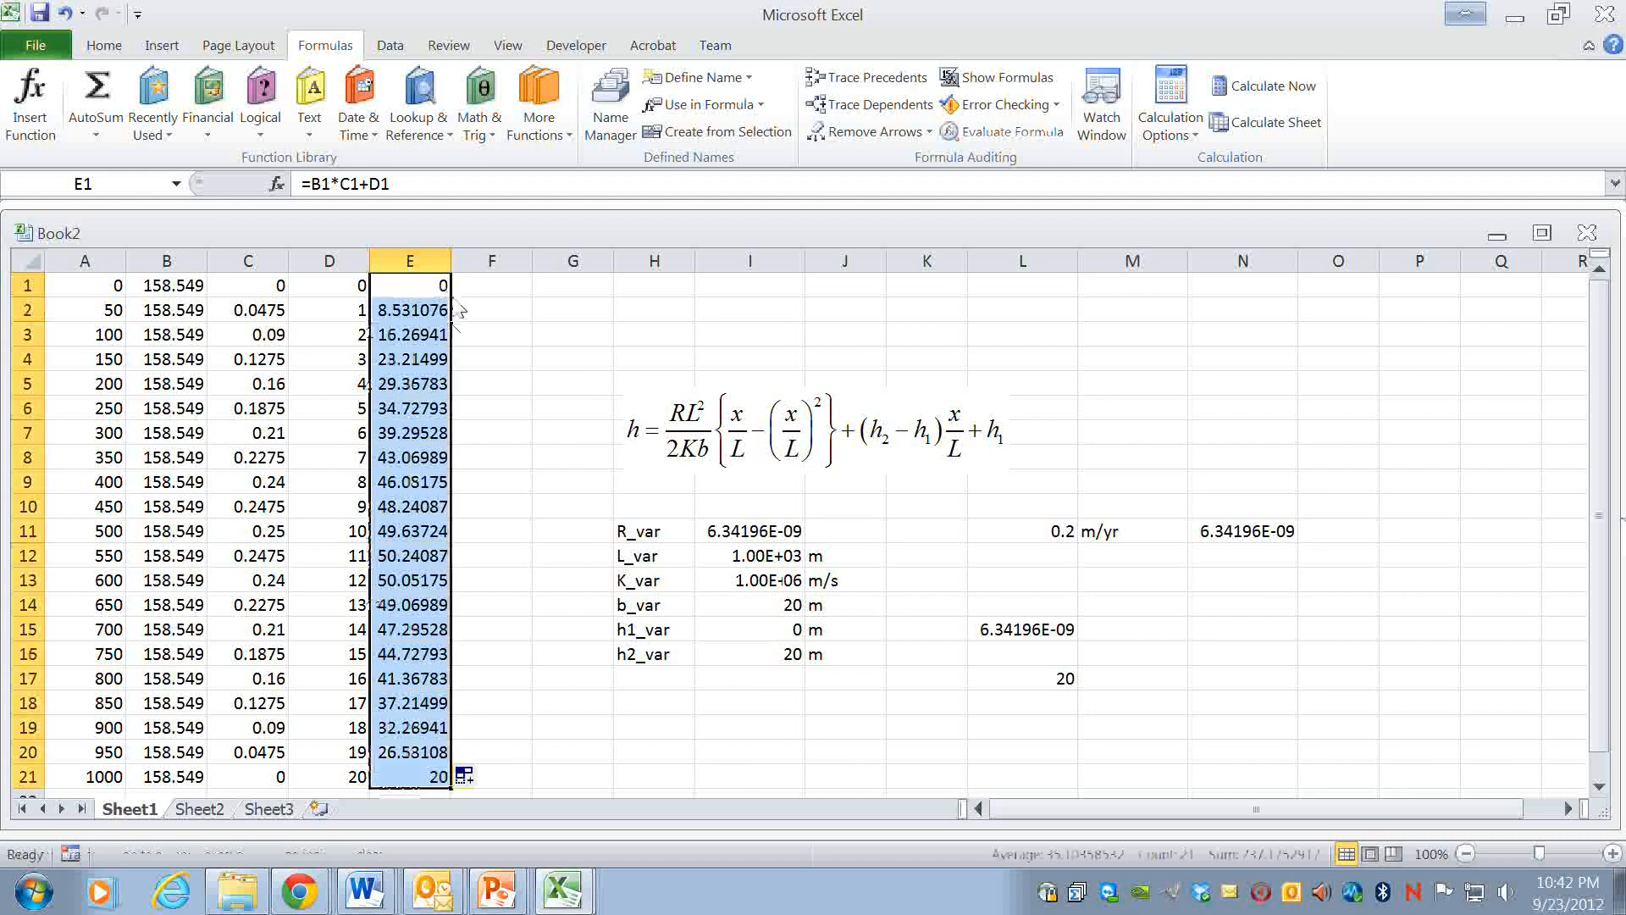
{"action": "mouse_move", "coordinate": [576, 676]}
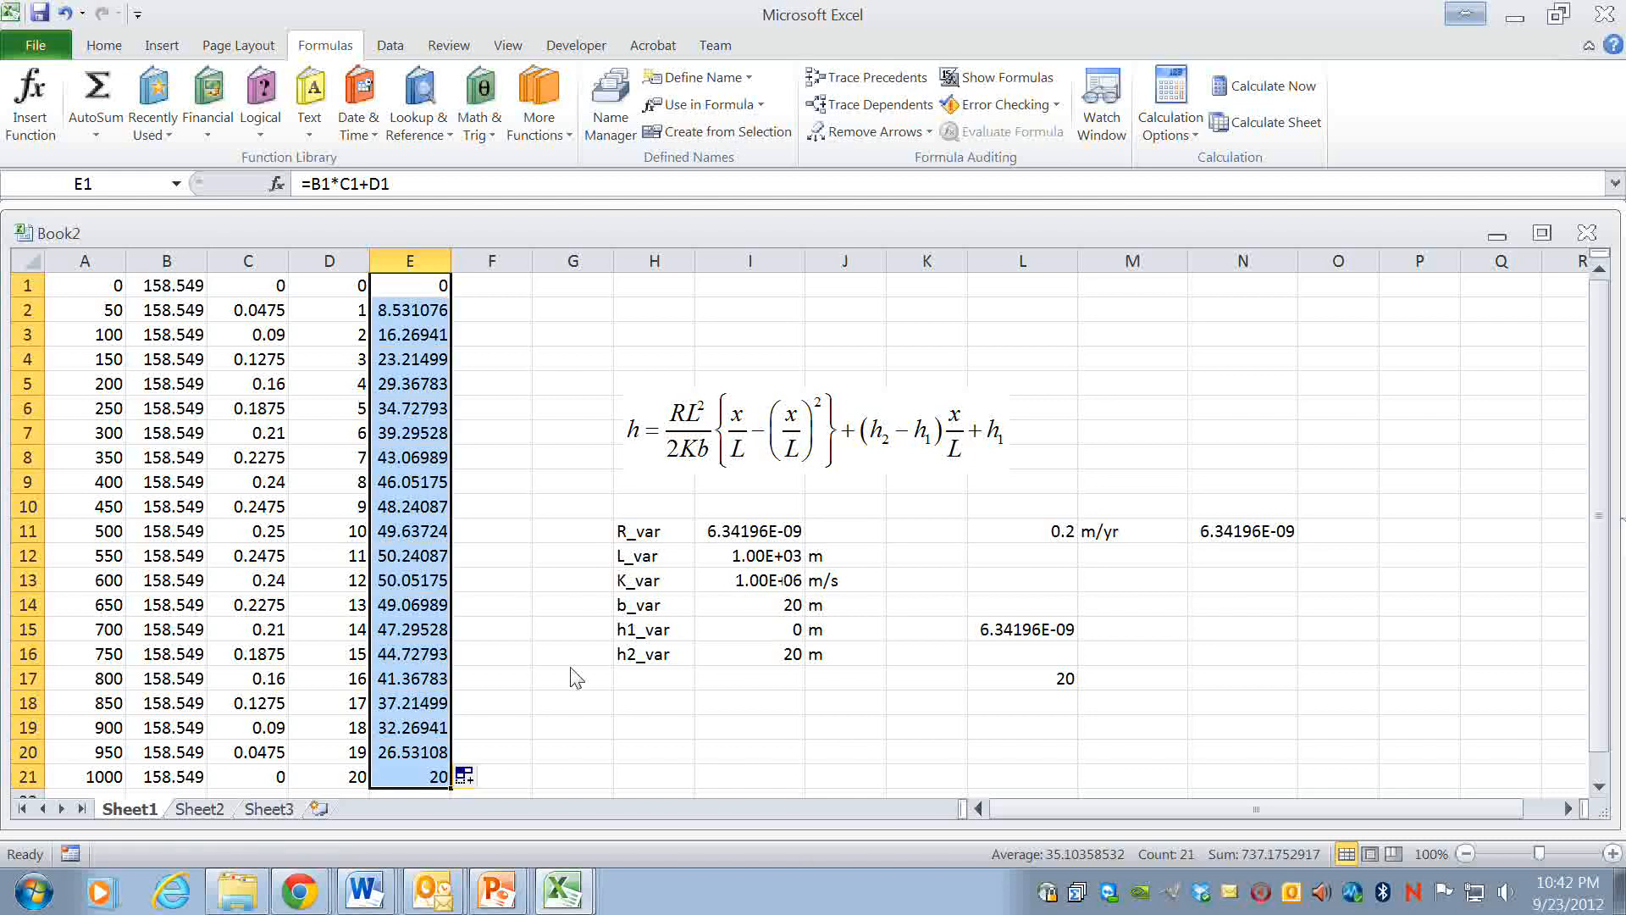
{"action": "mouse_move", "coordinate": [345, 516]}
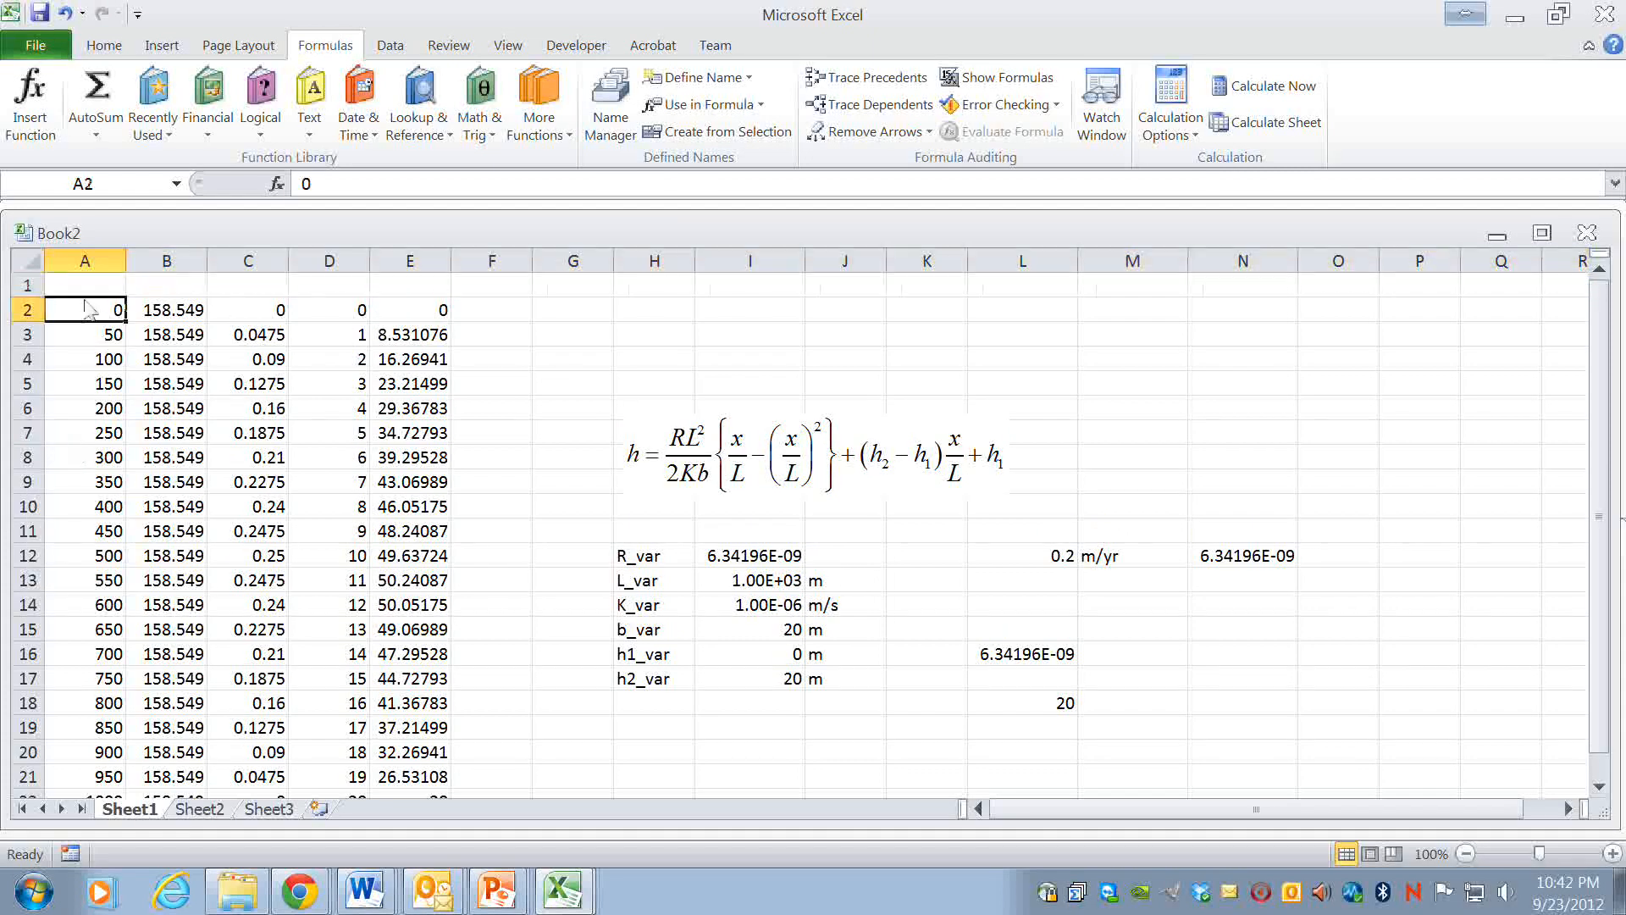
- Add a header row labelling column A as x and column E as h
{"action": "left_click", "coordinate": [85, 285]}
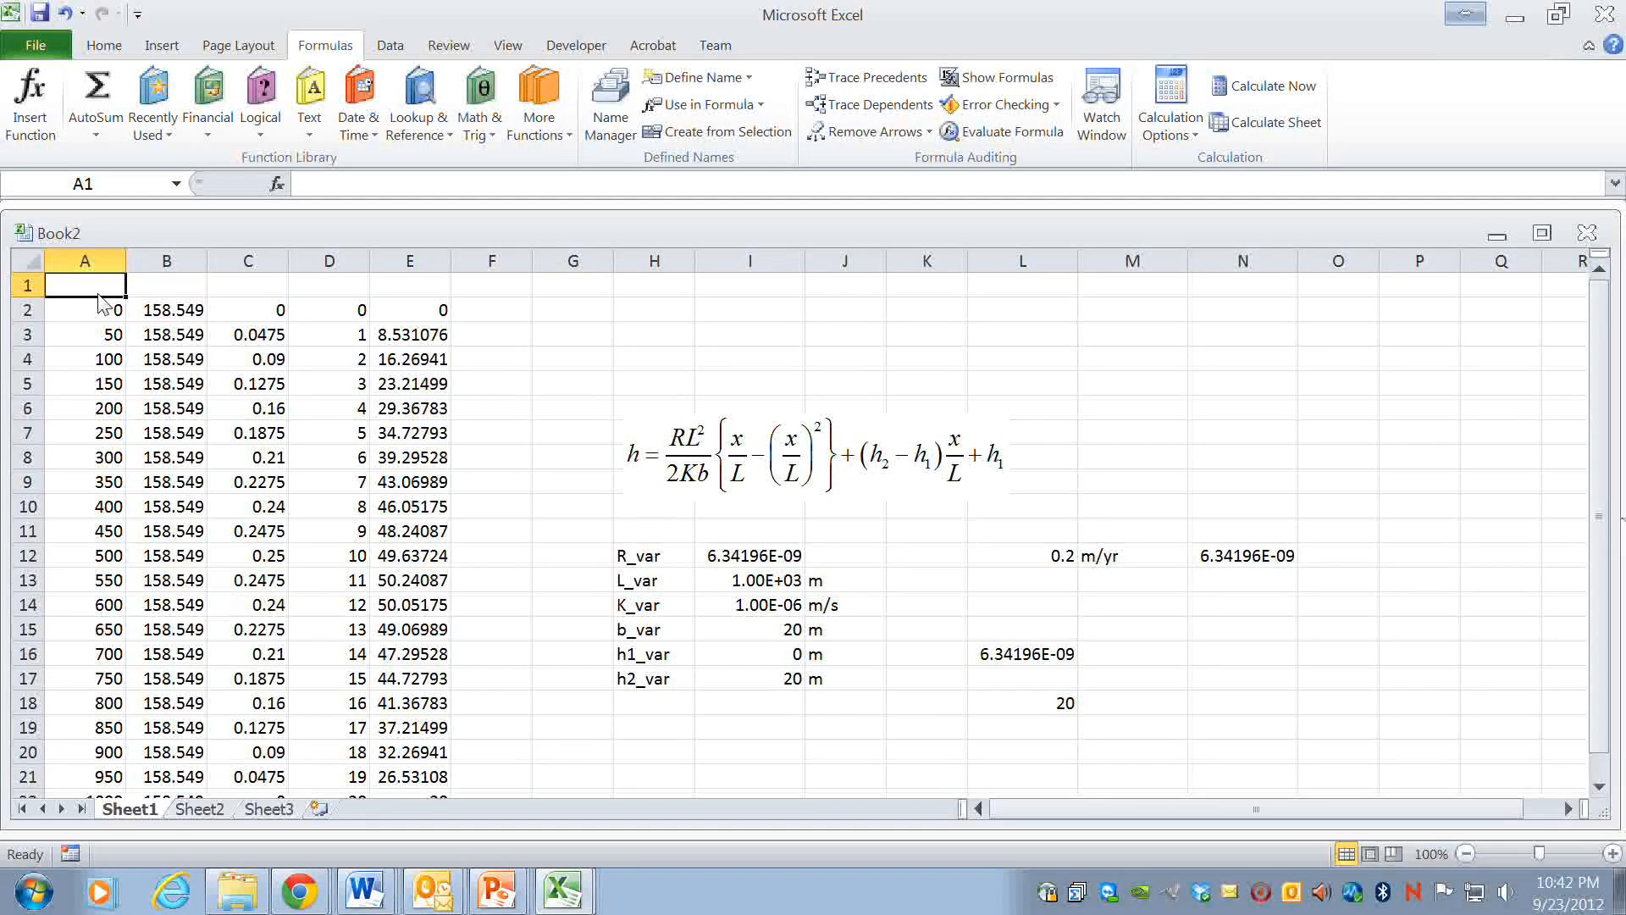
{"action": "left_click", "coordinate": [247, 285]}
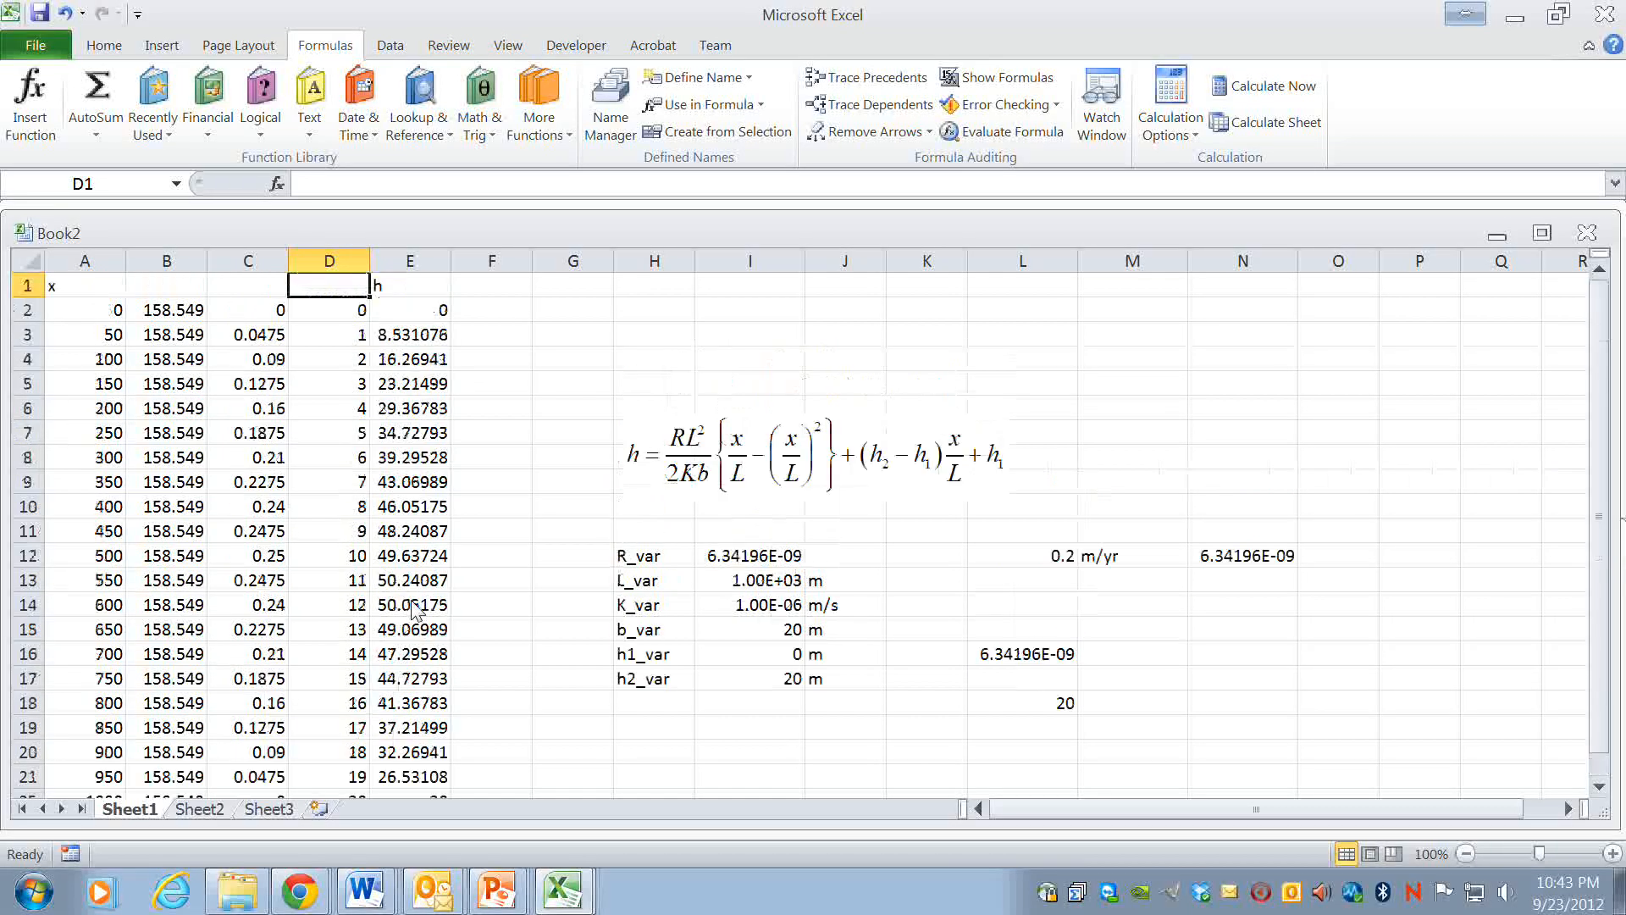
{"action": "scroll", "scroll_direction": "down", "scroll_amount": 3}
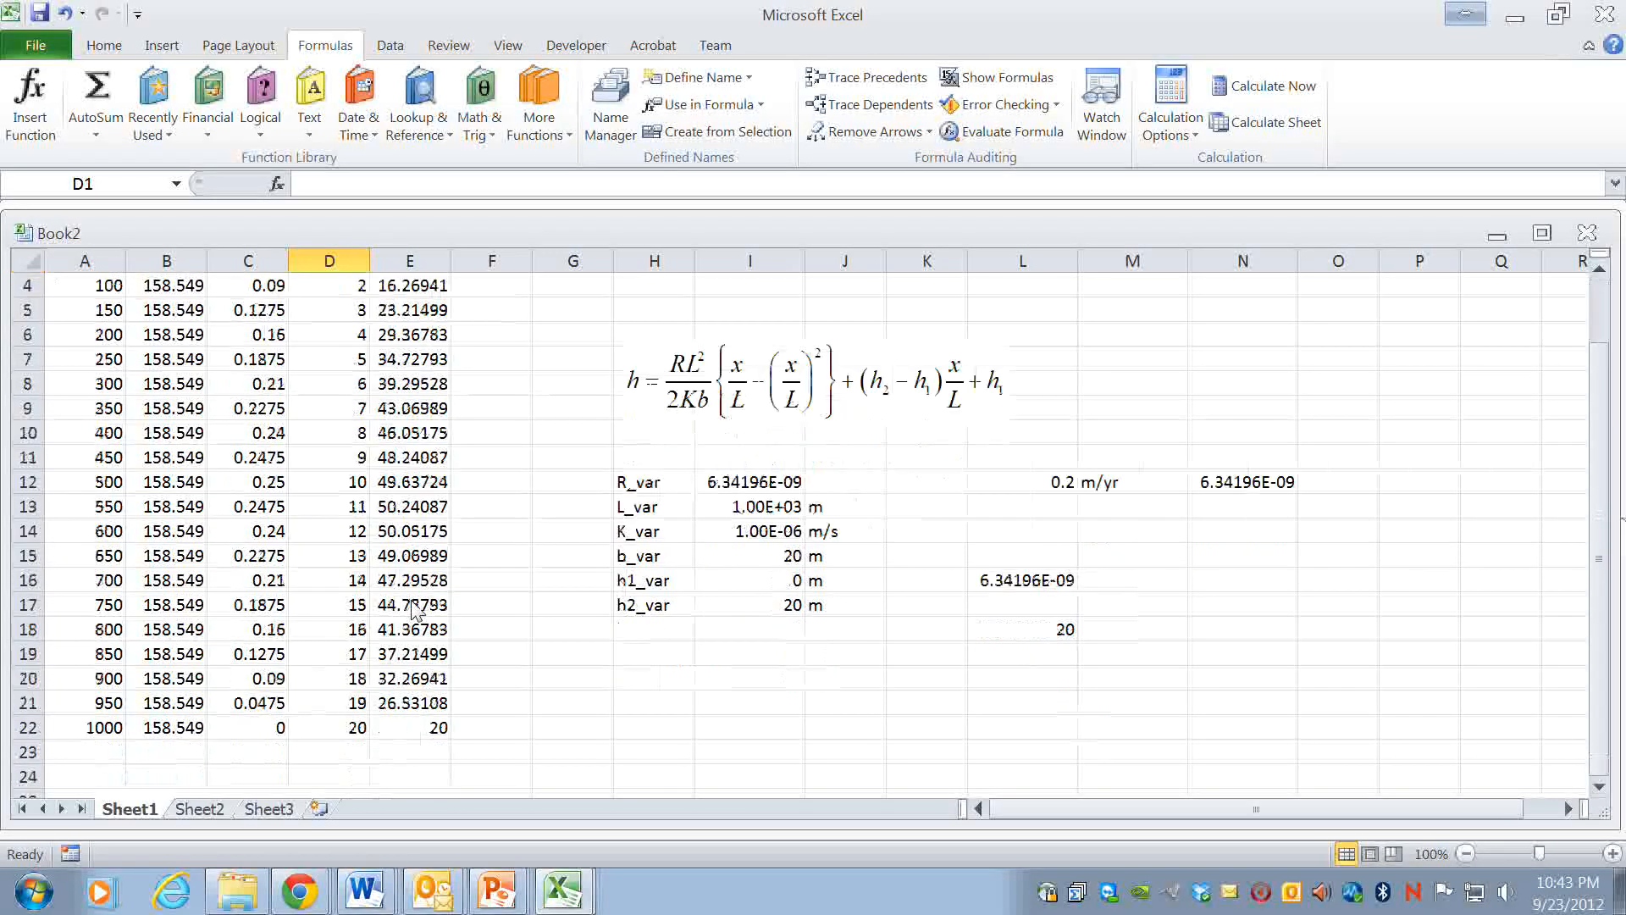
{"action": "left_click", "coordinate": [161, 45]}
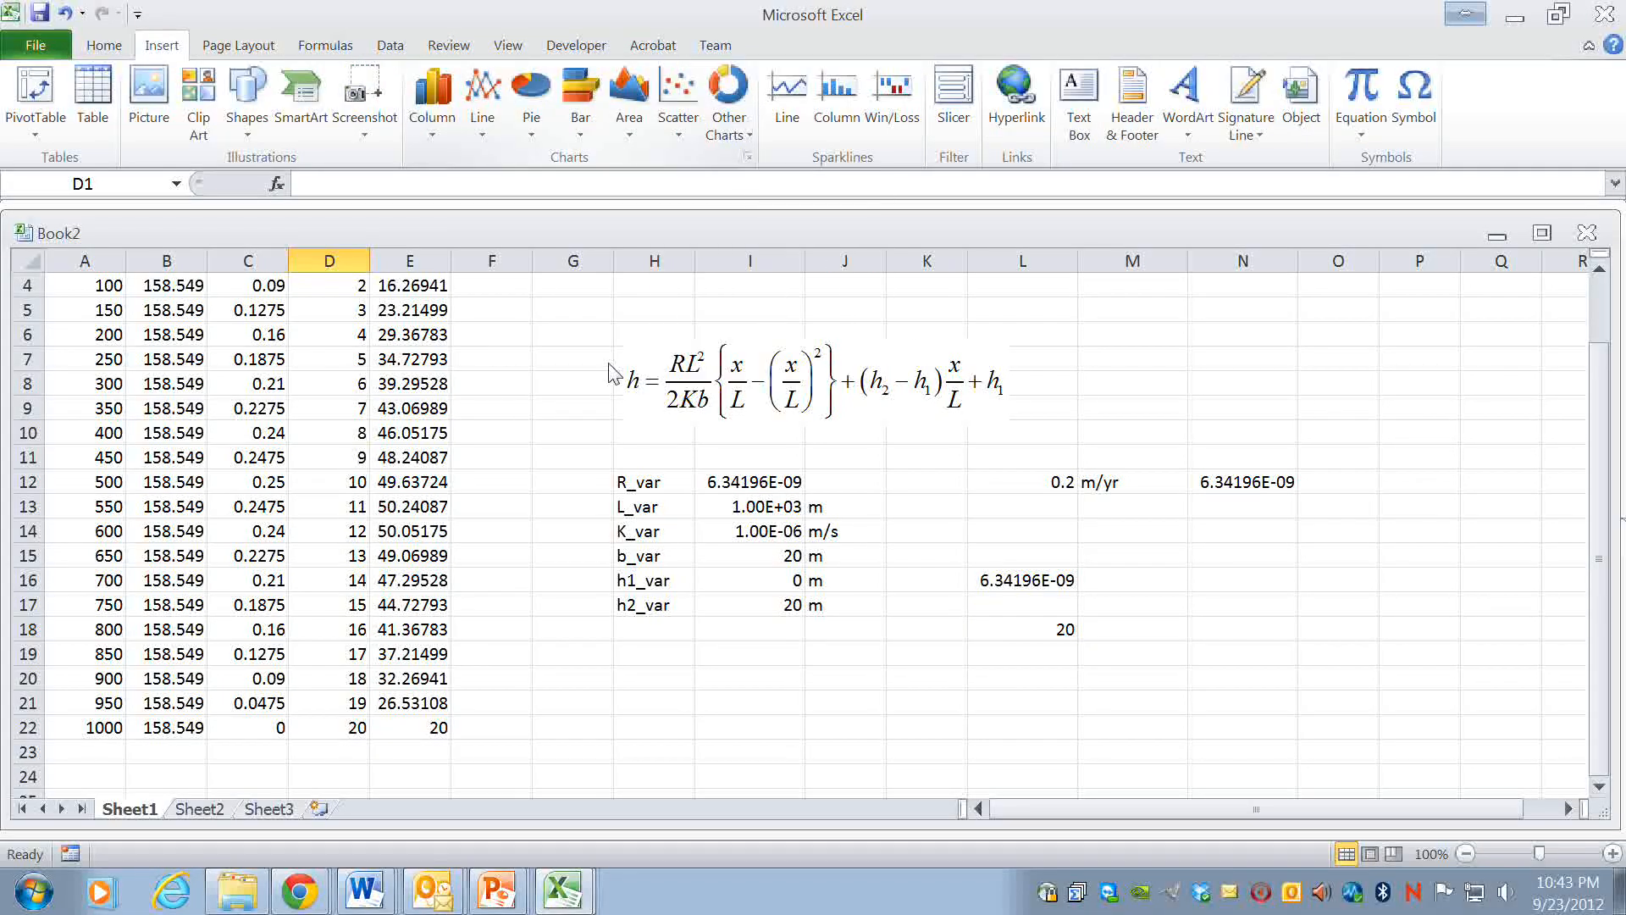
{"action": "left_click", "coordinate": [491, 383]}
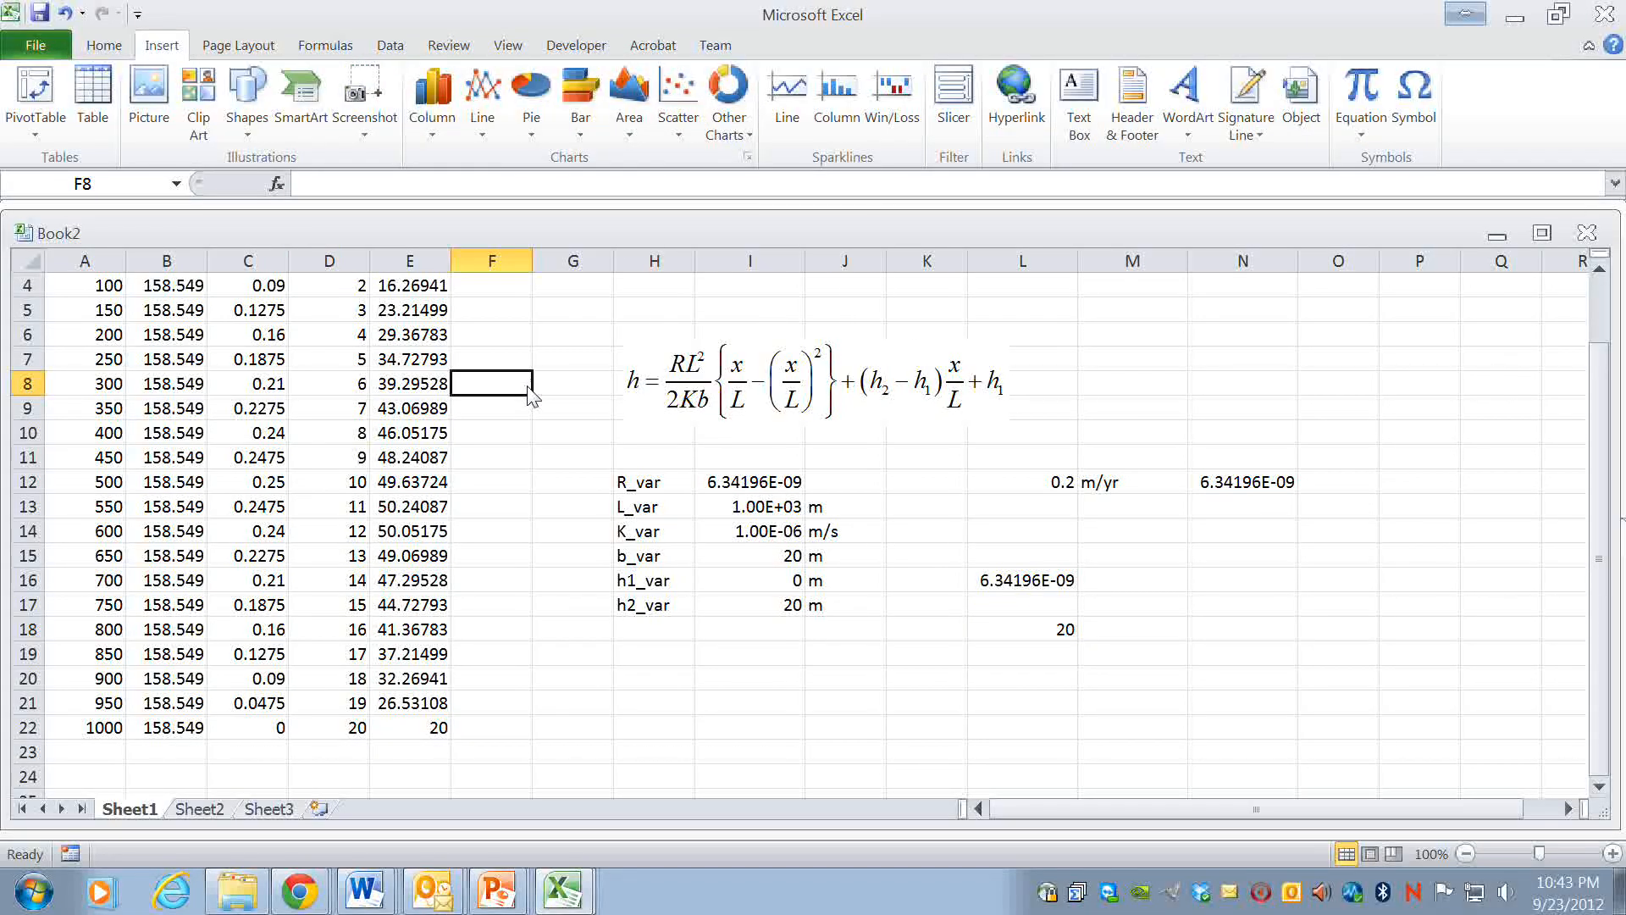
{"action": "scroll", "scroll_direction": "up", "scroll_amount": 3}
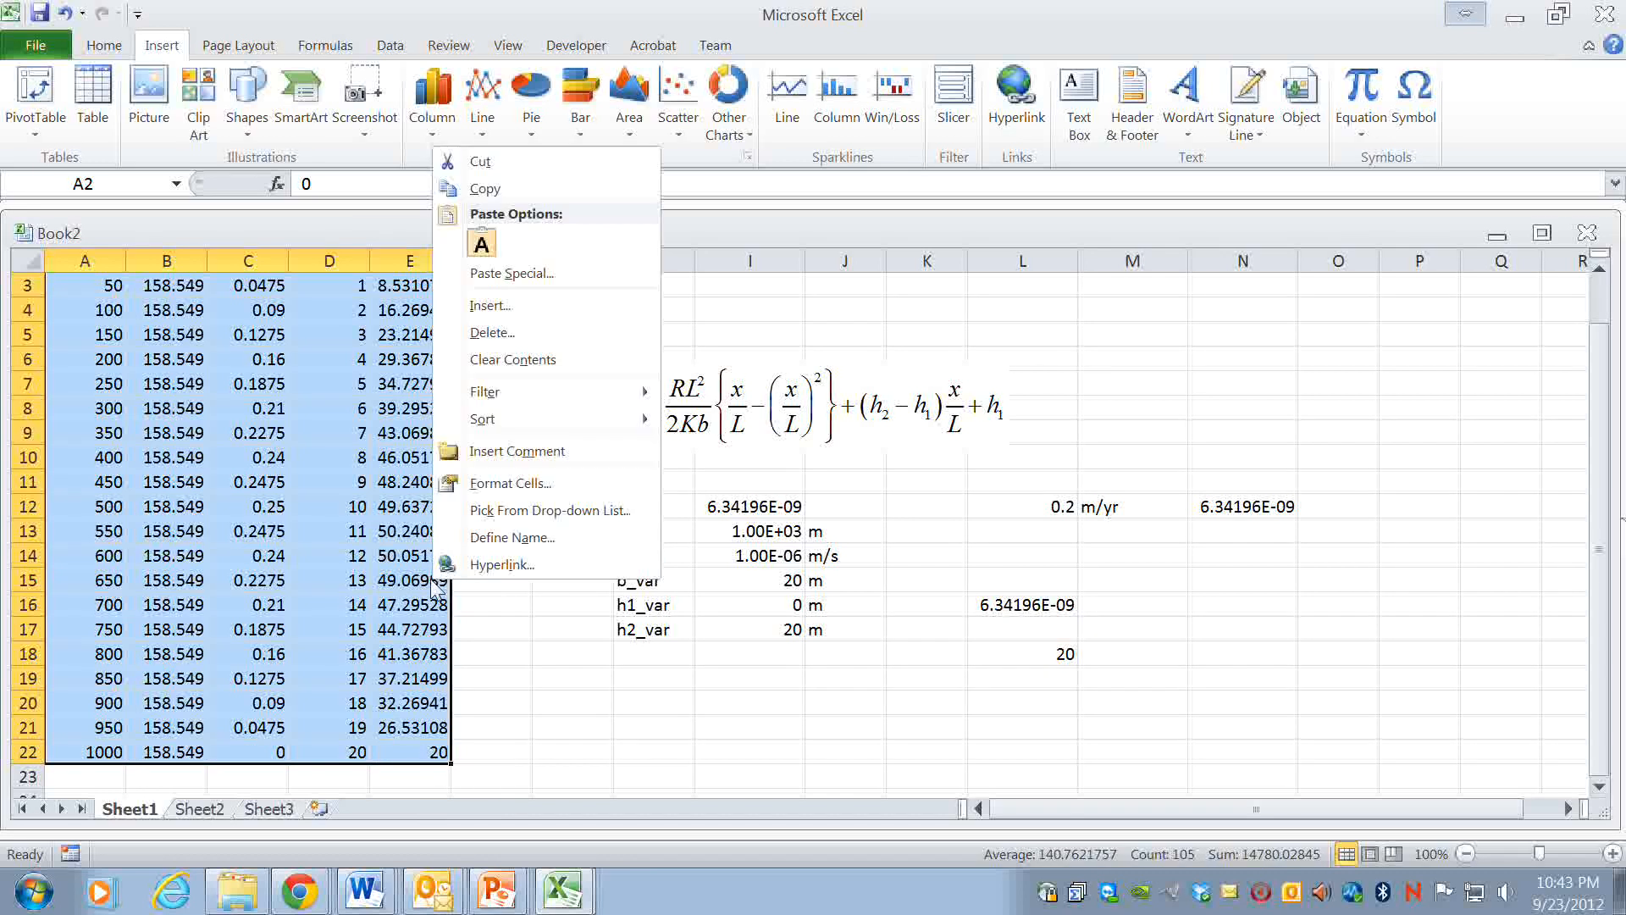
- Insert a Scatter with Only Markers chart of A2:E22
{"action": "left_click", "coordinate": [677, 94]}
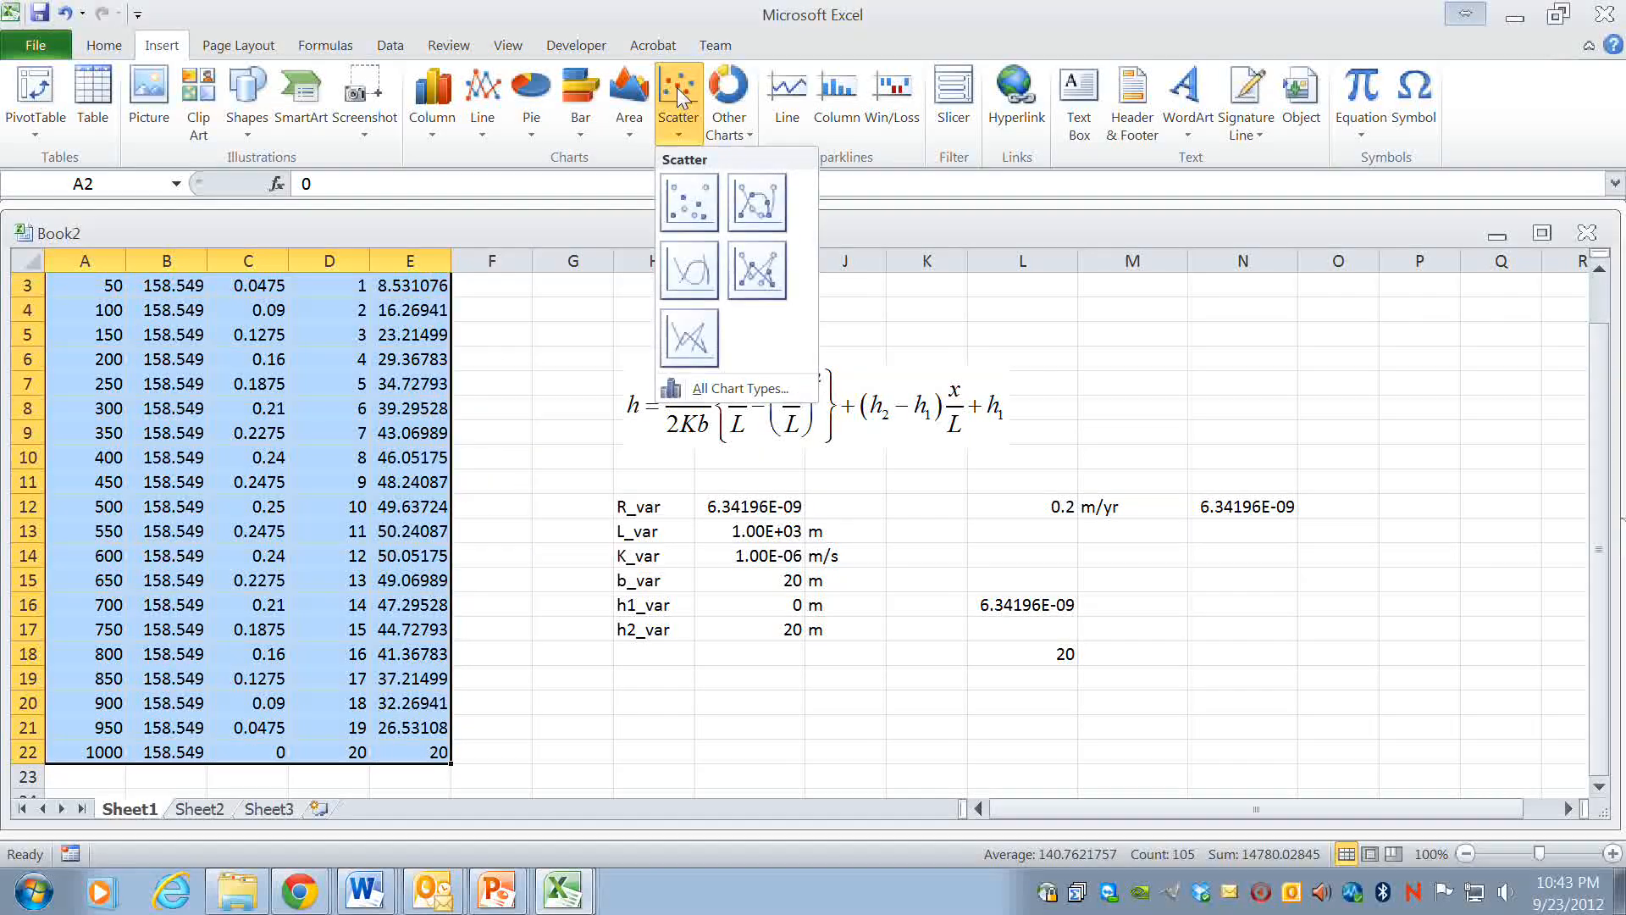
{"action": "mouse_move", "coordinate": [693, 170]}
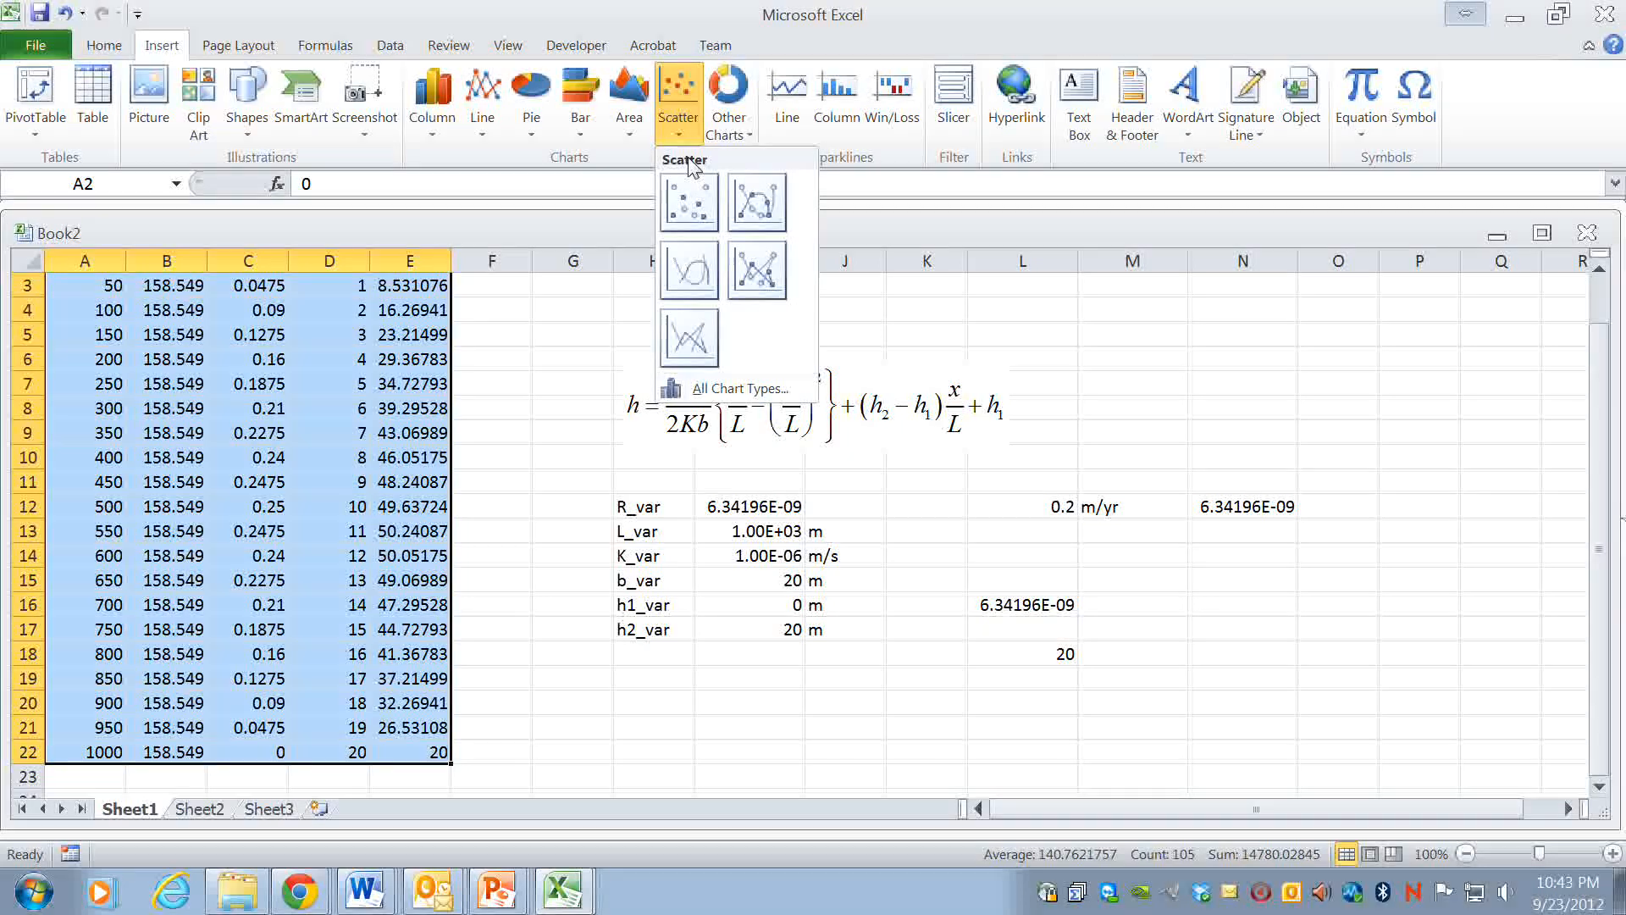
{"action": "mouse_move", "coordinate": [689, 203]}
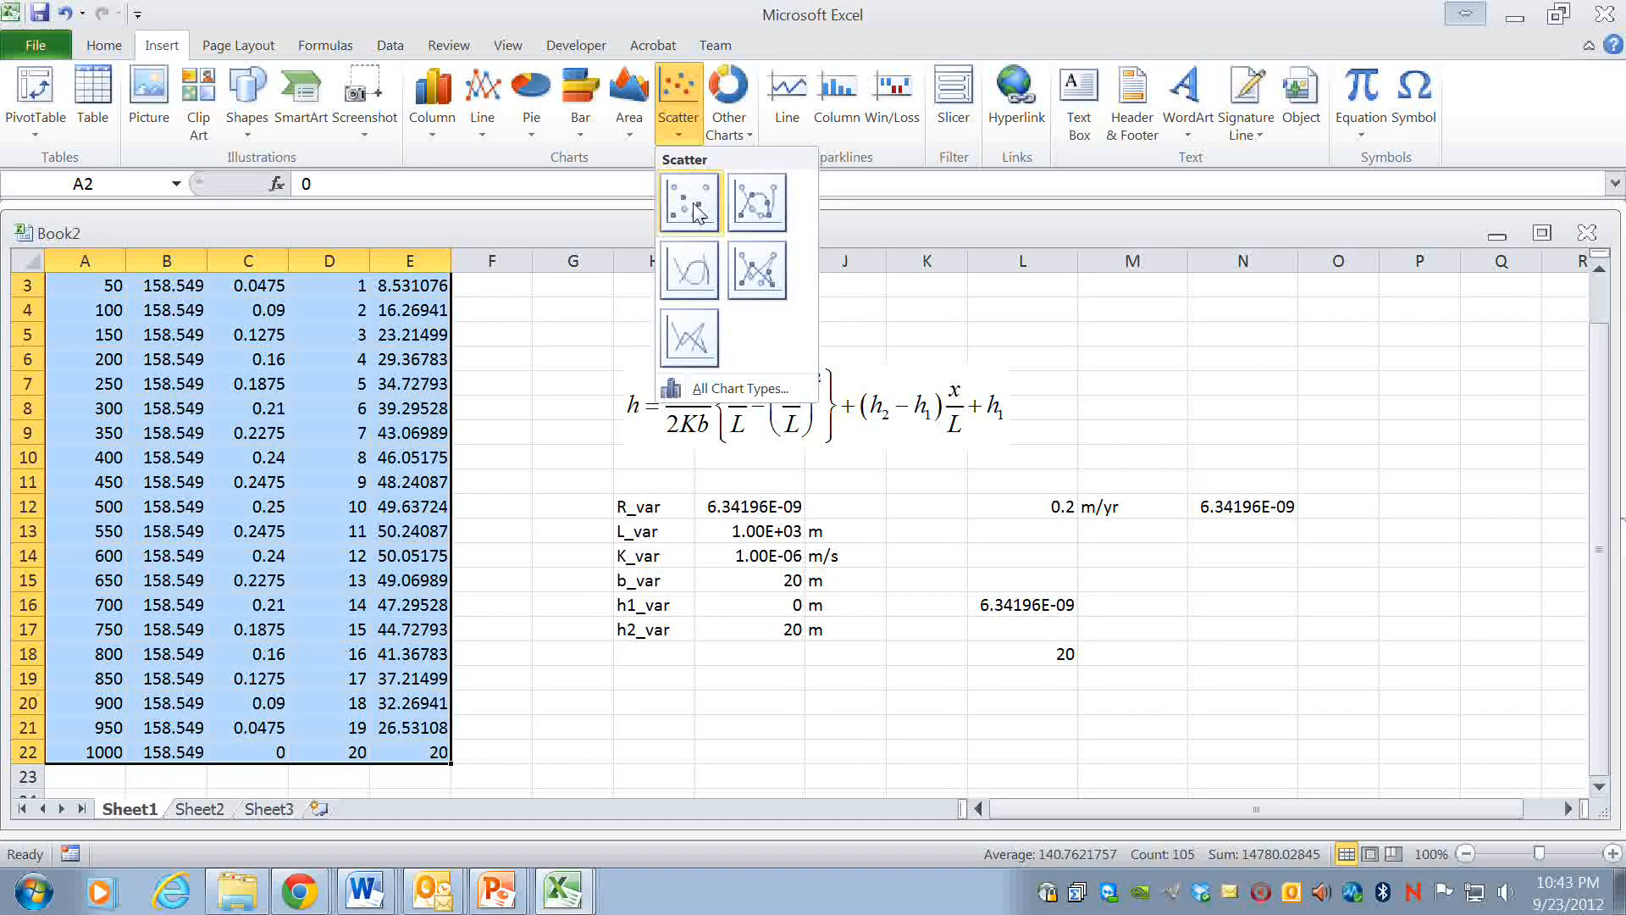
{"action": "left_click", "coordinate": [688, 200]}
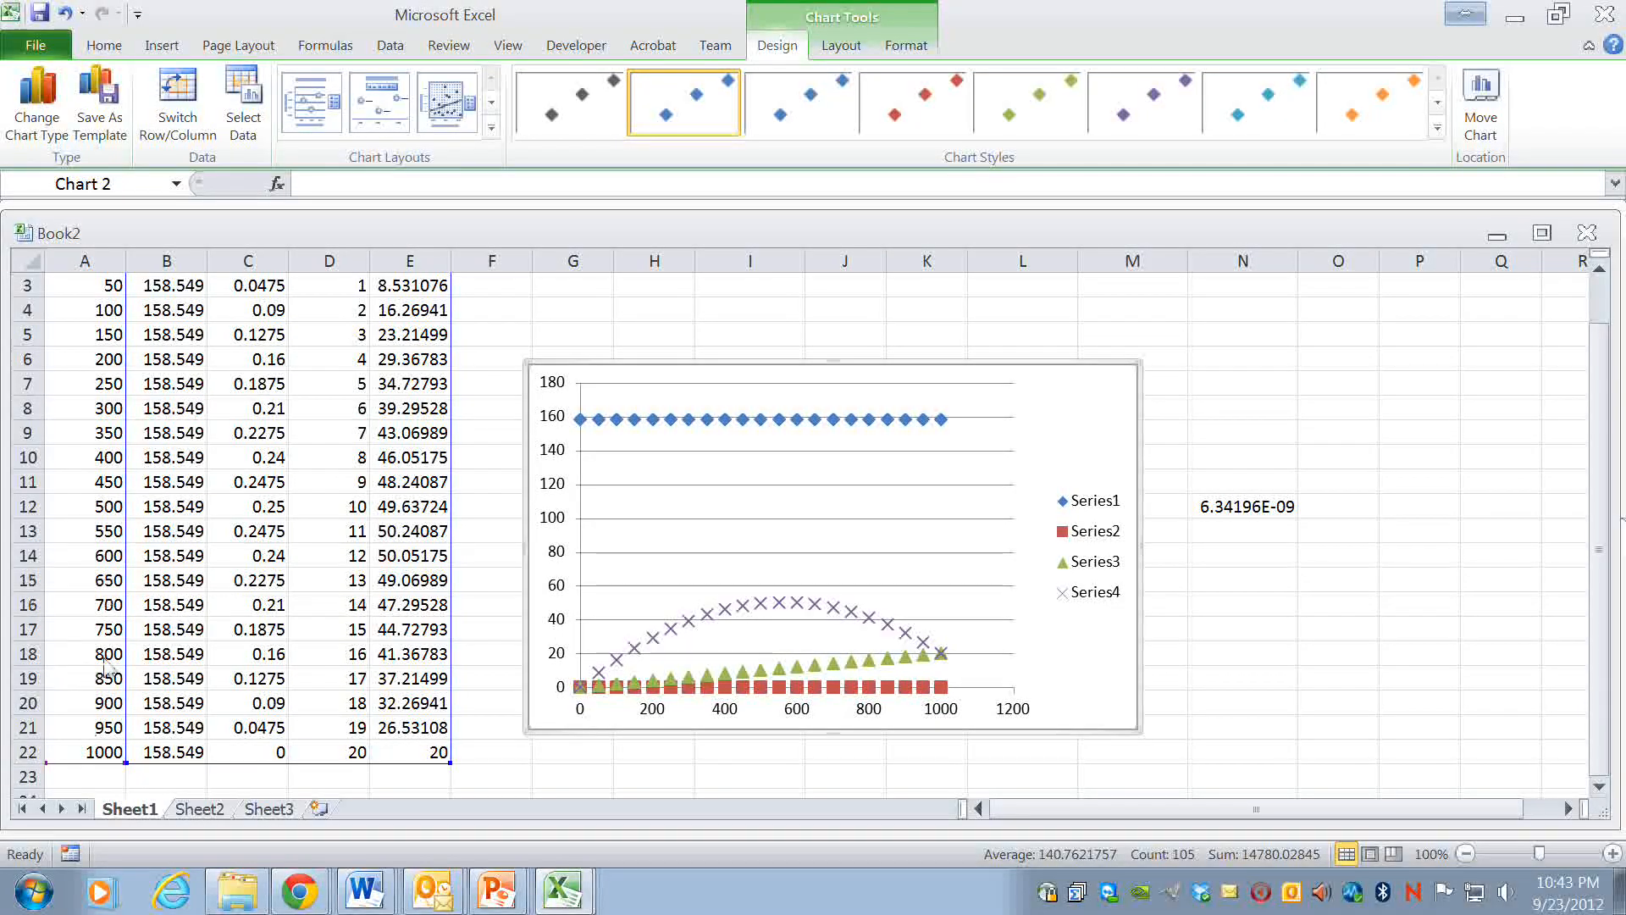
{"action": "mouse_move", "coordinate": [212, 688]}
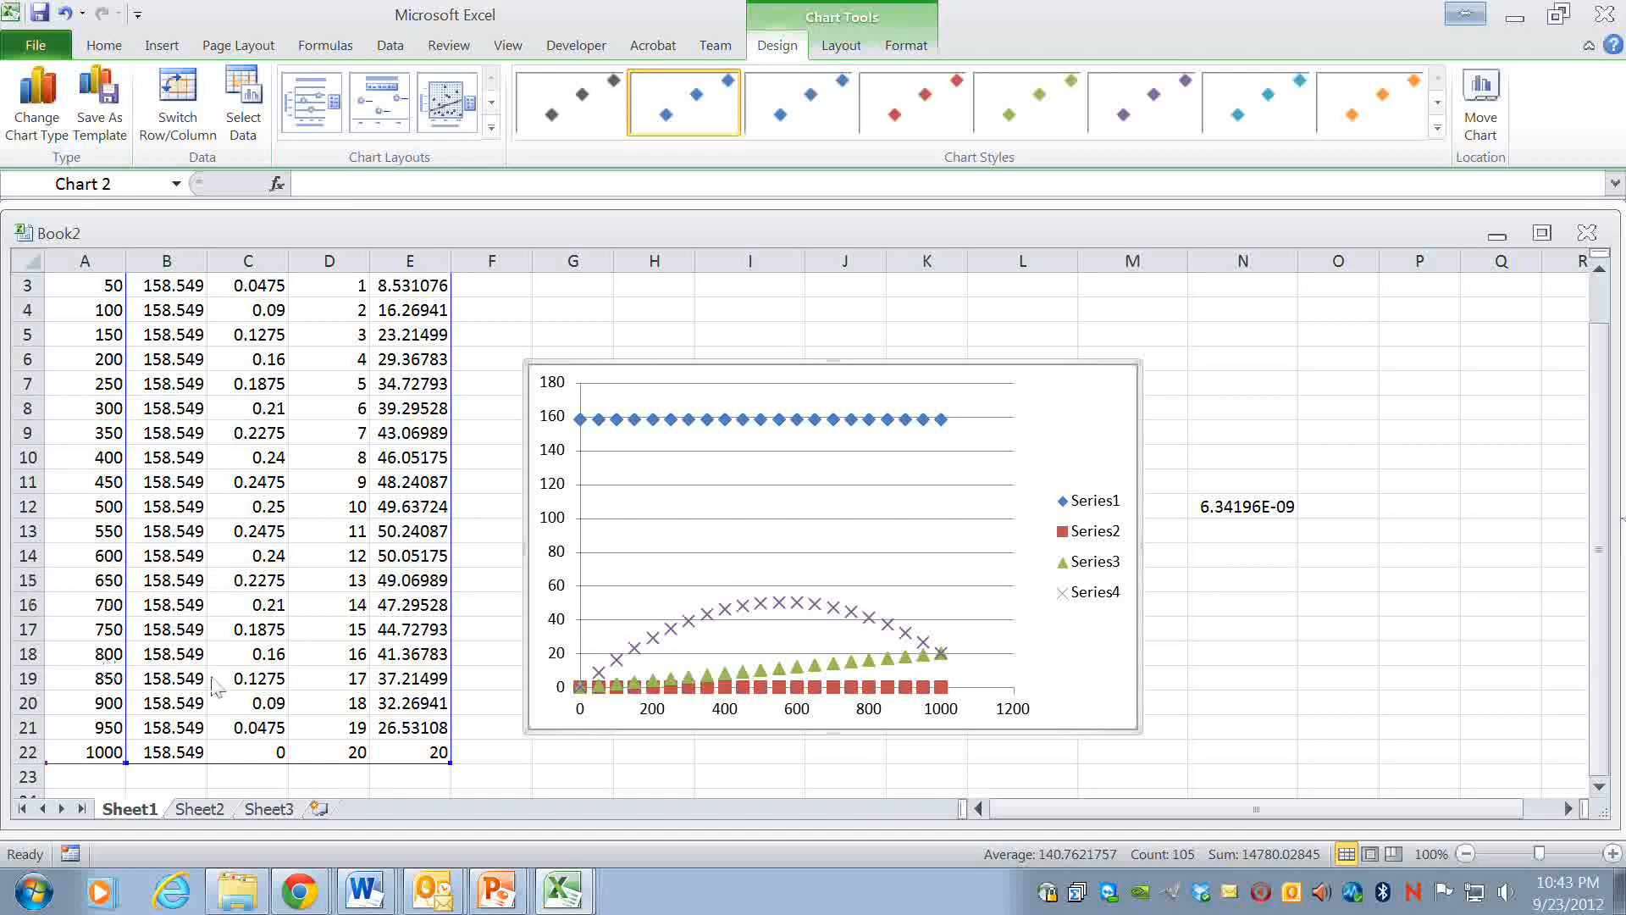
{"action": "mouse_move", "coordinate": [312, 661]}
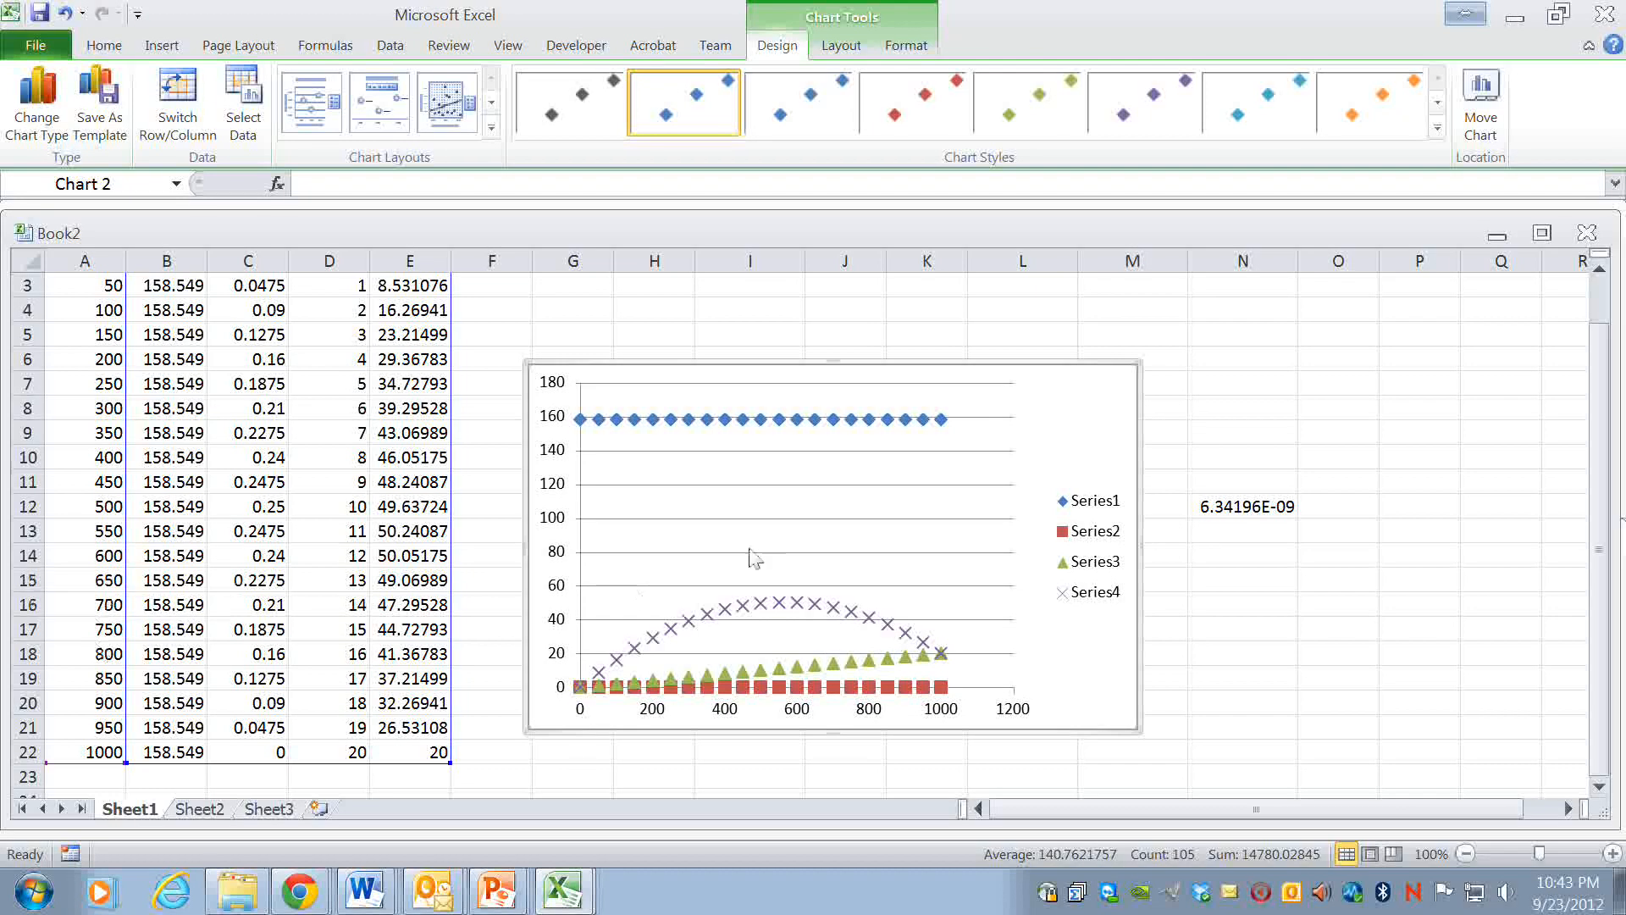
{"action": "mouse_move", "coordinate": [720, 434]}
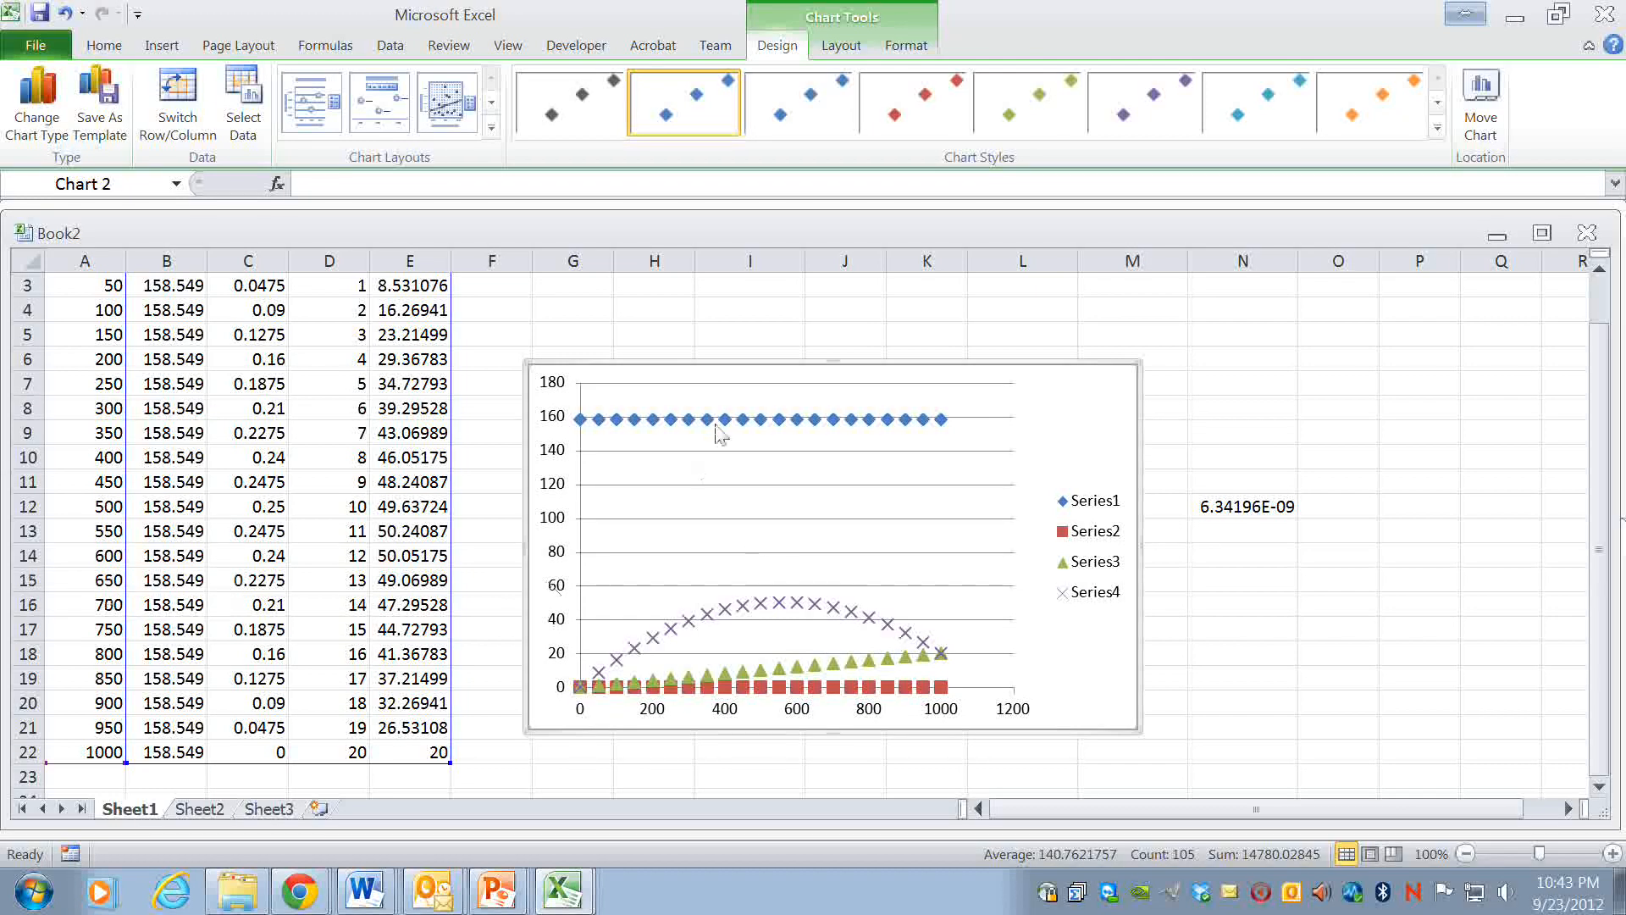
- Delete Series1, Series2, Series3 and the legend, leaving only the h arch
{"action": "left_click", "coordinate": [726, 419]}
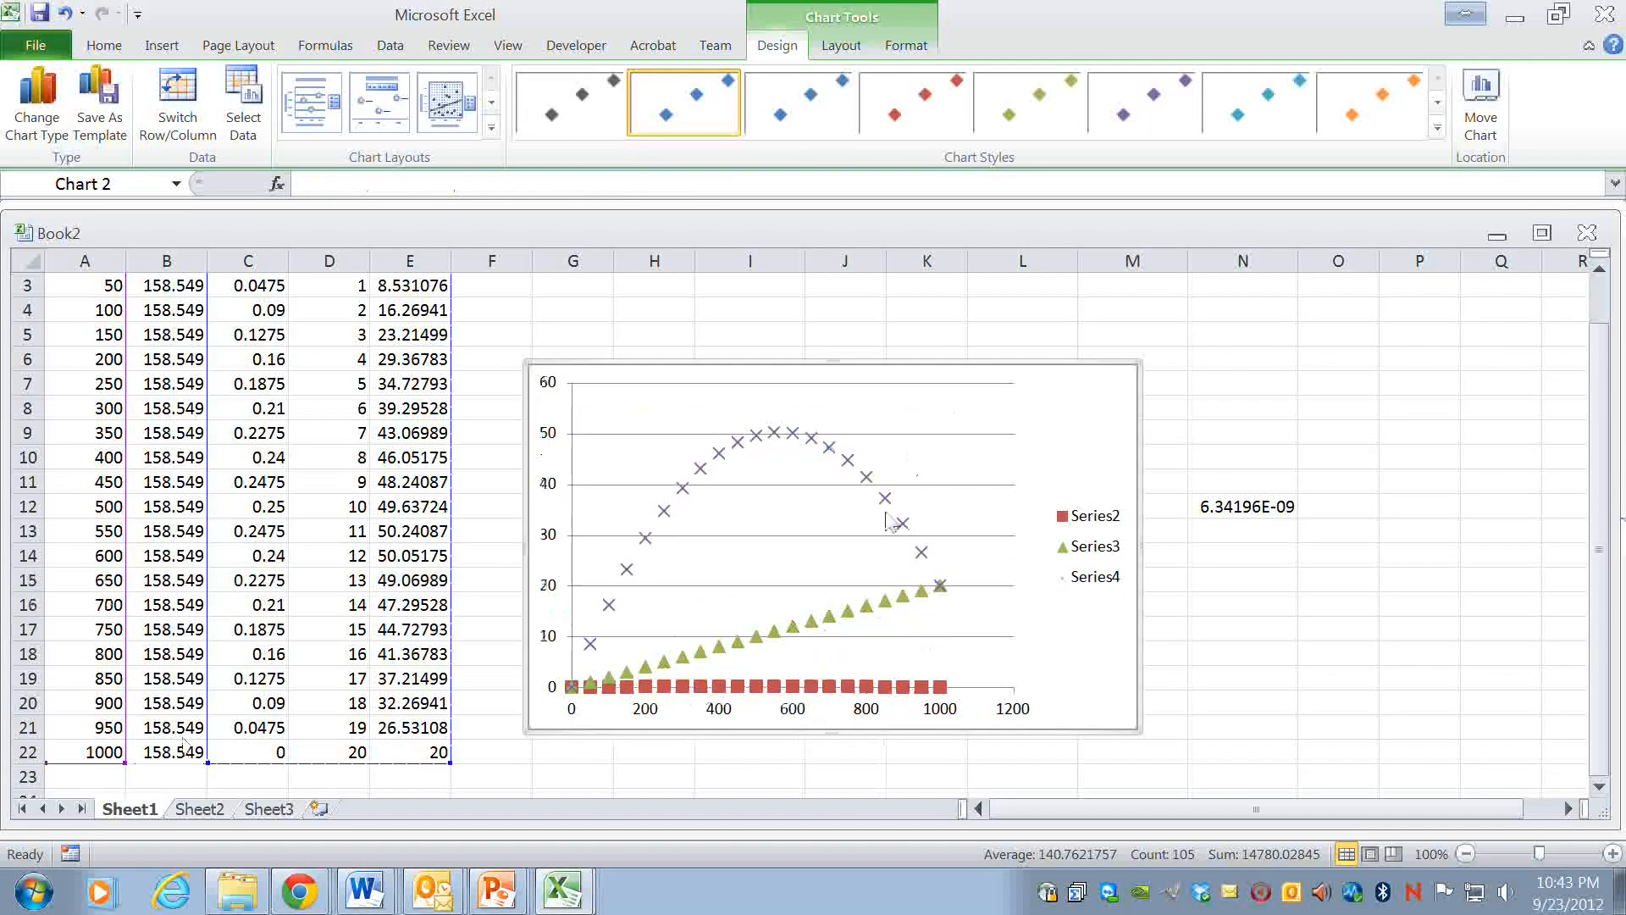
{"action": "left_click", "coordinate": [789, 622]}
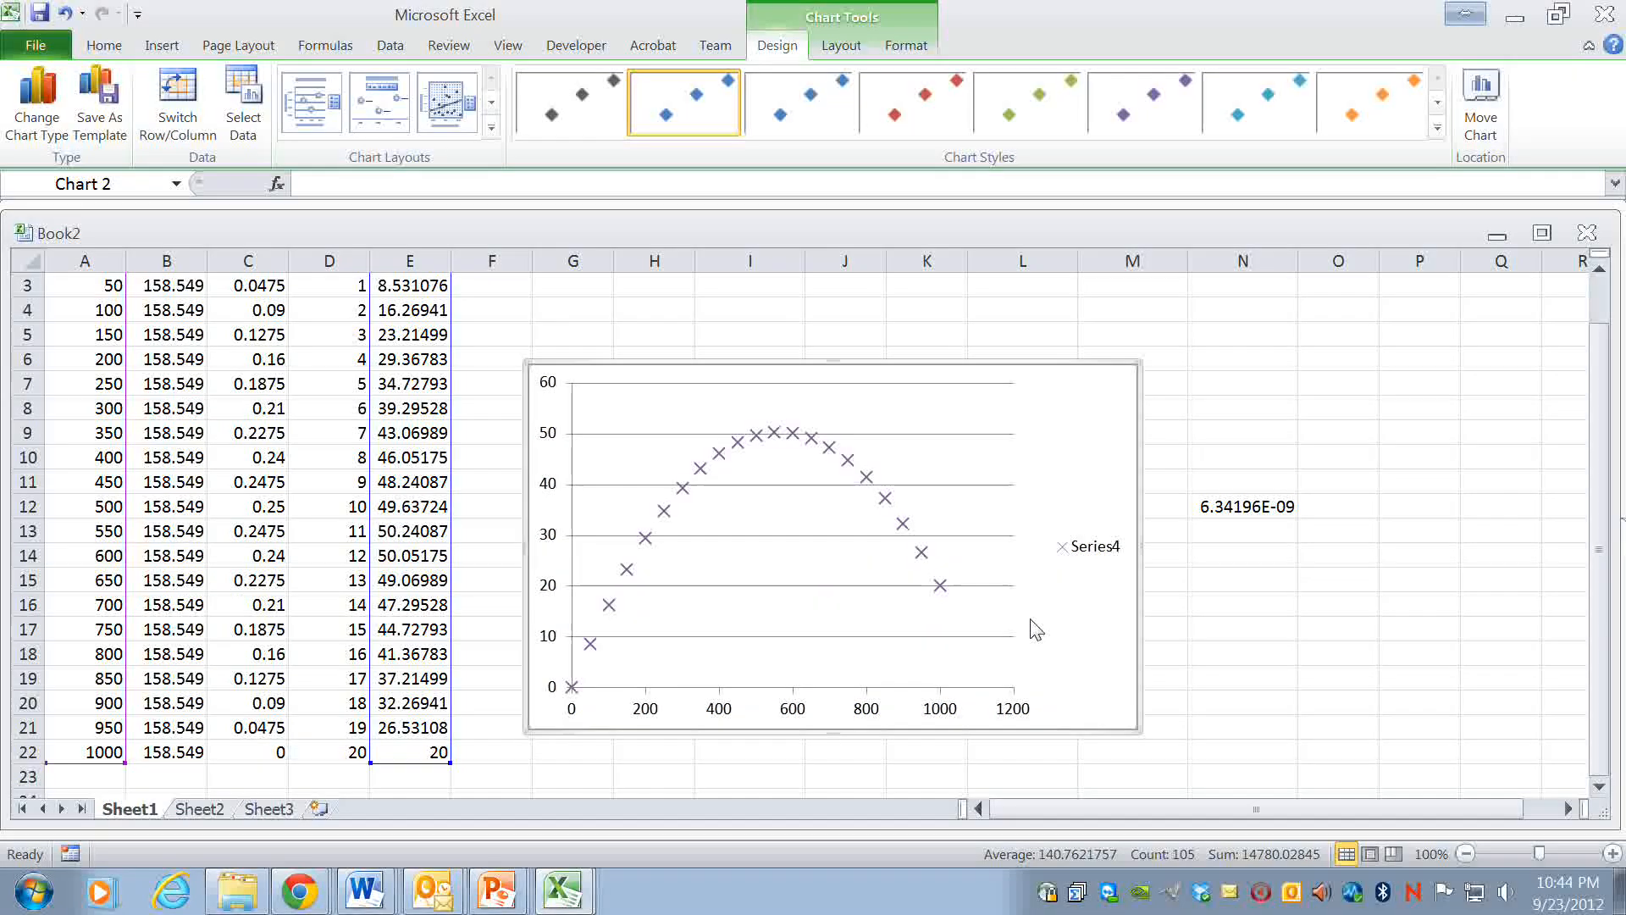
{"action": "left_click", "coordinate": [1090, 546]}
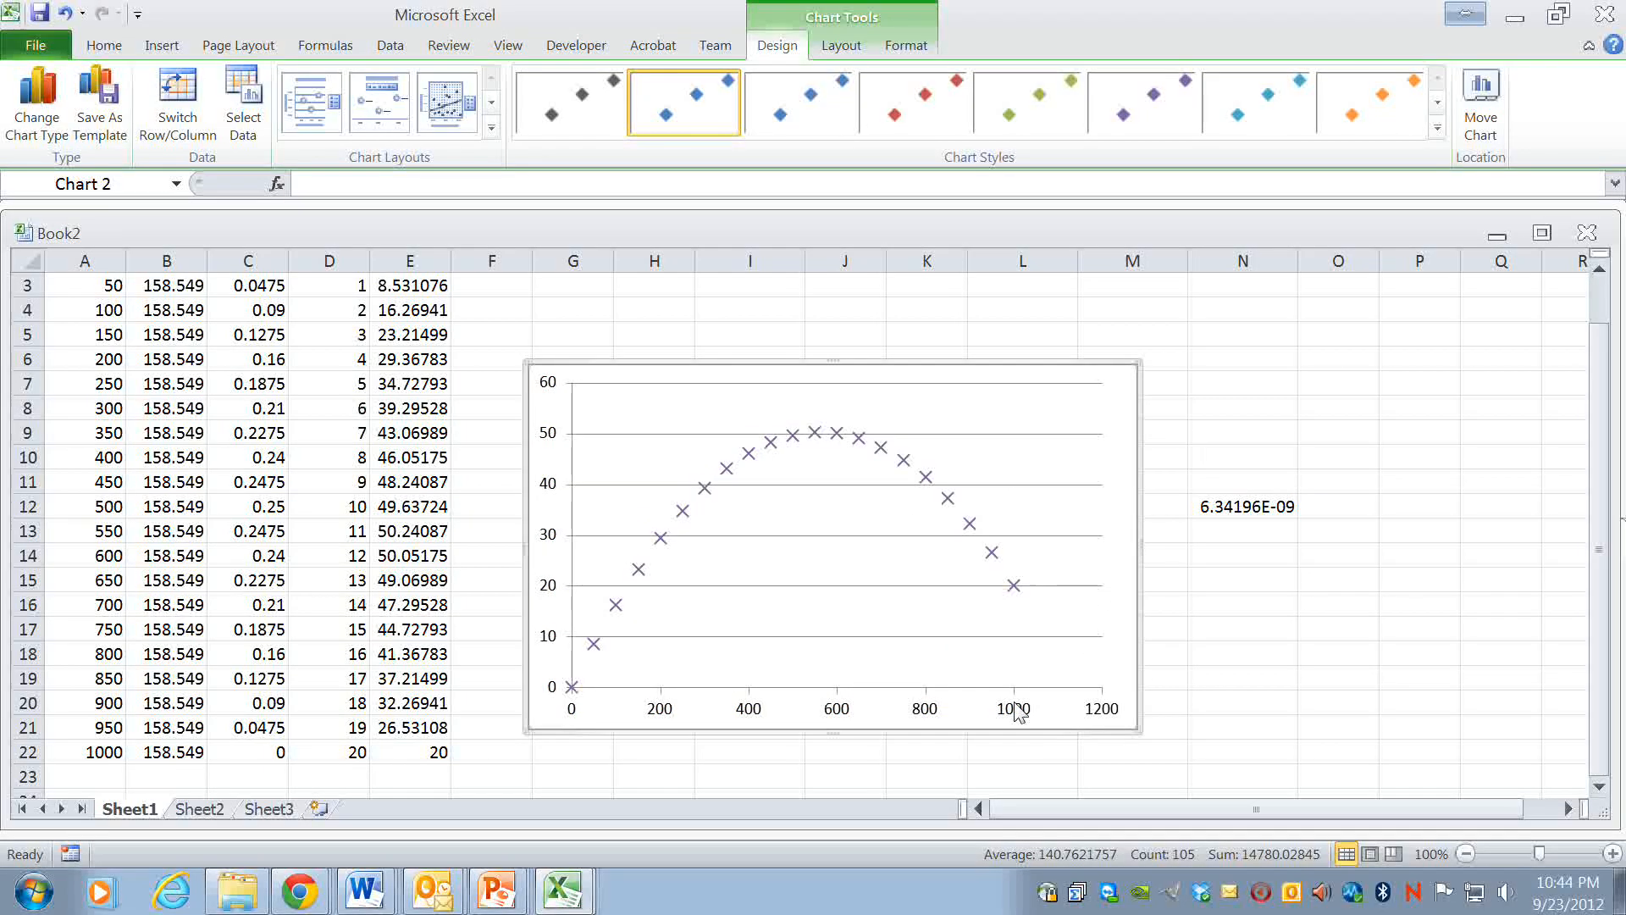
{"action": "mouse_move", "coordinate": [694, 495]}
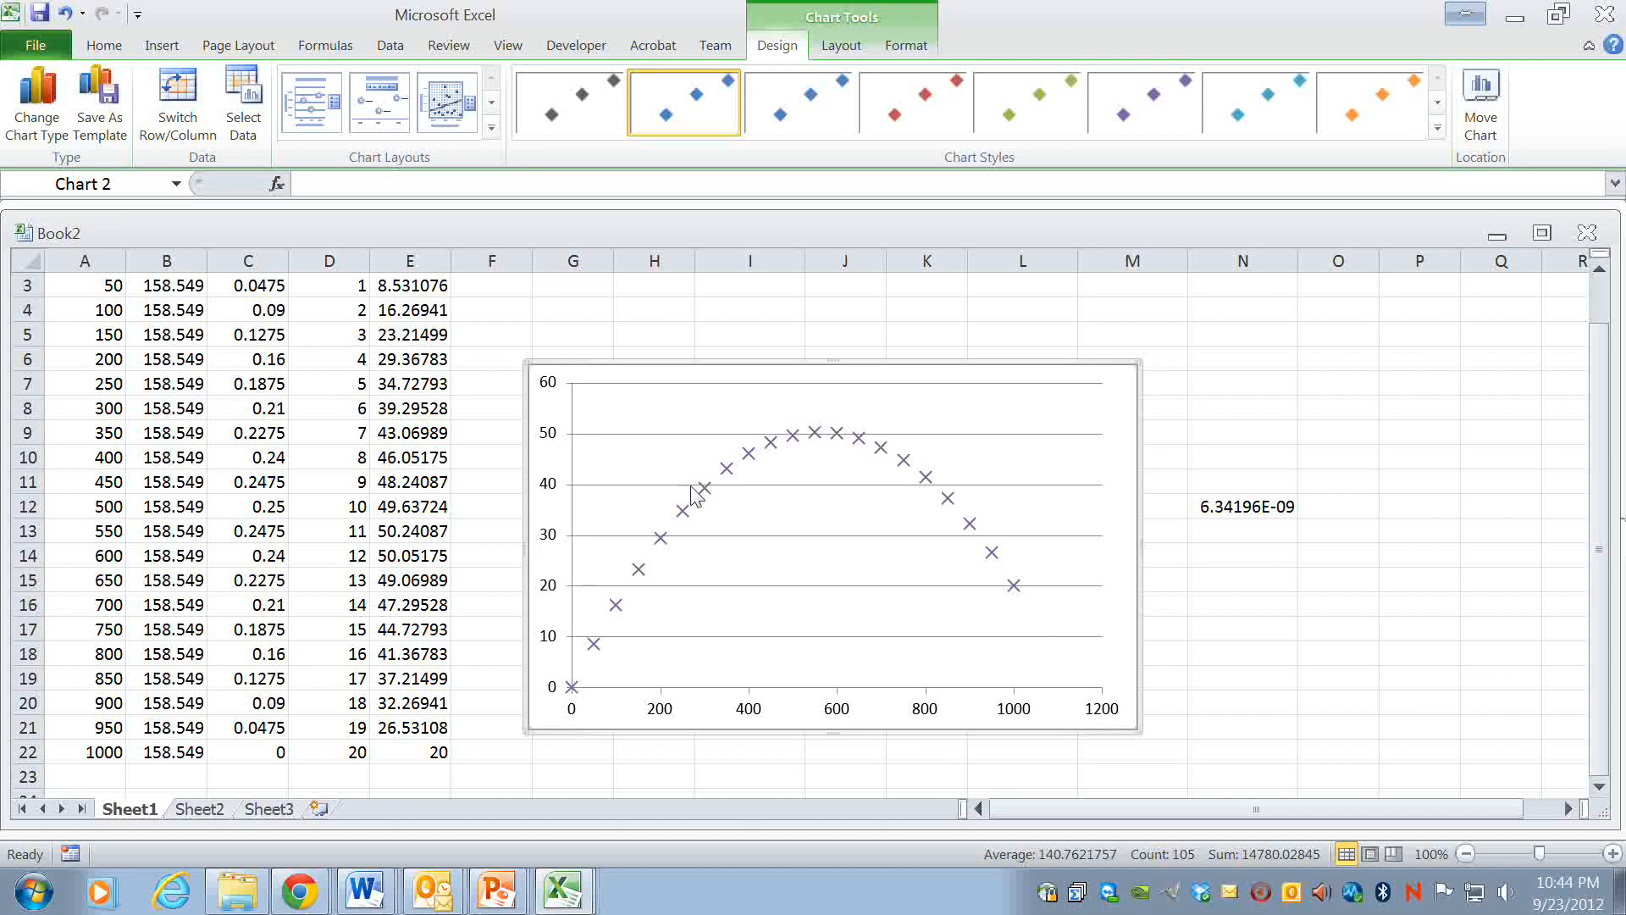
- In Format Data Series for the h series, remove the markers
{"action": "right_click", "coordinate": [990, 550]}
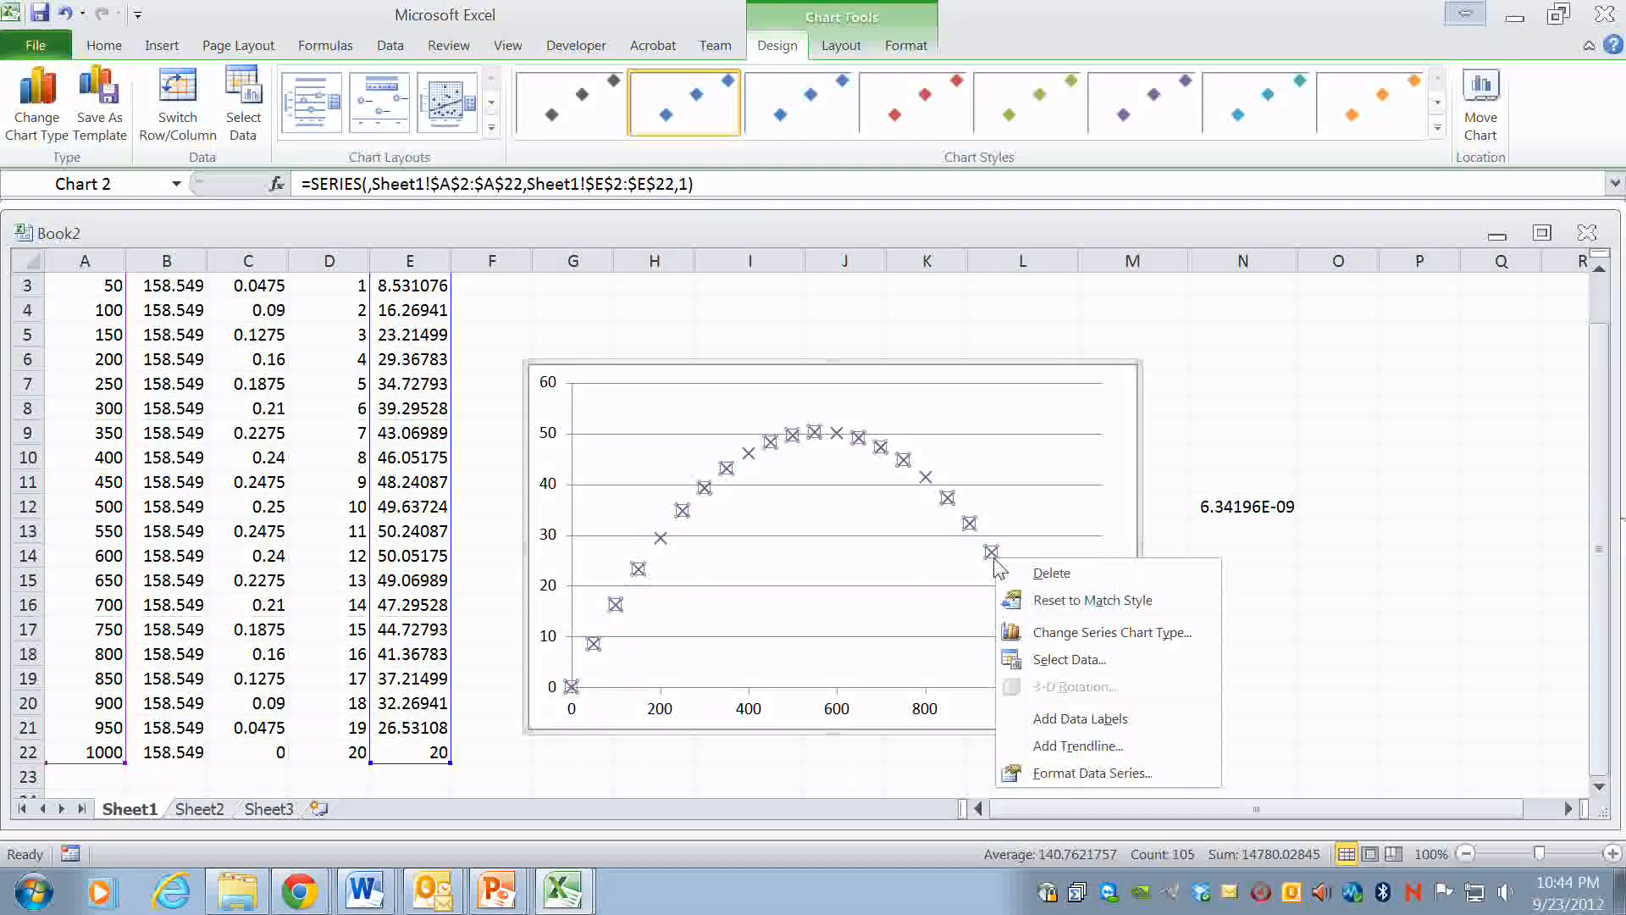
{"action": "mouse_move", "coordinate": [952, 574]}
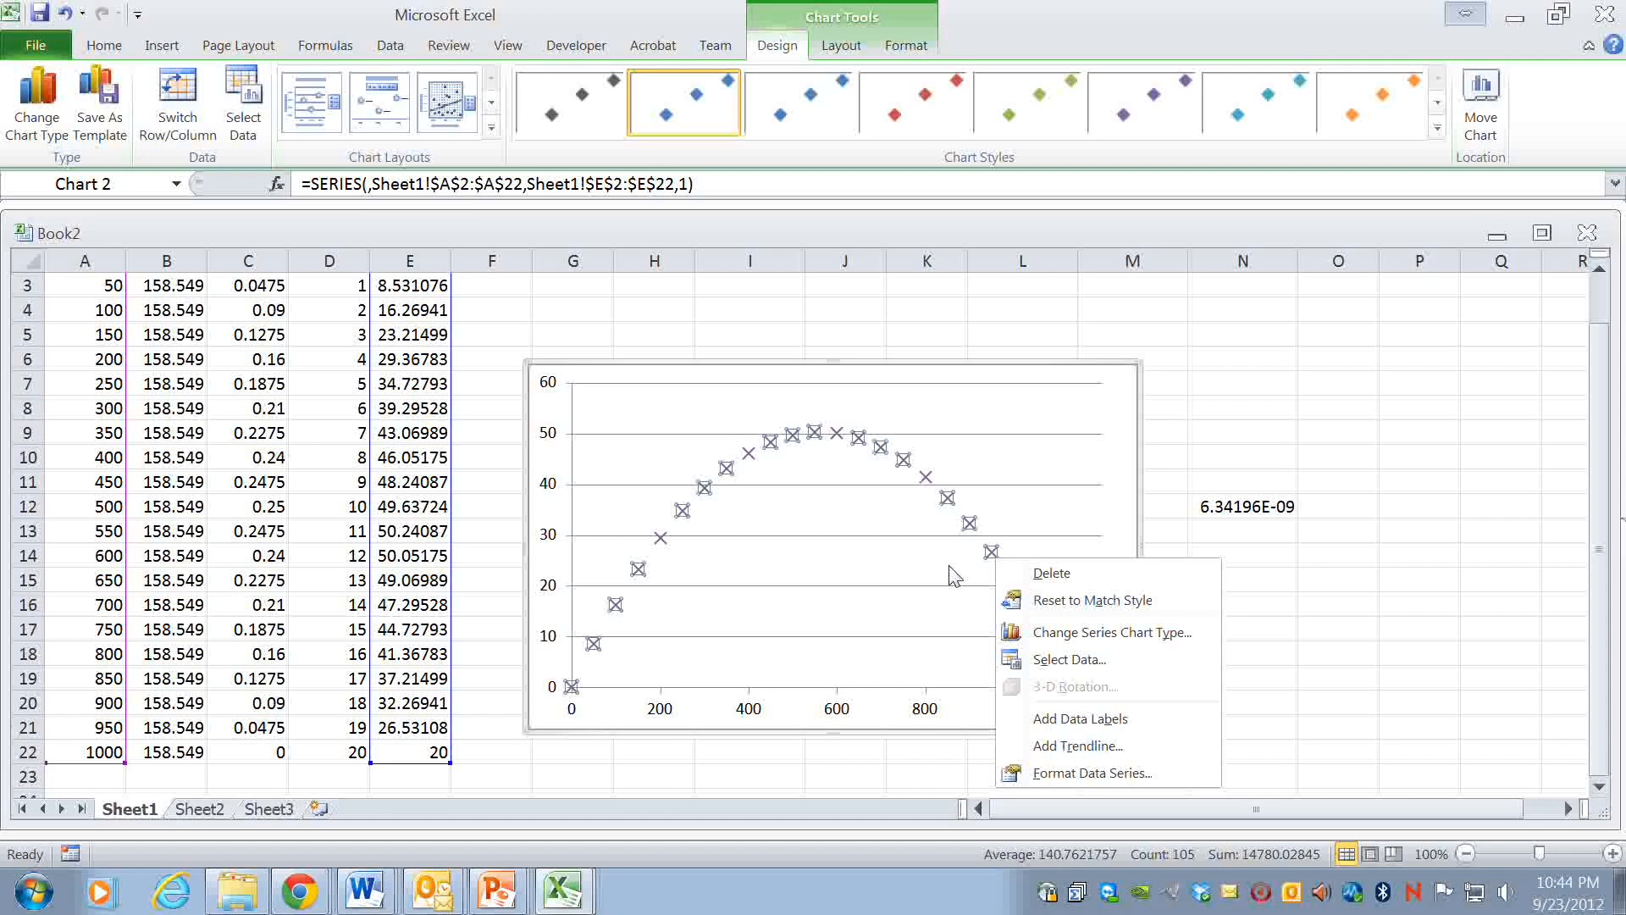
{"action": "mouse_move", "coordinate": [1090, 772]}
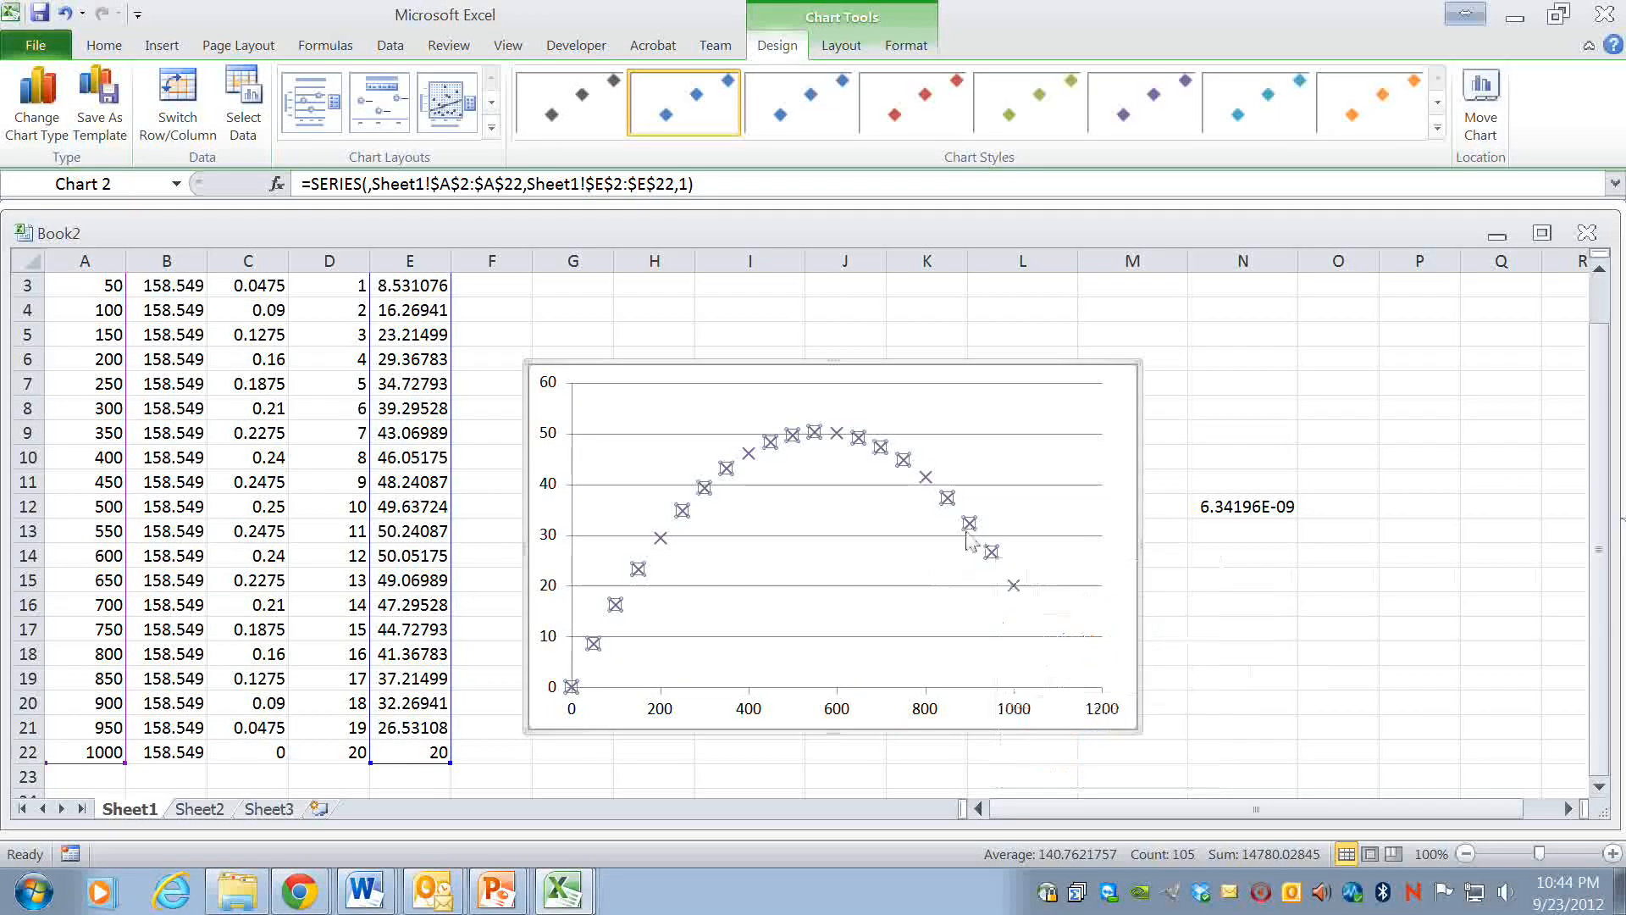
{"action": "mouse_move", "coordinate": [1001, 576]}
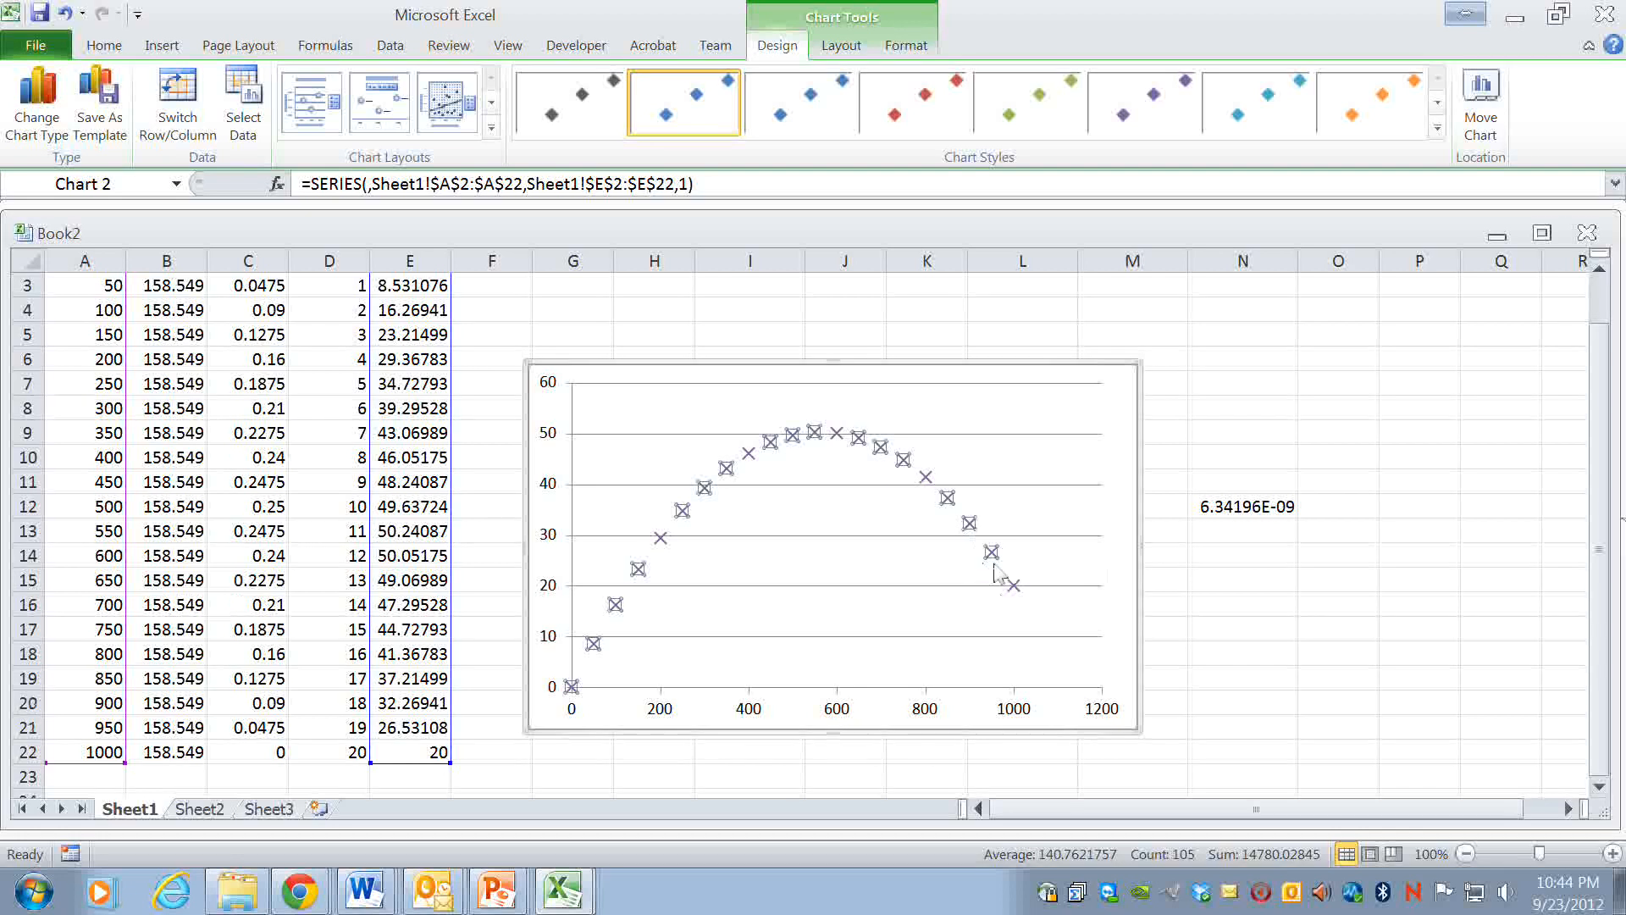
{"action": "right_click", "coordinate": [996, 553]}
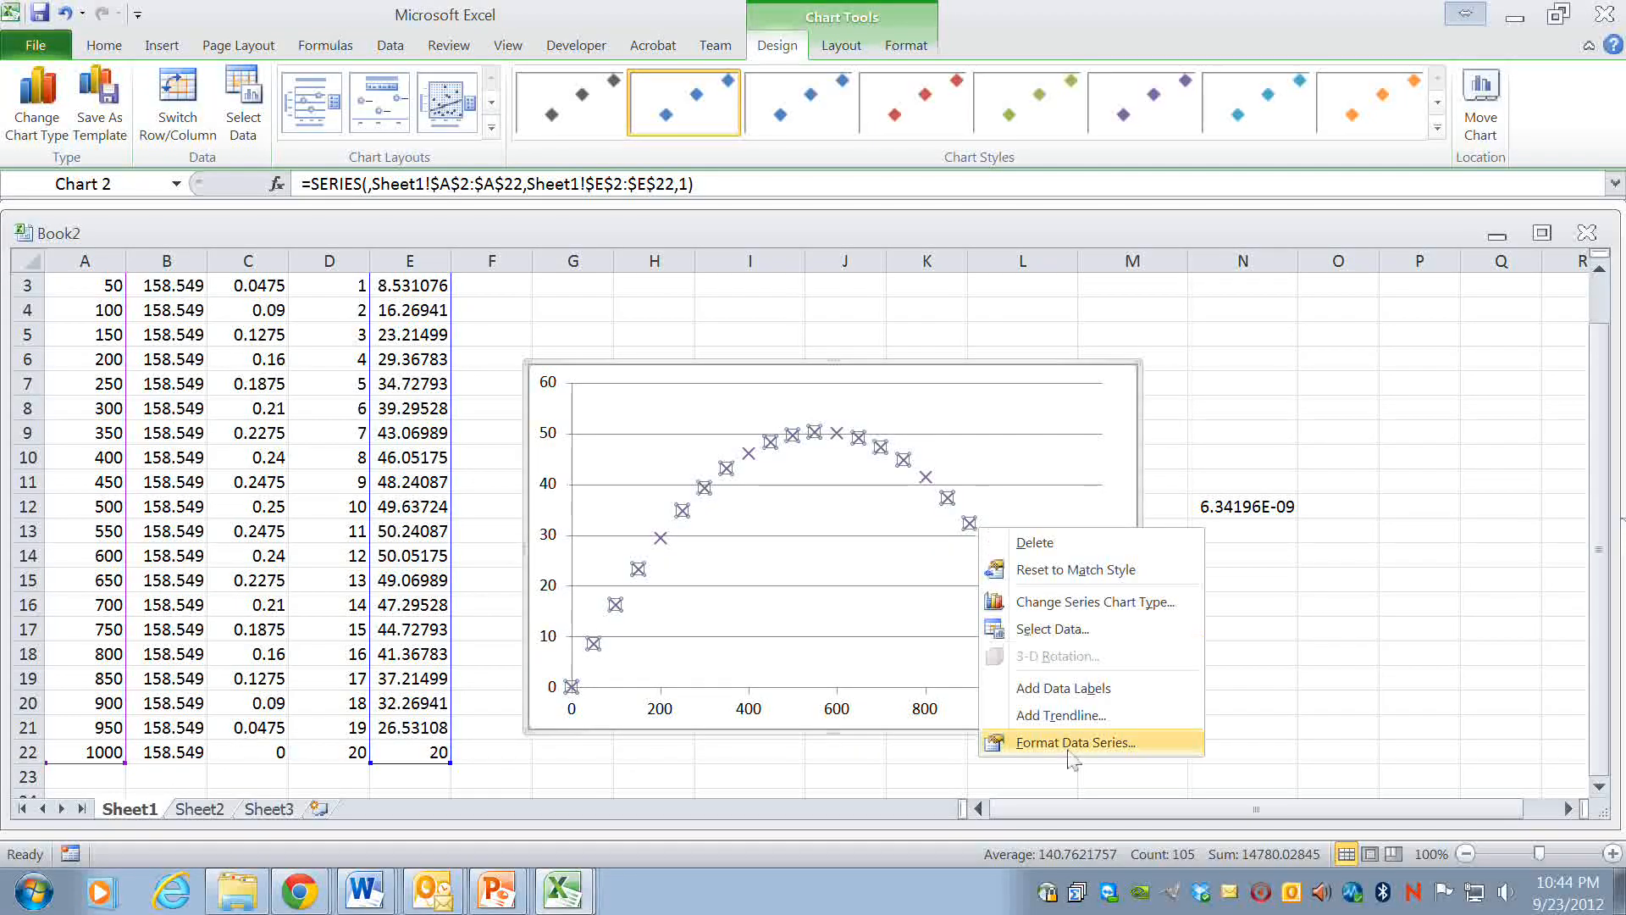
{"action": "left_click", "coordinate": [1075, 742]}
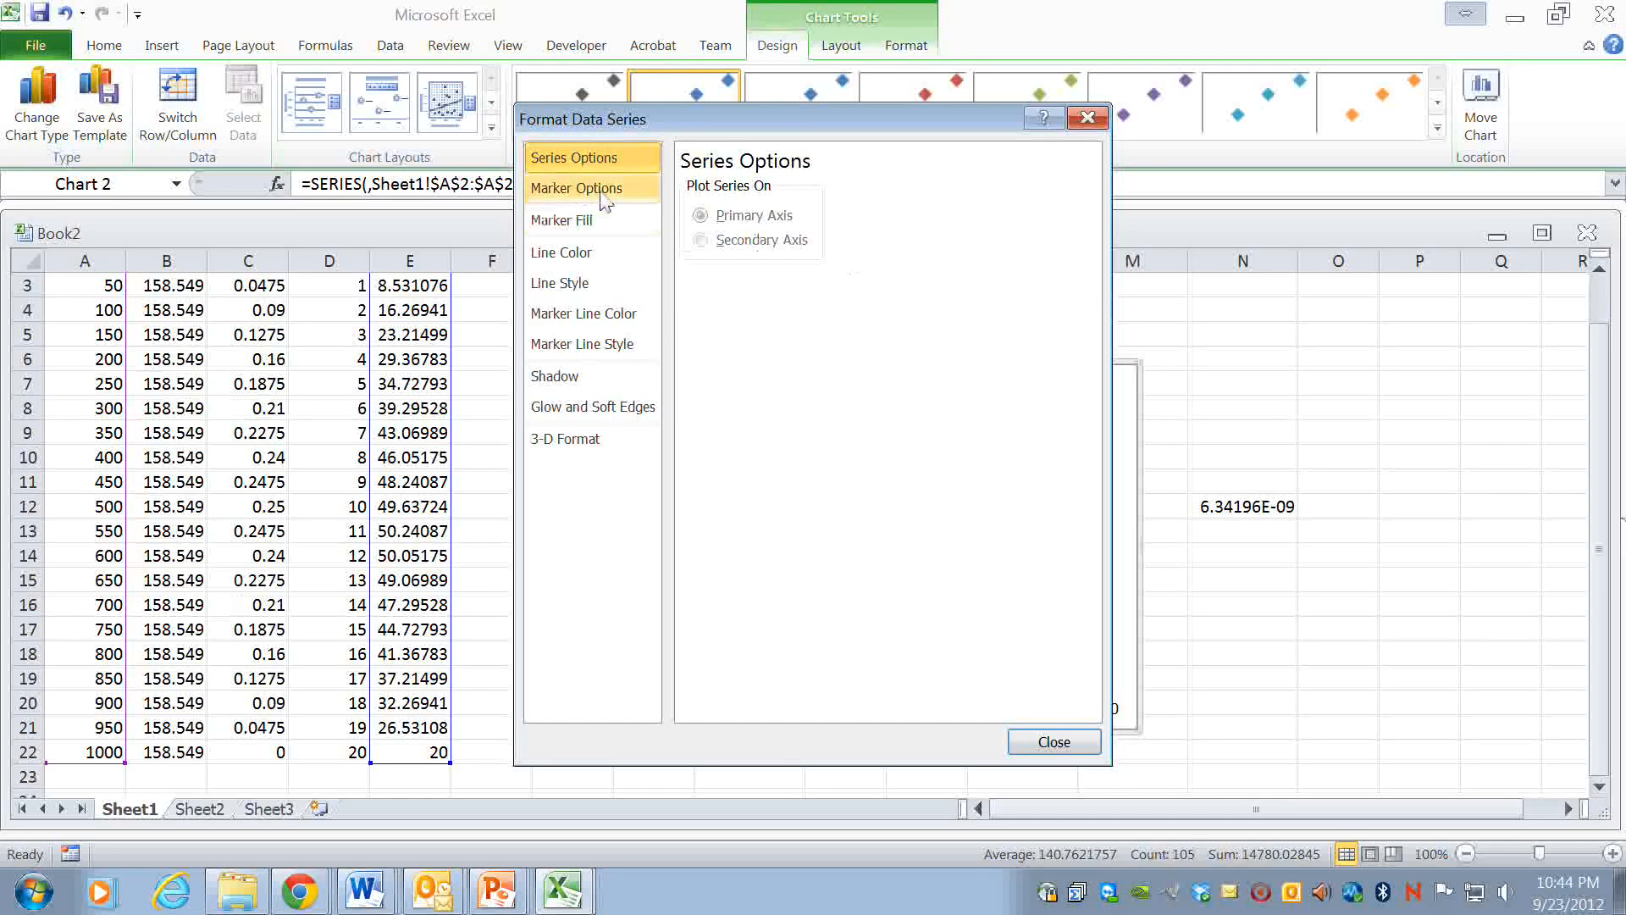
{"action": "left_click", "coordinate": [577, 188]}
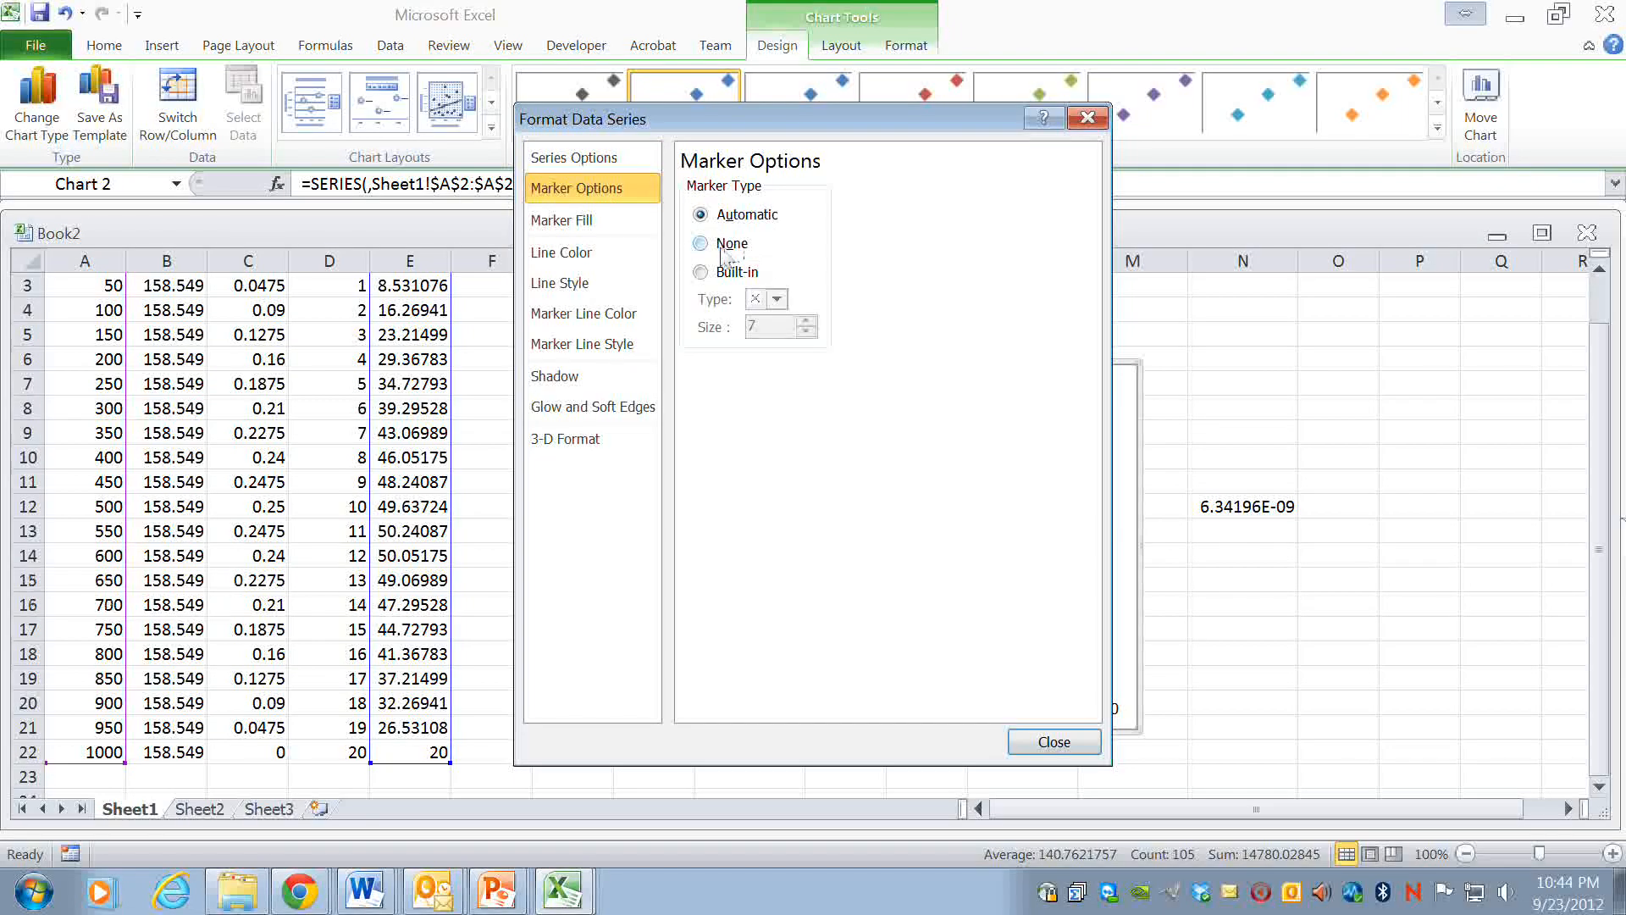
{"action": "left_click", "coordinate": [701, 243]}
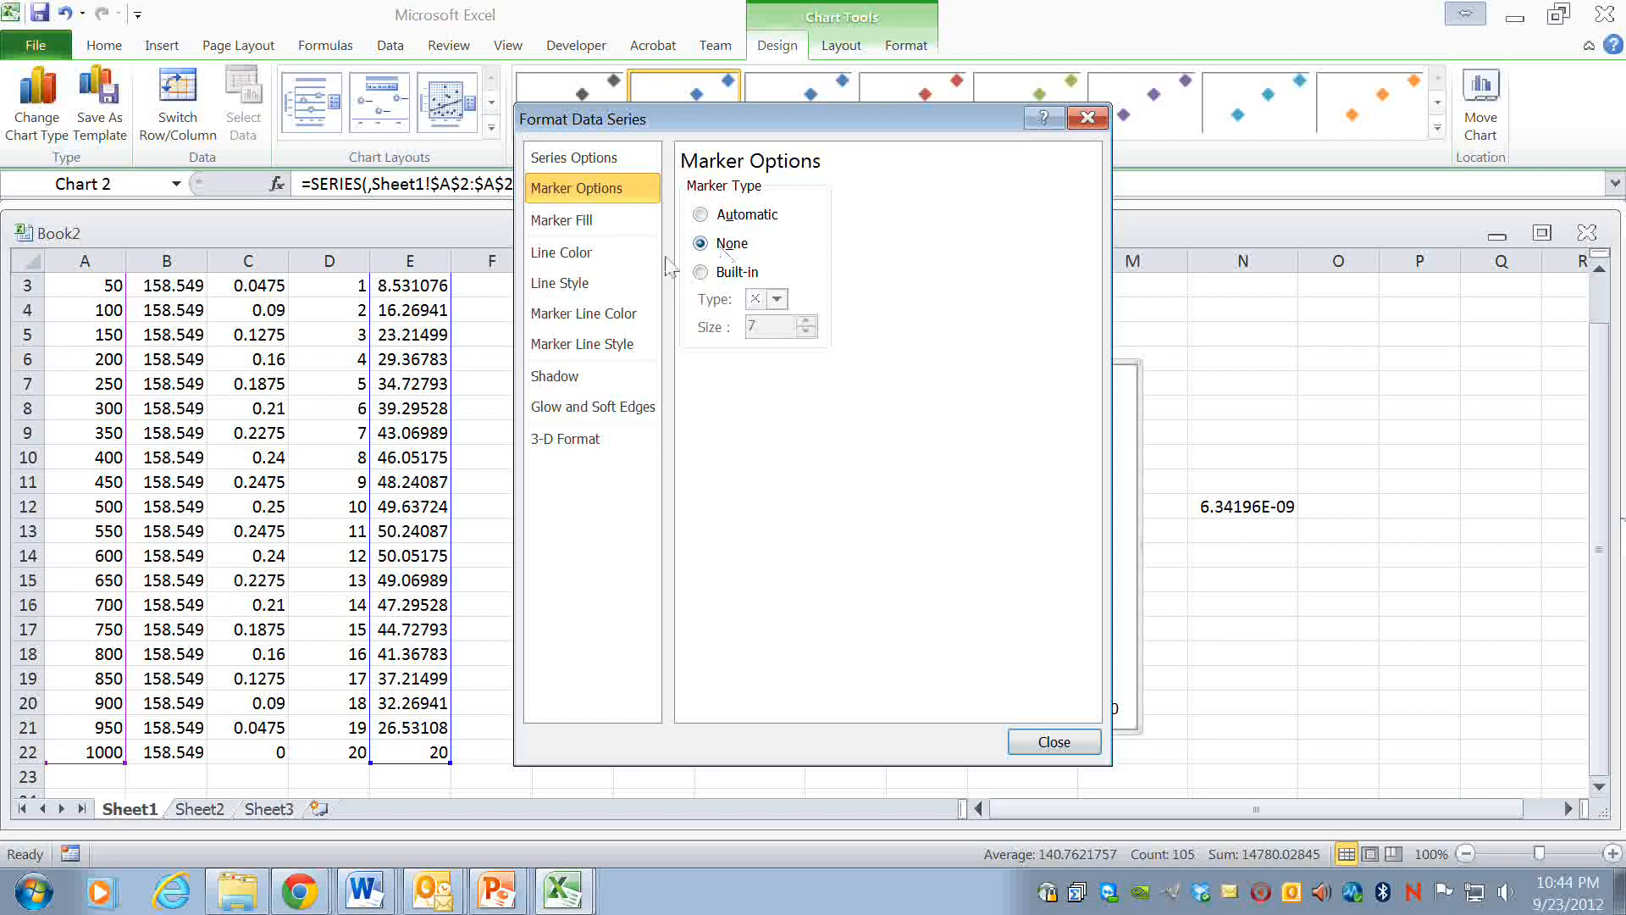
- Give the h series a solid 3 pt line and close the formatting settings
{"action": "left_click", "coordinate": [560, 253]}
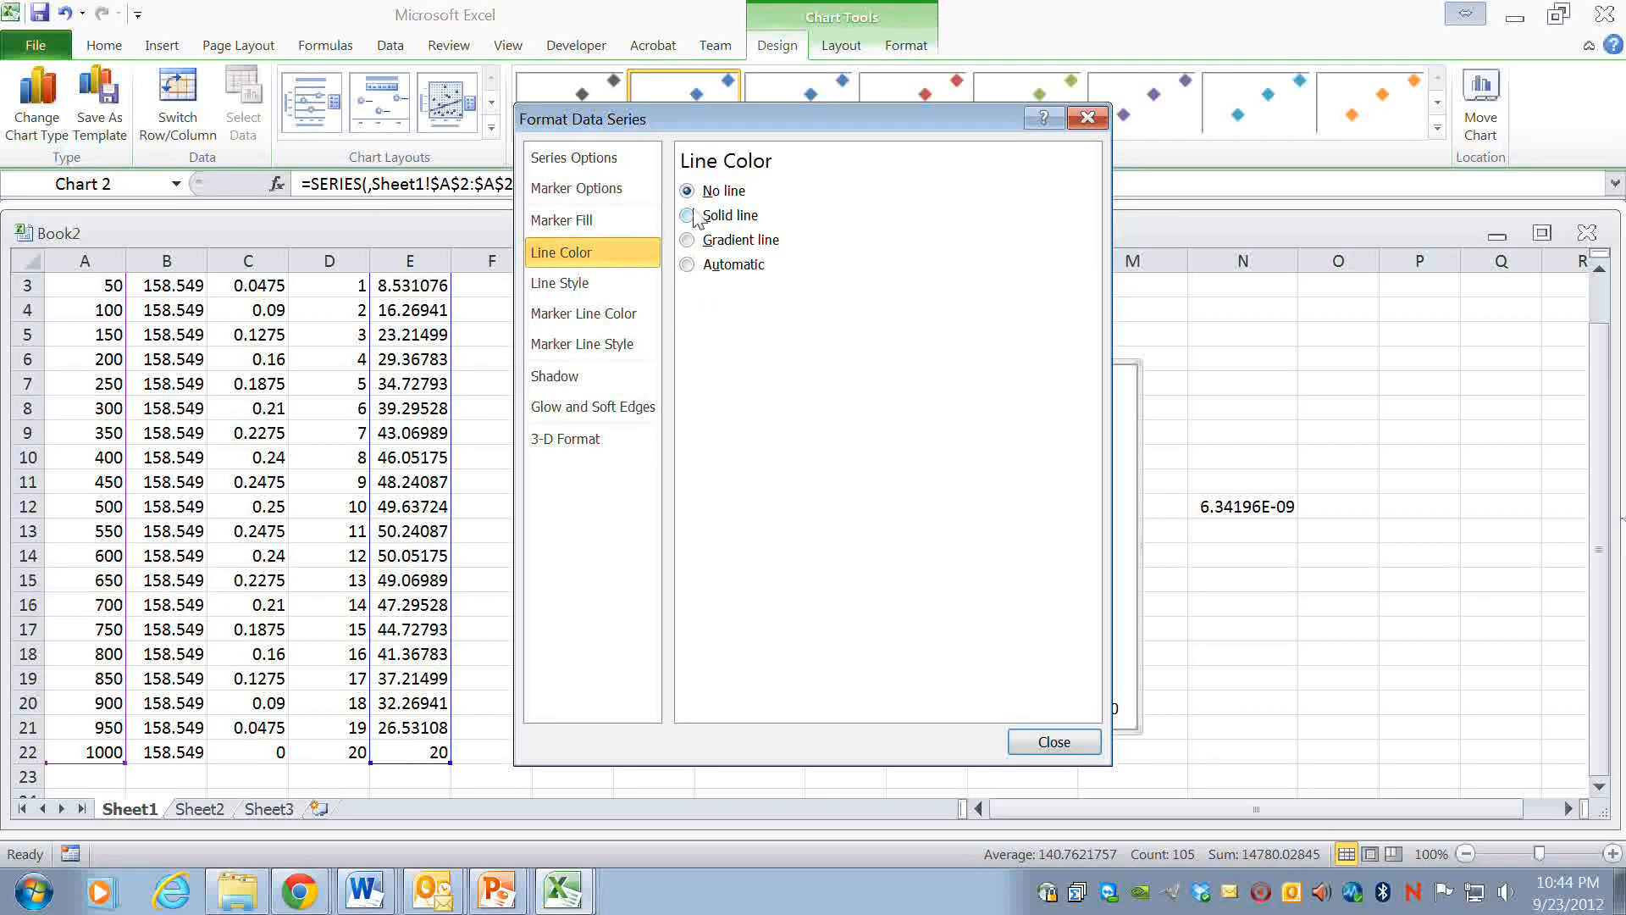
{"action": "left_click", "coordinate": [688, 215]}
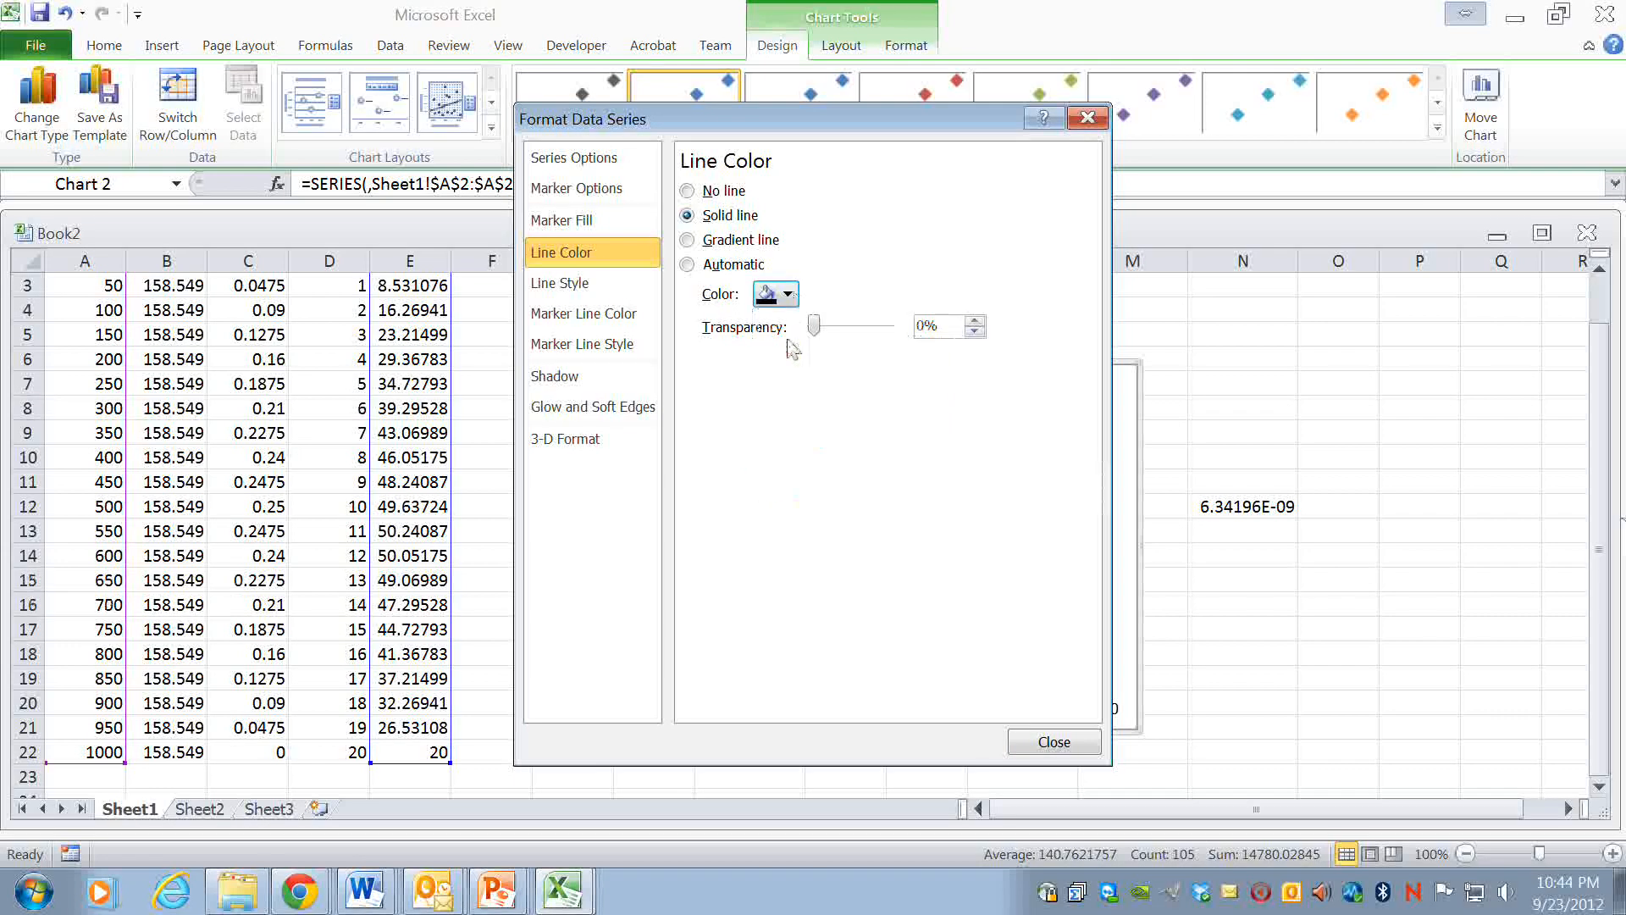
{"action": "left_click", "coordinate": [560, 282]}
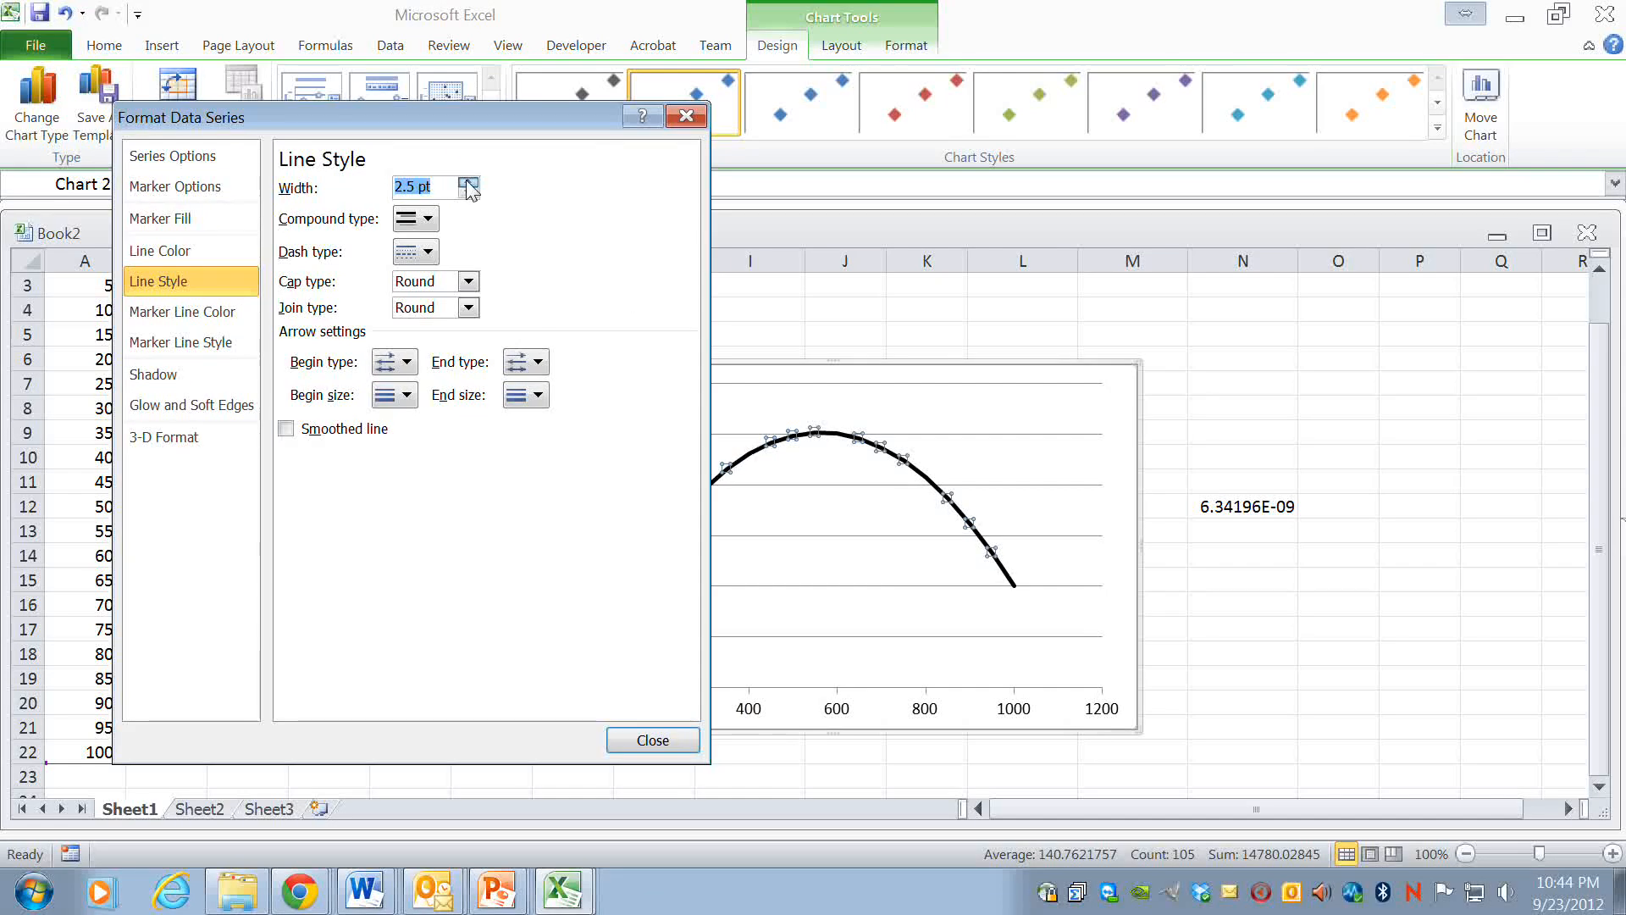
{"action": "left_click", "coordinate": [468, 181]}
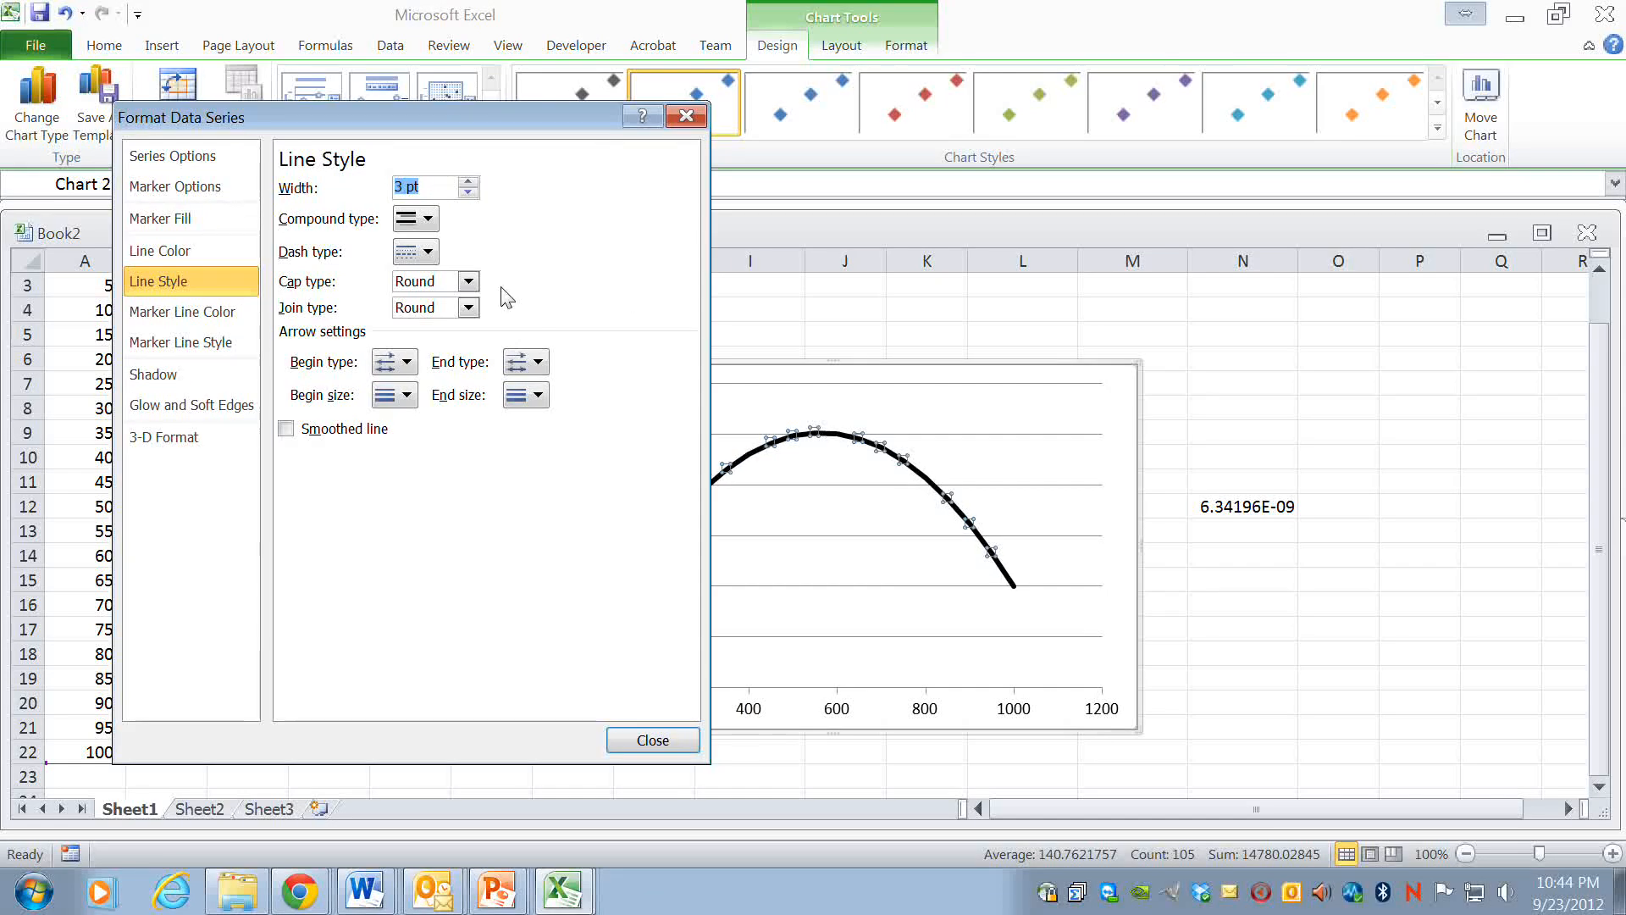
{"action": "mouse_move", "coordinate": [652, 740]}
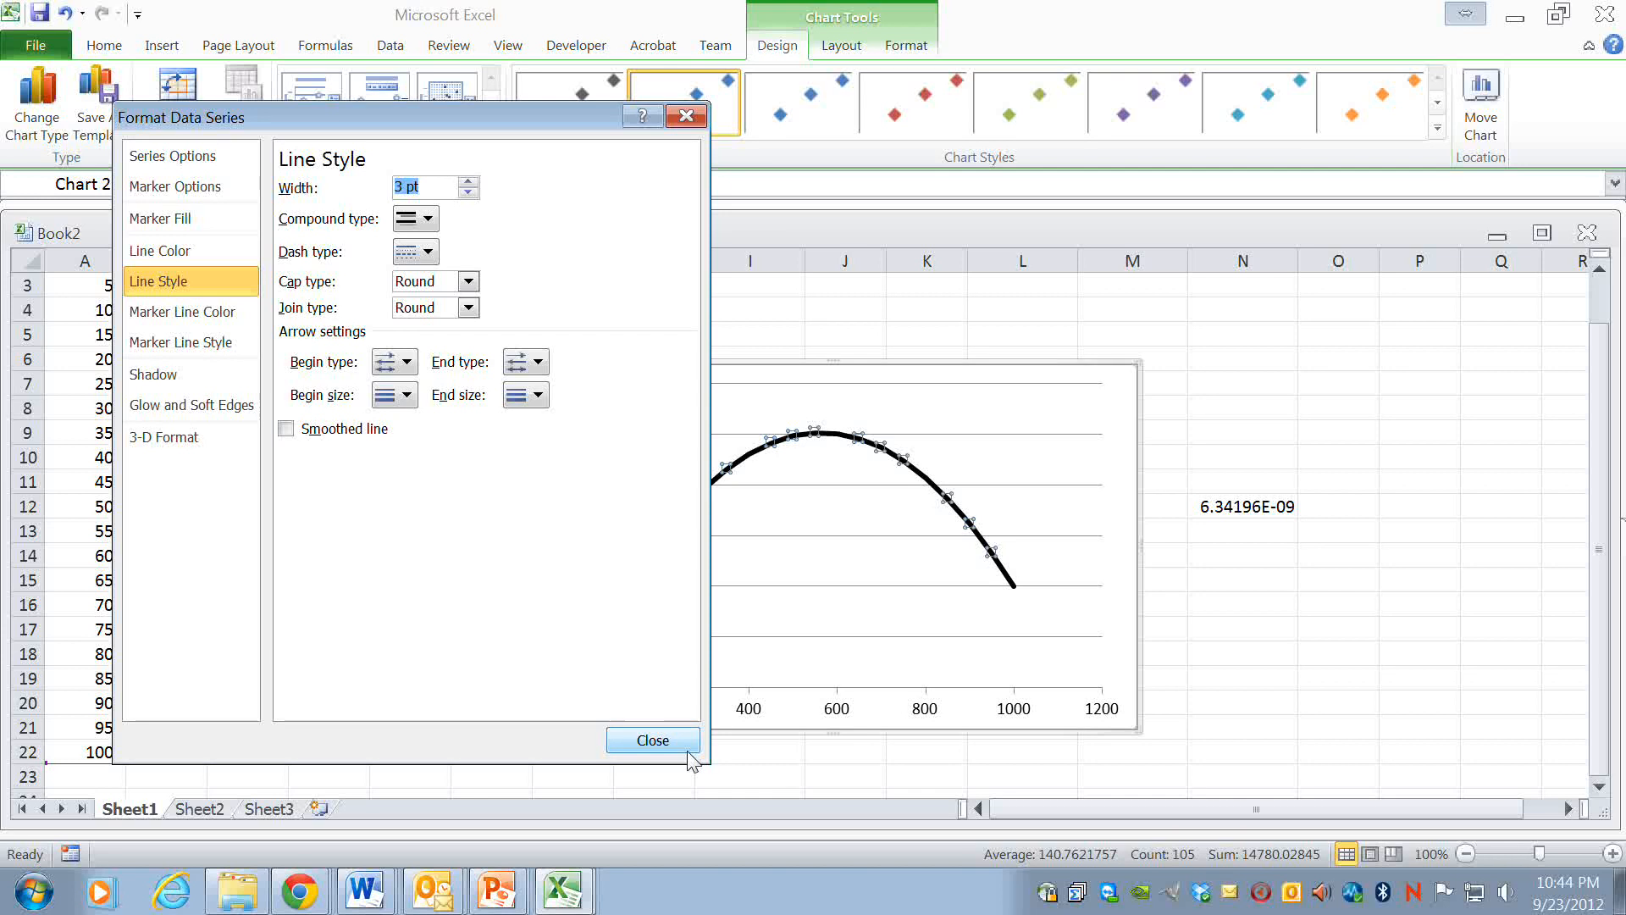
{"action": "left_click", "coordinate": [651, 740]}
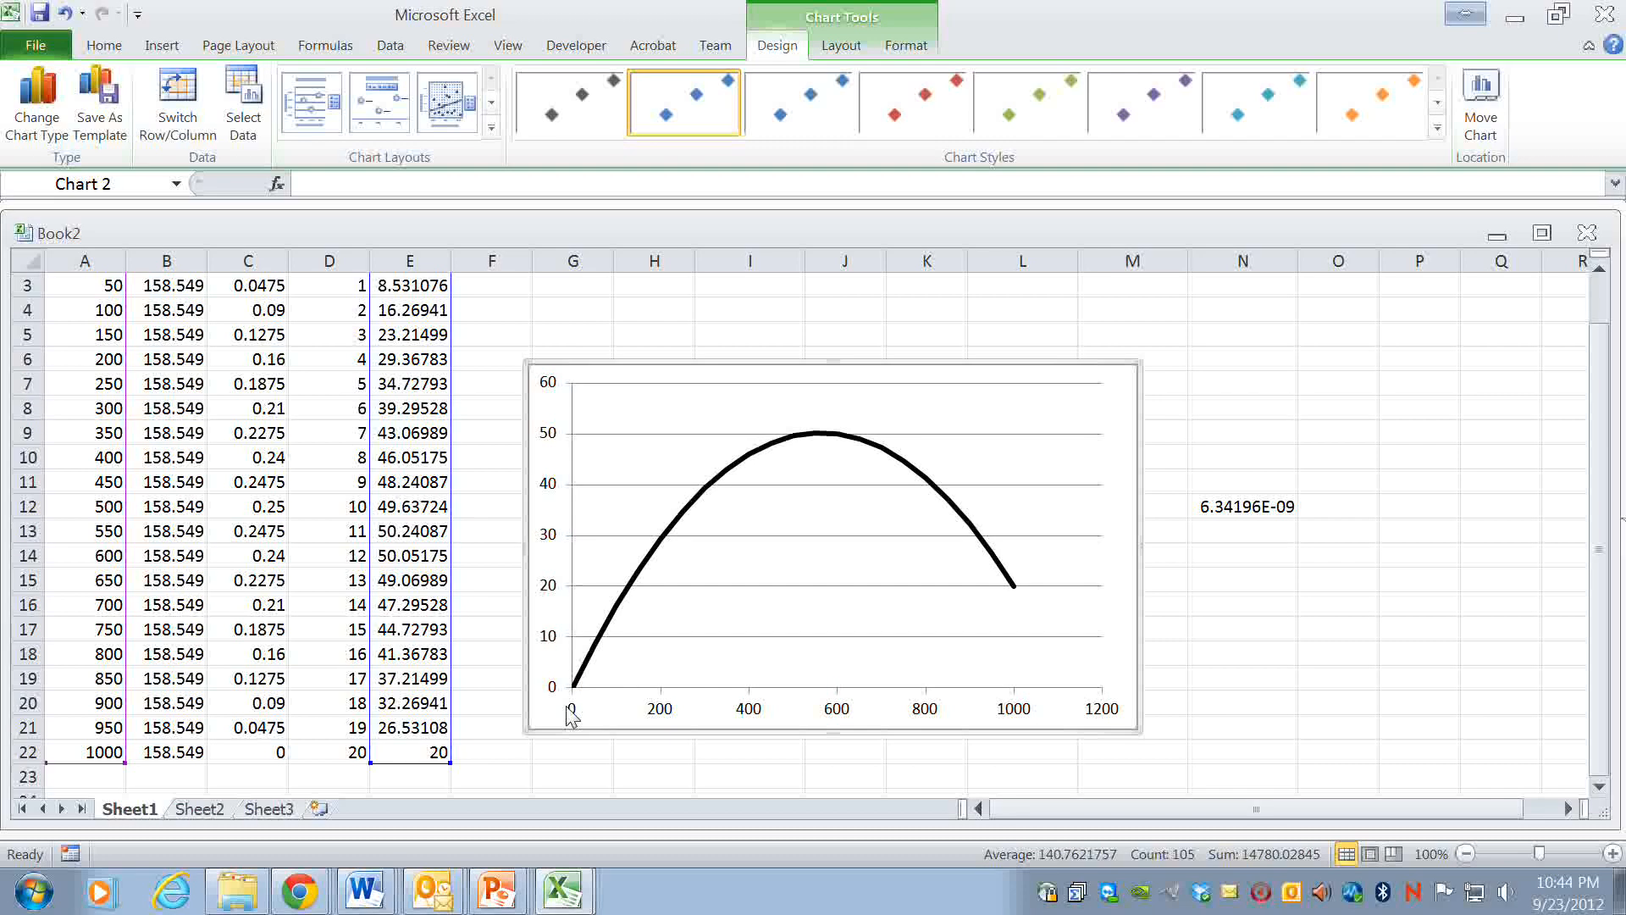
{"action": "left_click", "coordinate": [726, 518]}
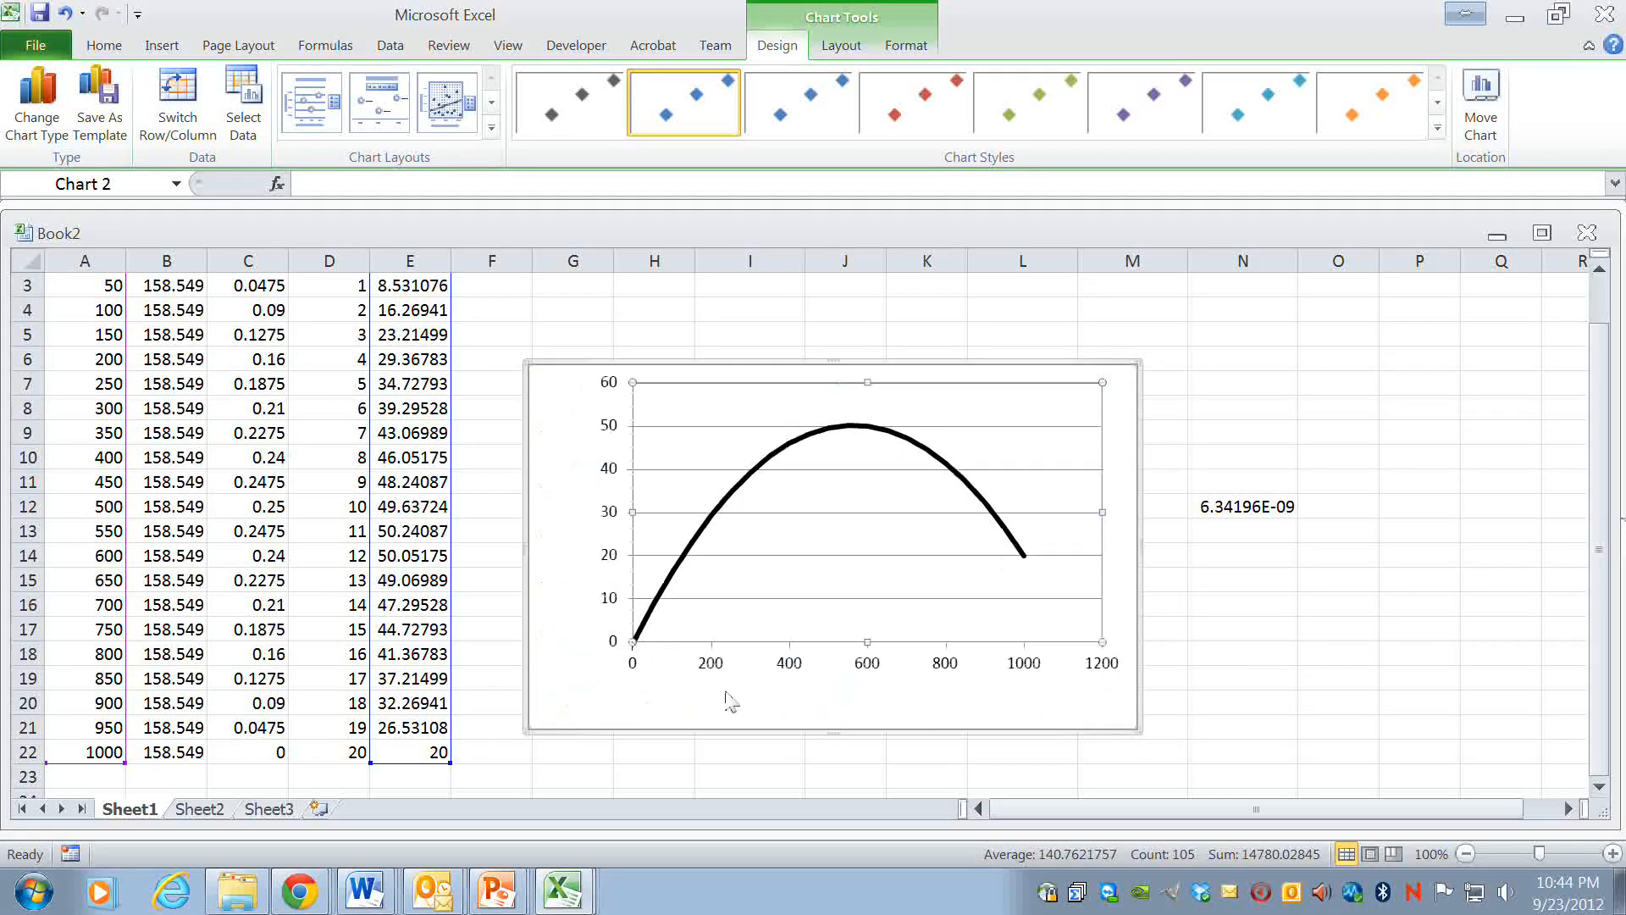
{"action": "mouse_move", "coordinate": [865, 619]}
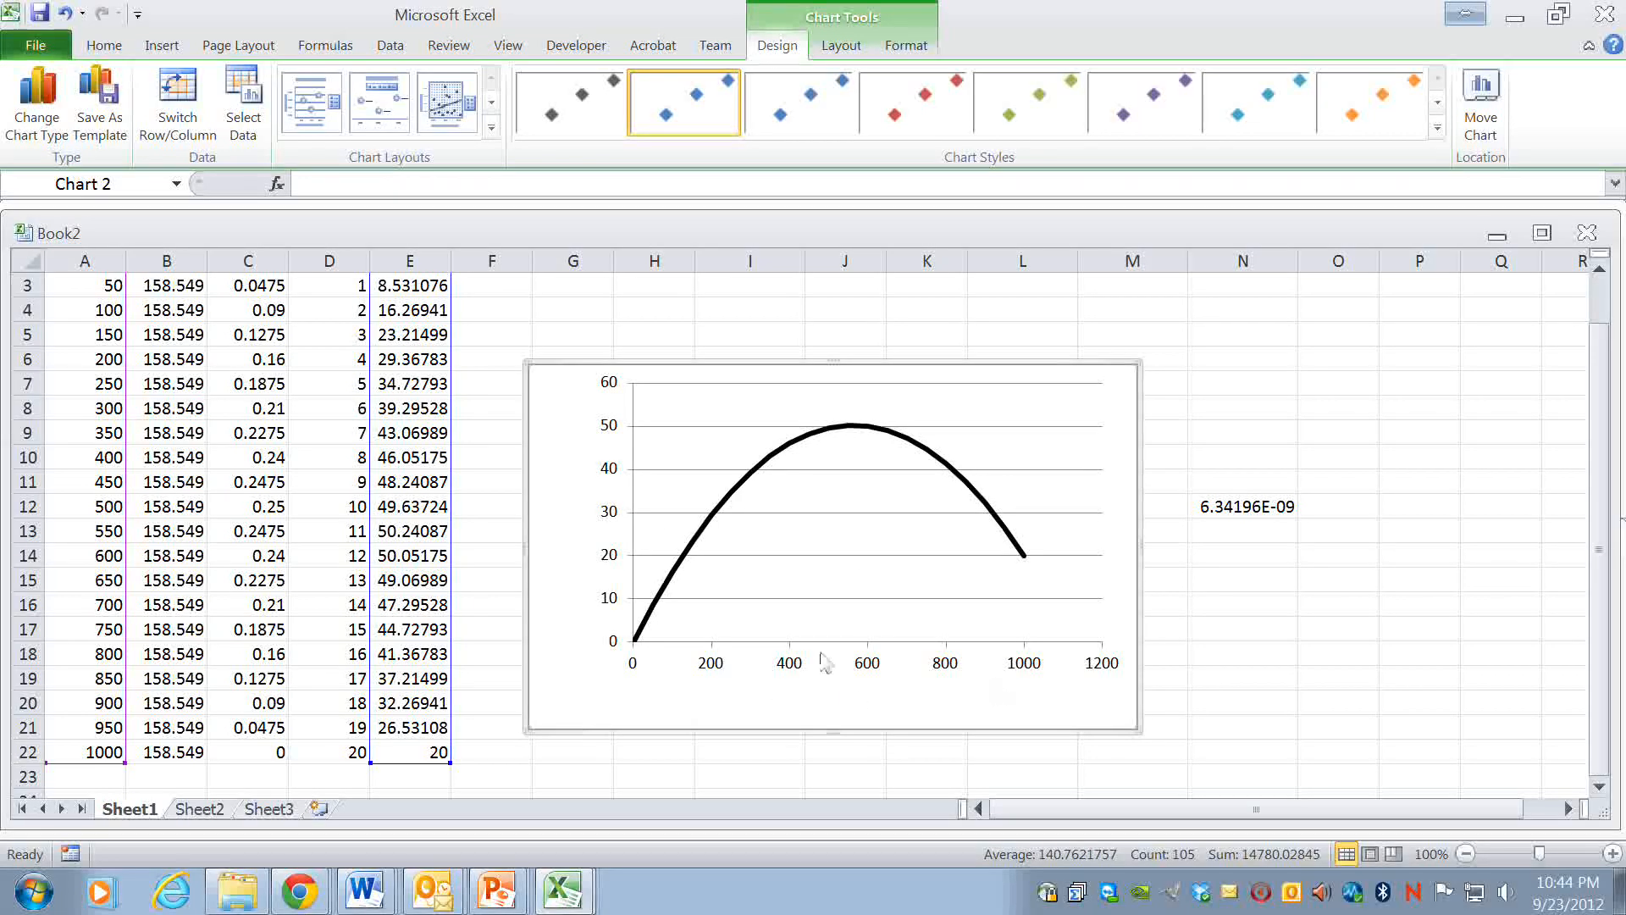
{"action": "mouse_move", "coordinate": [1026, 675]}
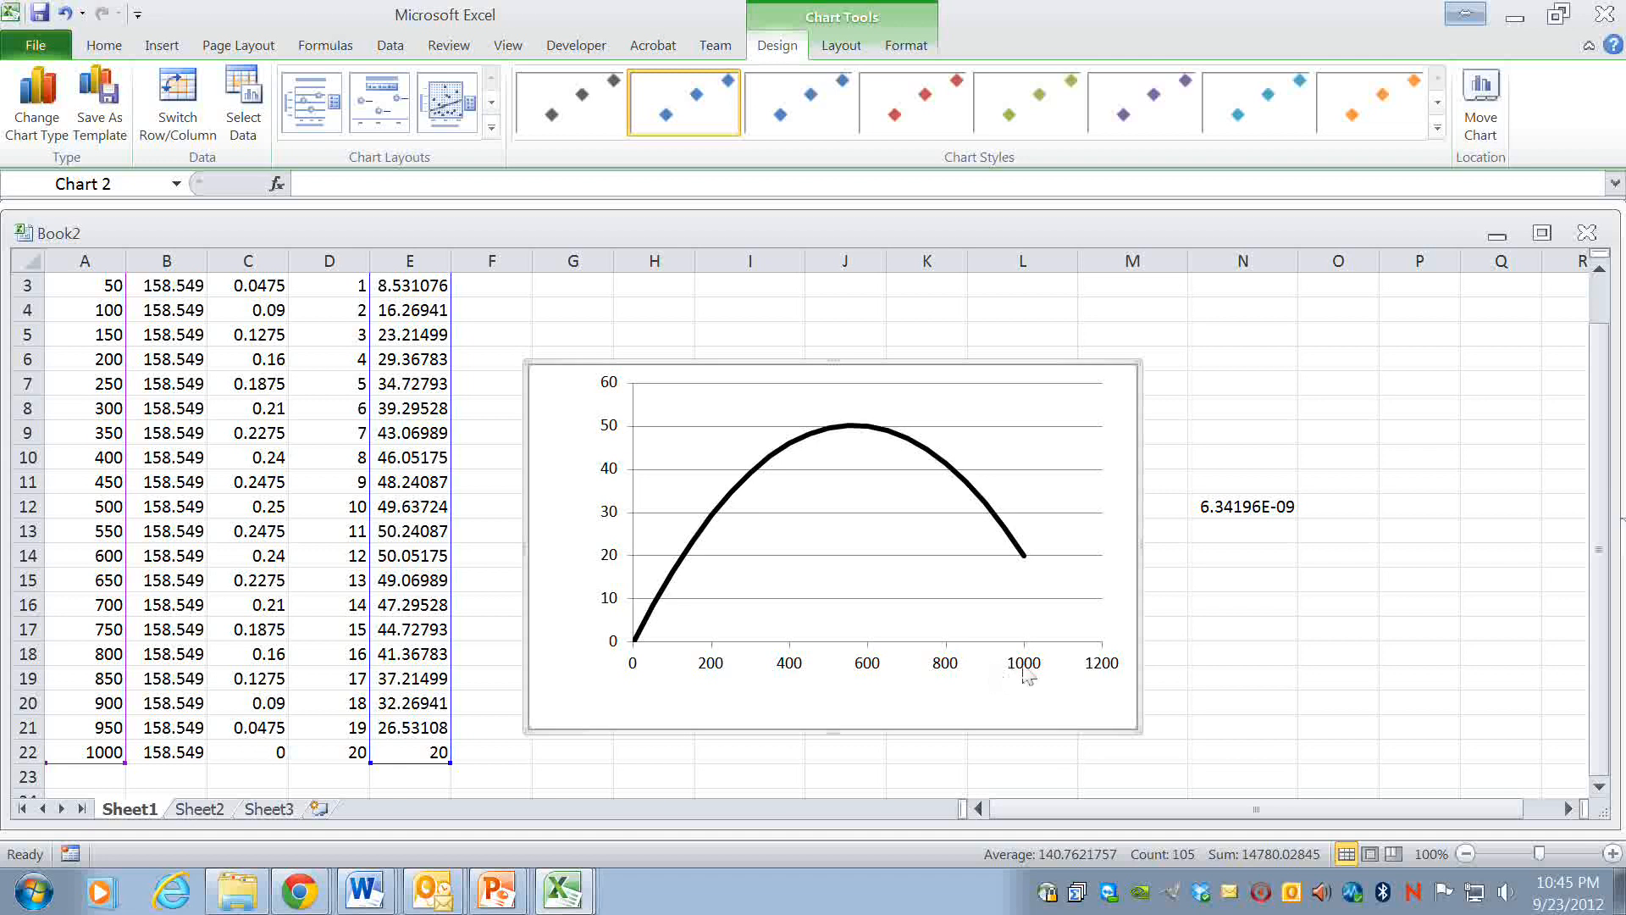
{"action": "mouse_move", "coordinate": [1034, 688]}
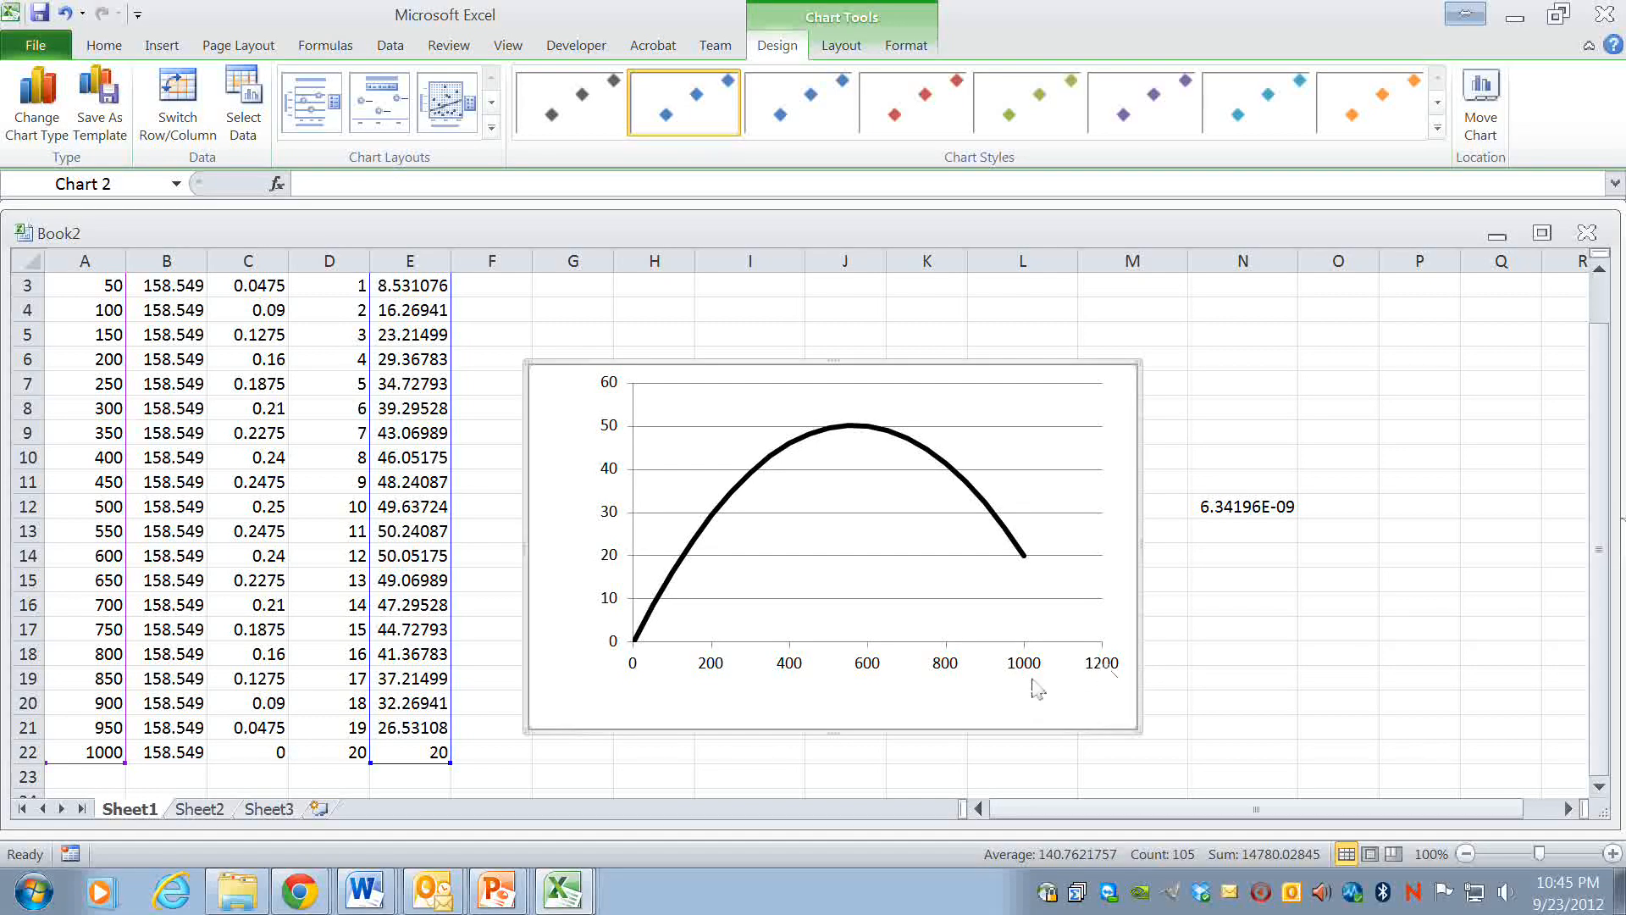
- Set the horizontal axis Maximum to Fixed 1000 in Format Axis and close it
{"action": "right_click", "coordinate": [1026, 670]}
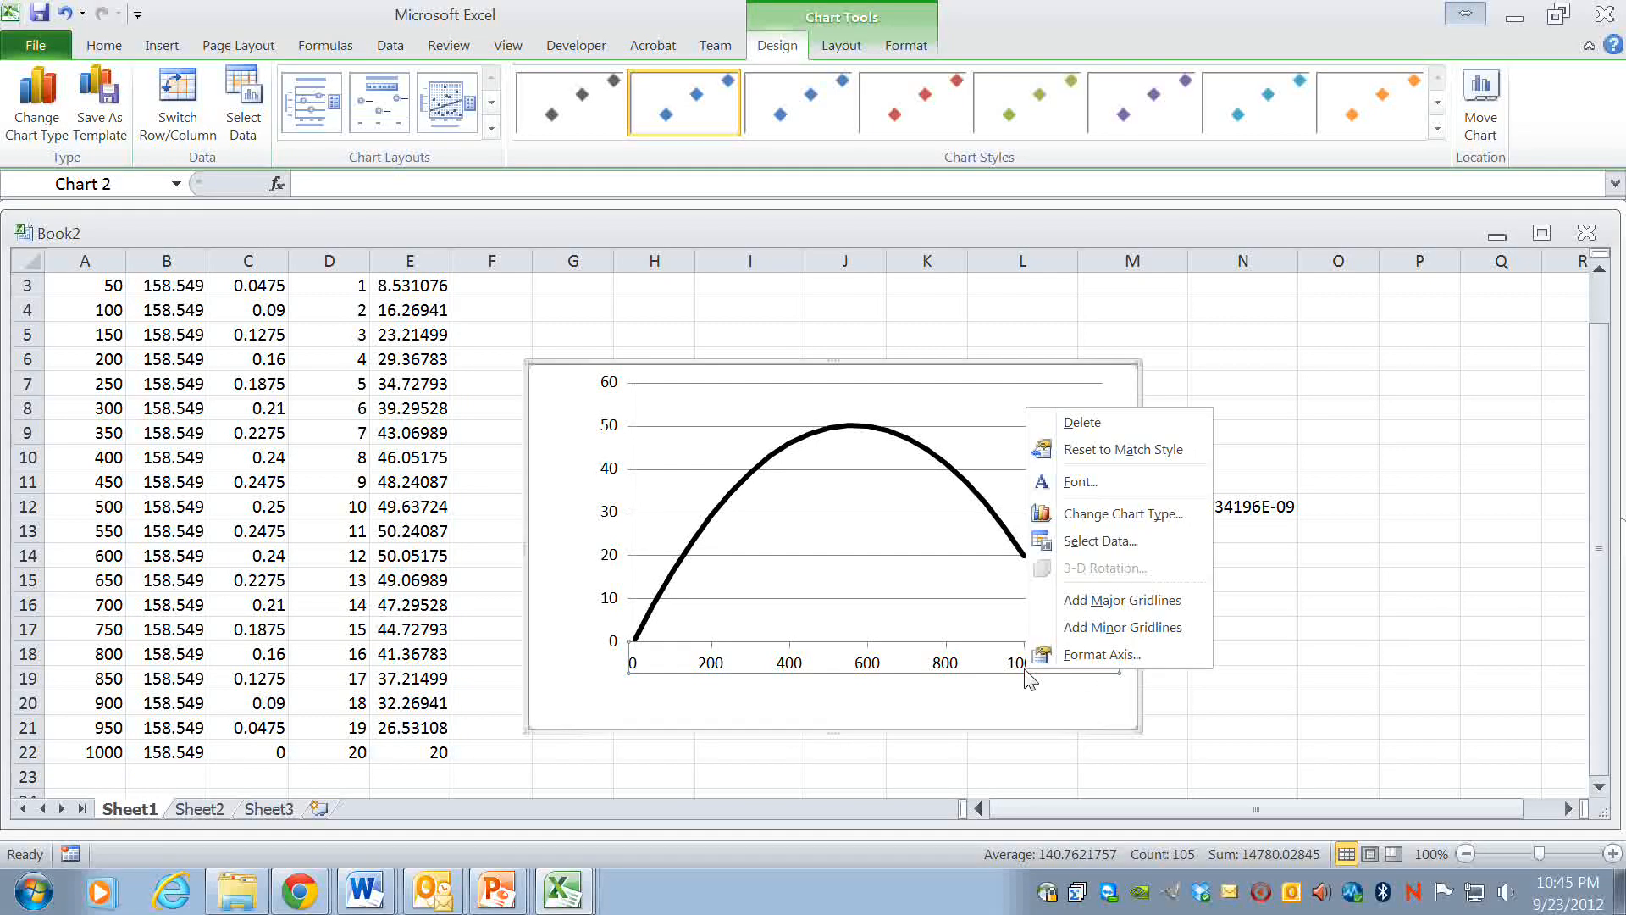
{"action": "left_click", "coordinate": [1101, 654]}
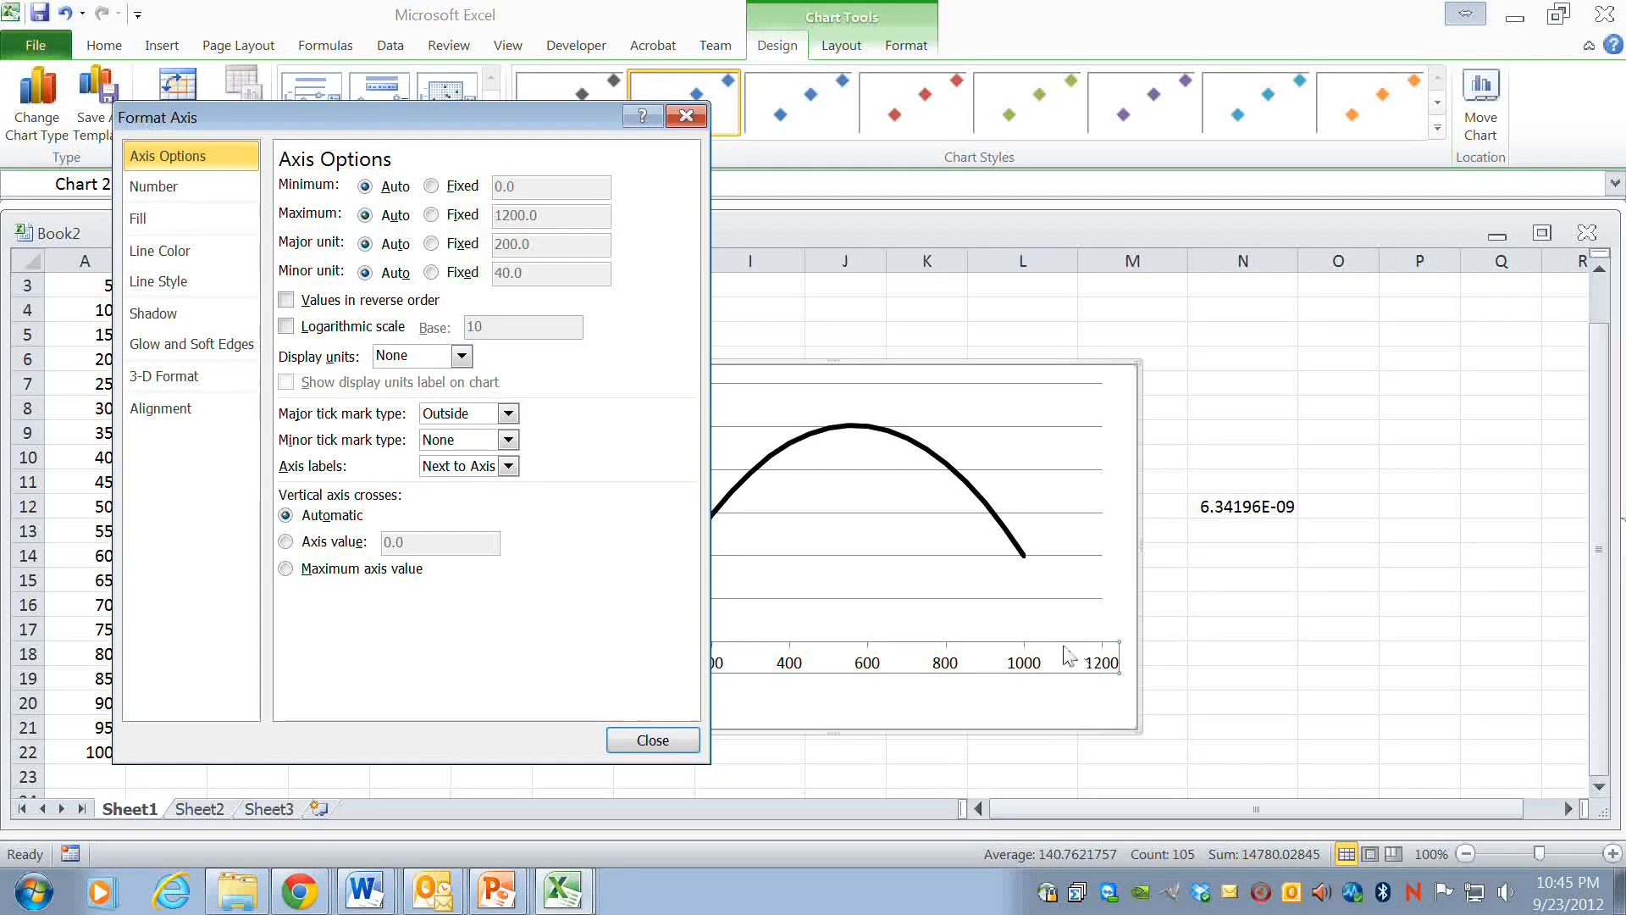
{"action": "mouse_move", "coordinate": [652, 739]}
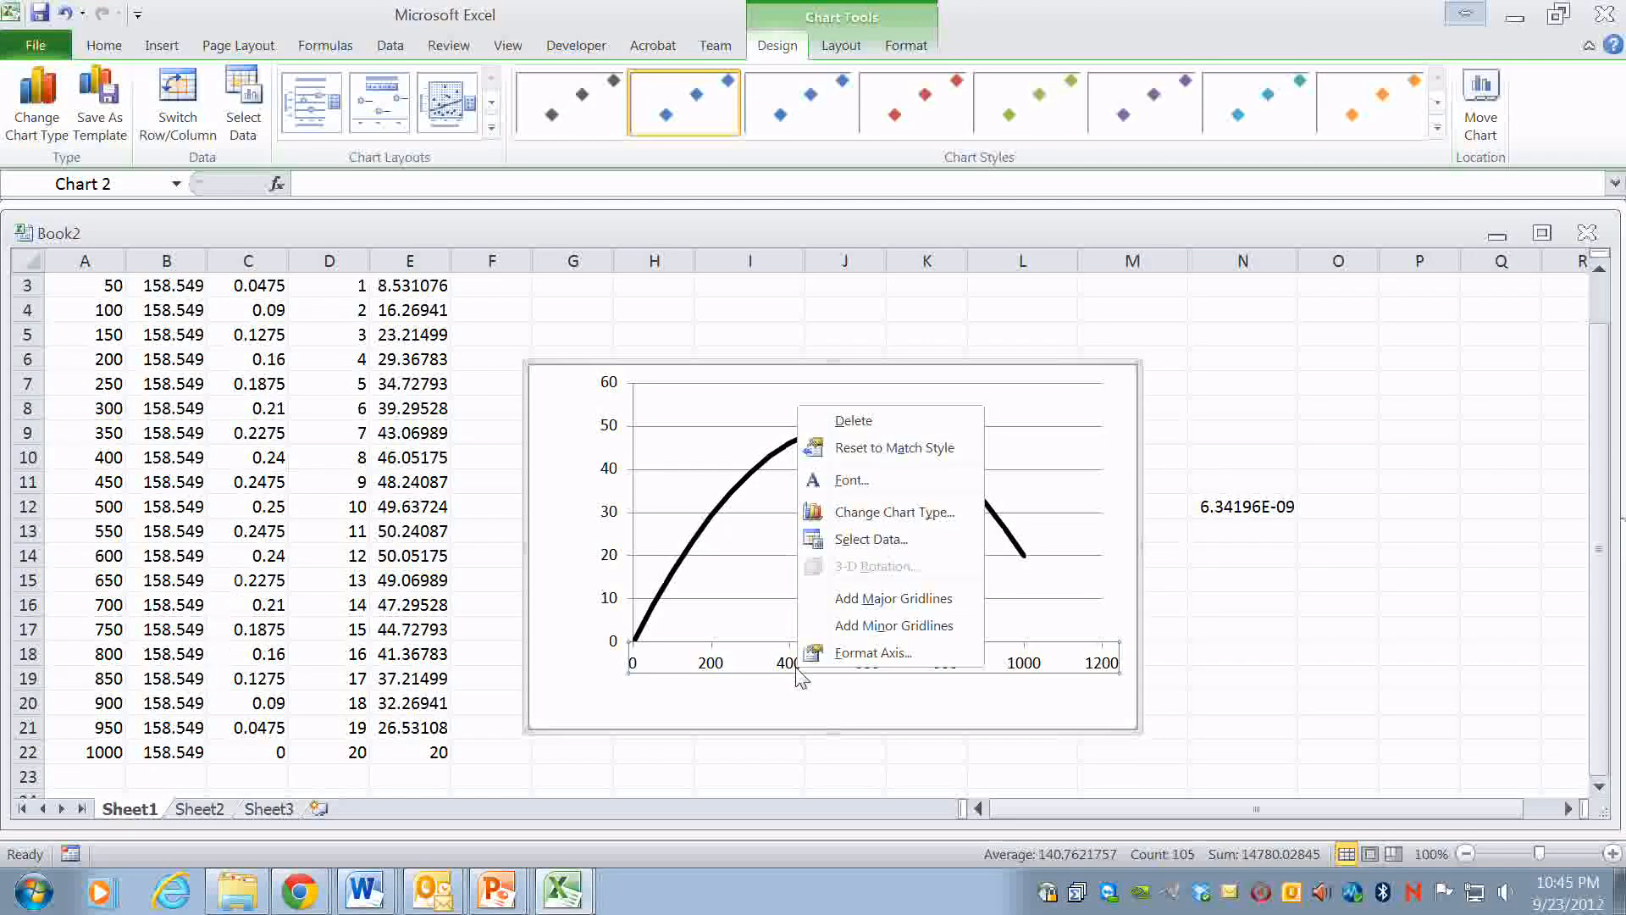
{"action": "left_click", "coordinate": [873, 653]}
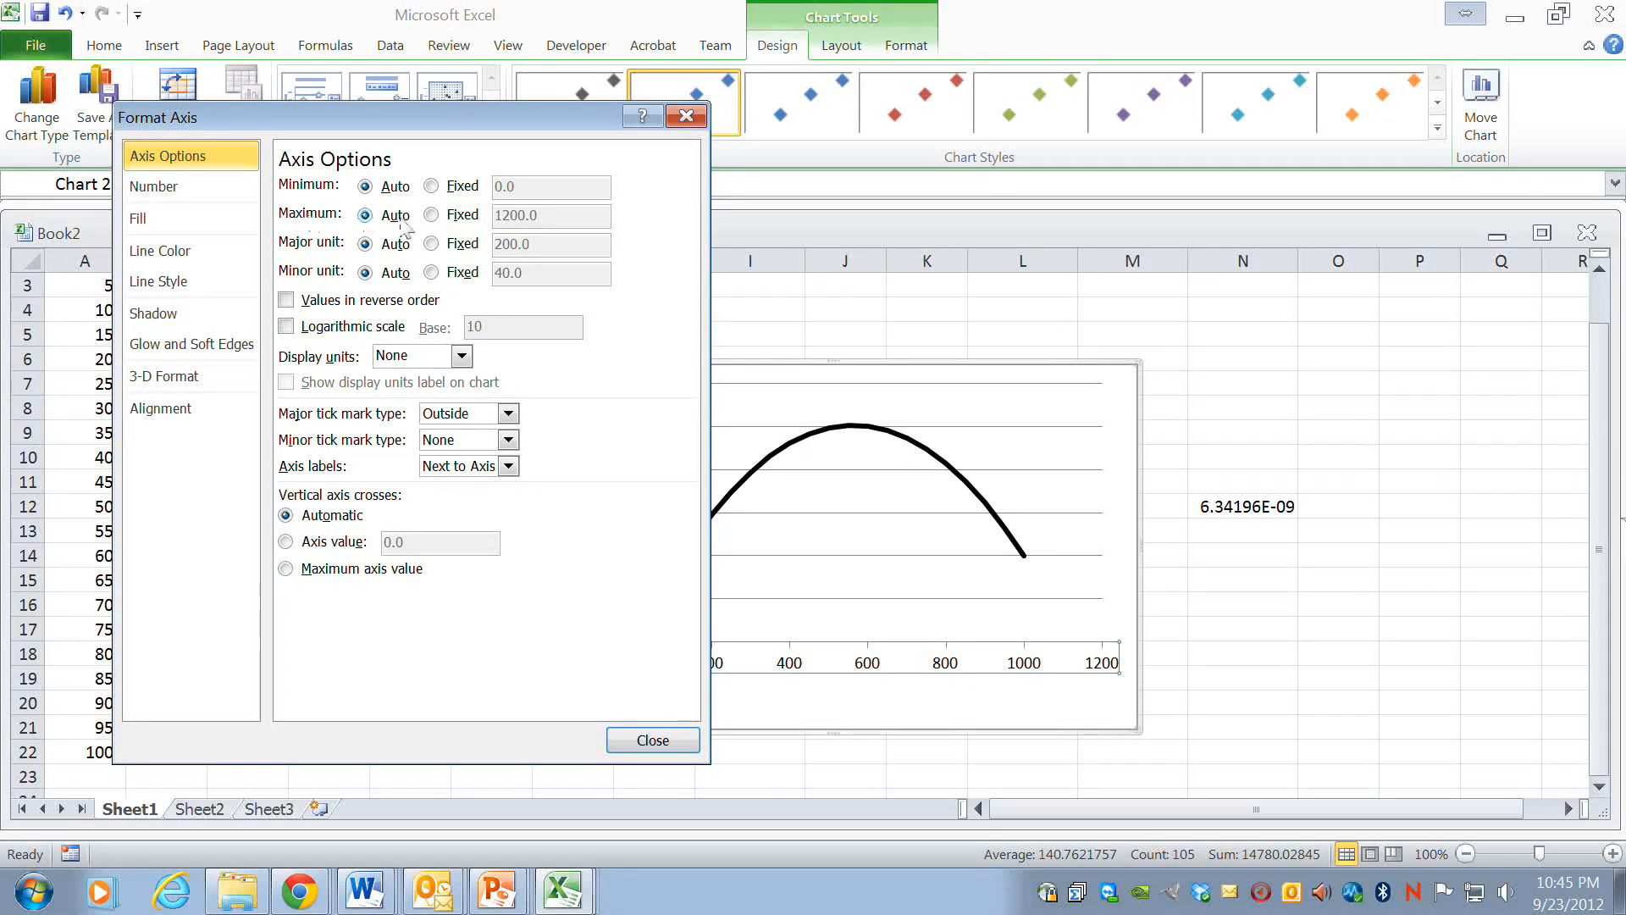
{"action": "left_click", "coordinate": [431, 214]}
{"action": "type", "text": "1000"}
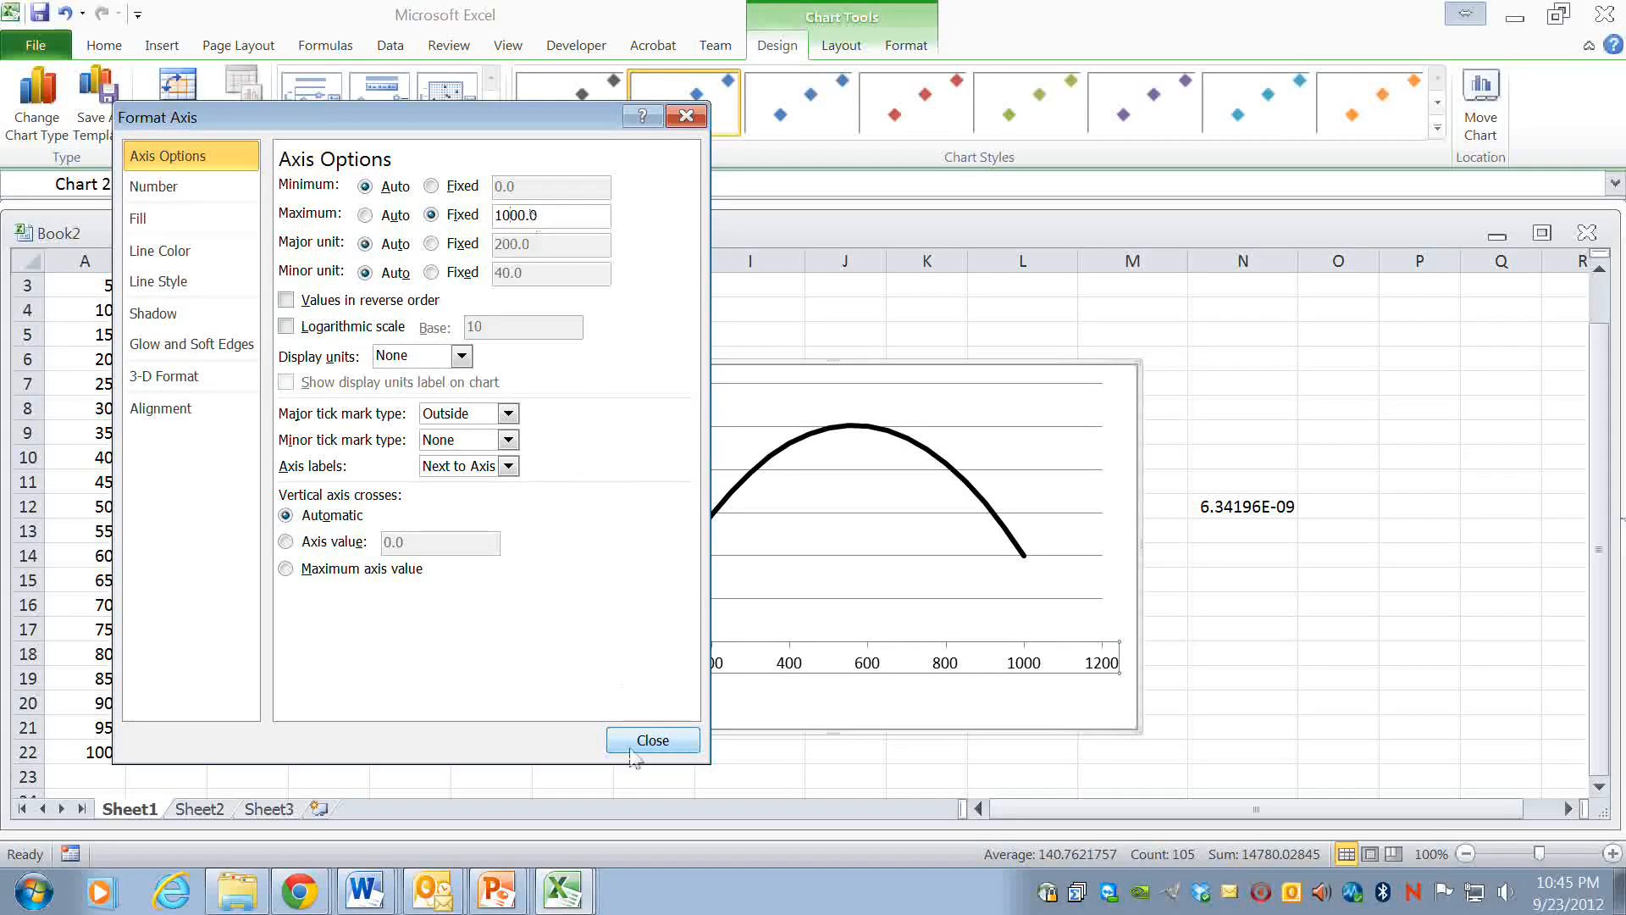
{"action": "left_click", "coordinate": [652, 740]}
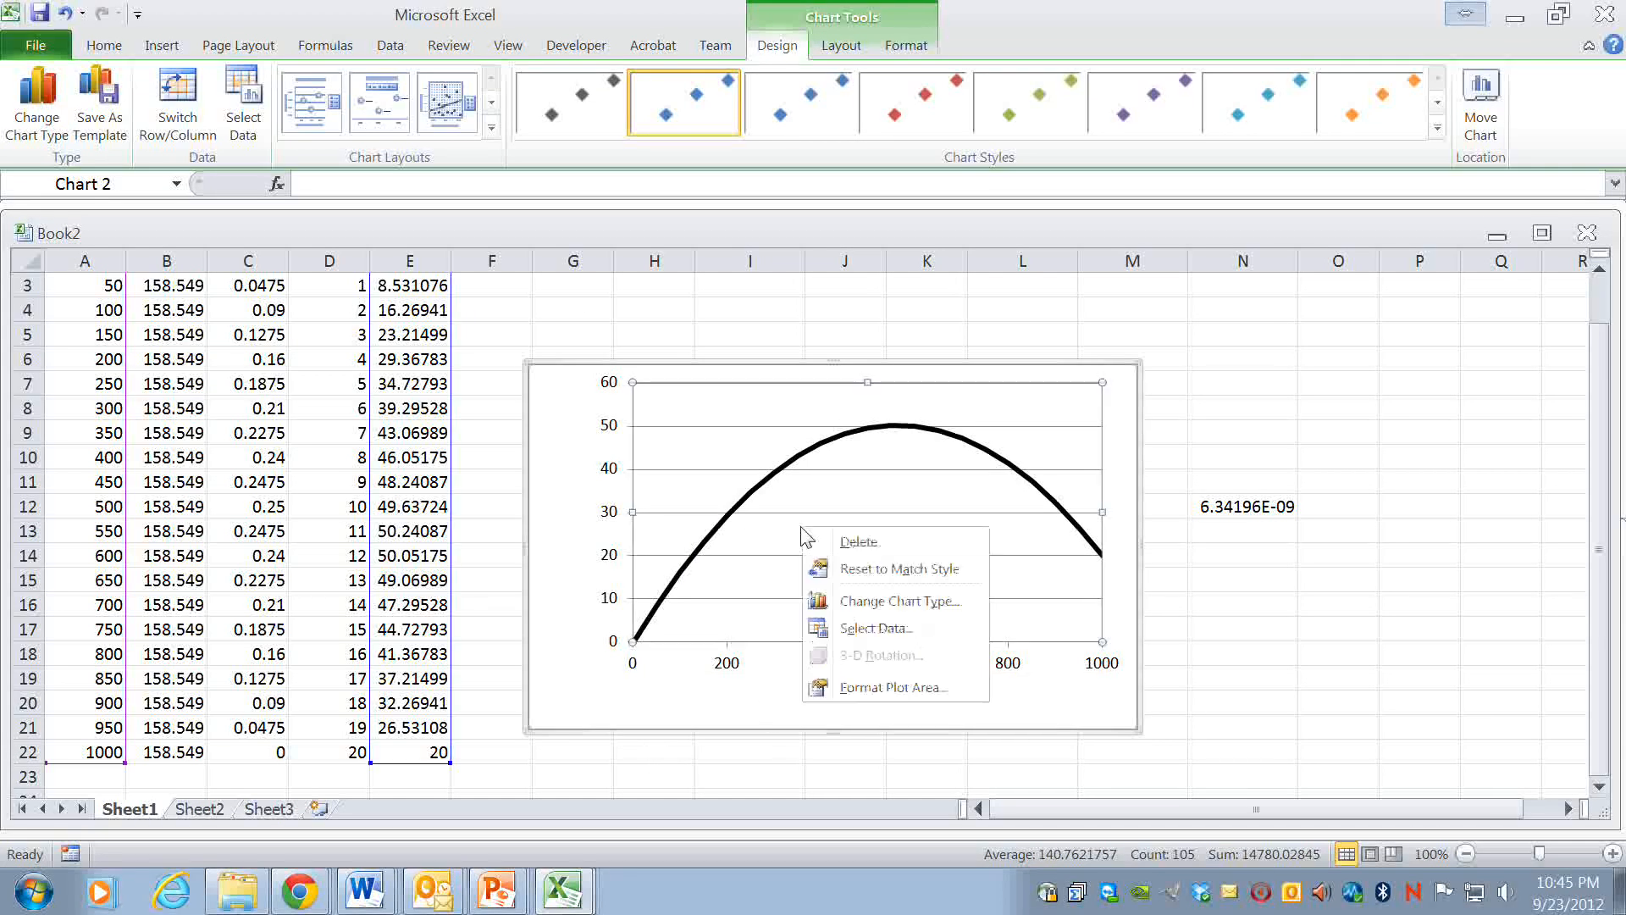
{"action": "mouse_move", "coordinate": [874, 628]}
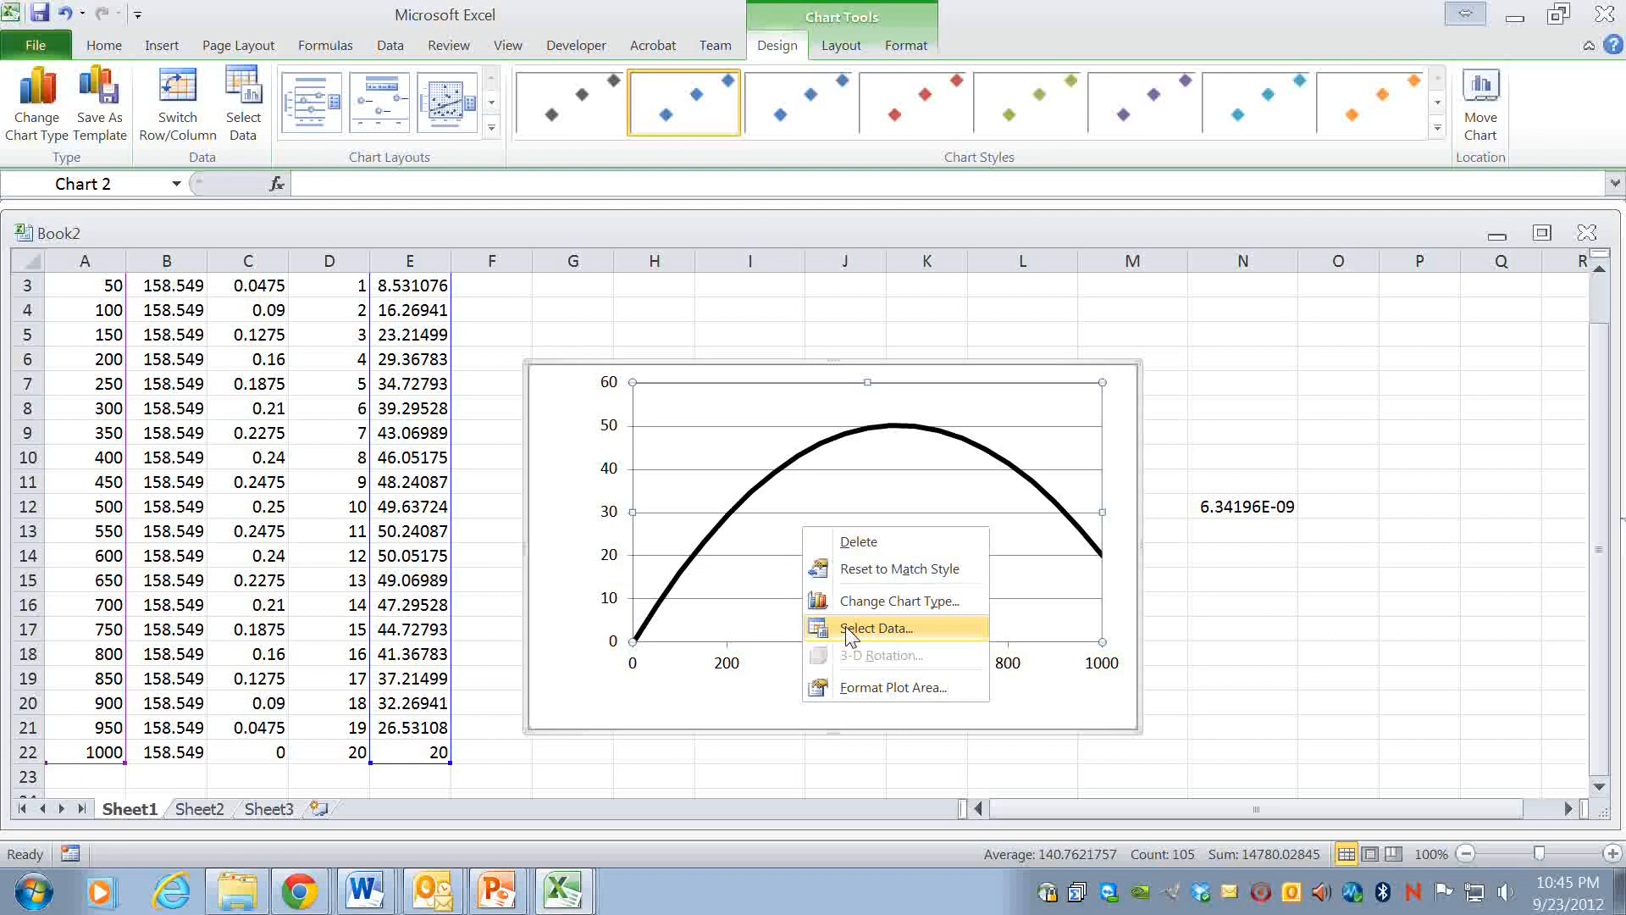
{"action": "left_click", "coordinate": [874, 628]}
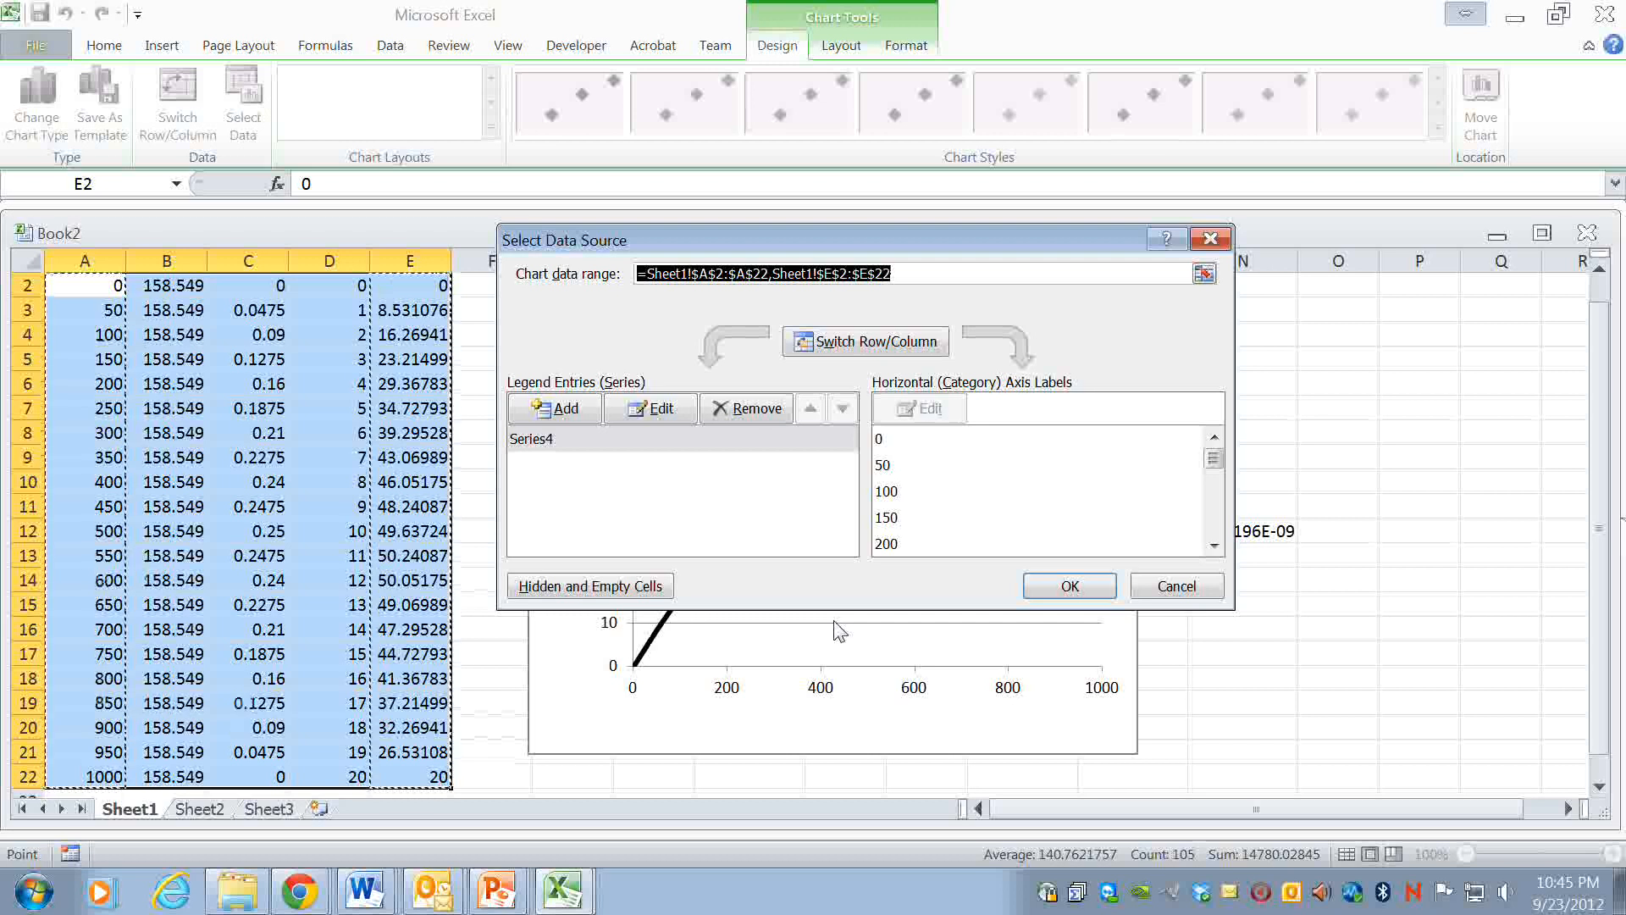
{"action": "mouse_move", "coordinate": [812, 599]}
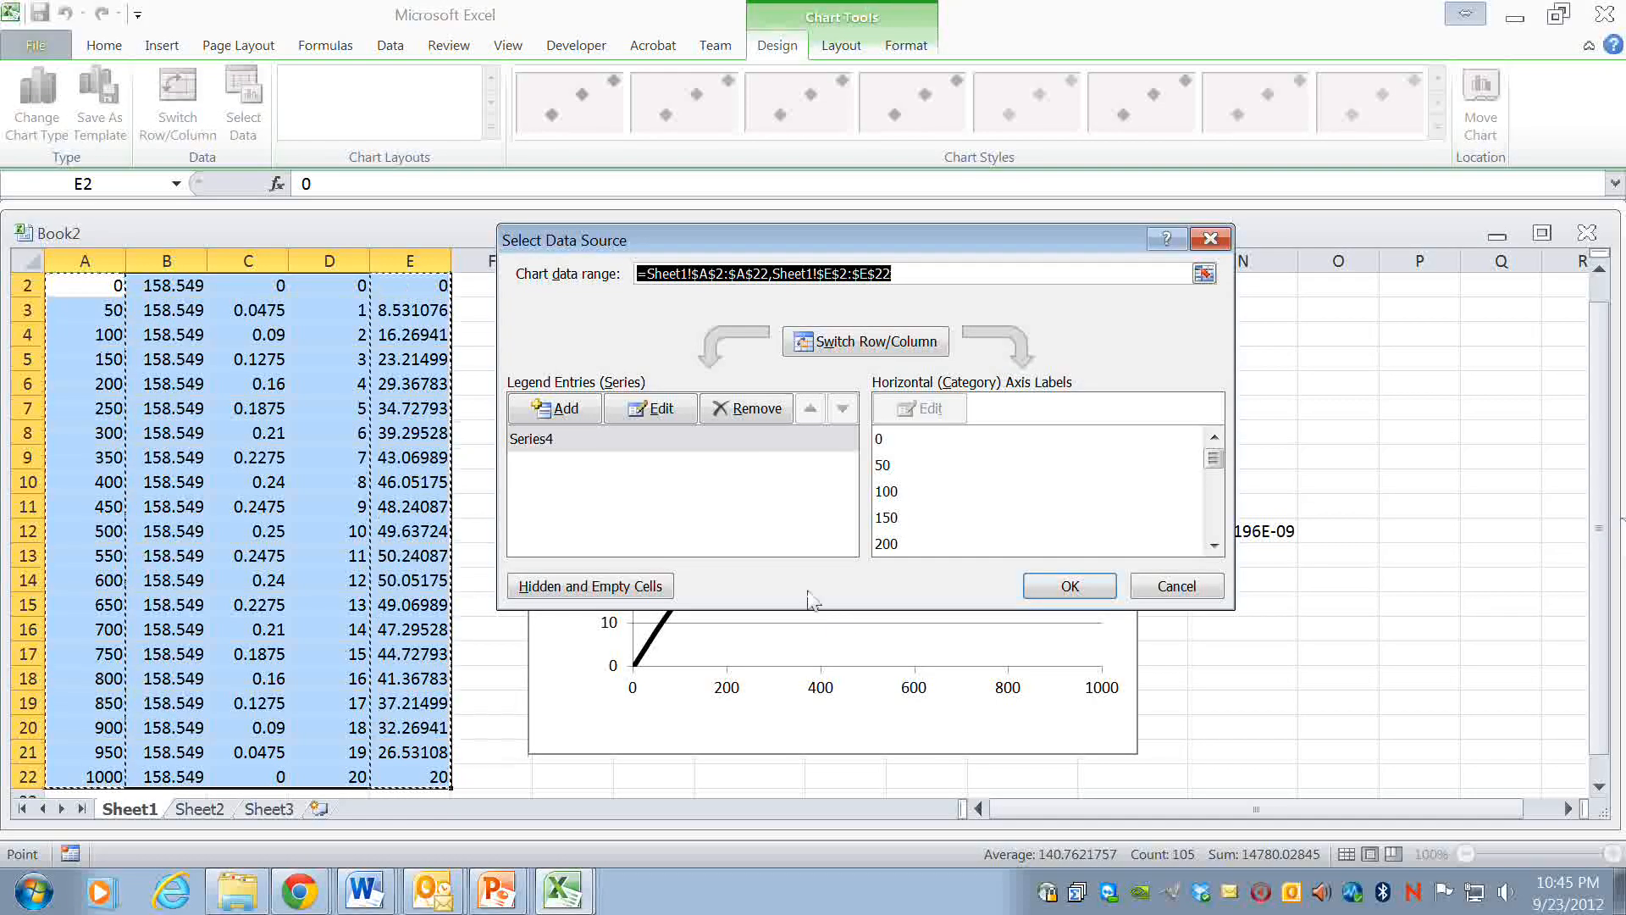
{"action": "mouse_move", "coordinate": [781, 498]}
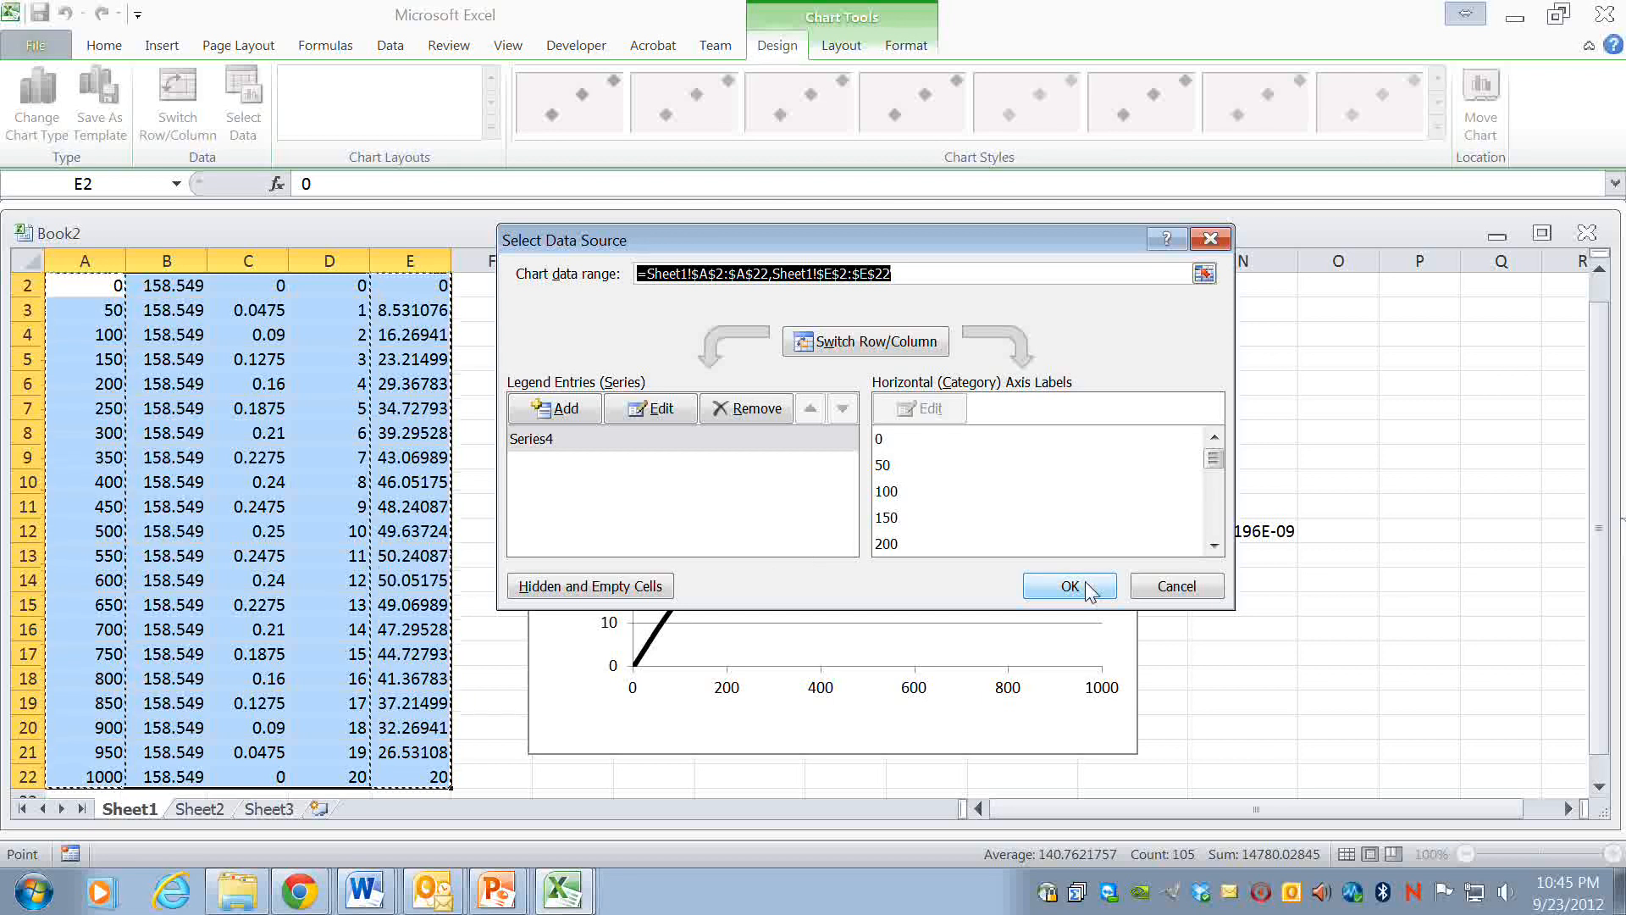
{"action": "left_click", "coordinate": [1069, 586]}
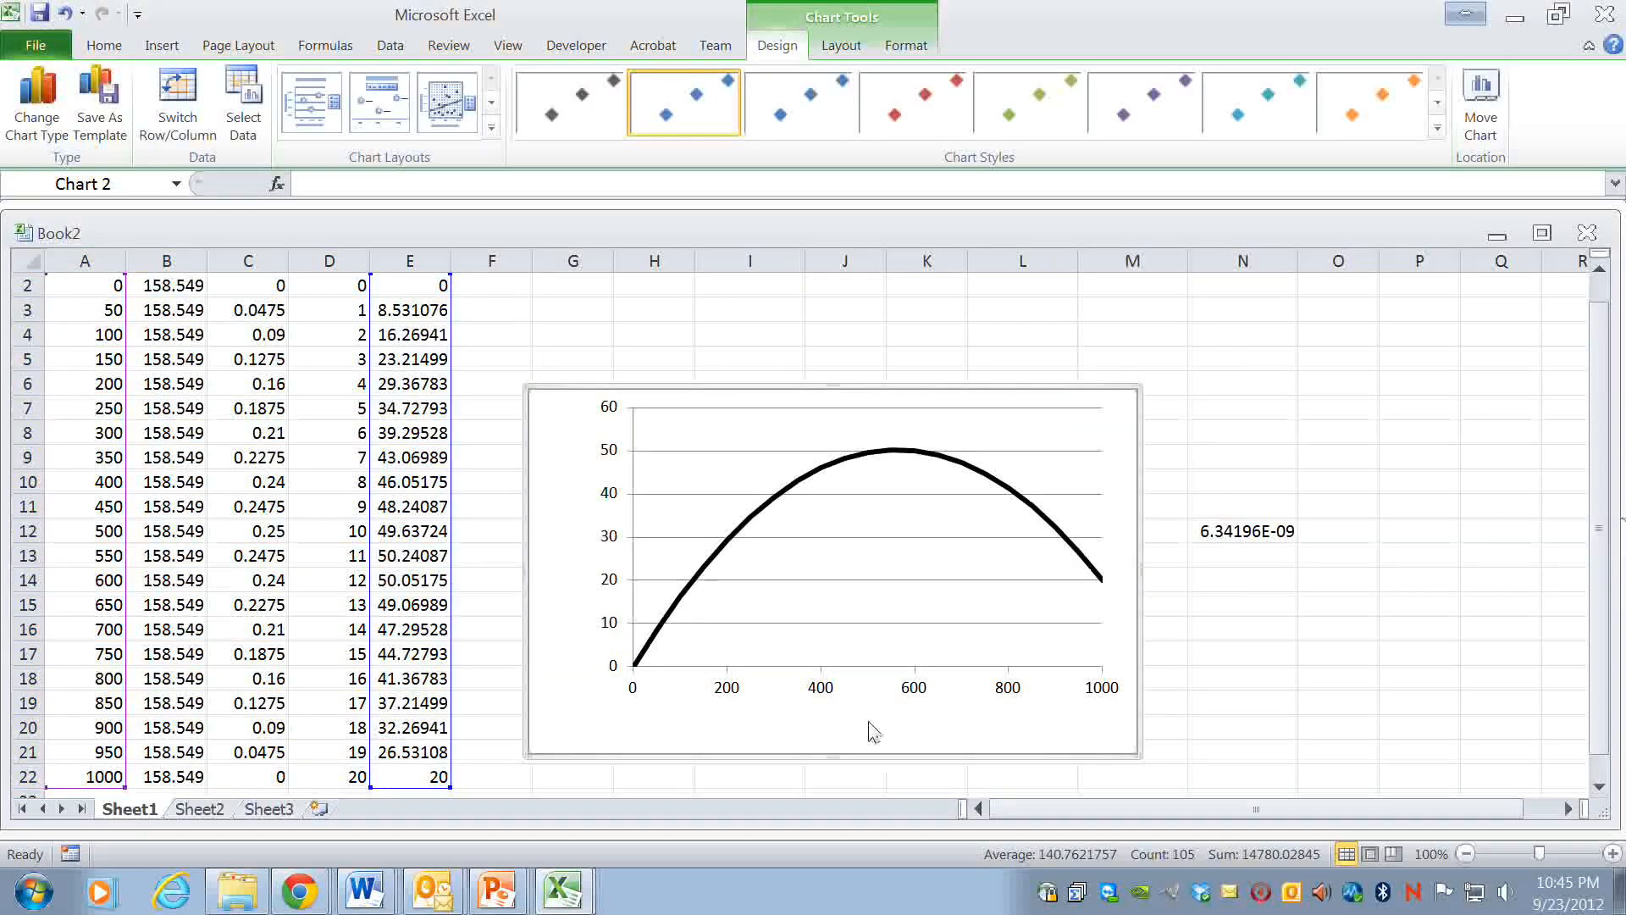
{"action": "mouse_move", "coordinate": [909, 739]}
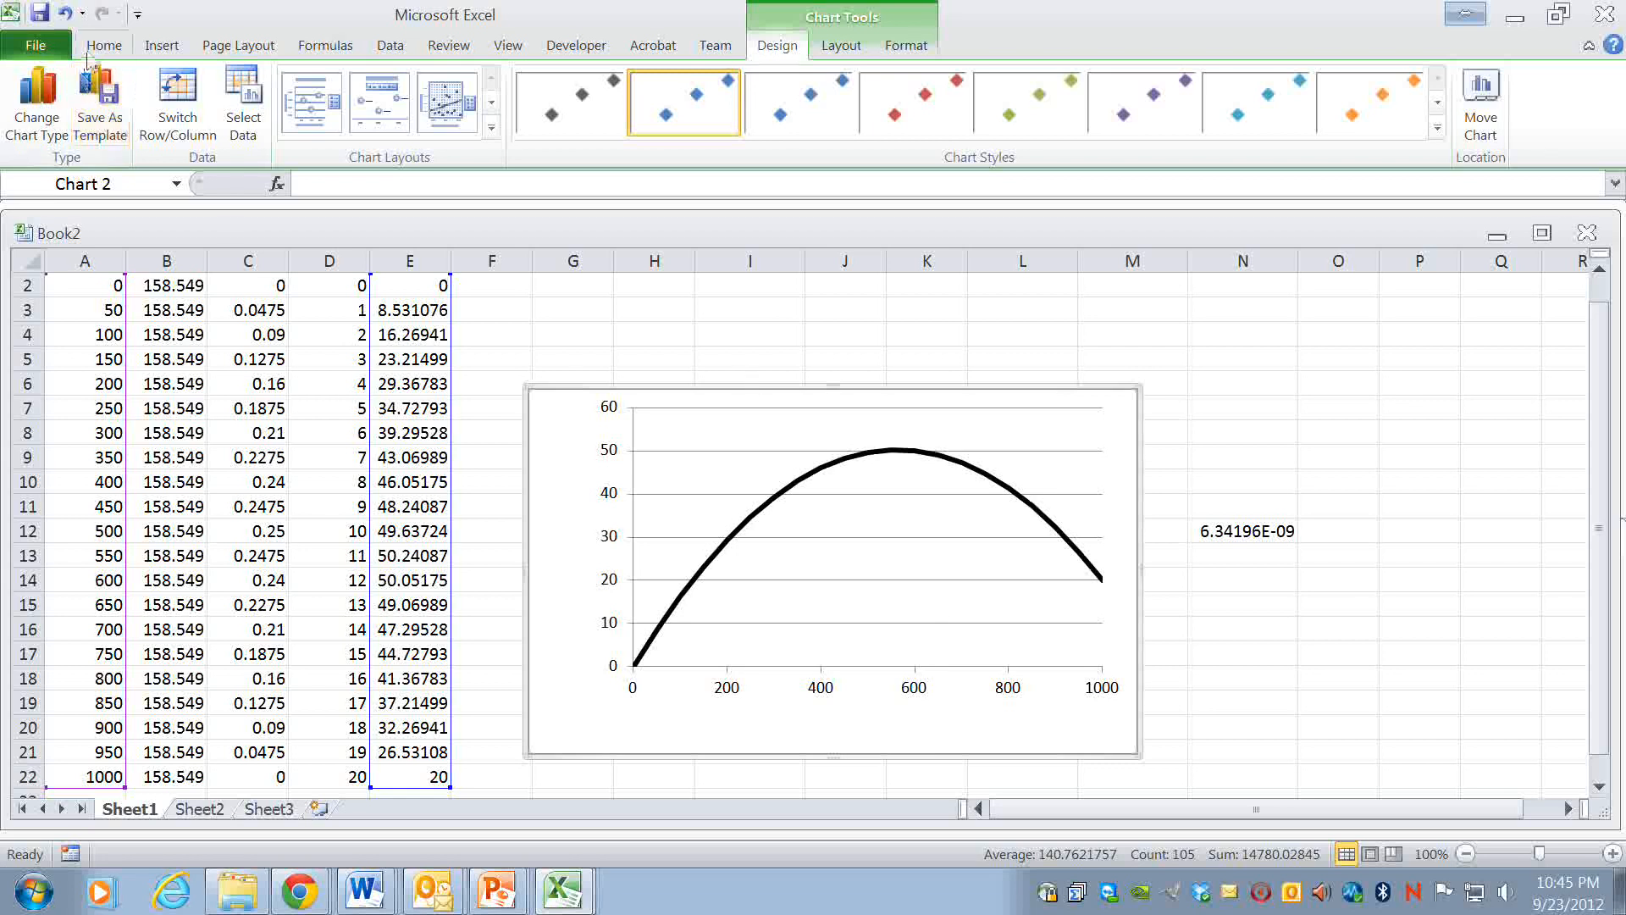
- Draw a text box reading x (m) below the horizontal axis at 20 pt font
{"action": "left_click", "coordinate": [103, 45]}
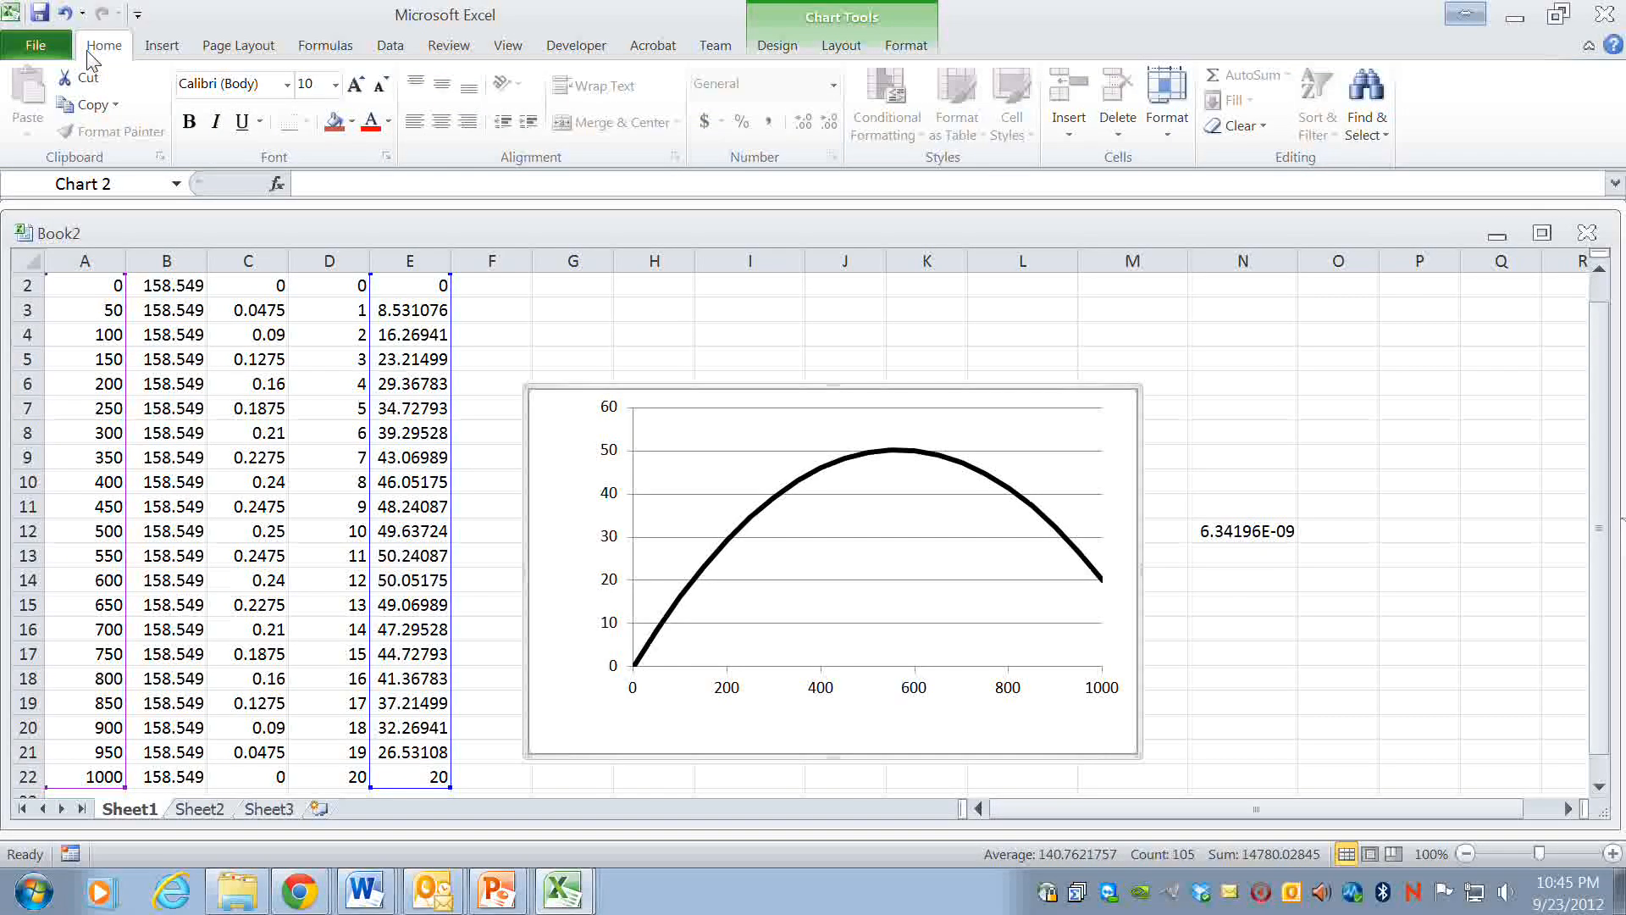
{"action": "left_click", "coordinate": [161, 45]}
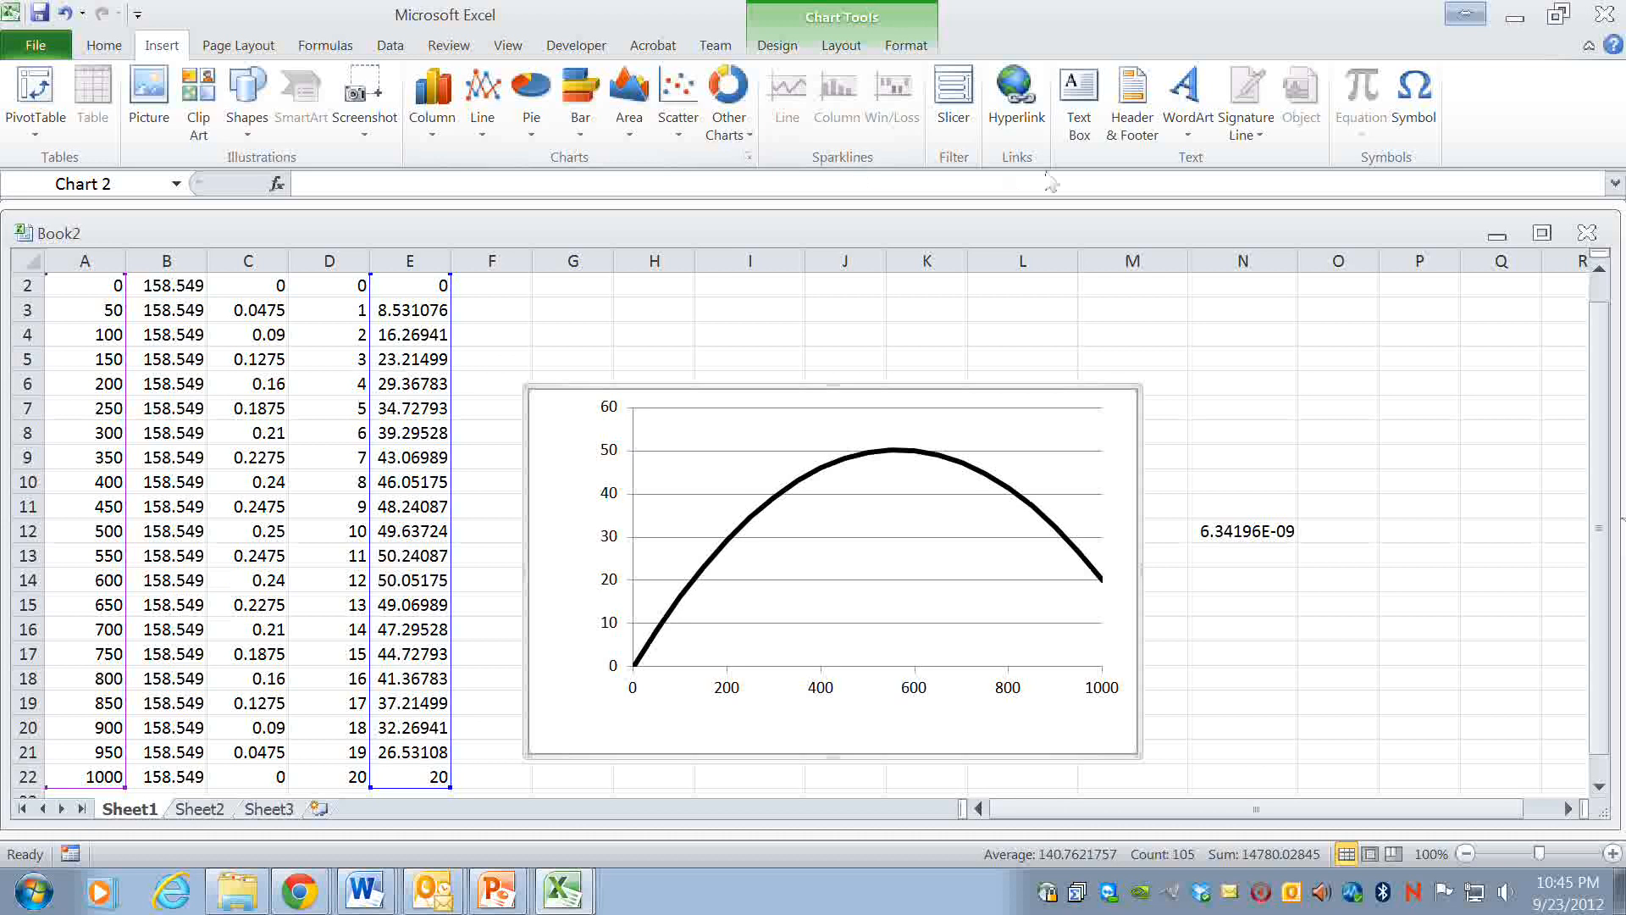
{"action": "left_click", "coordinate": [1078, 101]}
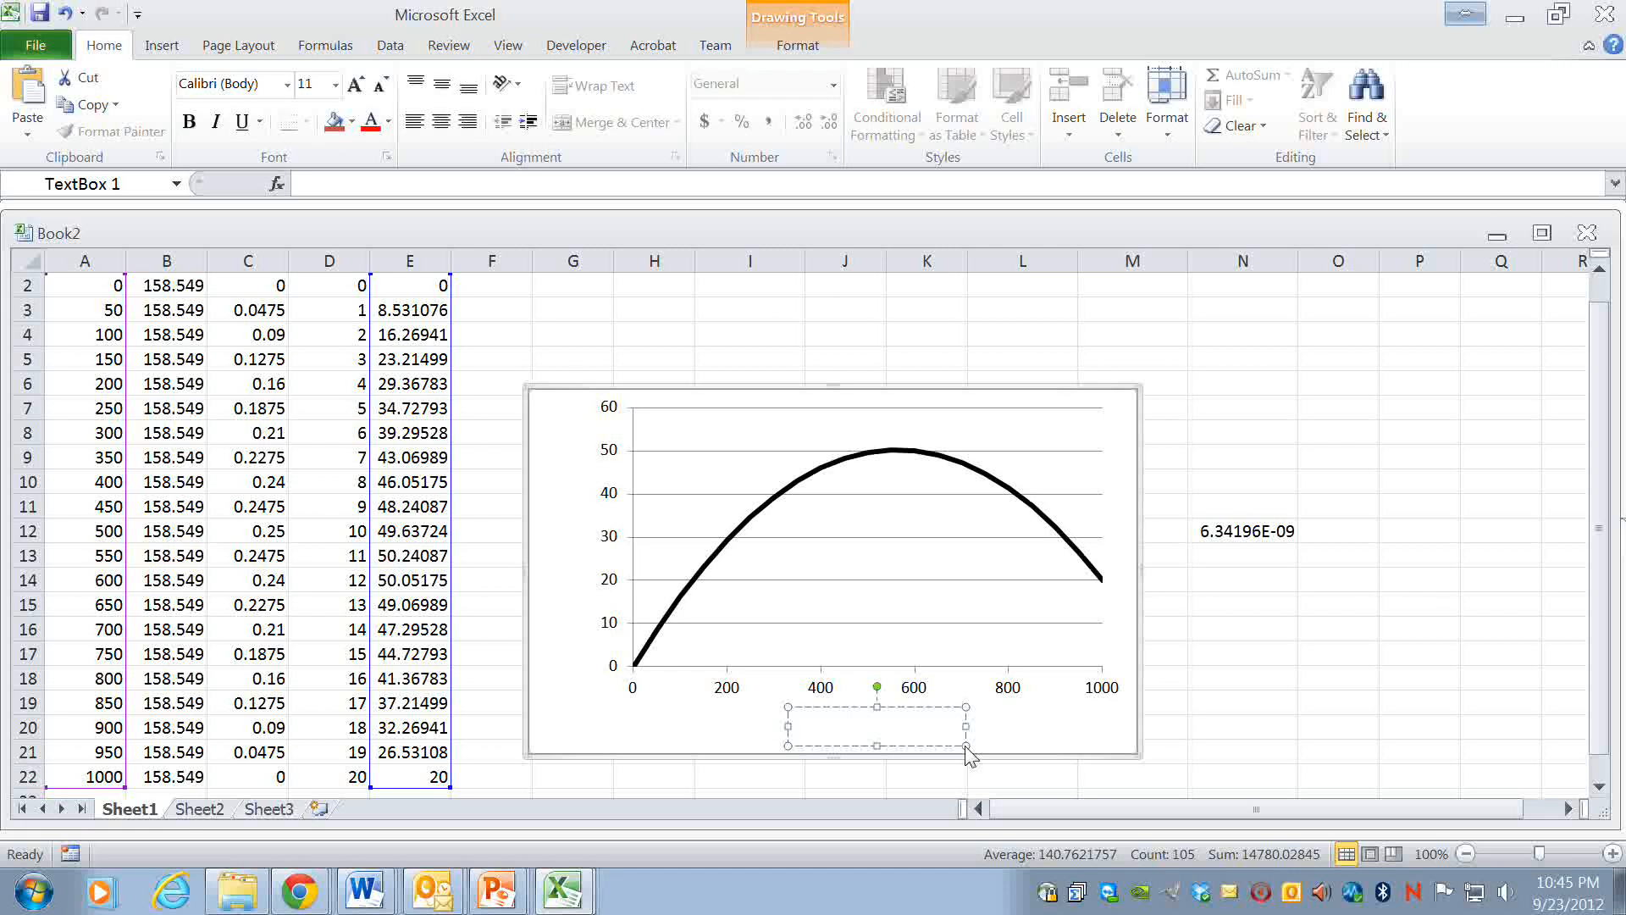
{"action": "type", "text": "x ("}
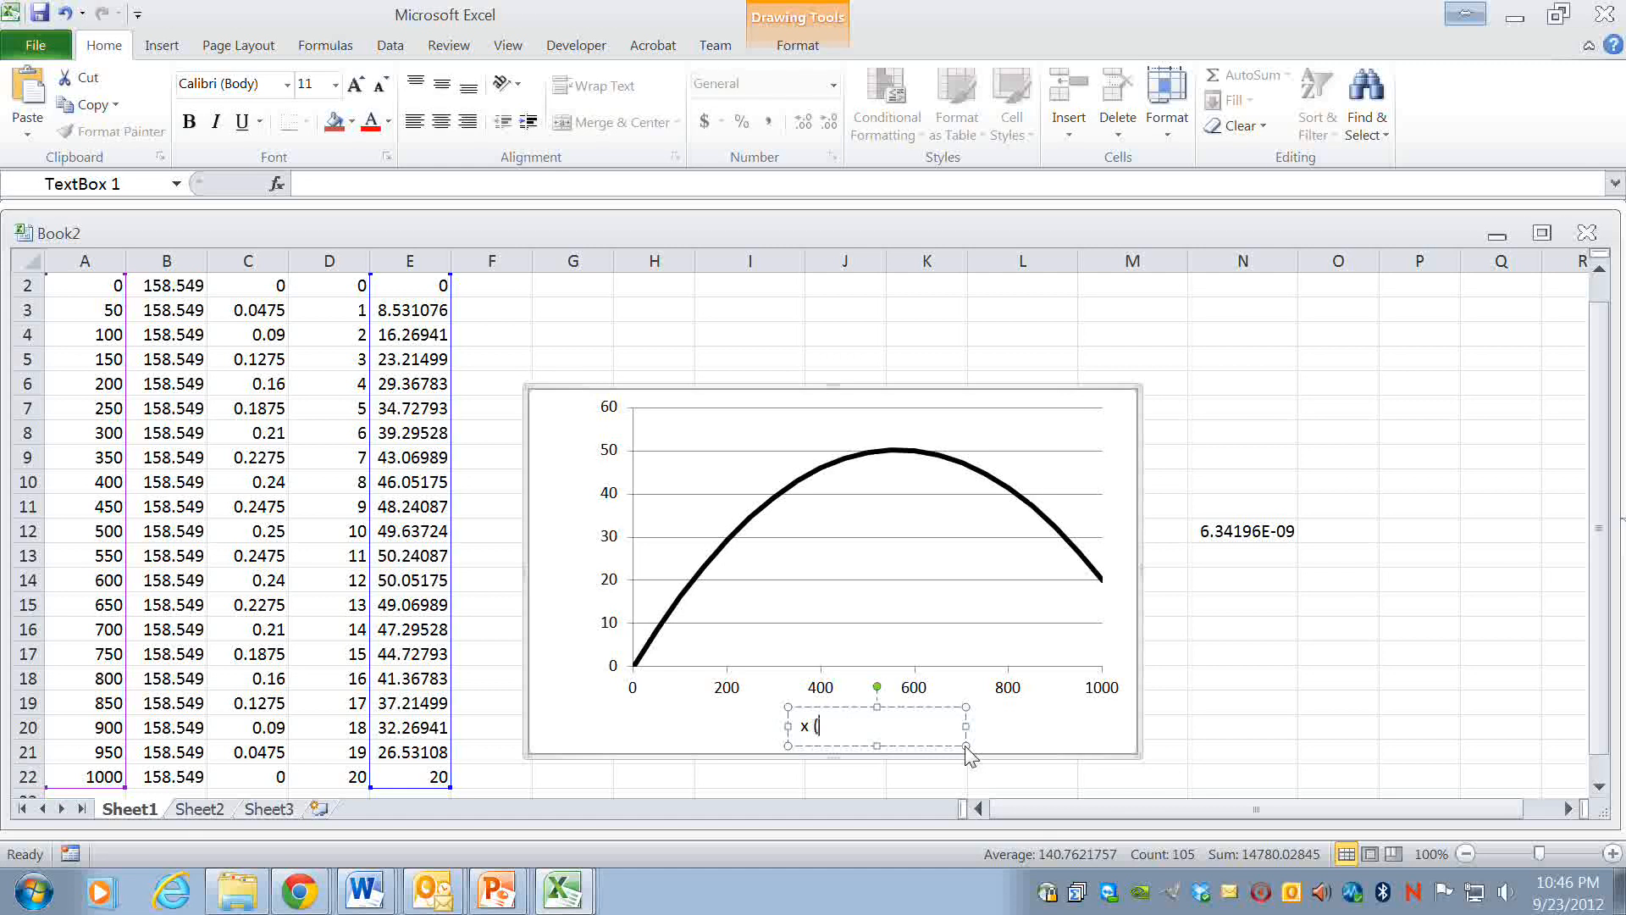
{"action": "type", "text": "m)"}
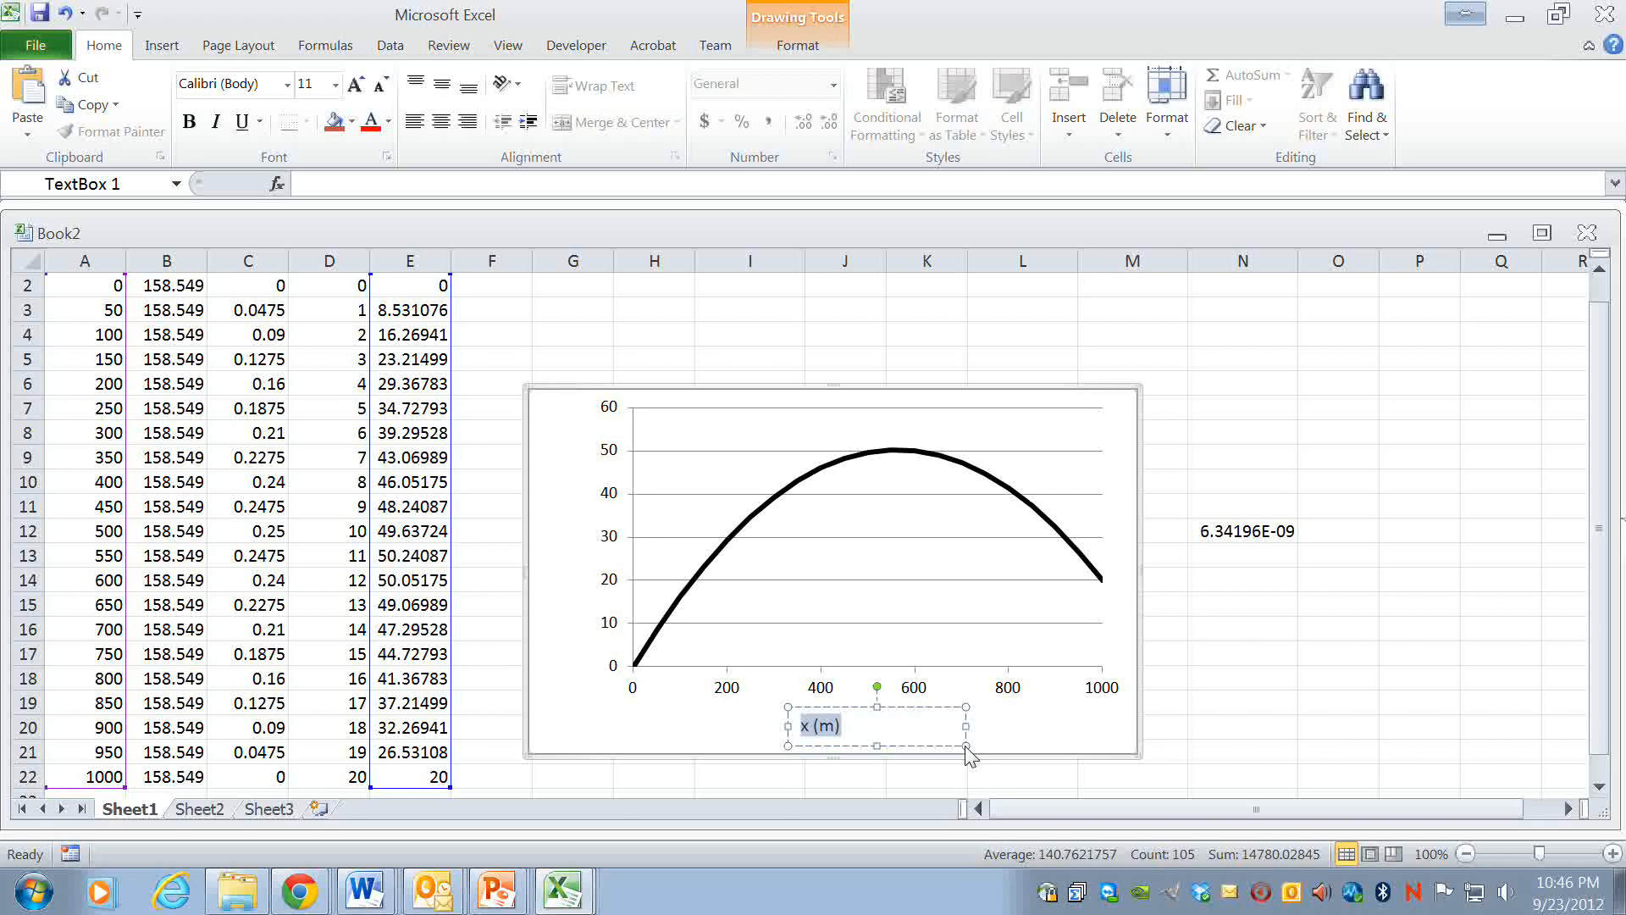
{"action": "left_click", "coordinate": [342, 84]}
{"action": "type", "text": "20"}
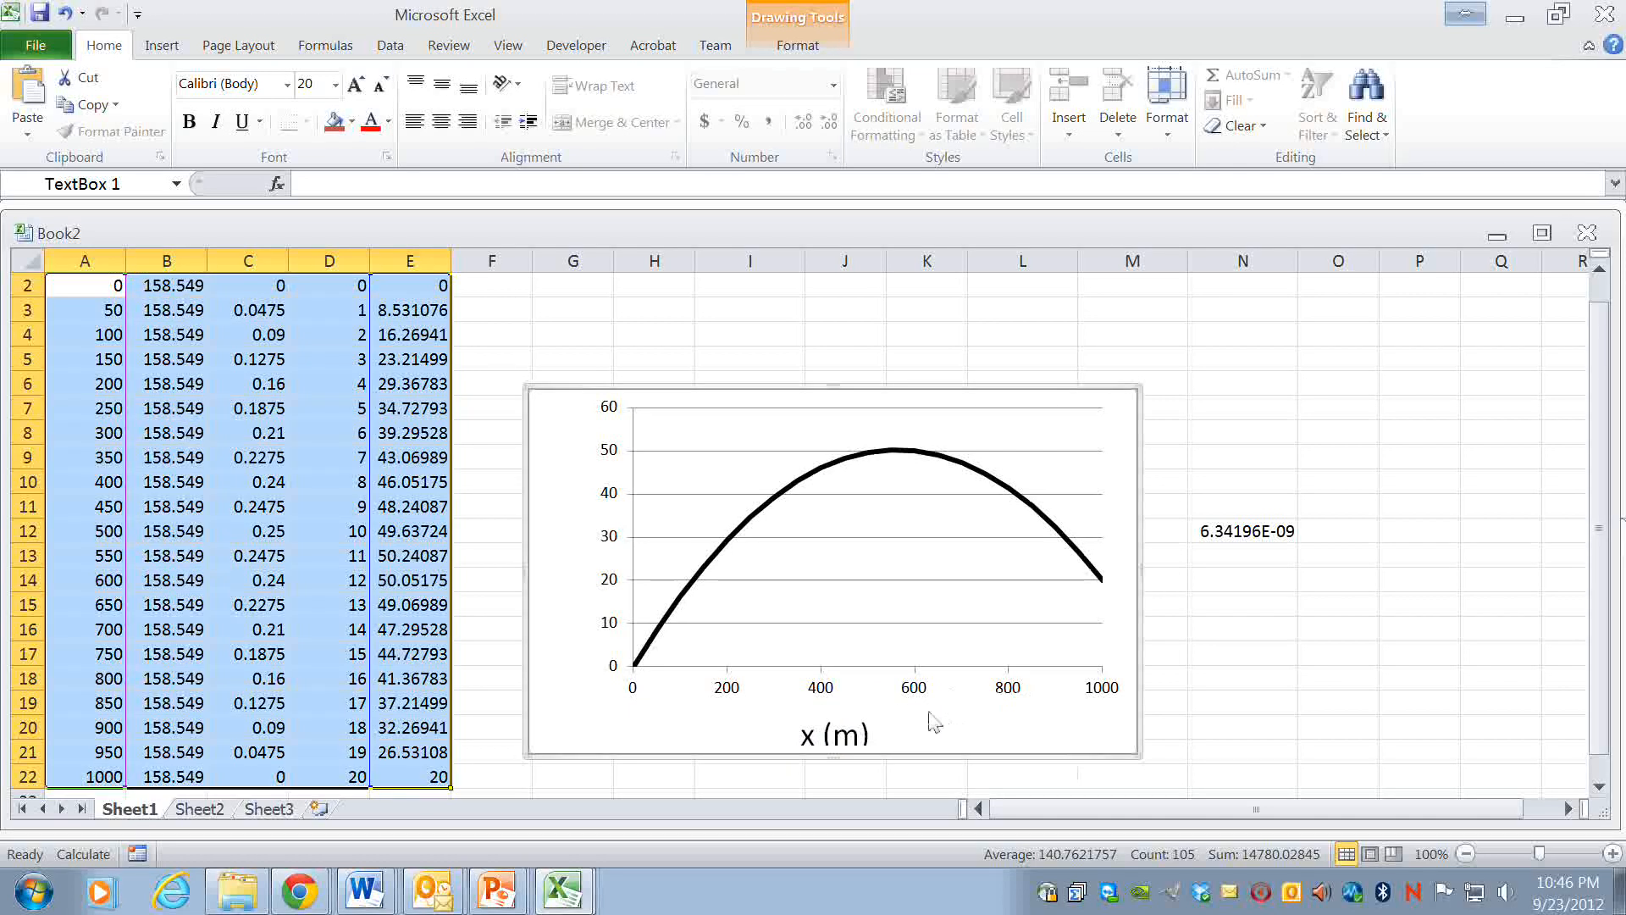
{"action": "left_click", "coordinate": [835, 736]}
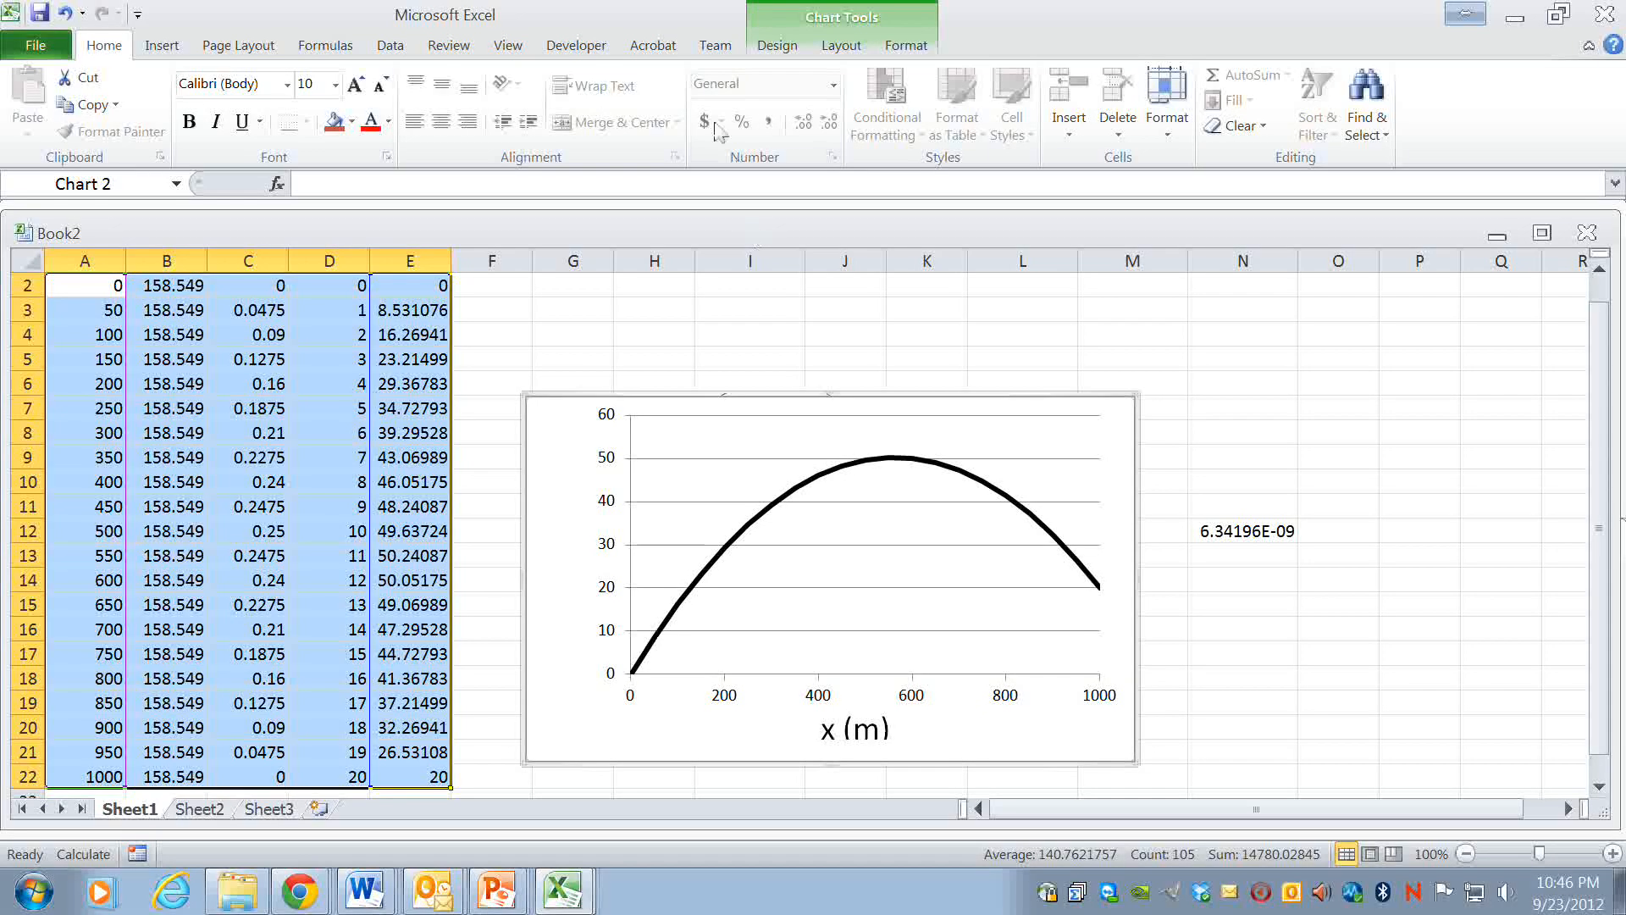
- Add a second text box reading 'h (m)' at size 20, rotated vertical beside the y-axis
{"action": "left_click", "coordinate": [161, 45]}
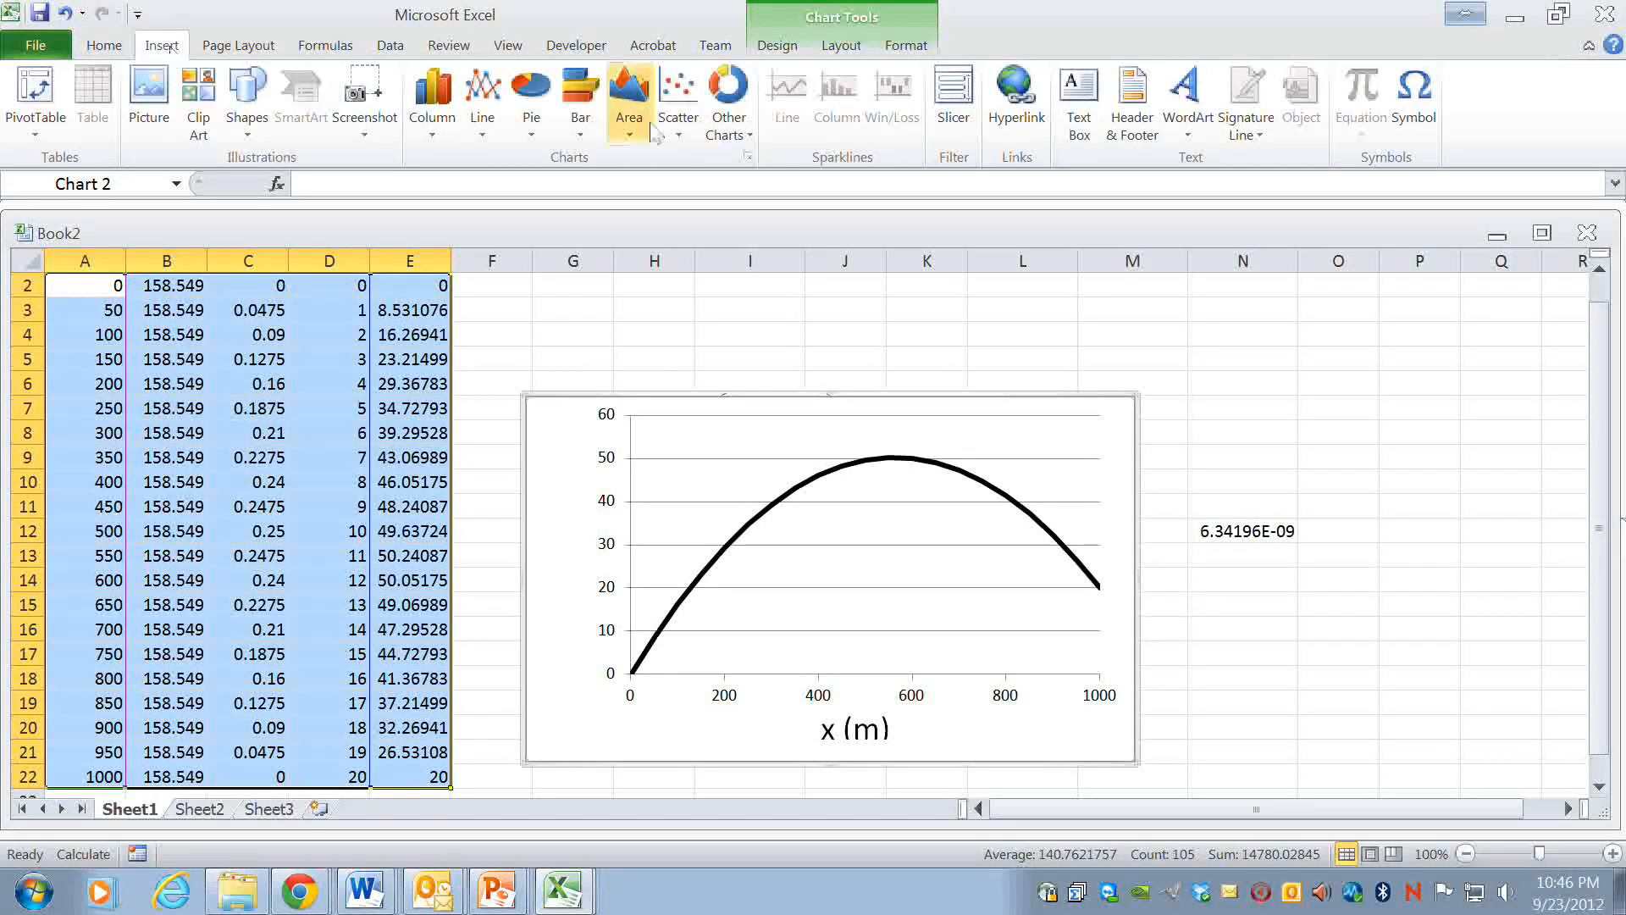
{"action": "left_click", "coordinate": [1076, 101]}
{"action": "type", "text": "h"}
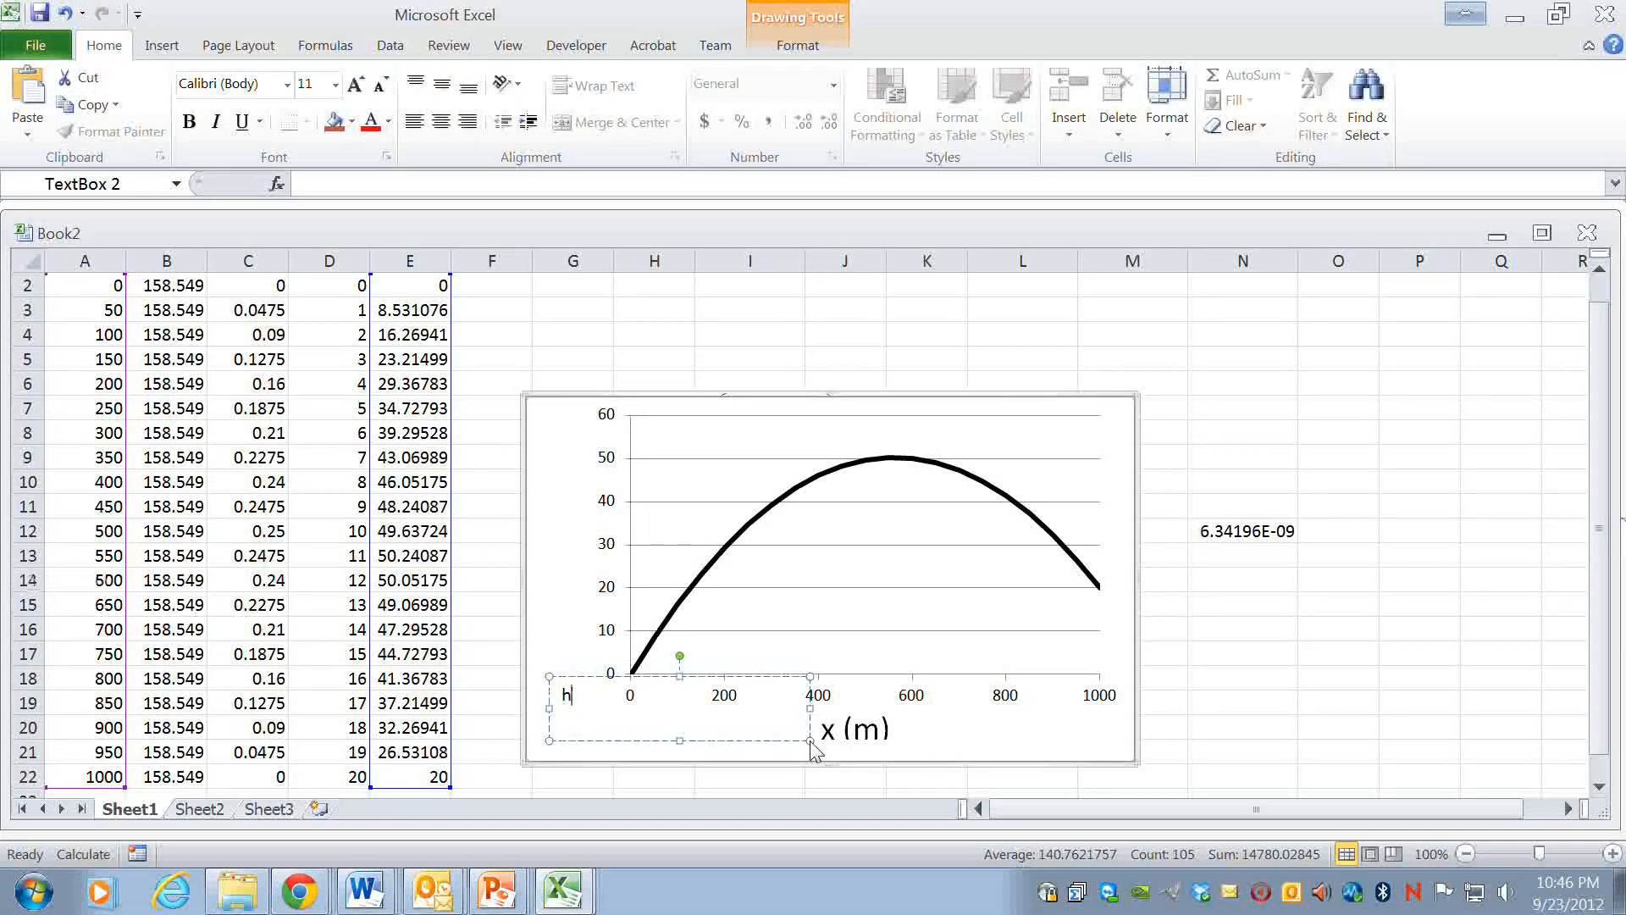
{"action": "type", "text": "(m)"}
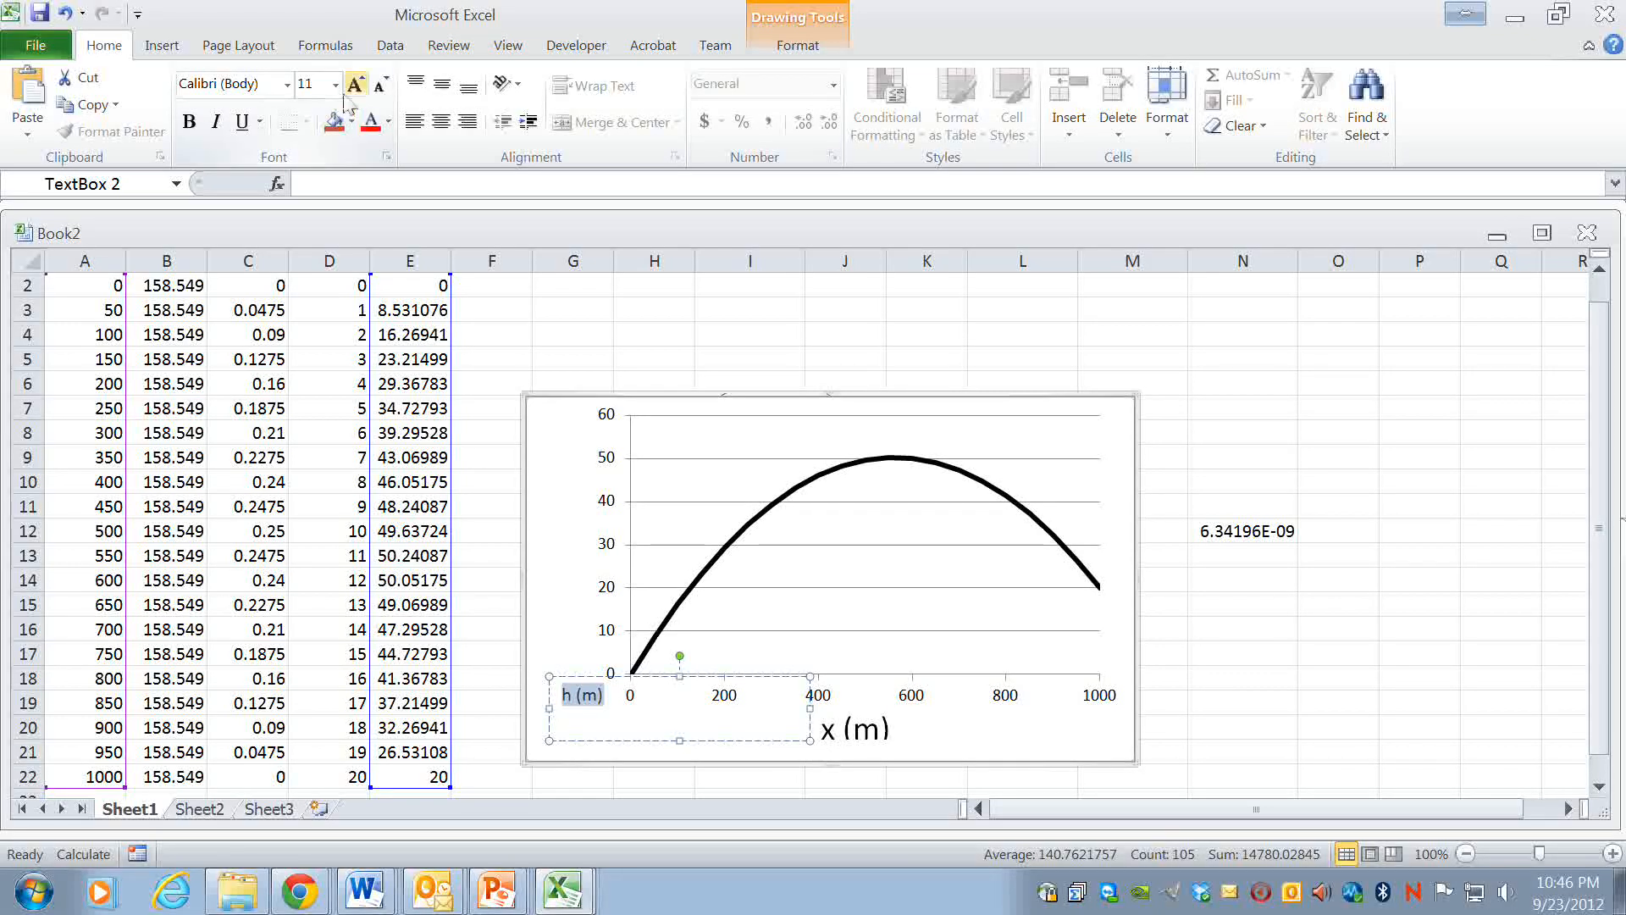
{"action": "left_click", "coordinate": [331, 84]}
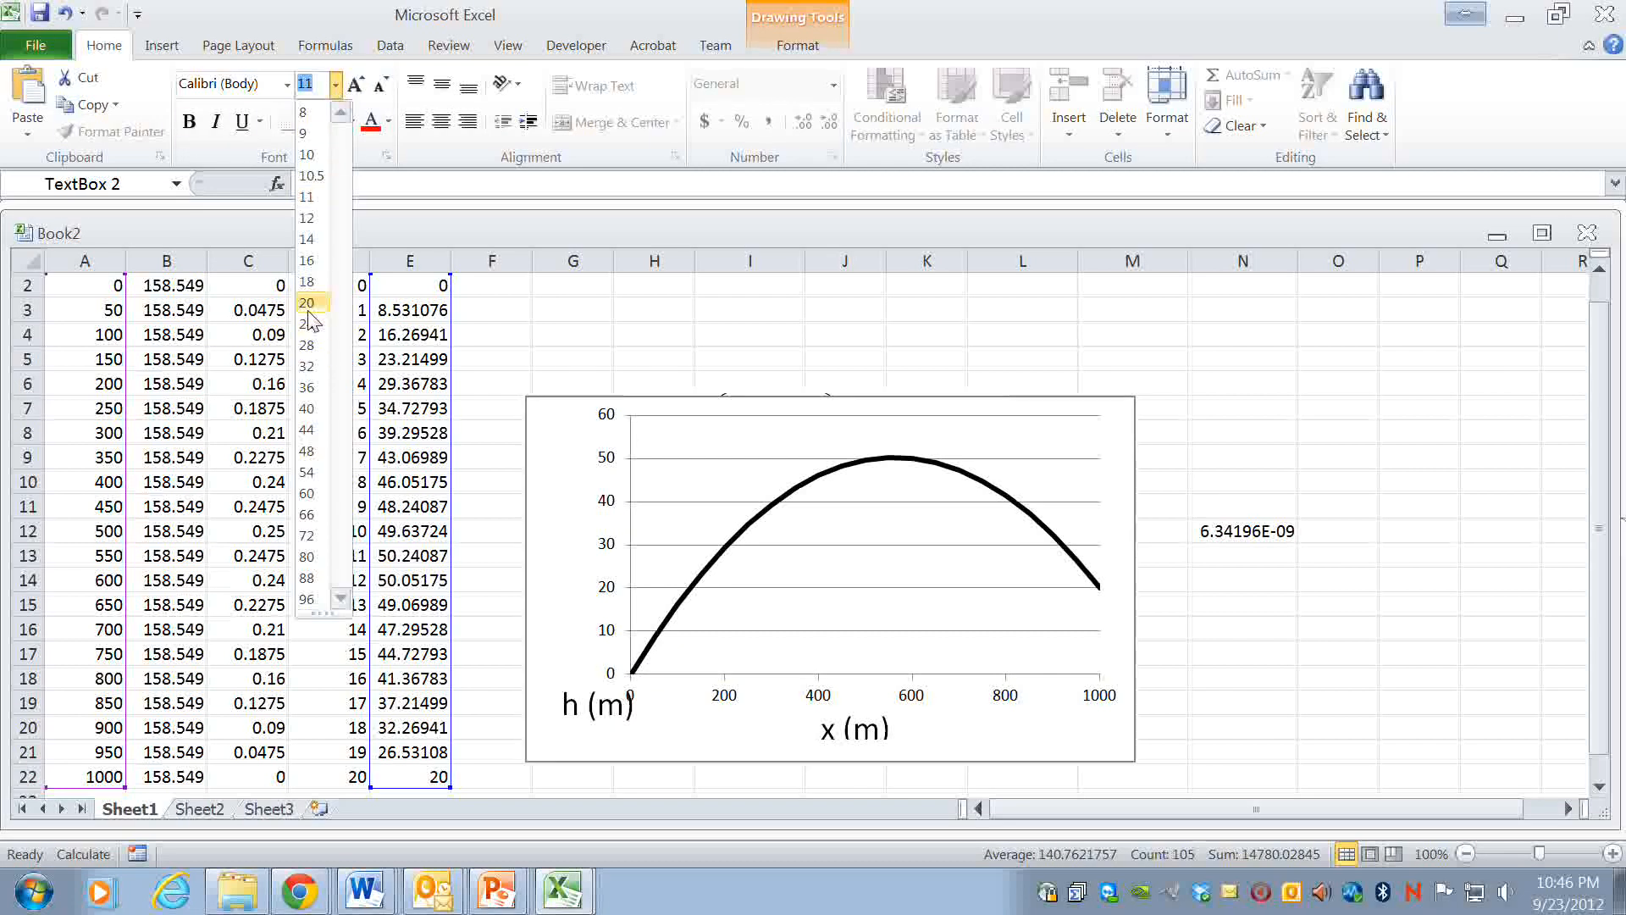
{"action": "left_click", "coordinate": [308, 302]}
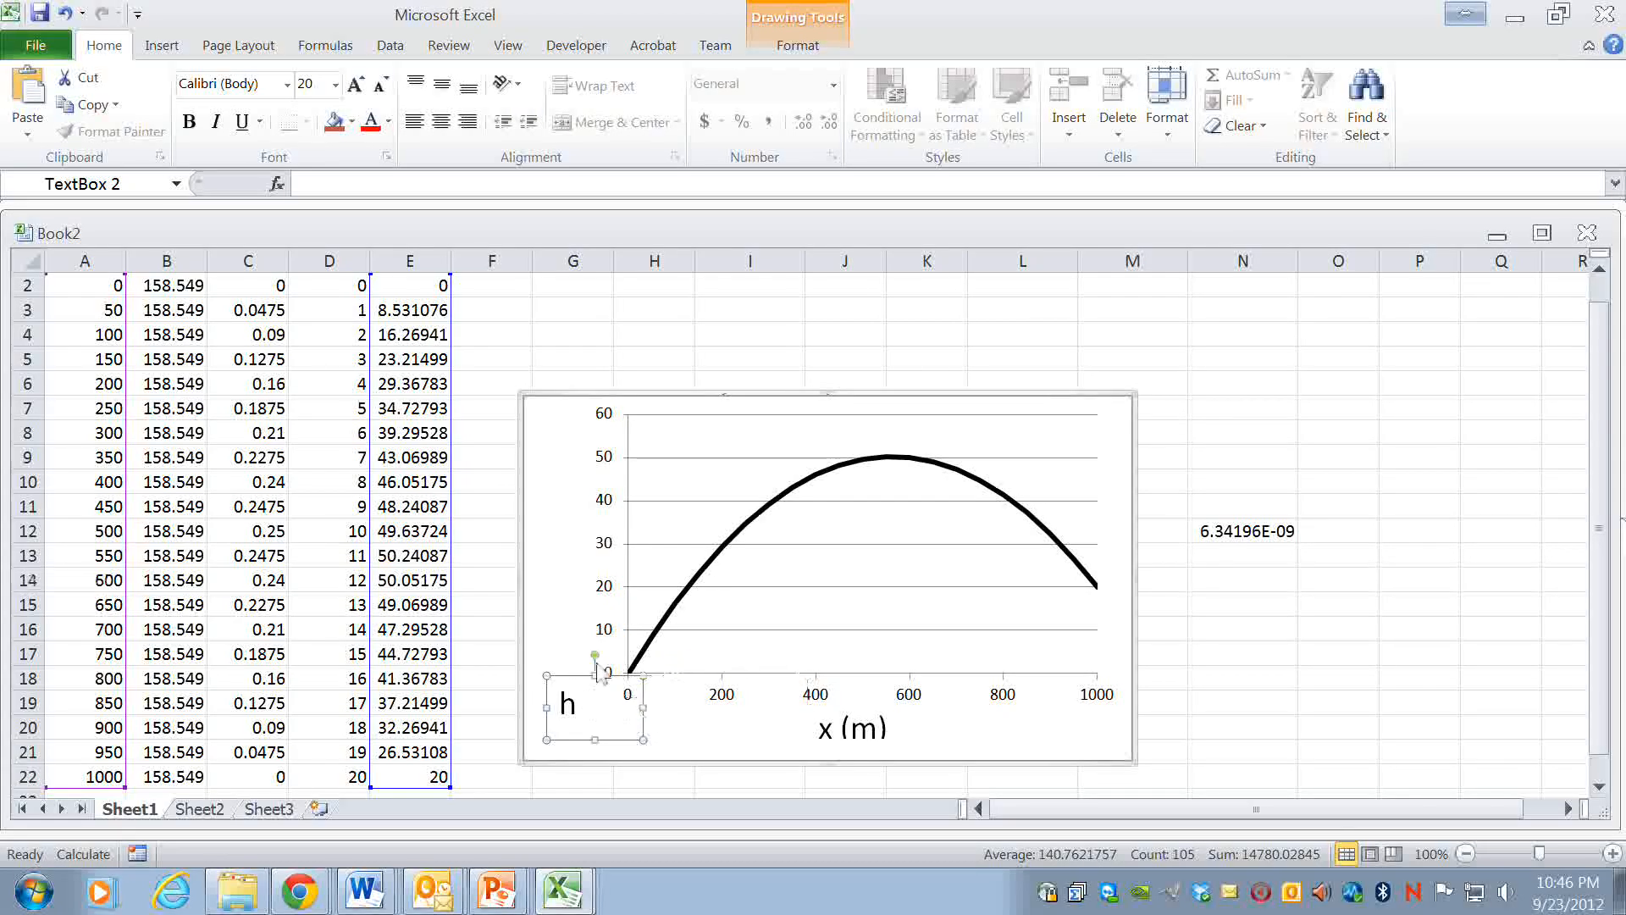
{"action": "mouse_move", "coordinate": [678, 721]}
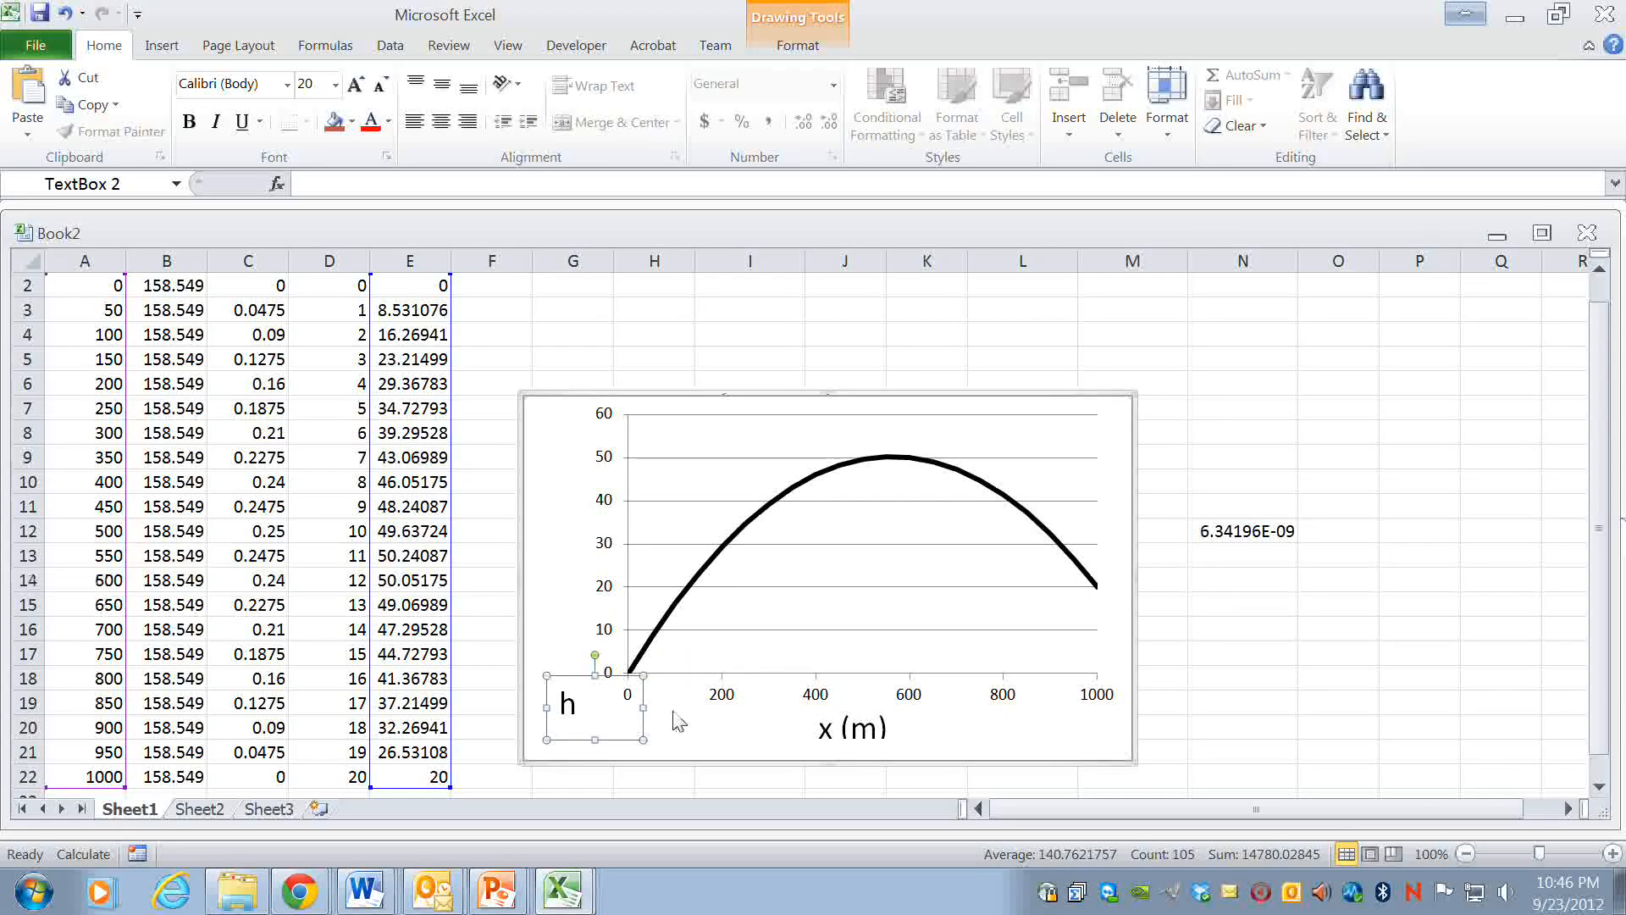
{"action": "type", "text": "(m)"}
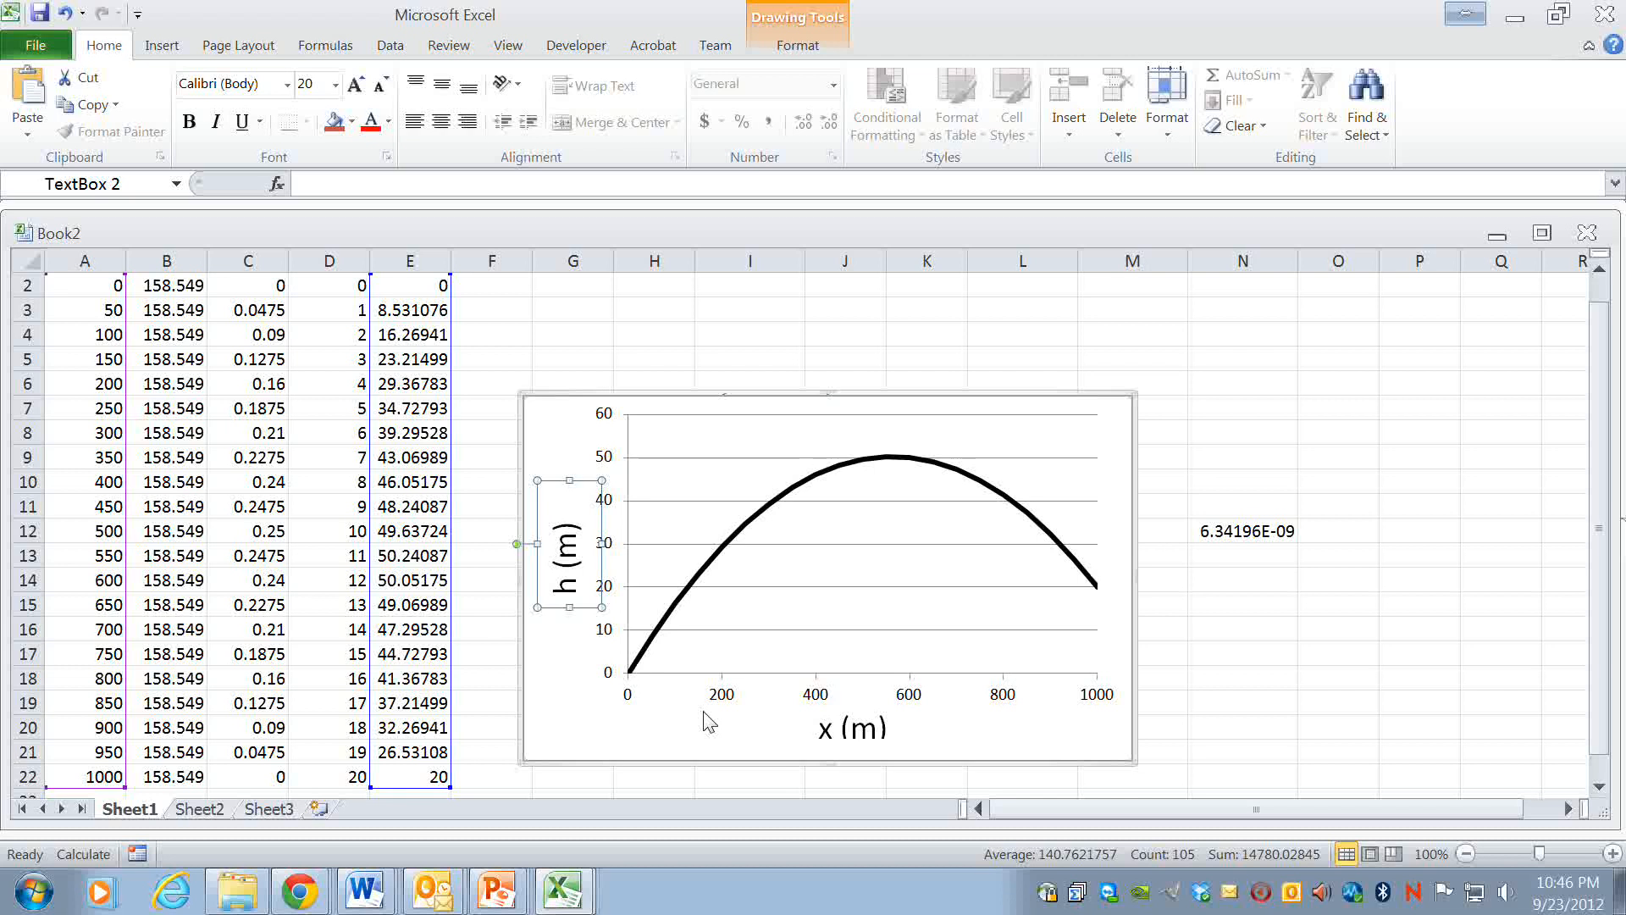
{"action": "left_click", "coordinate": [1240, 751]}
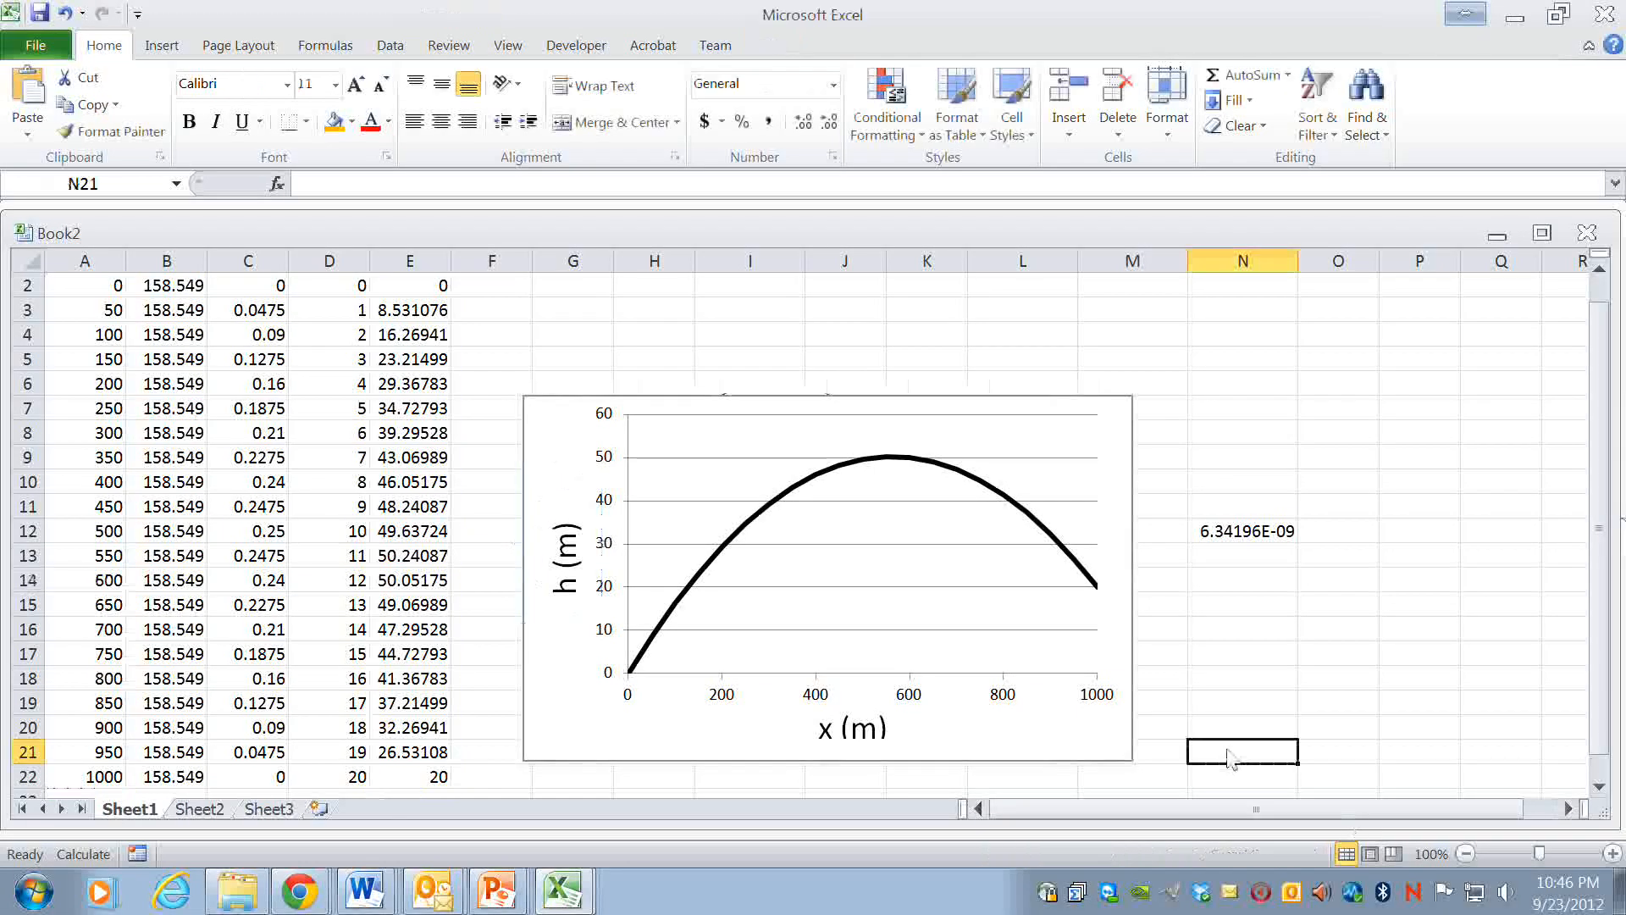
{"action": "mouse_move", "coordinate": [1109, 758]}
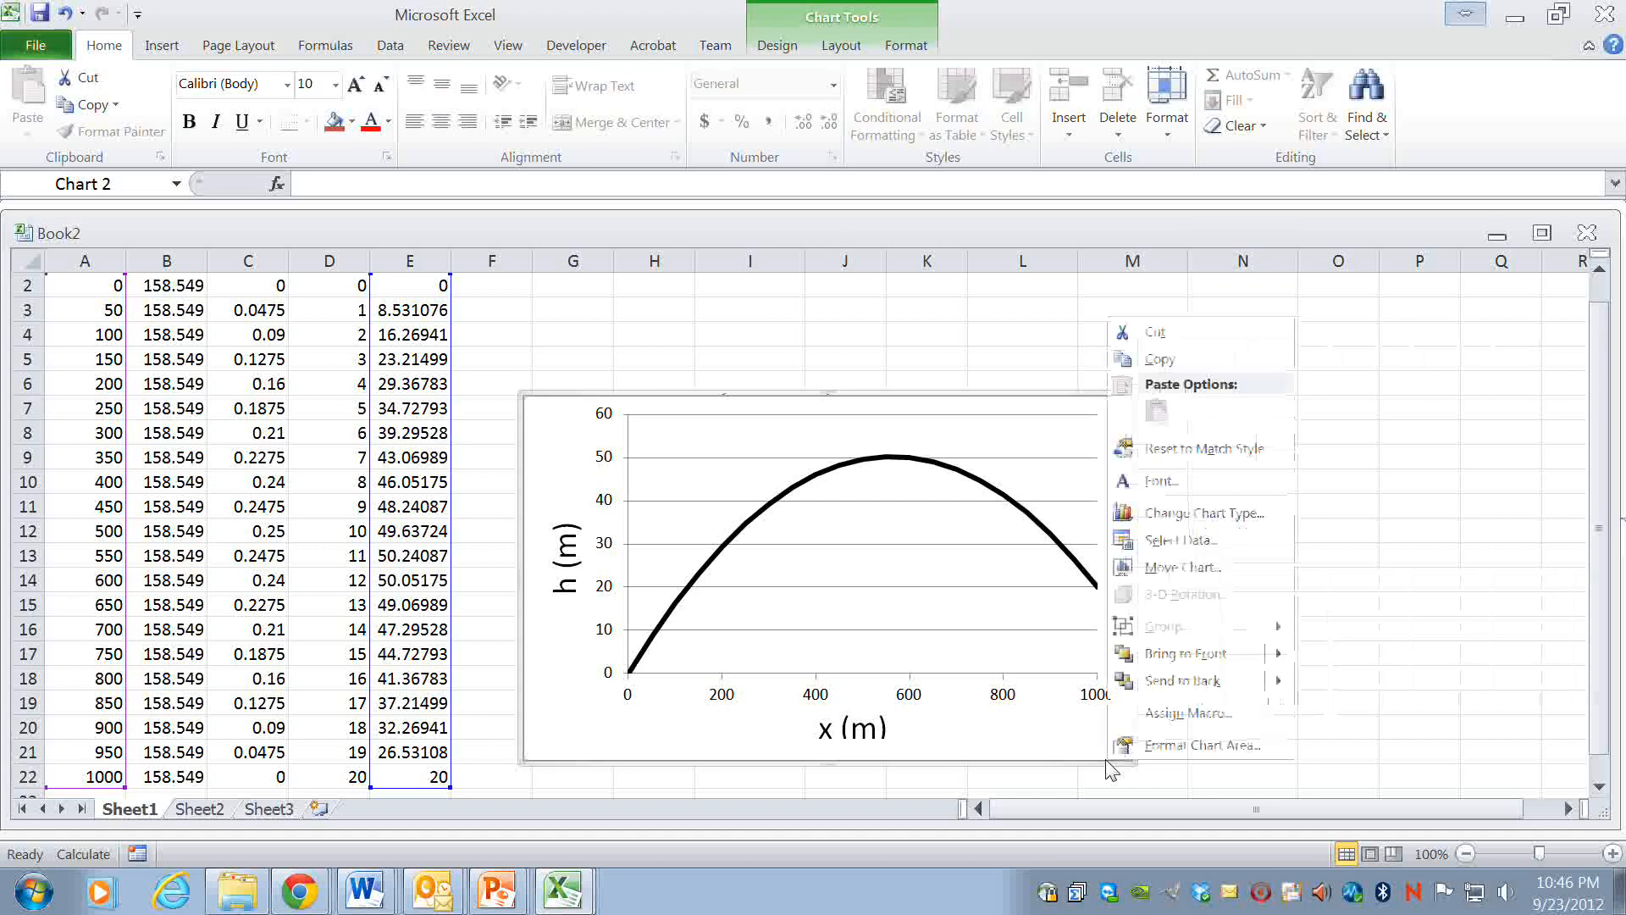
- Set the chart area border to No line in Format Chart Area
{"action": "left_click", "coordinate": [1186, 745]}
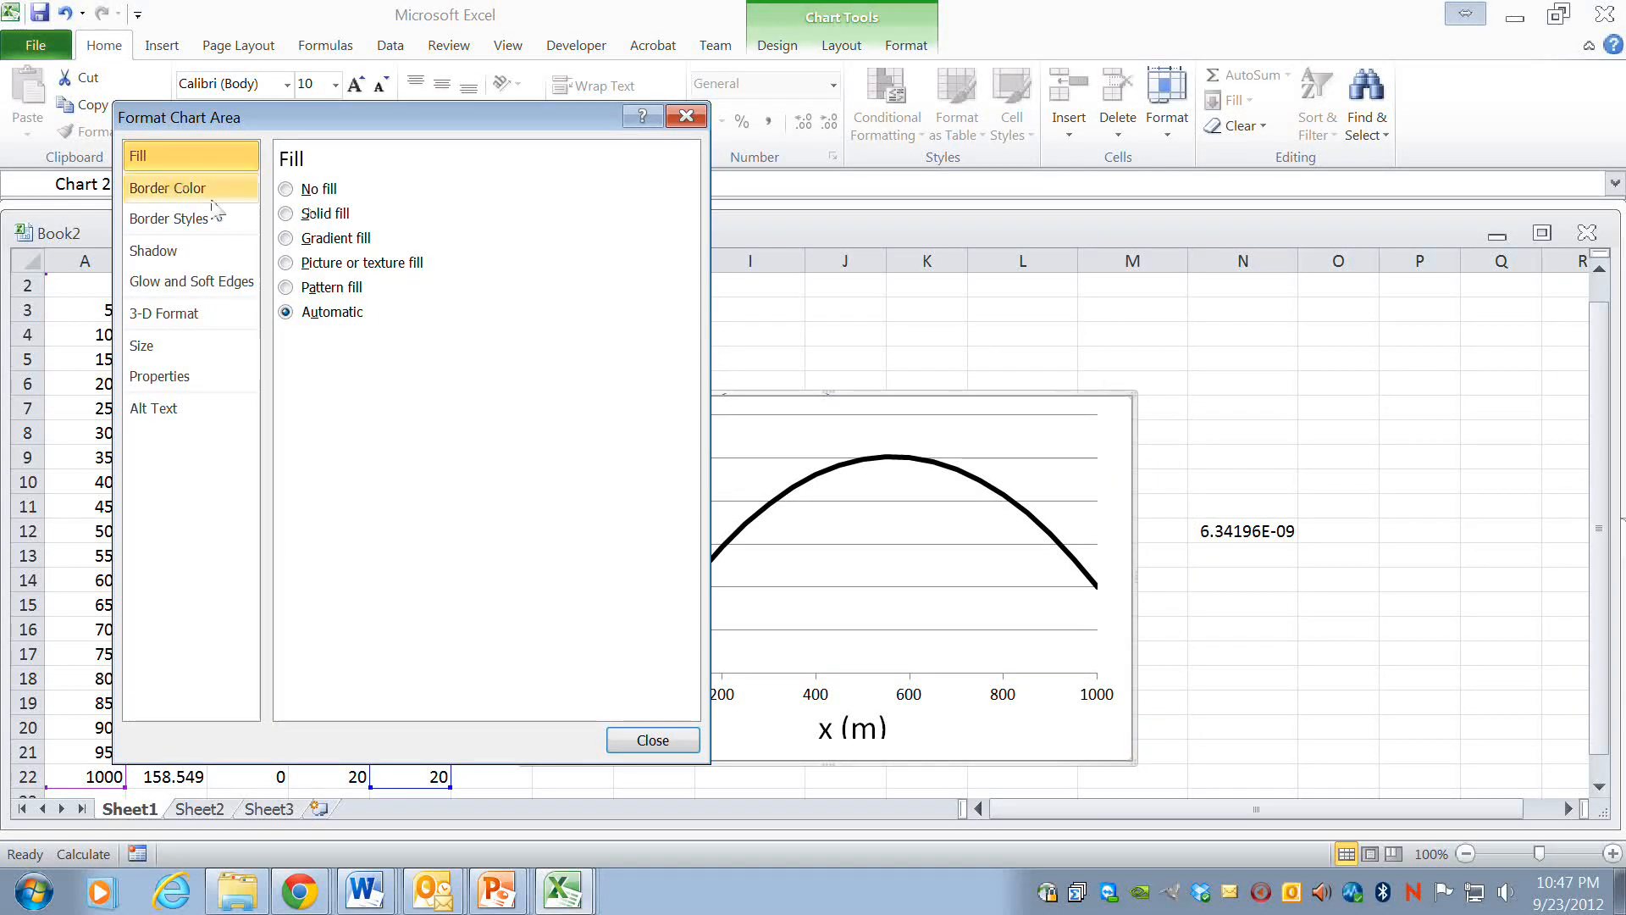
{"action": "left_click", "coordinate": [167, 189]}
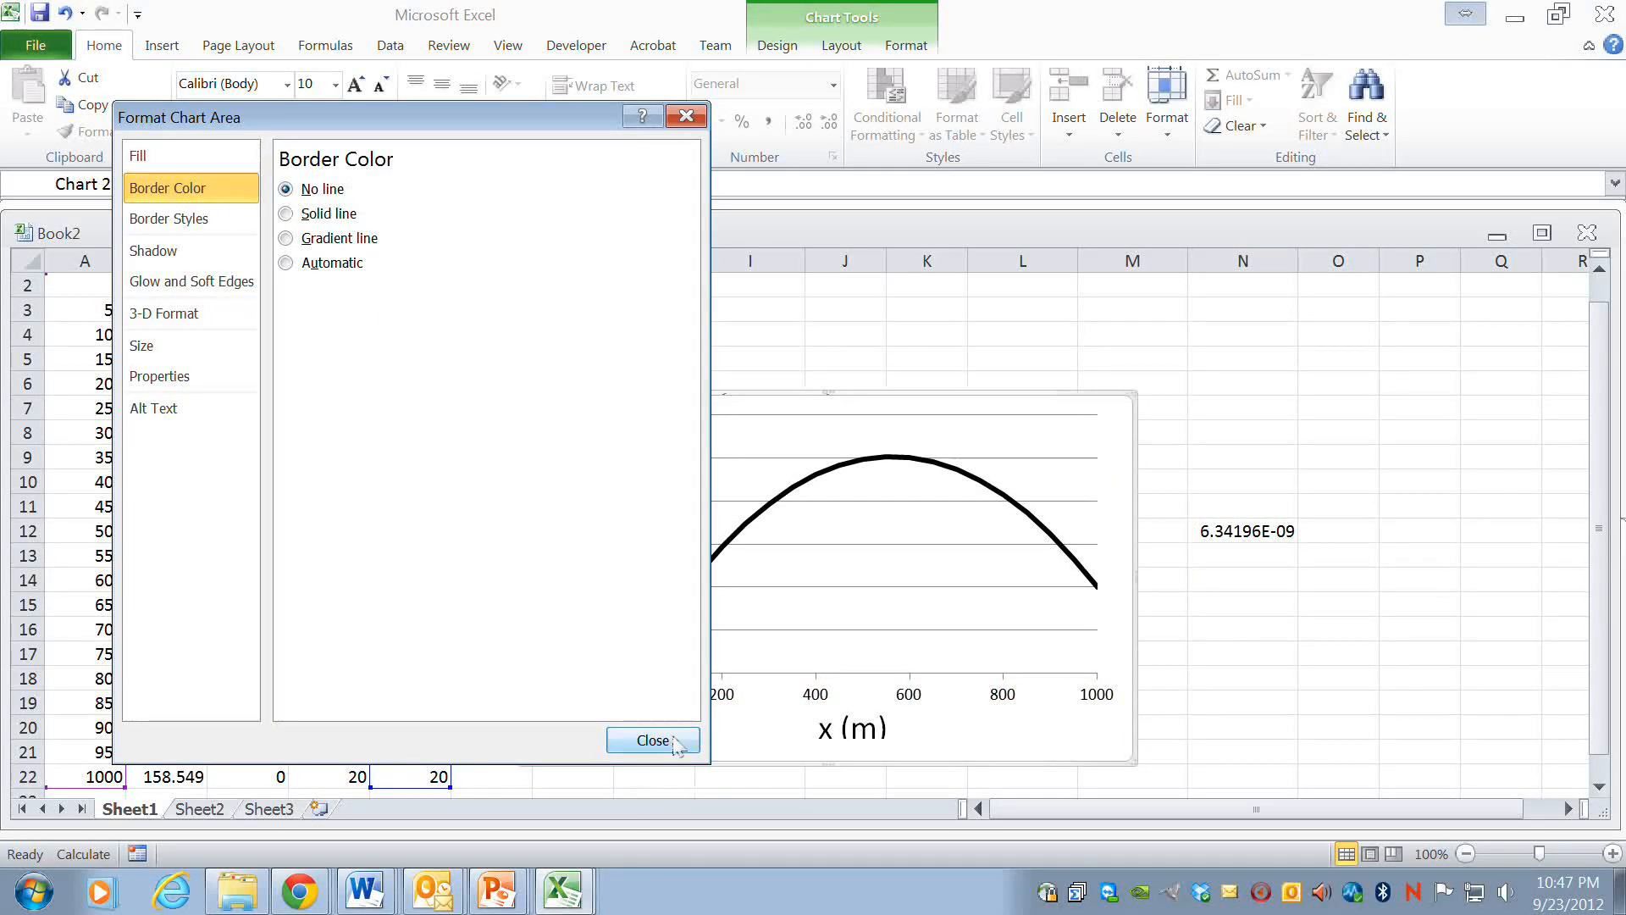
{"action": "left_click", "coordinate": [652, 739]}
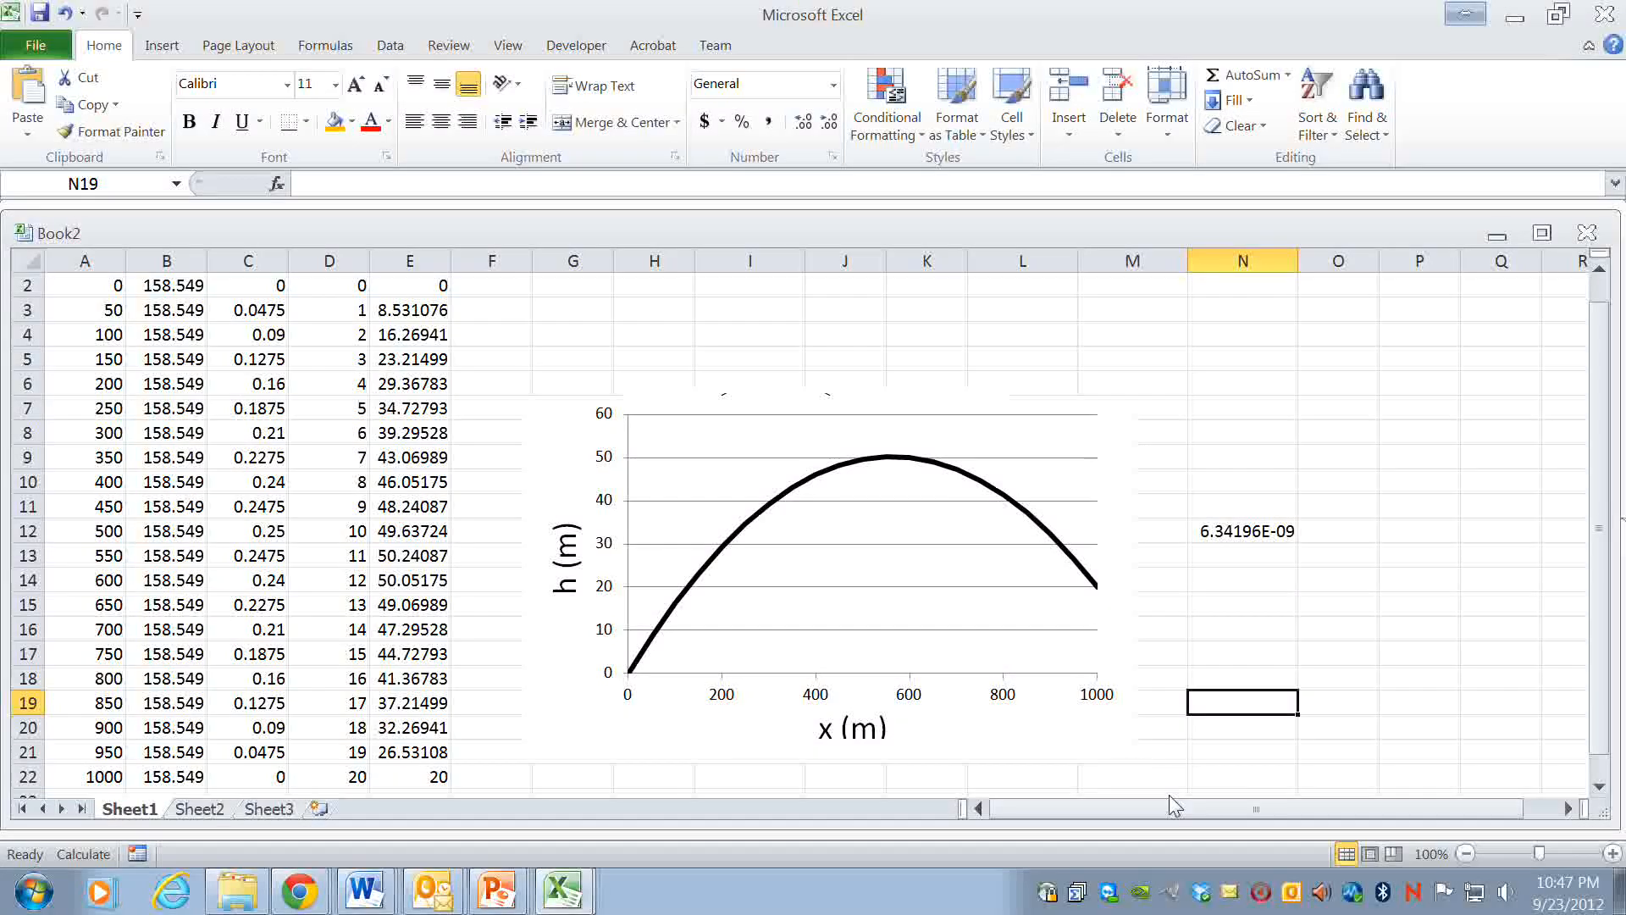
{"action": "left_click", "coordinate": [830, 582]}
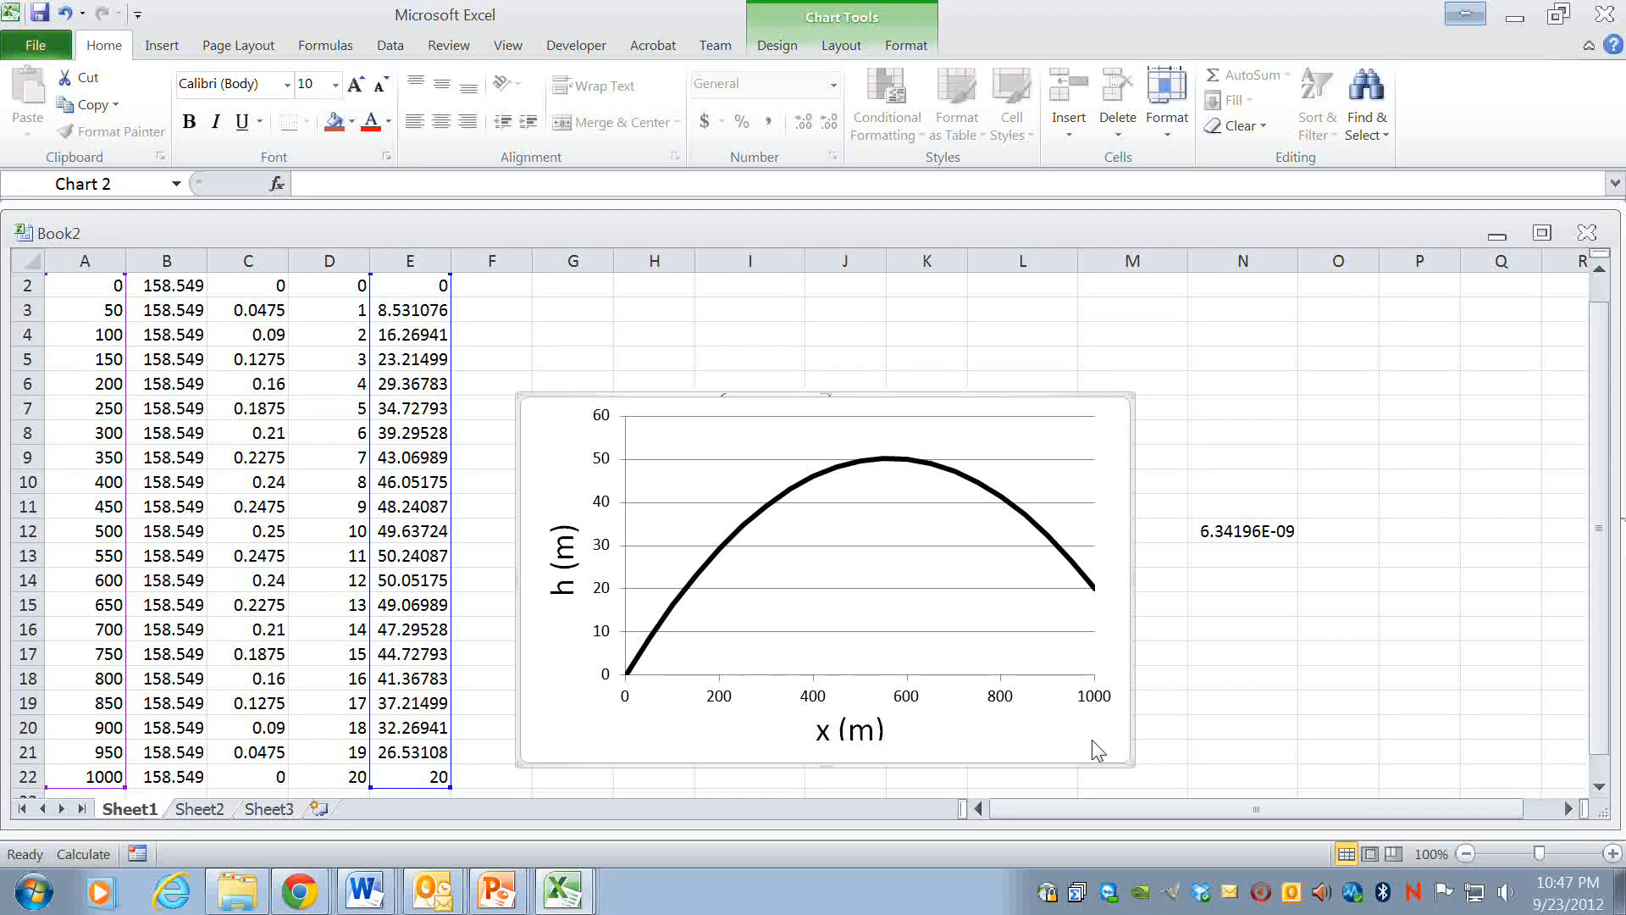
- Copy the whole chart from its right-click menu
{"action": "right_click", "coordinate": [1097, 749]}
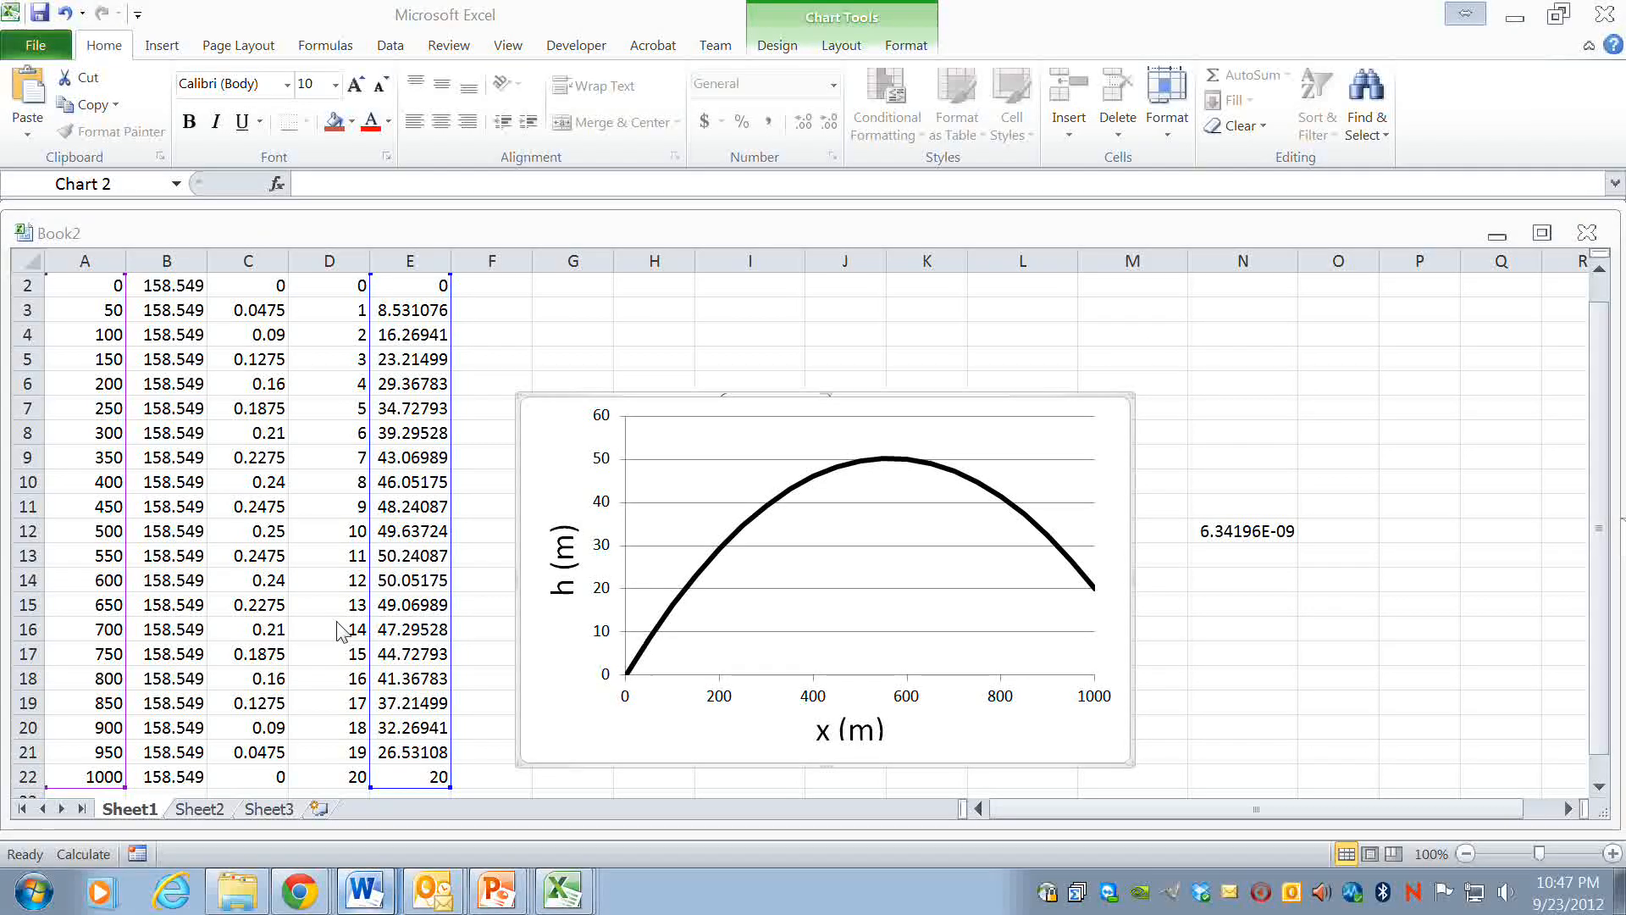
{"action": "left_click", "coordinate": [363, 891]}
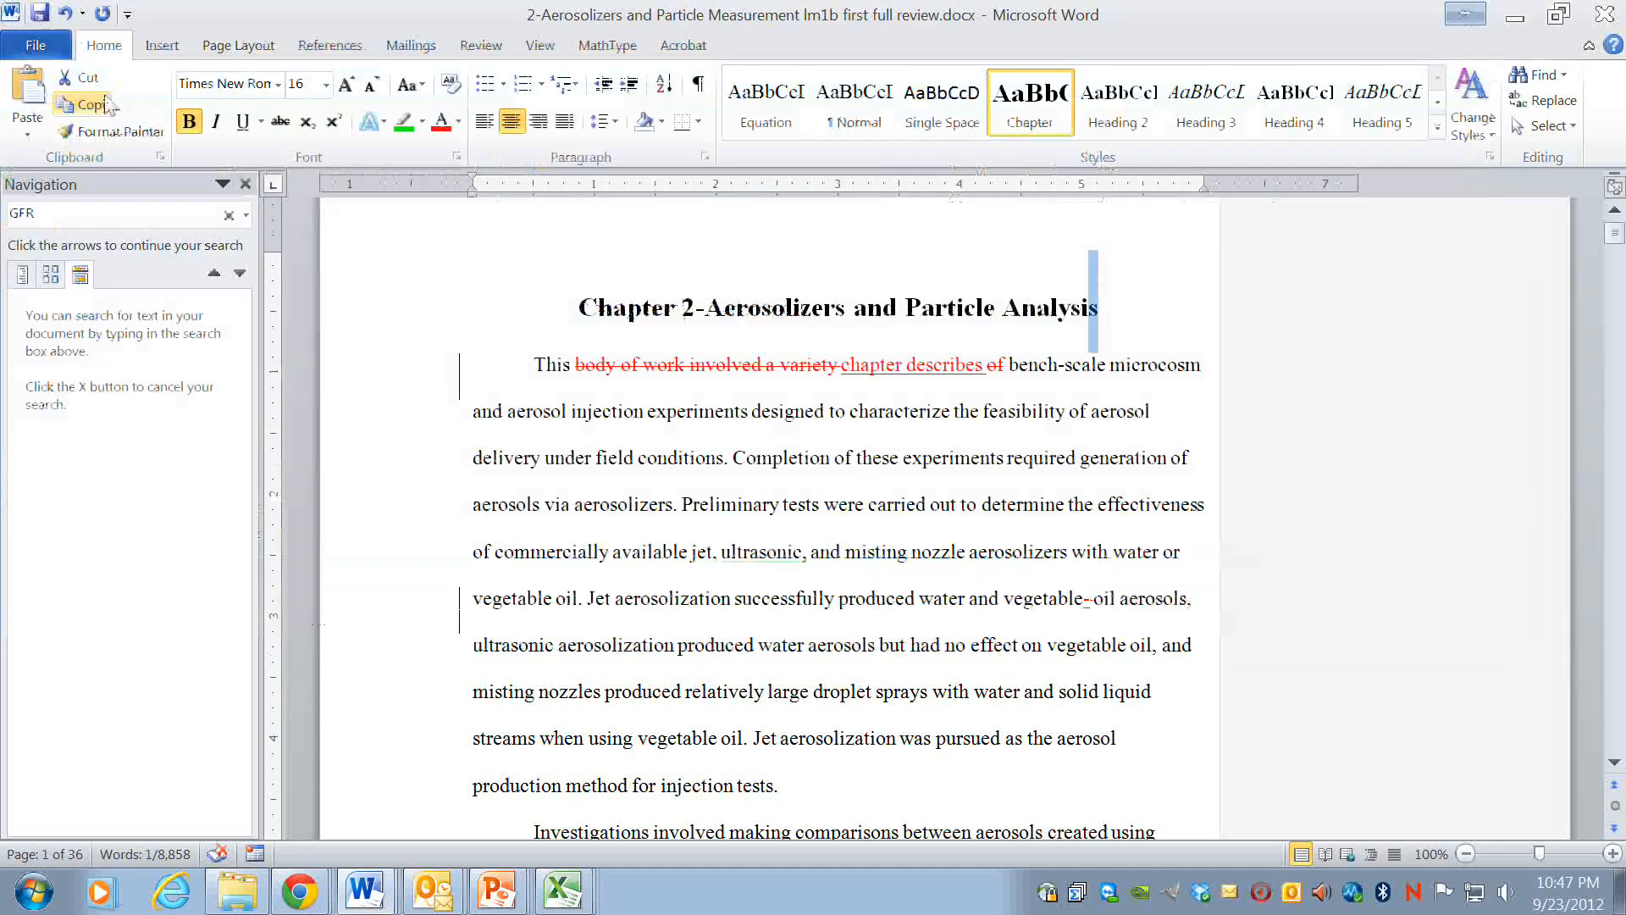
- Create a new blank document from Word's File menu
{"action": "left_click", "coordinate": [35, 45]}
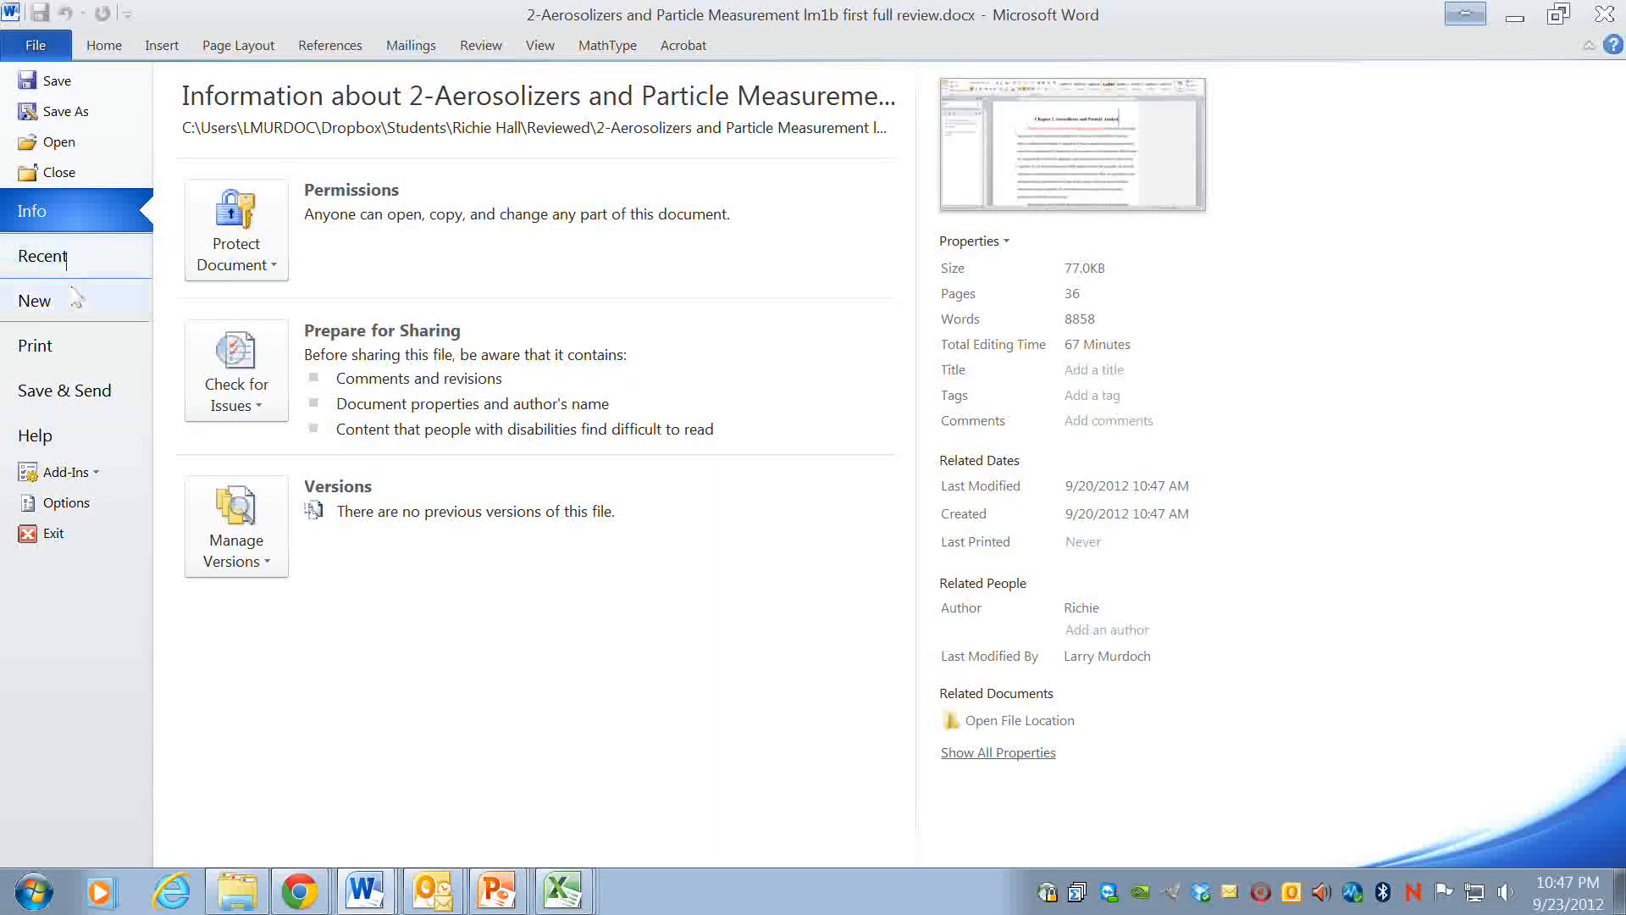
{"action": "left_click", "coordinate": [34, 300]}
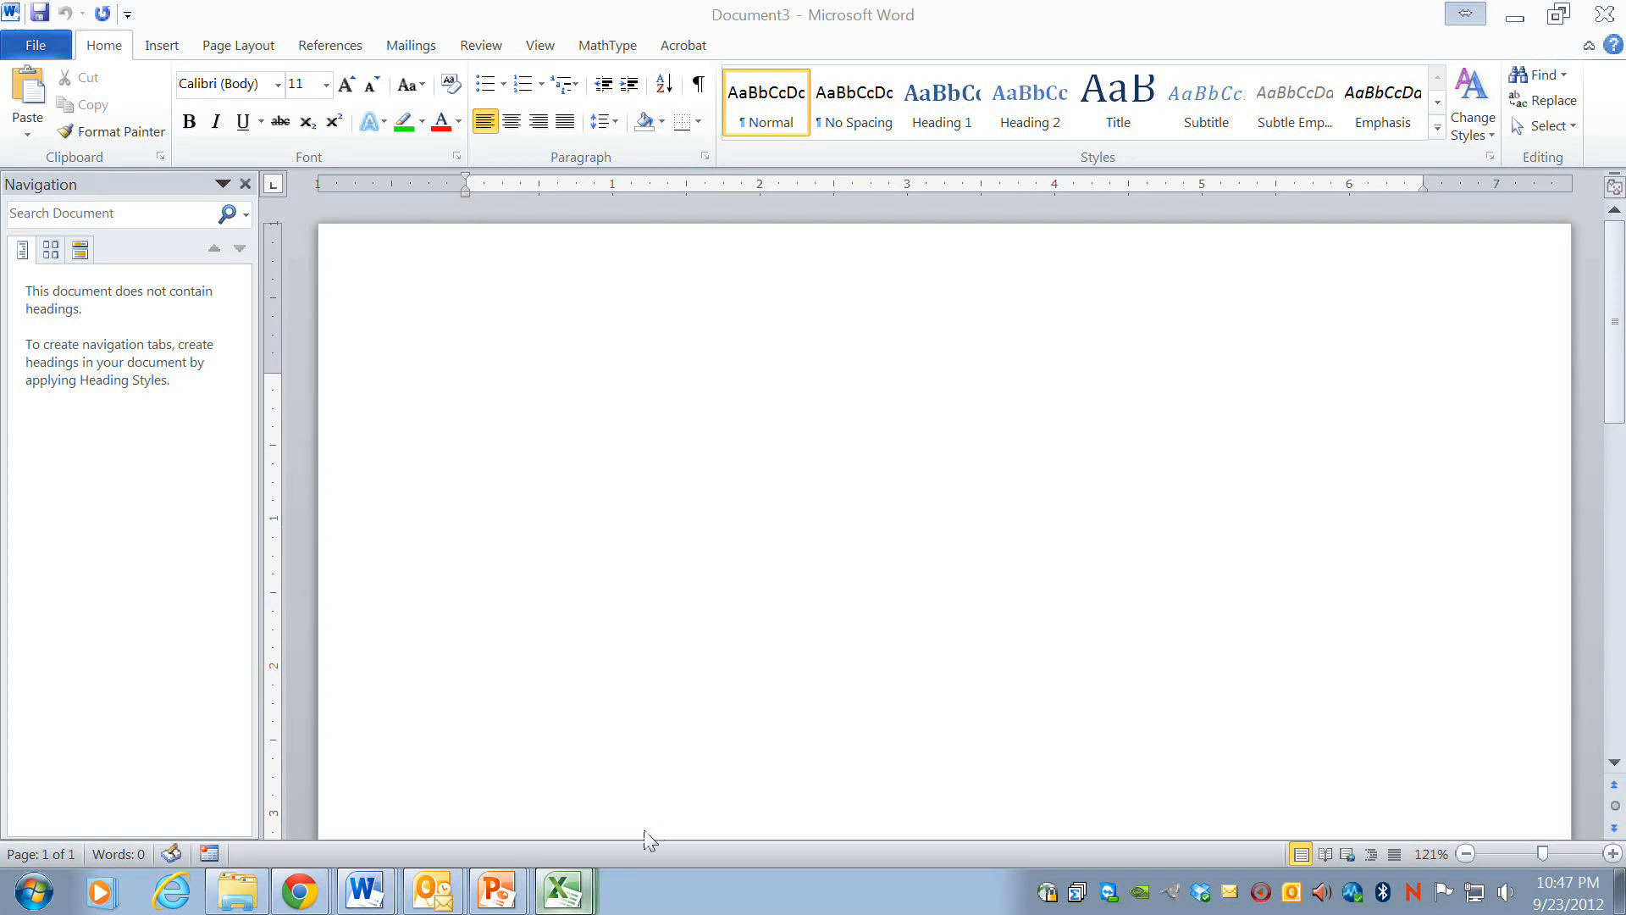
- Switch back to Excel and select the whole chart rather than the plot area
{"action": "left_click", "coordinate": [563, 891]}
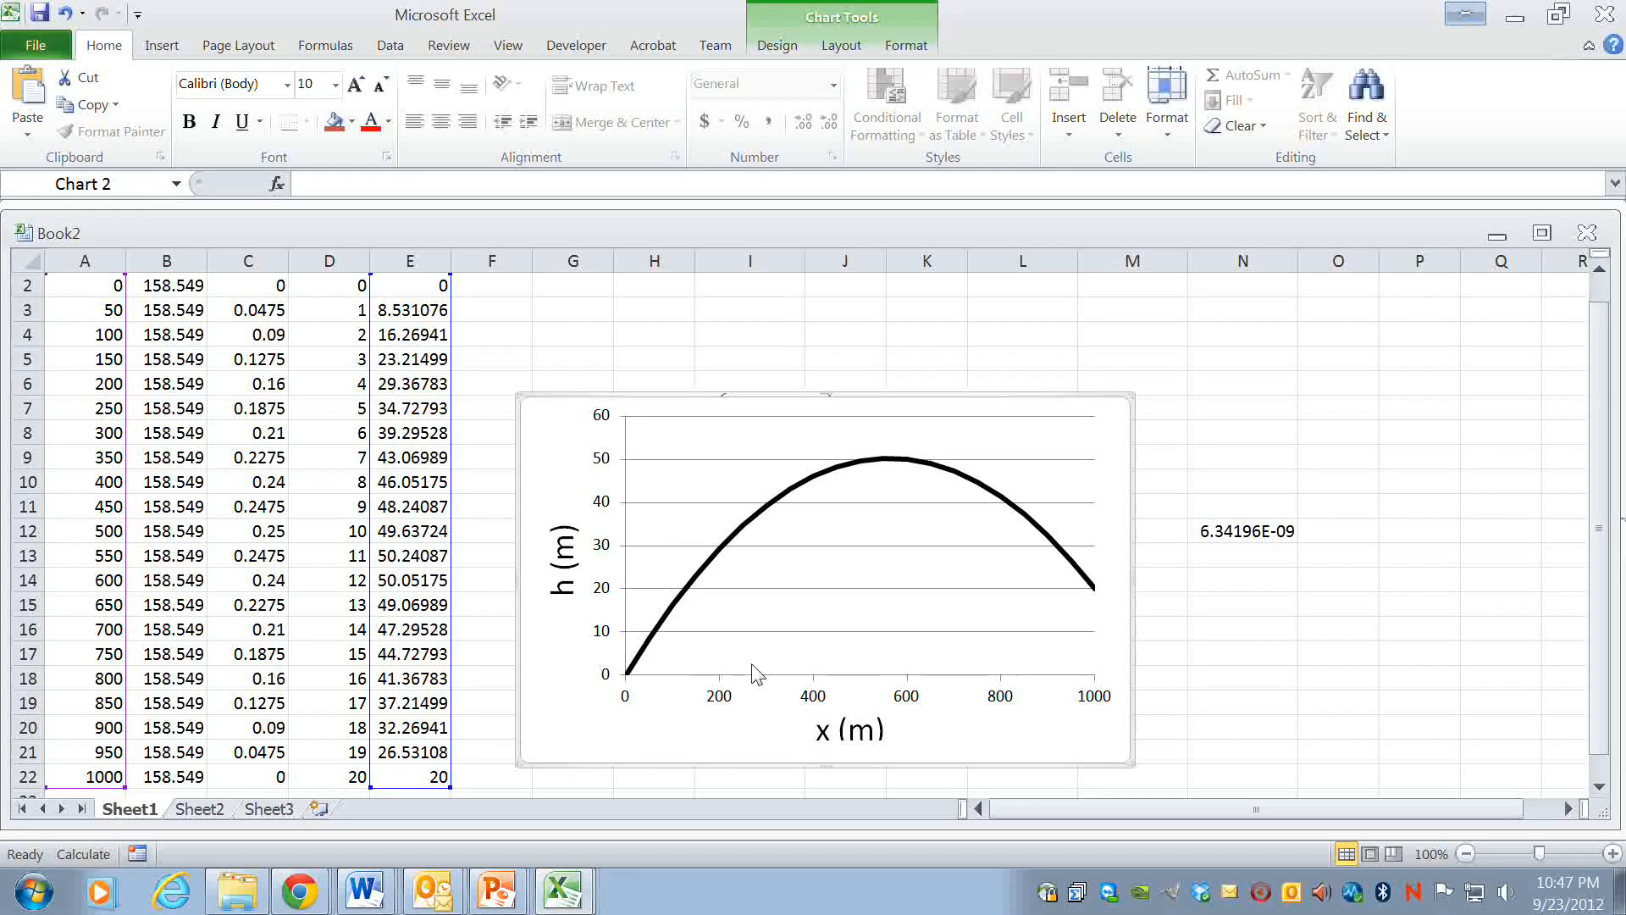
{"action": "right_click", "coordinate": [754, 672]}
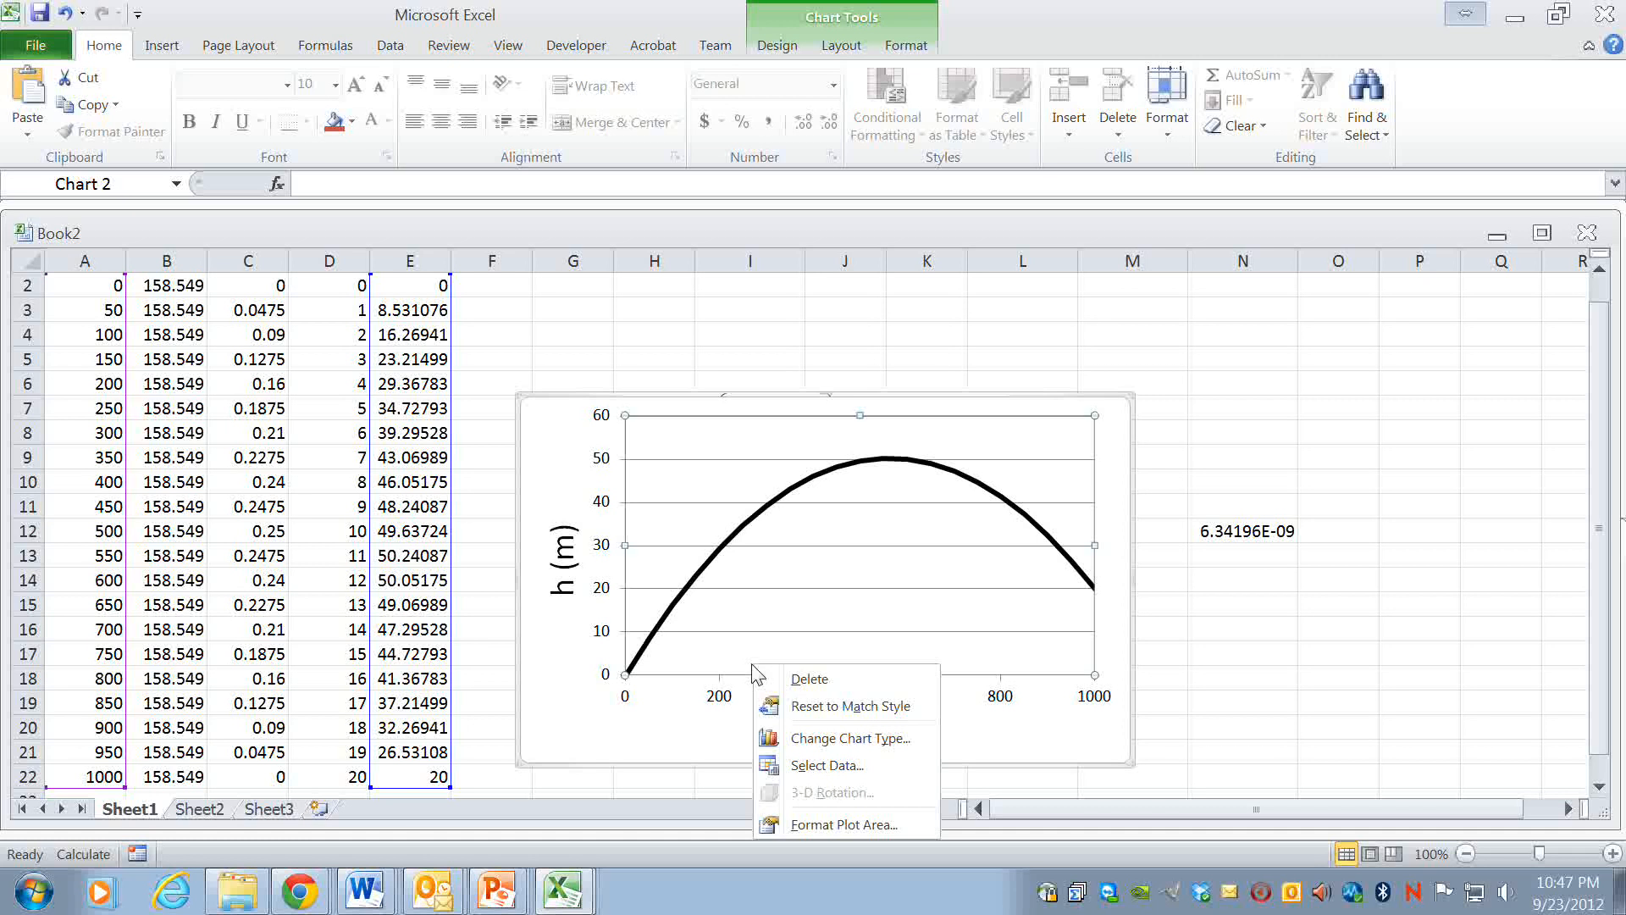
{"action": "left_click", "coordinate": [664, 765]}
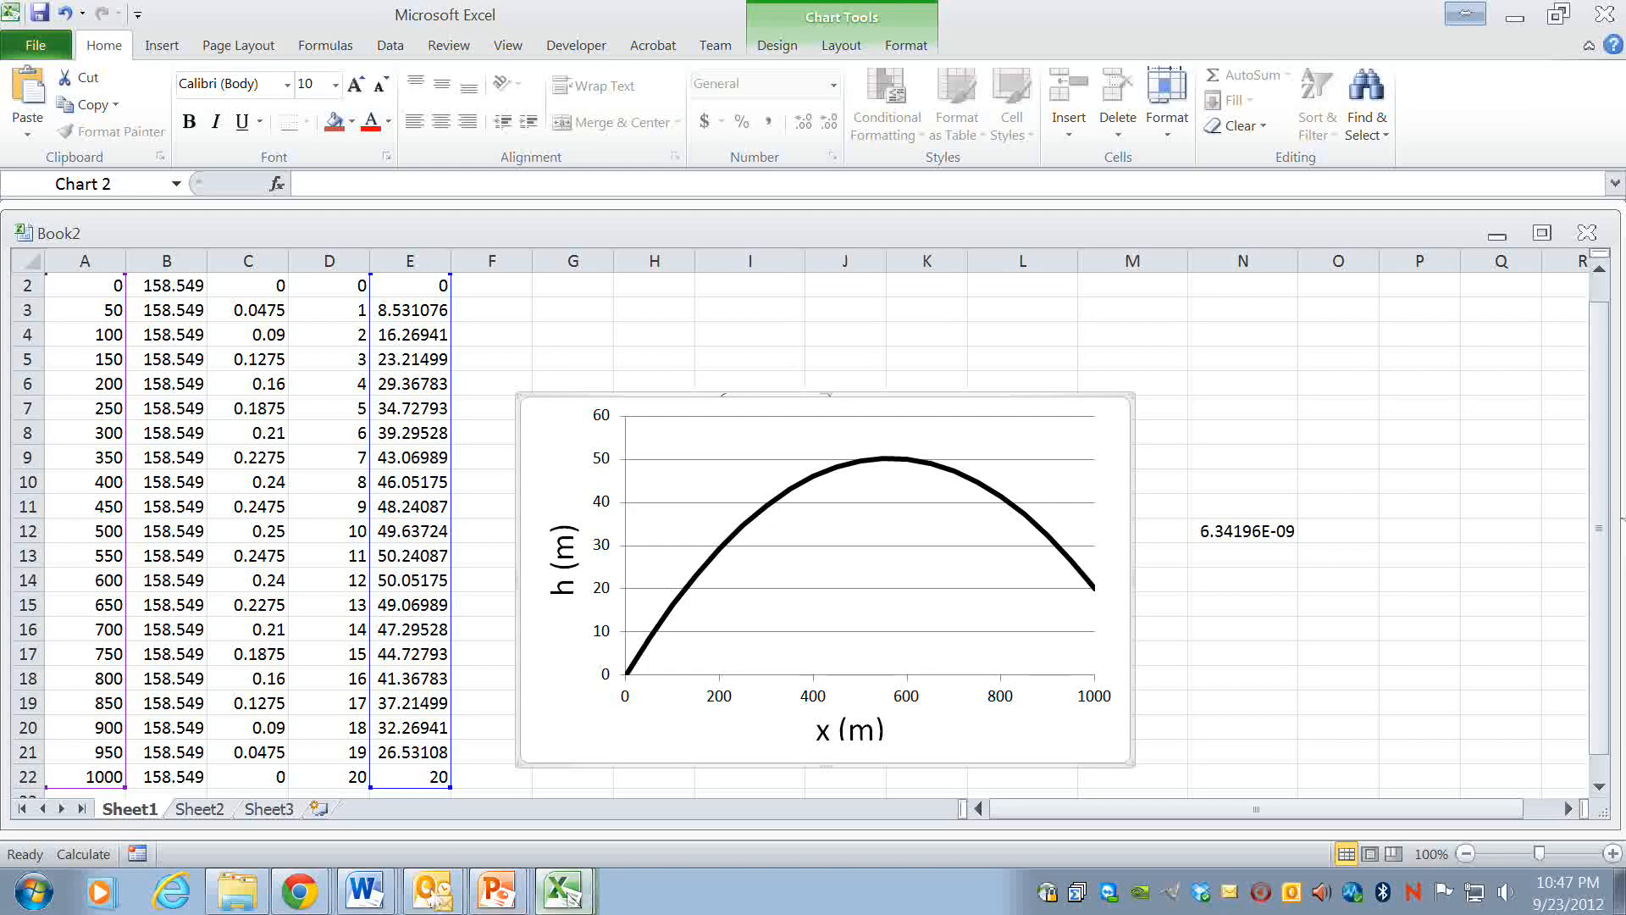
- Paste the chart into the Word document as a picture and resize it smaller
{"action": "left_click", "coordinate": [365, 890]}
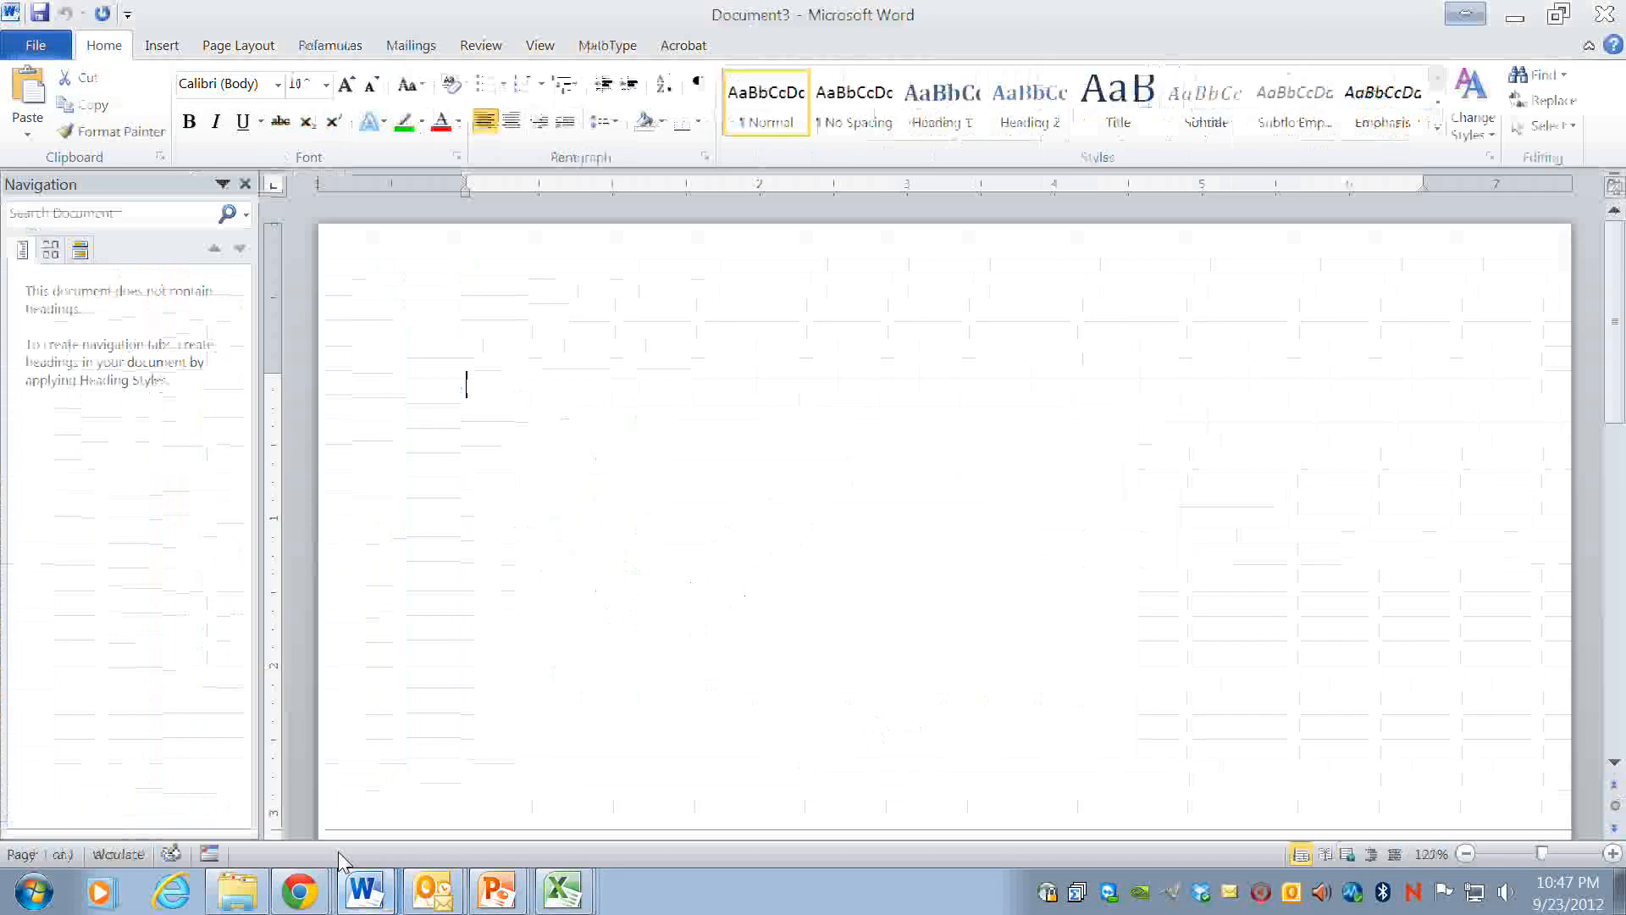
{"action": "right_click", "coordinate": [477, 405]}
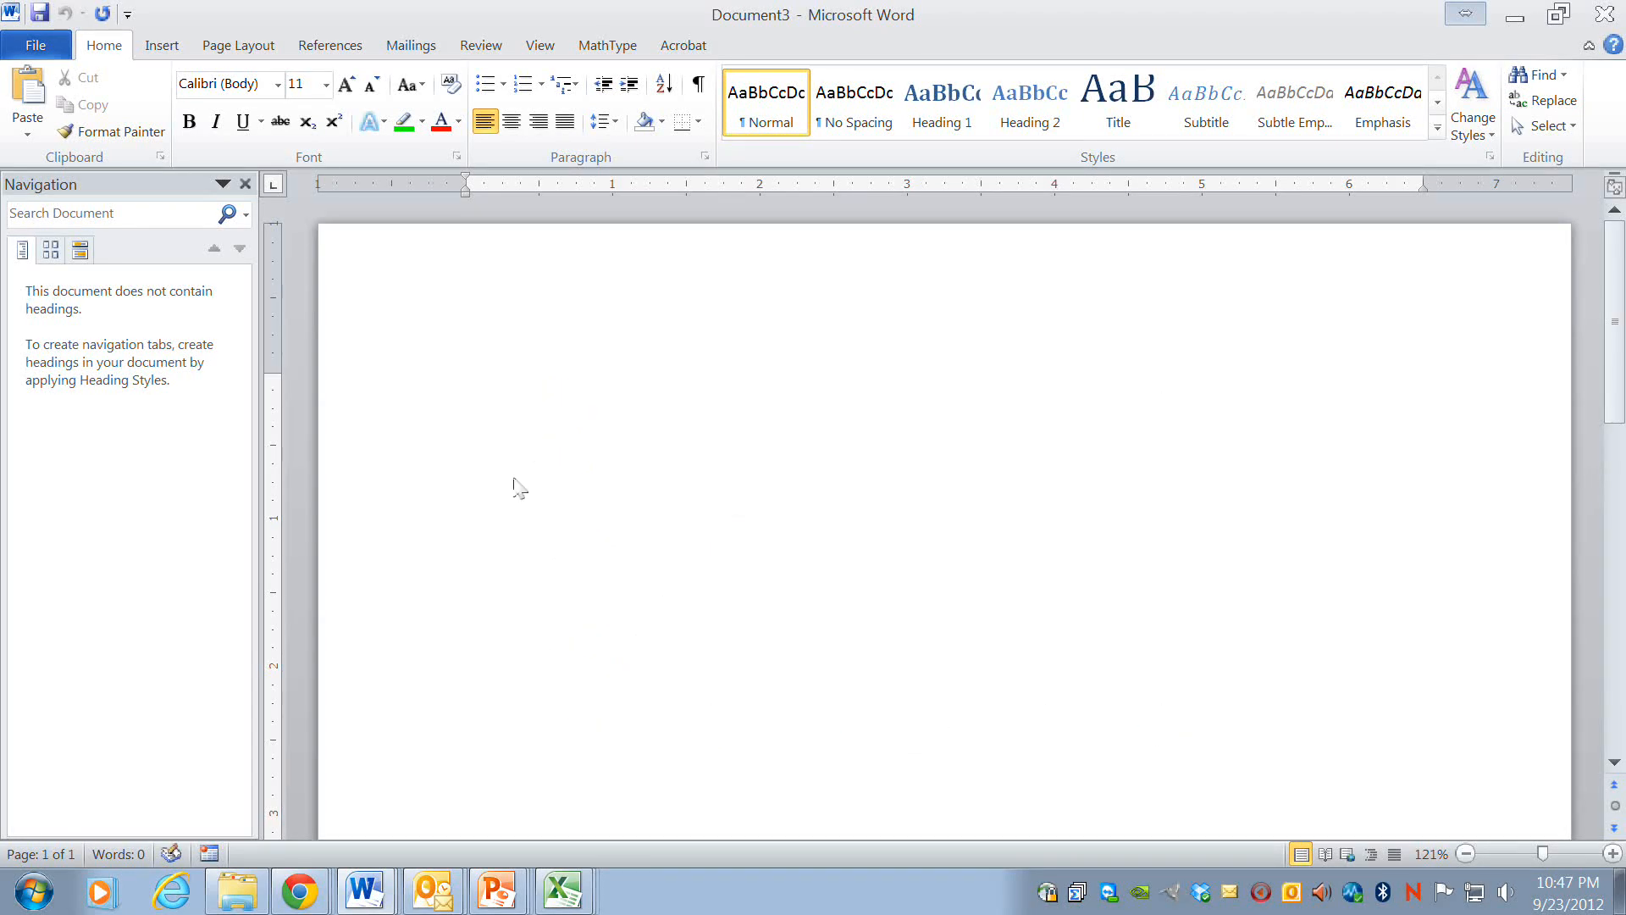
{"action": "mouse_move", "coordinate": [516, 507]}
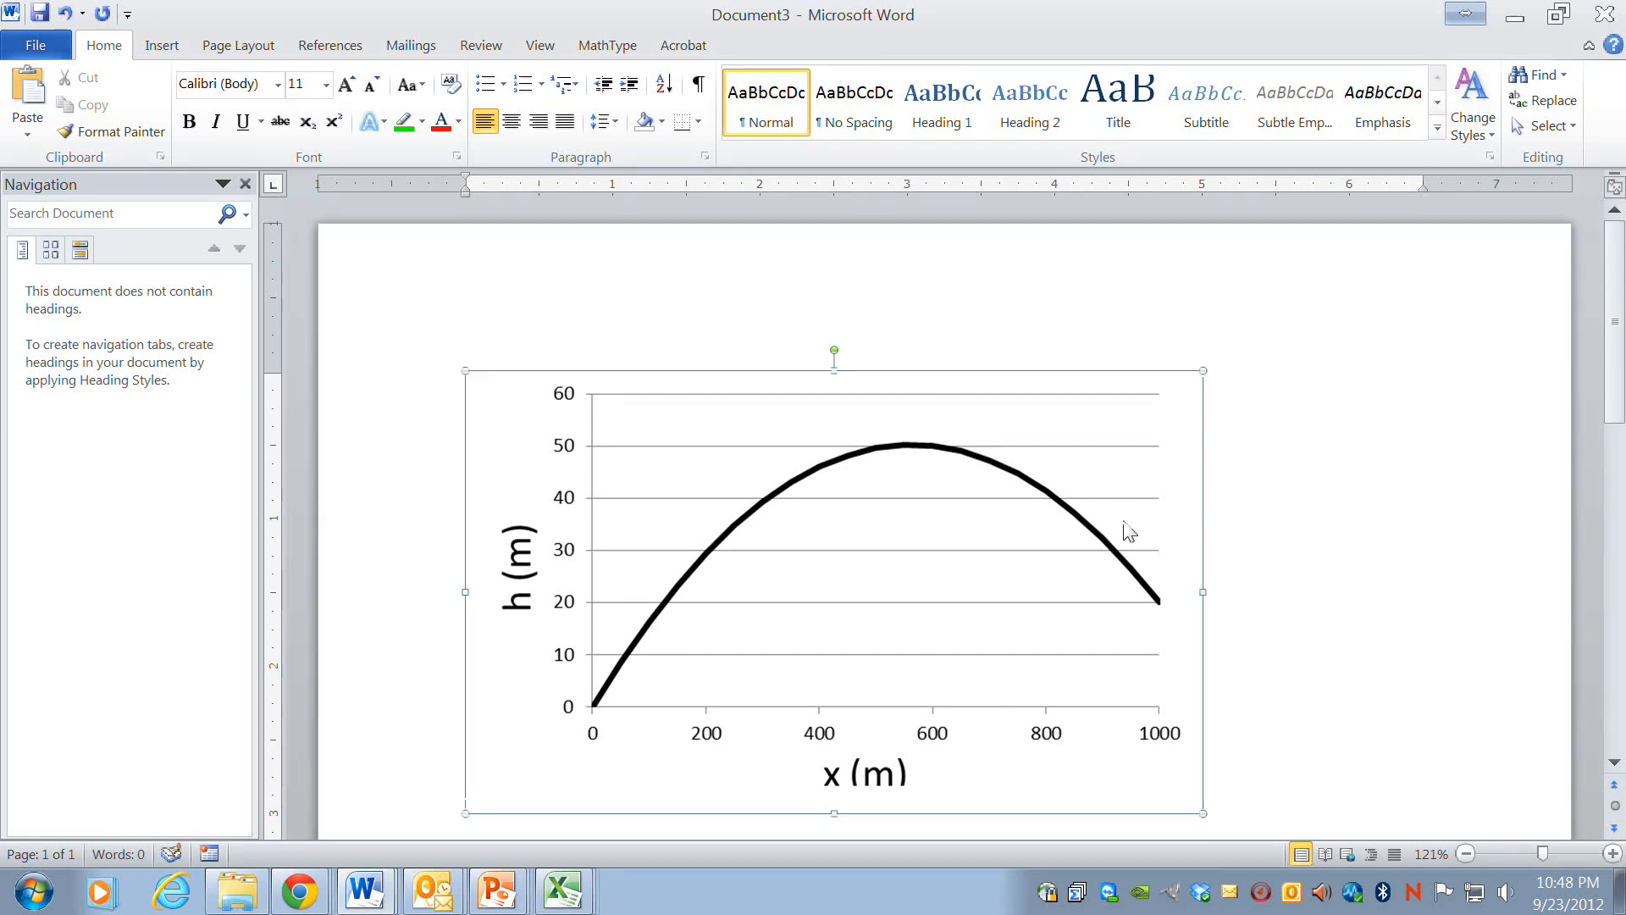
{"action": "left_click", "coordinate": [948, 514]}
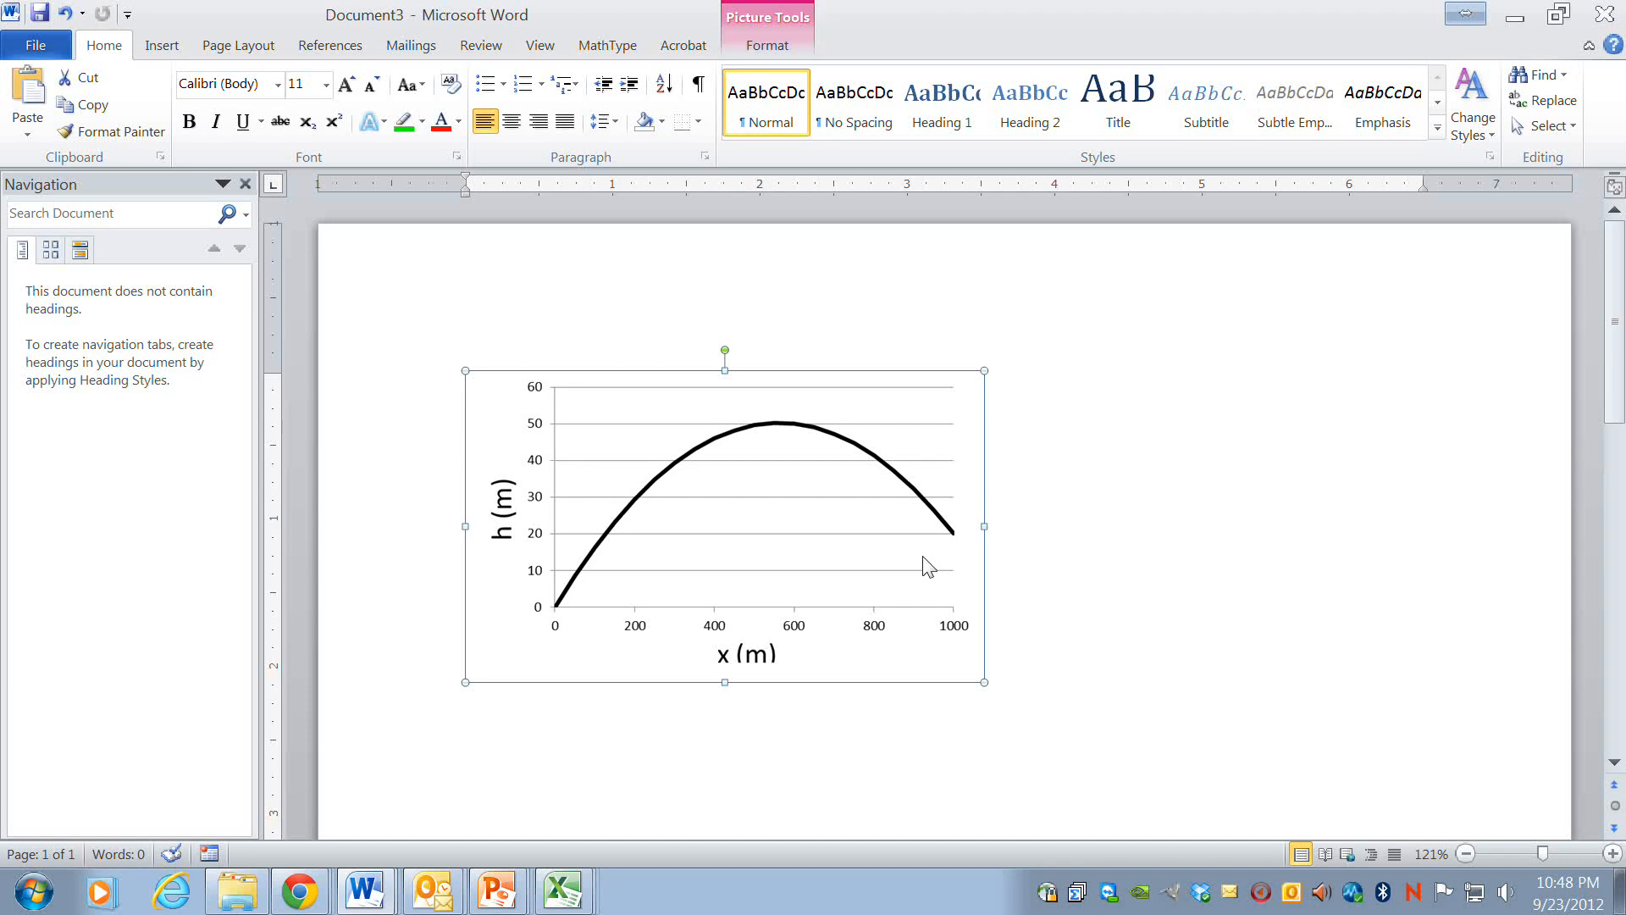
{"action": "mouse_move", "coordinate": [766, 459]}
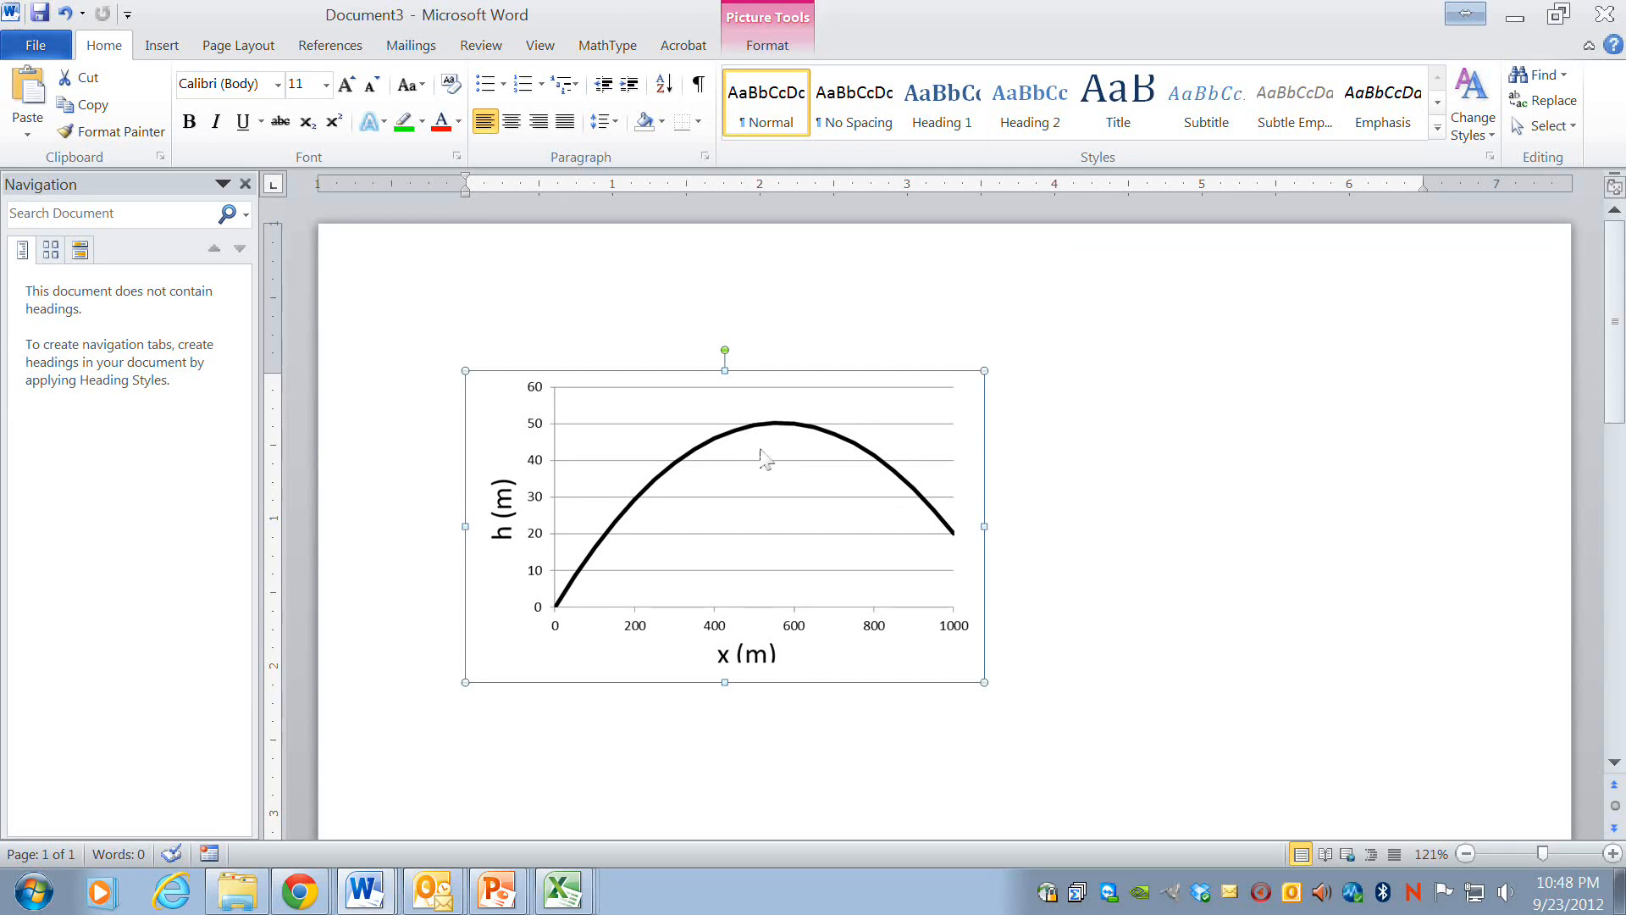
{"action": "mouse_move", "coordinate": [1178, 489]}
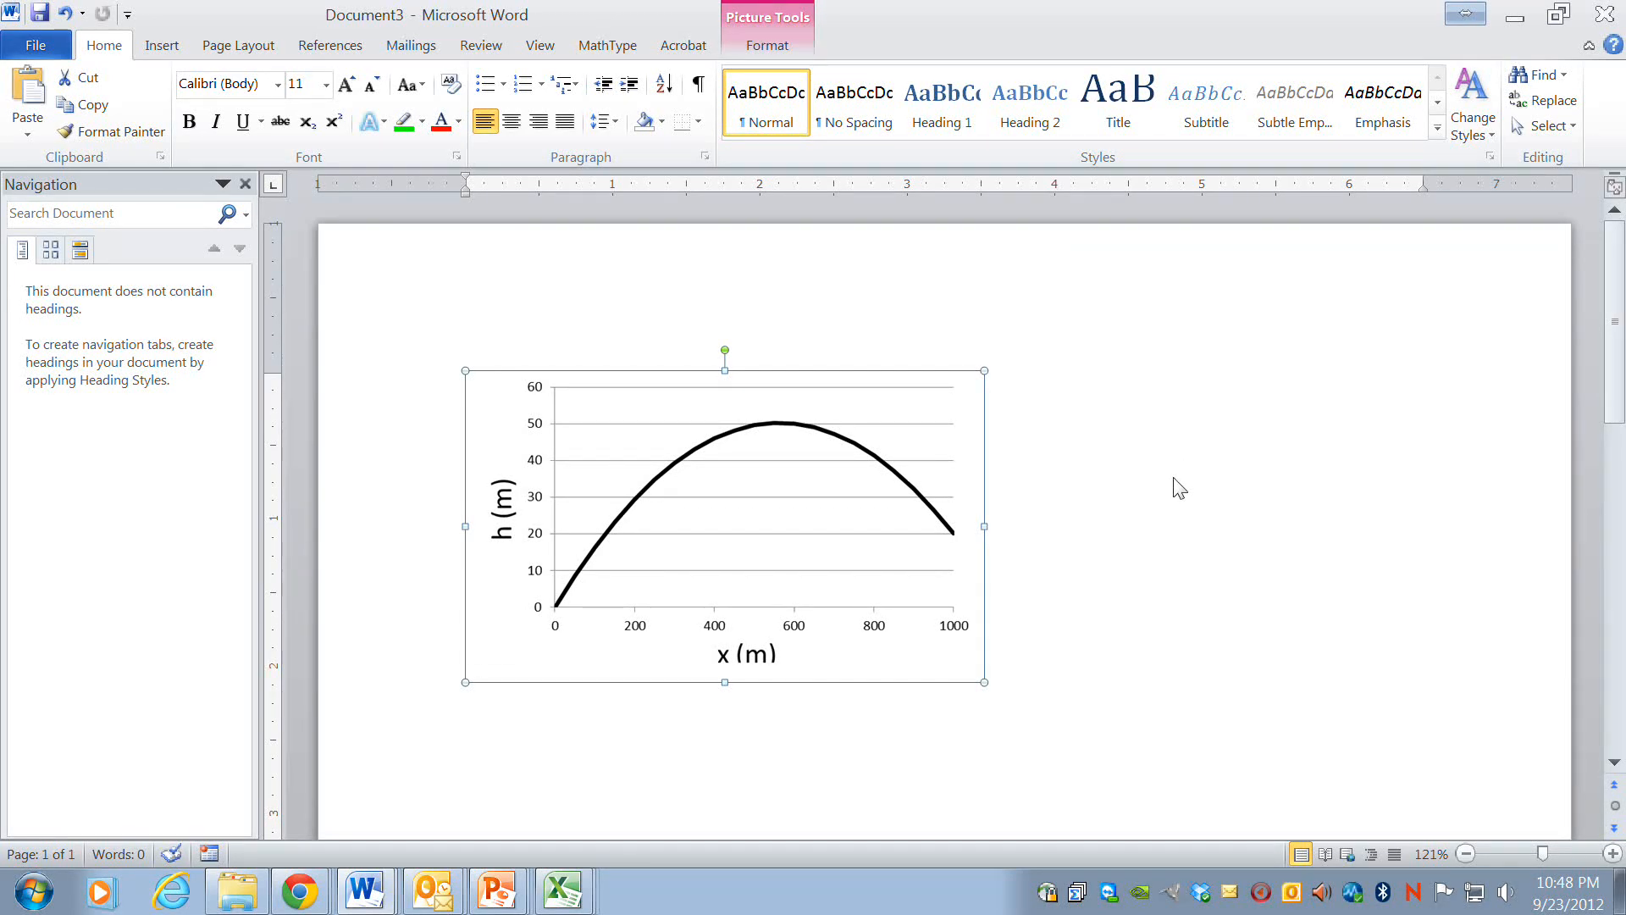
{"action": "mouse_move", "coordinate": [902, 564]}
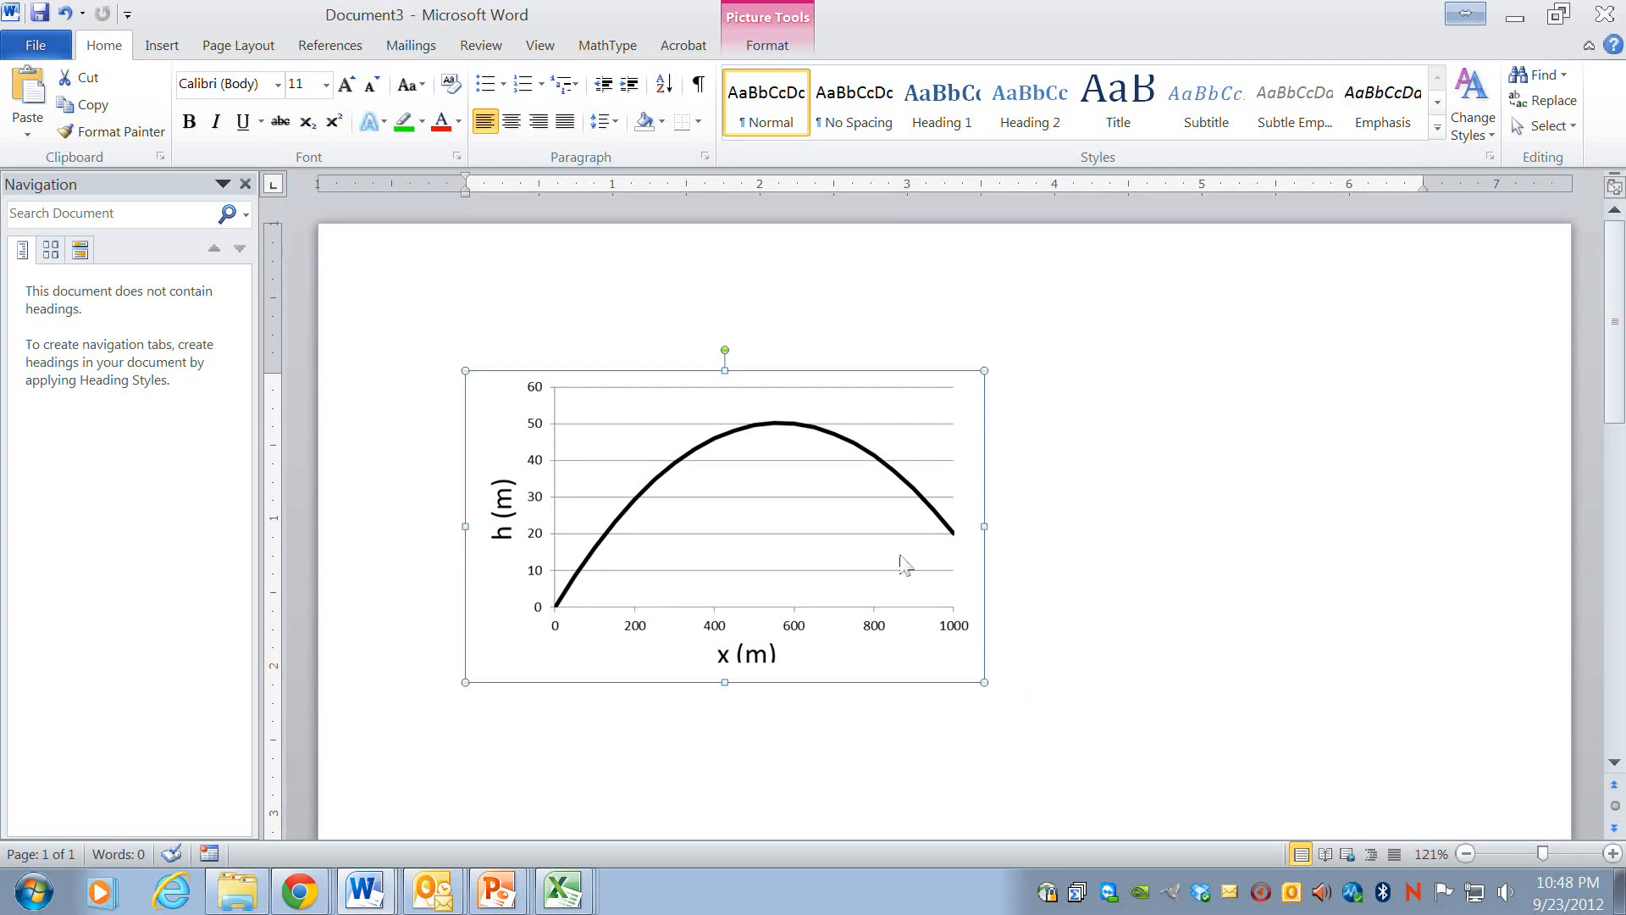
{"action": "mouse_move", "coordinate": [855, 604]}
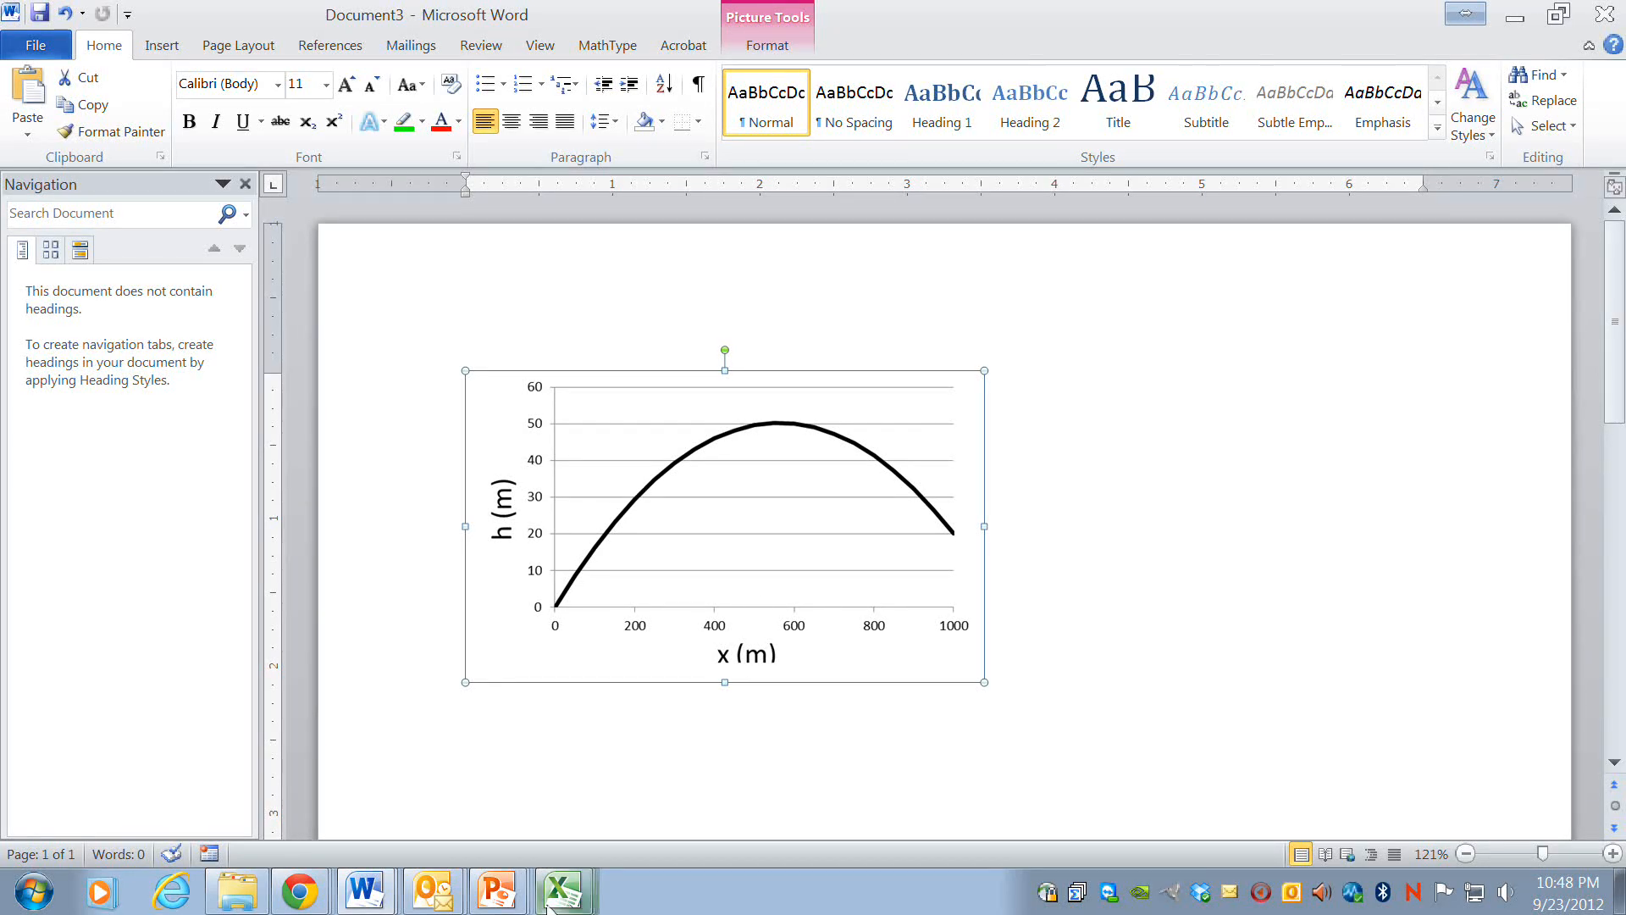
- Return to the Excel workbook and deselect the chart
{"action": "left_click", "coordinate": [563, 892]}
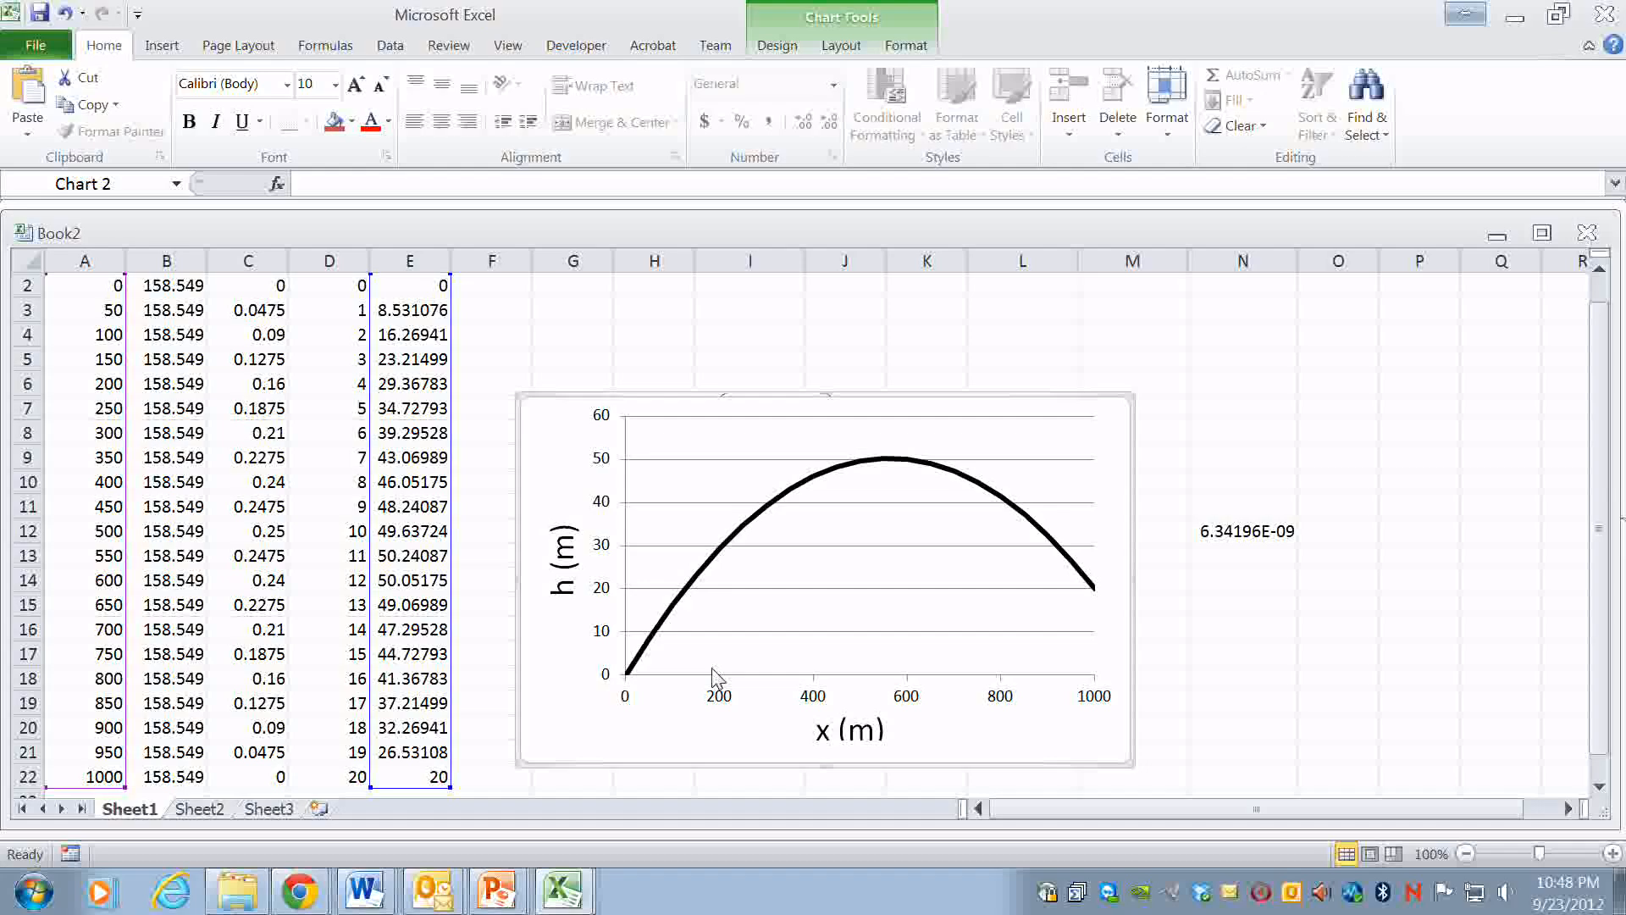
{"action": "mouse_move", "coordinate": [799, 624]}
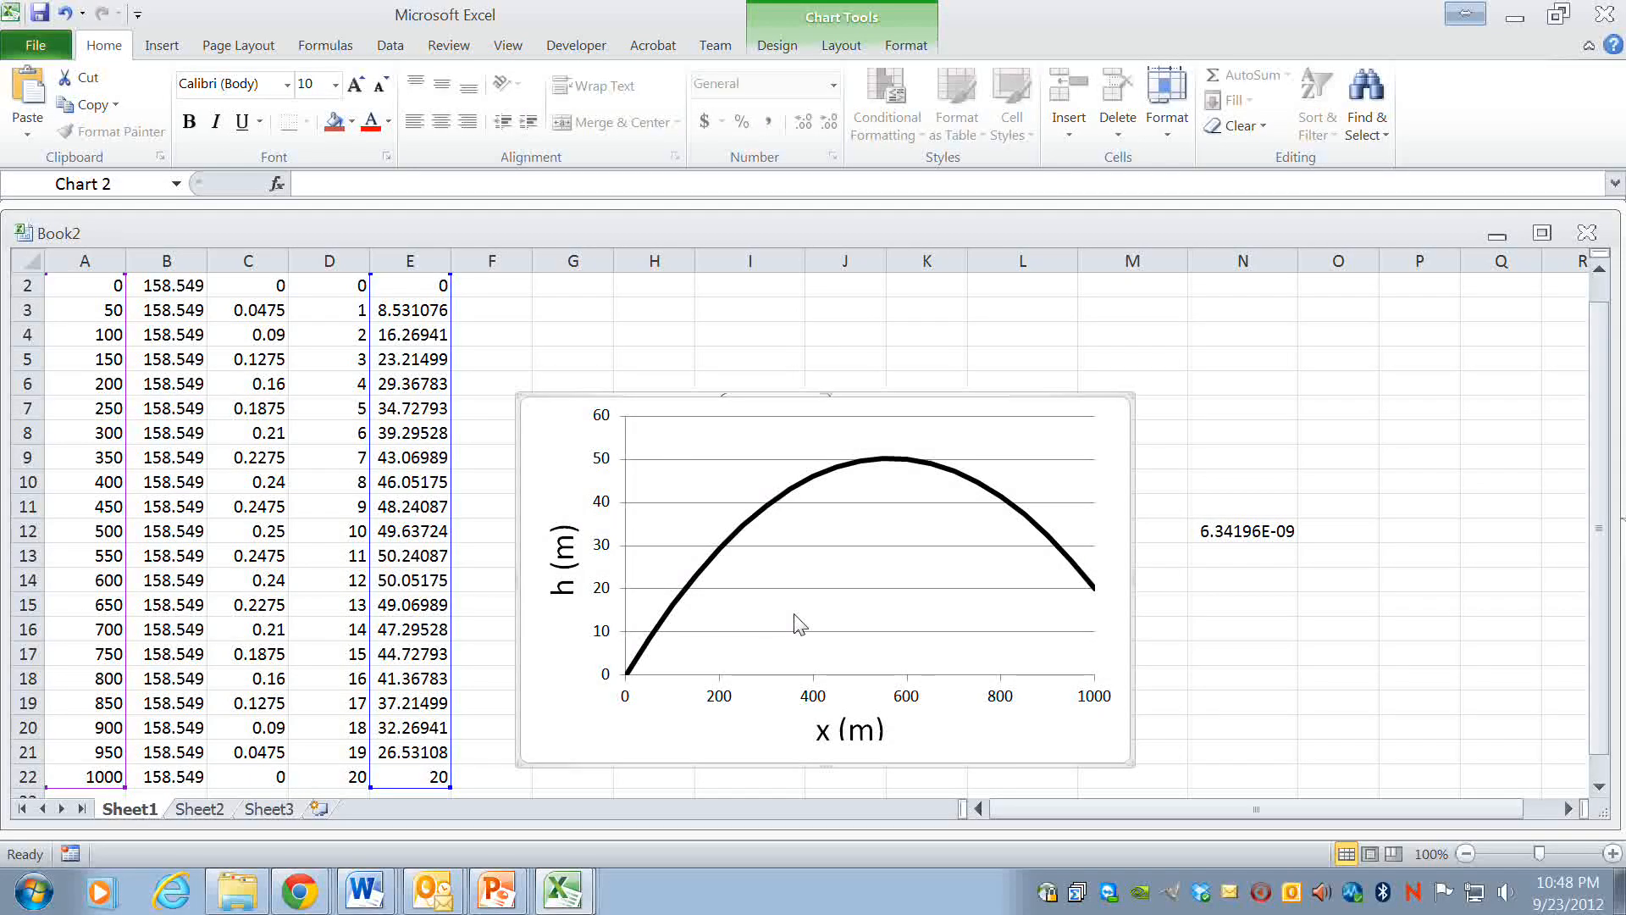
{"action": "left_click", "coordinate": [1162, 634]}
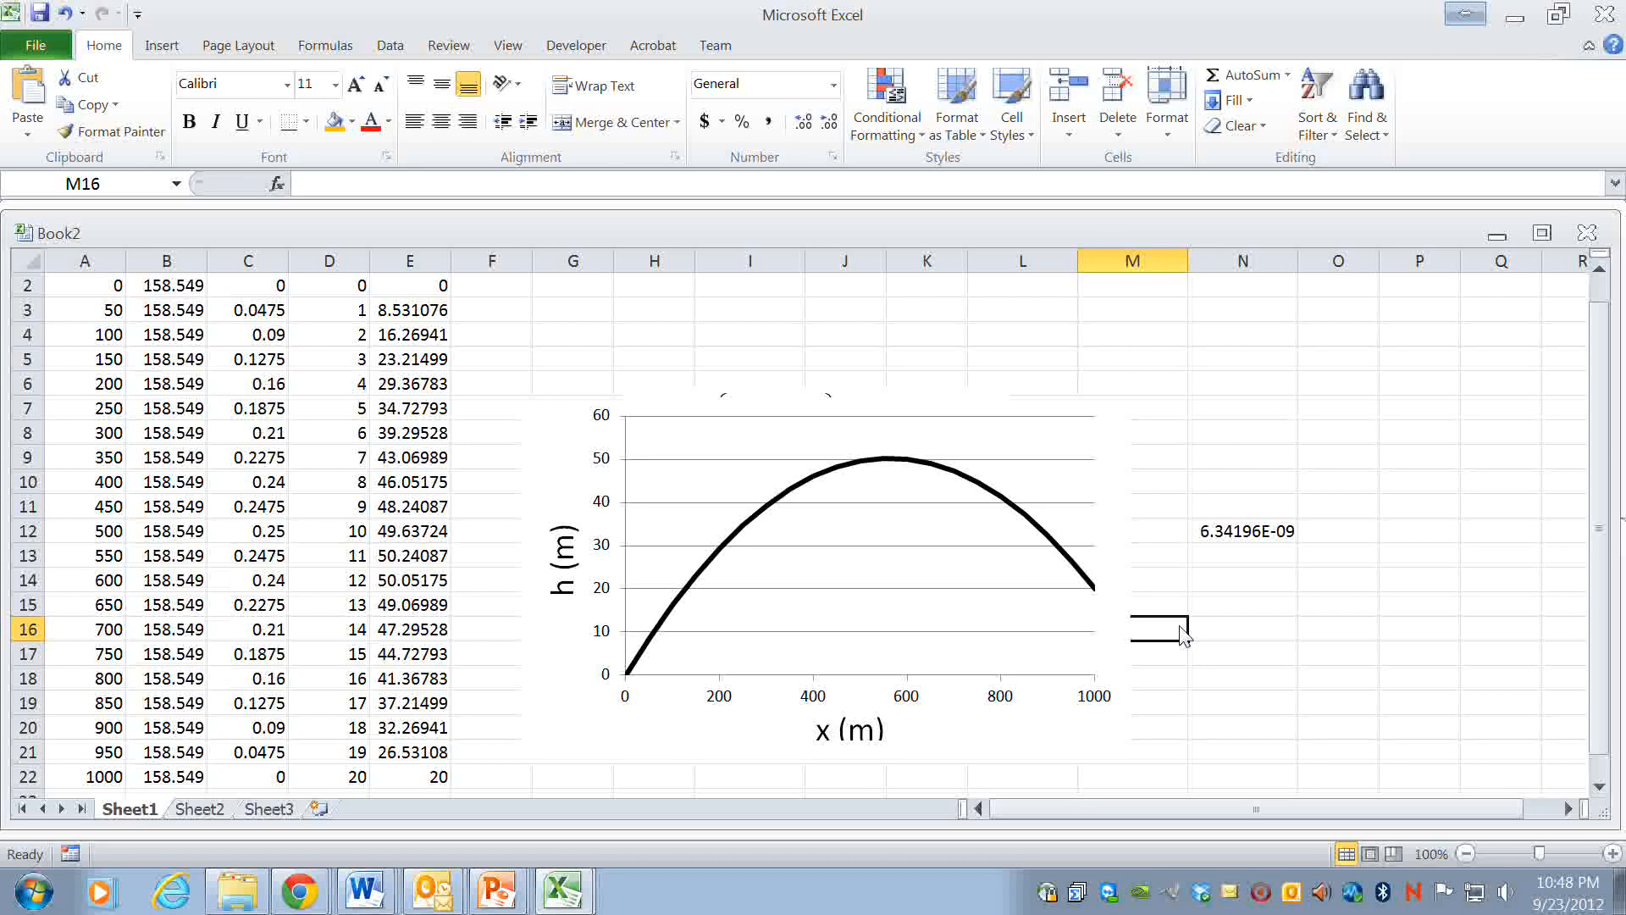
{"action": "mouse_move", "coordinate": [1105, 483]}
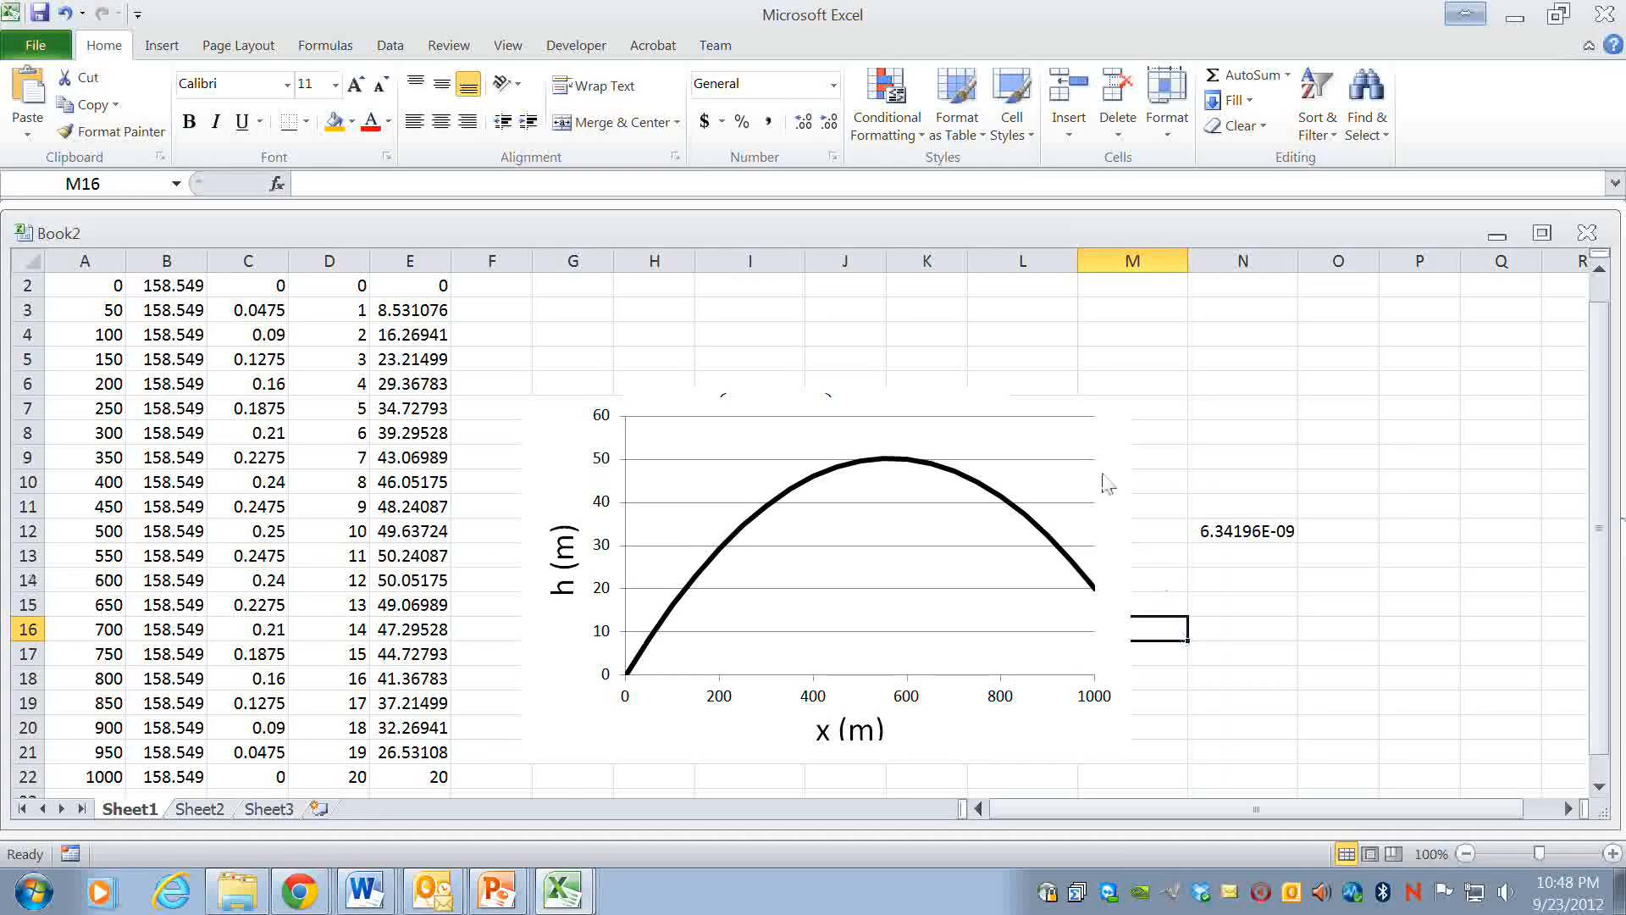
{"action": "mouse_move", "coordinate": [1082, 452]}
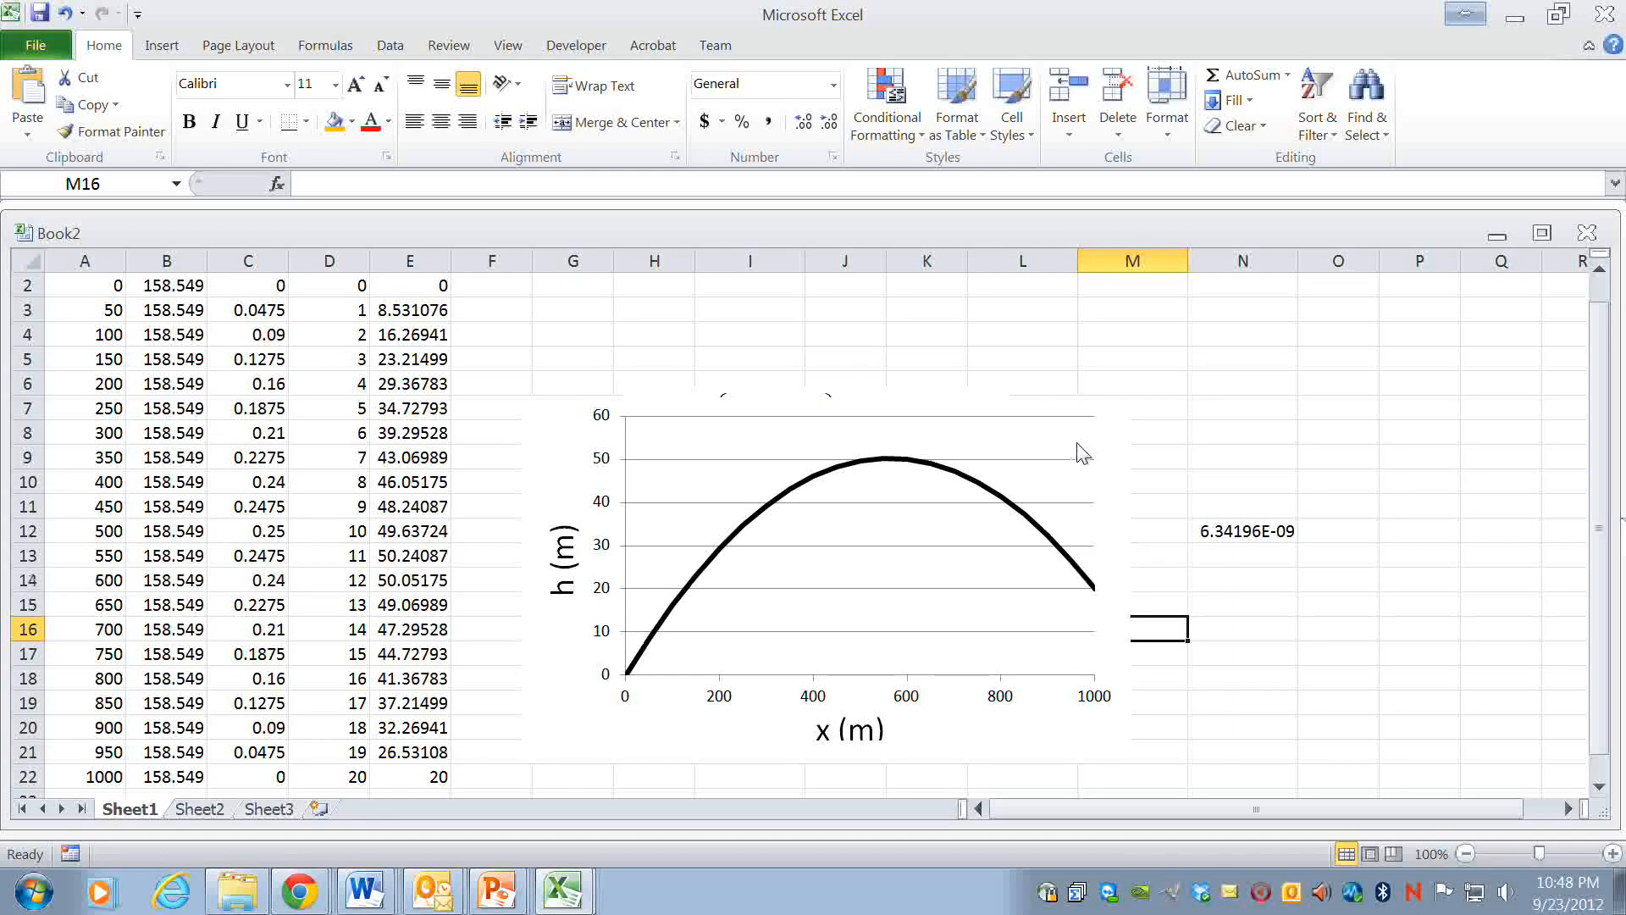